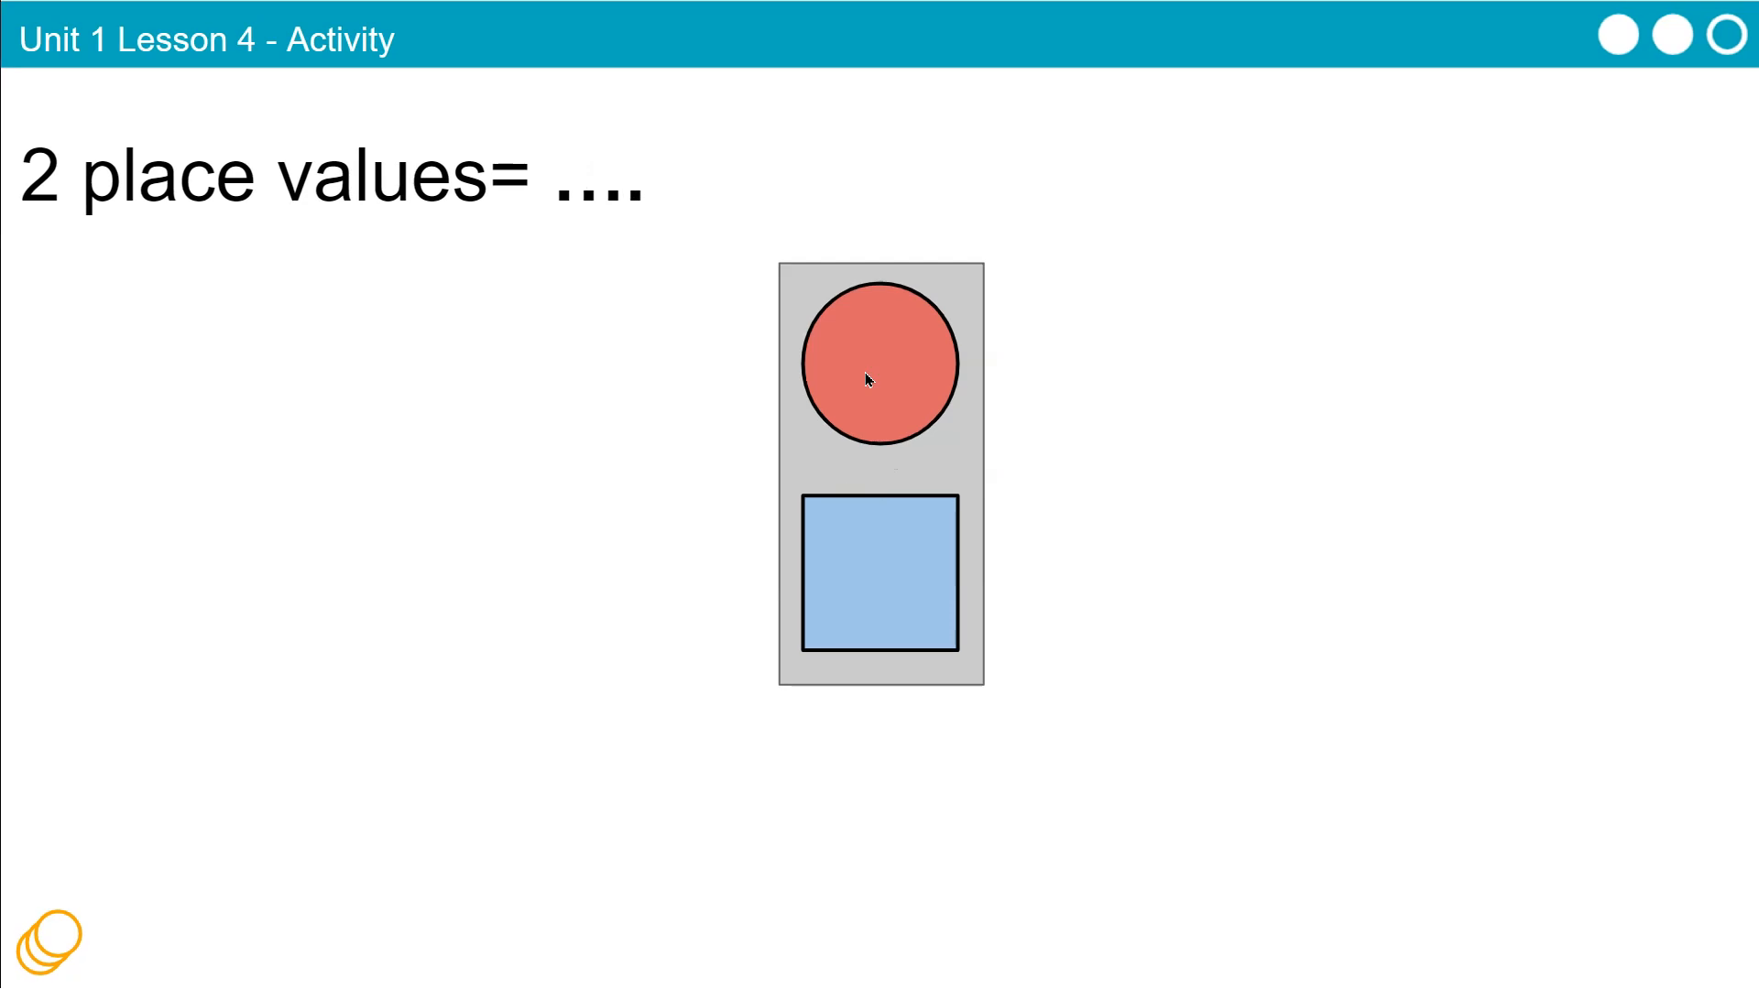
pyautogui.moveTo(863, 343)
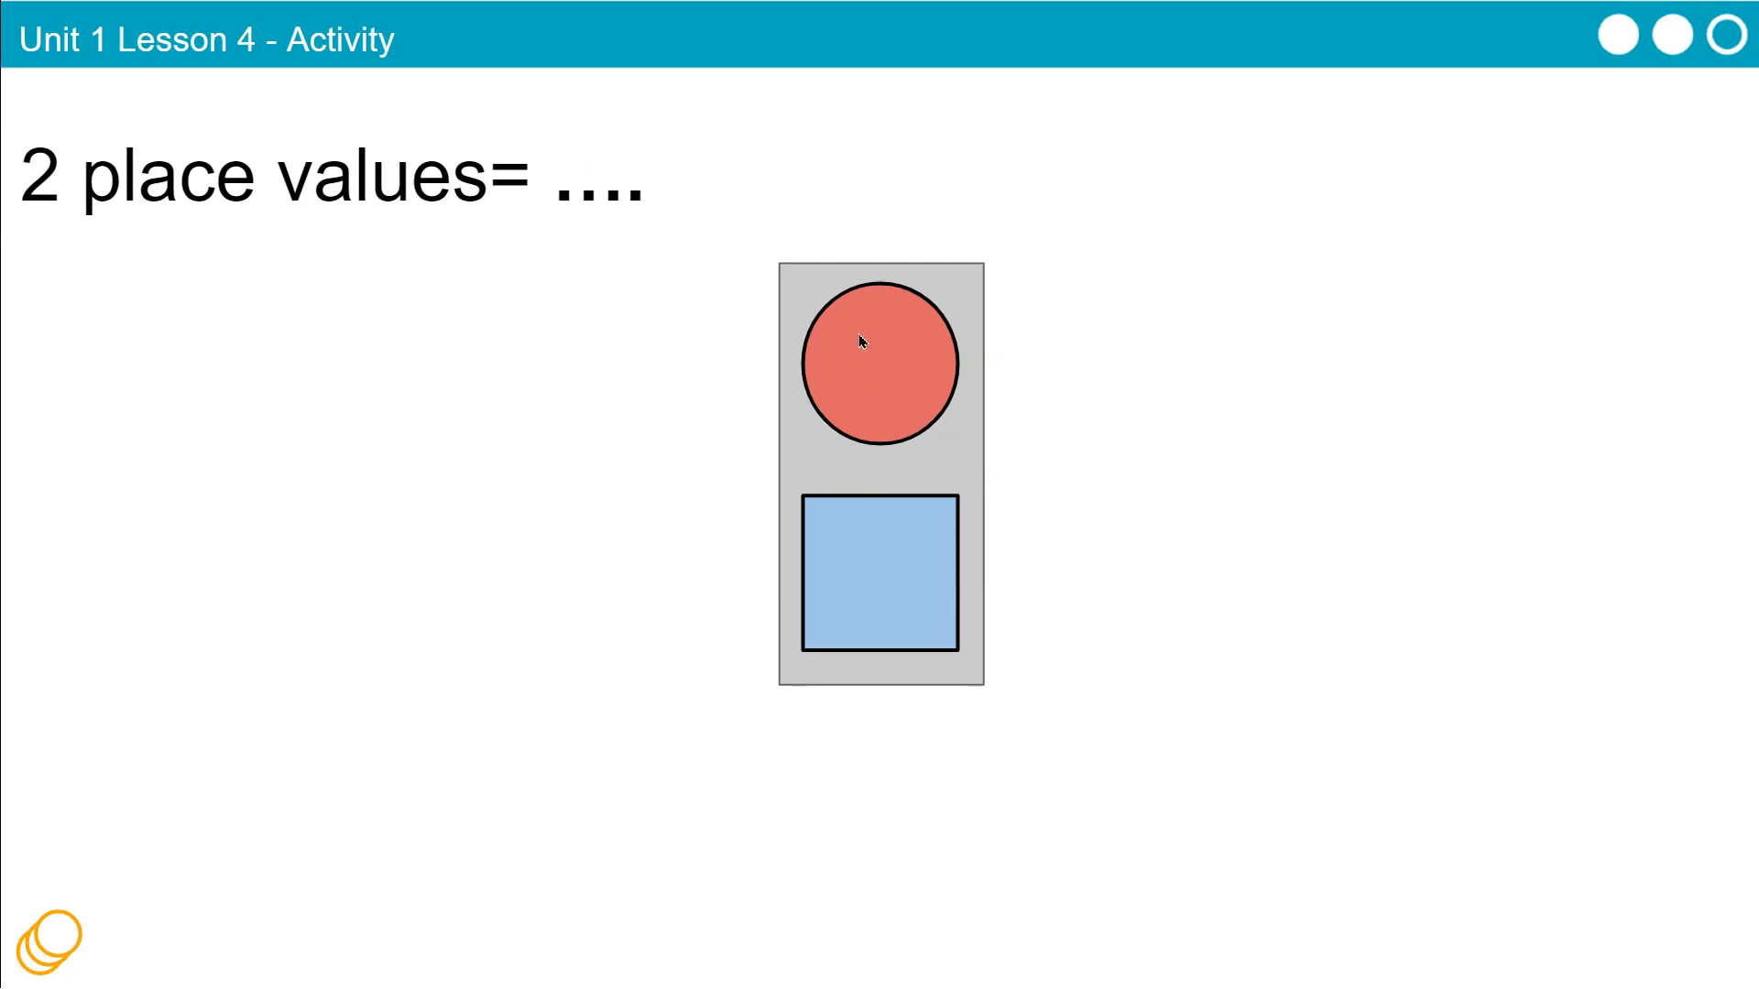
pyautogui.moveTo(883, 403)
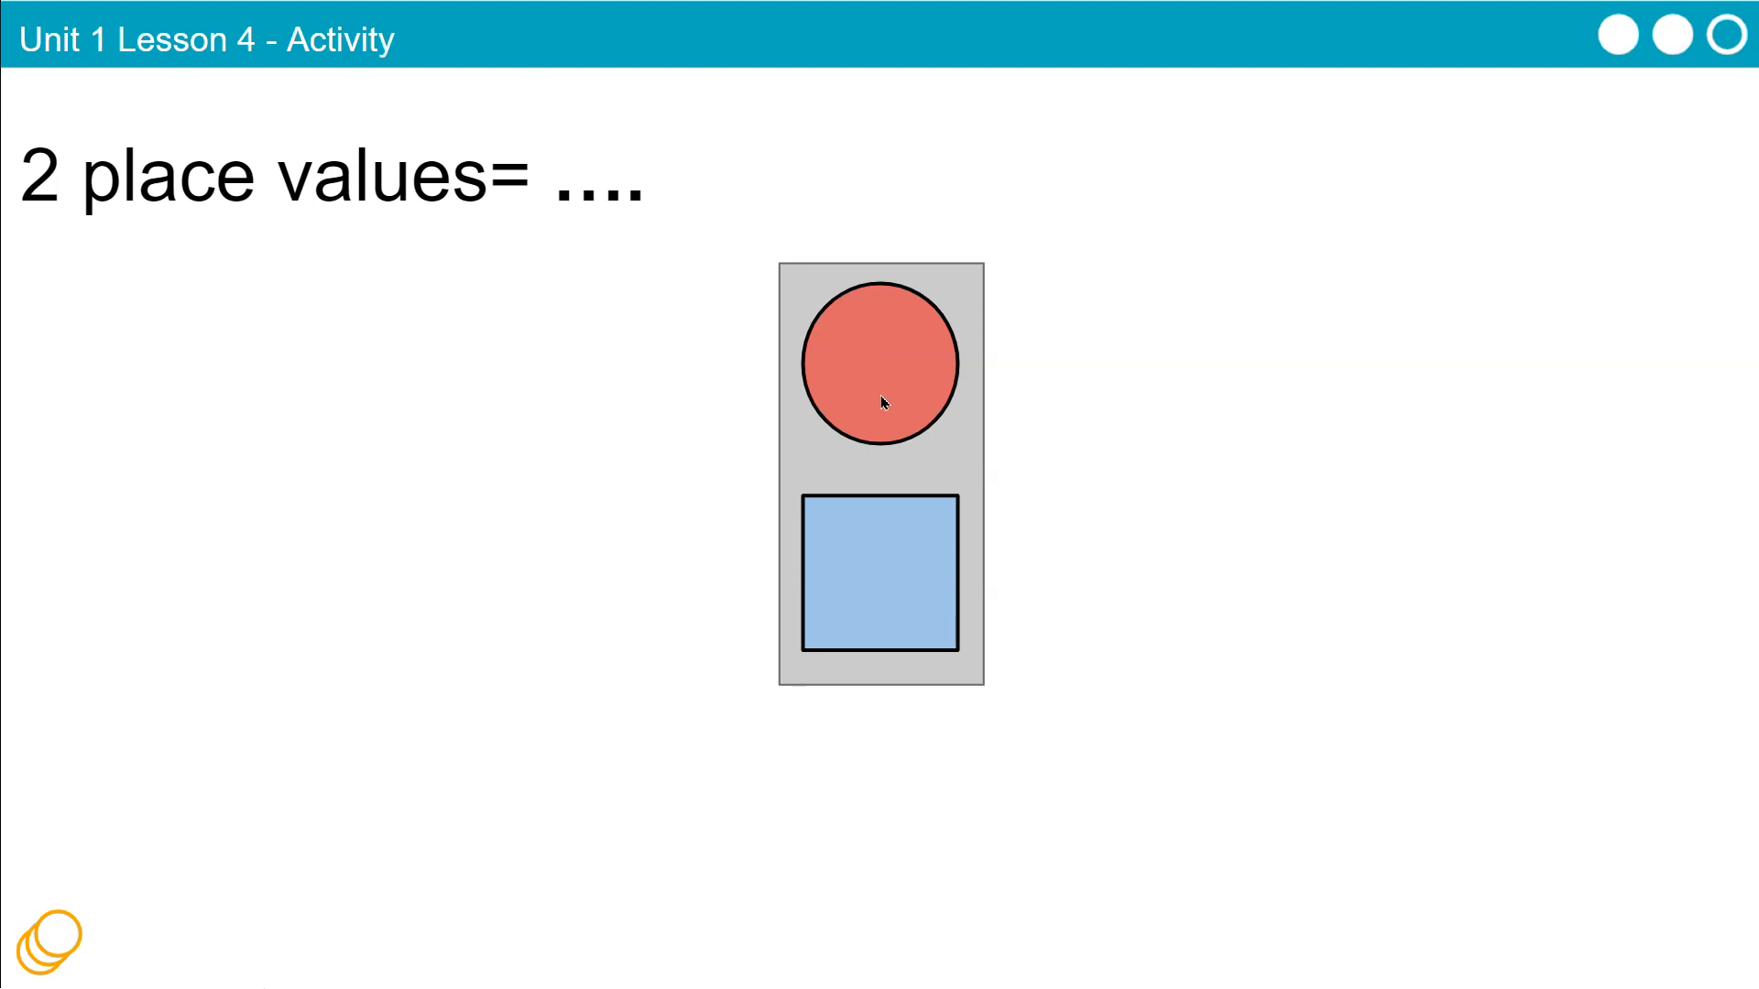
pyautogui.moveTo(932, 311)
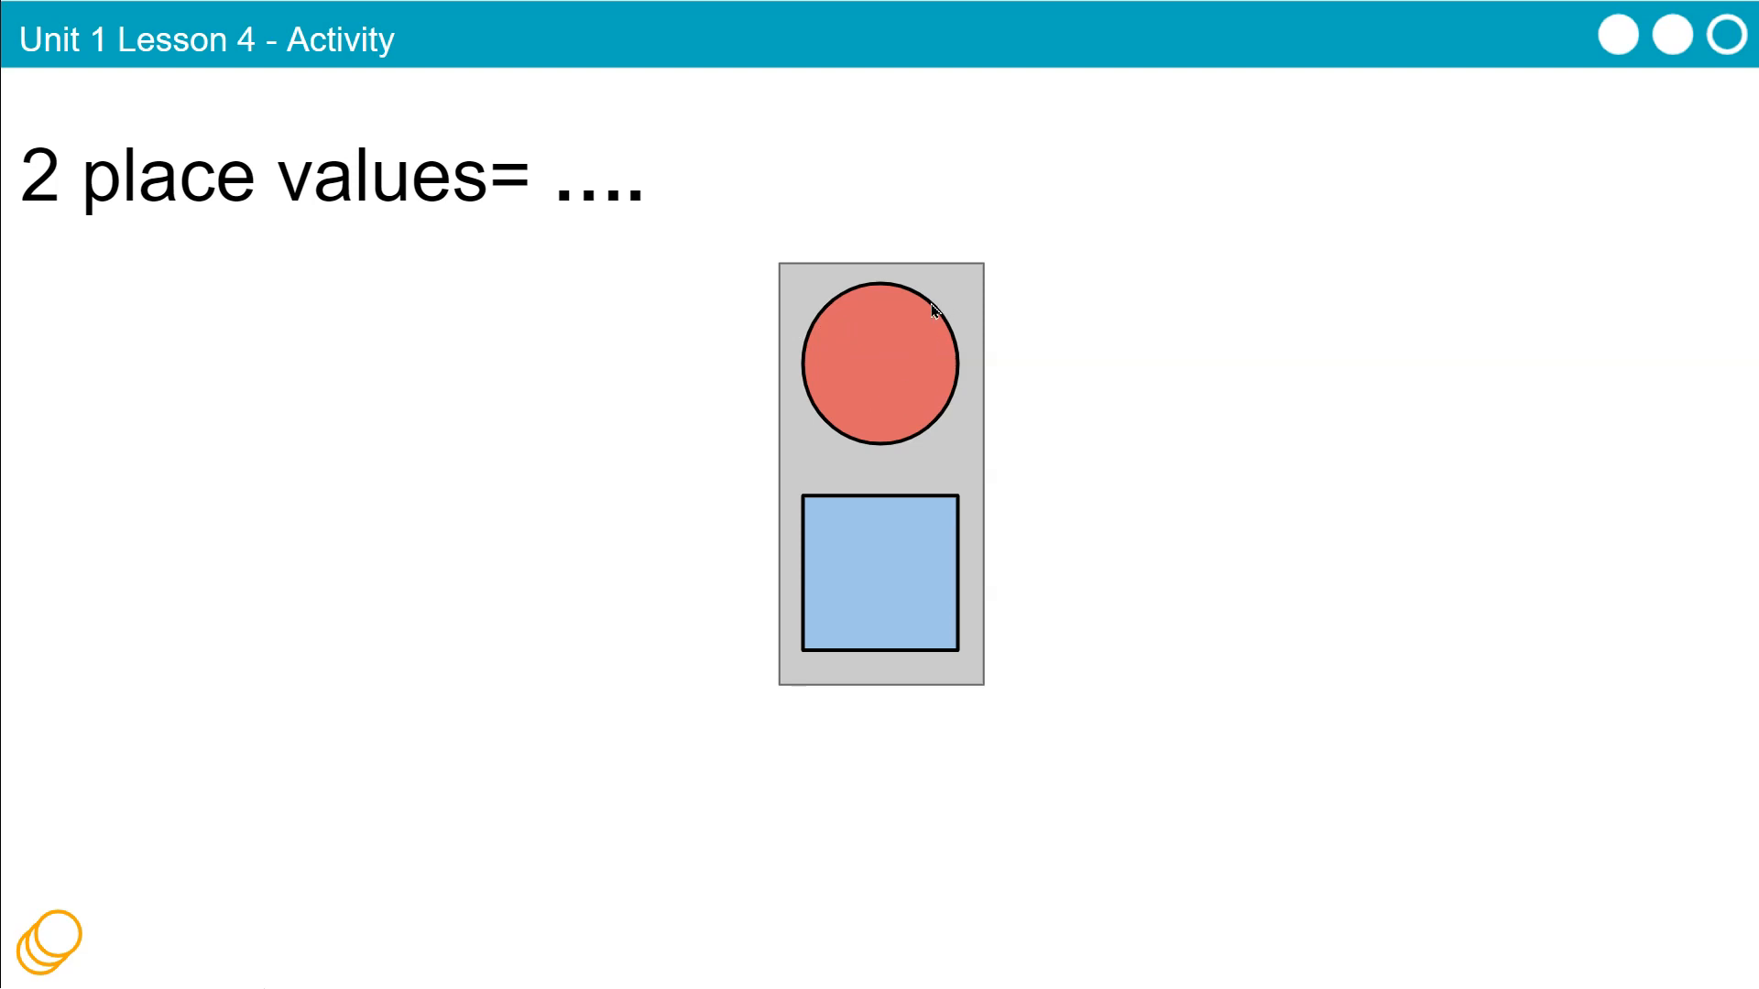
pyautogui.moveTo(810, 295)
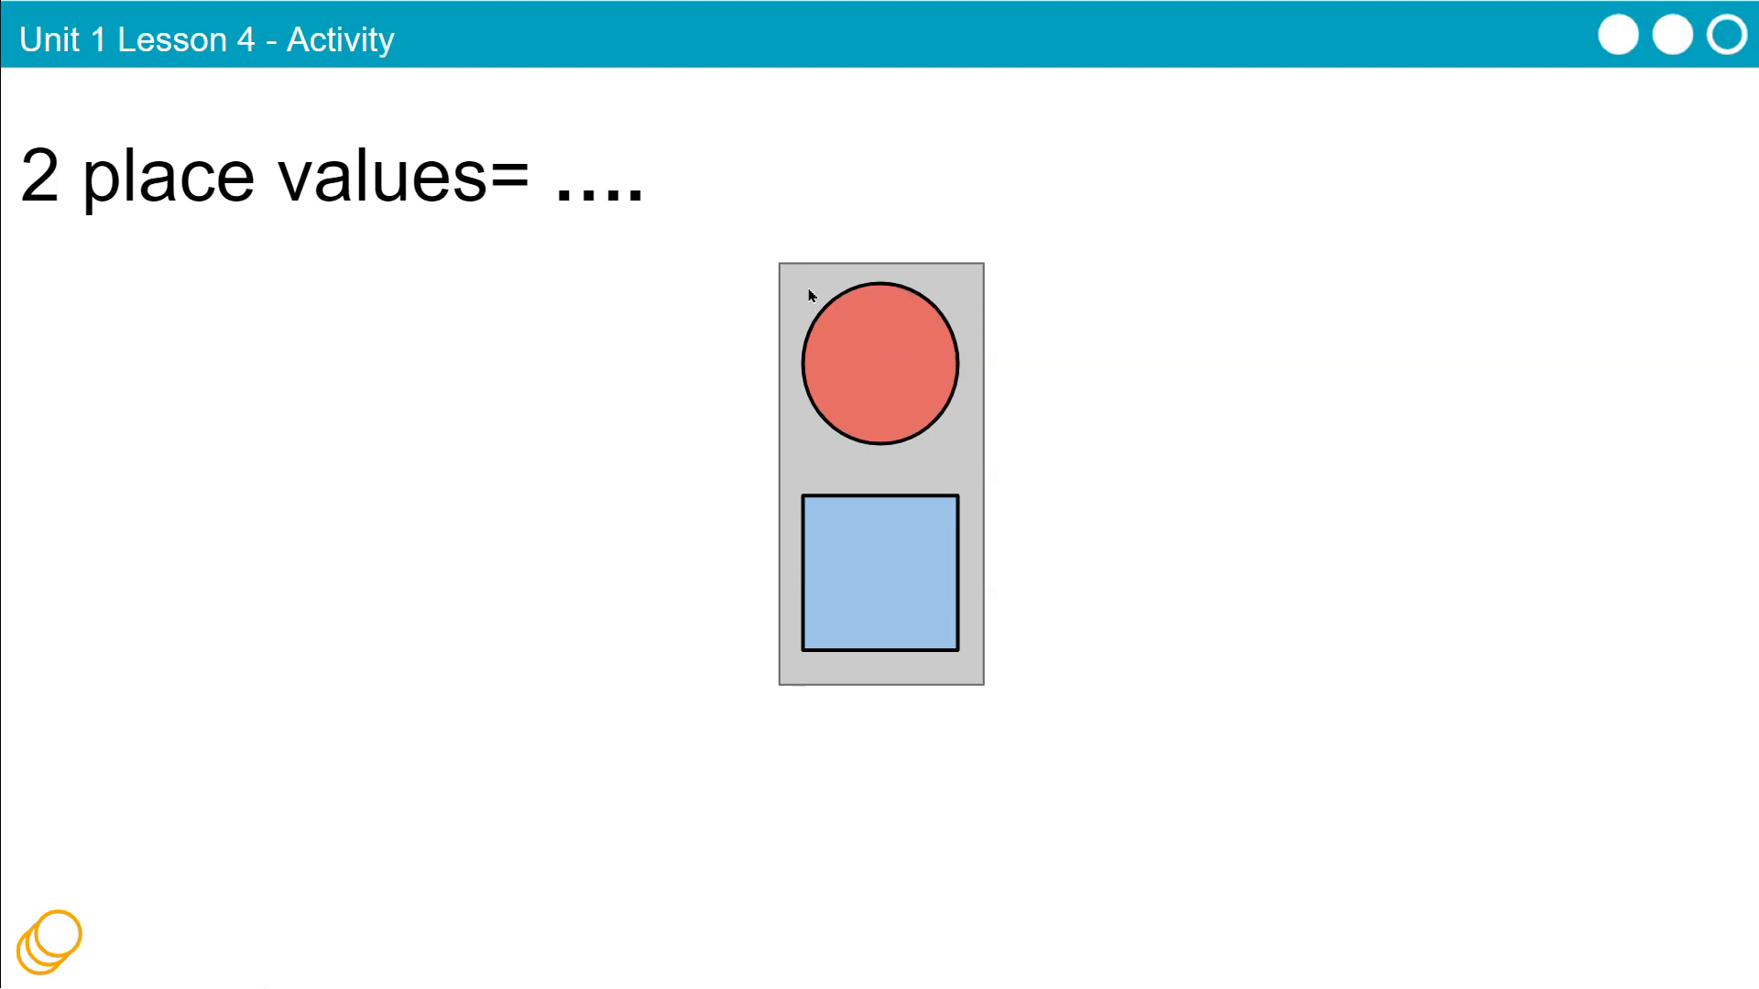
pyautogui.moveTo(658, 517)
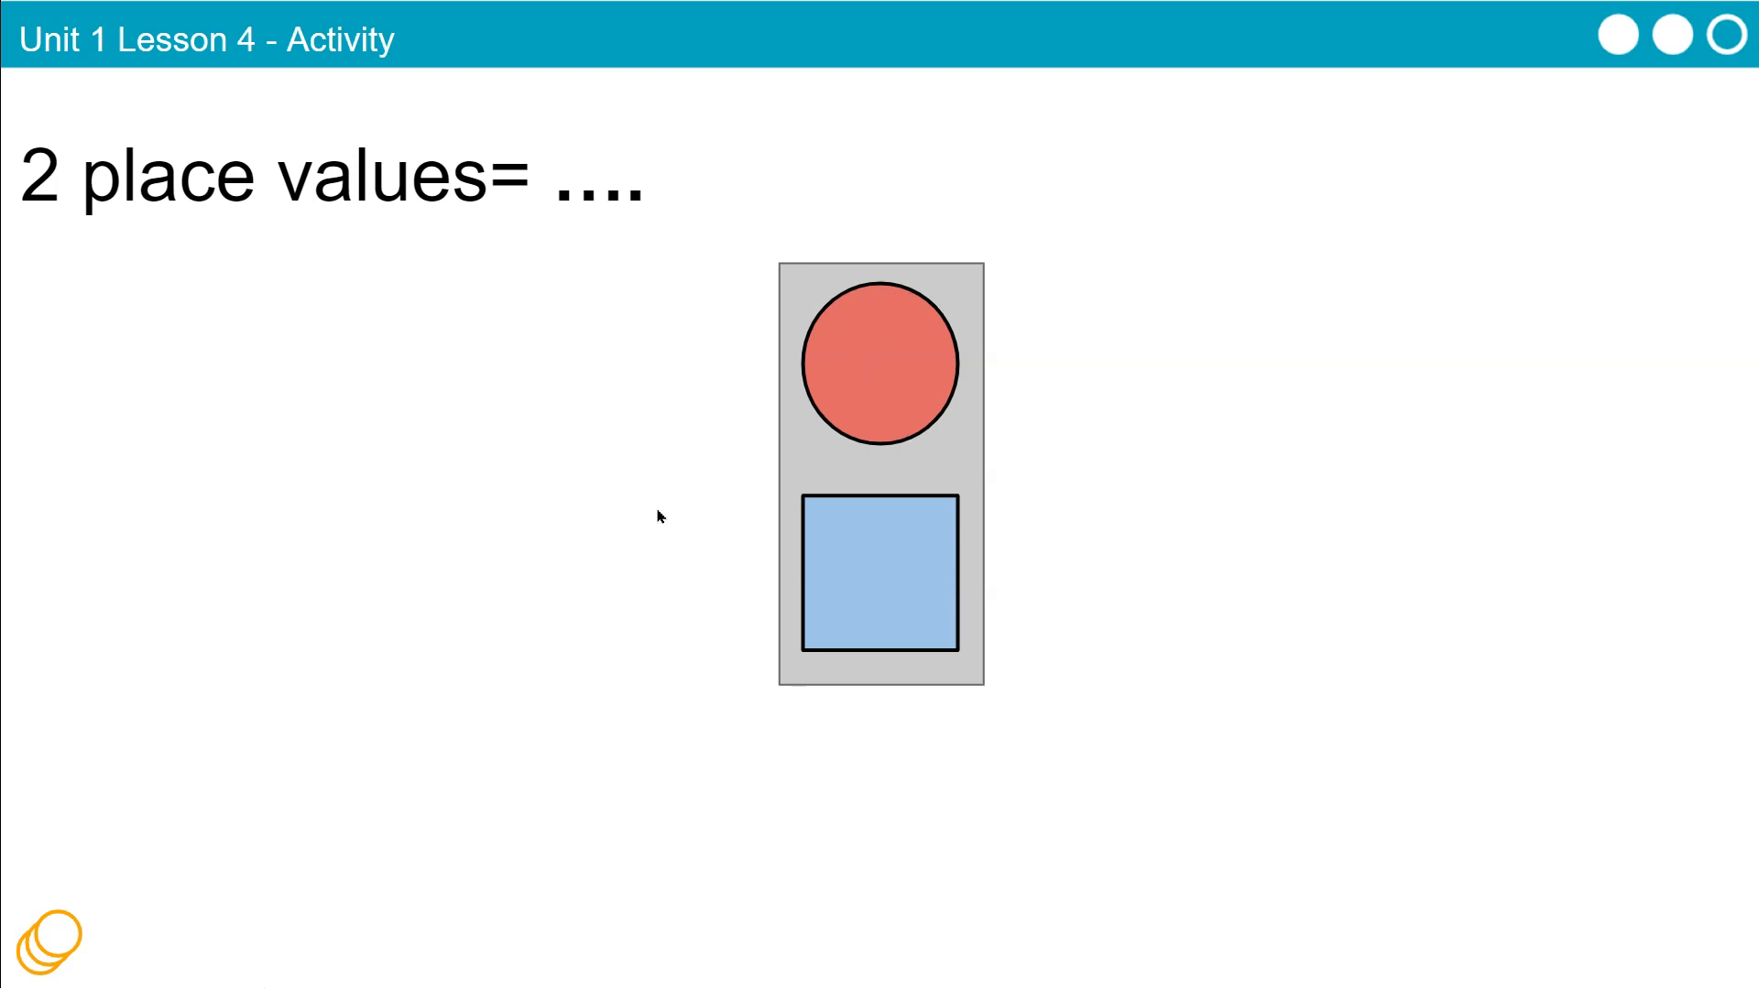
pyautogui.moveTo(757, 477)
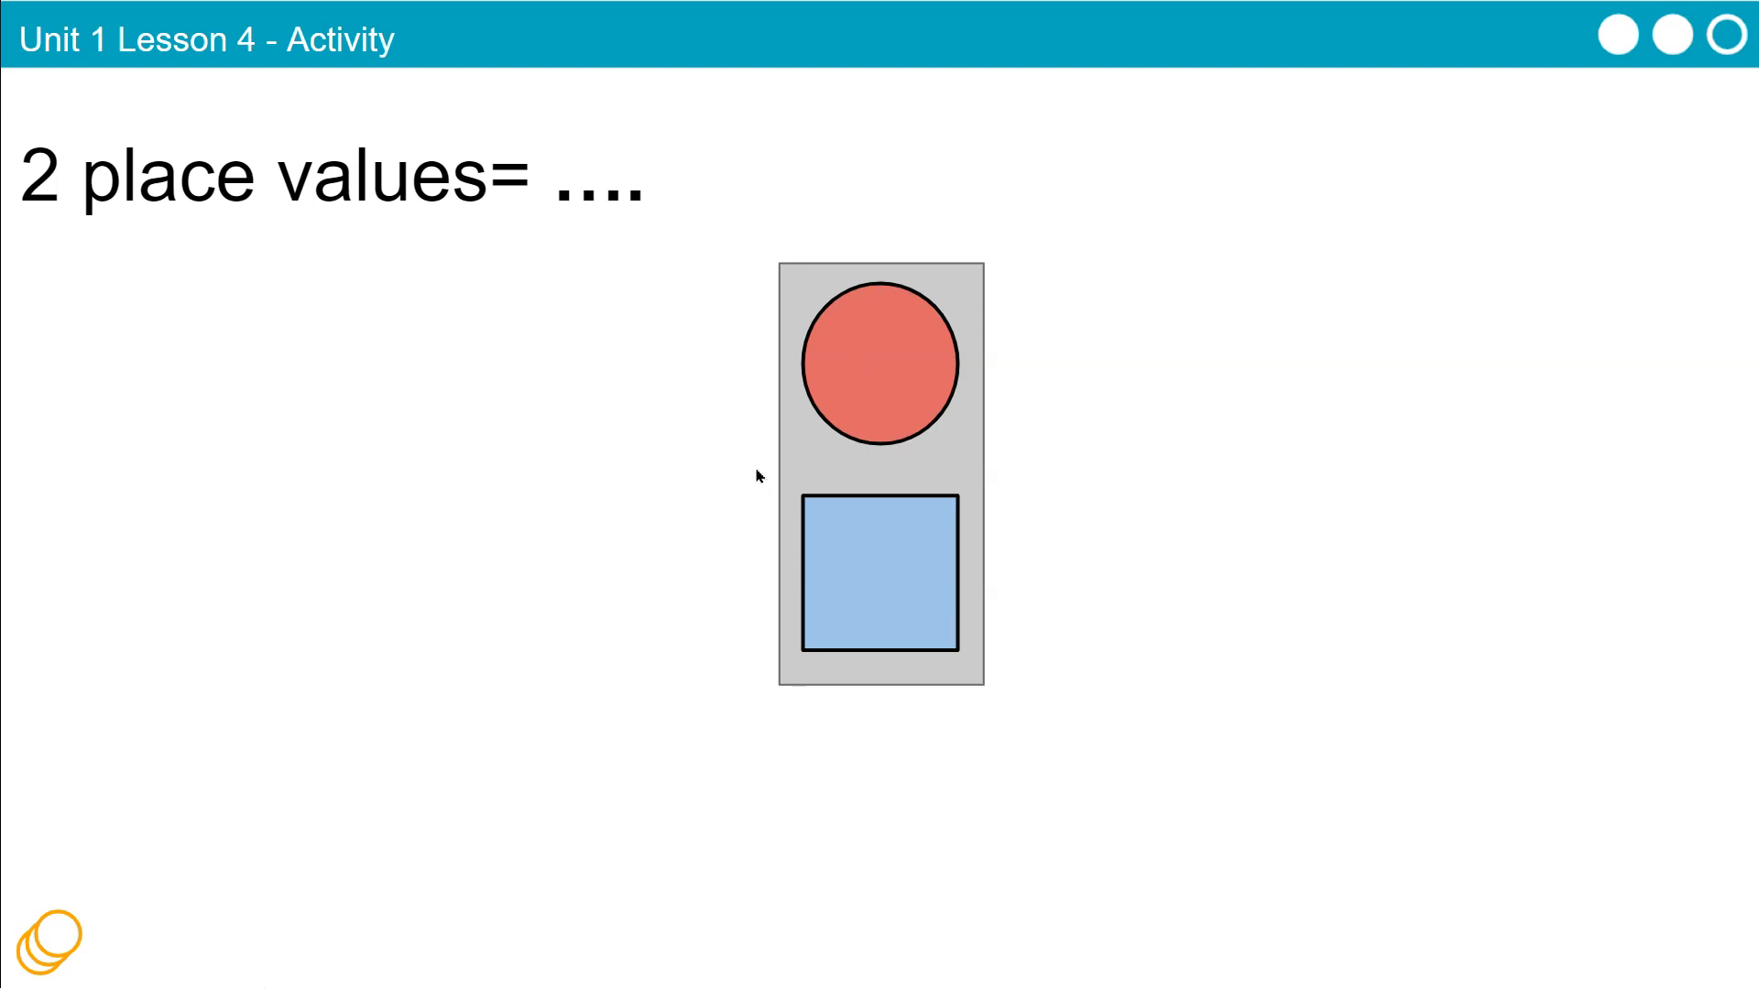
pyautogui.moveTo(905, 315)
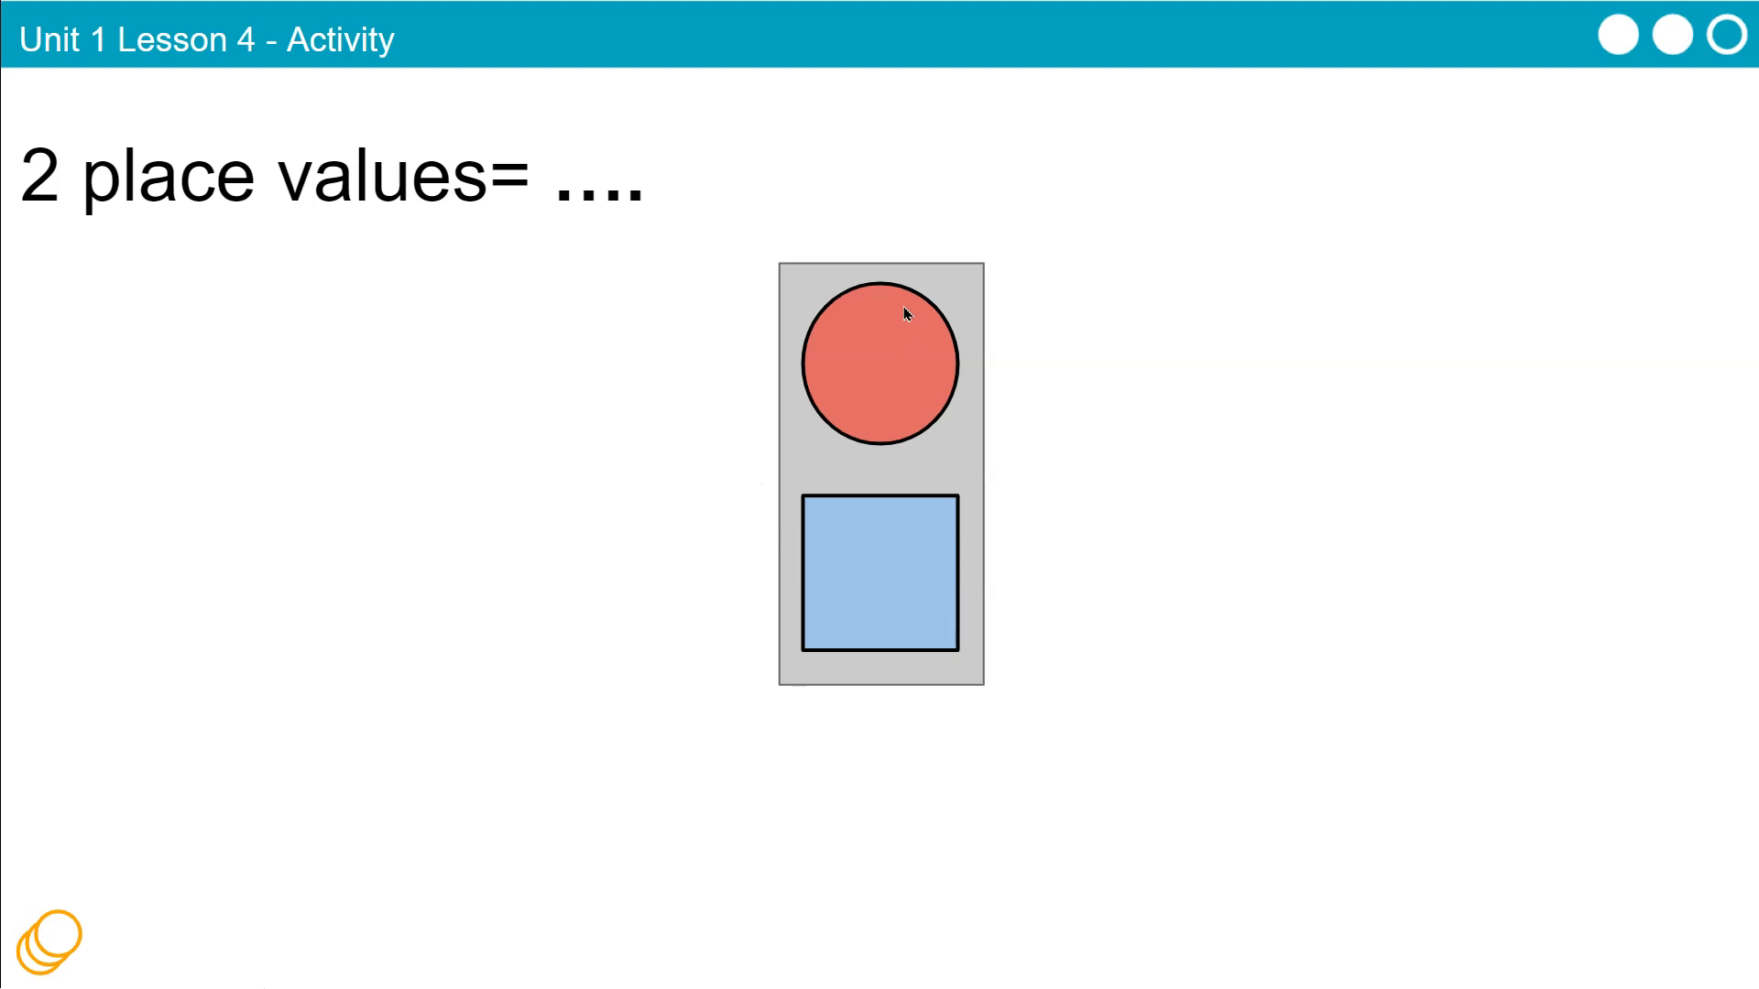
pyautogui.moveTo(874, 366)
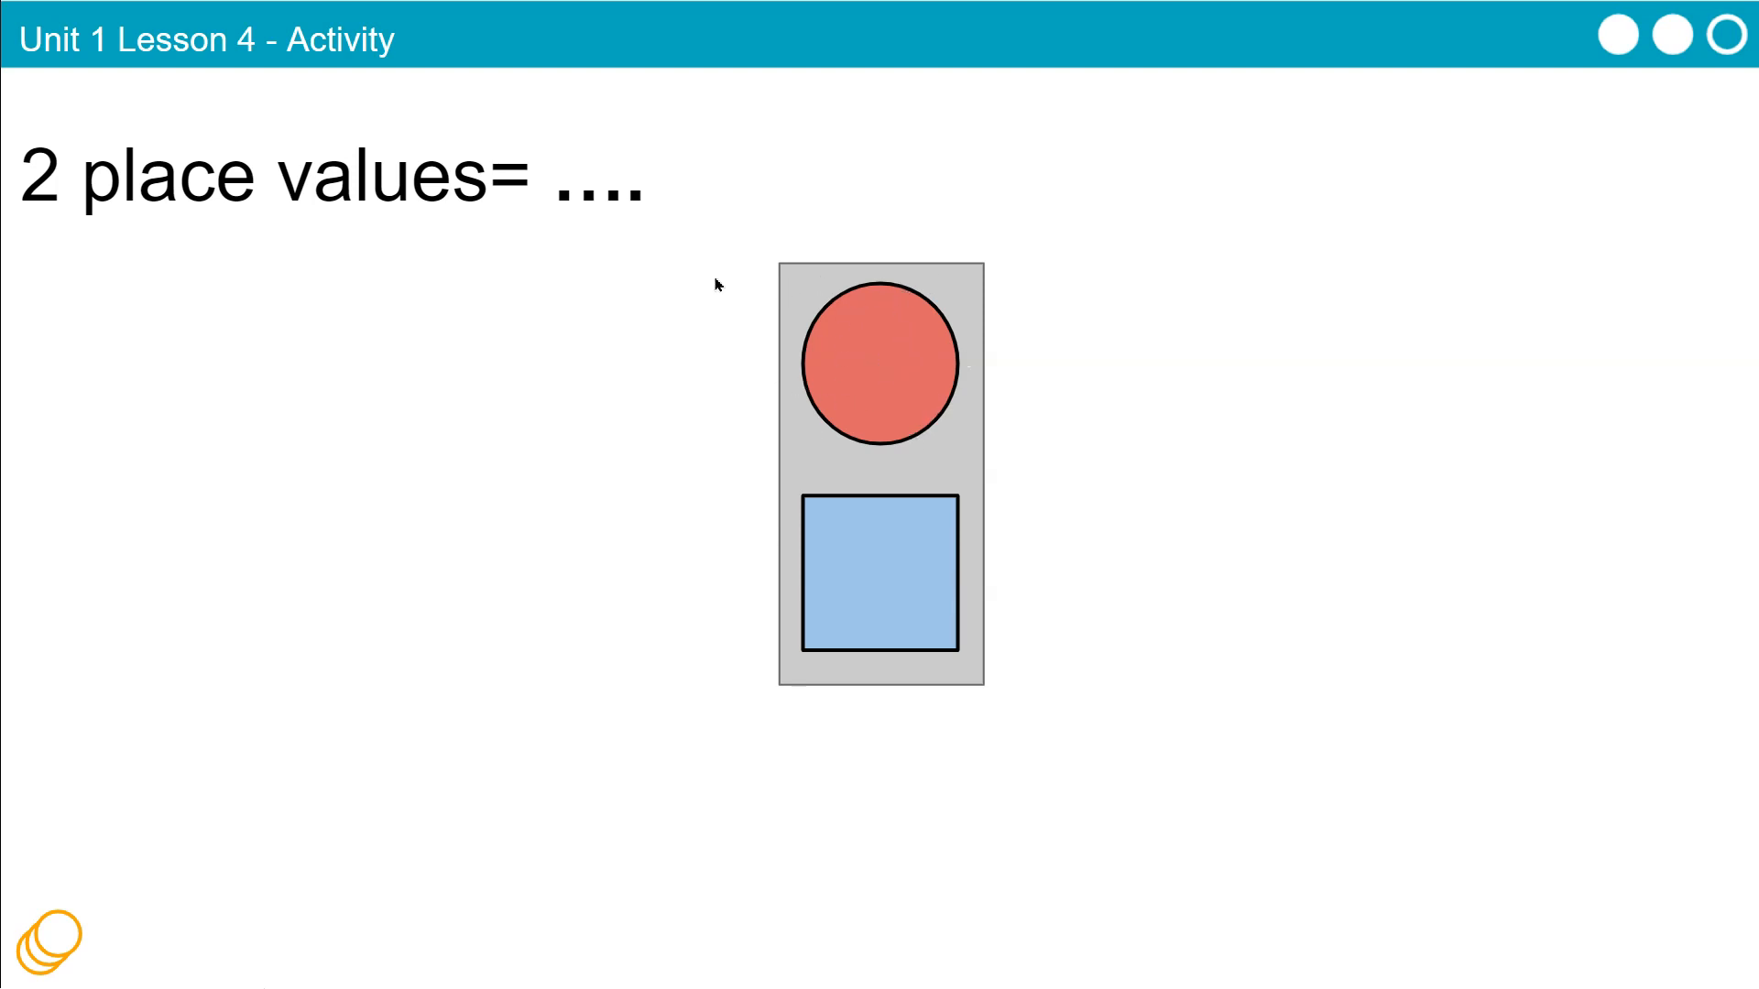
pyautogui.moveTo(791, 326)
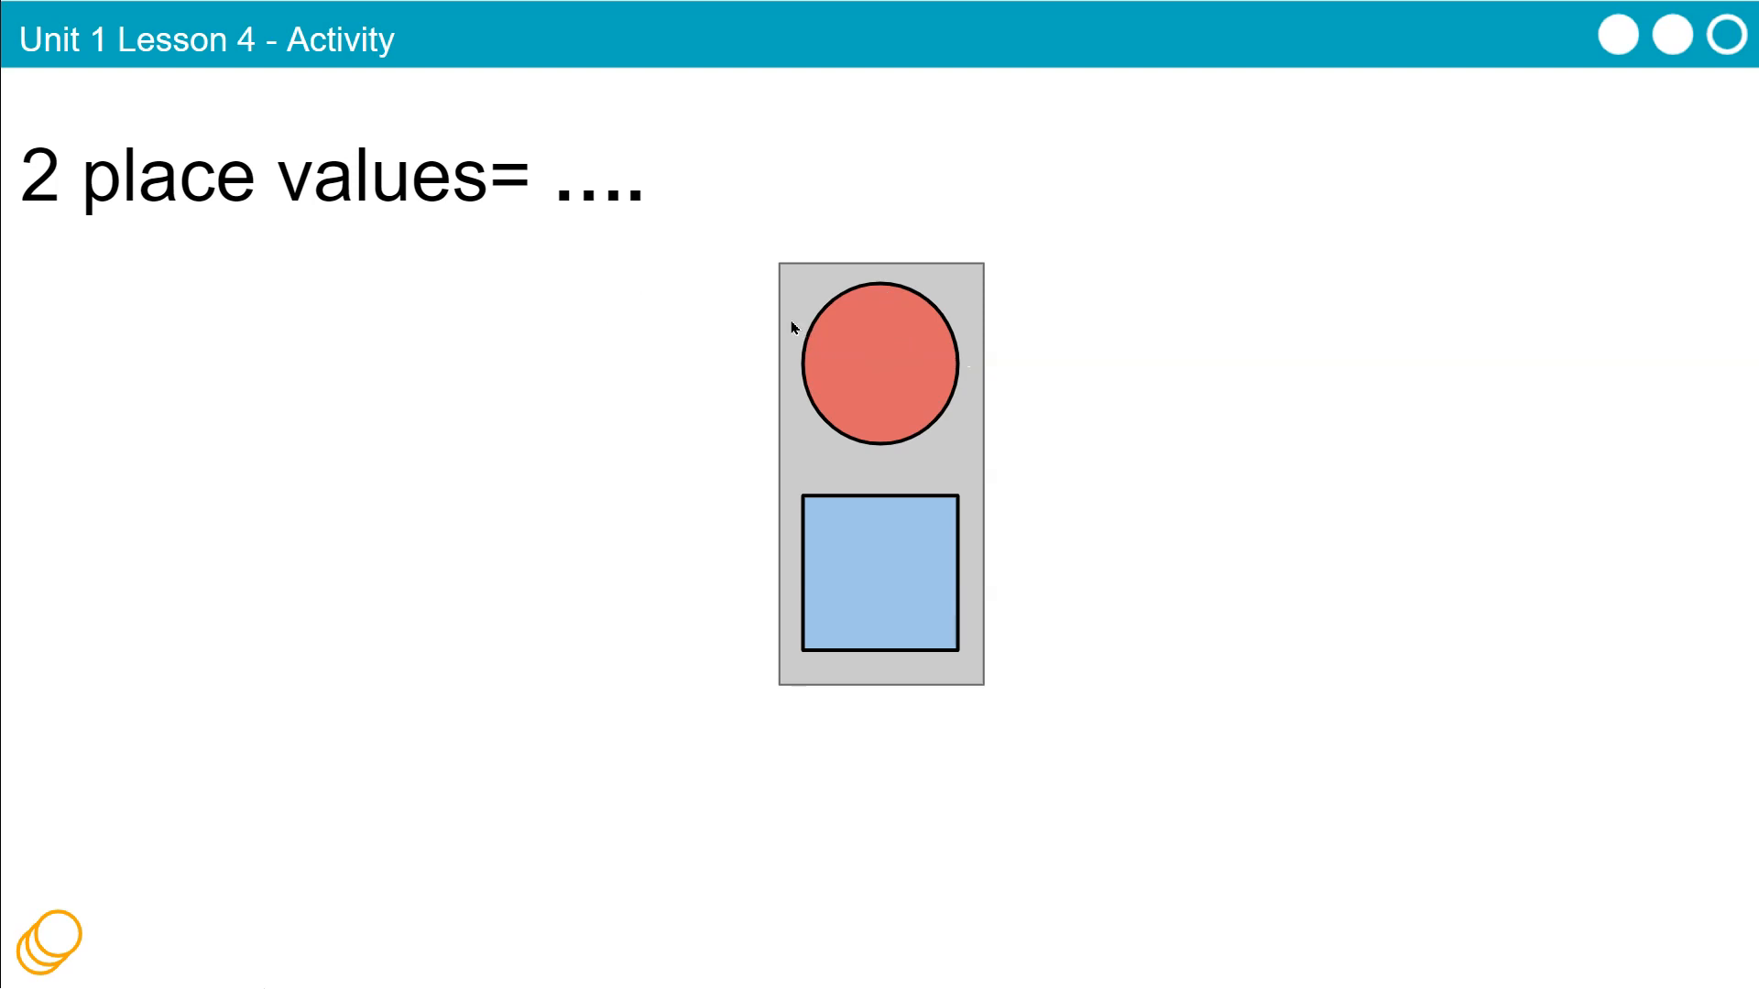
pyautogui.moveTo(850, 337)
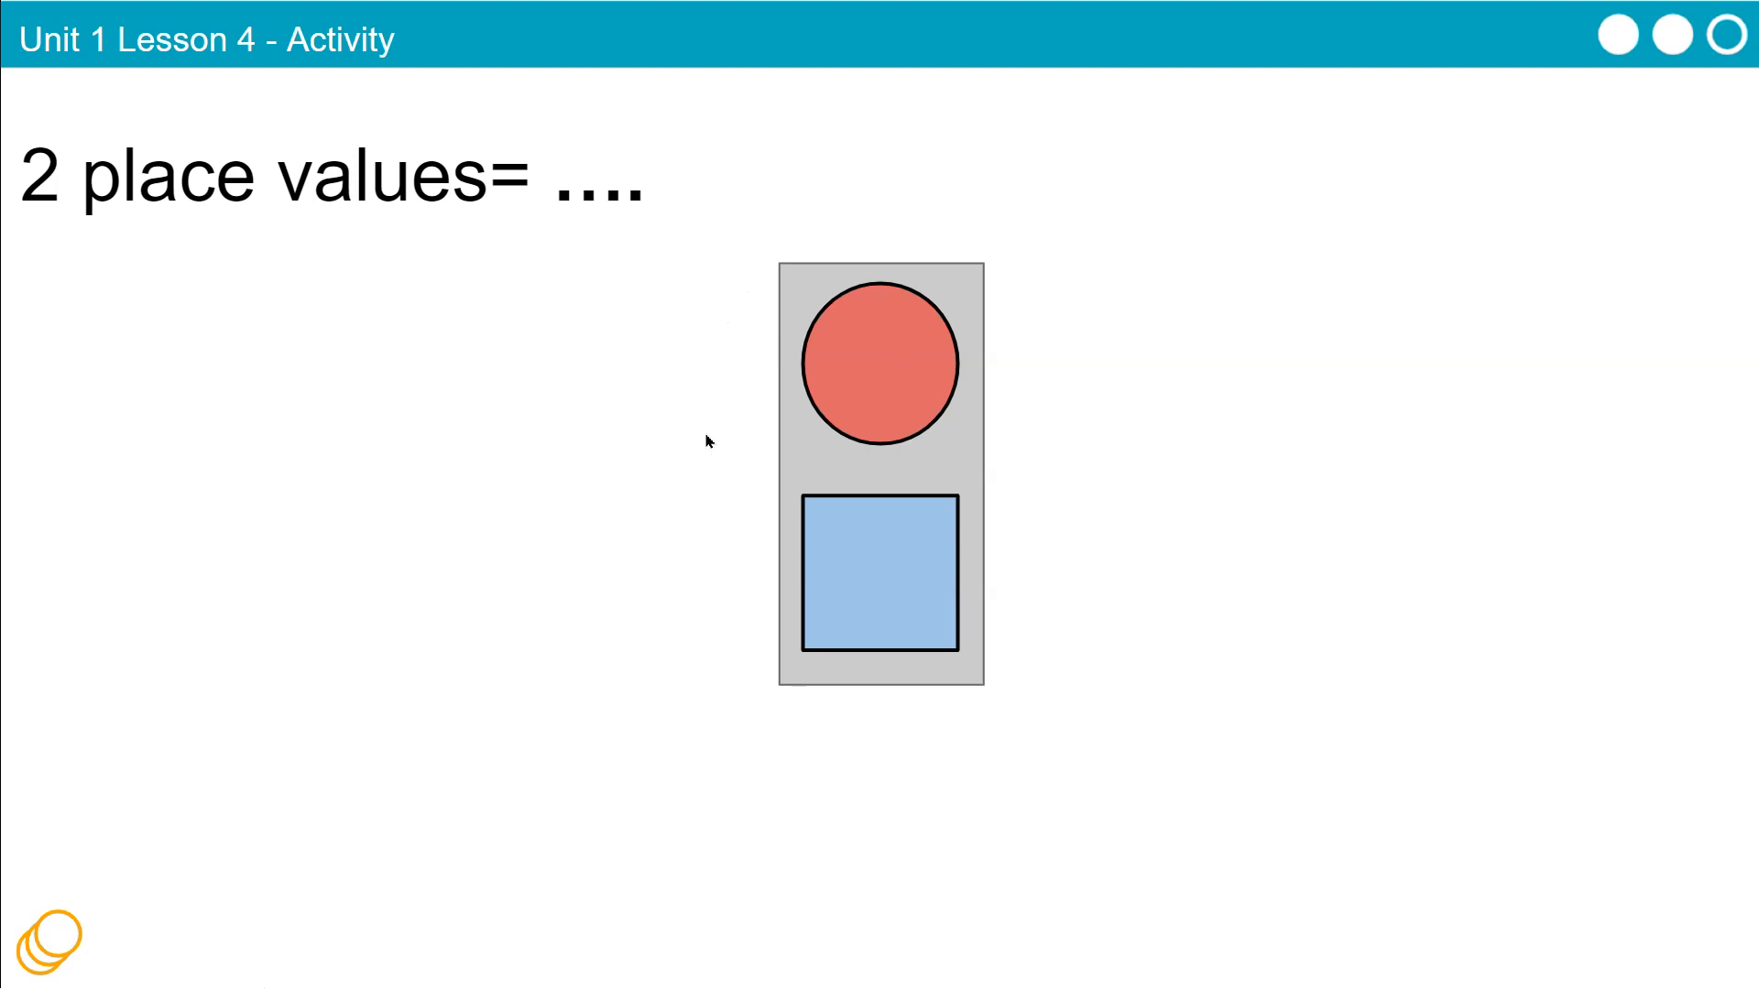
pyautogui.moveTo(664, 405)
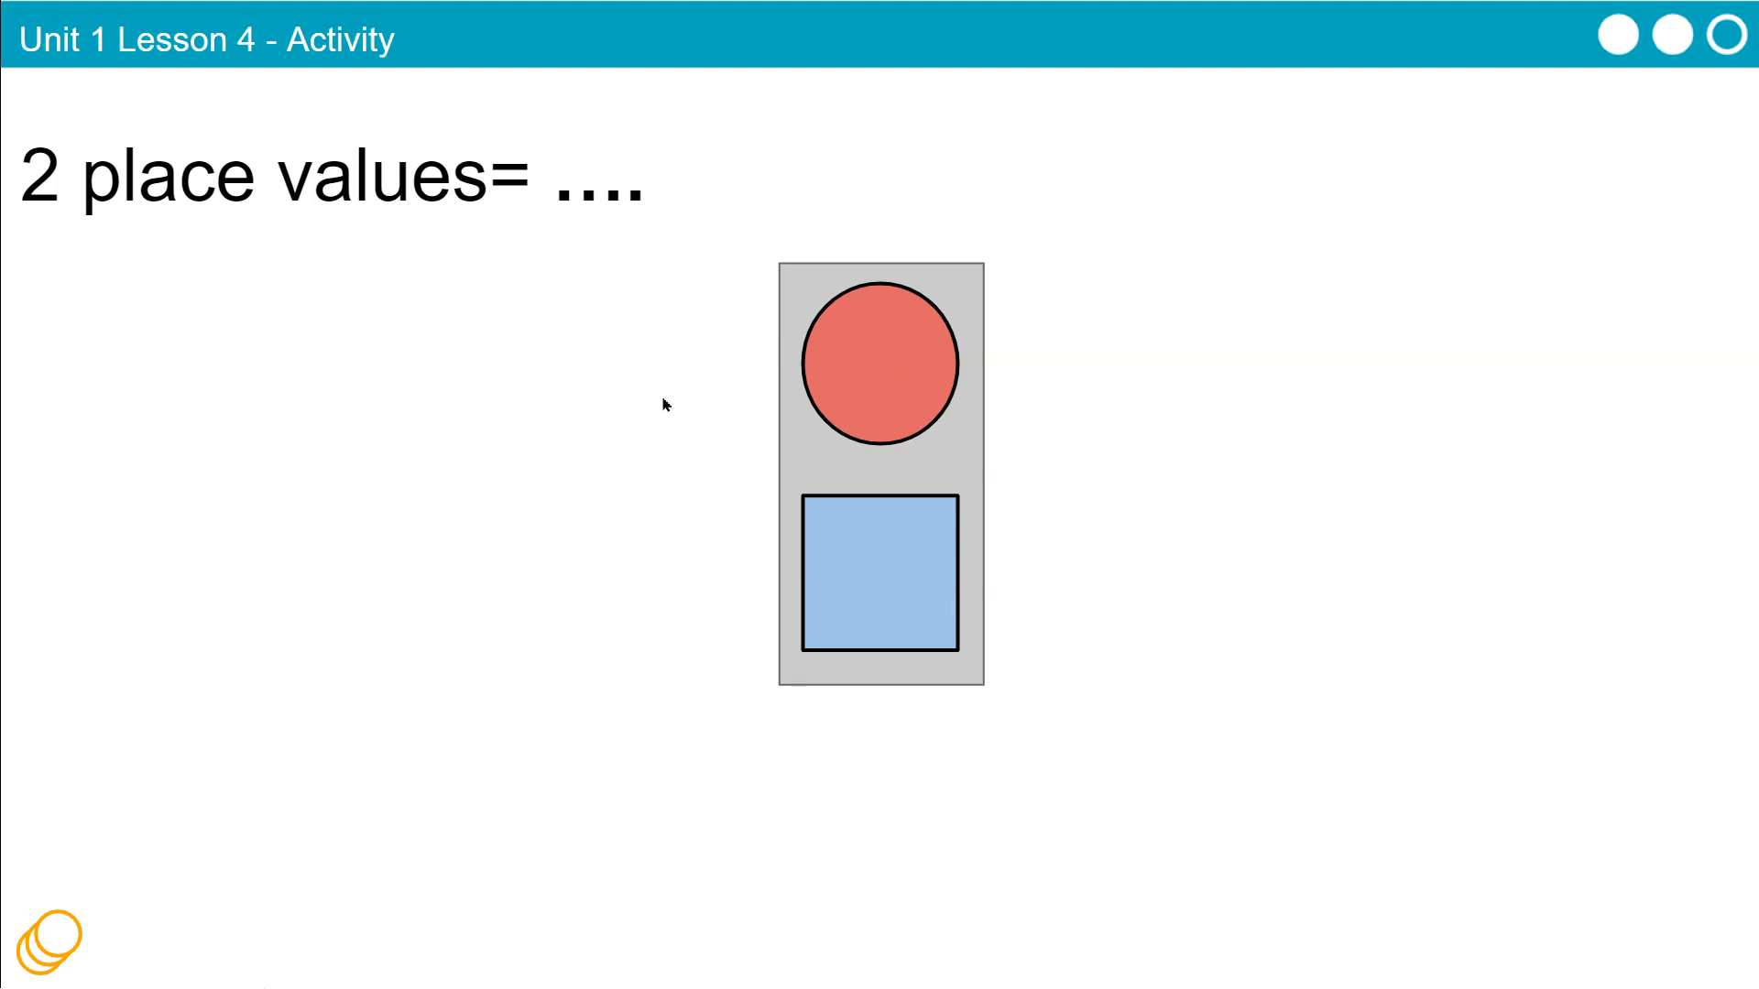
pyautogui.moveTo(675, 319)
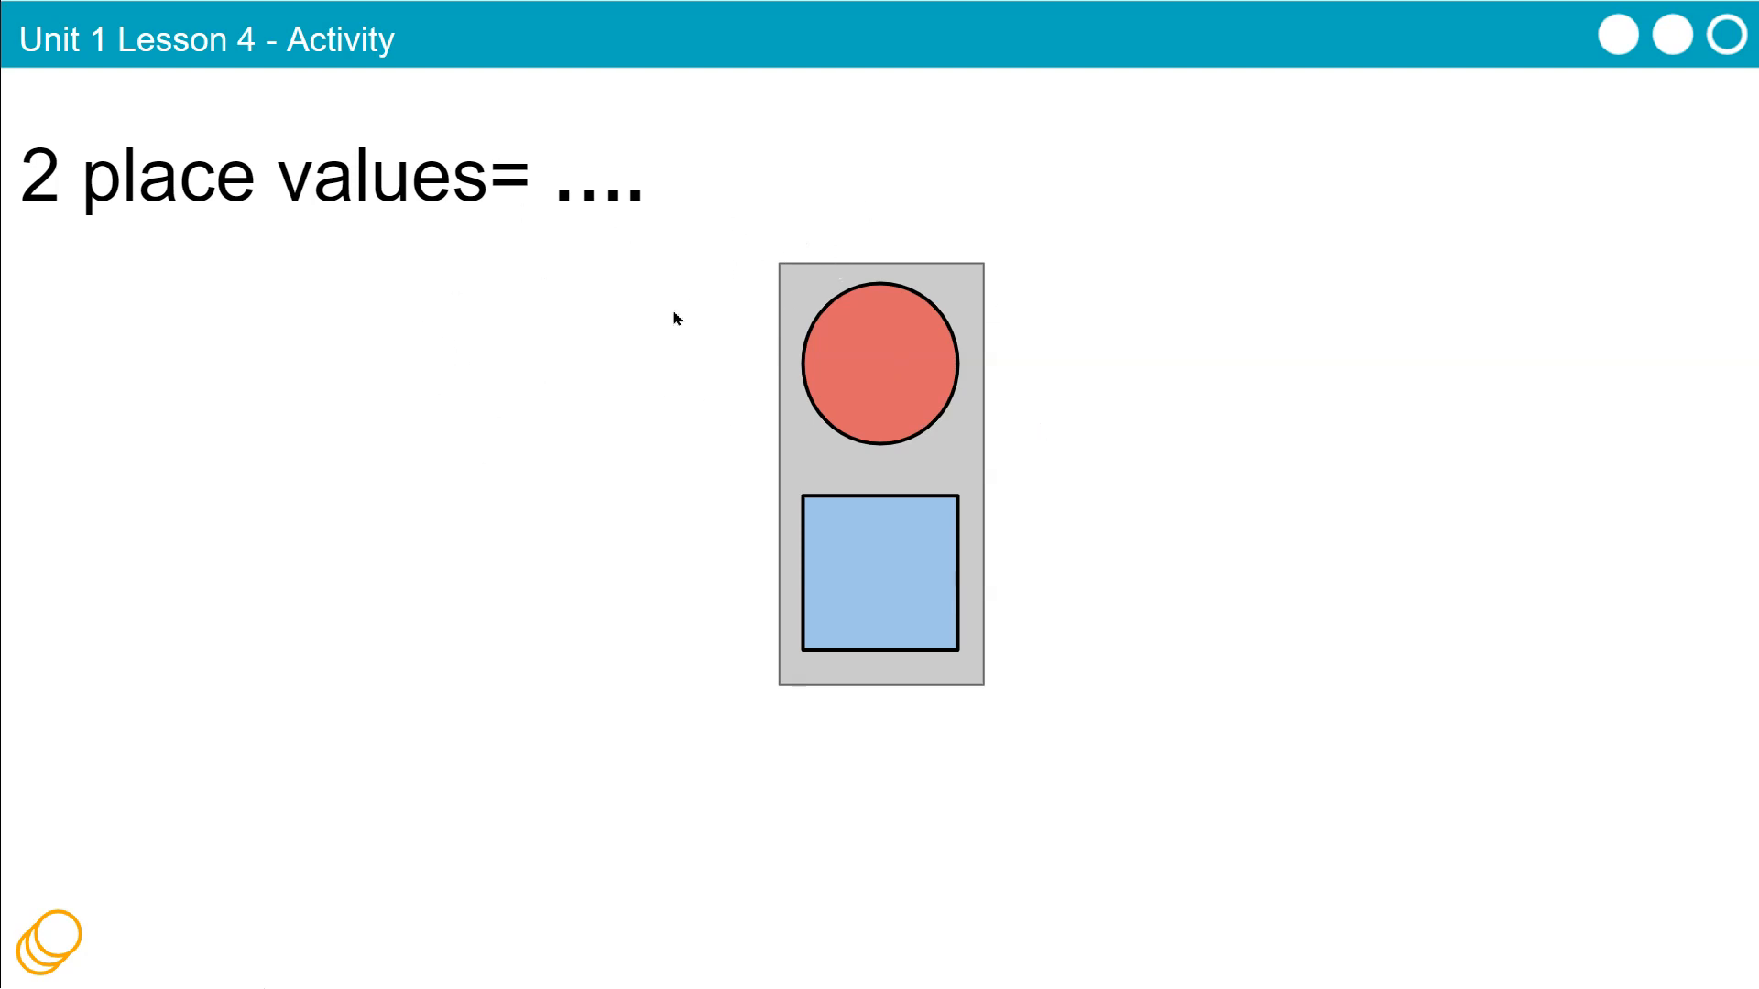
pyautogui.moveTo(1061, 412)
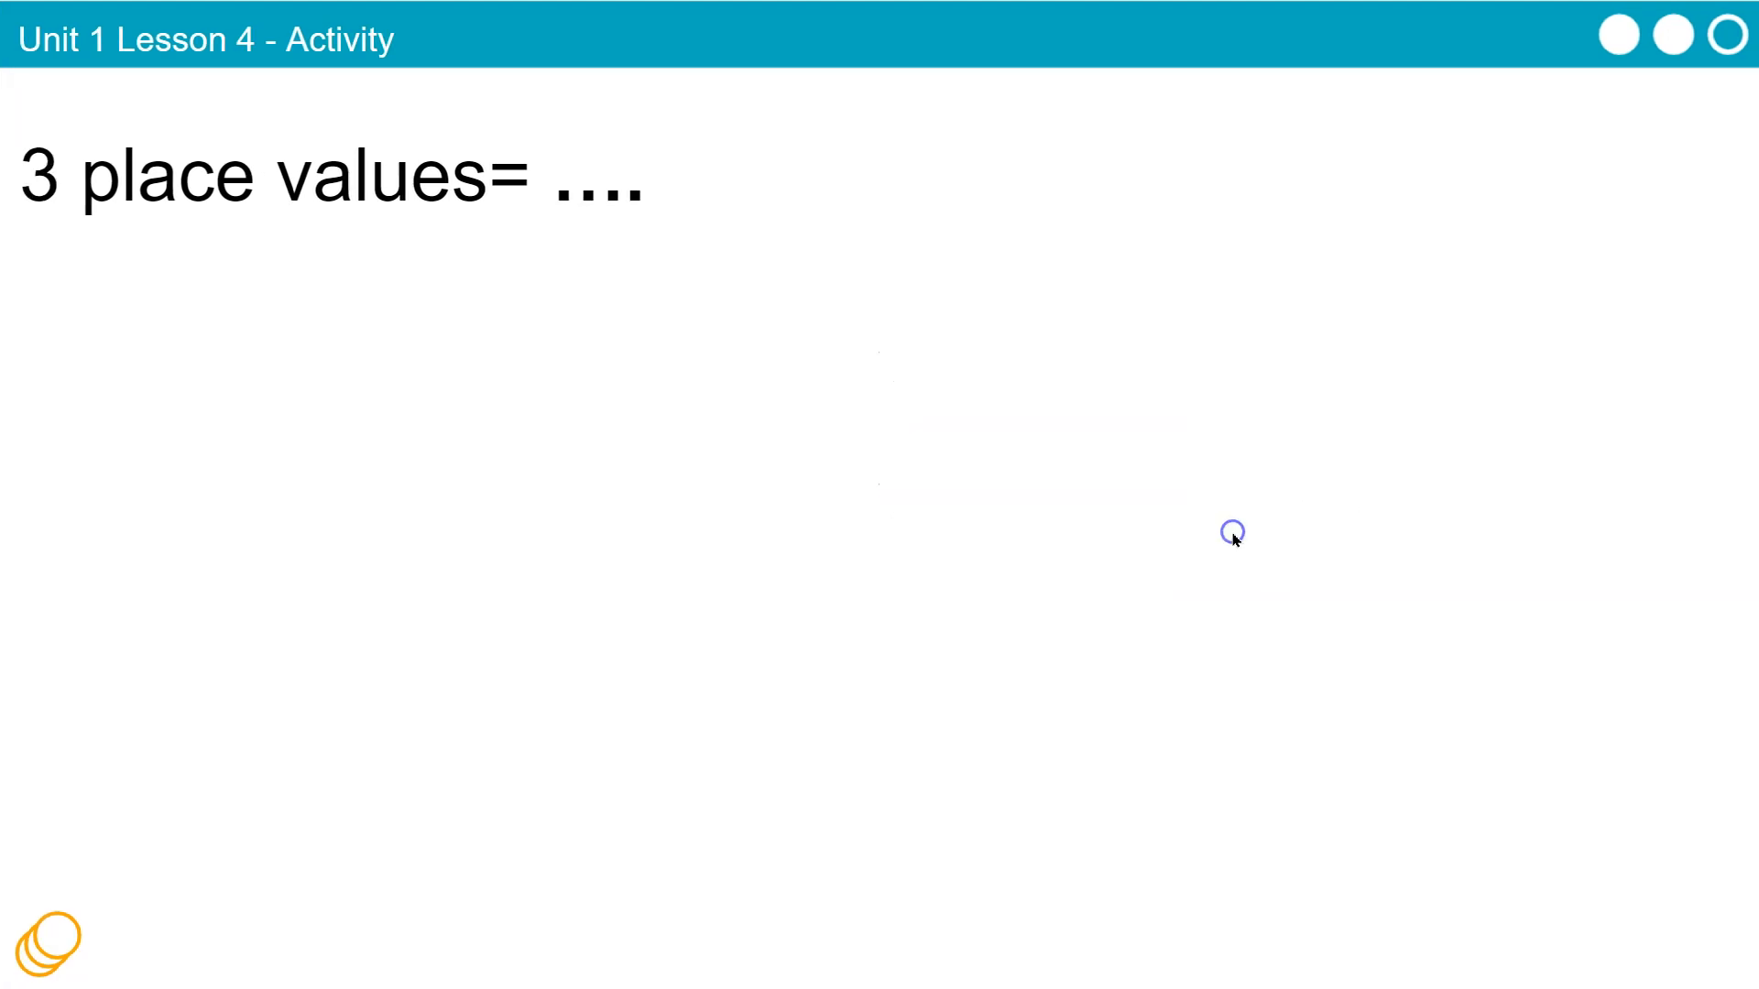
pyautogui.moveTo(788, 471)
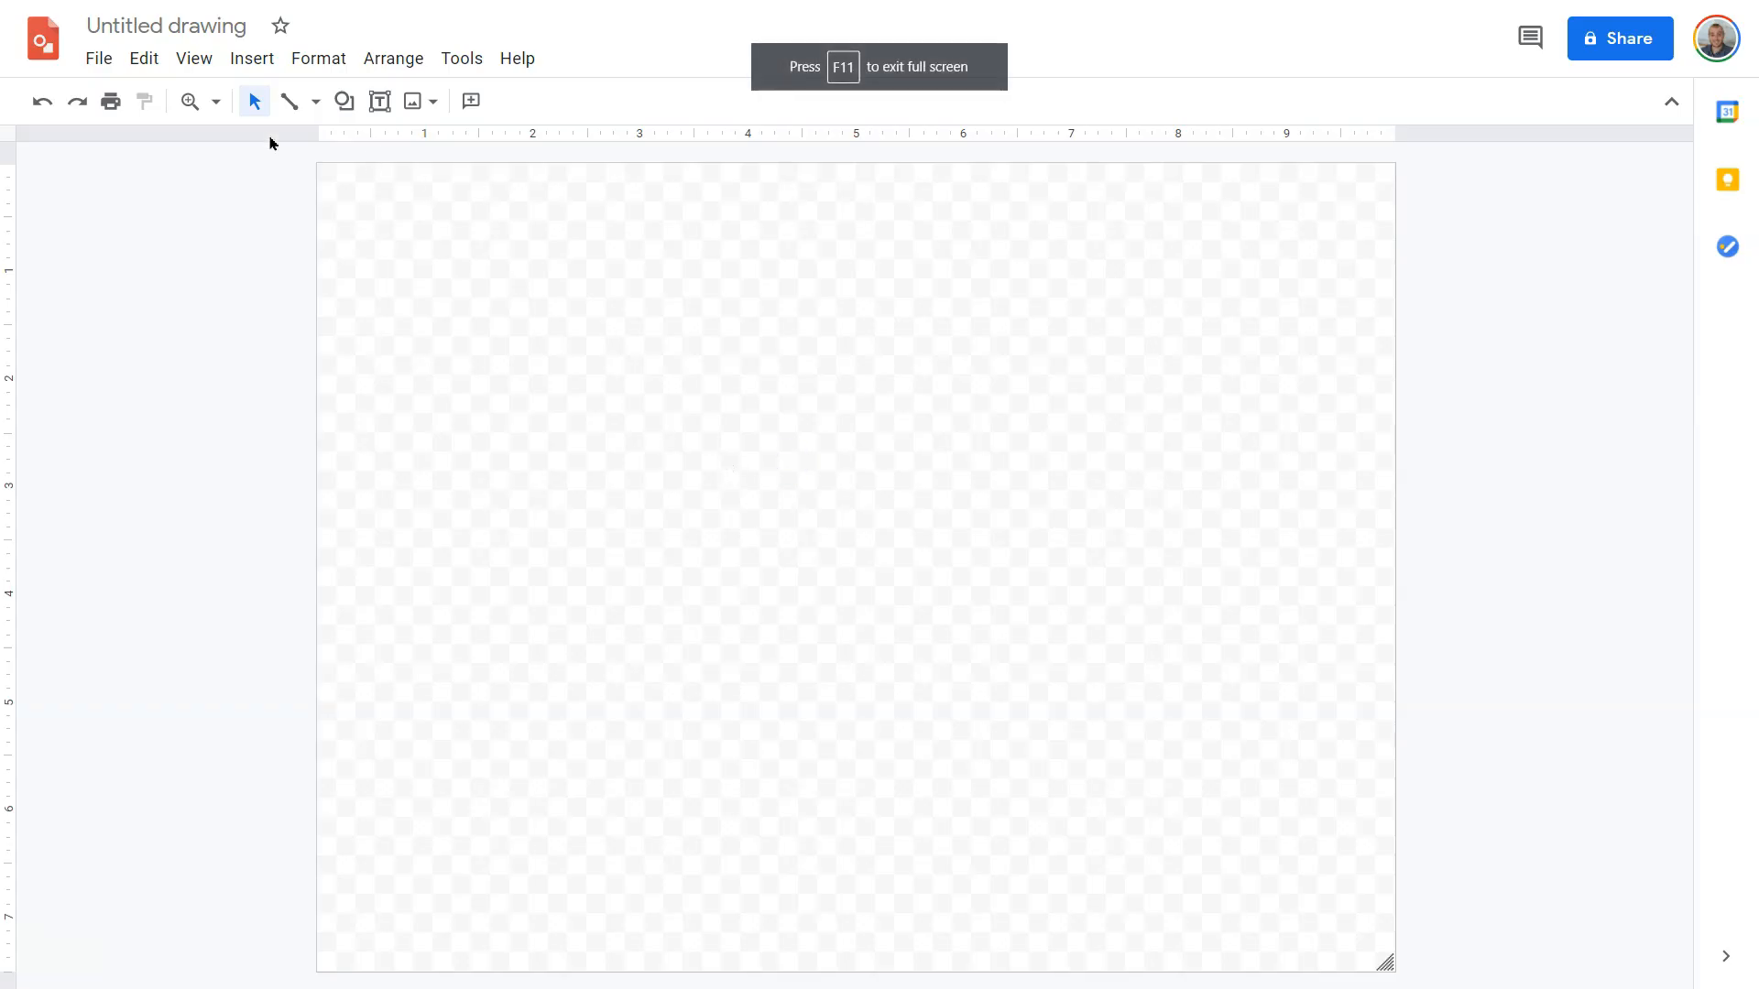
# Add a light blue rectangle and a light blue oval placed near the top-right corner
pyautogui.click(343, 101)
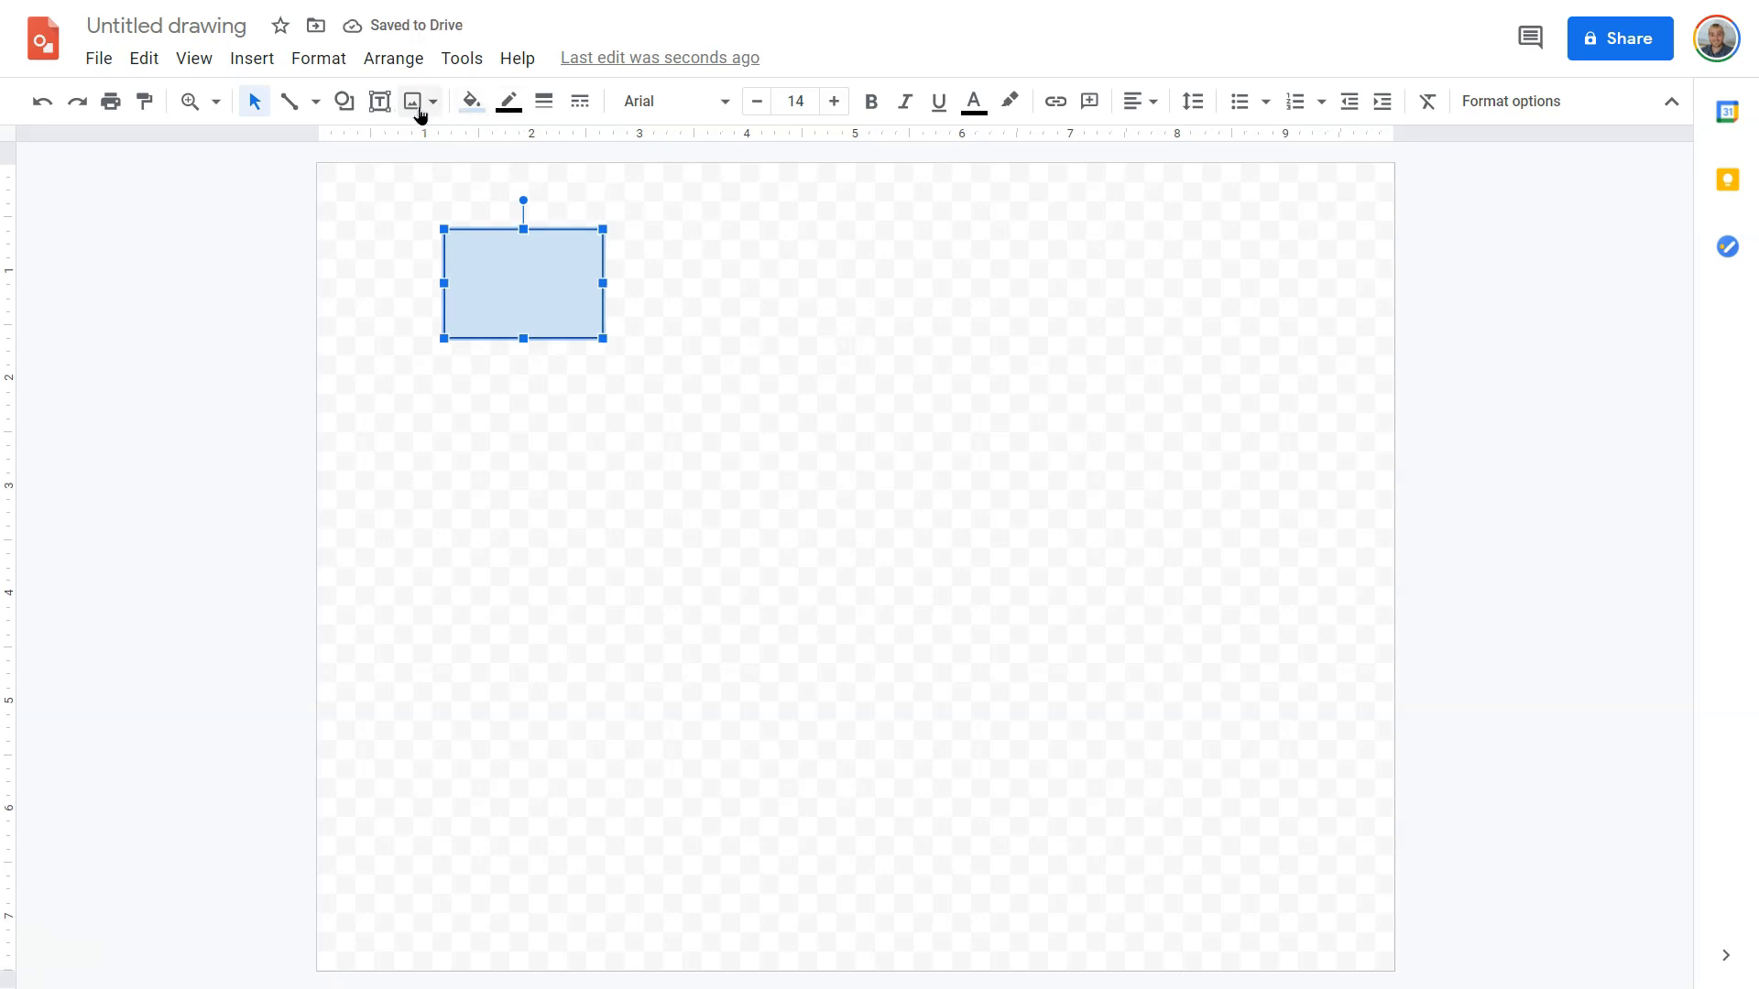
pyautogui.click(413, 101)
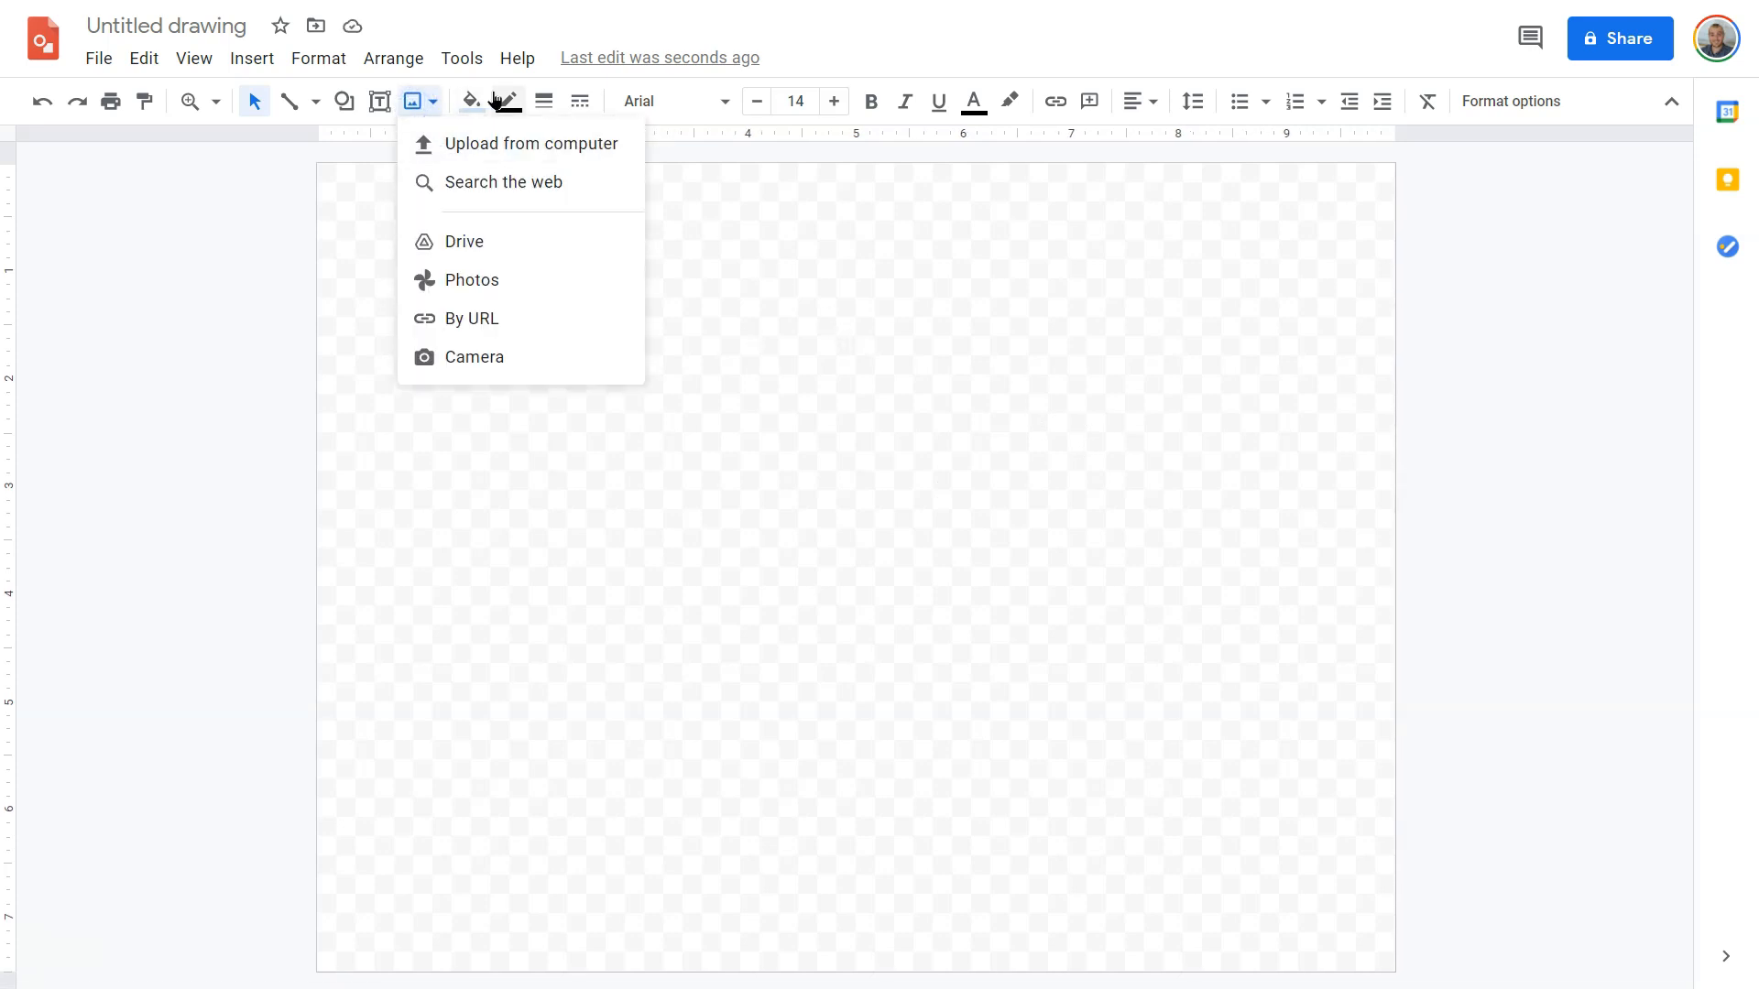
pyautogui.click(346, 100)
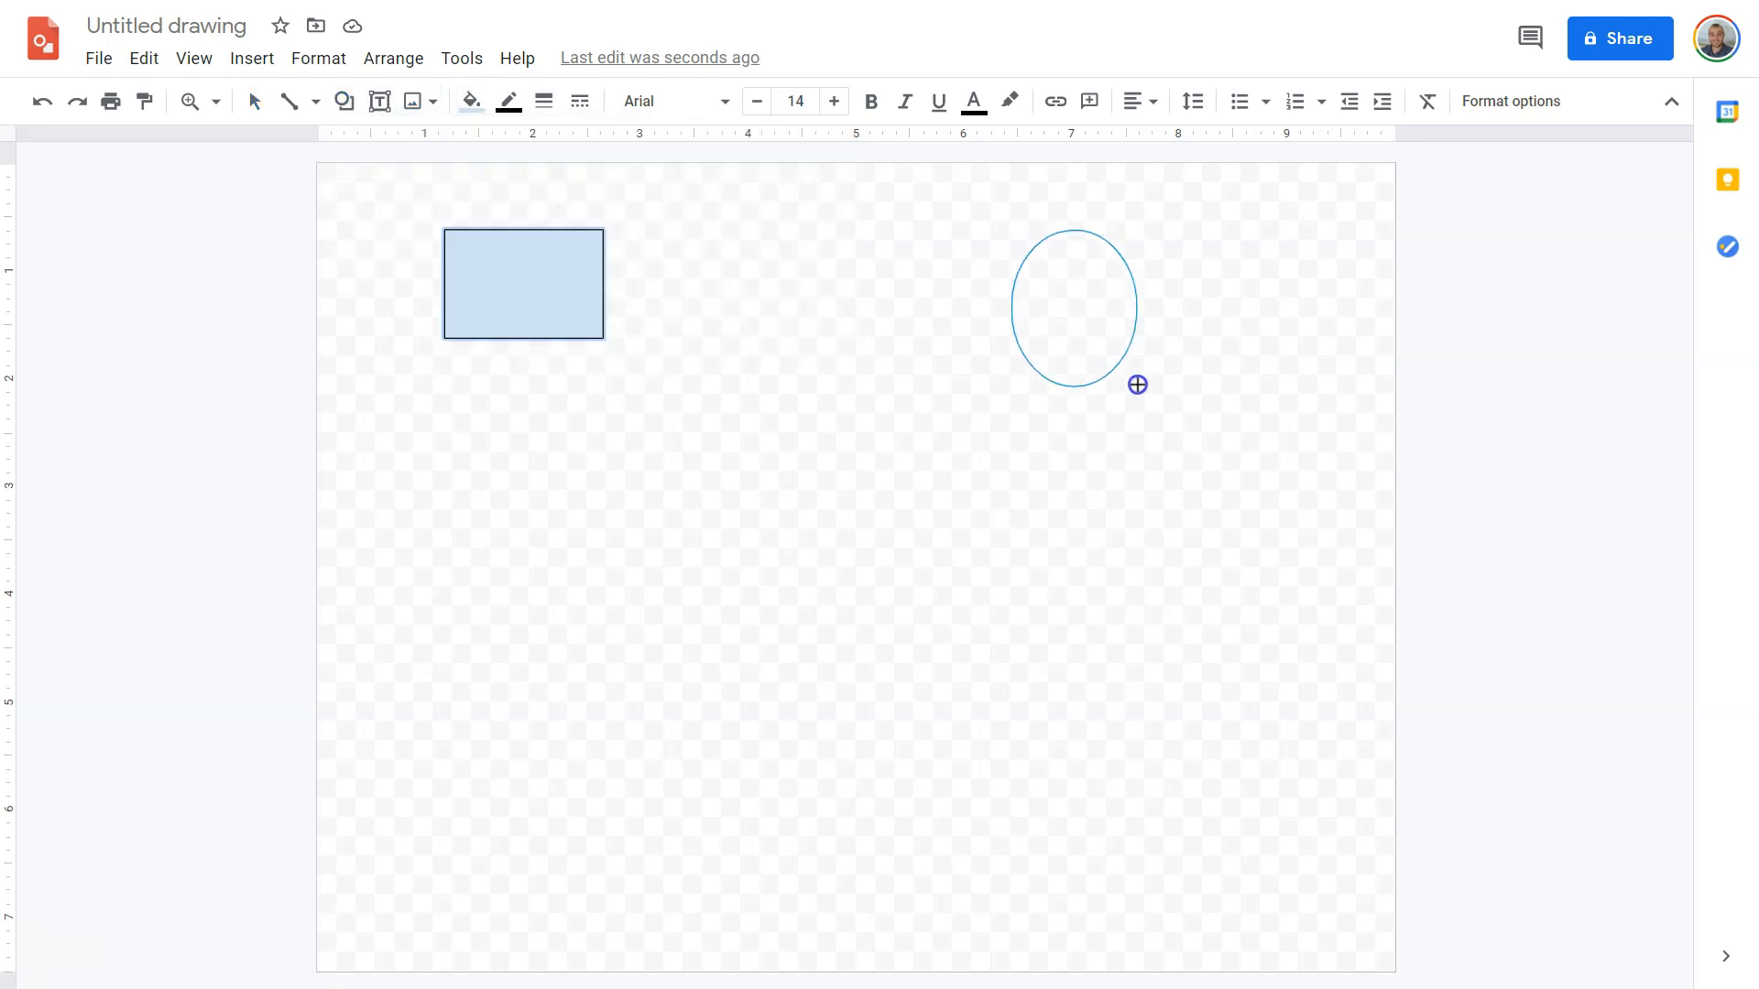
pyautogui.click(1072, 308)
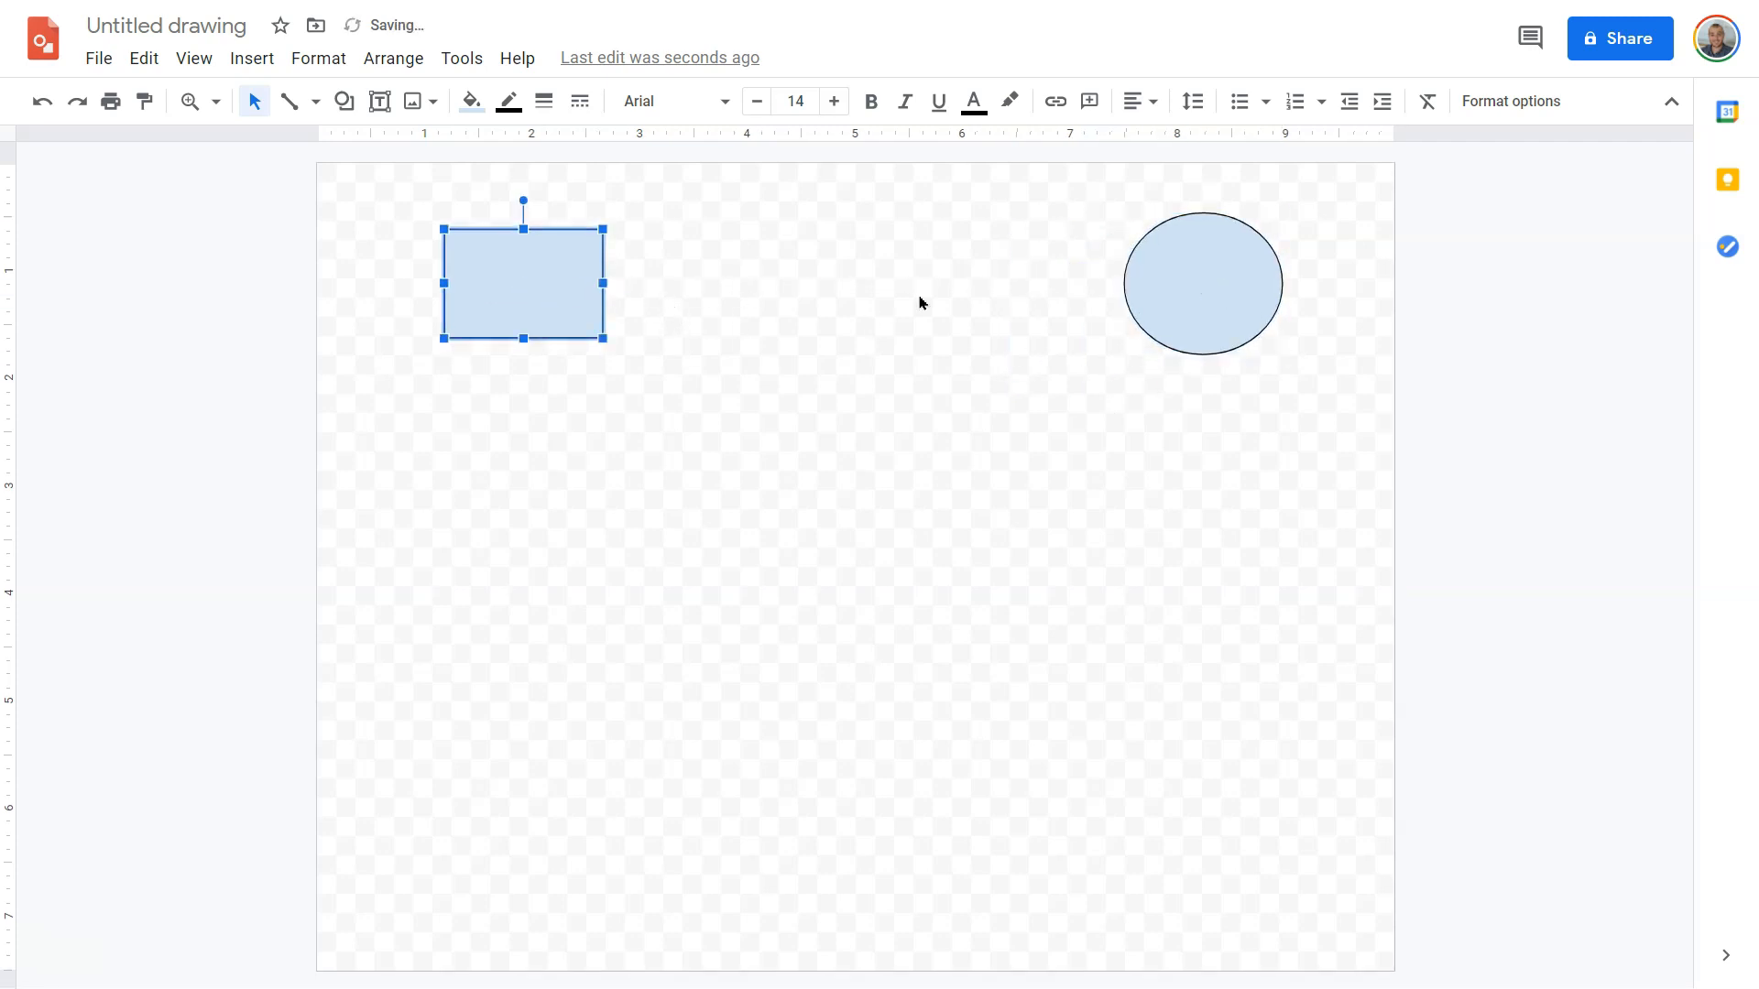
# Move the rectangle toward the page centre and clear the stray shape and selection
pyautogui.moveTo(522, 280); pyautogui.dragTo(830, 357)
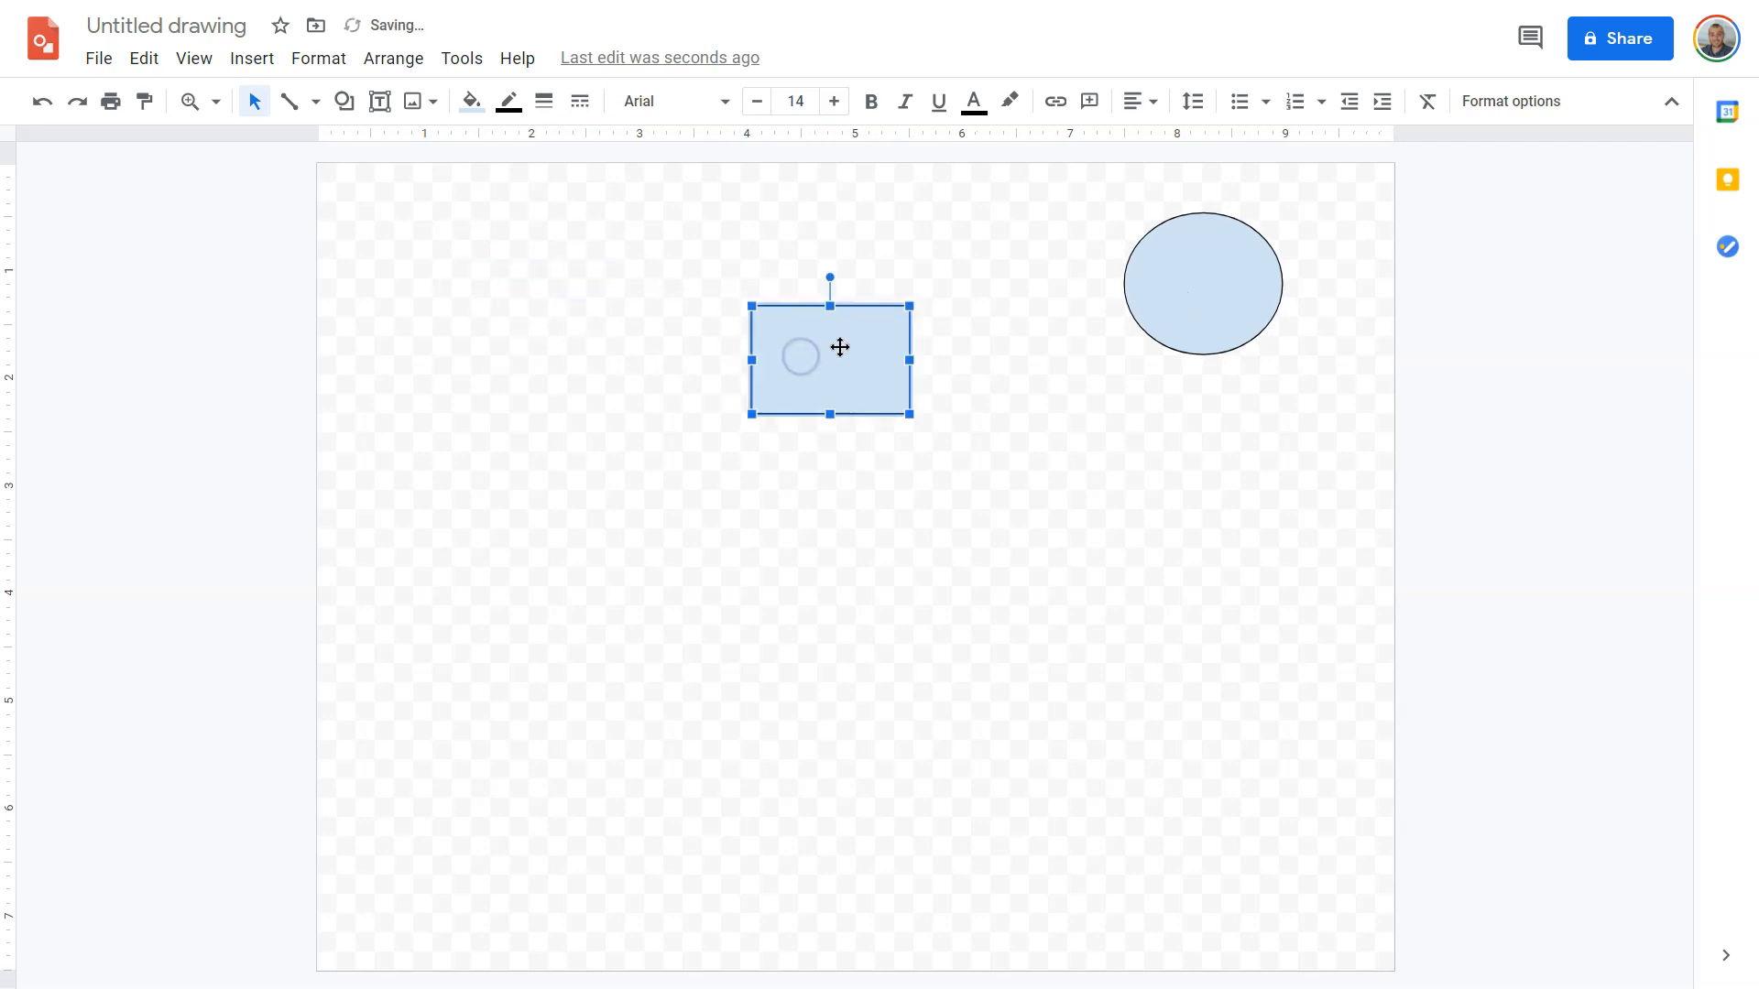
pyautogui.moveTo(837, 348); pyautogui.dragTo(800, 366)
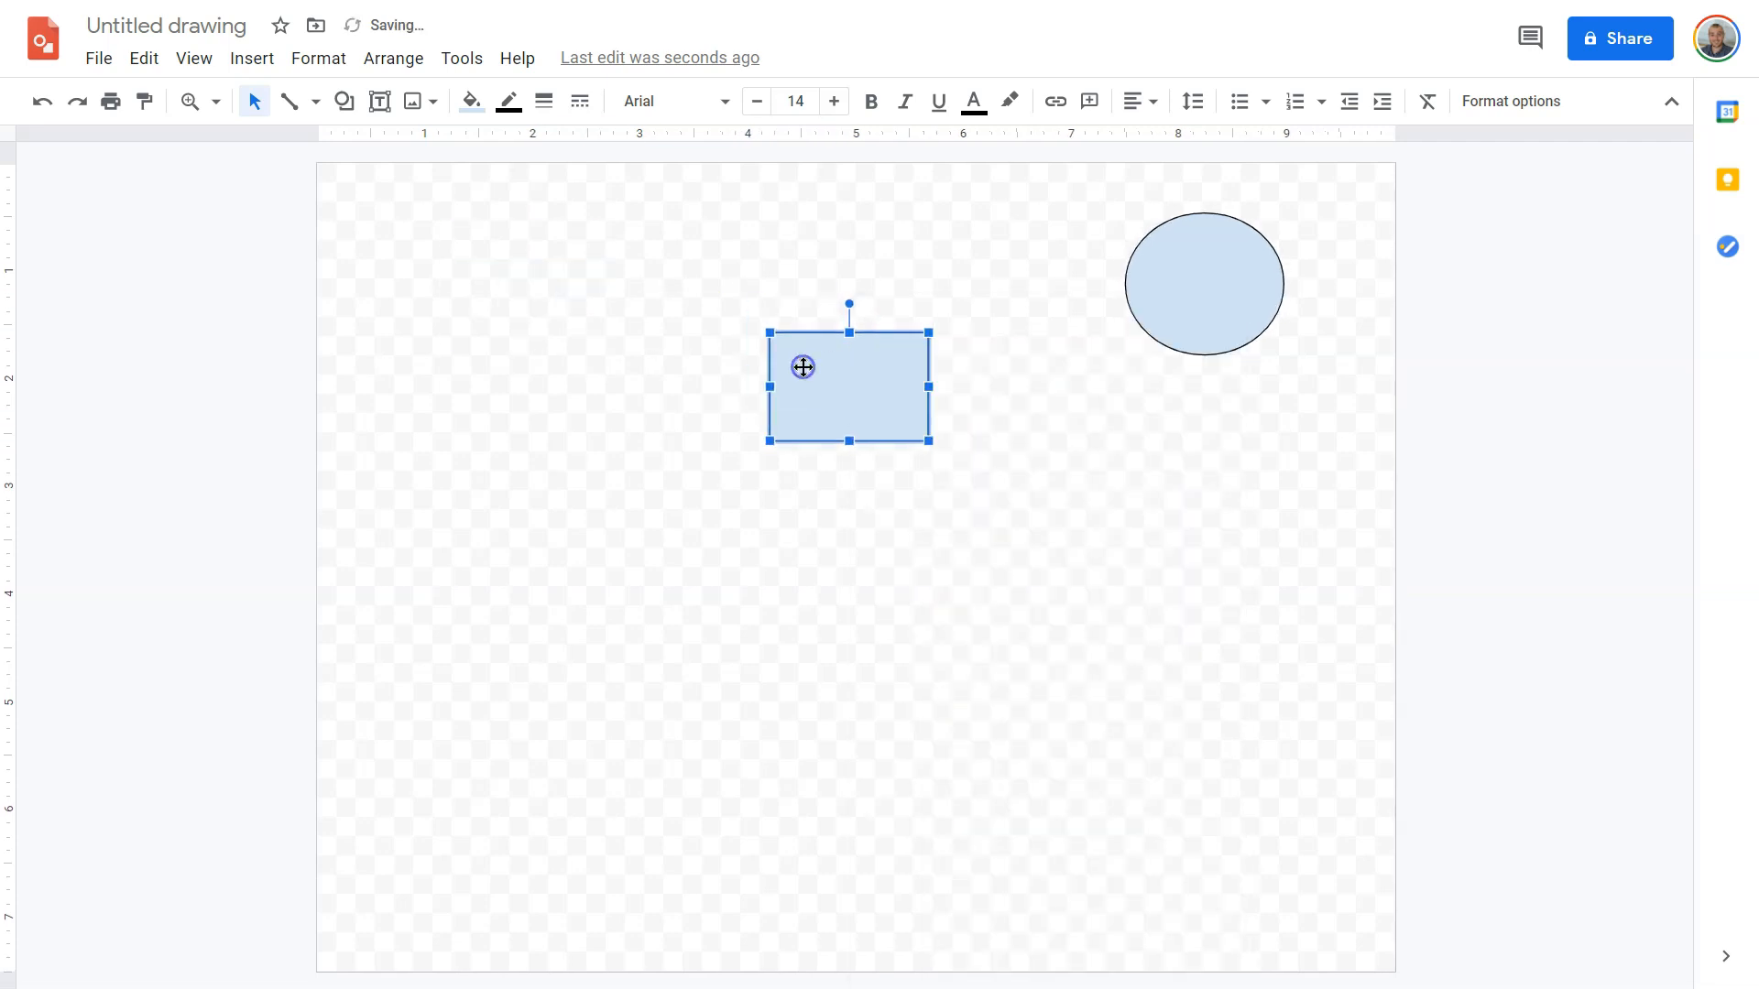
pyautogui.press('Delete')
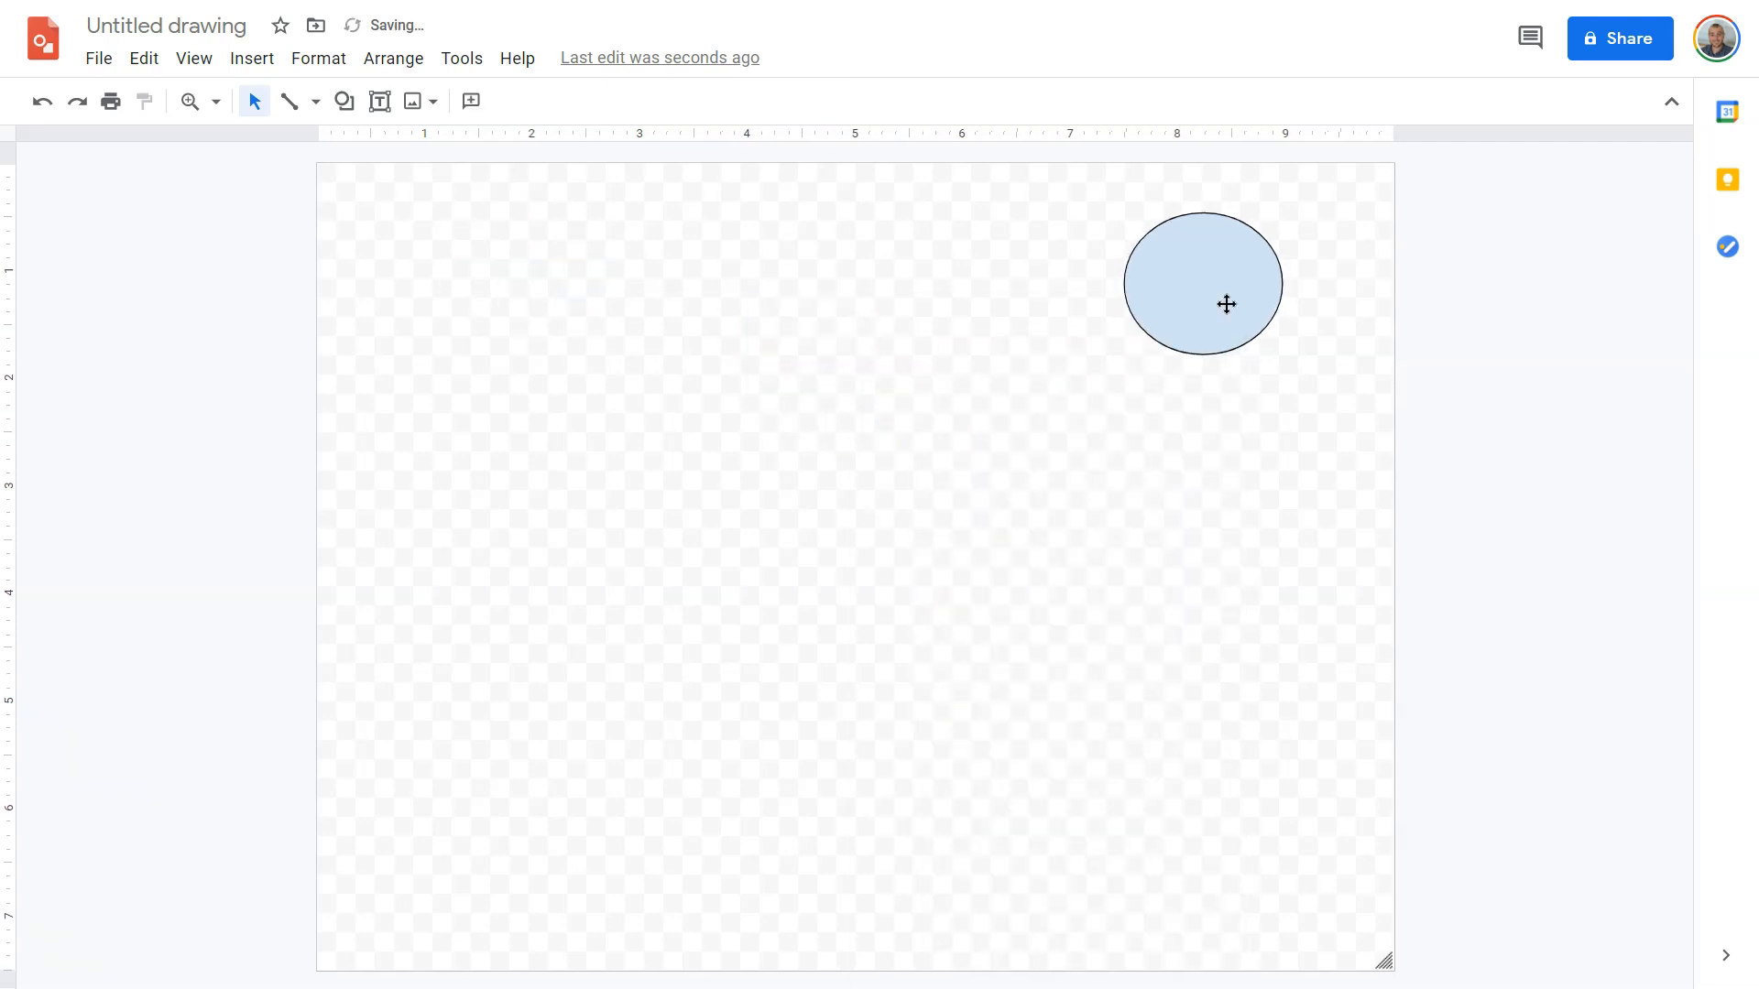
pyautogui.moveTo(1204, 282); pyautogui.dragTo(856, 367)
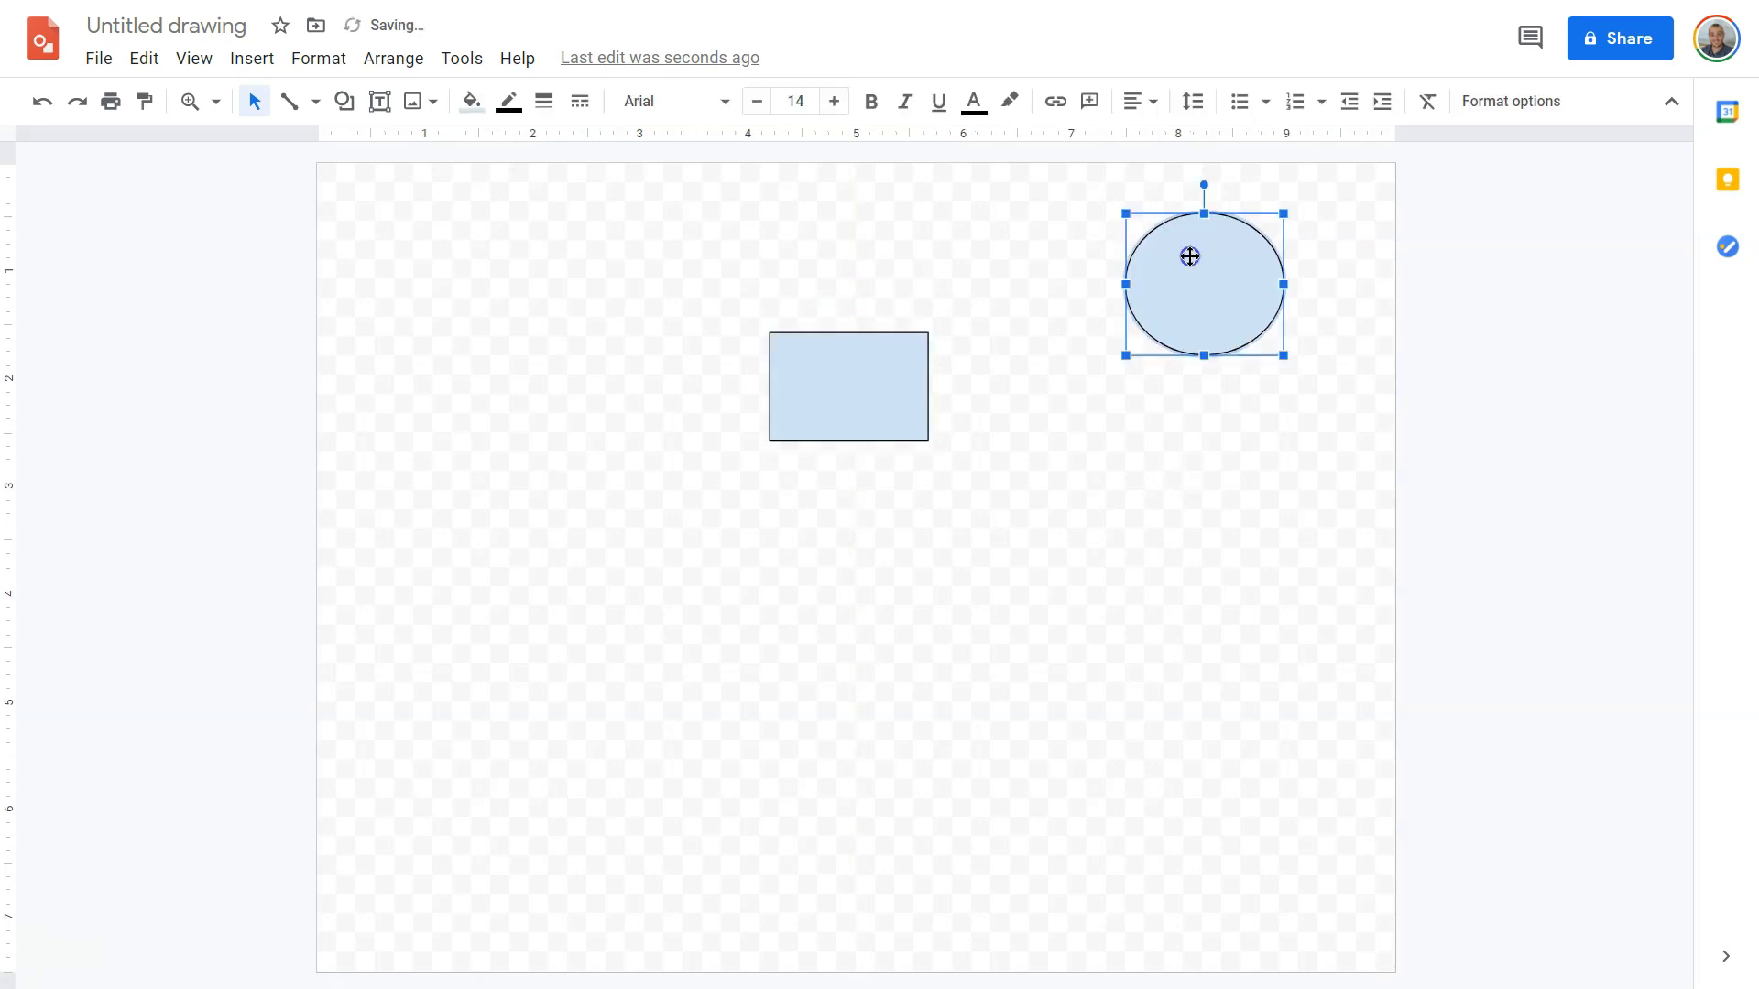
pyautogui.press('Delete')
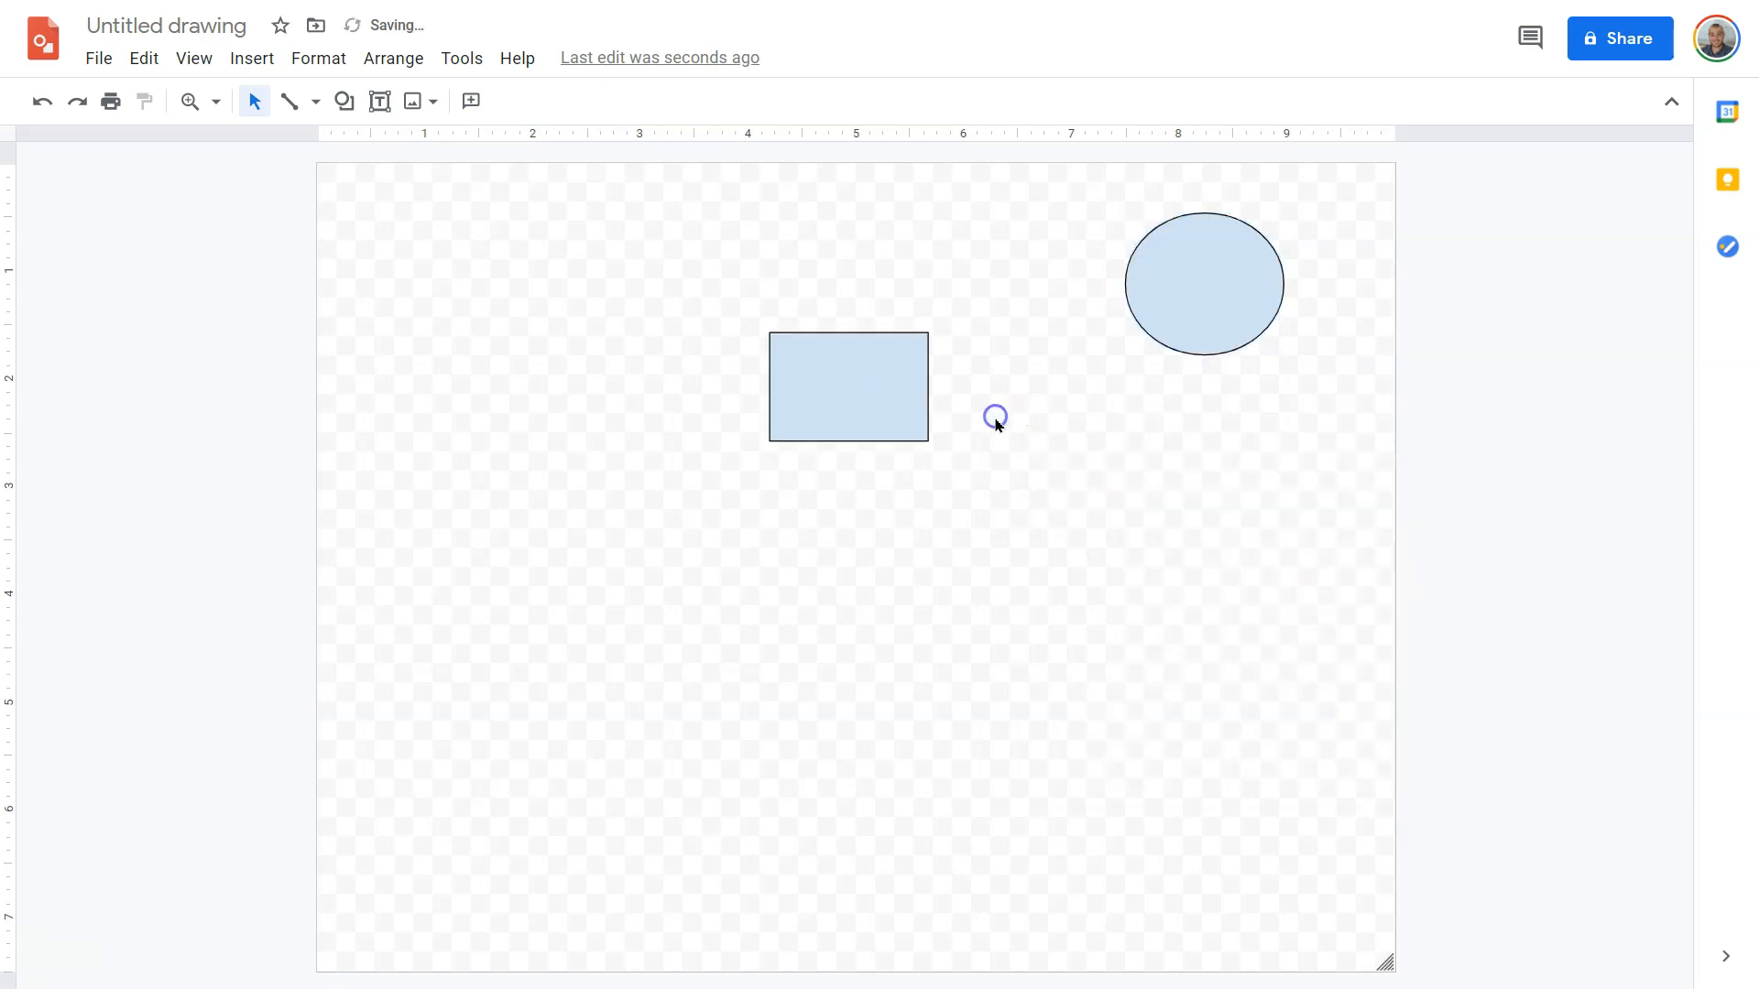
# Stack the oval beneath the rectangle and place the copied rectangle-oval pair to the right
pyautogui.moveTo(848, 386); pyautogui.dragTo(603, 359)
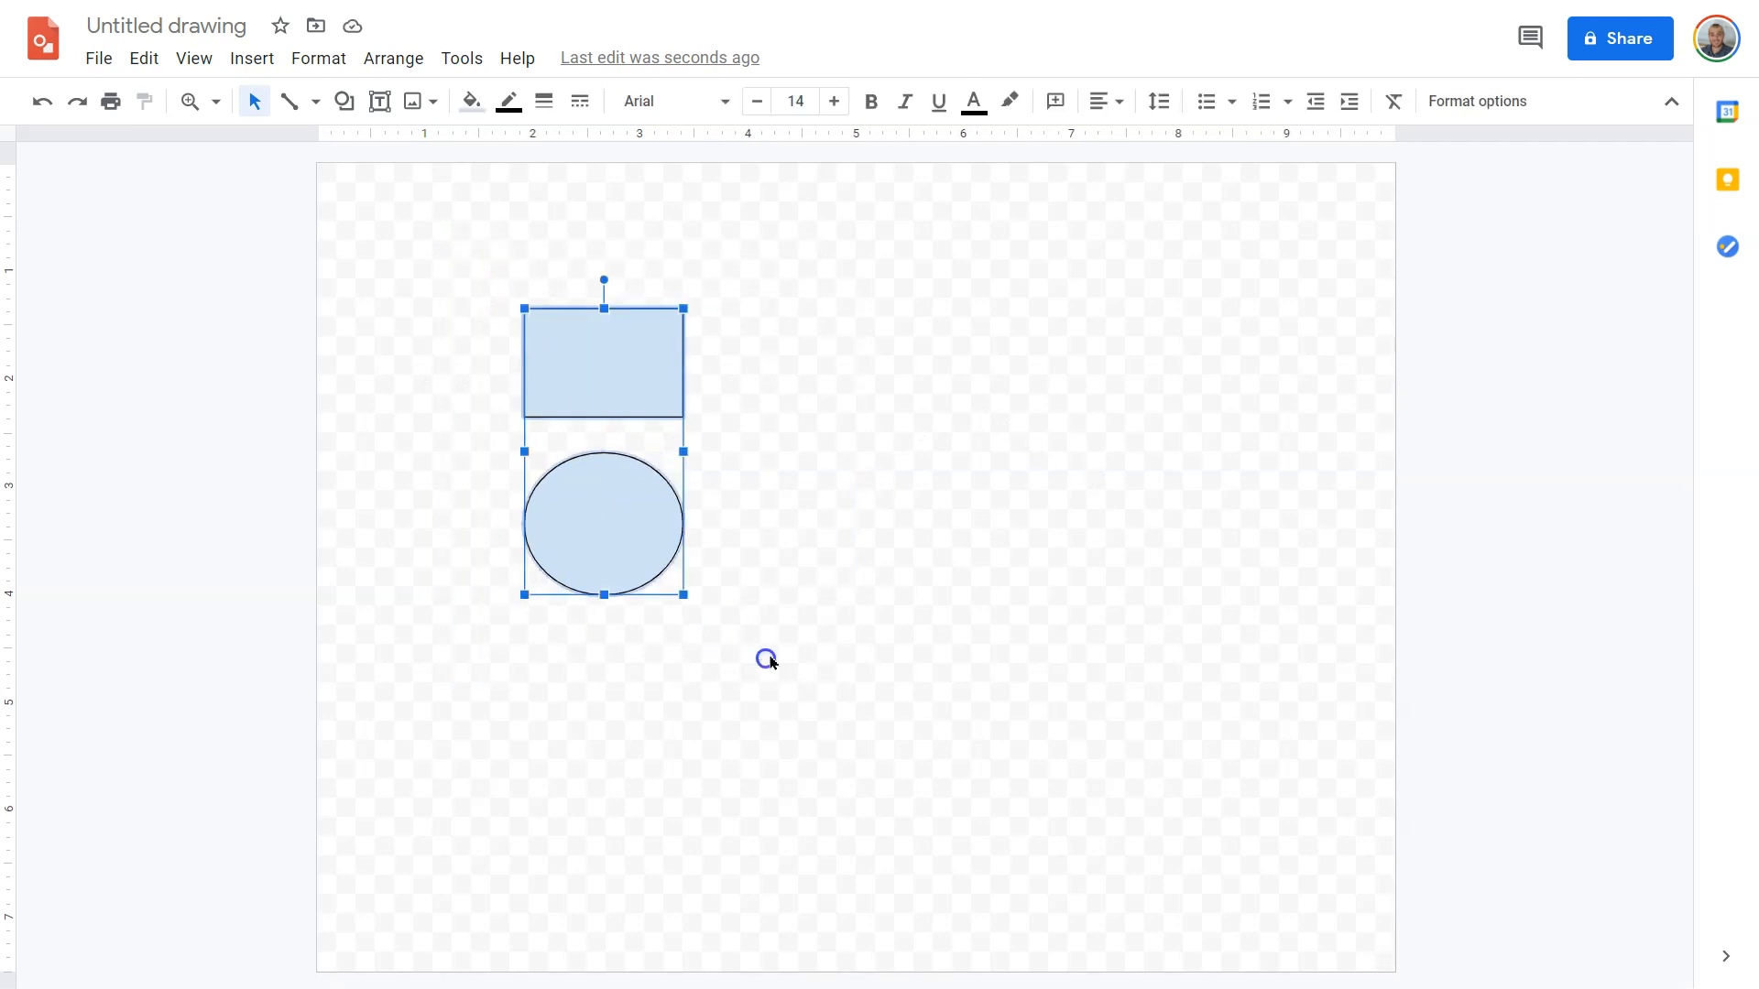
pyautogui.moveTo(603, 522); pyautogui.dragTo(617, 533)
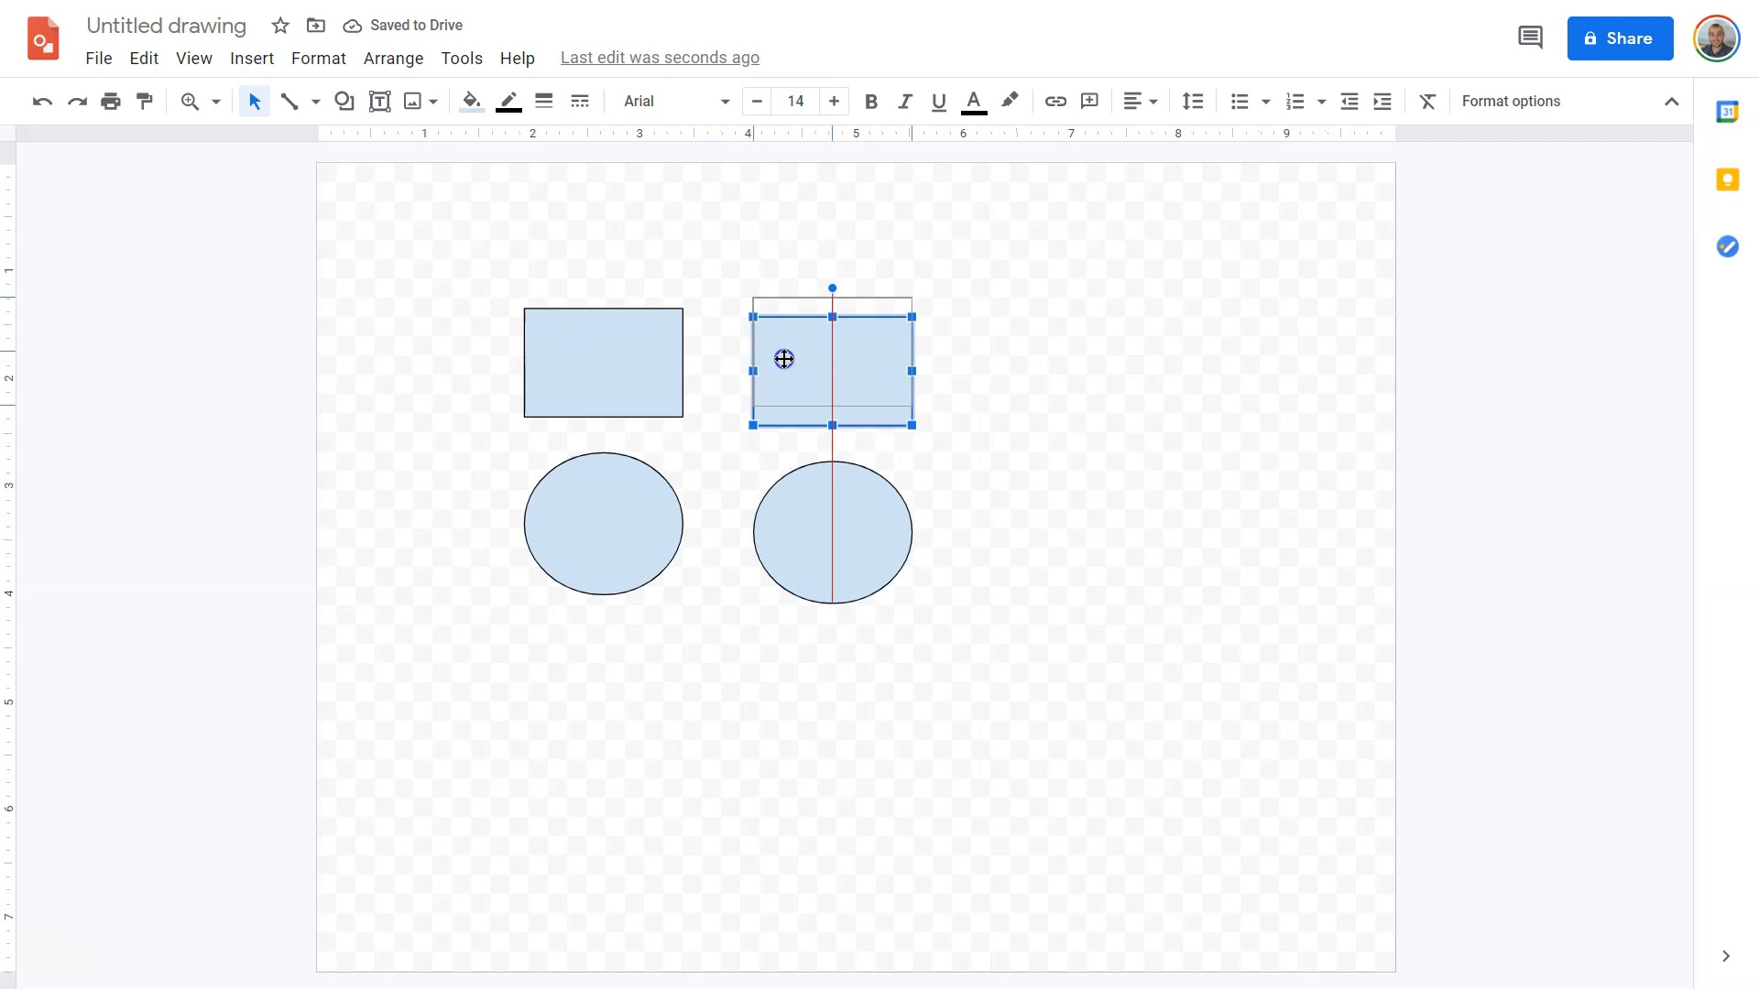
pyautogui.moveTo(830, 359); pyautogui.dragTo(629, 328)
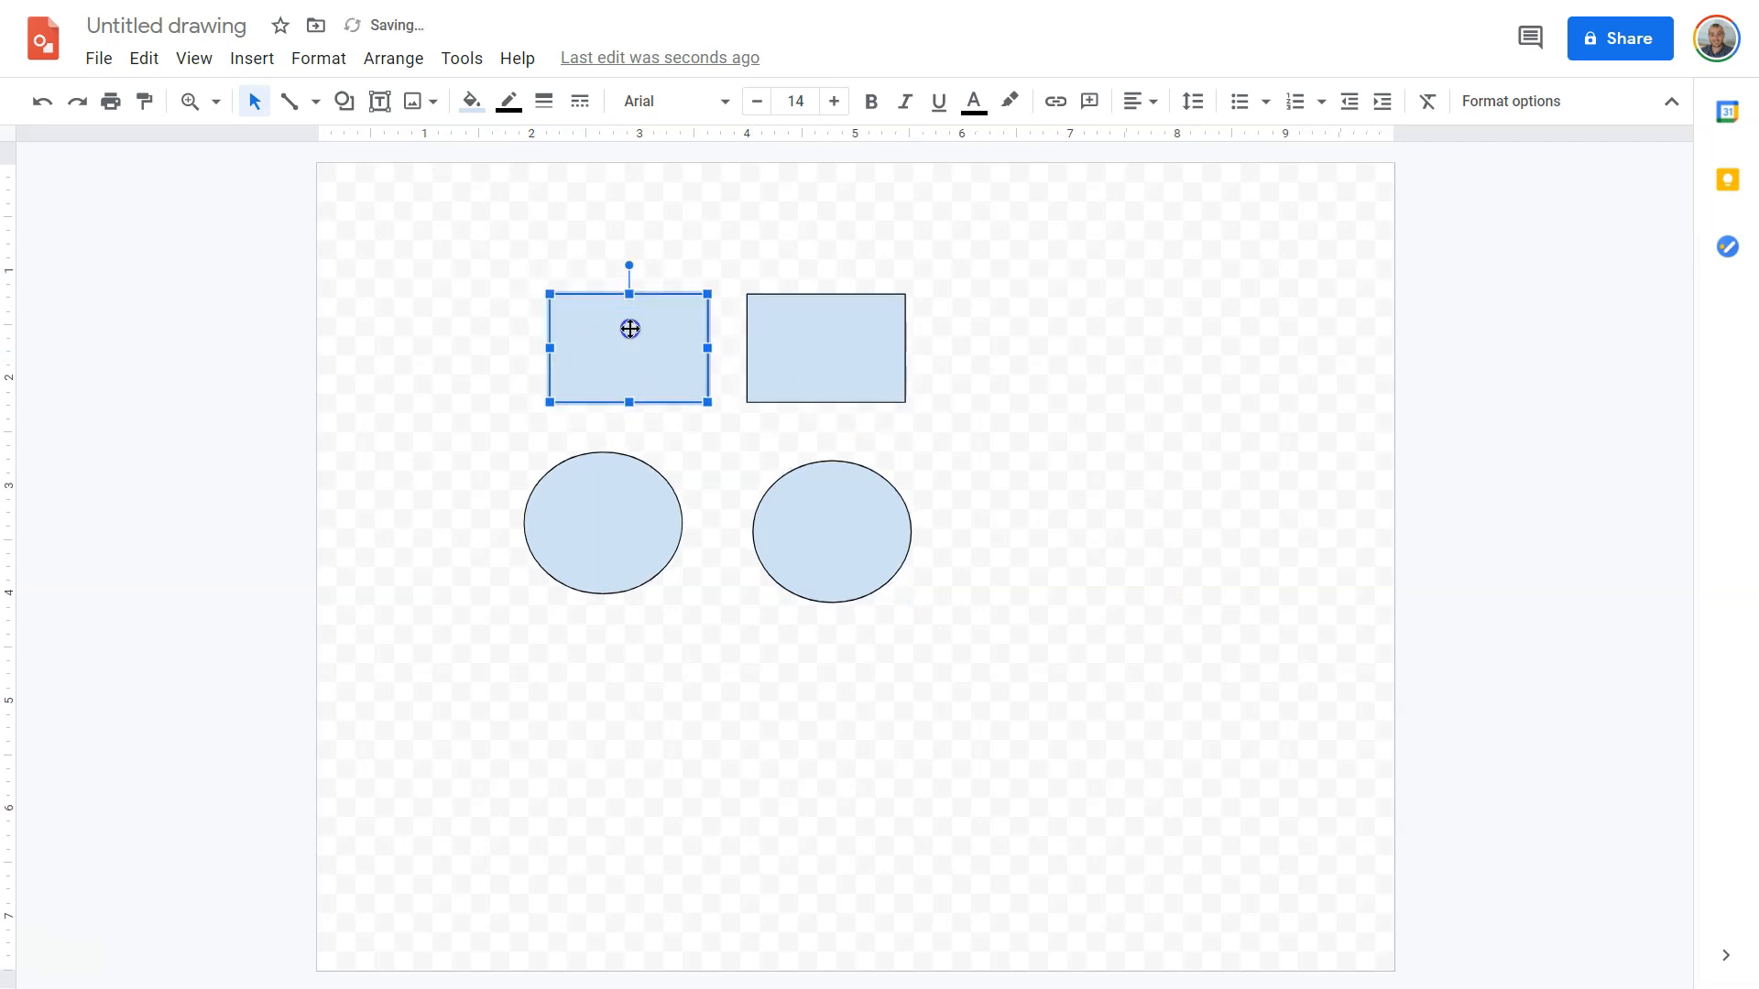
pyautogui.moveTo(966, 286)
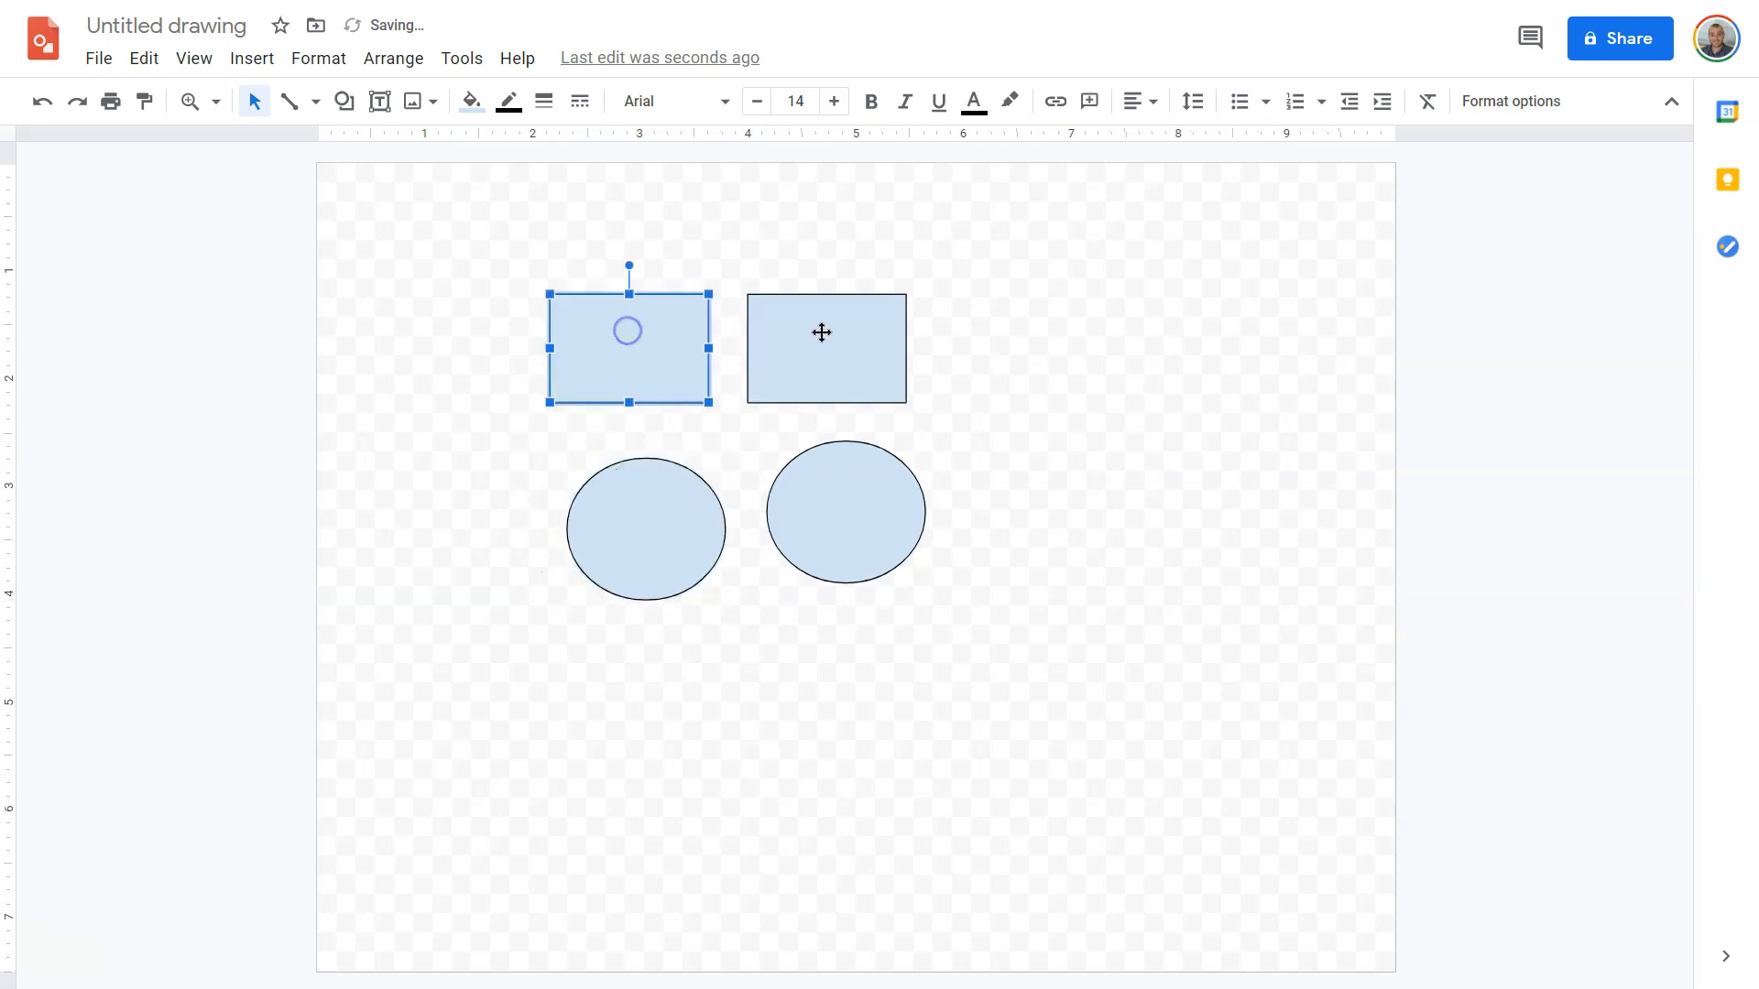
# Move the two ovals down so they sit side by side below the rectangles
pyautogui.click(845, 512)
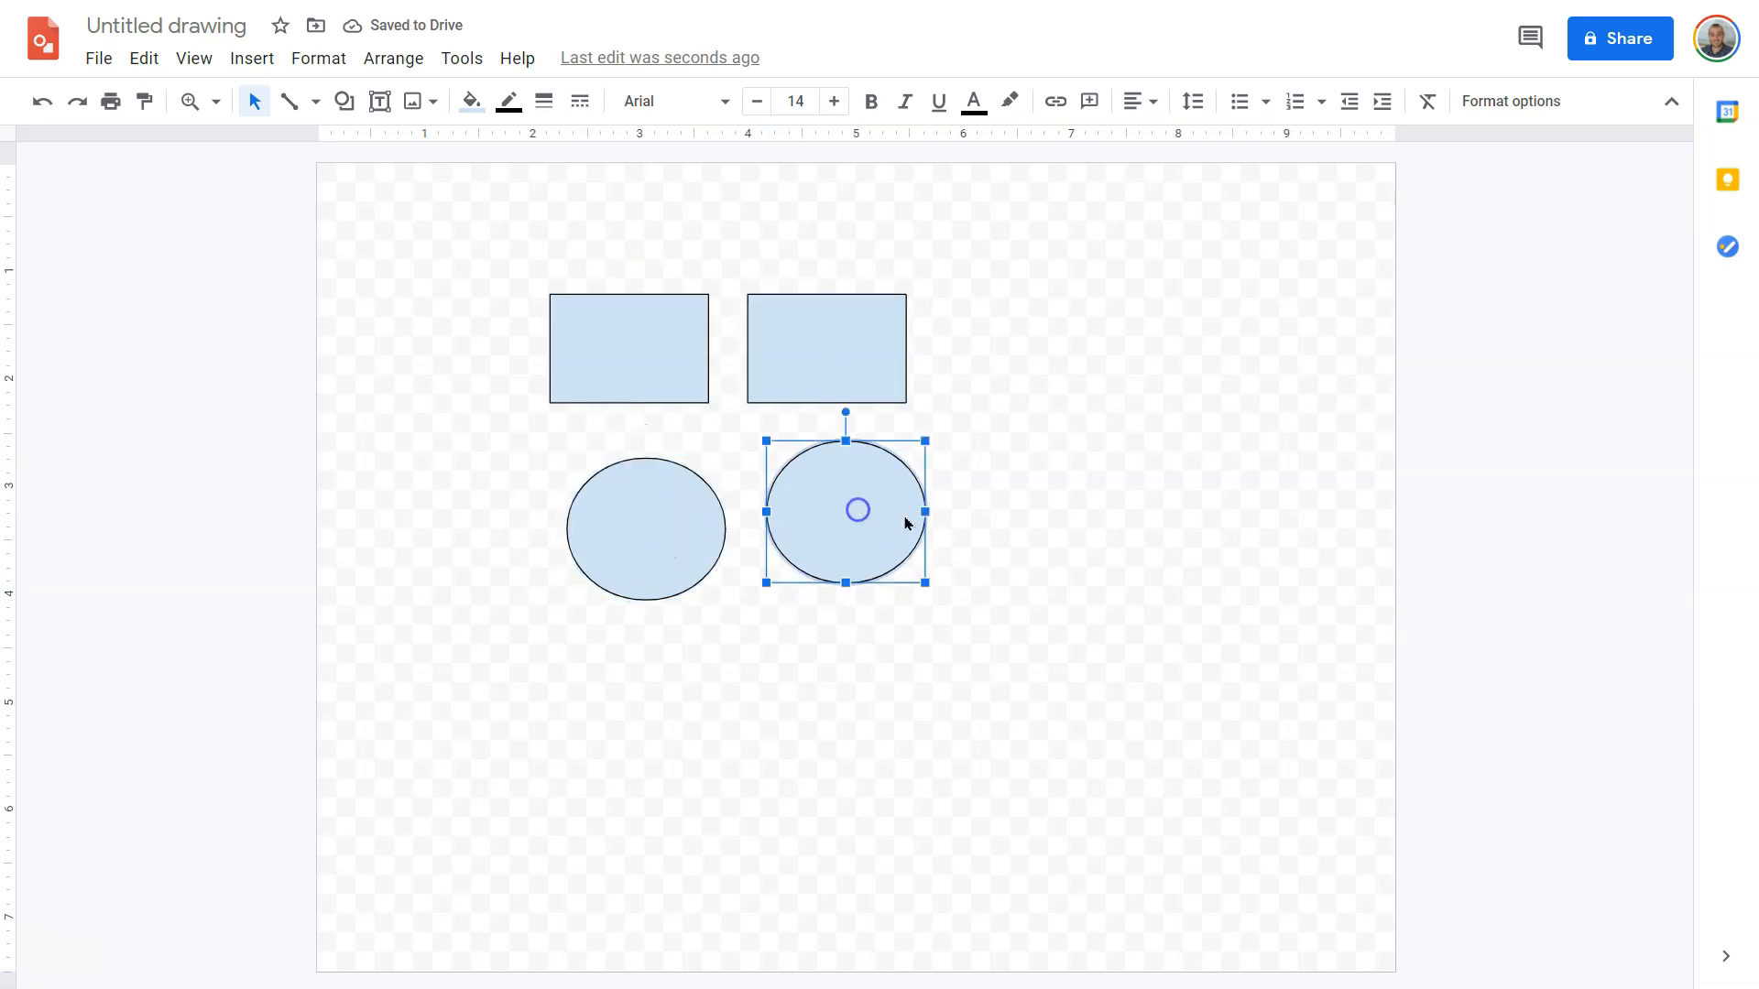
pyautogui.moveTo(858, 510); pyautogui.dragTo(645, 510)
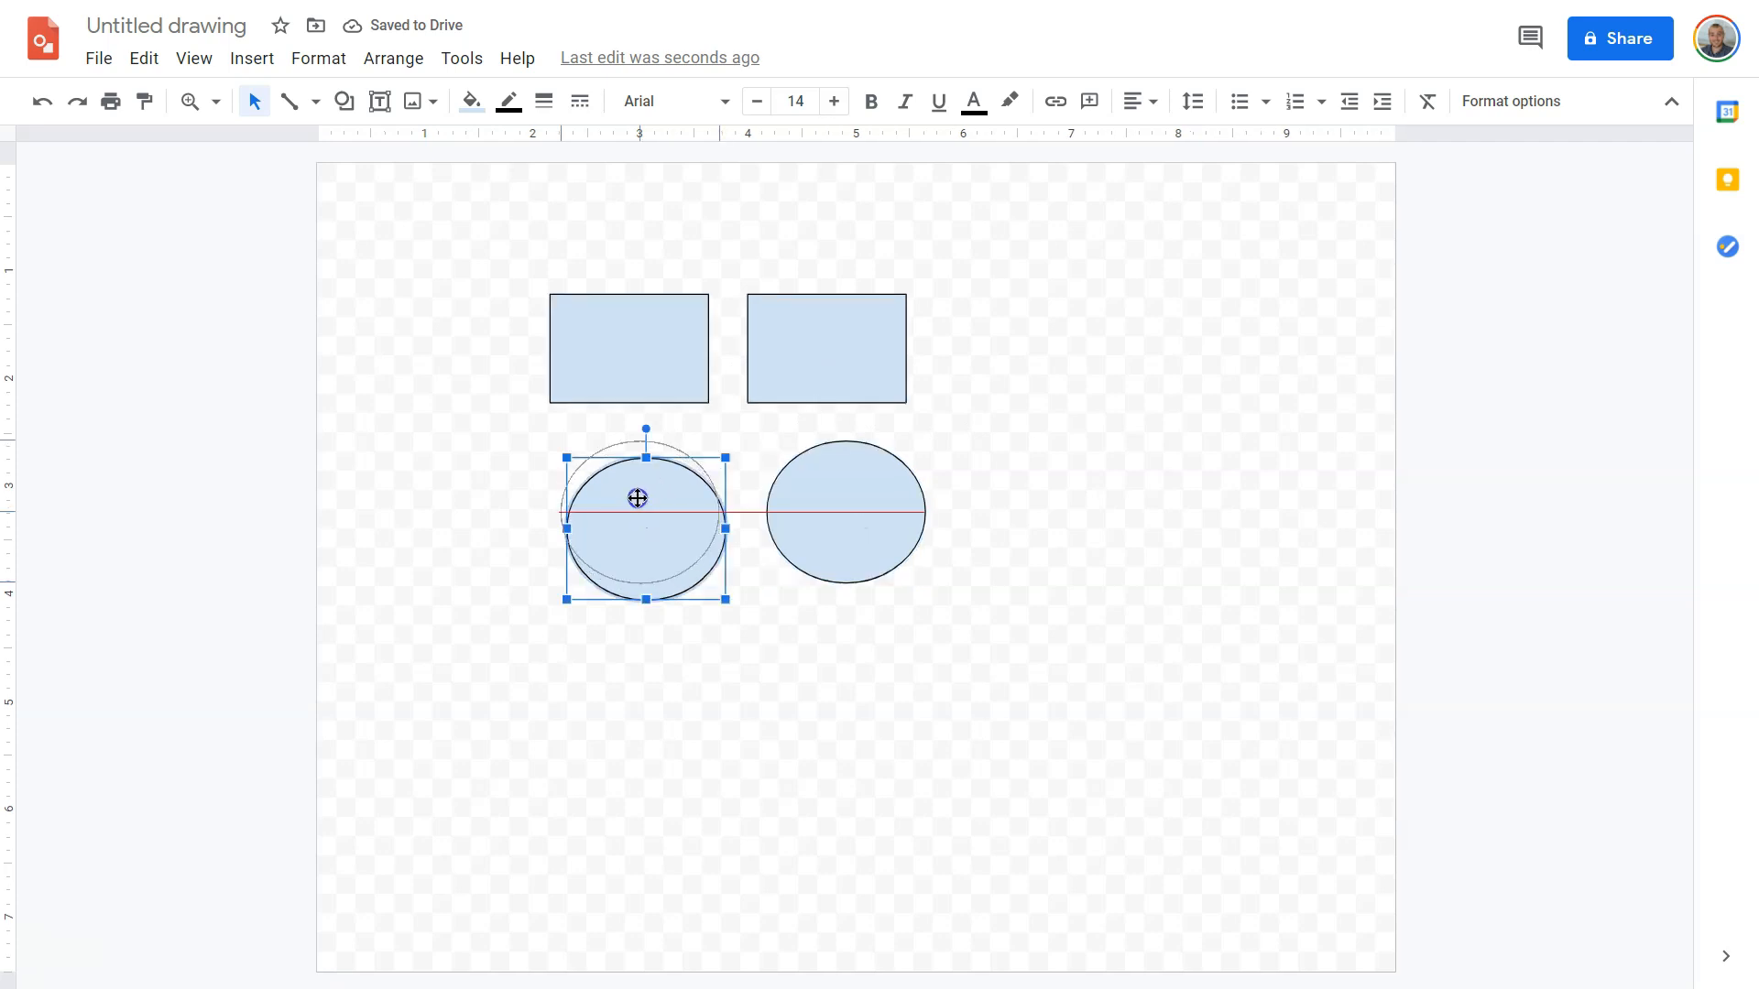
pyautogui.moveTo(640, 499); pyautogui.dragTo(809, 566)
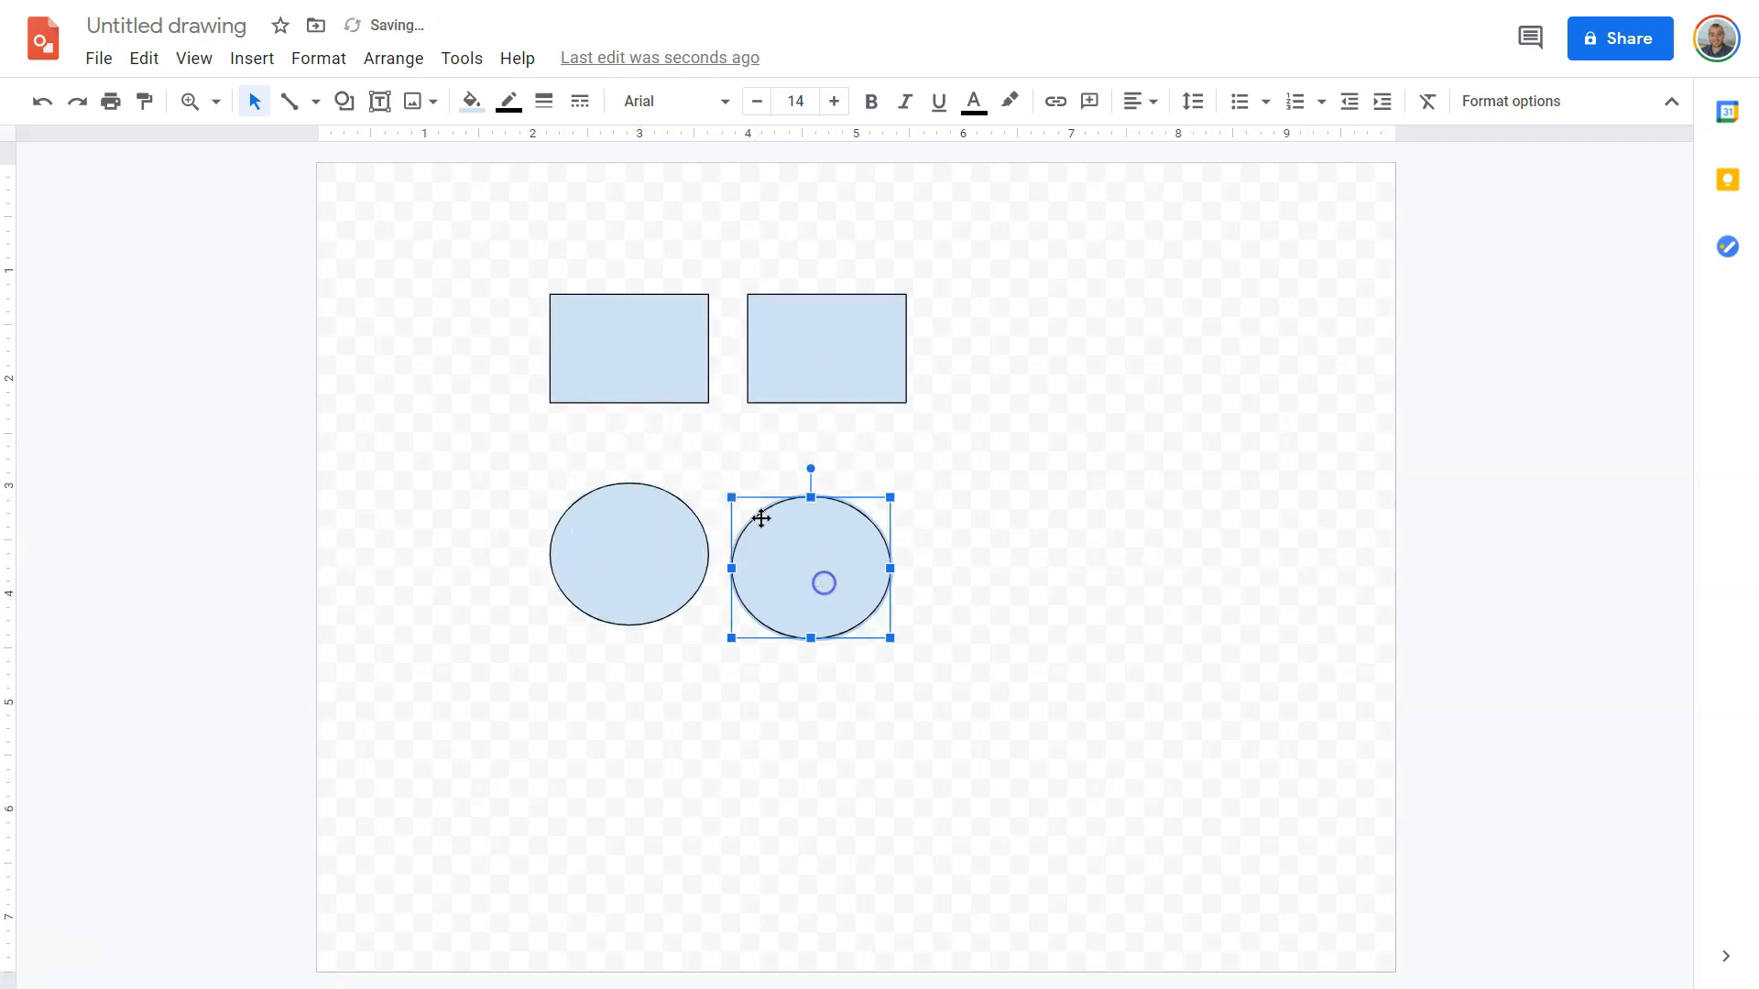
pyautogui.moveTo(813, 362)
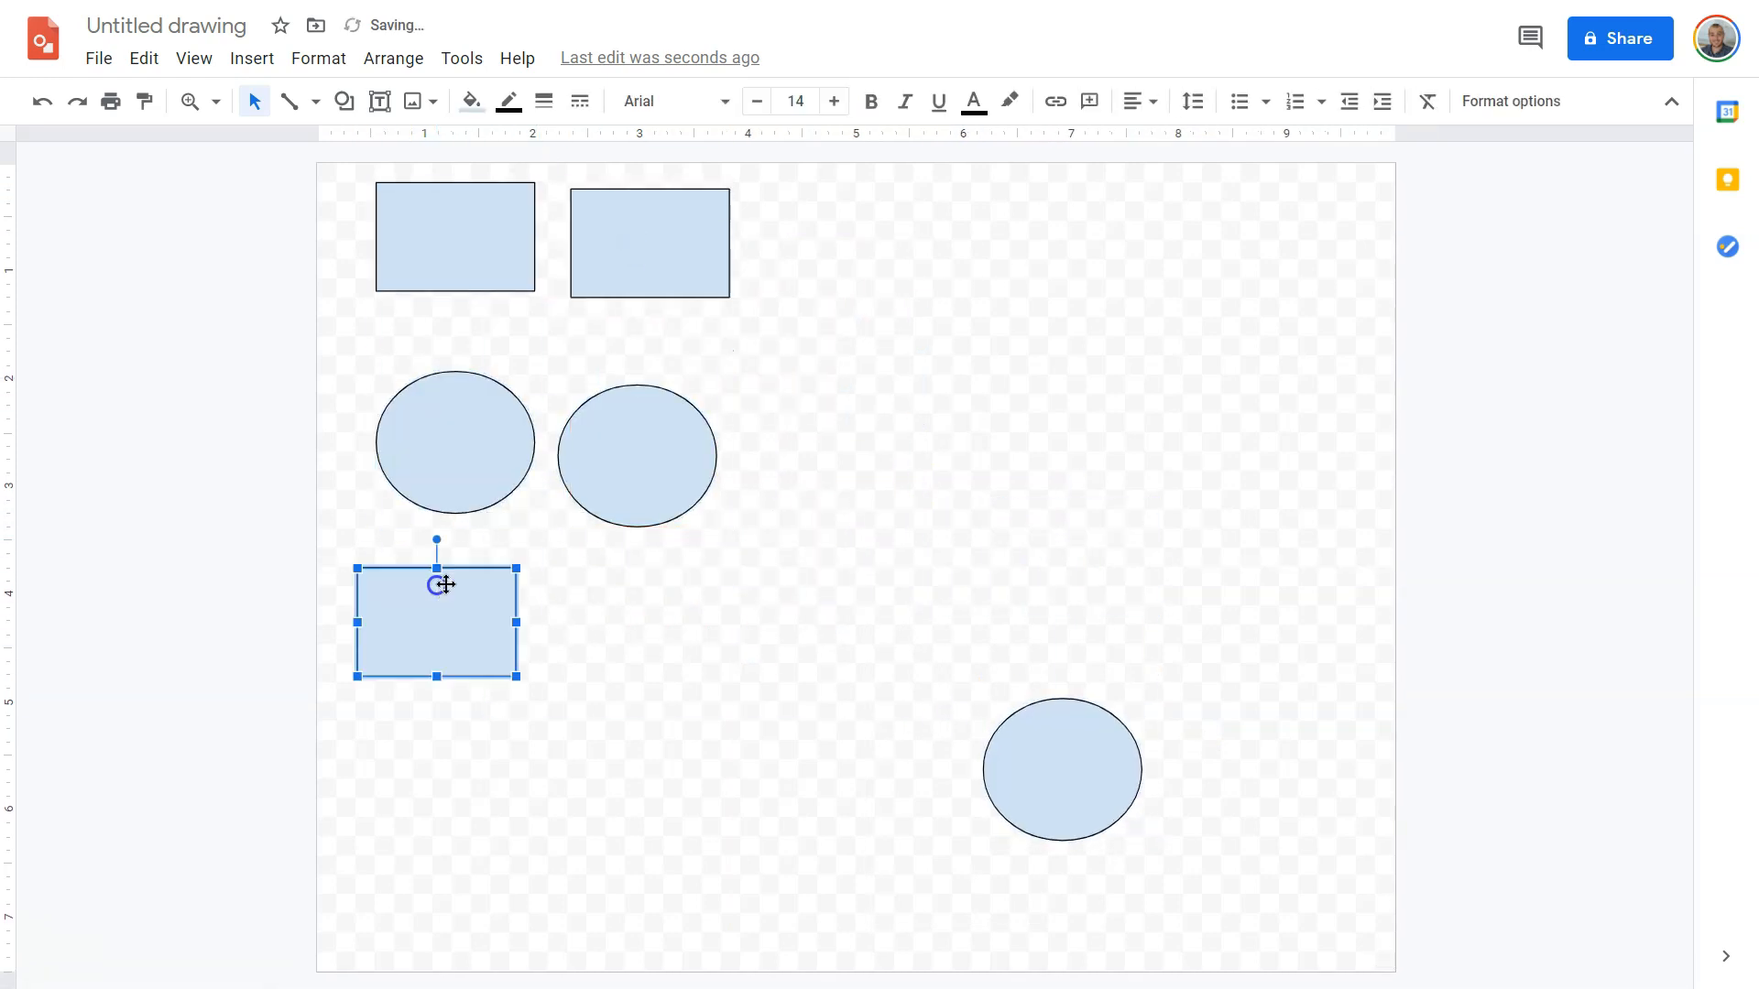
# Arrange the third and fourth rows as rectangle-oval and oval-rectangle, then deselect everything
pyautogui.moveTo(438, 585); pyautogui.dragTo(1072, 575)
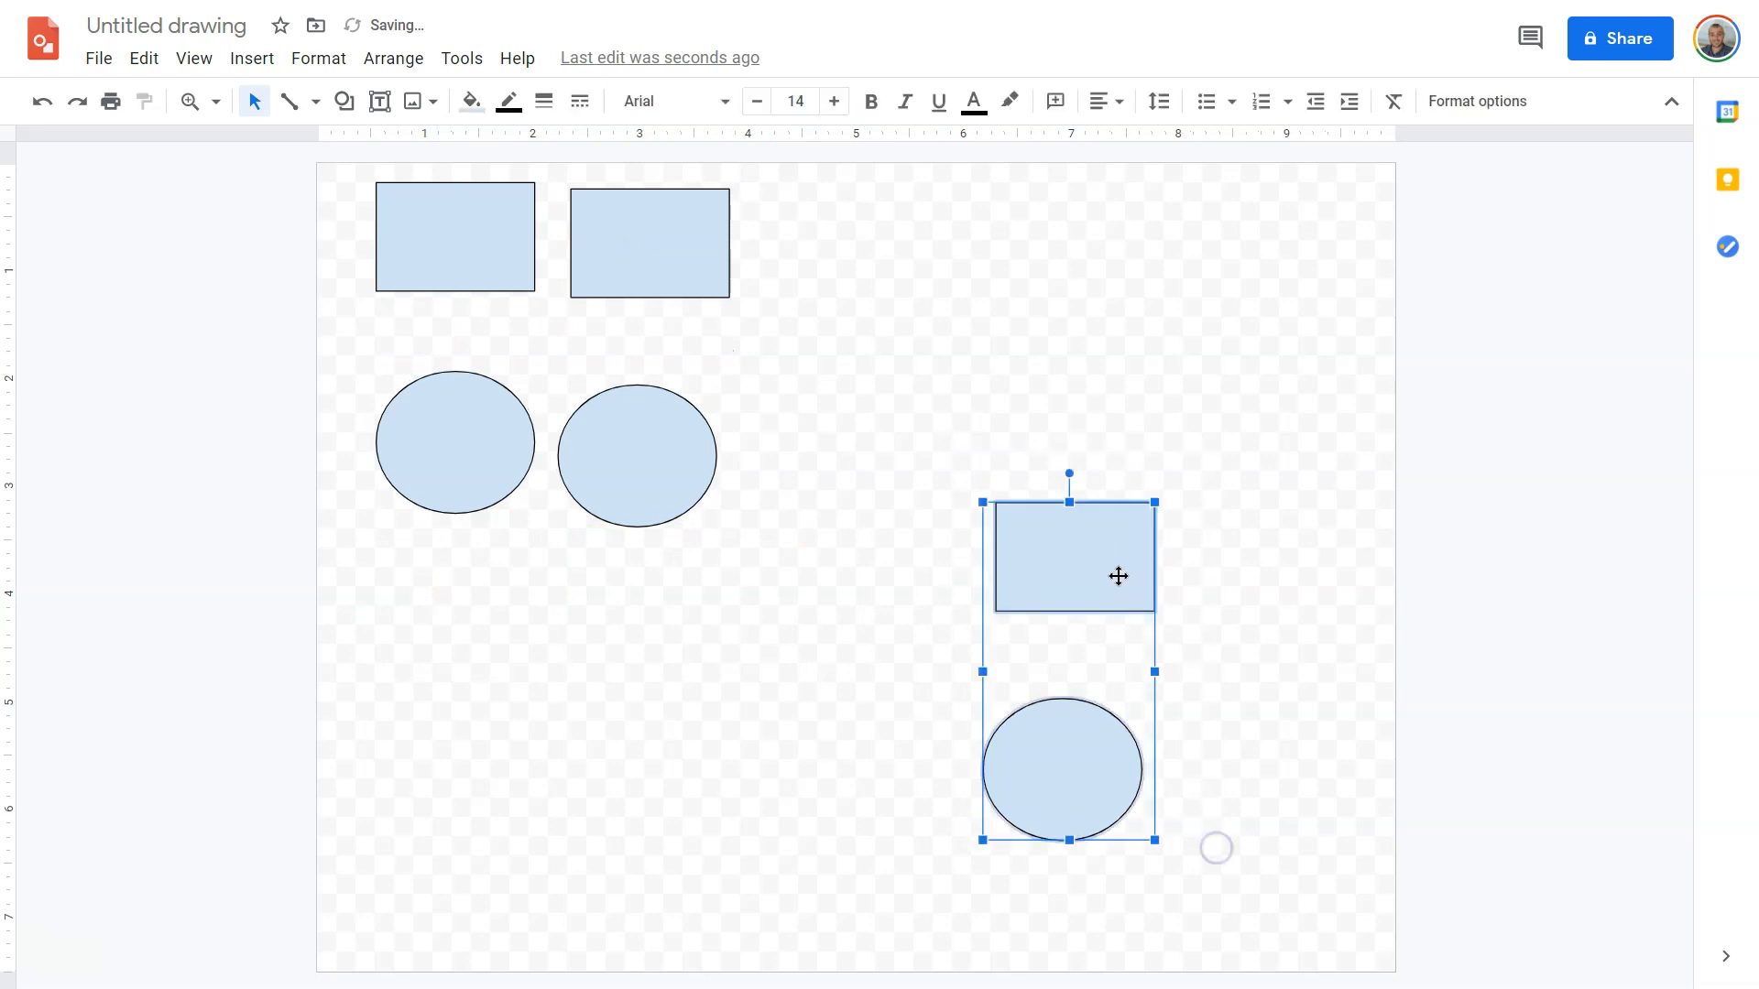
pyautogui.moveTo(1118, 576); pyautogui.dragTo(473, 602)
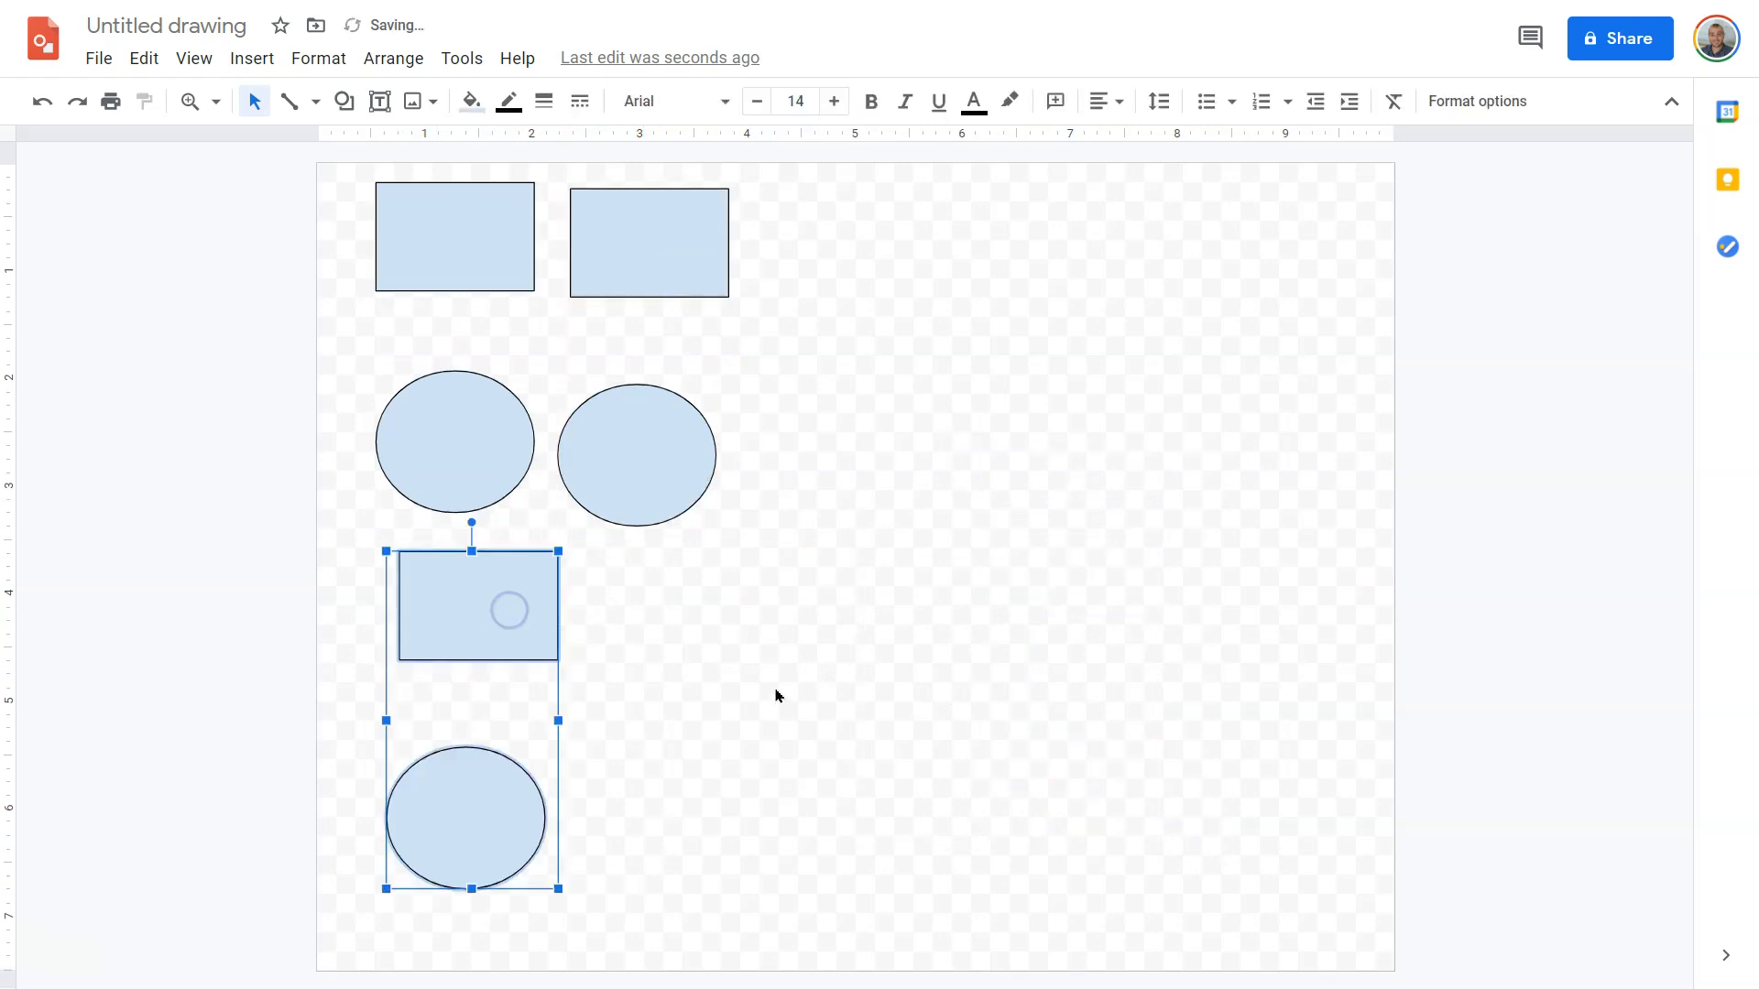
pyautogui.click(822, 653)
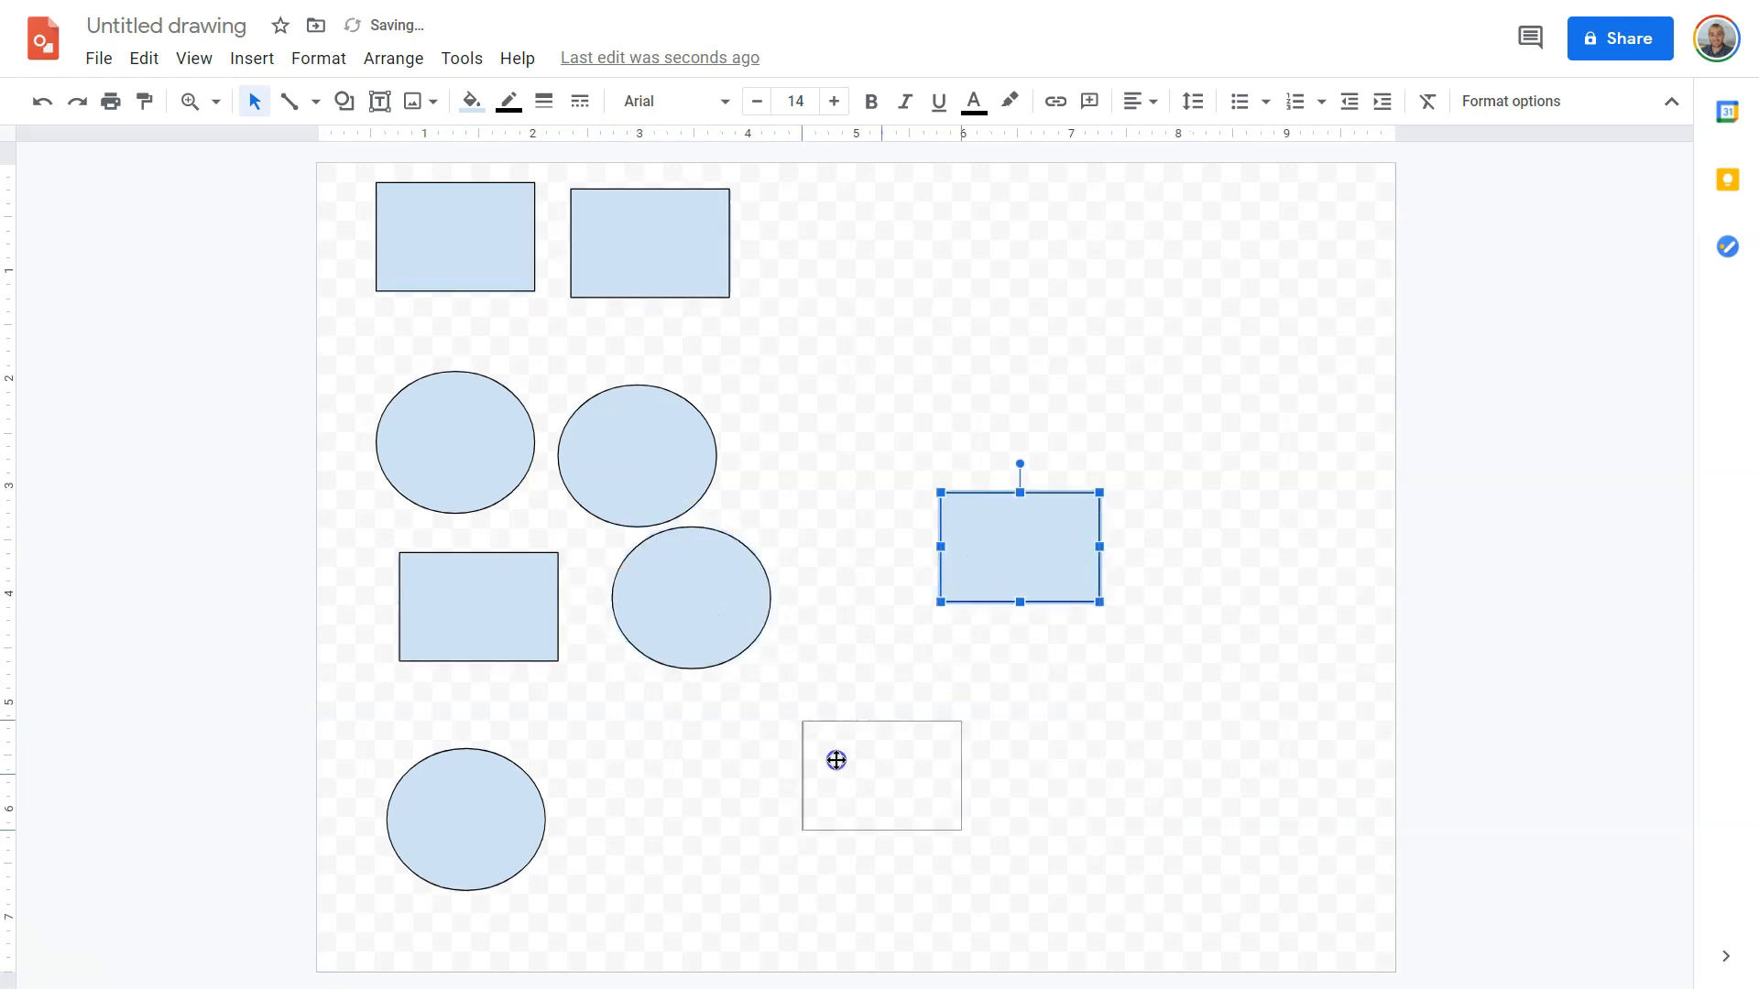
pyautogui.moveTo(1017, 546); pyautogui.dragTo(676, 798)
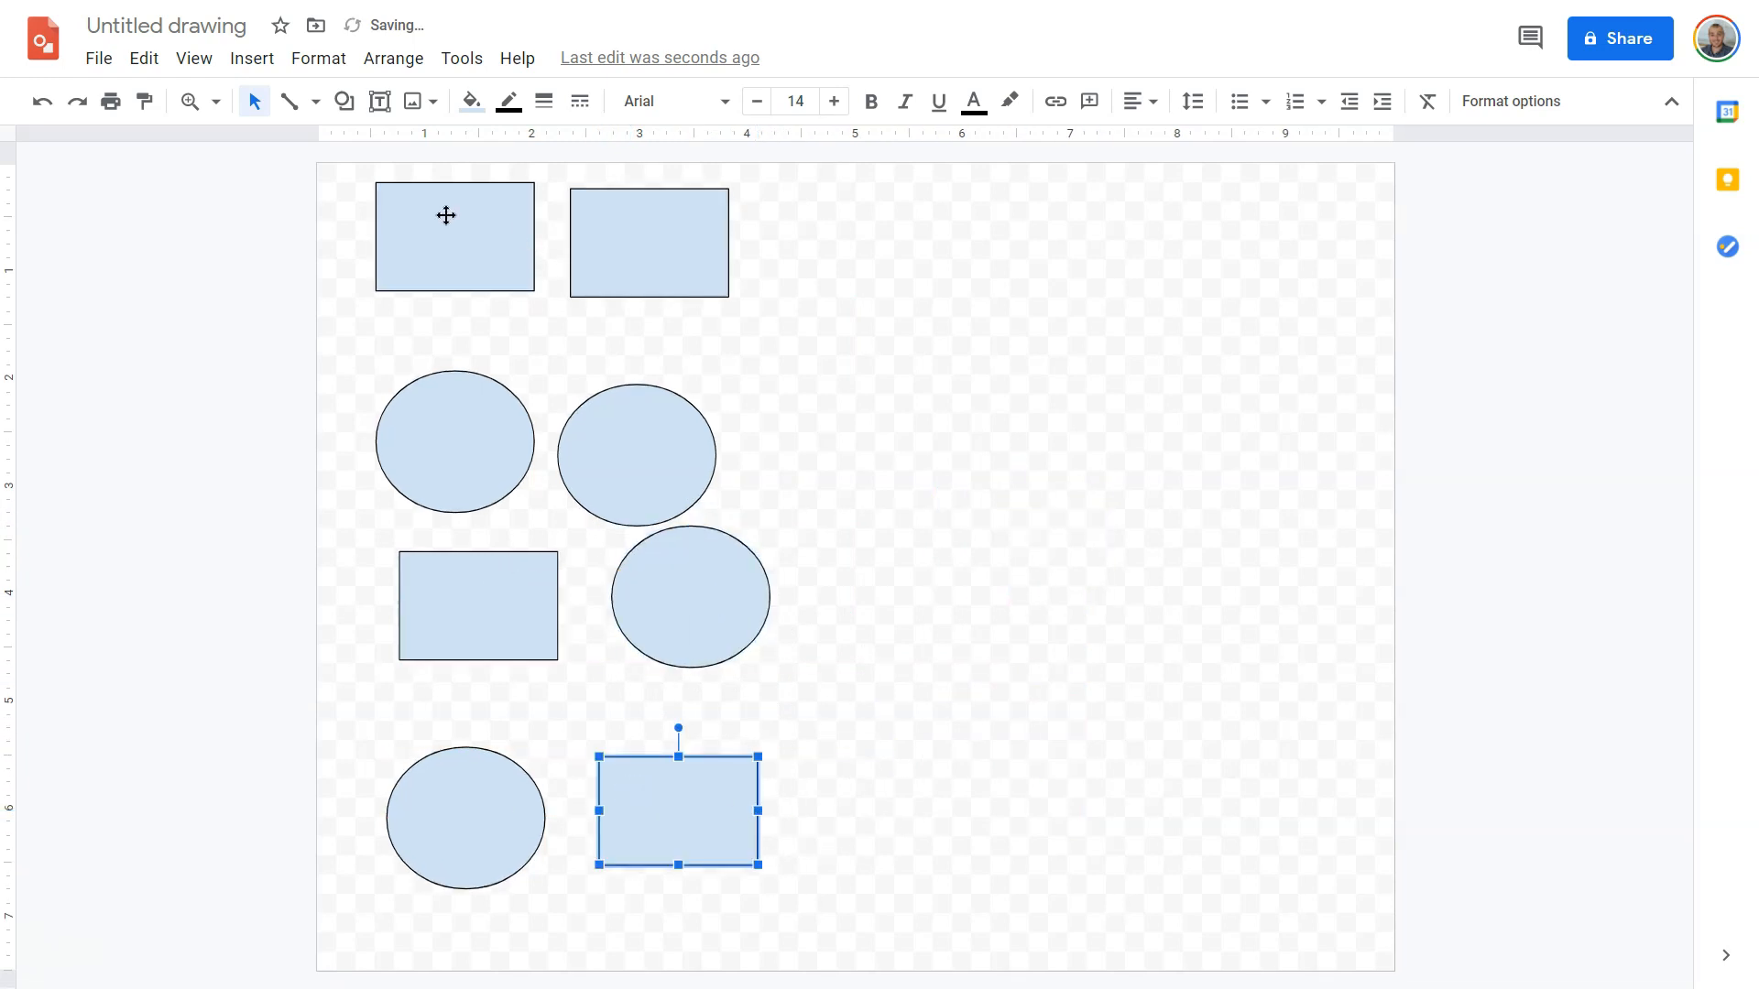
pyautogui.moveTo(675, 463)
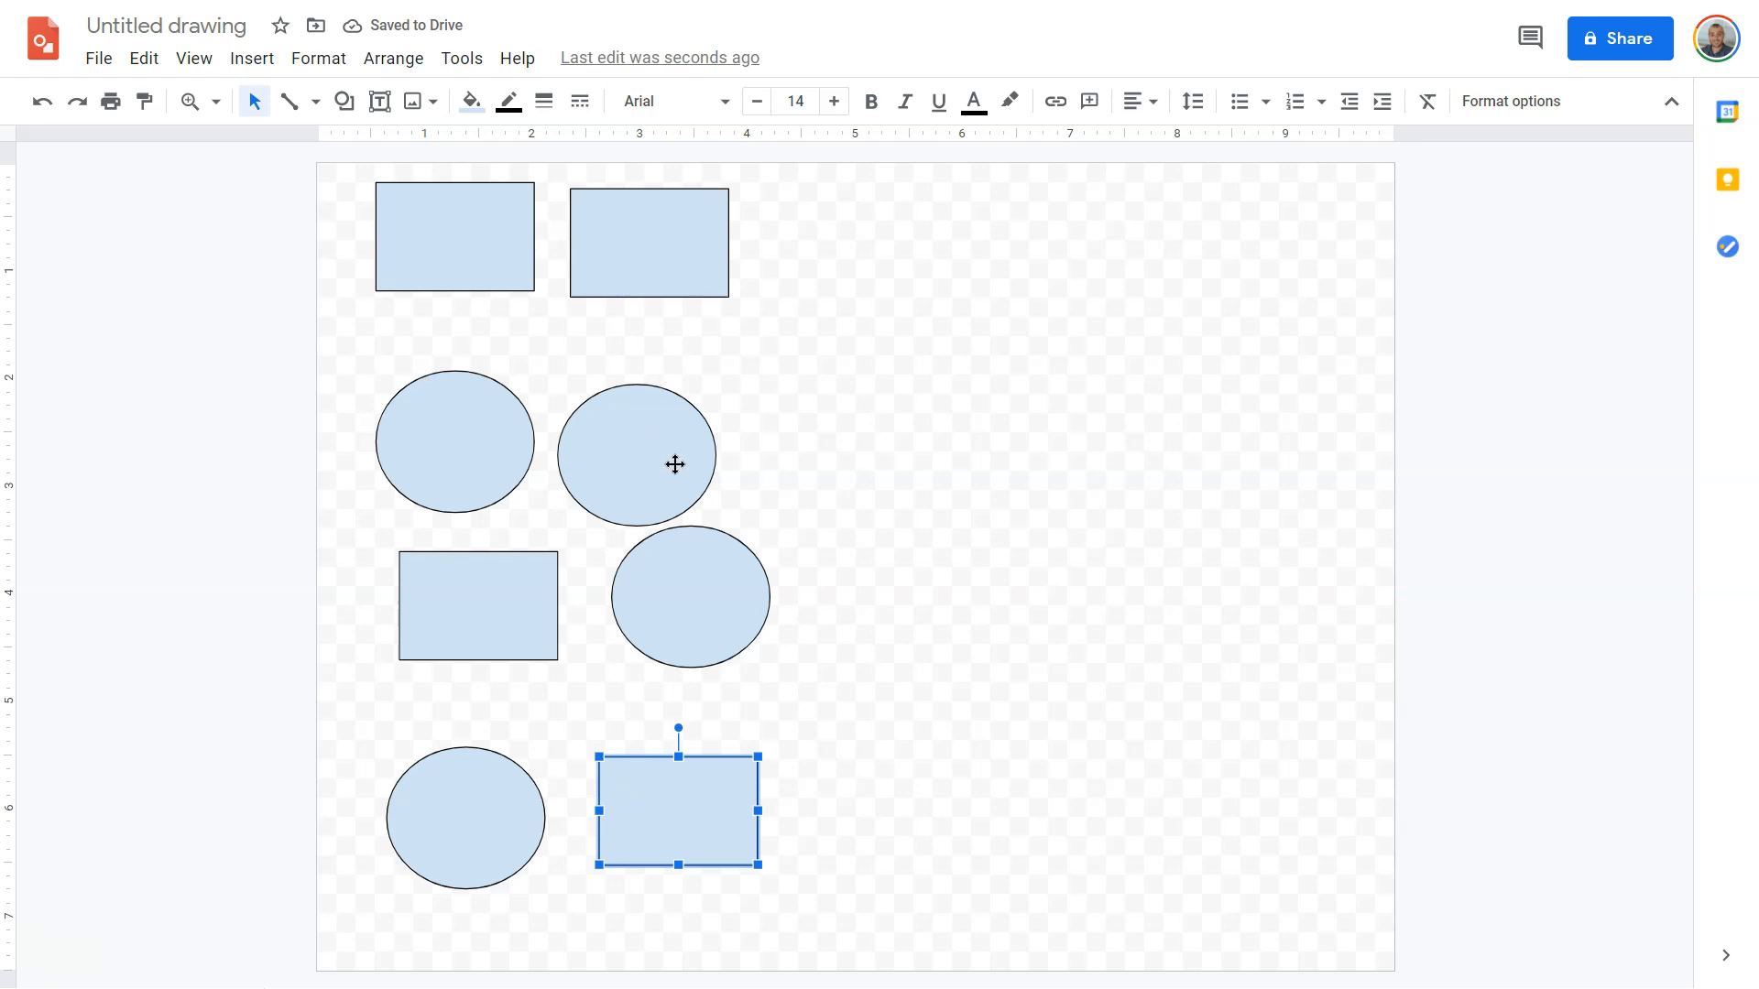
pyautogui.moveTo(685, 627)
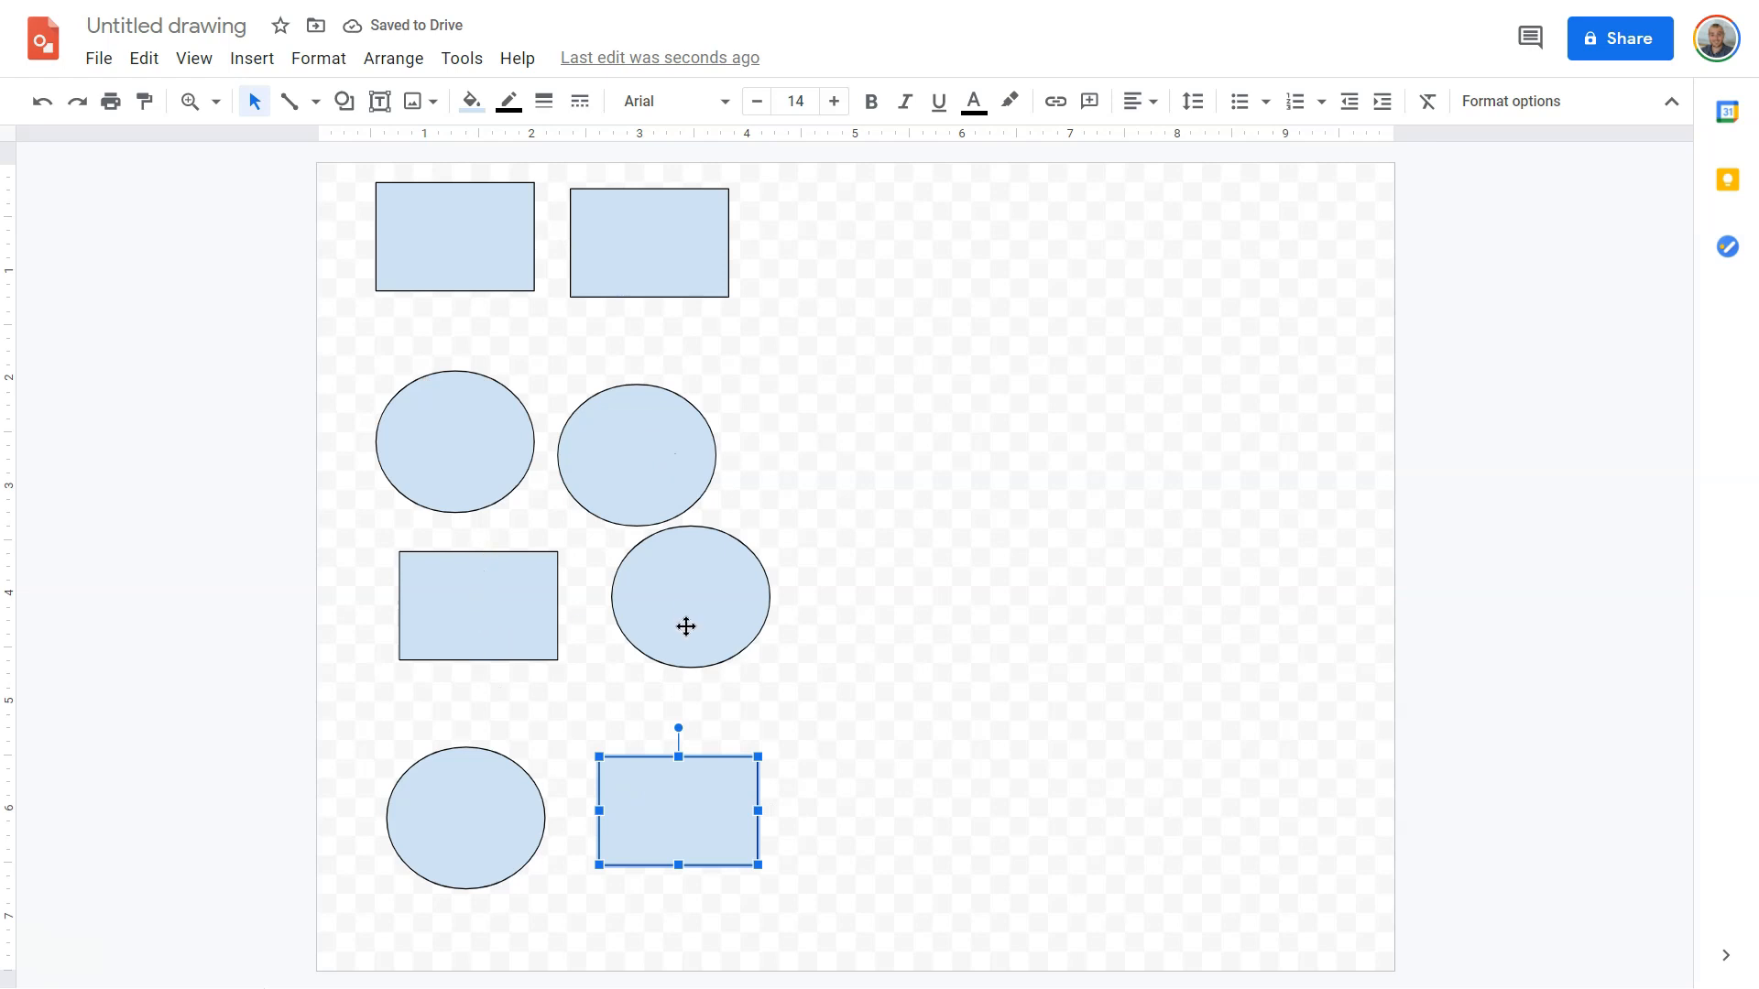
pyautogui.moveTo(700, 786)
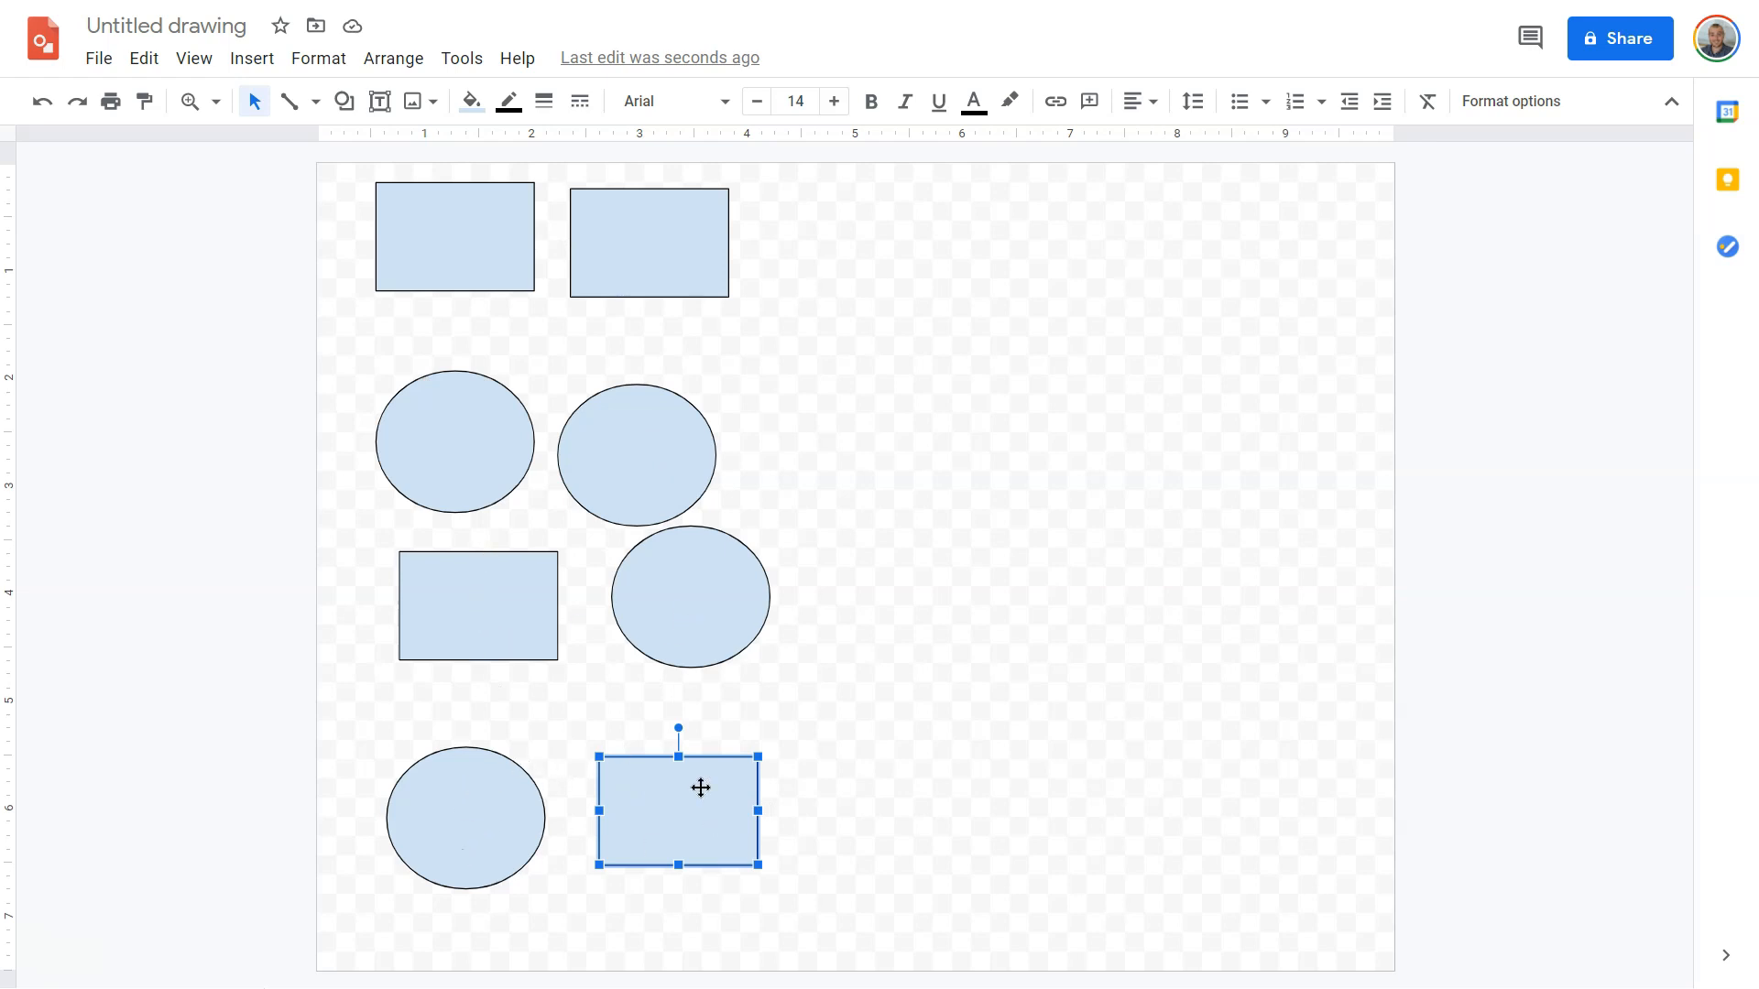
pyautogui.moveTo(617, 647)
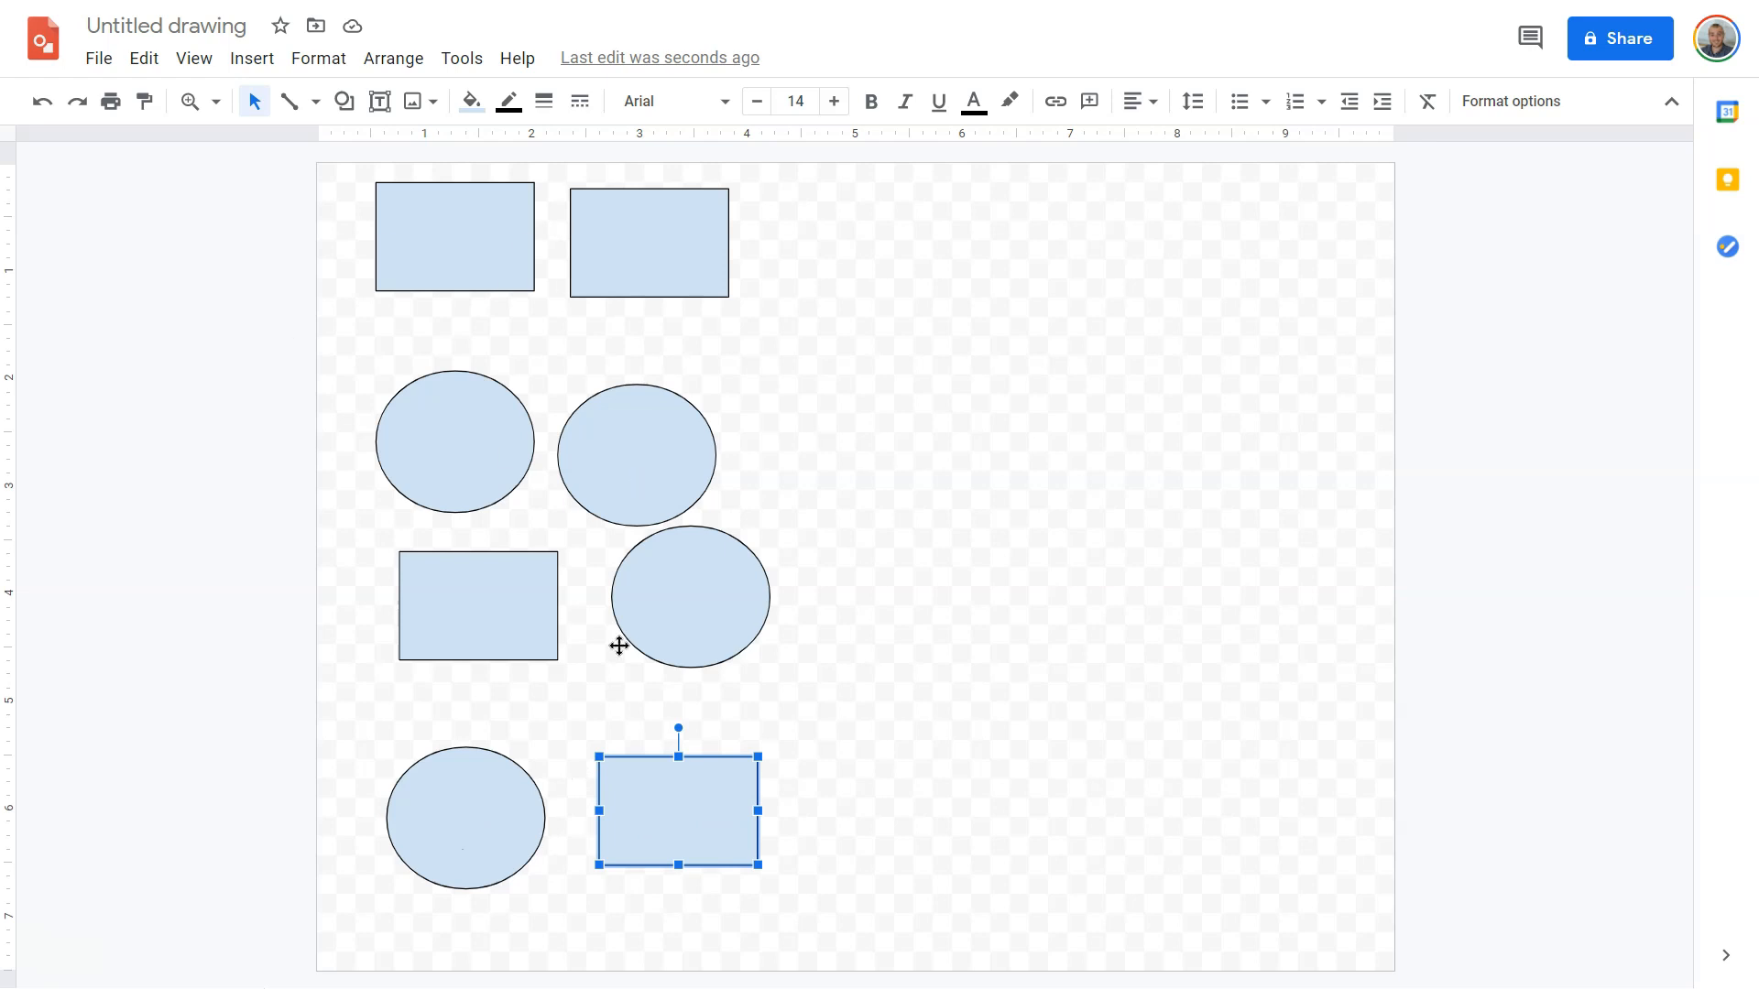
pyautogui.moveTo(631, 168)
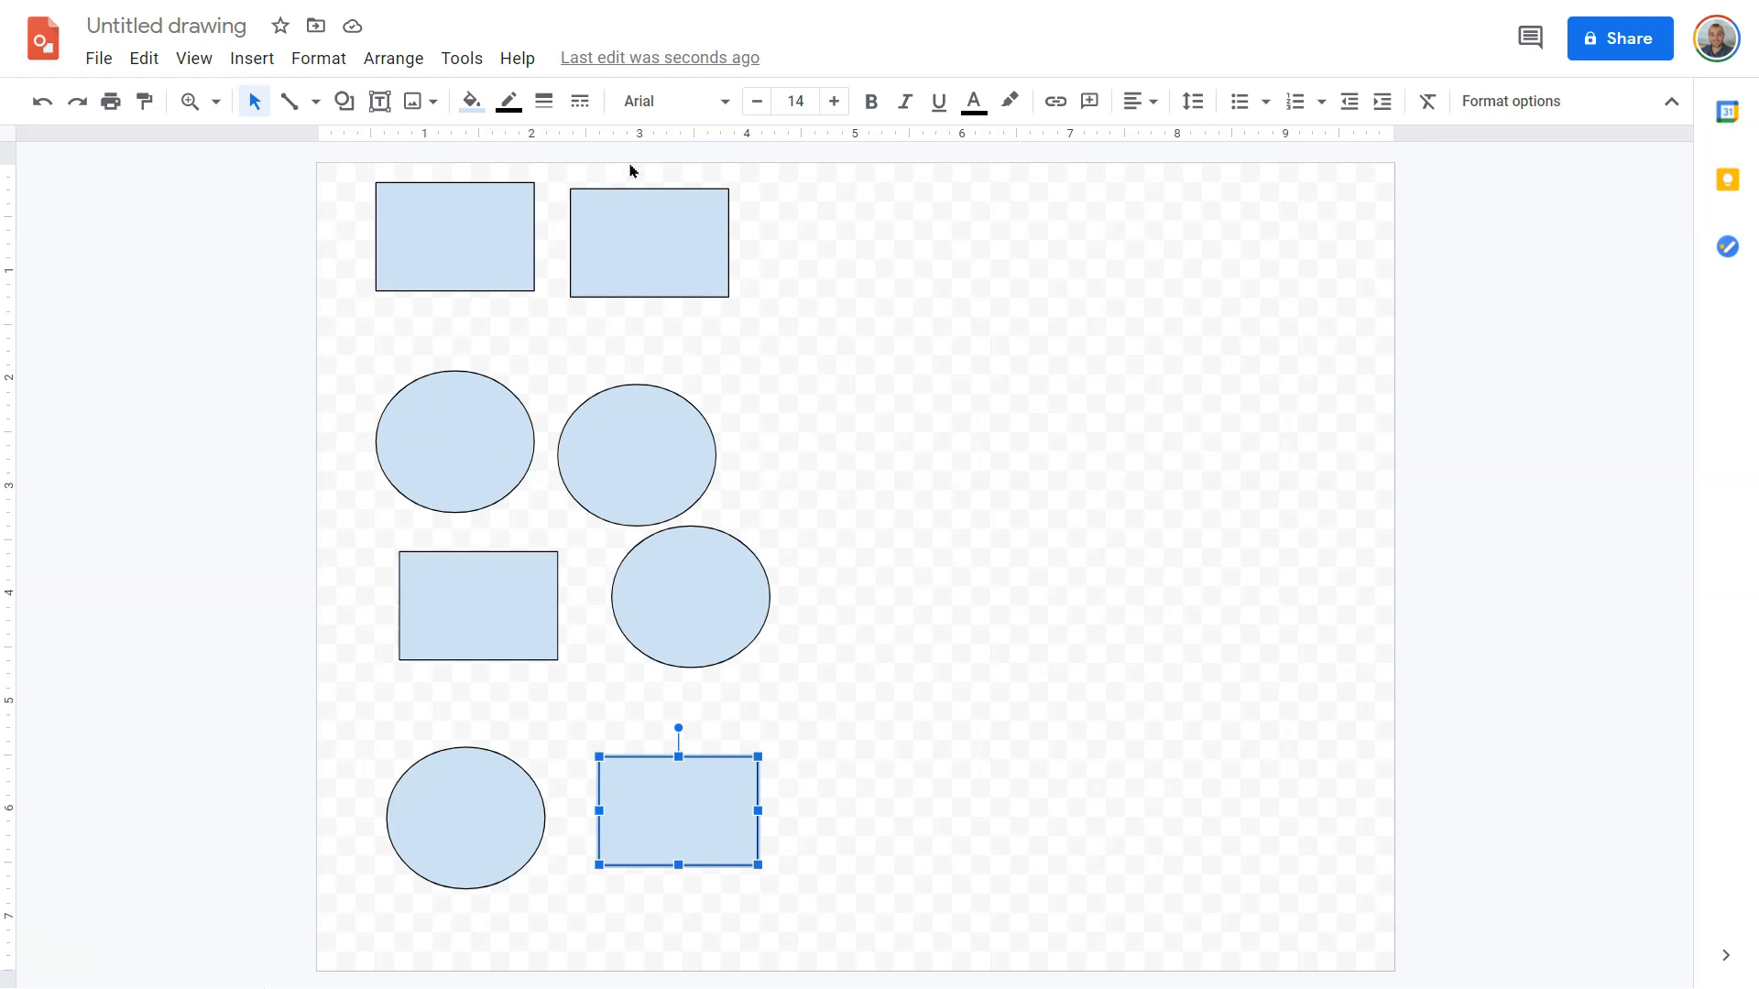
pyautogui.moveTo(436, 771)
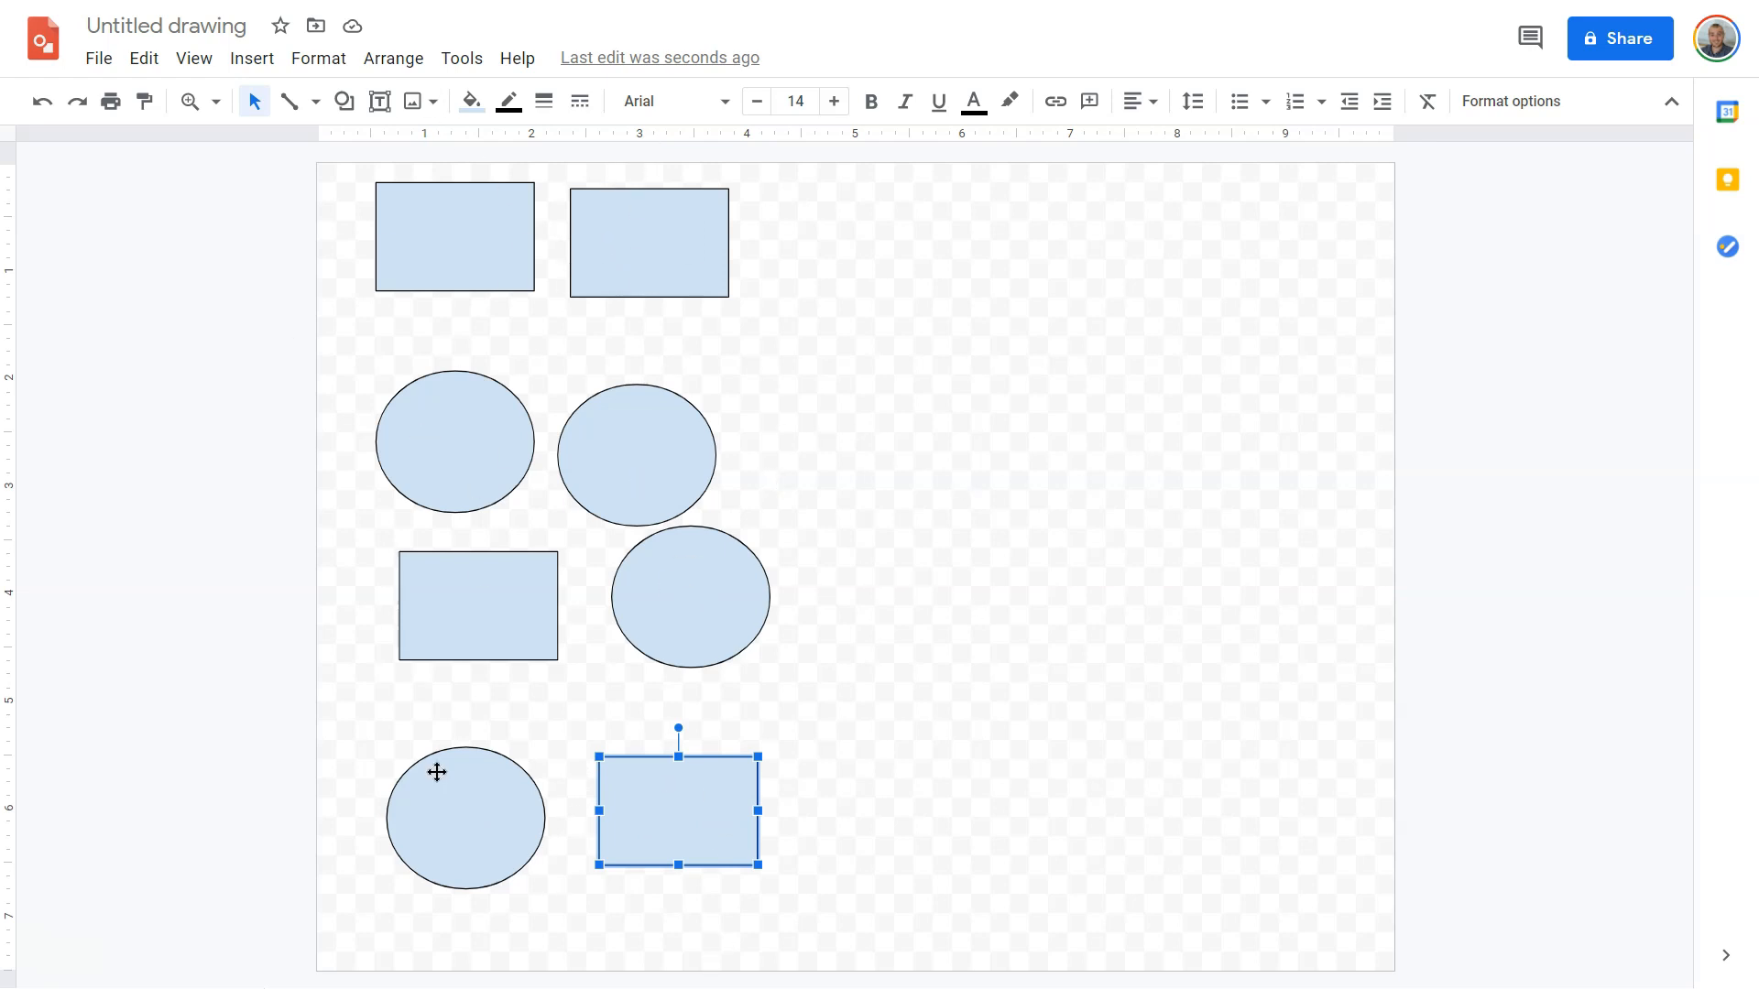
pyautogui.moveTo(1108, 672)
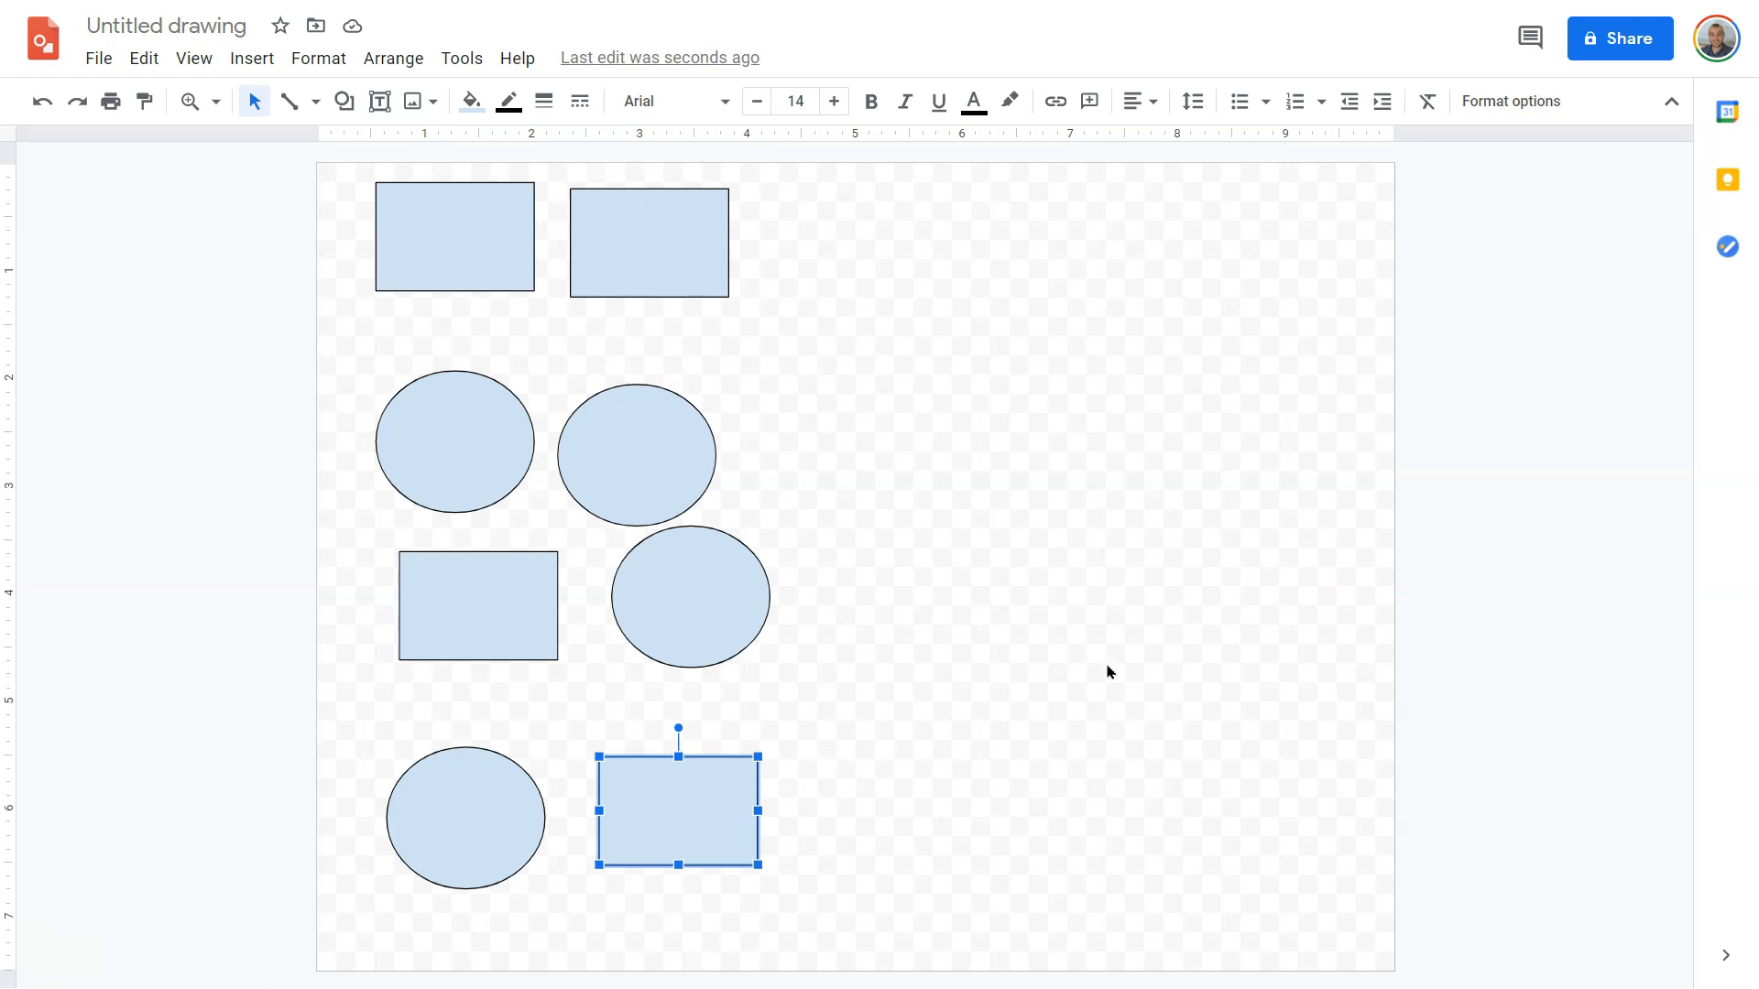
pyautogui.click(1087, 652)
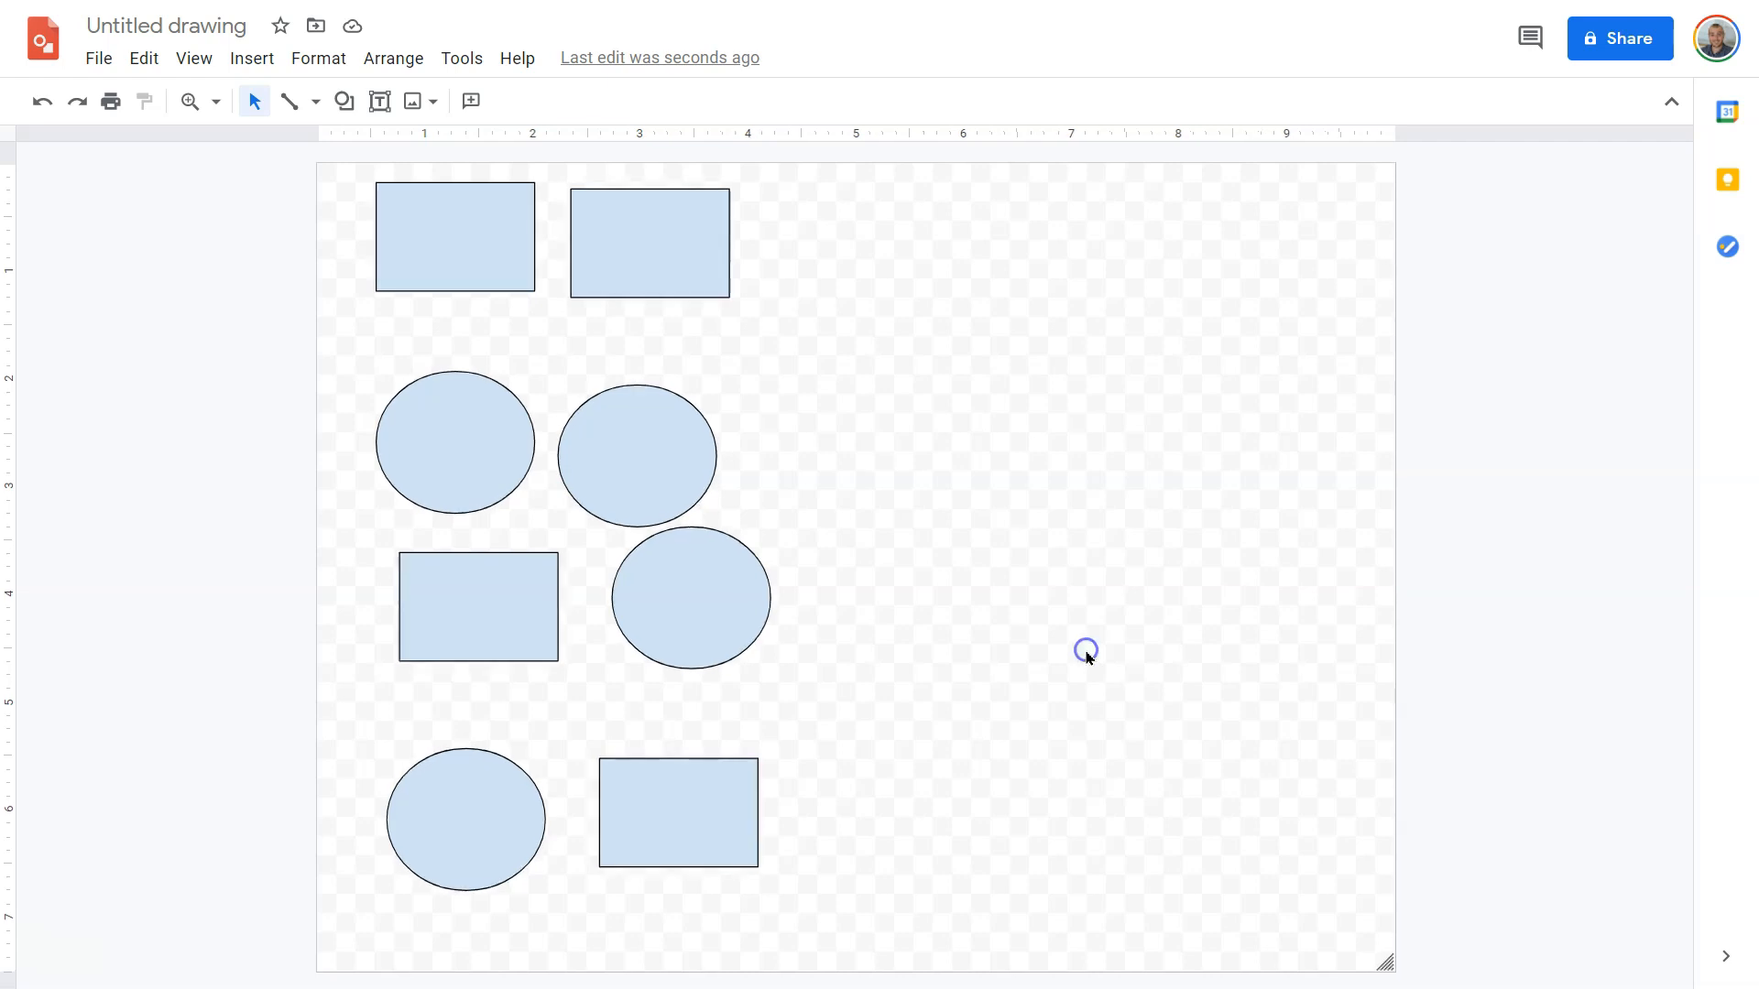
# Switch to the Unit 1 lesson deck and start the slideshow on the place-value slides
pyautogui.click(121, 17)
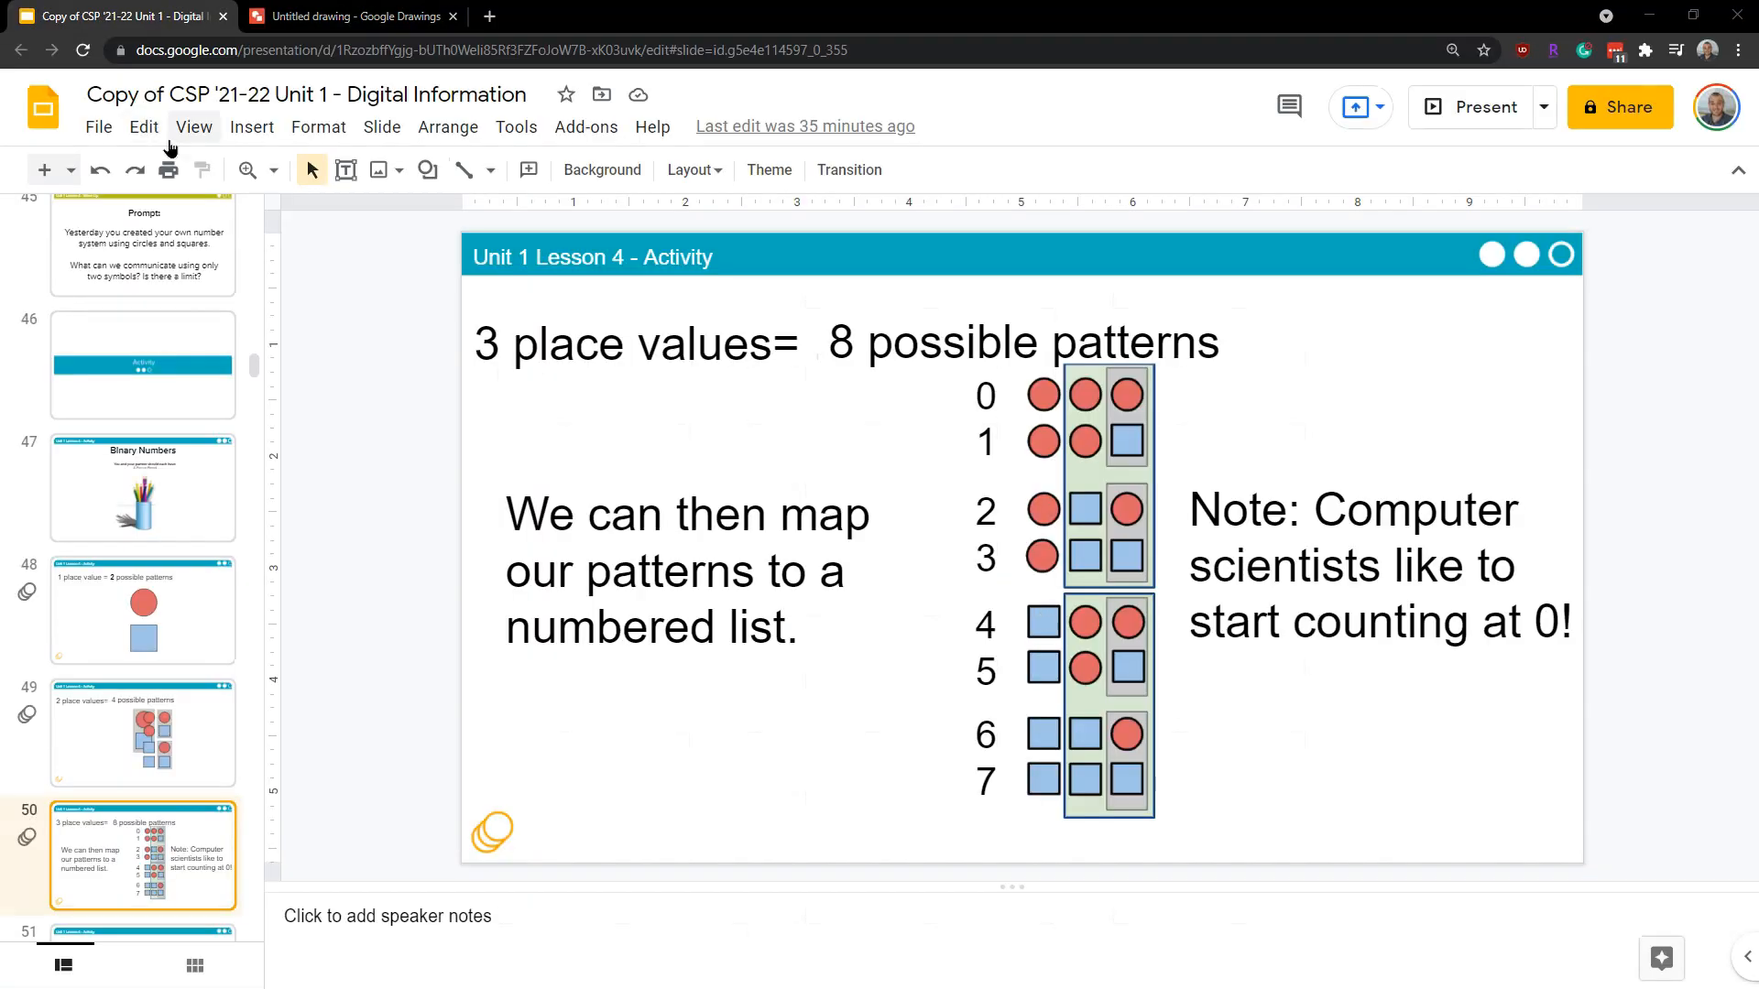
pyautogui.click(192, 126)
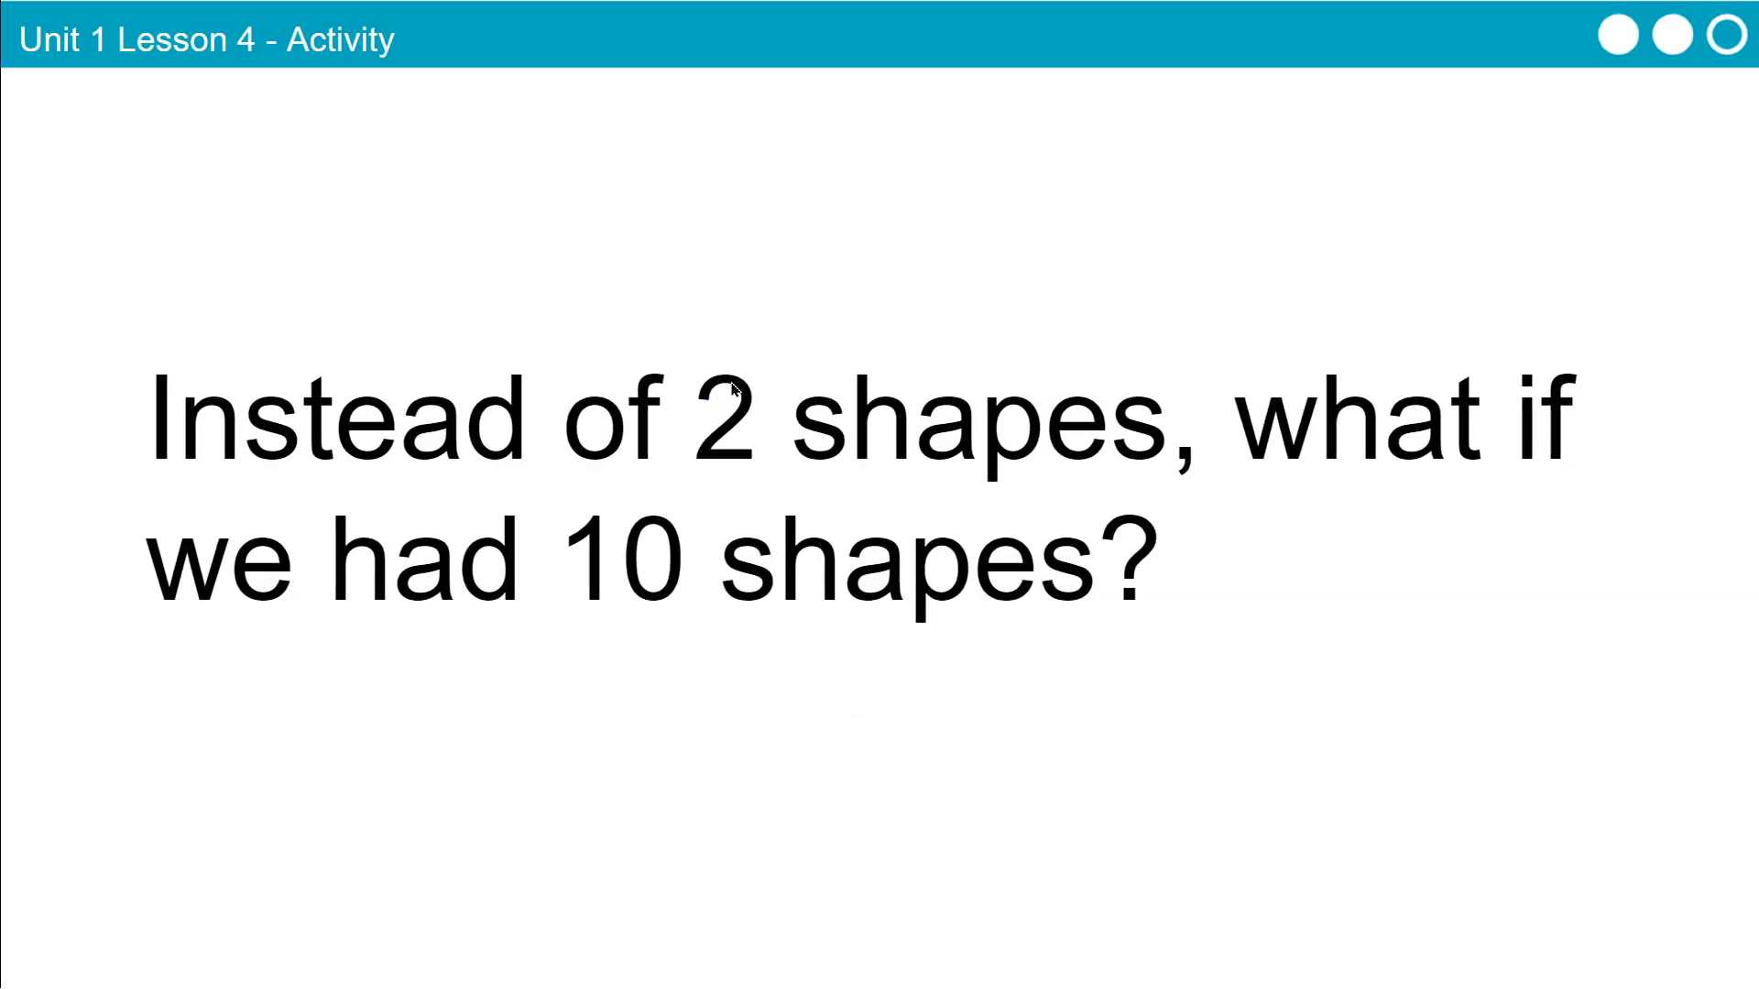
pyautogui.moveTo(757, 370)
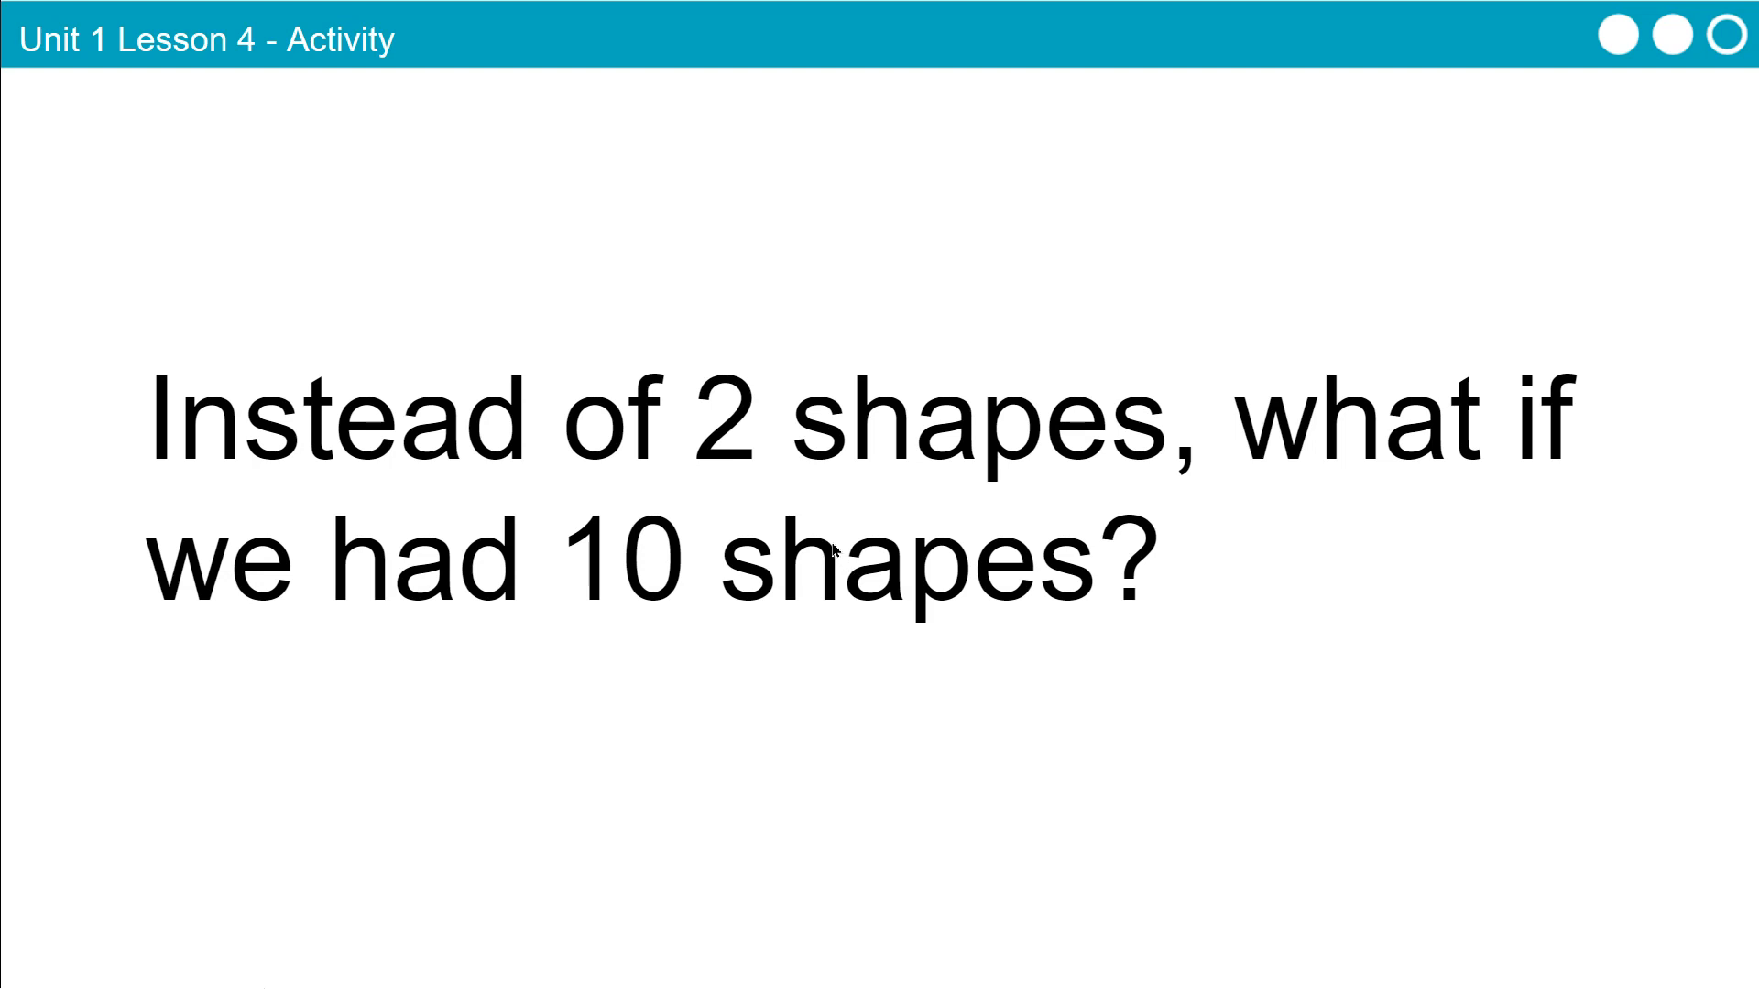
pyautogui.moveTo(756, 598)
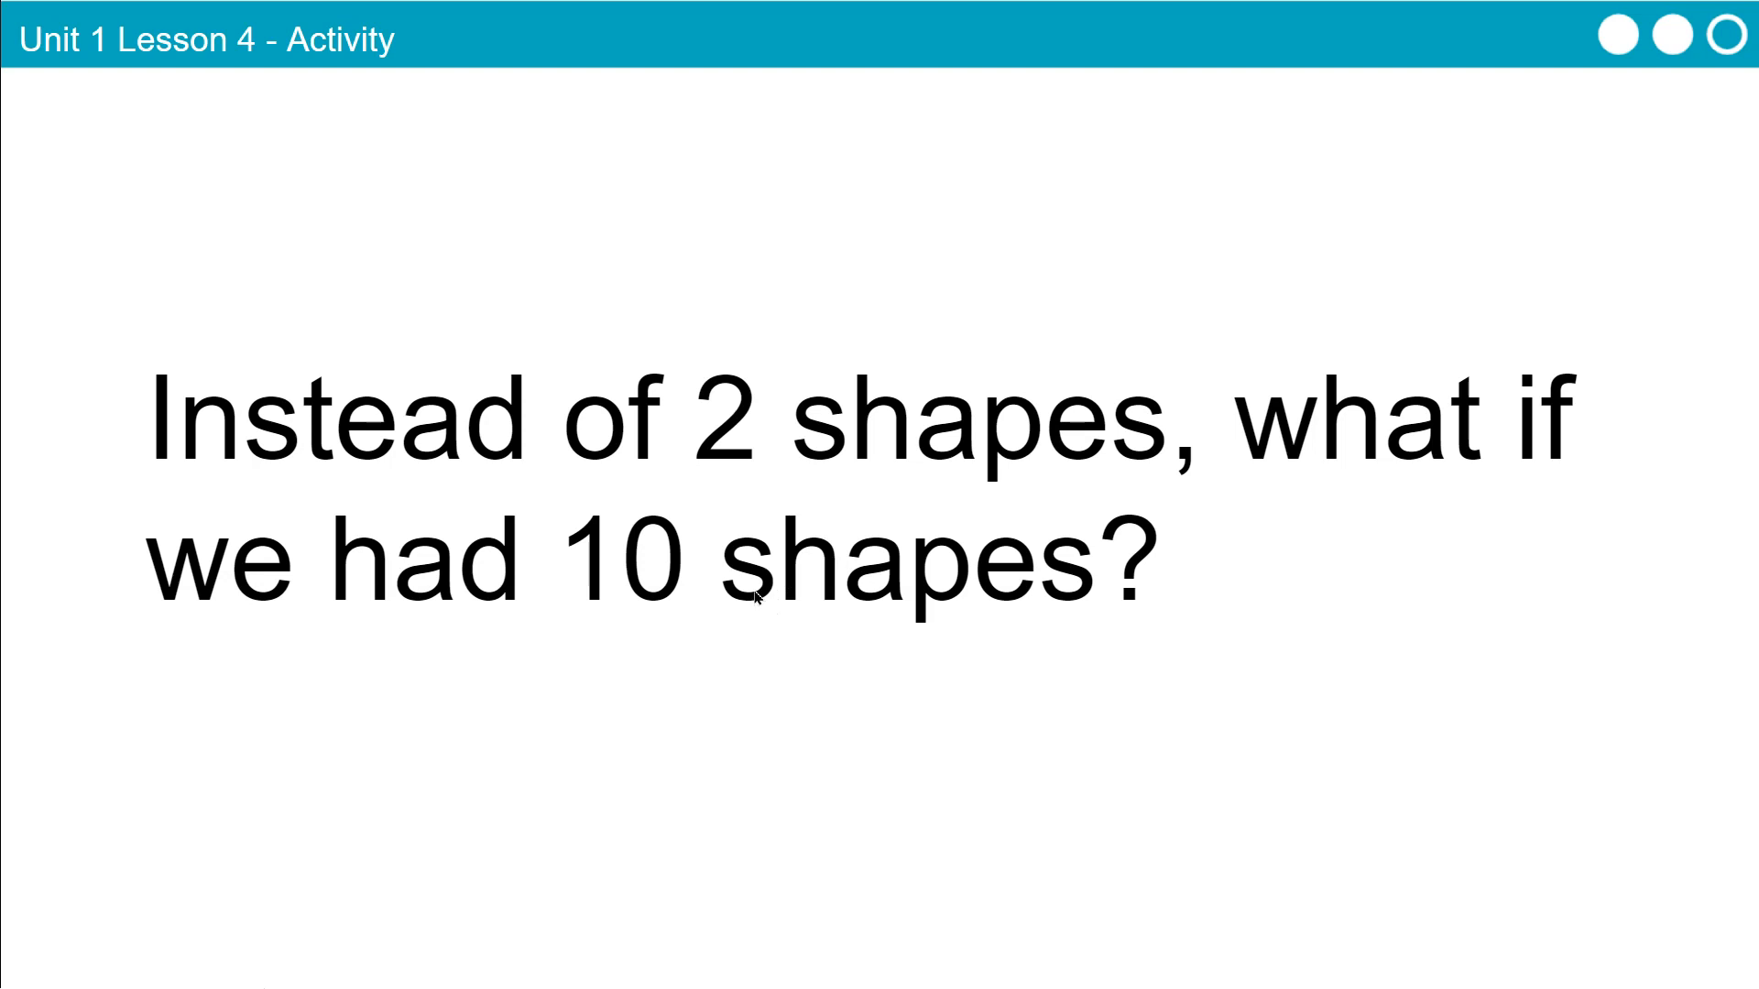
pyautogui.moveTo(790, 555)
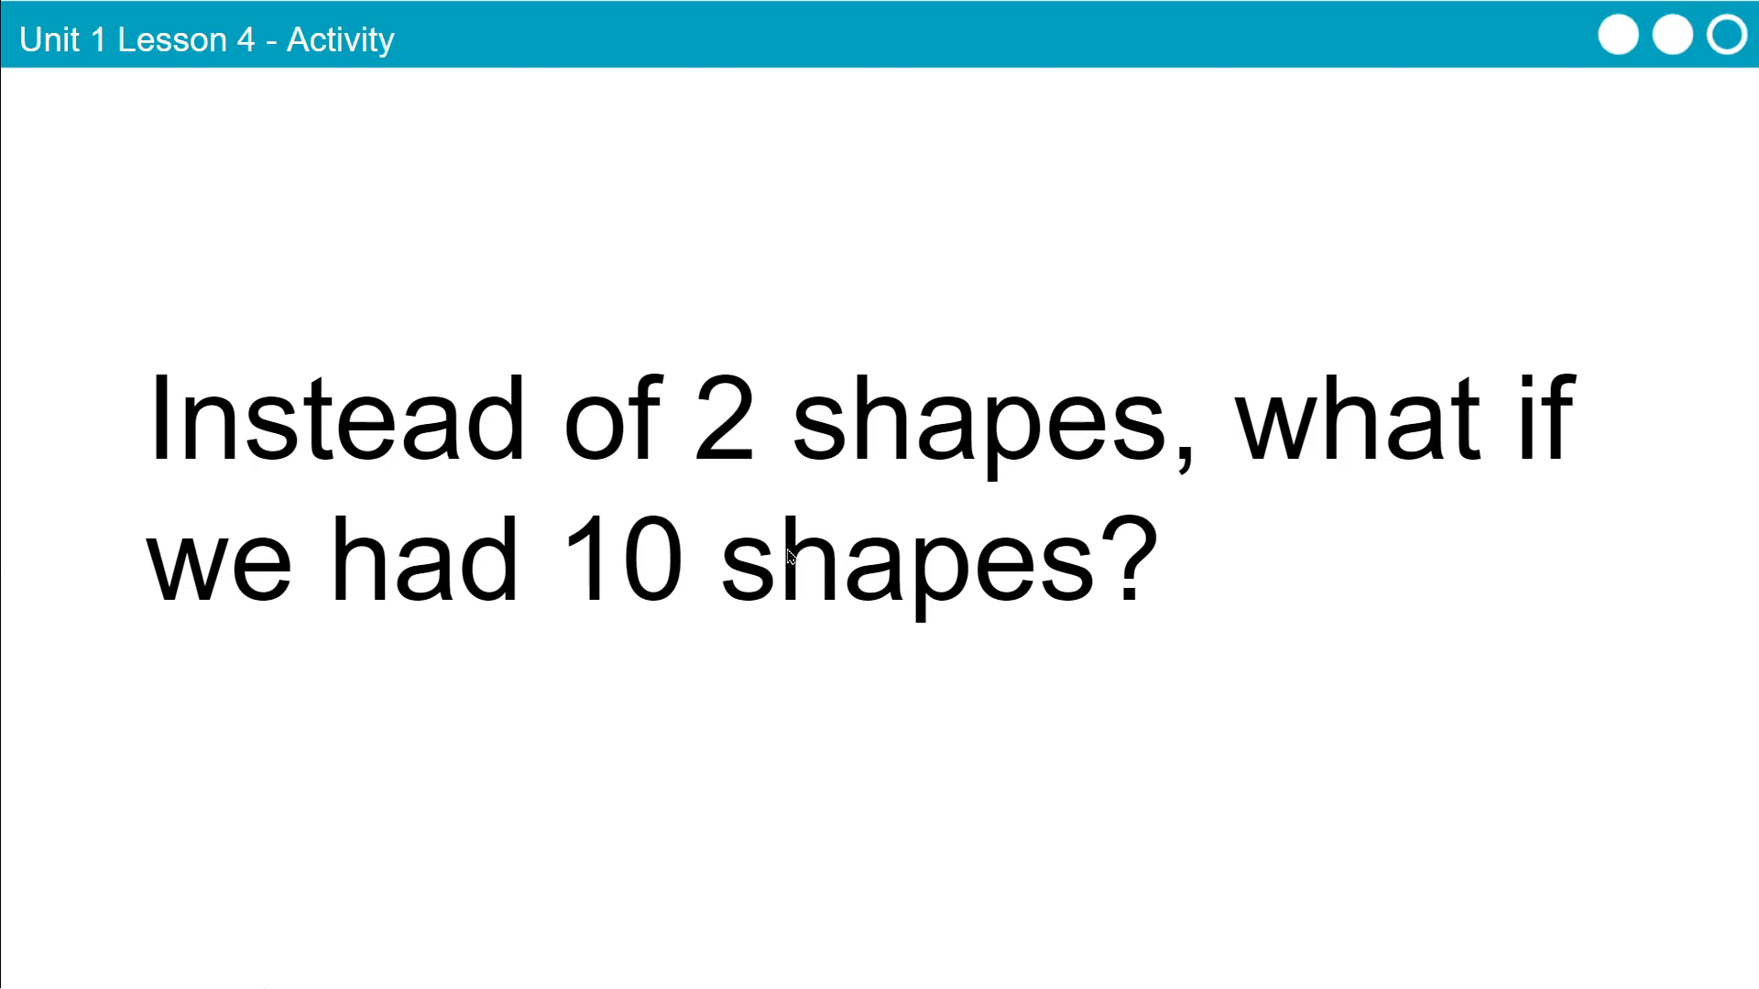
pyautogui.moveTo(792, 536)
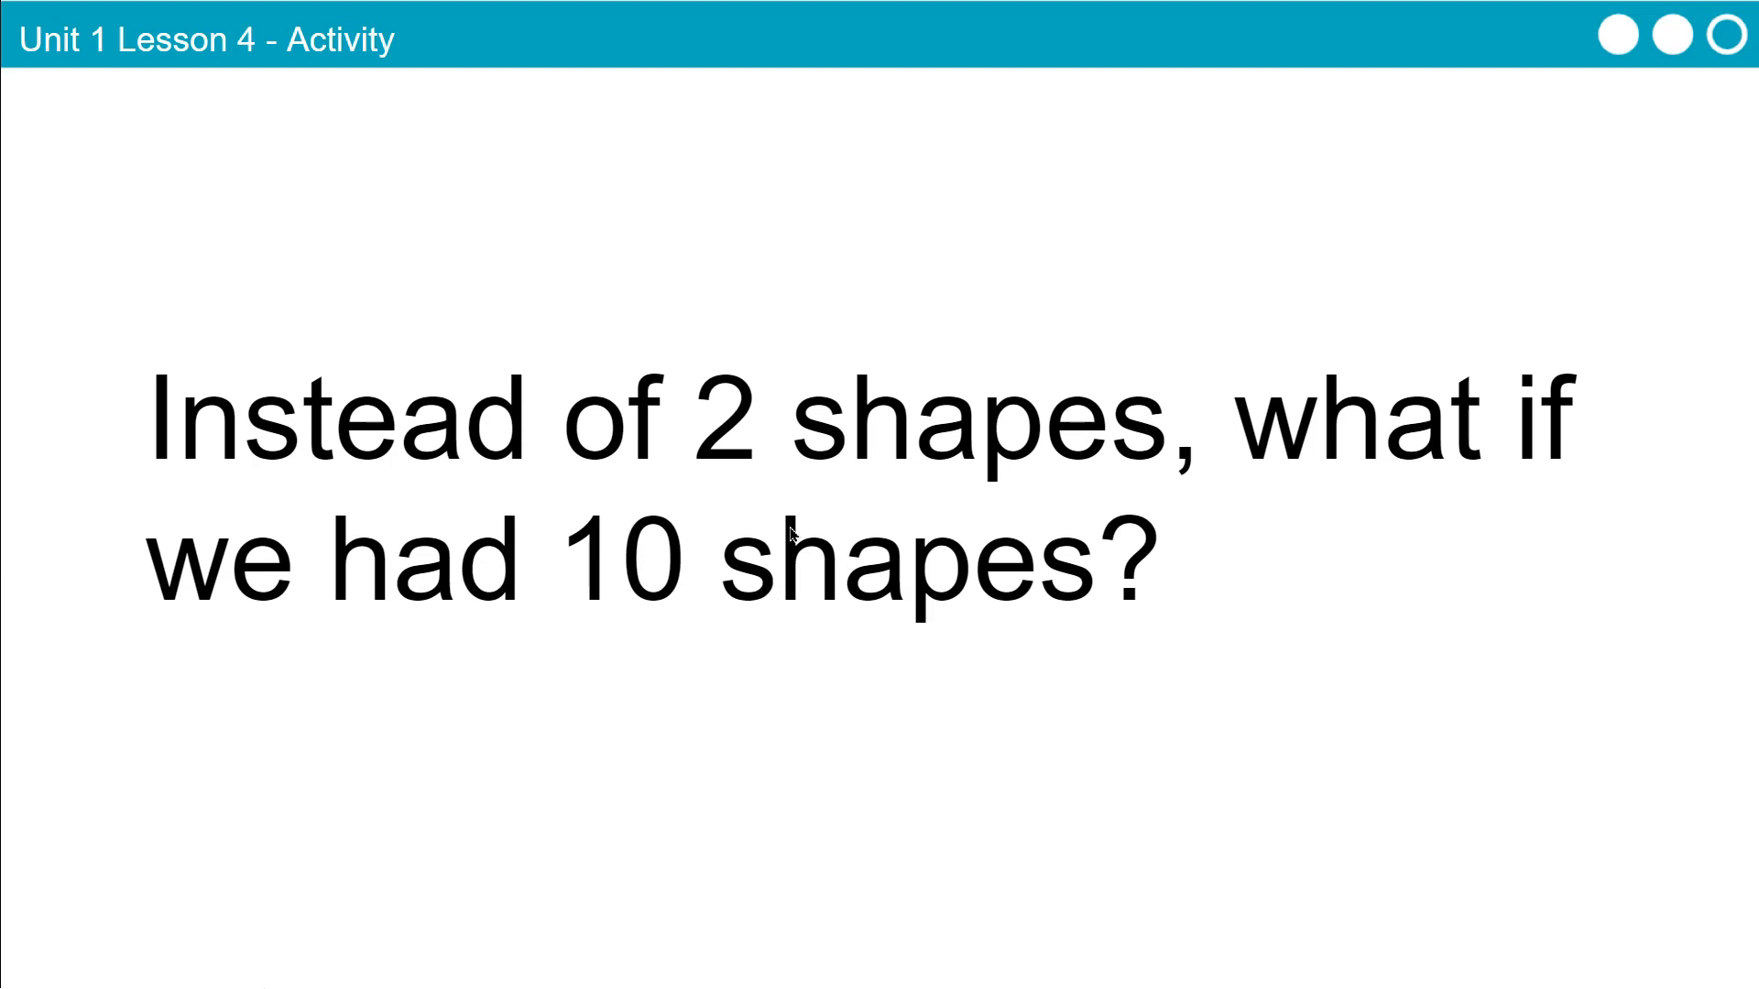
pyautogui.moveTo(889, 546)
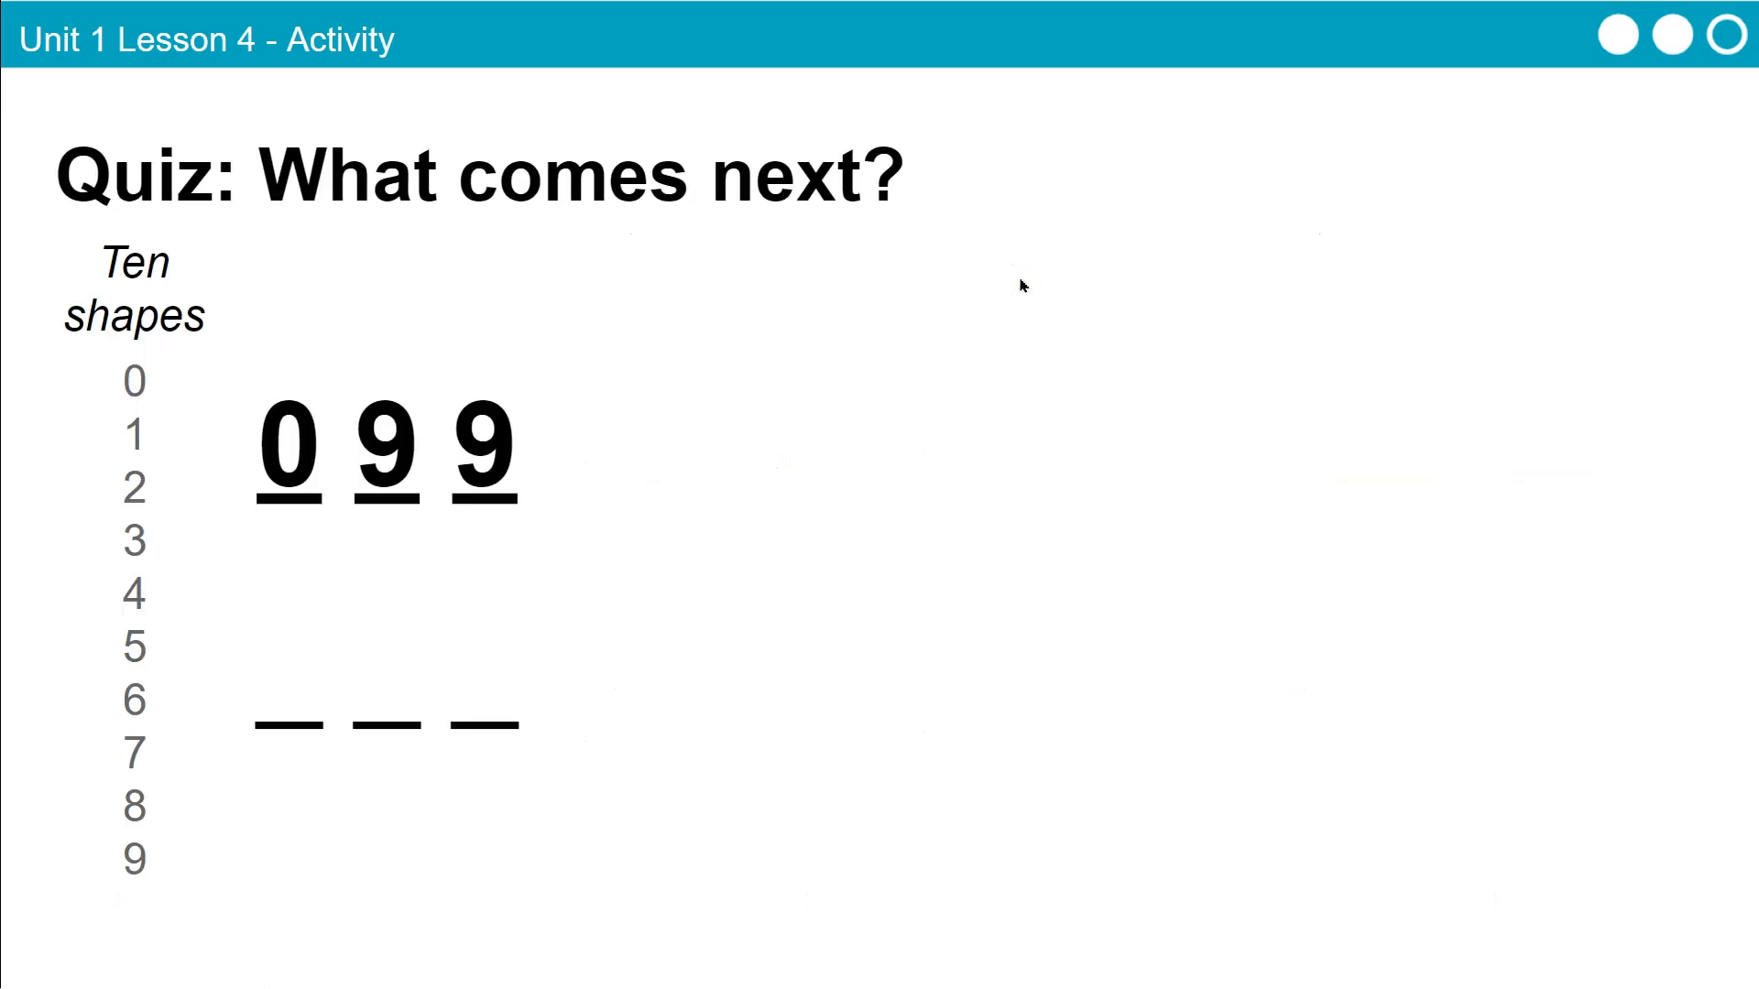
pyautogui.moveTo(302, 341)
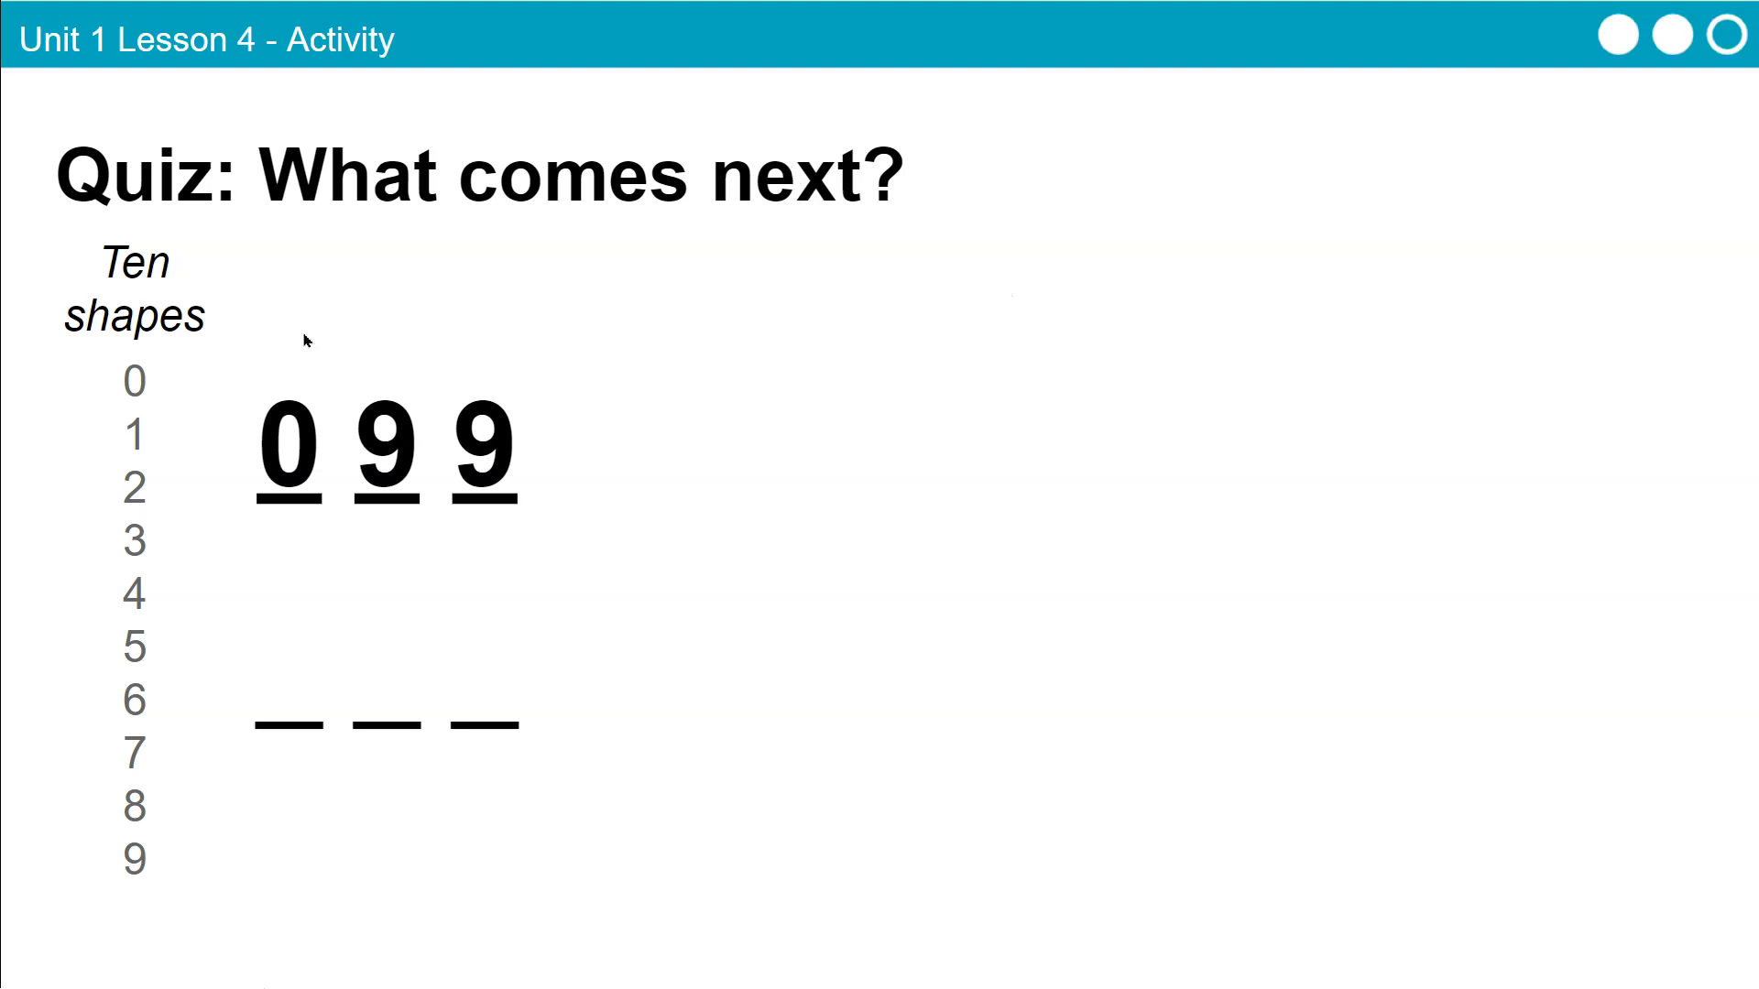
pyautogui.moveTo(317, 442)
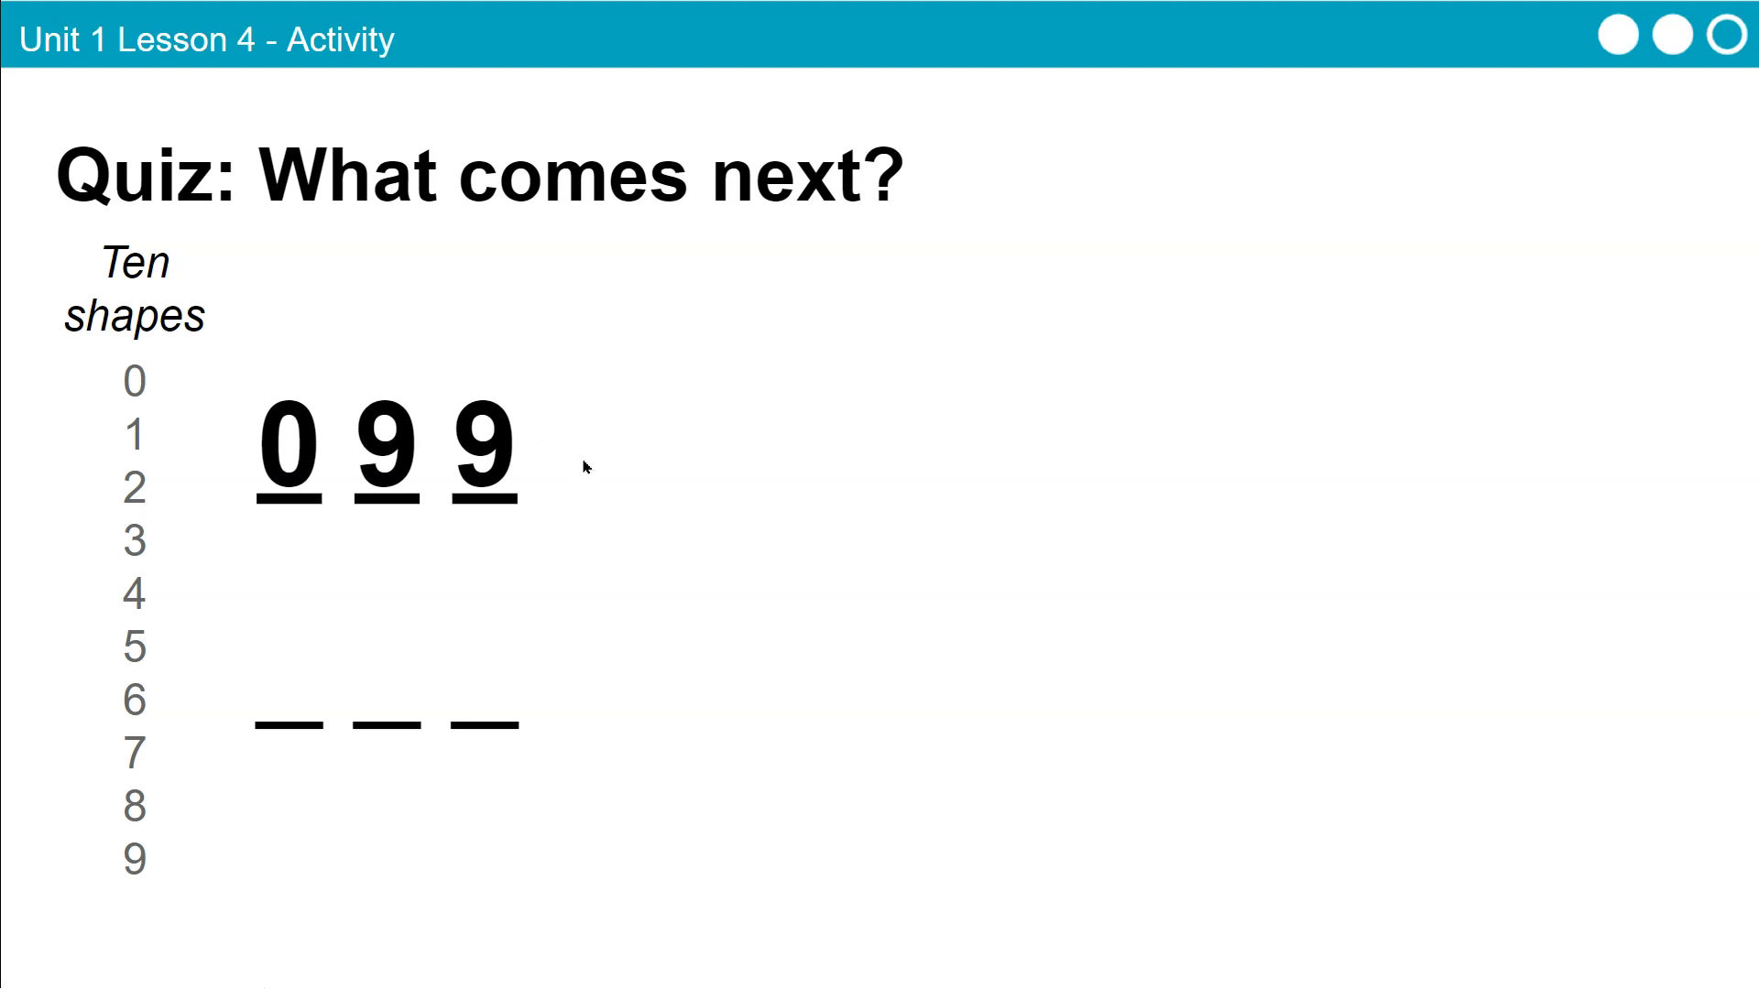
pyautogui.moveTo(472, 471)
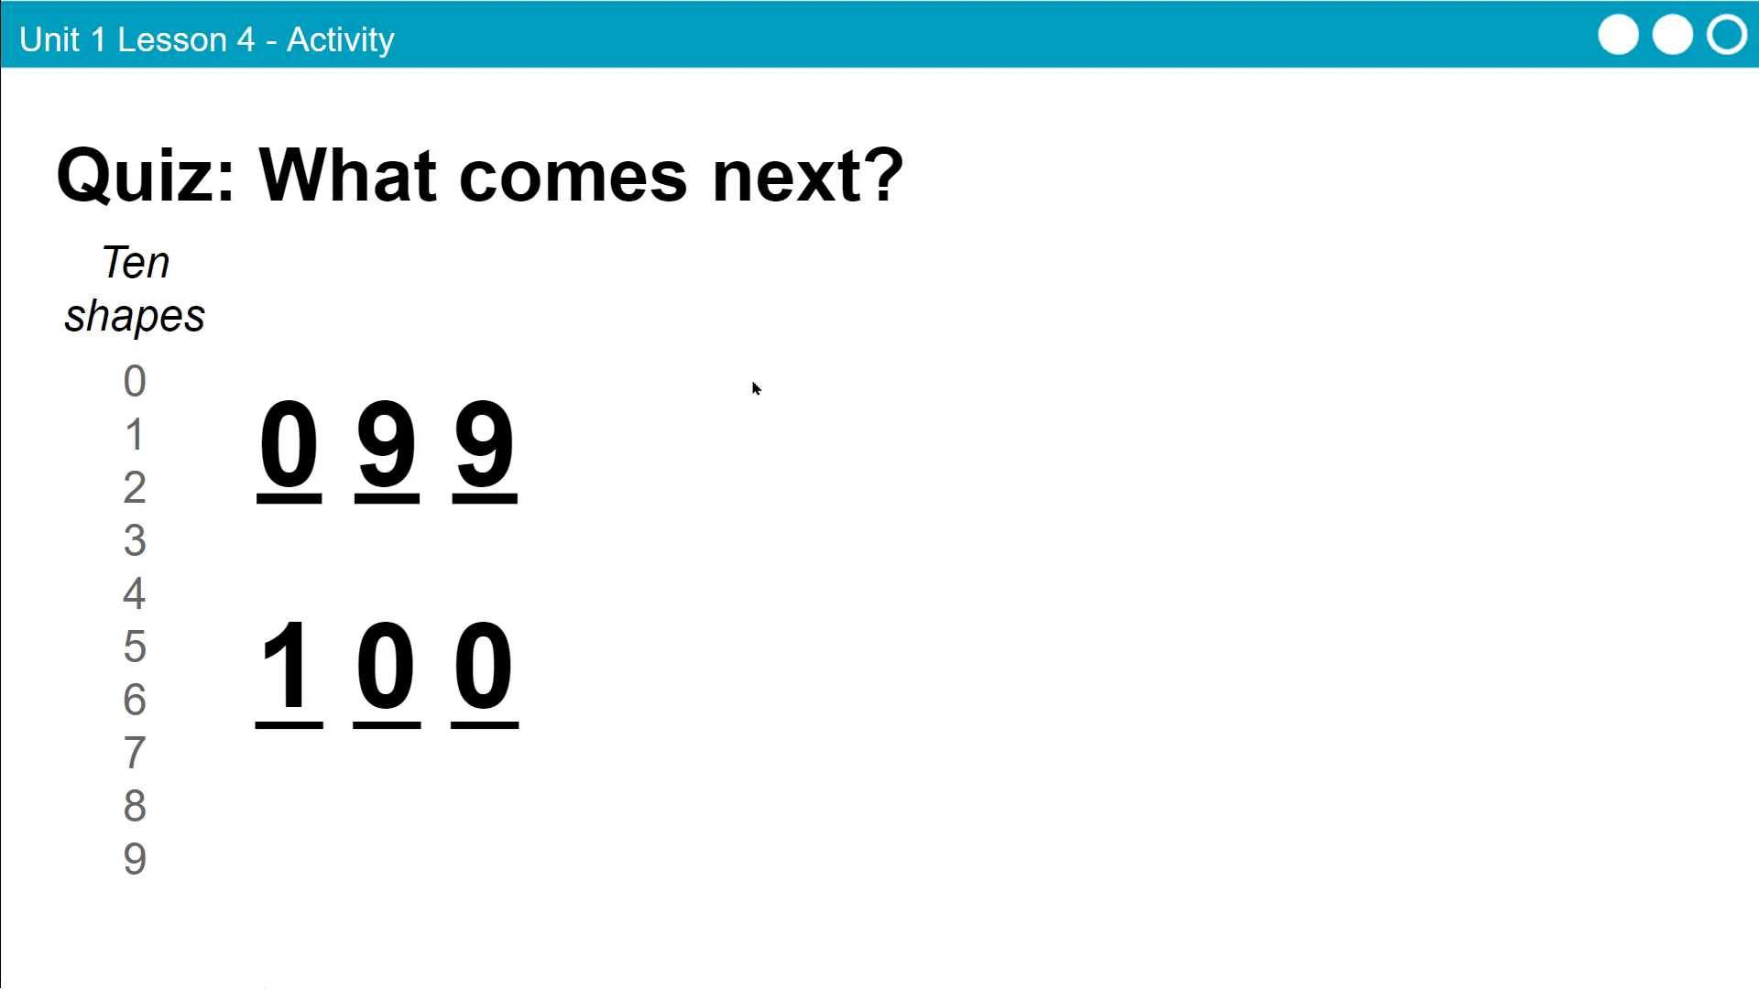
pyautogui.moveTo(823, 427)
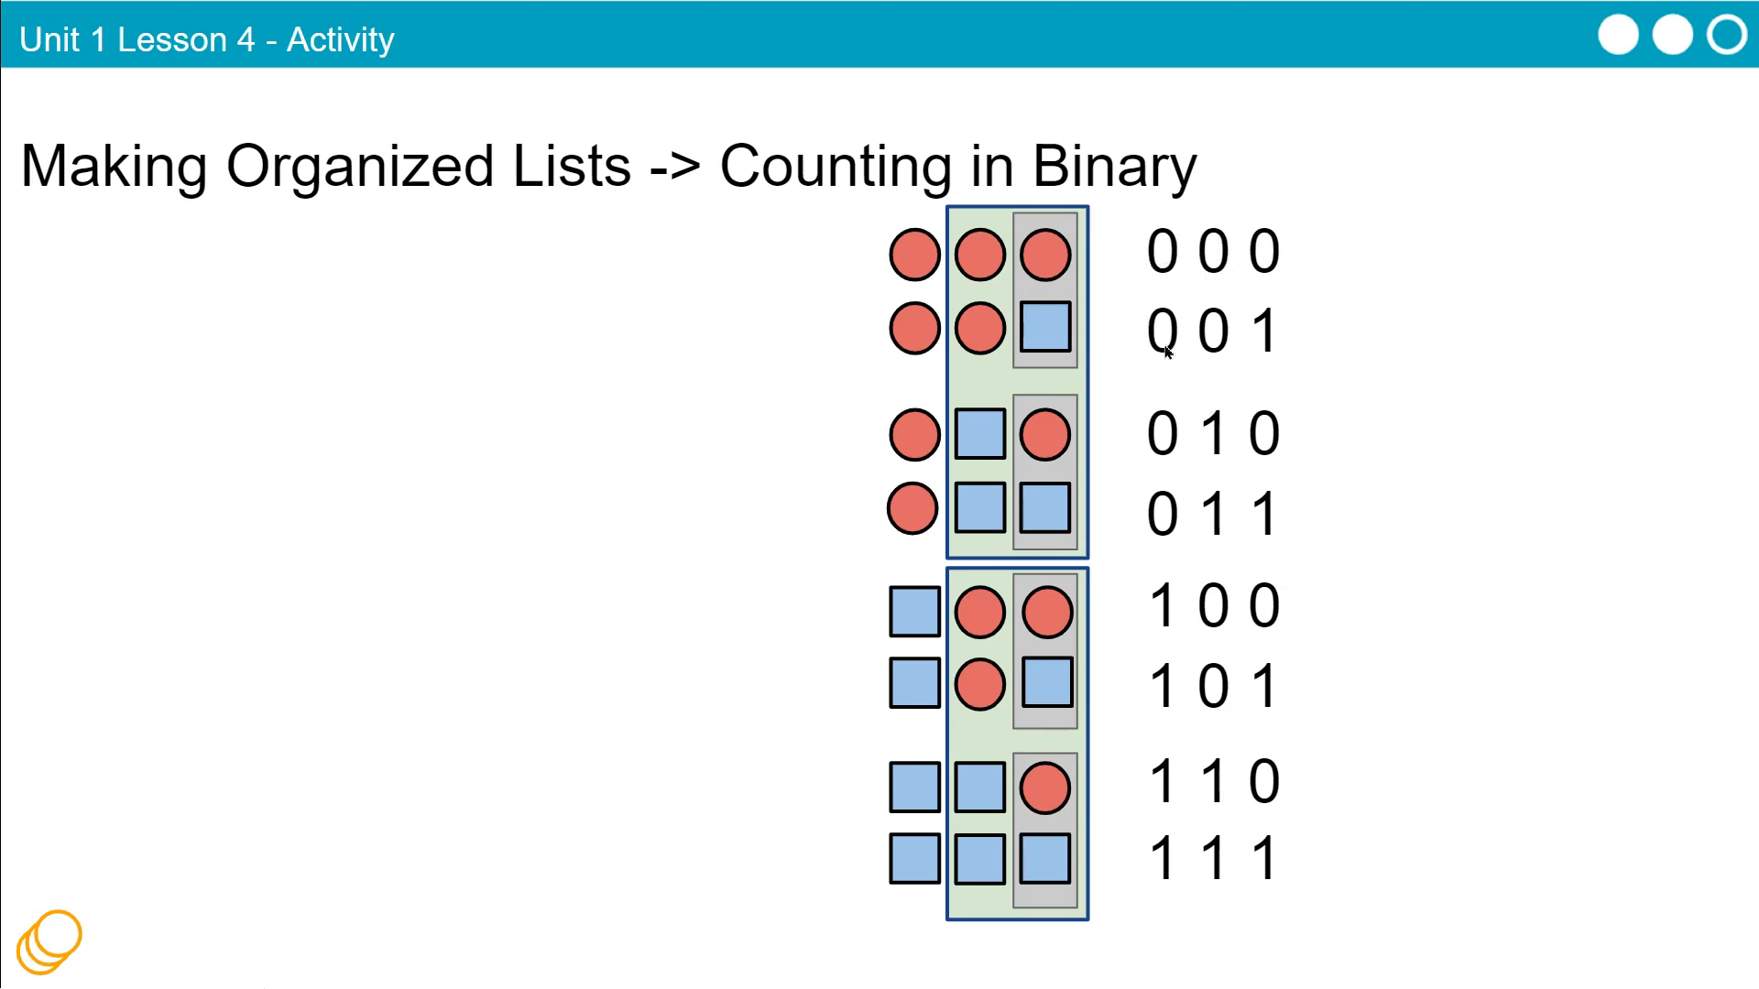
pyautogui.moveTo(1217, 353)
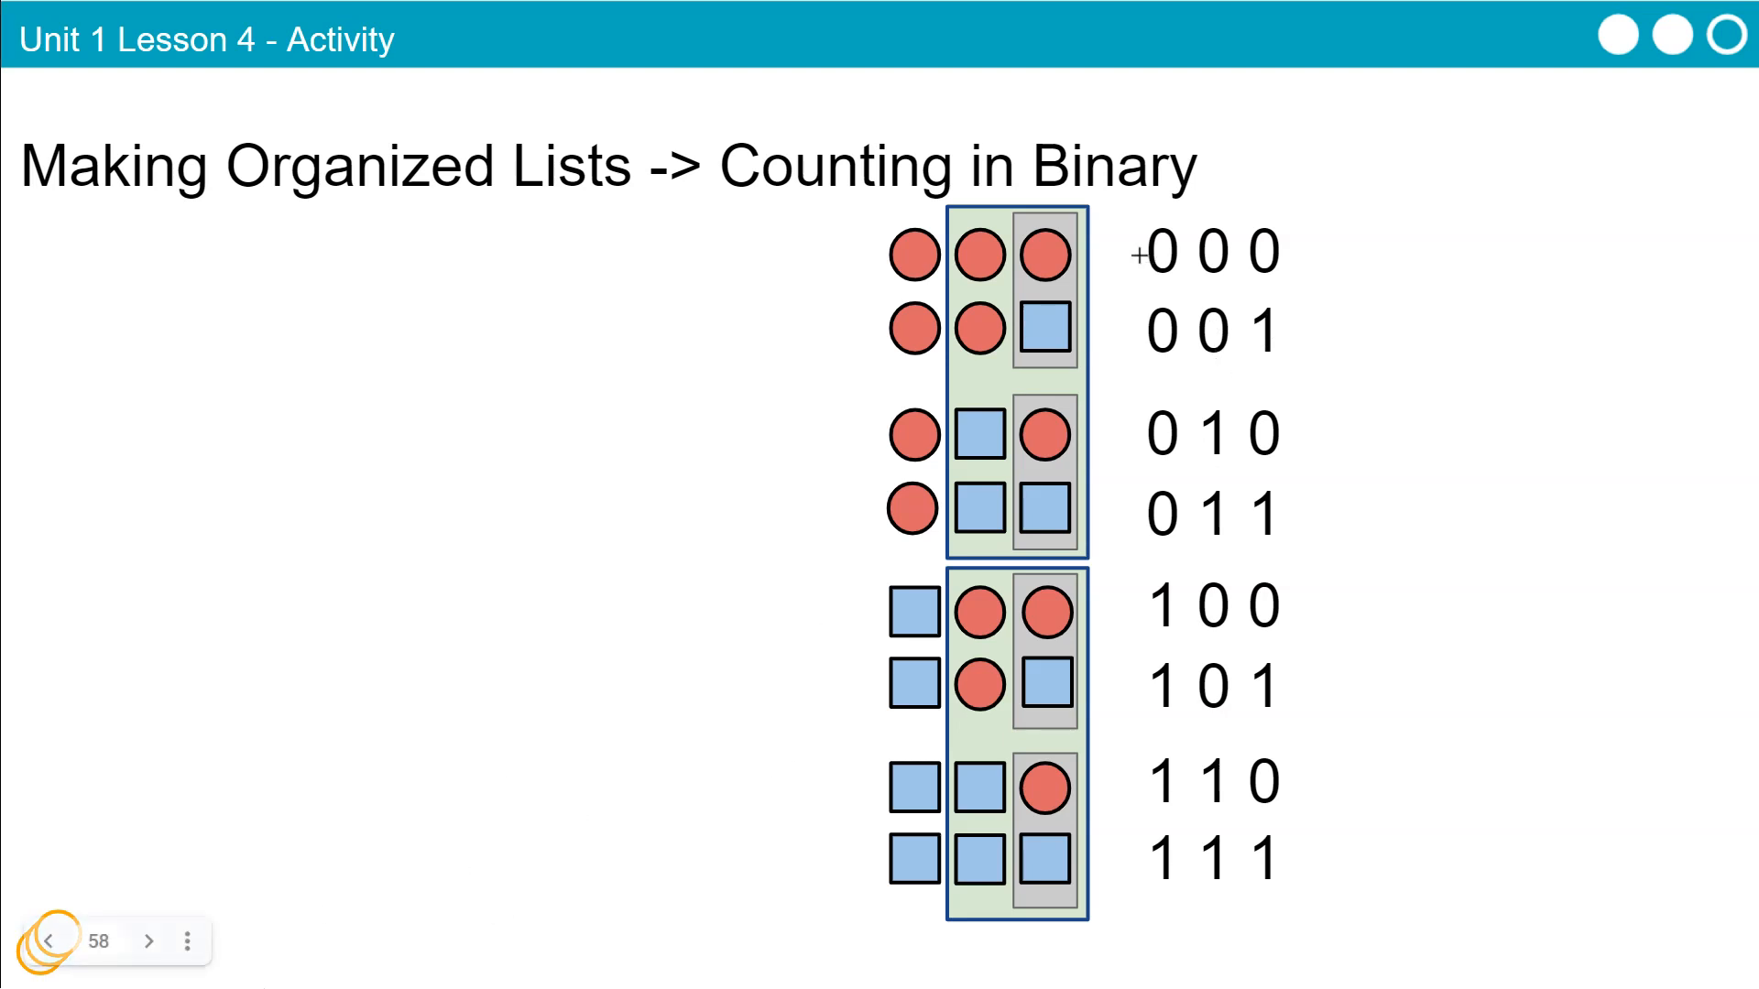
# Write the binary counts 0, 10, 100 and 101 and decimal 3 beside the 3-bit list
pyautogui.moveTo(1138, 258); pyautogui.dragTo(1228, 242)
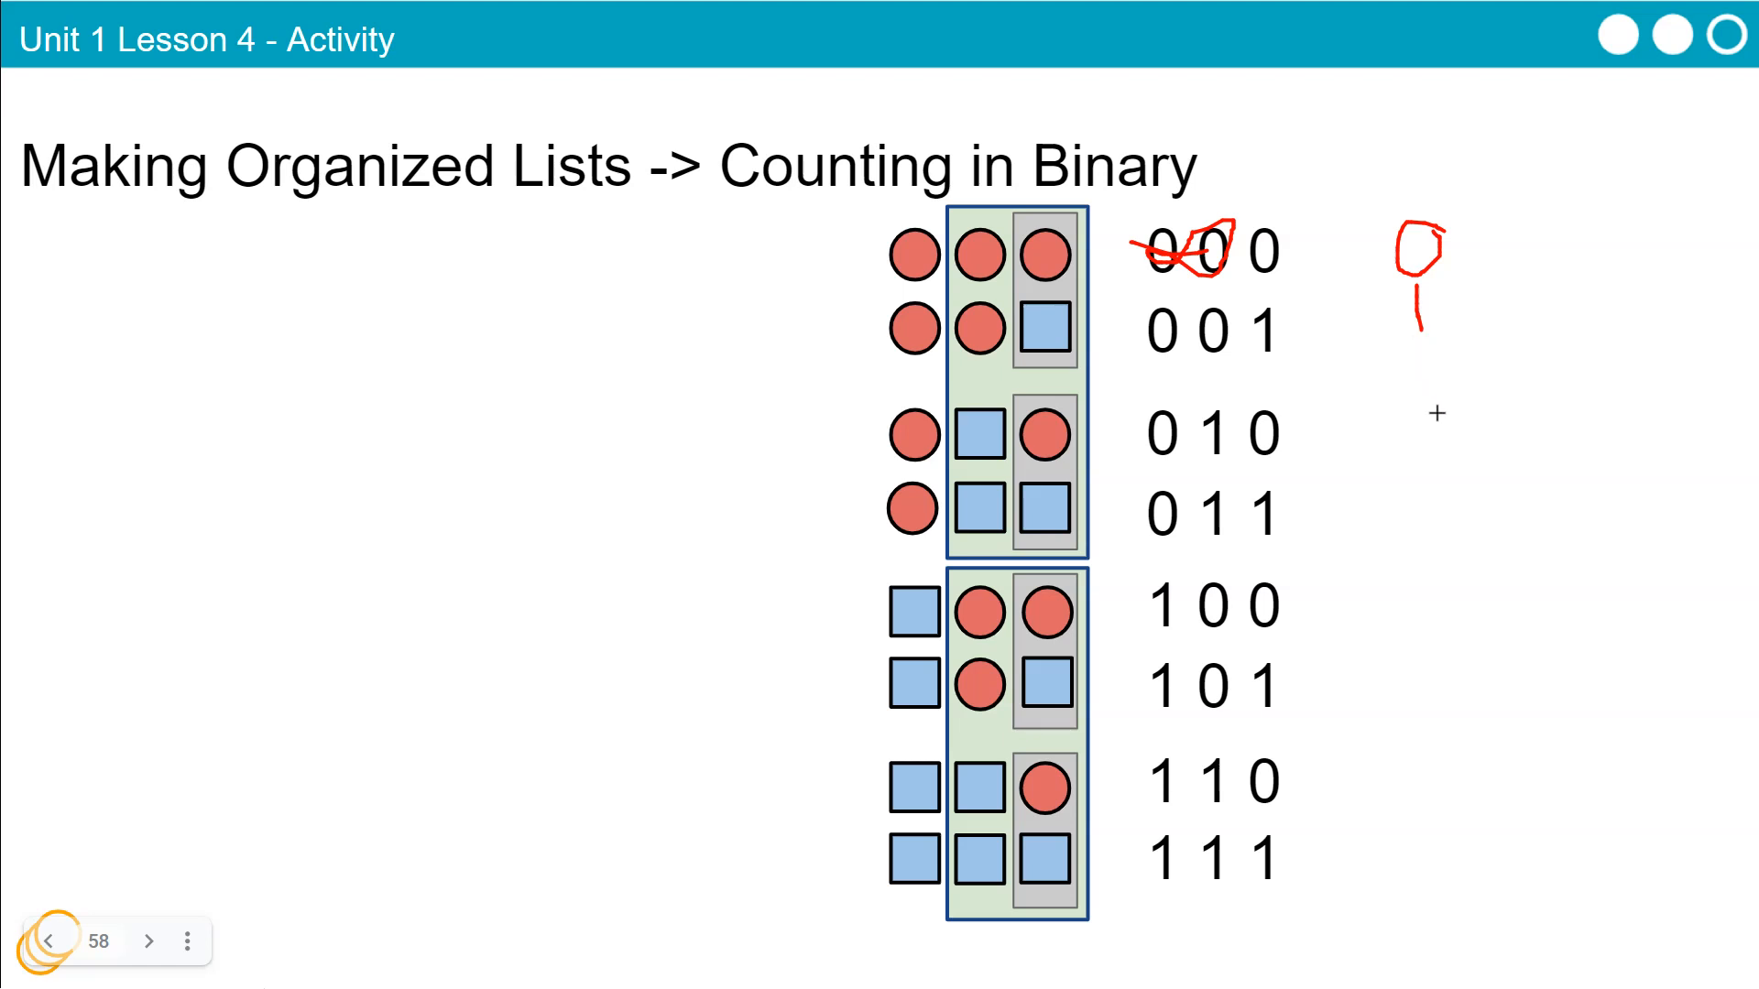
pyautogui.moveTo(1409, 377)
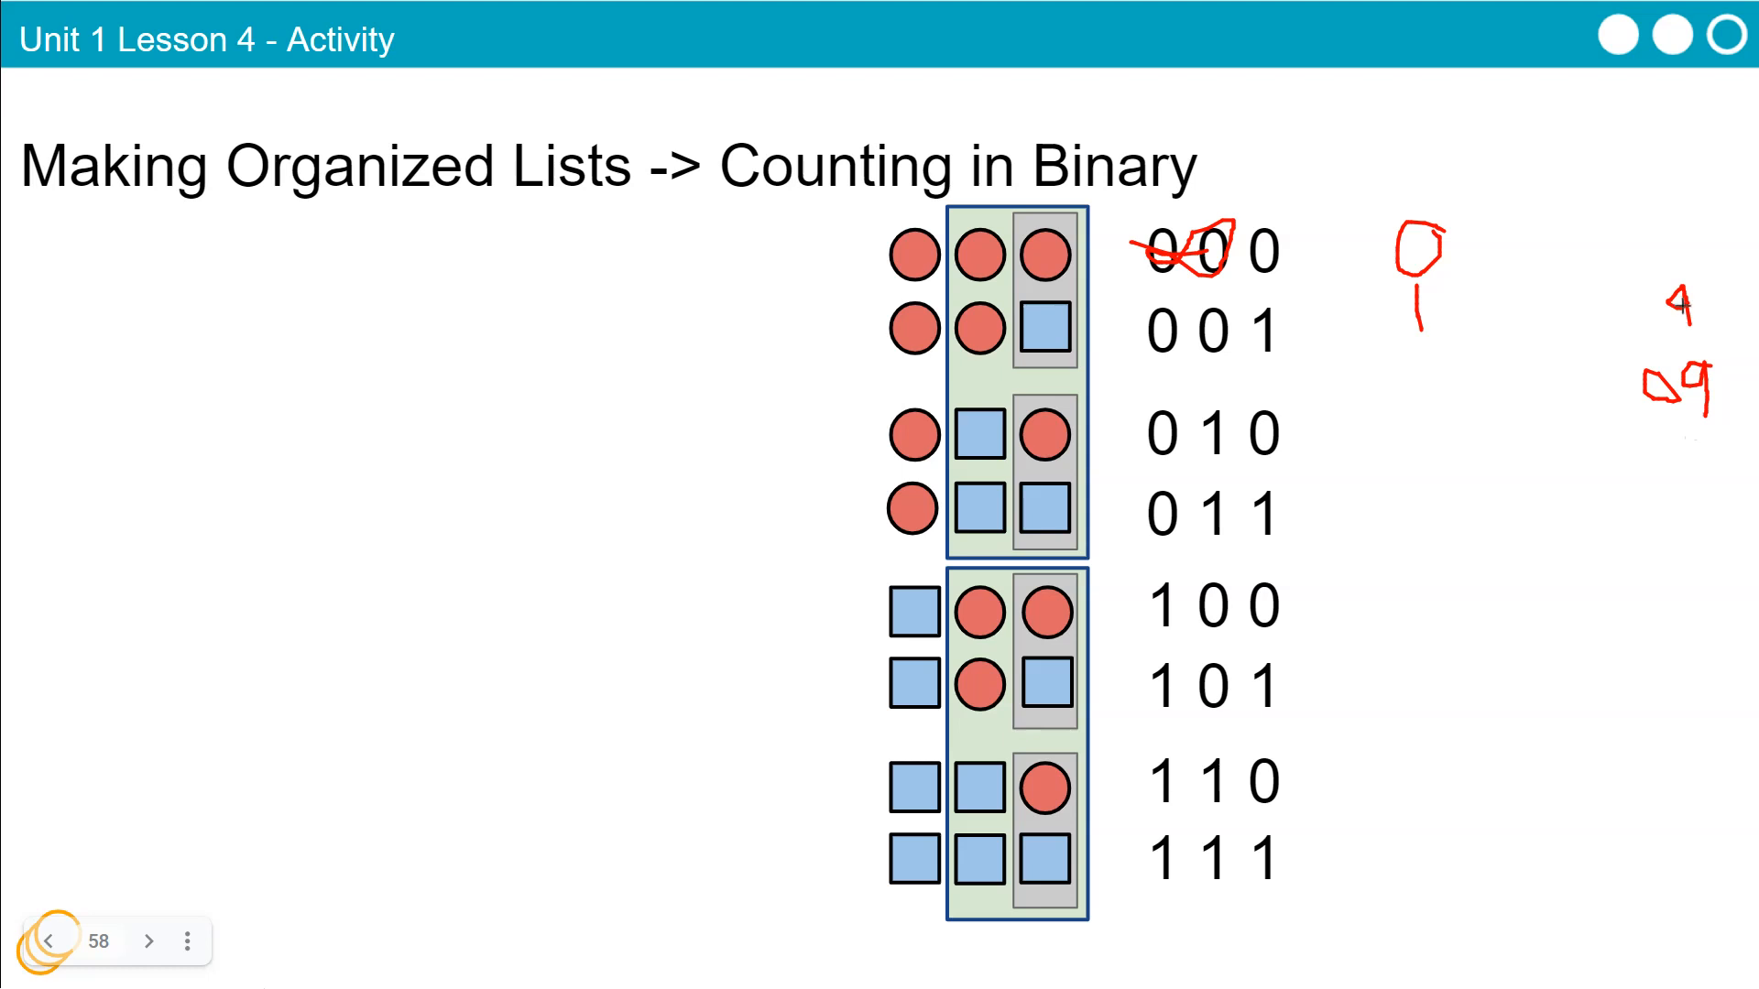
pyautogui.moveTo(1706, 302); pyautogui.dragTo(1693, 398)
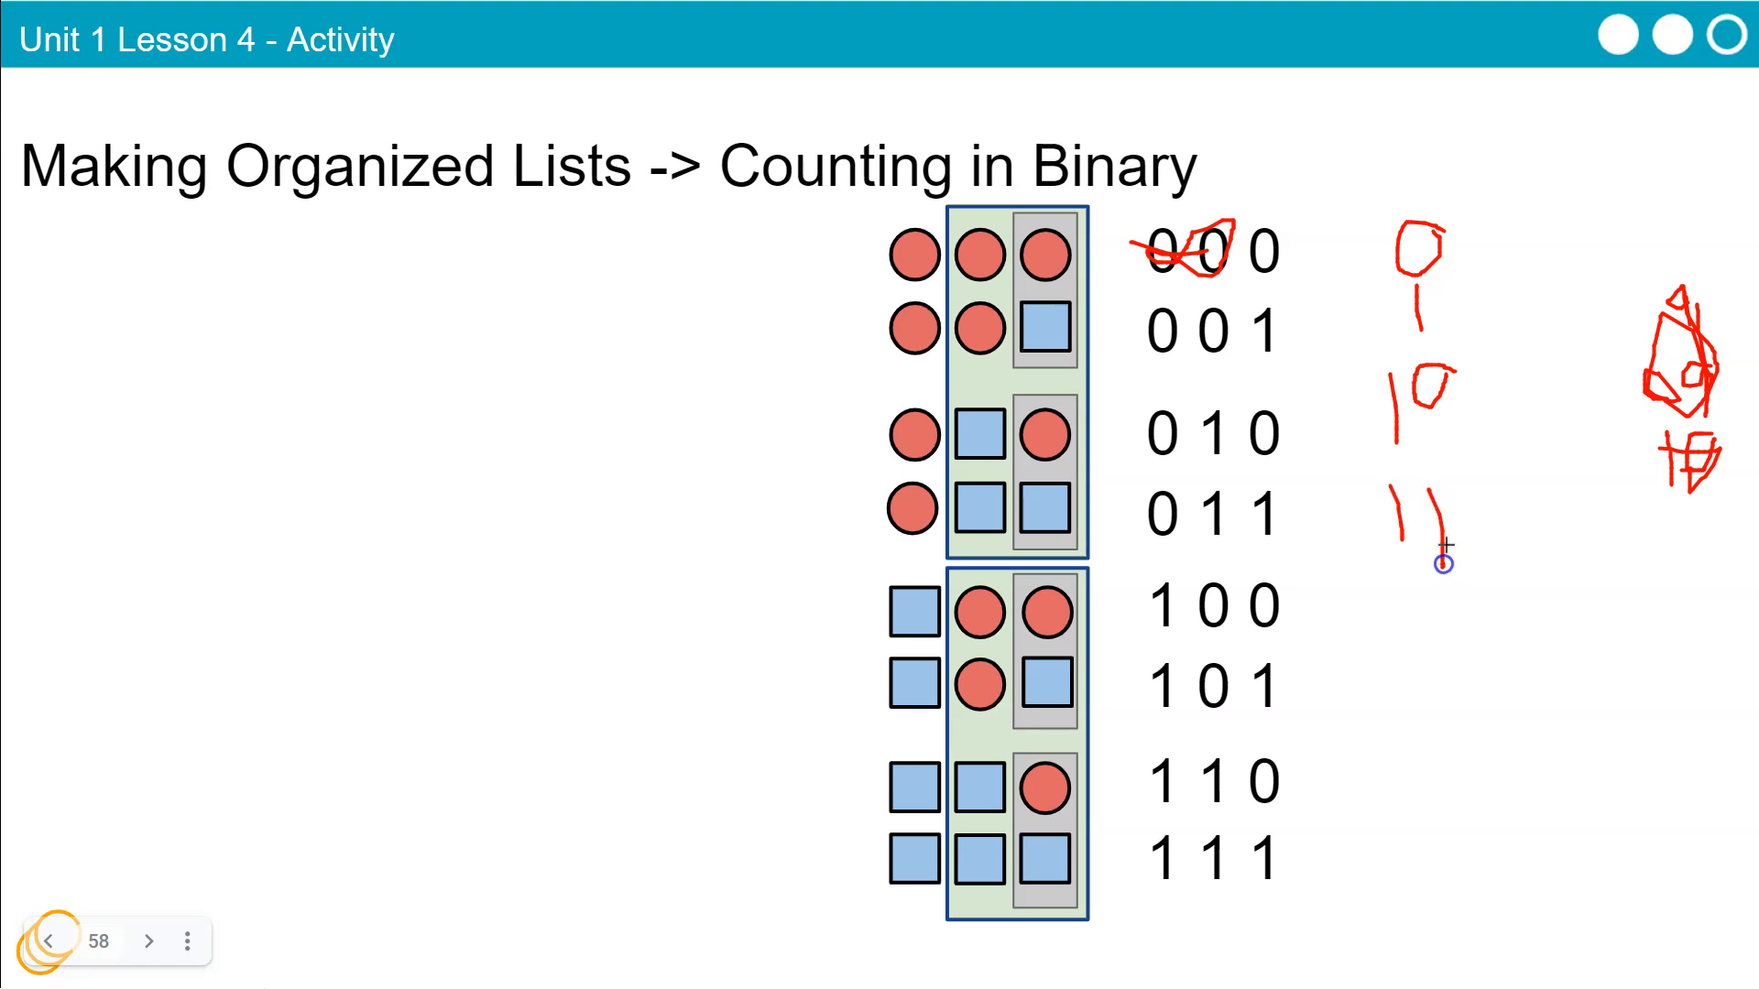
pyautogui.moveTo(1447, 560); pyautogui.dragTo(1543, 524)
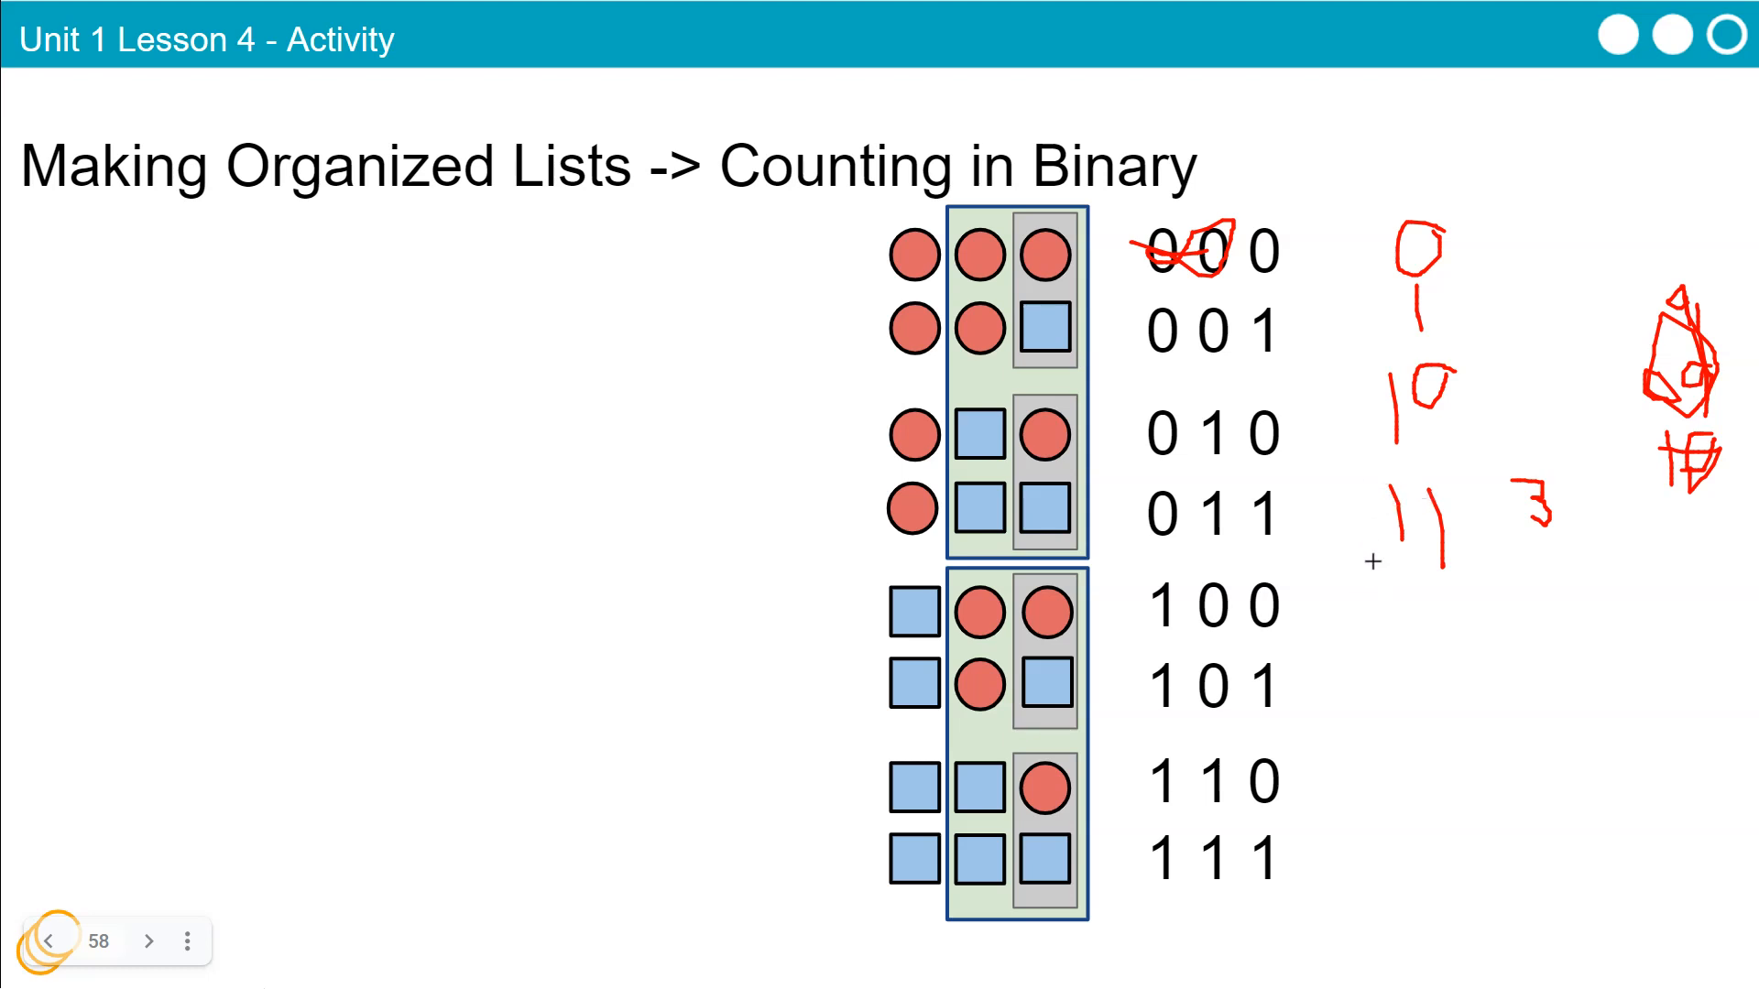
pyautogui.moveTo(1354, 577)
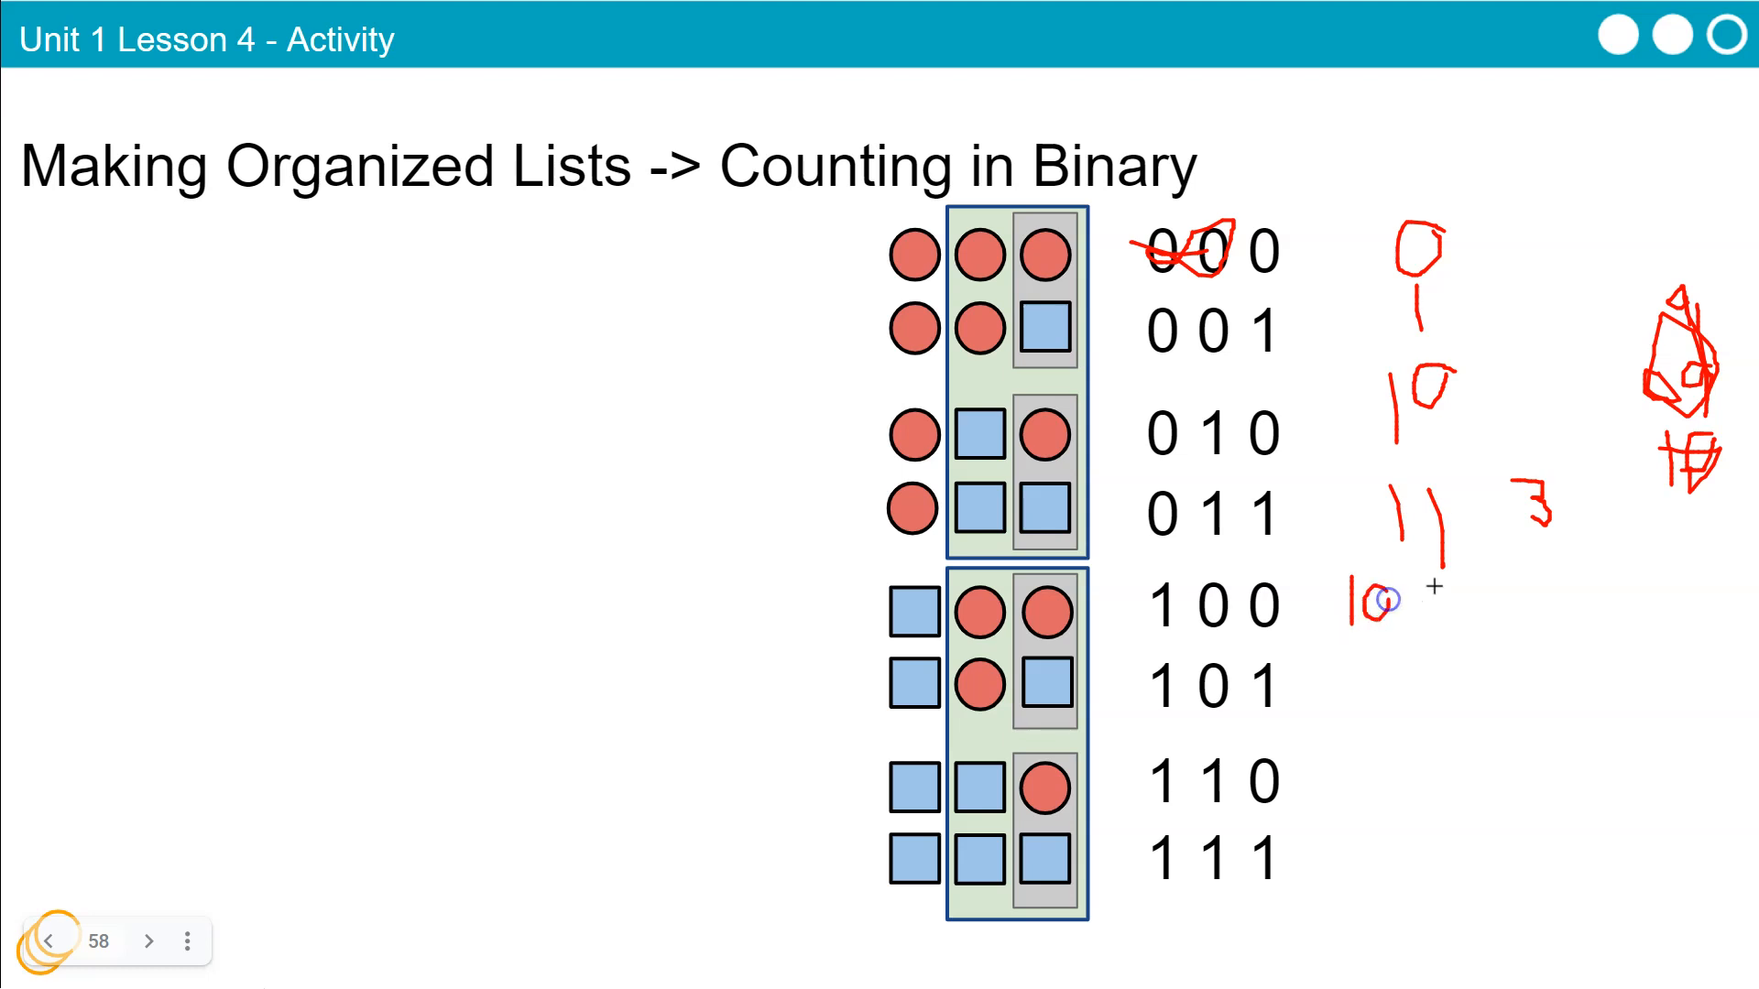
pyautogui.moveTo(1386, 583); pyautogui.dragTo(1419, 618)
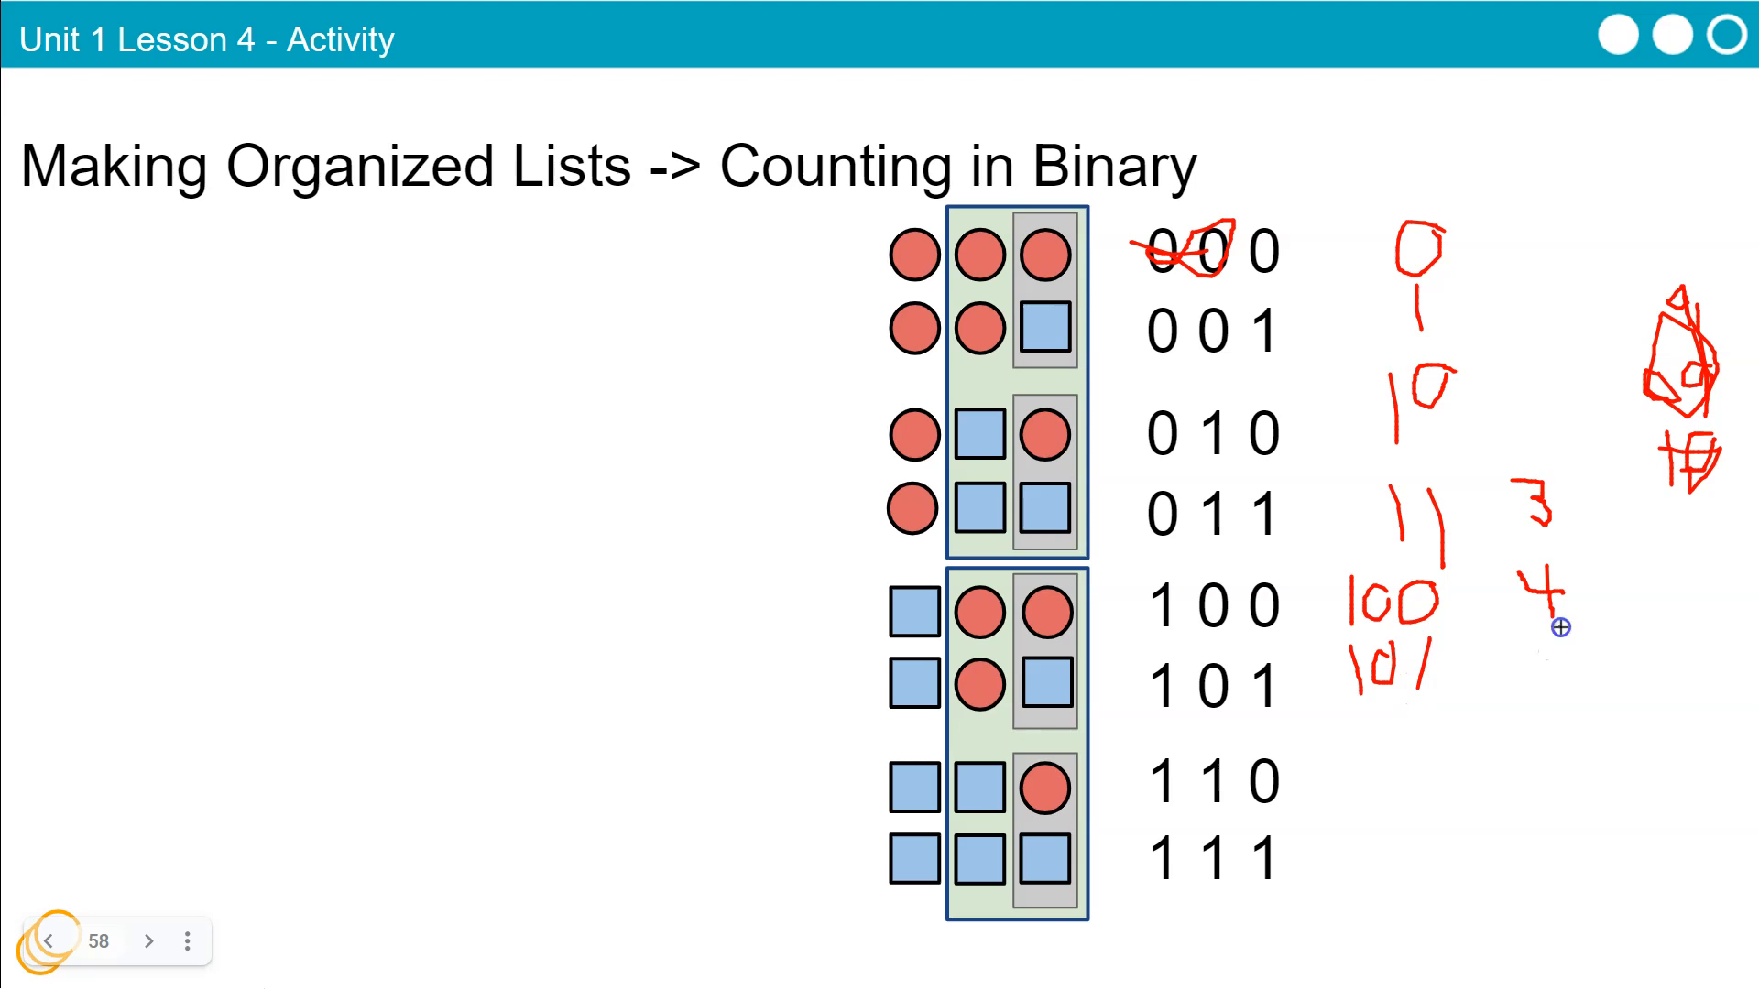
# Write decimals 5, 6 and 7 beside the 101, 110 and 111 rows, then advance to the Flippy Do slide
pyautogui.moveTo(1554, 627); pyautogui.dragTo(1516, 684)
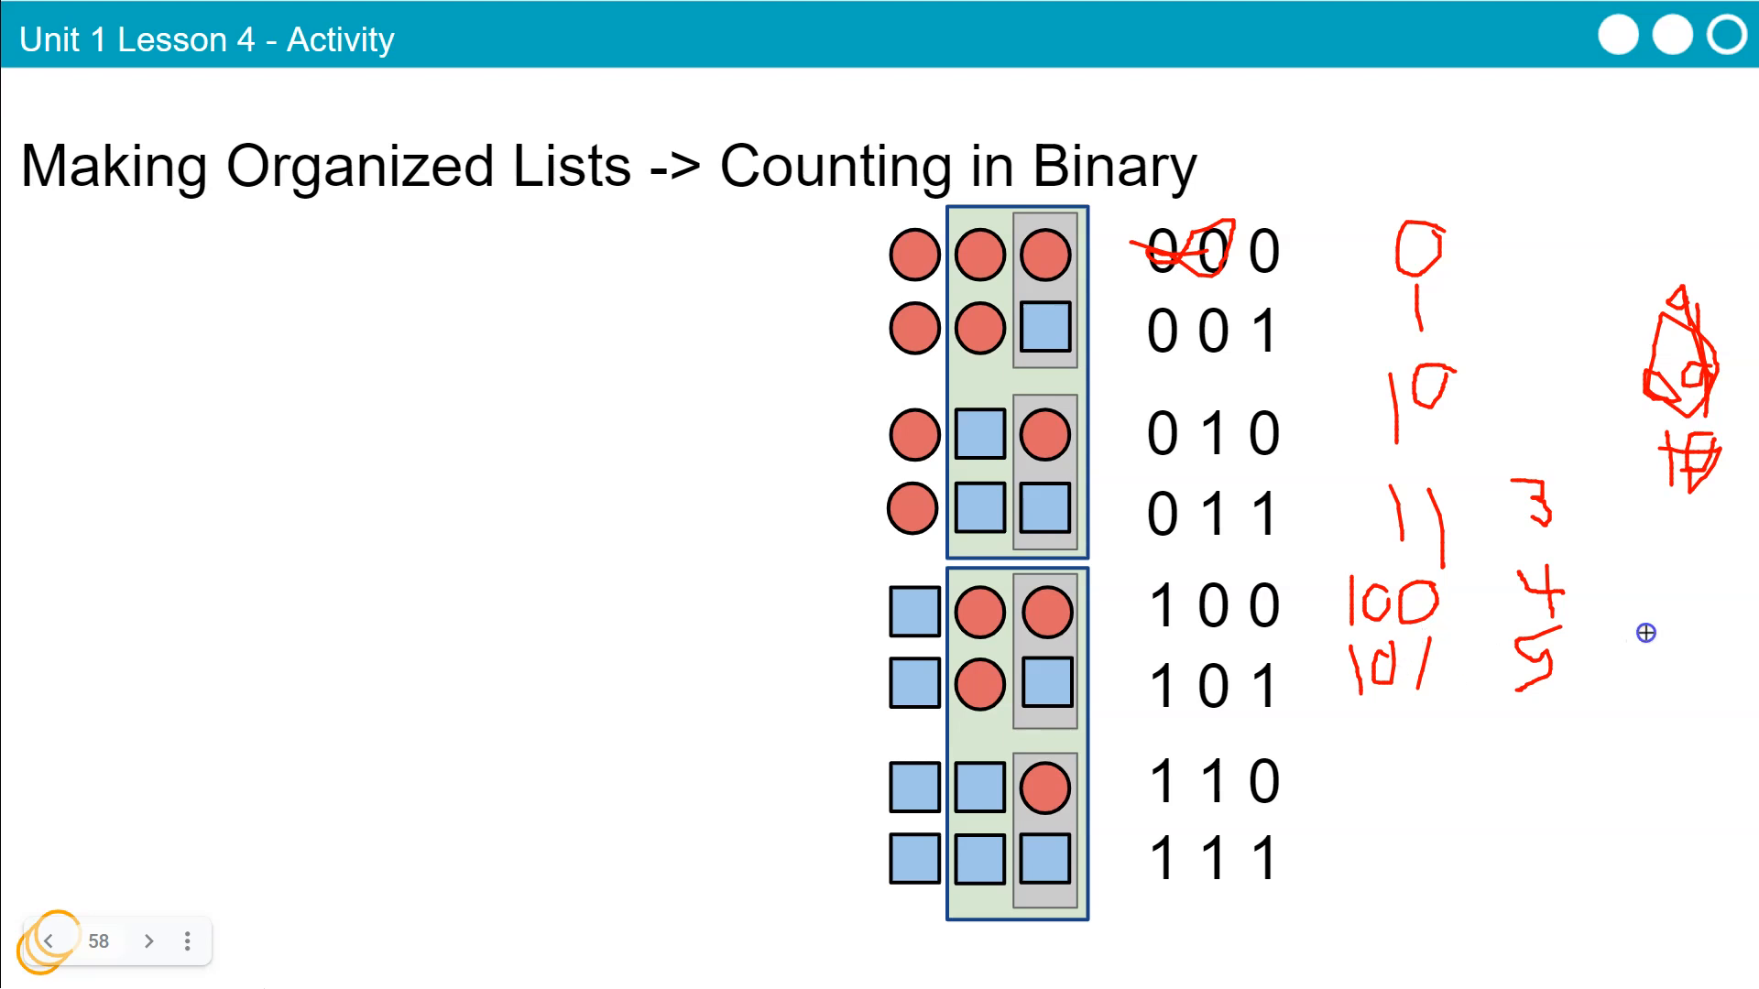
pyautogui.moveTo(1644, 632); pyautogui.dragTo(1706, 656)
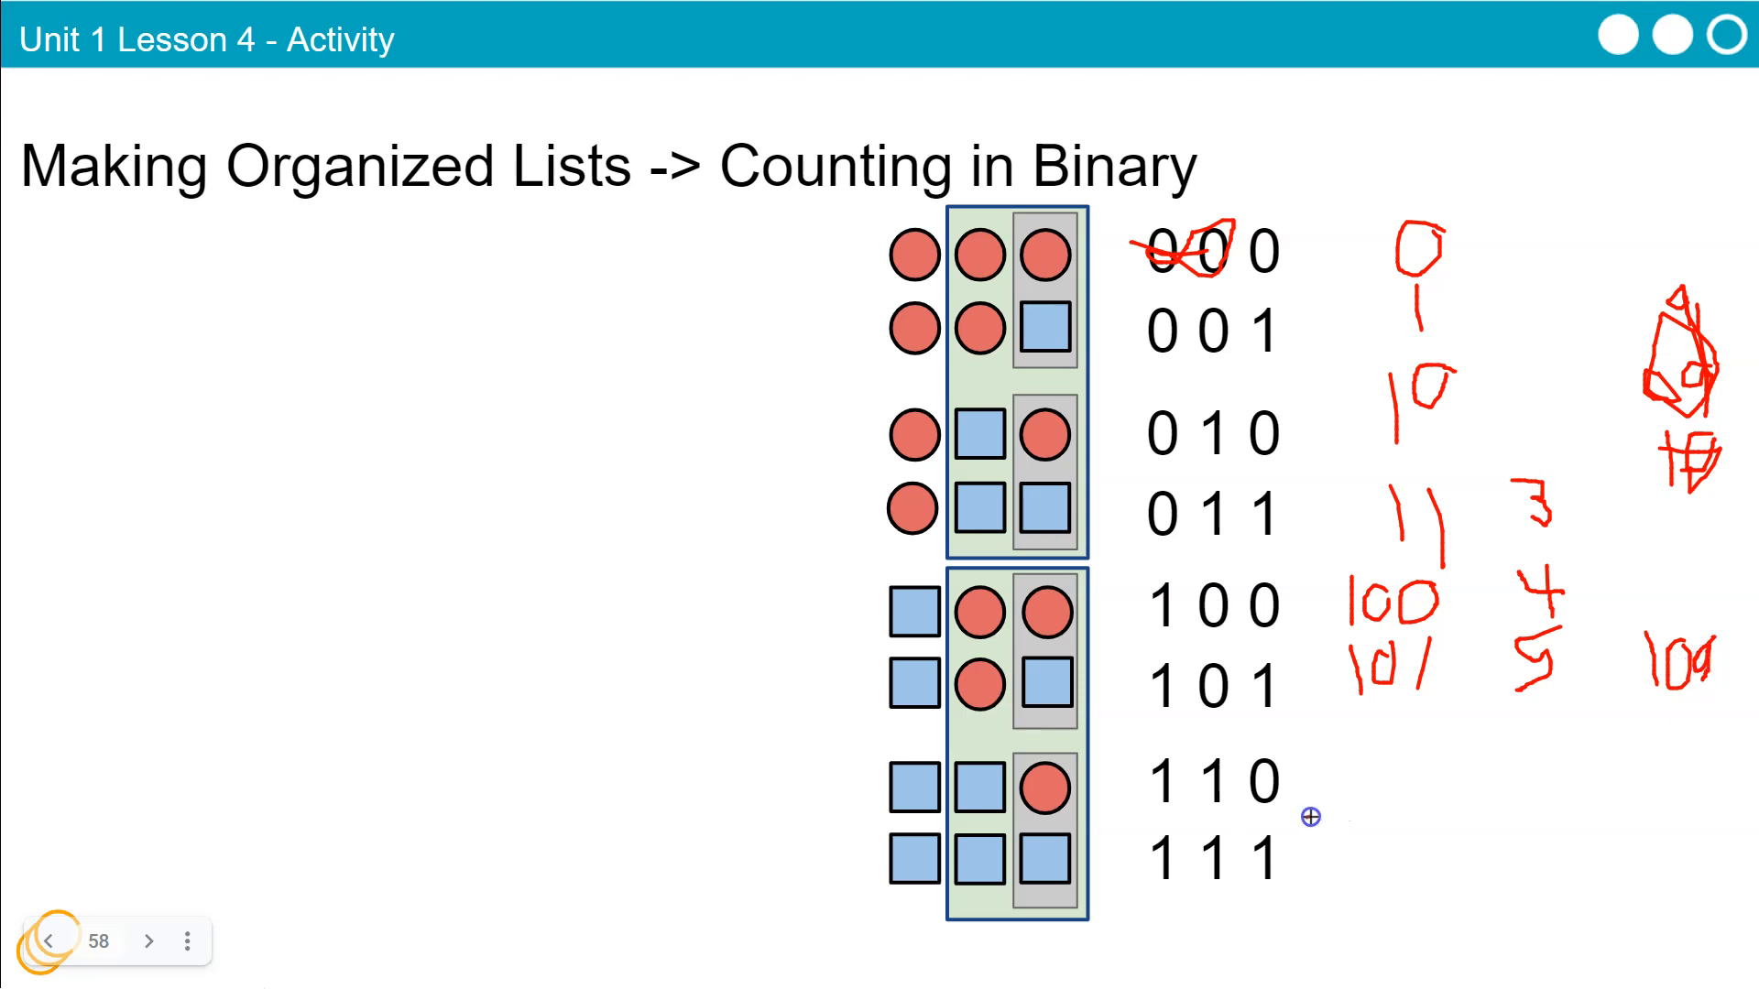
pyautogui.moveTo(1144, 815); pyautogui.dragTo(1310, 815)
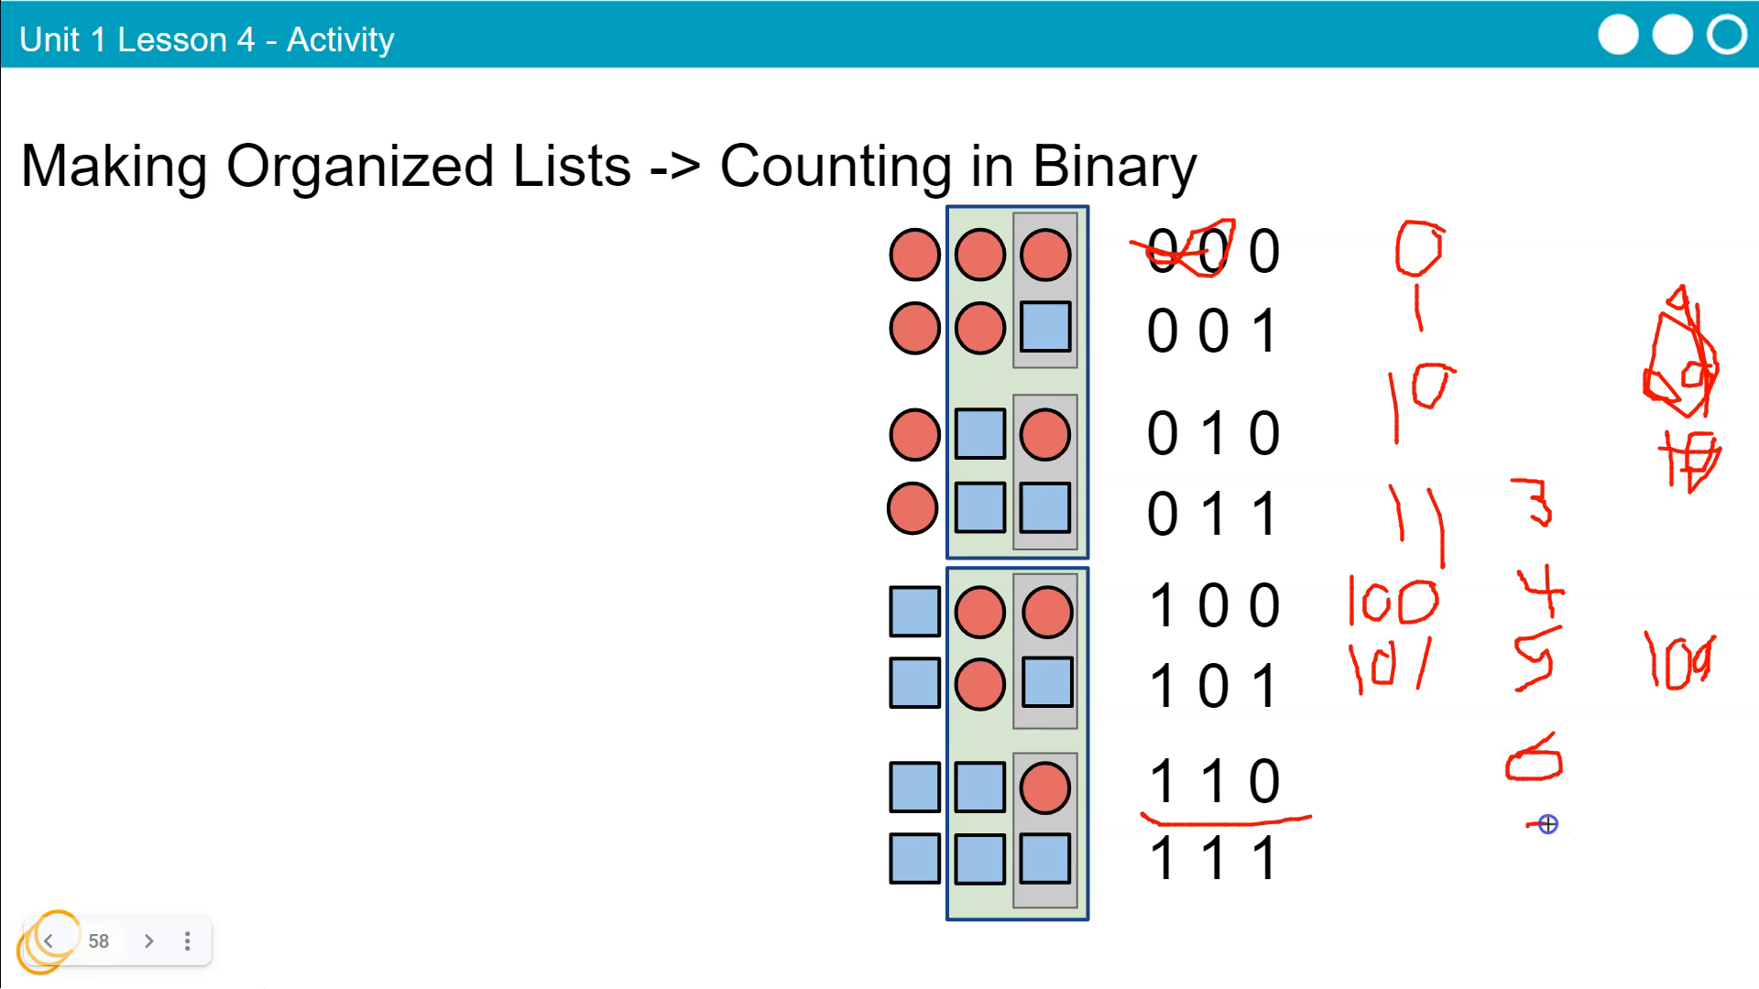
pyautogui.moveTo(1549, 825); pyautogui.dragTo(1543, 892)
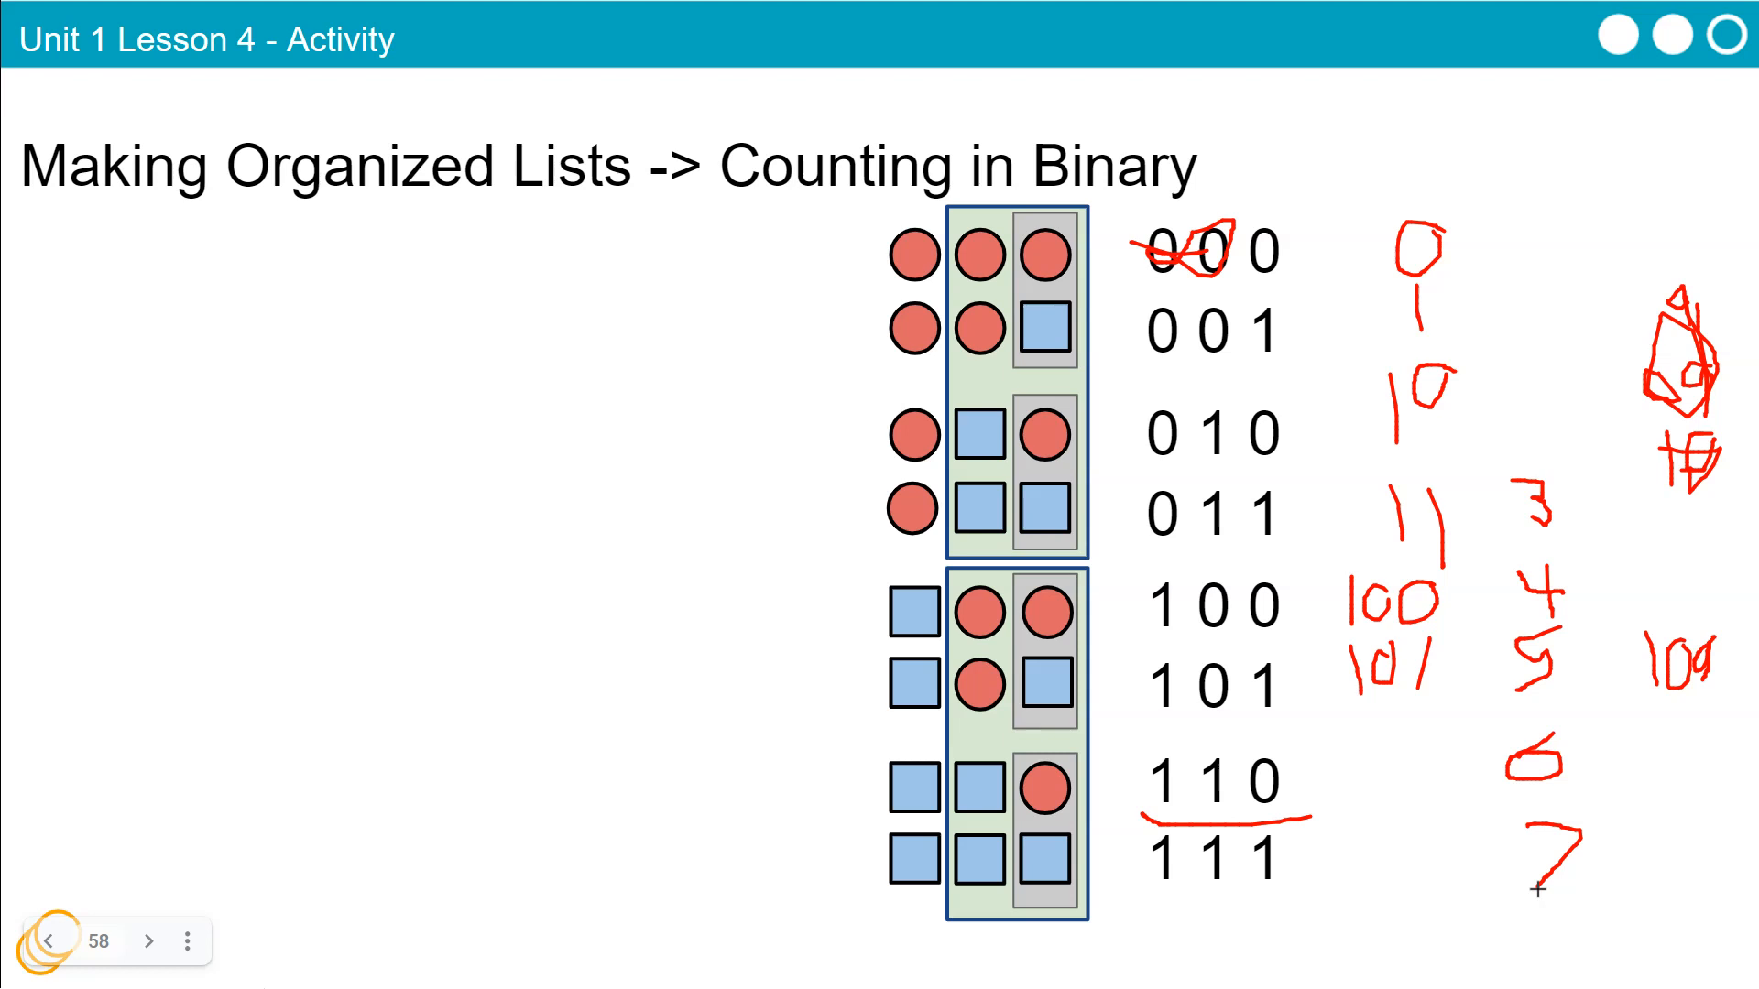
pyautogui.click(146, 940)
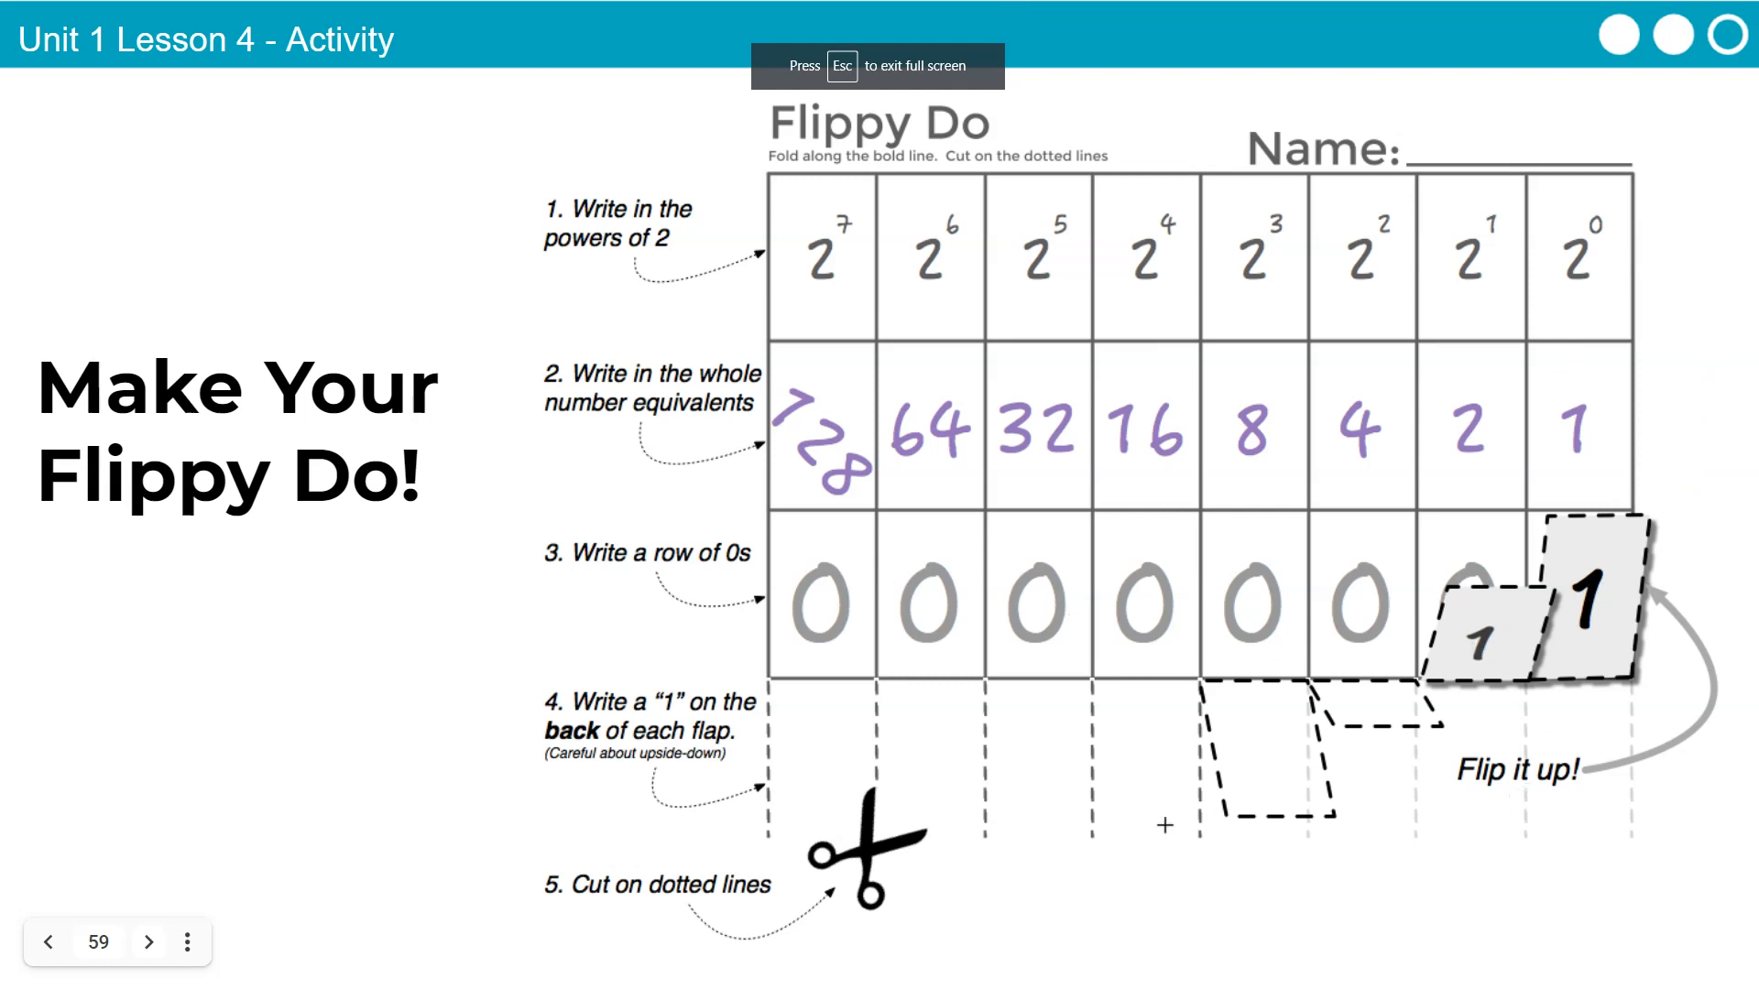
pyautogui.moveTo(1481, 588)
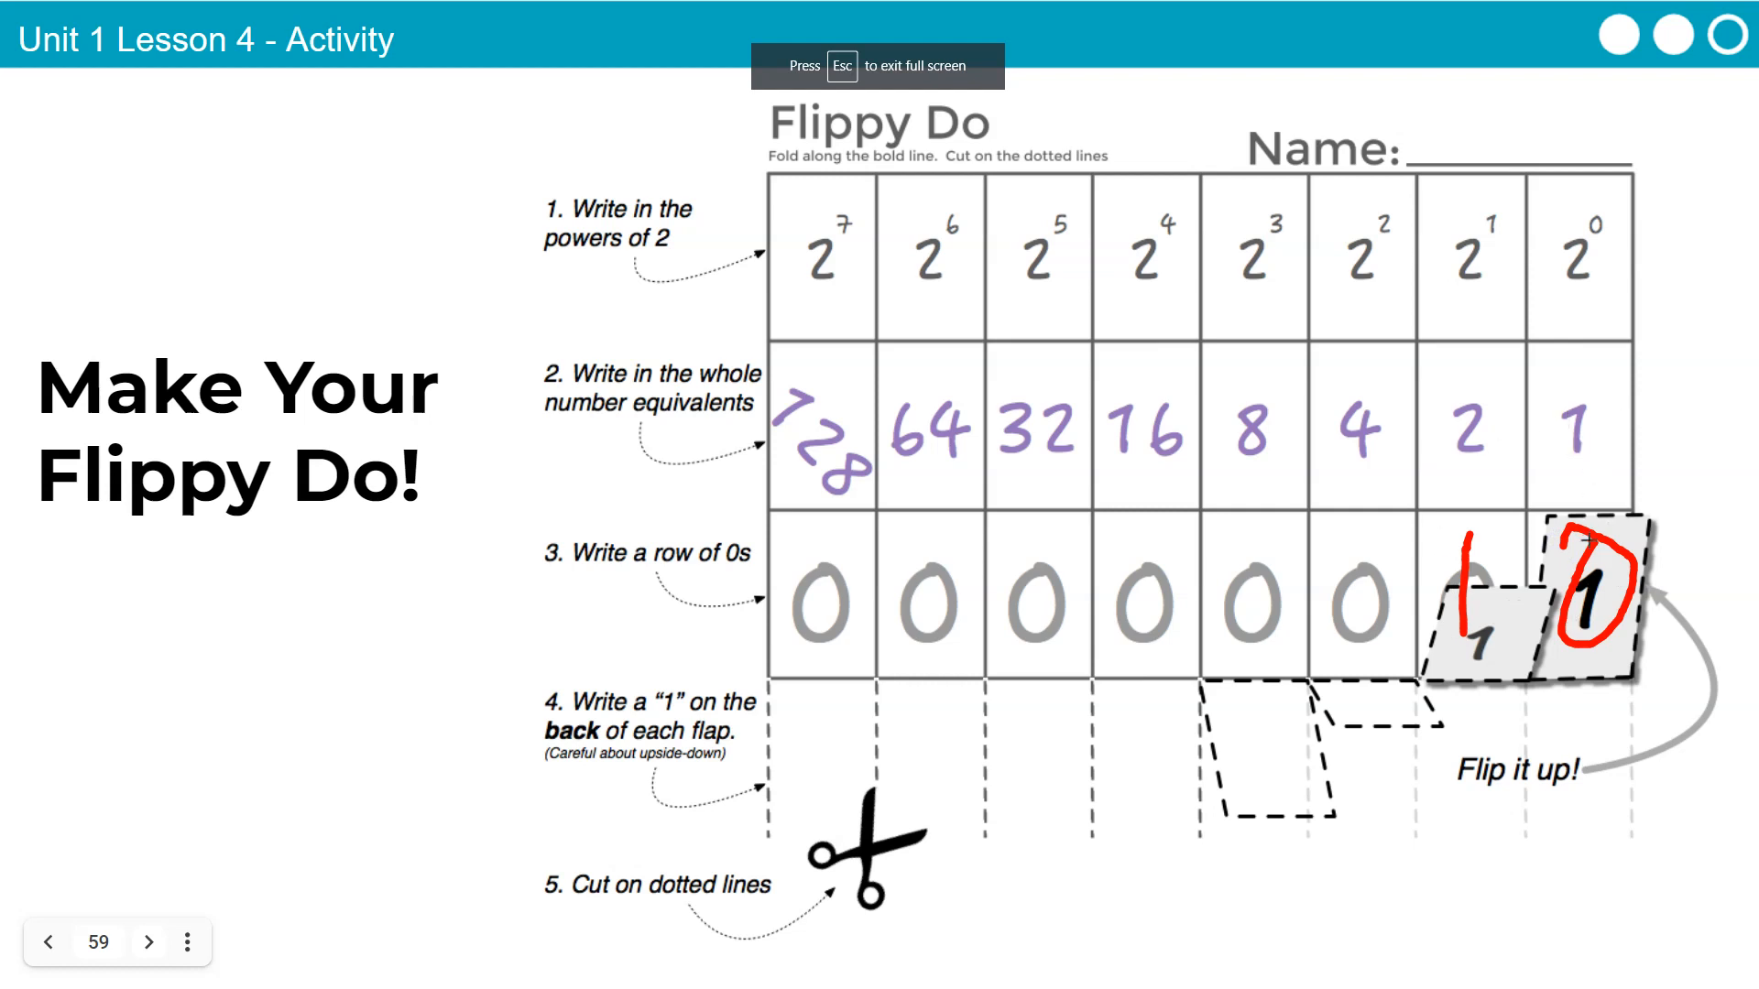
pyautogui.moveTo(1671, 413)
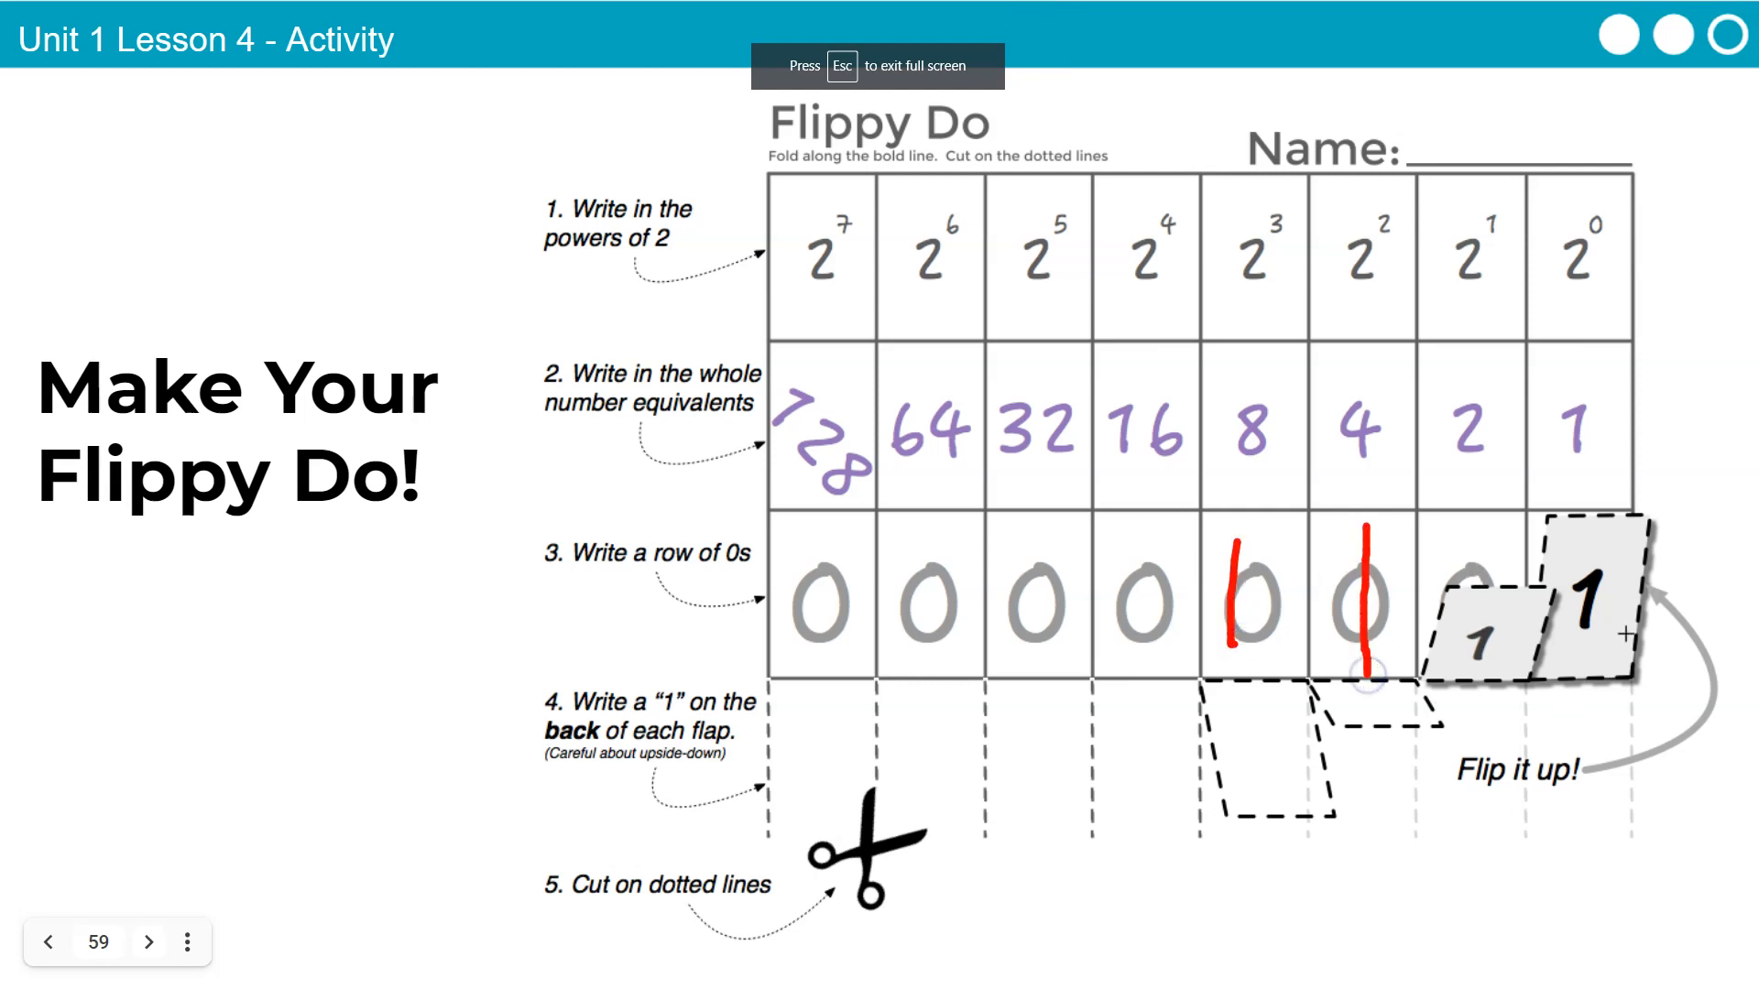
# Circle the two flipped flaps on the right of the Flippy Do slide
pyautogui.moveTo(1447, 550); pyautogui.dragTo(1491, 650)
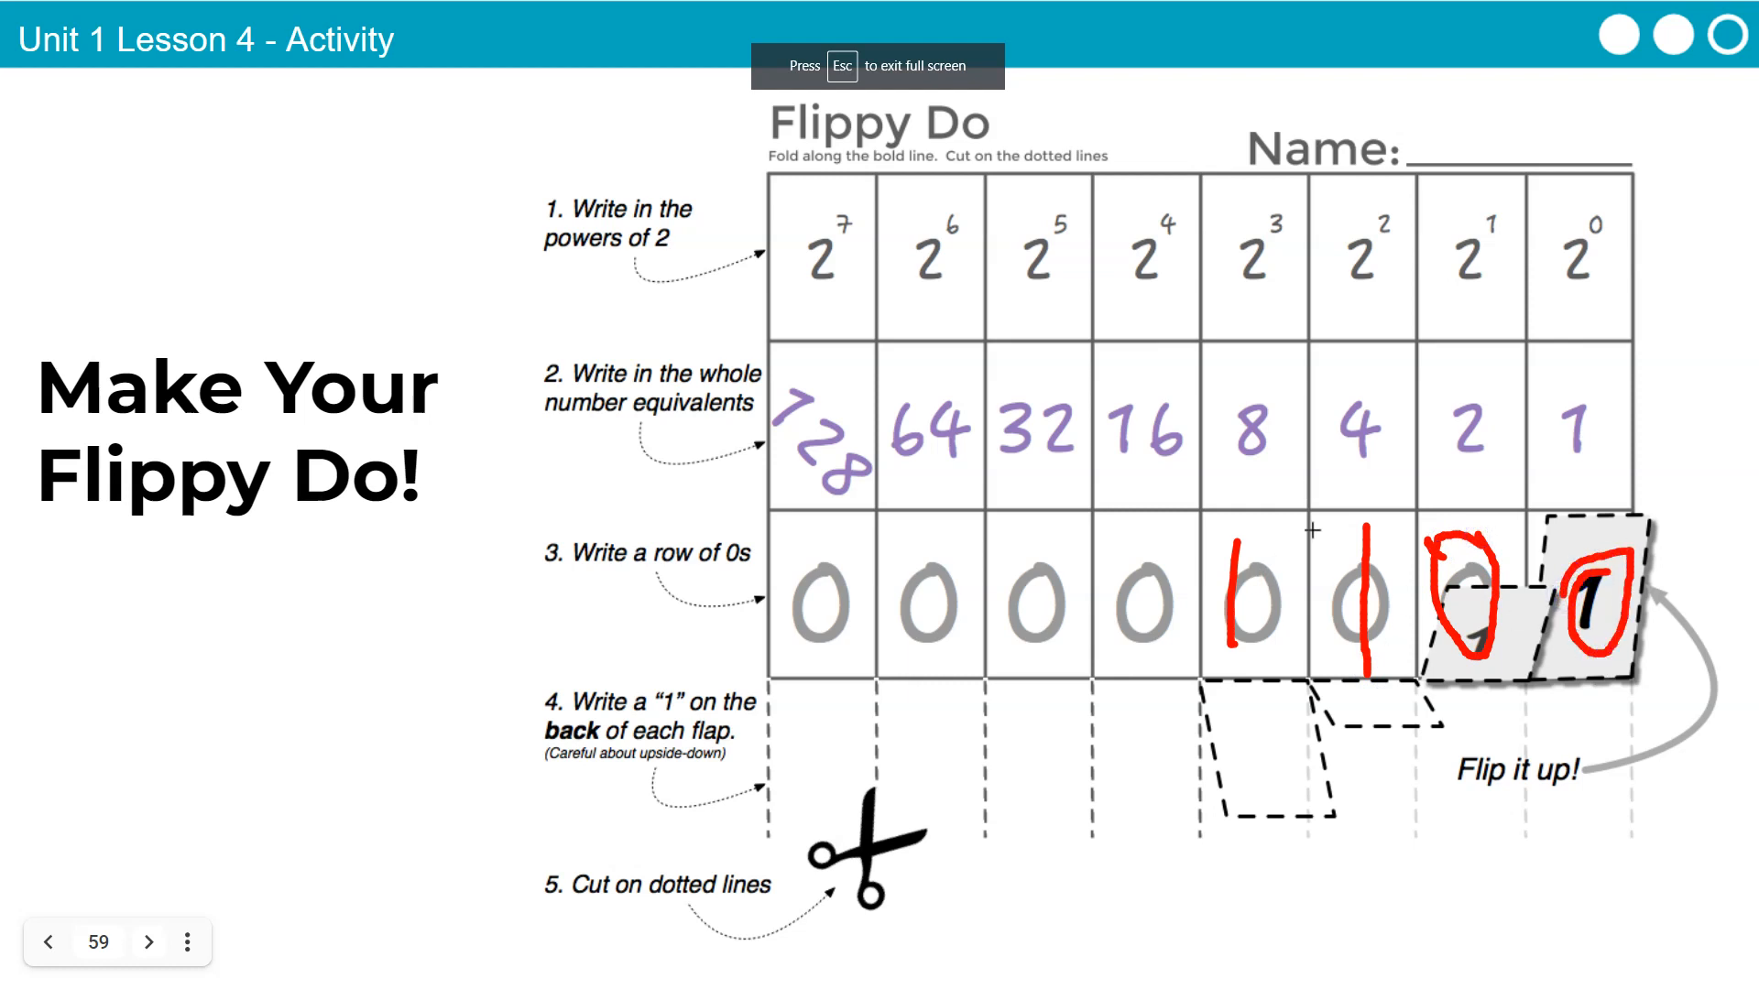
pyautogui.moveTo(1259, 398)
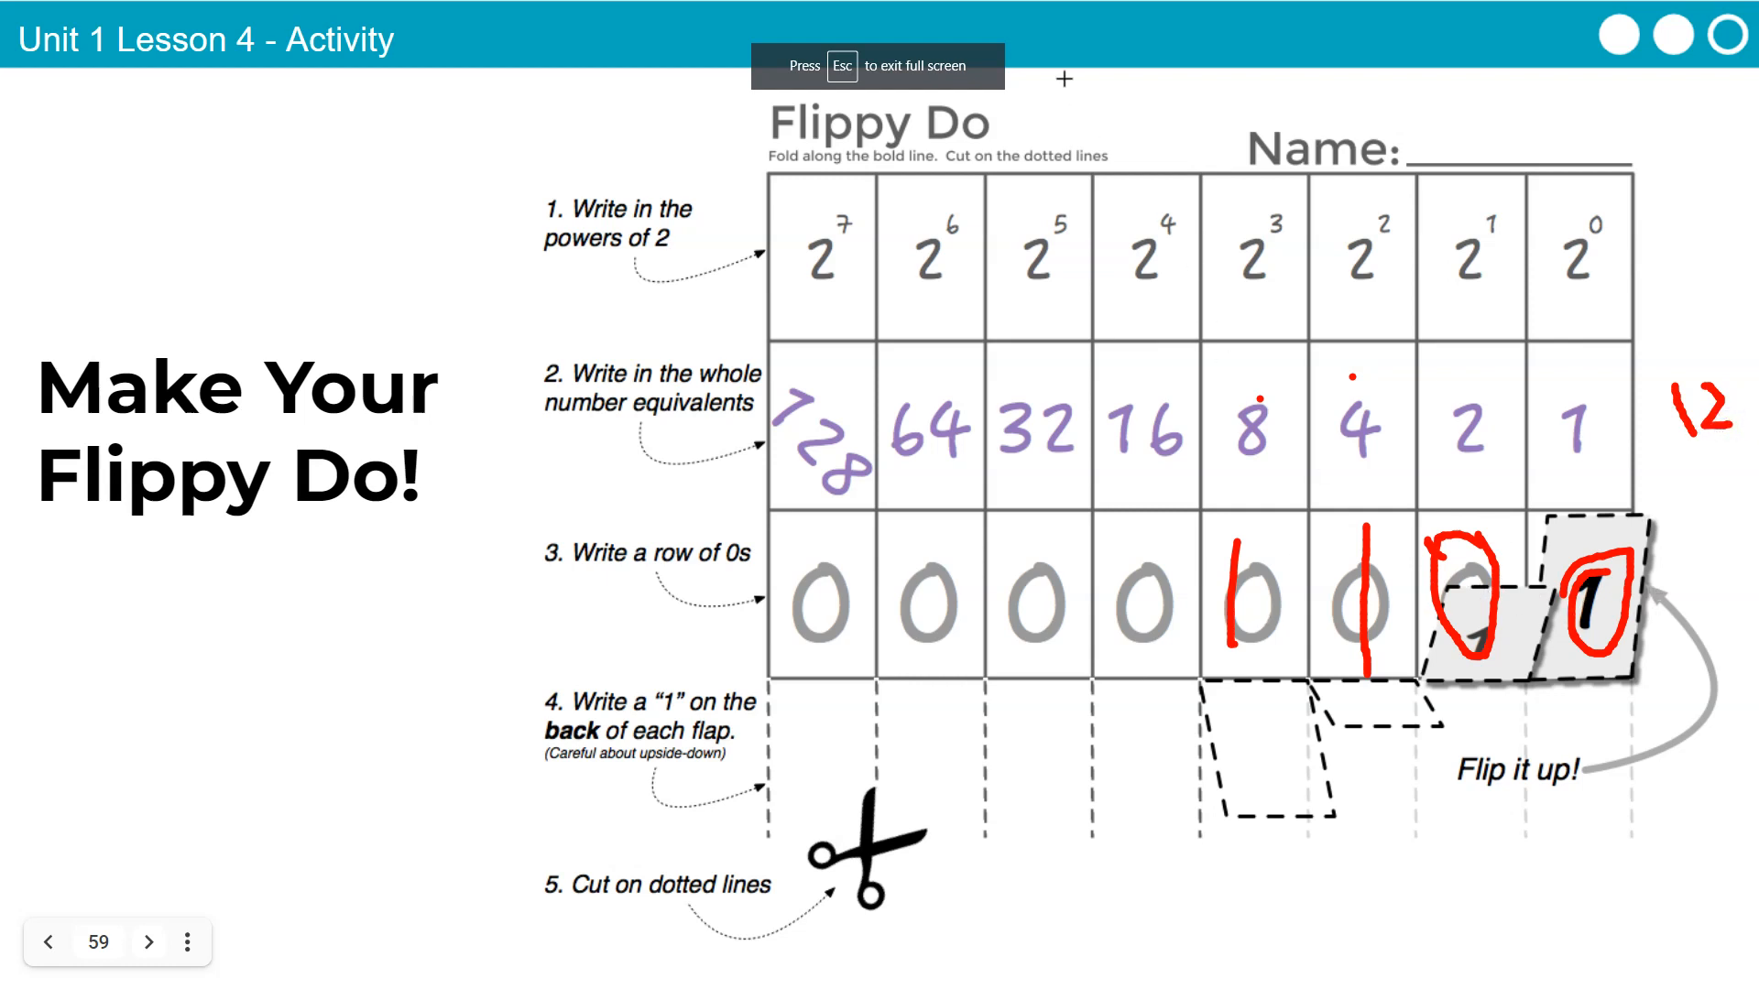
pyautogui.moveTo(1026, 22)
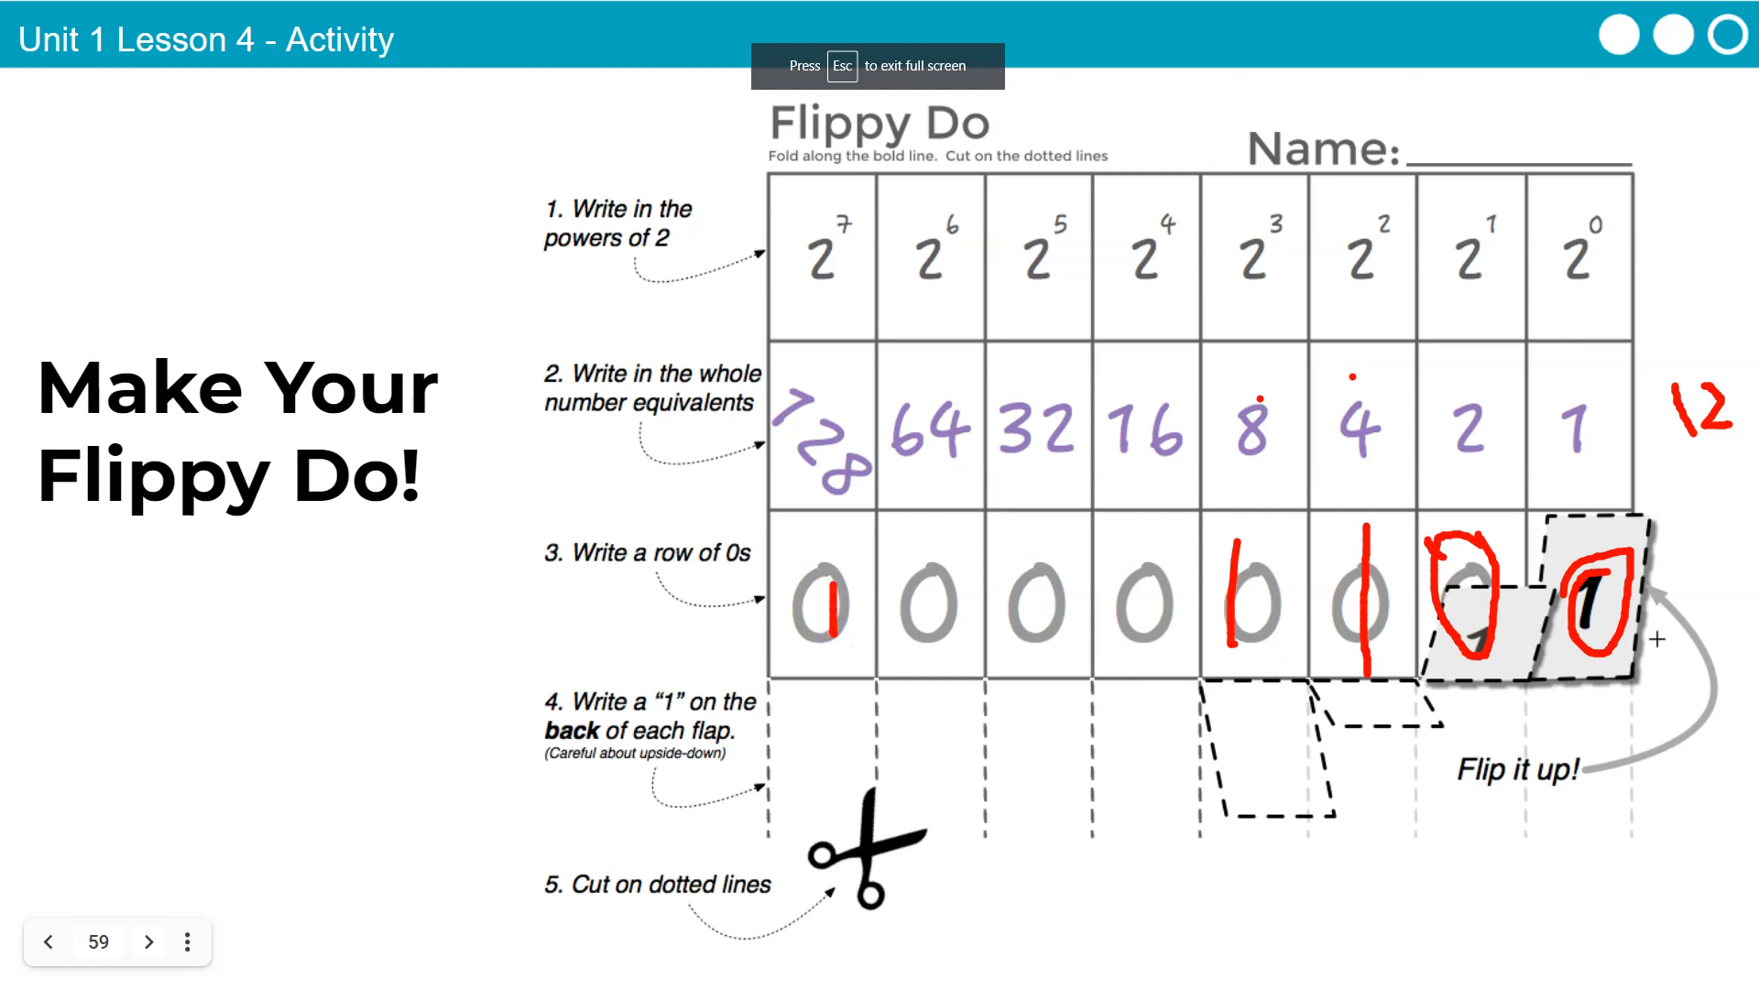
pyautogui.moveTo(1022, 33)
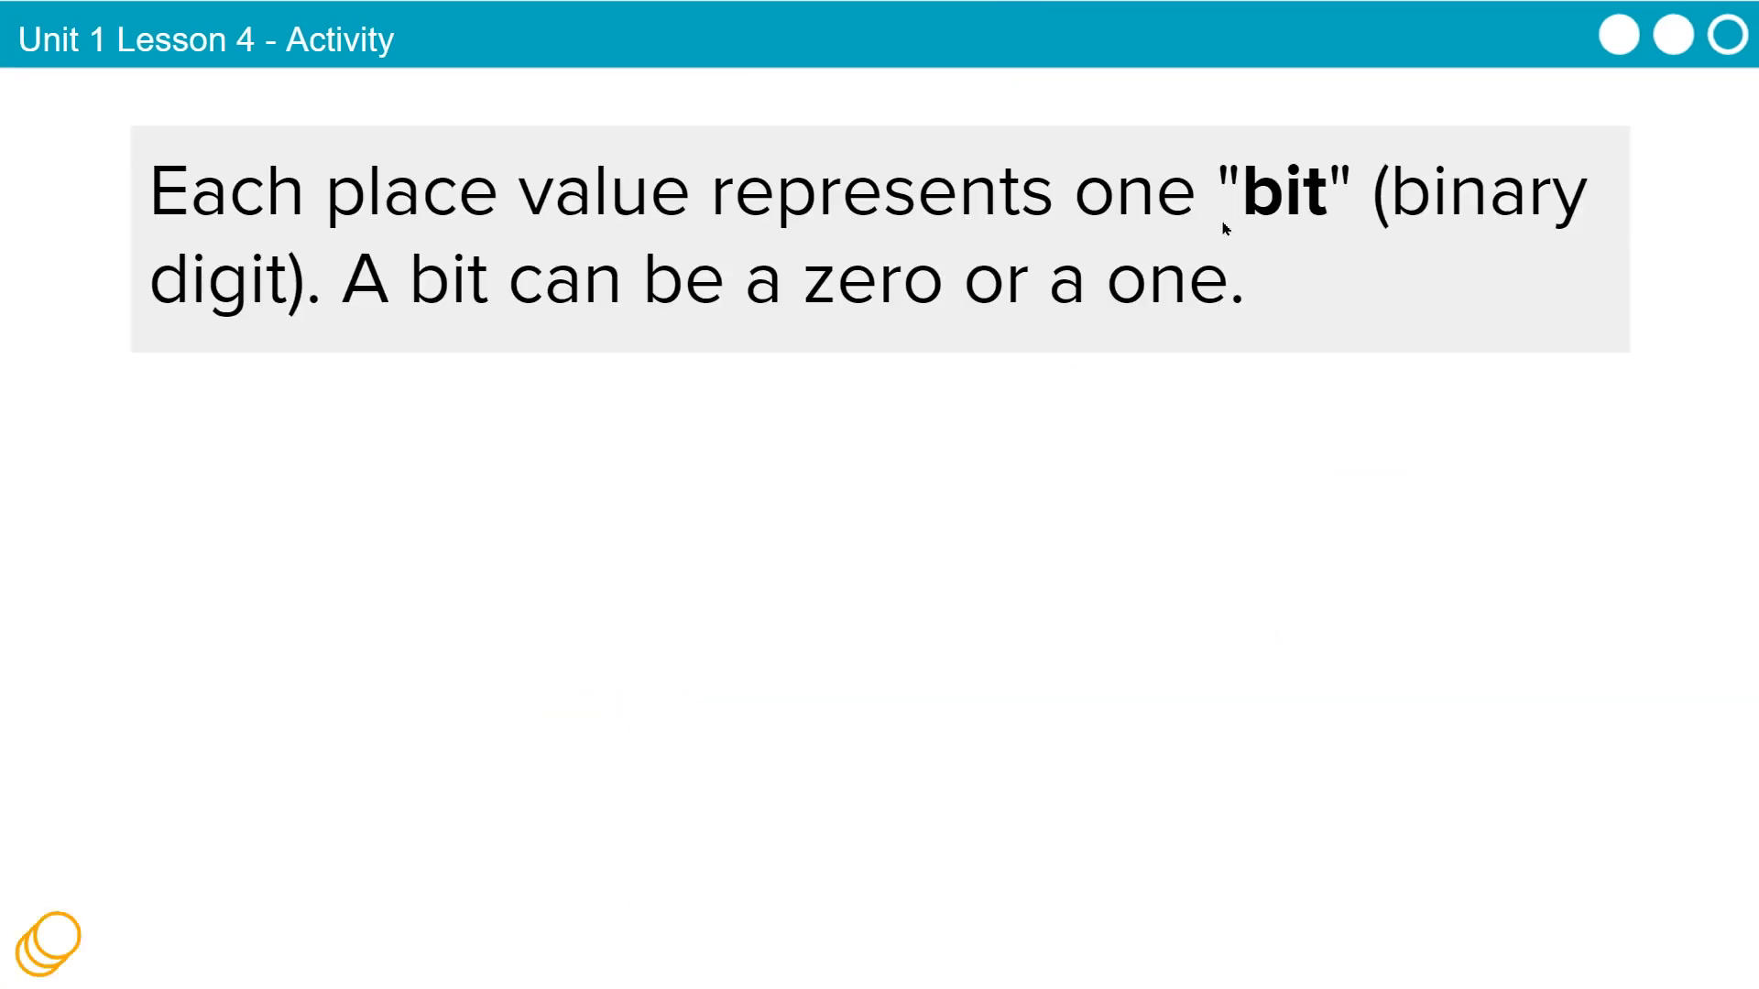
pyautogui.moveTo(1032, 372)
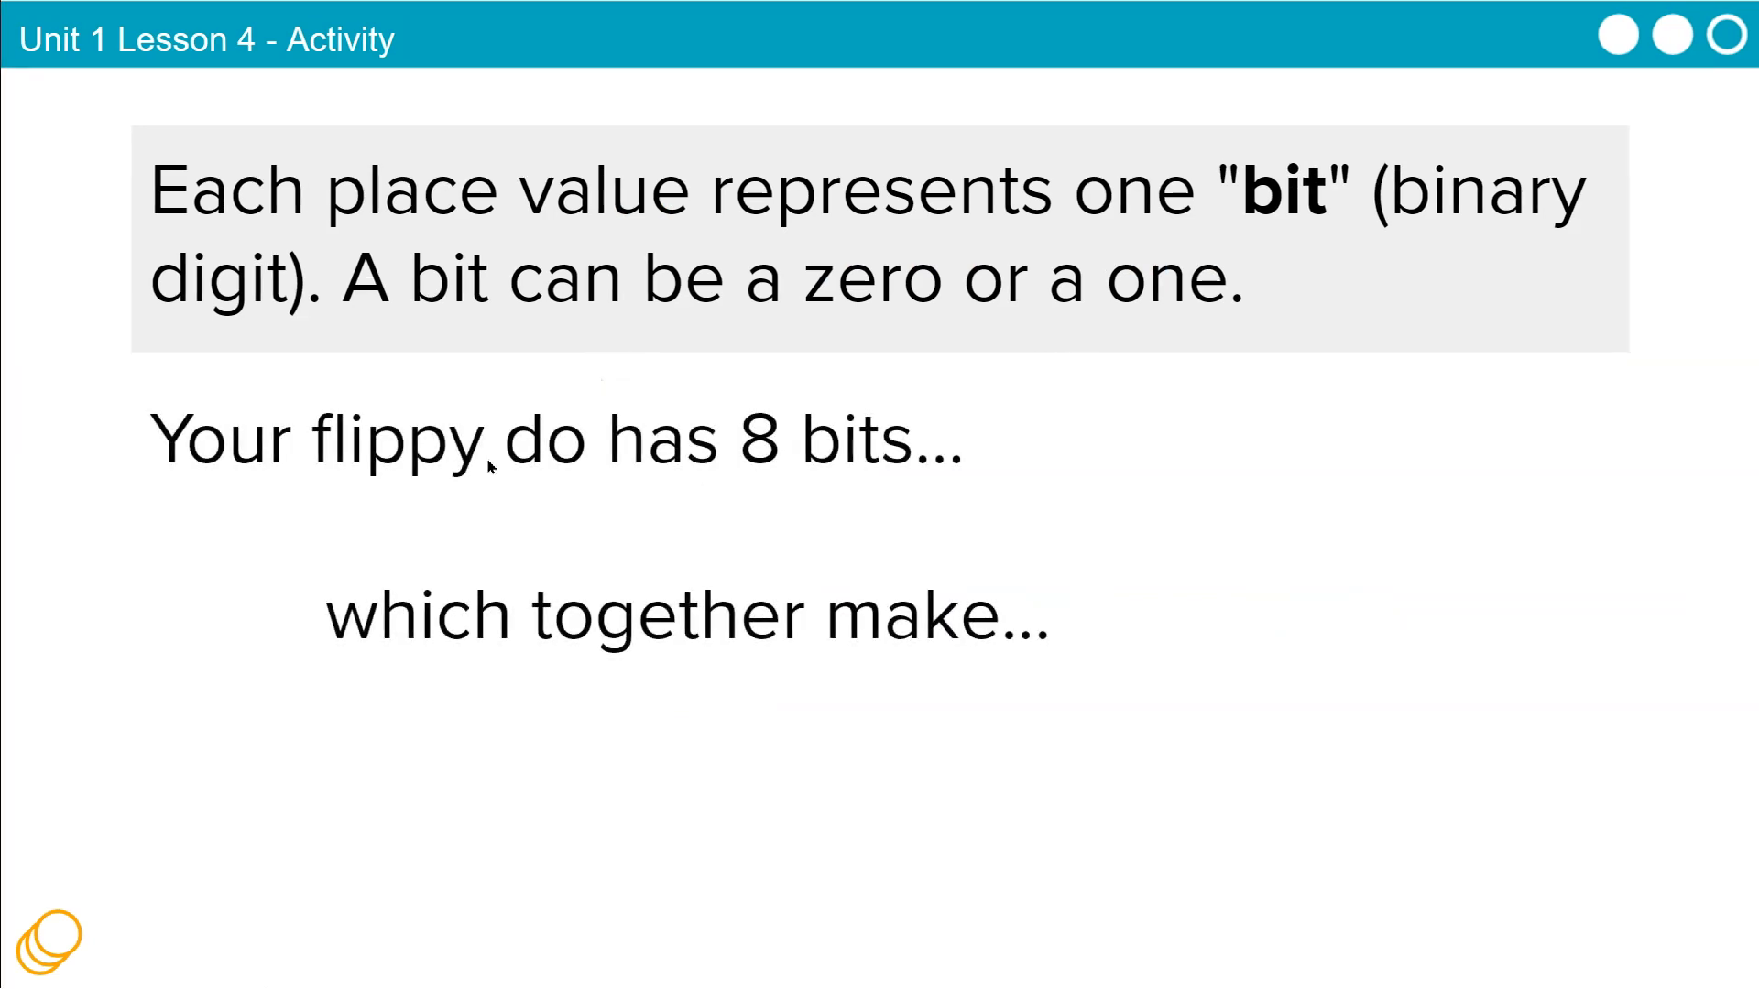
pyautogui.moveTo(570, 472)
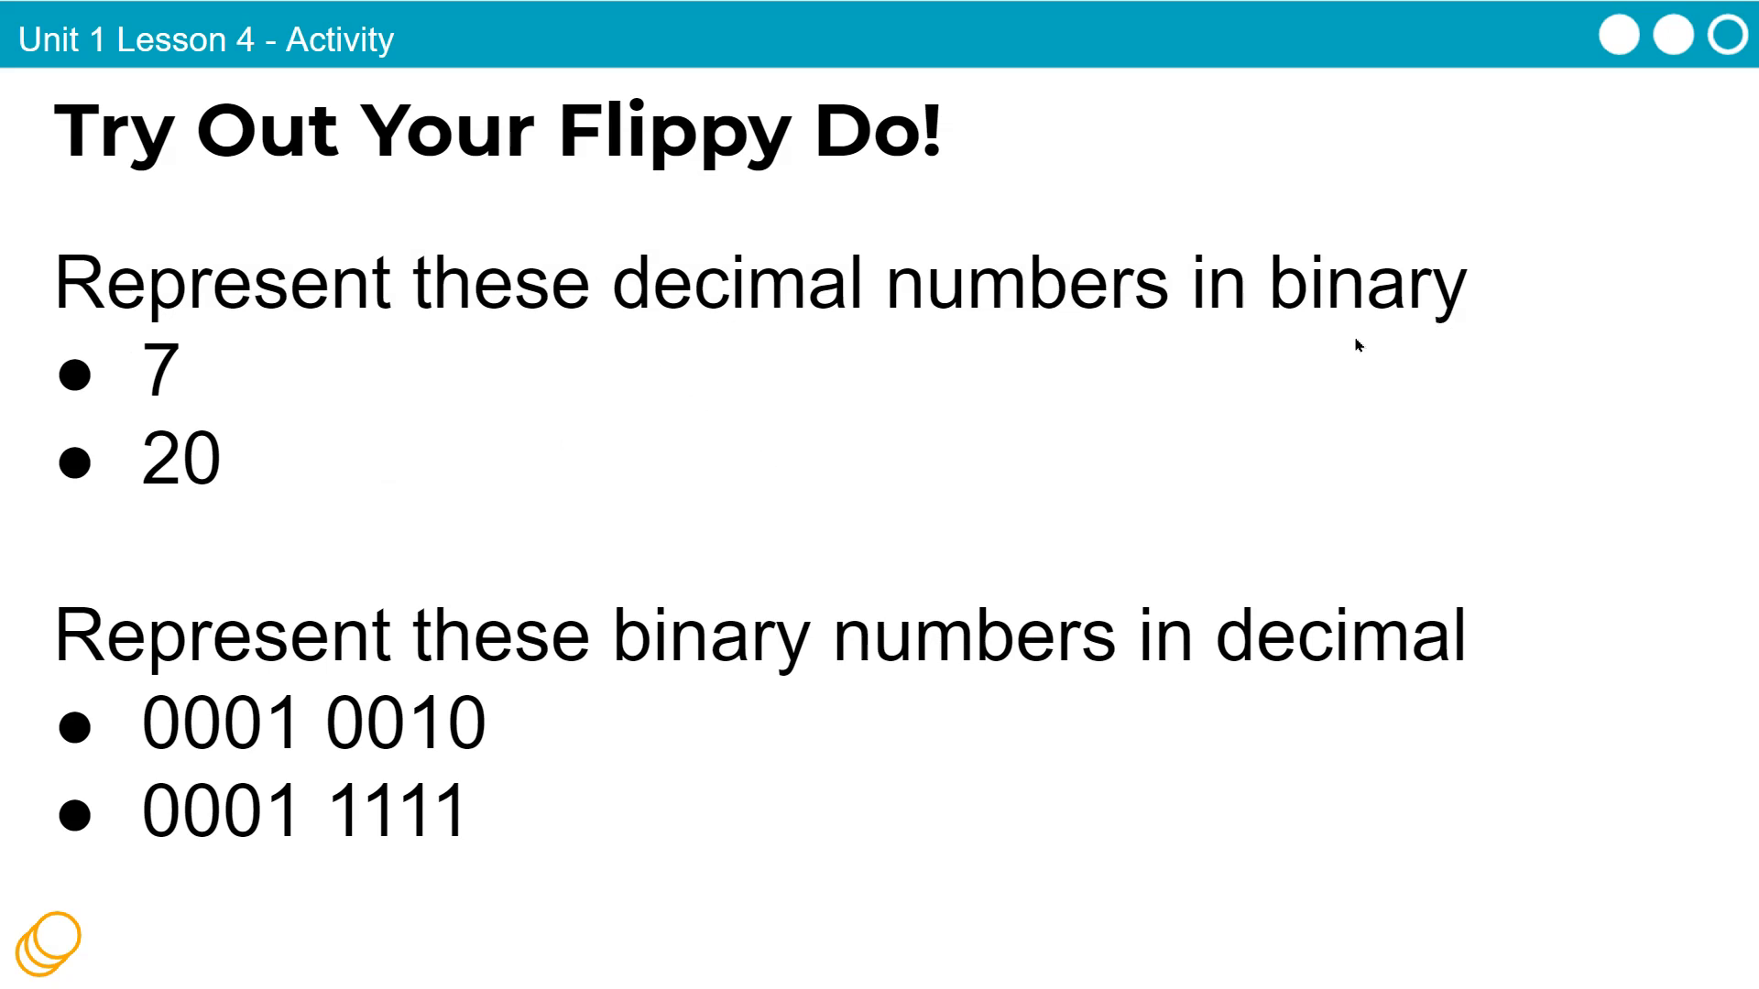
pyautogui.moveTo(731, 678)
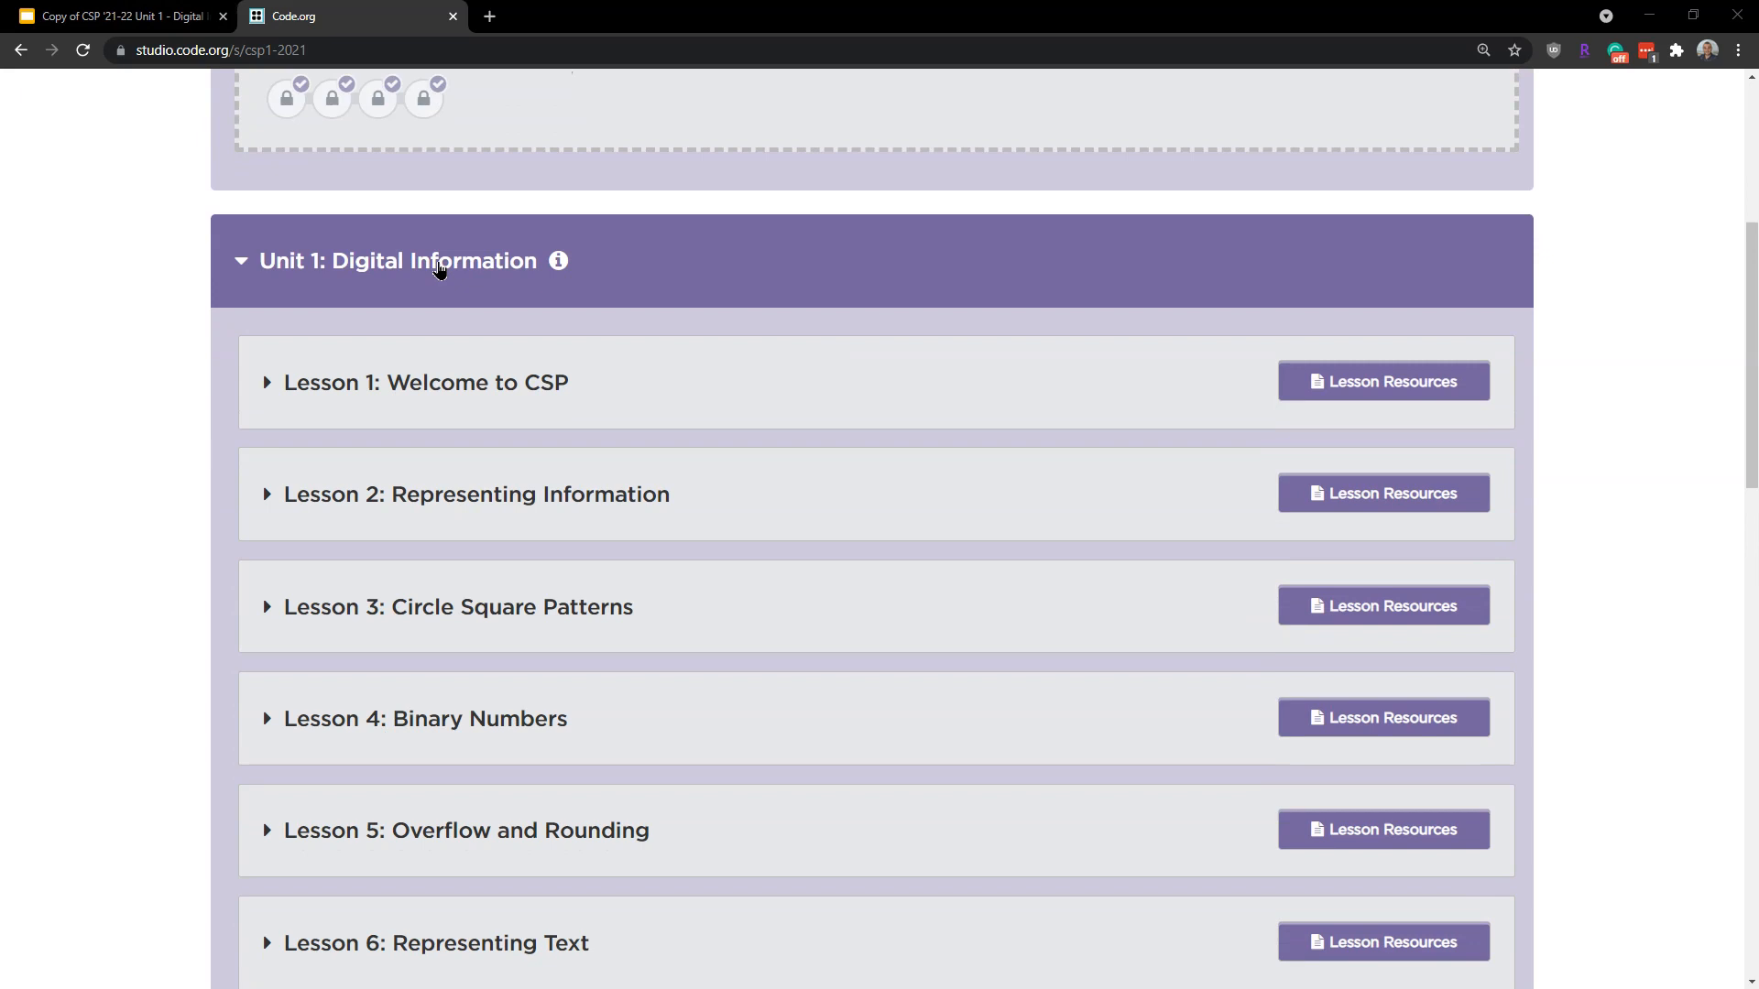
# From Lesson 4: Binary Numbers, open the Flippy Do handout in a new tab and the Flippy Do Pt 1 Activity Guide
pyautogui.scroll(-3)
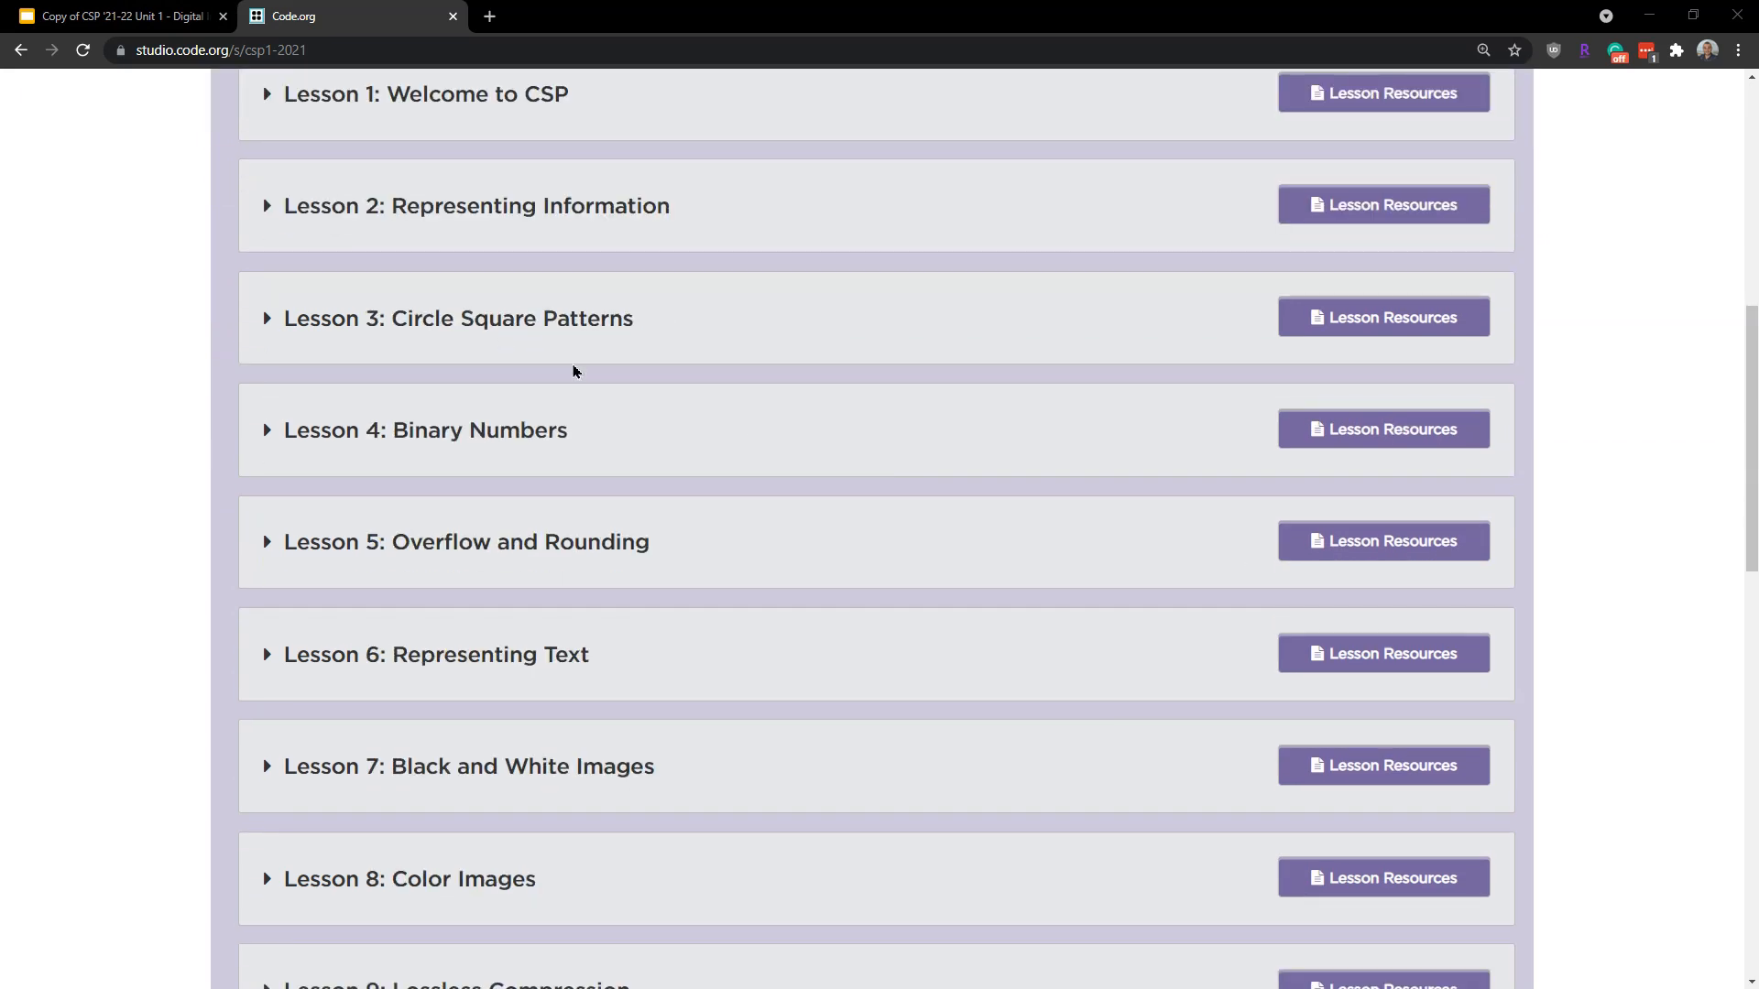
pyautogui.click(1382, 428)
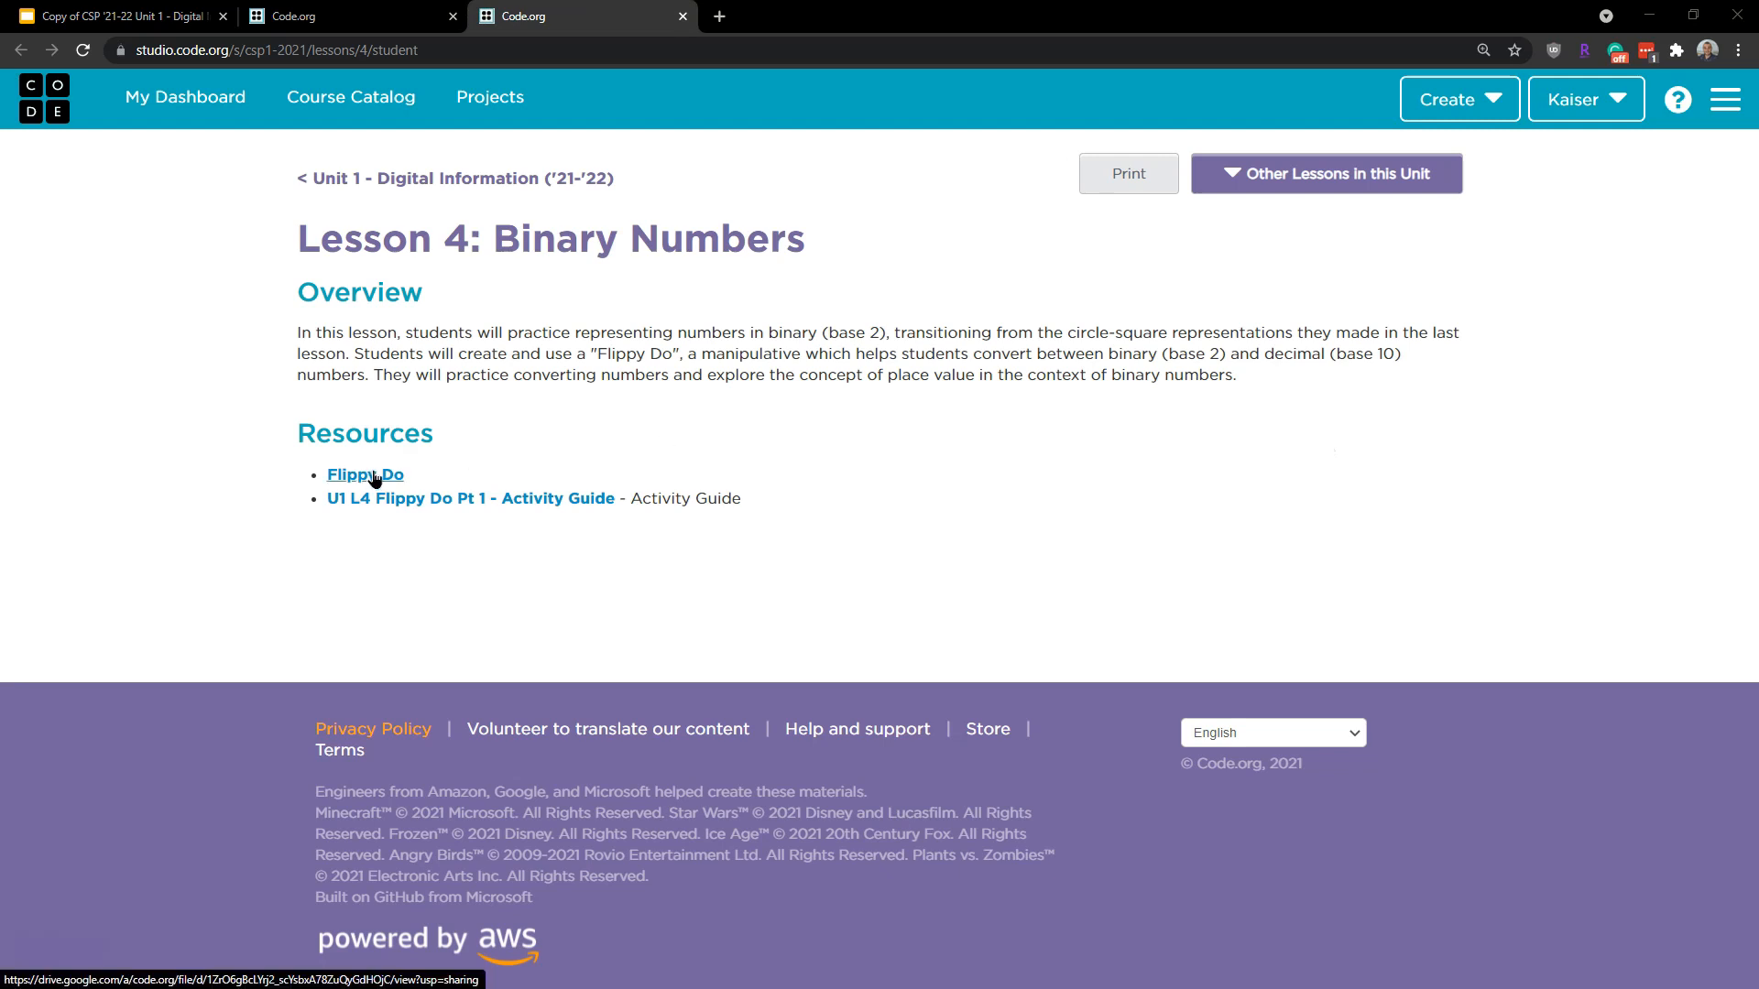
pyautogui.rightClick(364, 472)
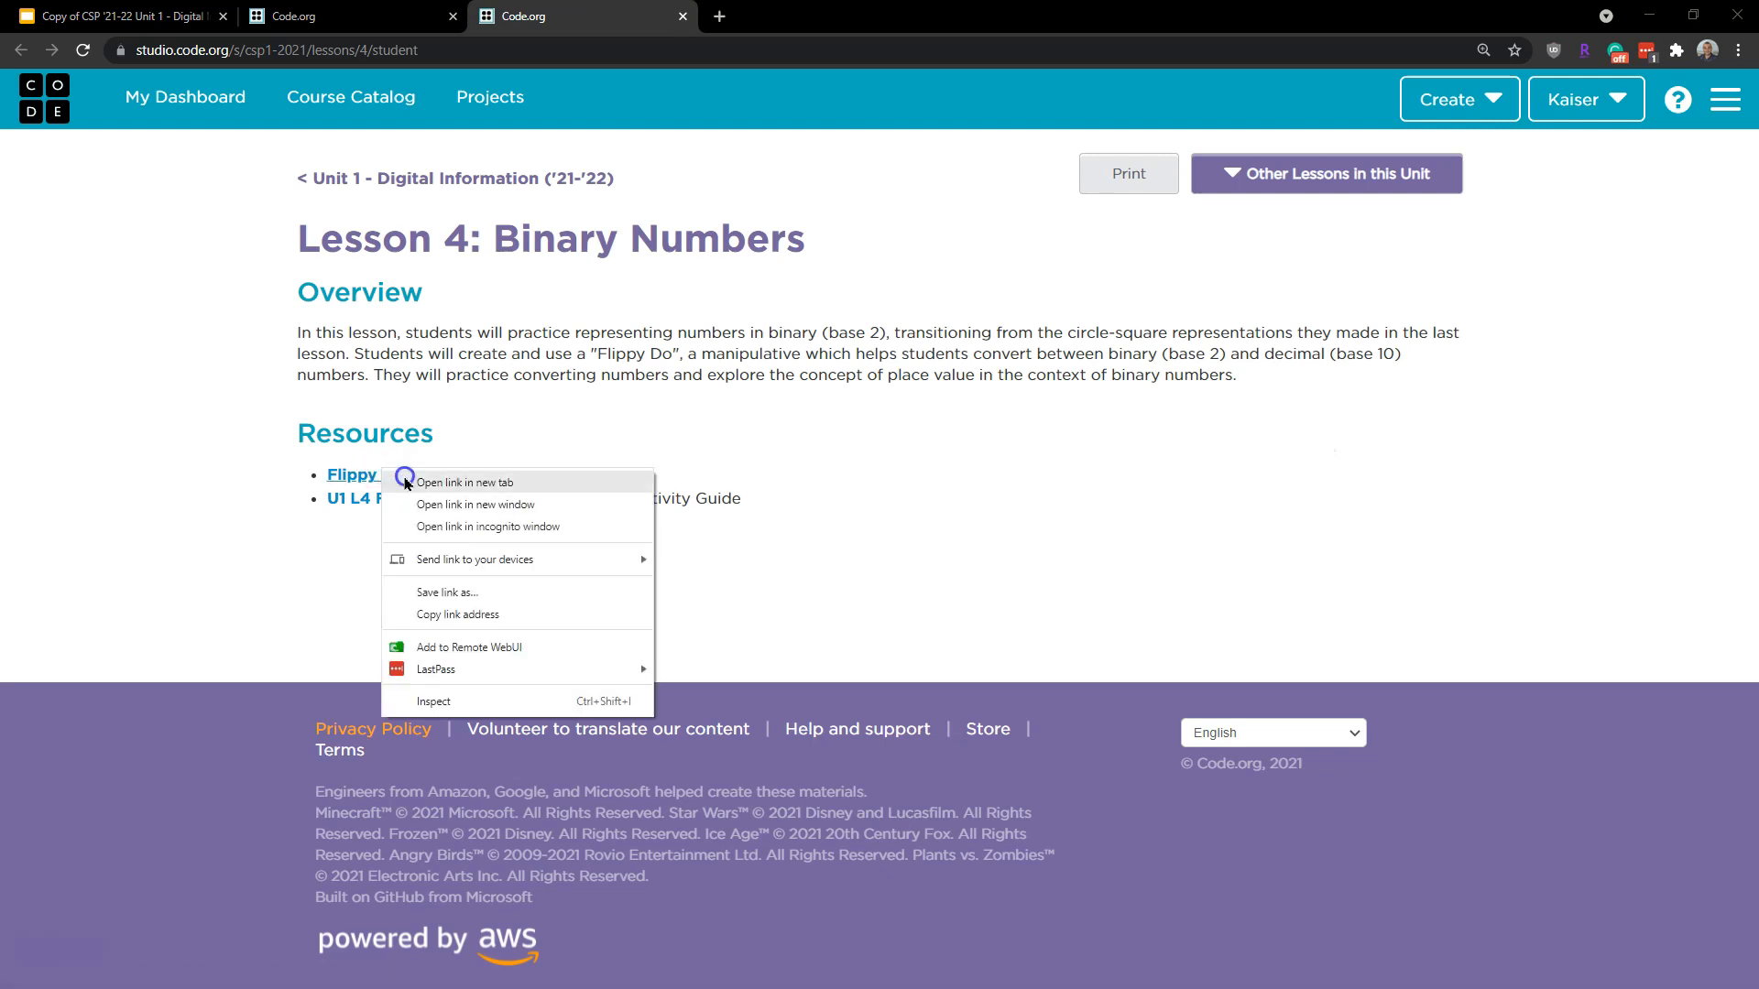
pyautogui.click(458, 482)
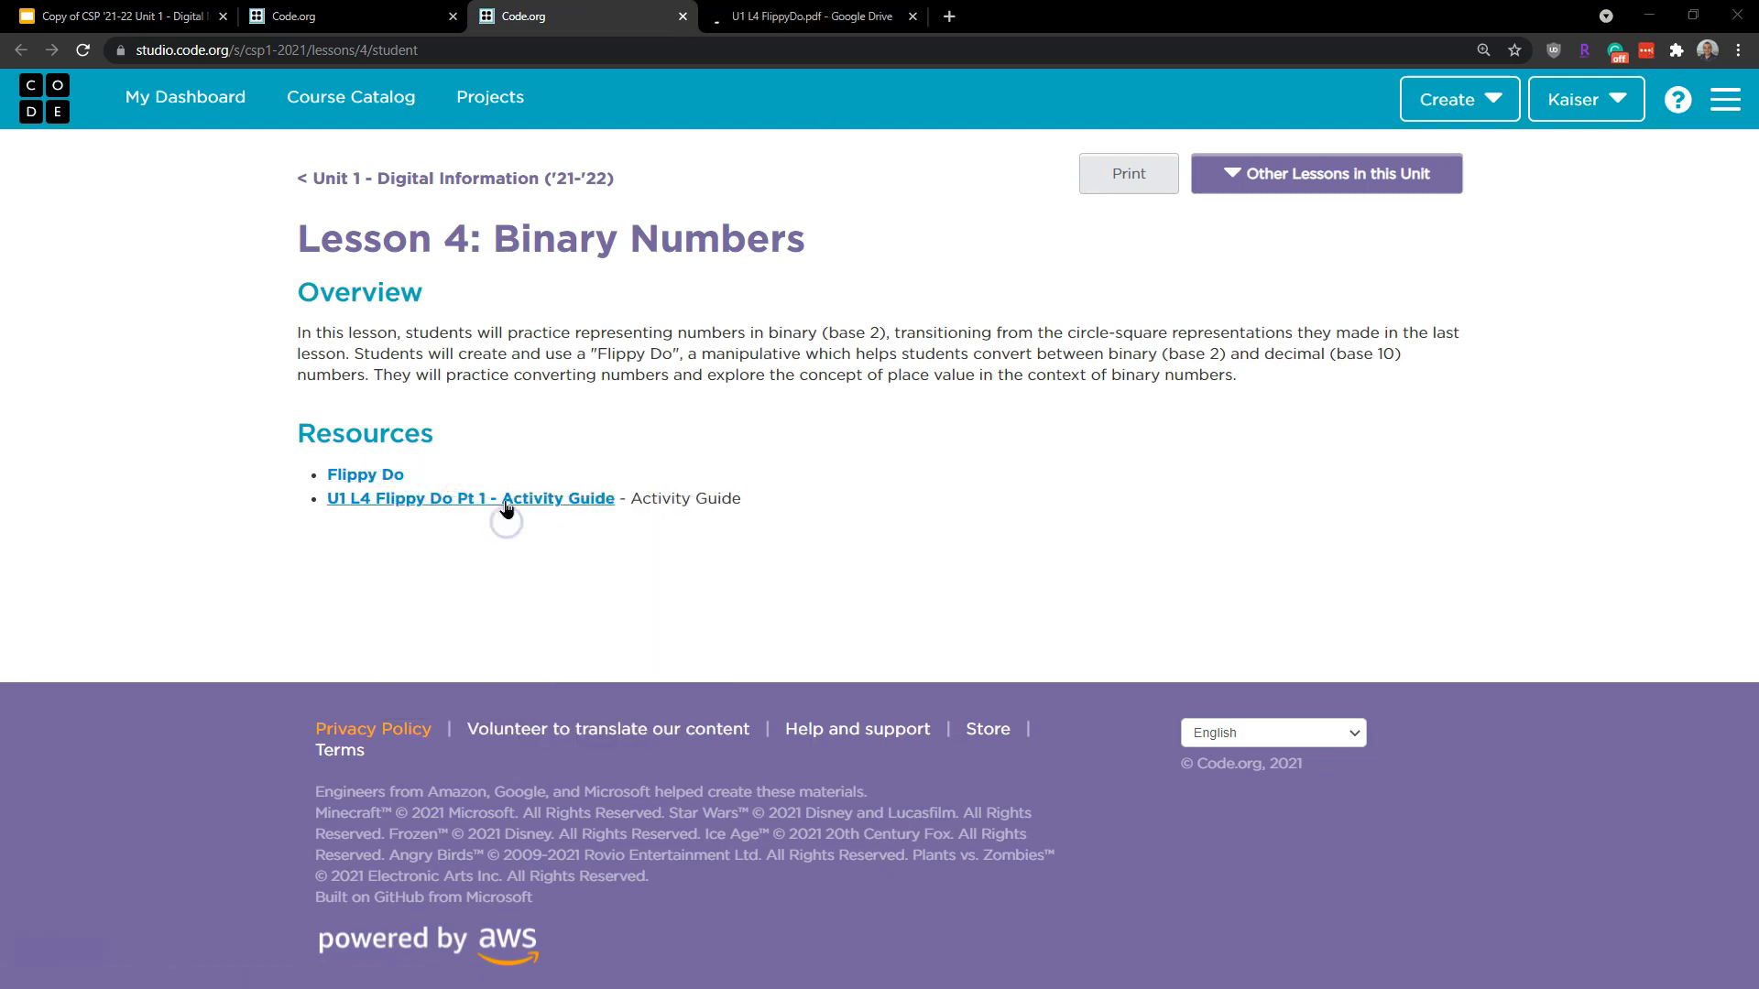
pyautogui.click(471, 499)
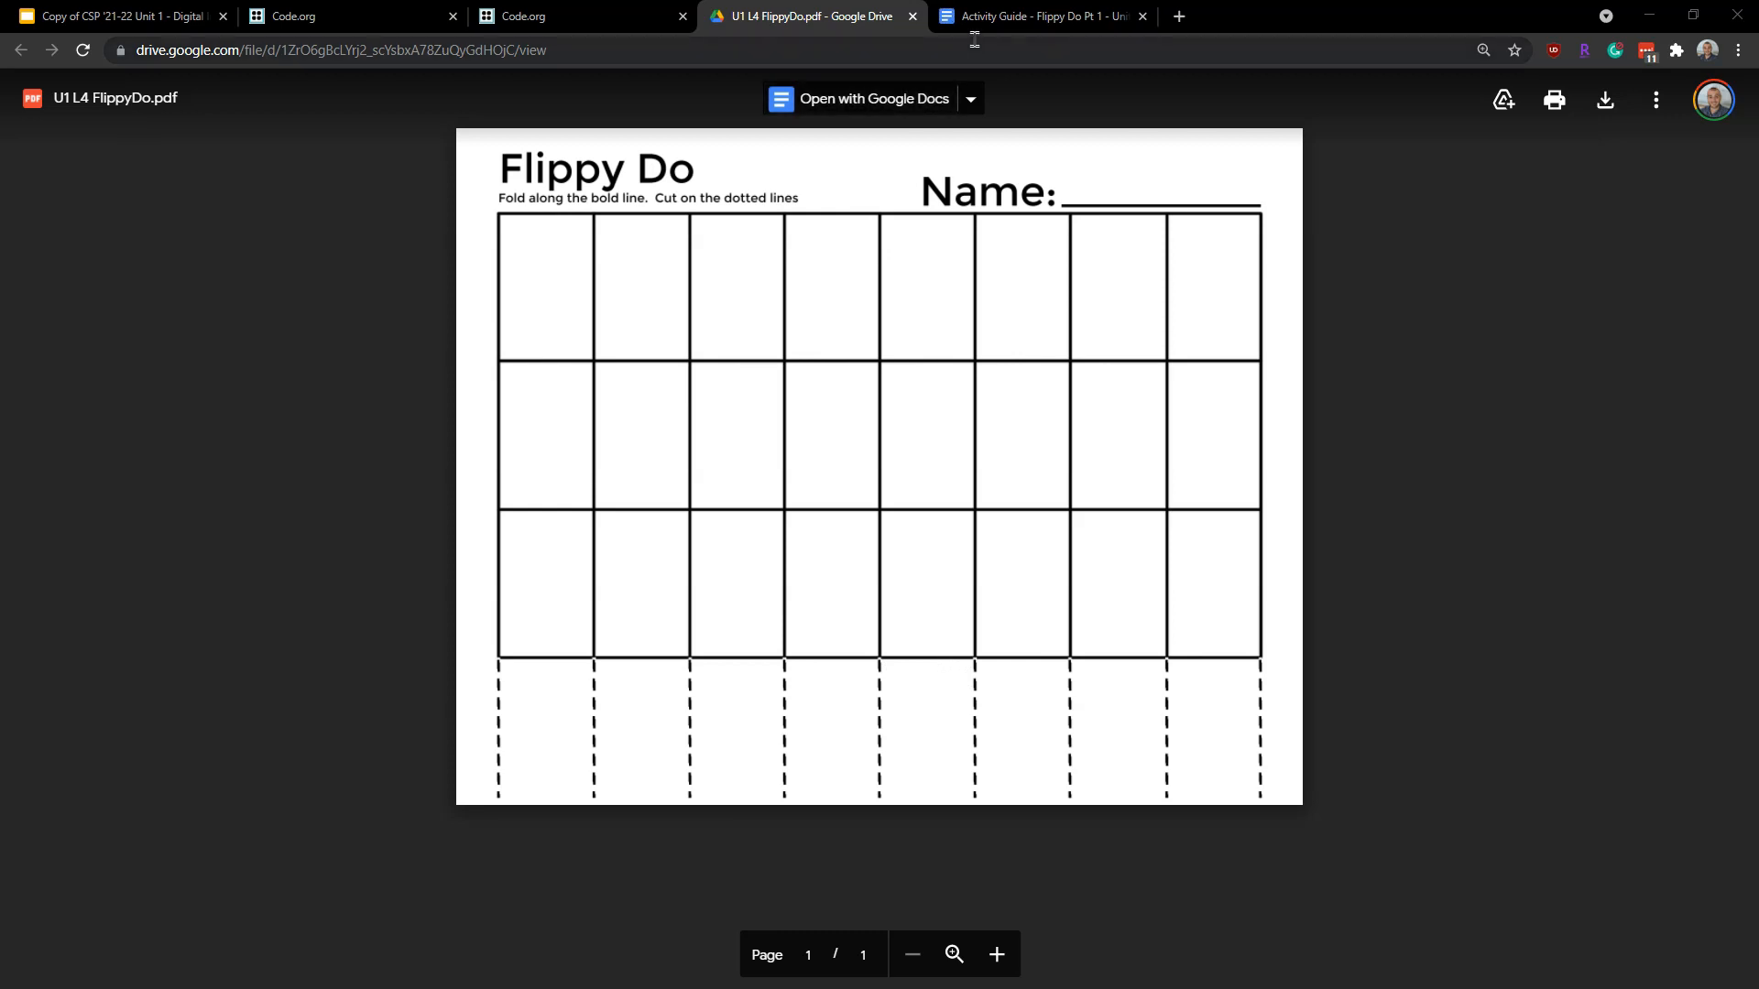
# Browse the Activity Guide, view the blank Flippy Do template PDF, and return to the Flippy Do slide
pyautogui.click(1039, 16)
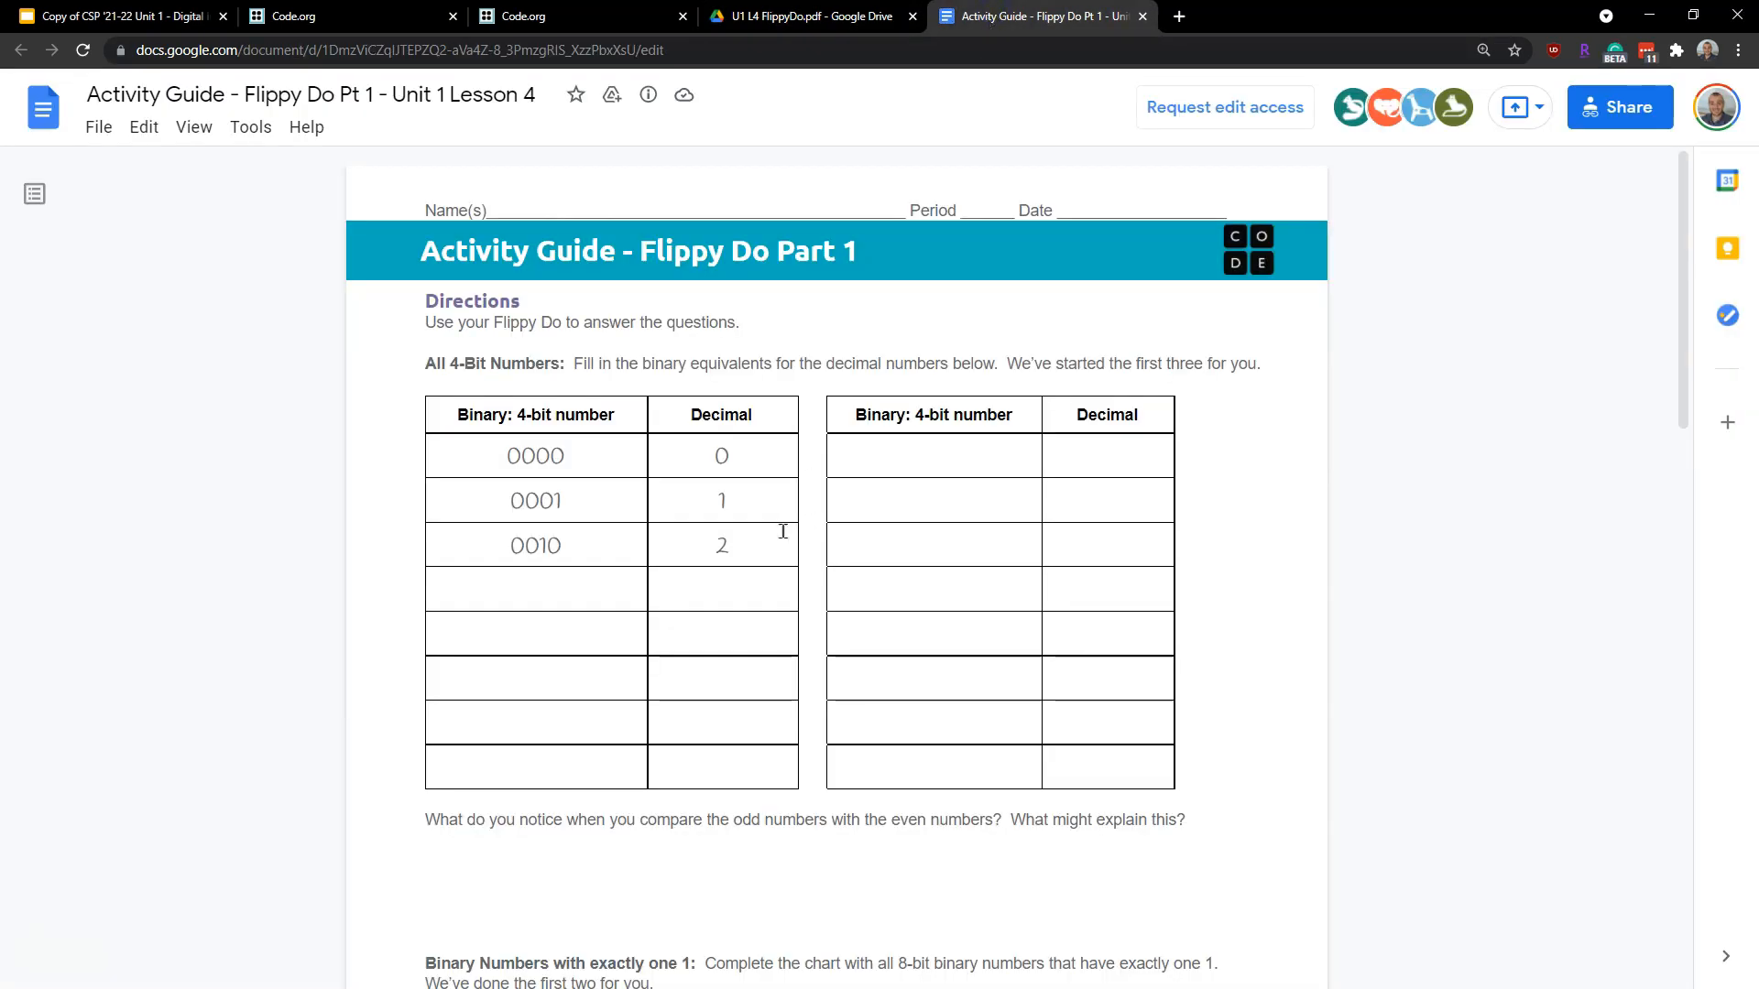
pyautogui.moveTo(910, 725)
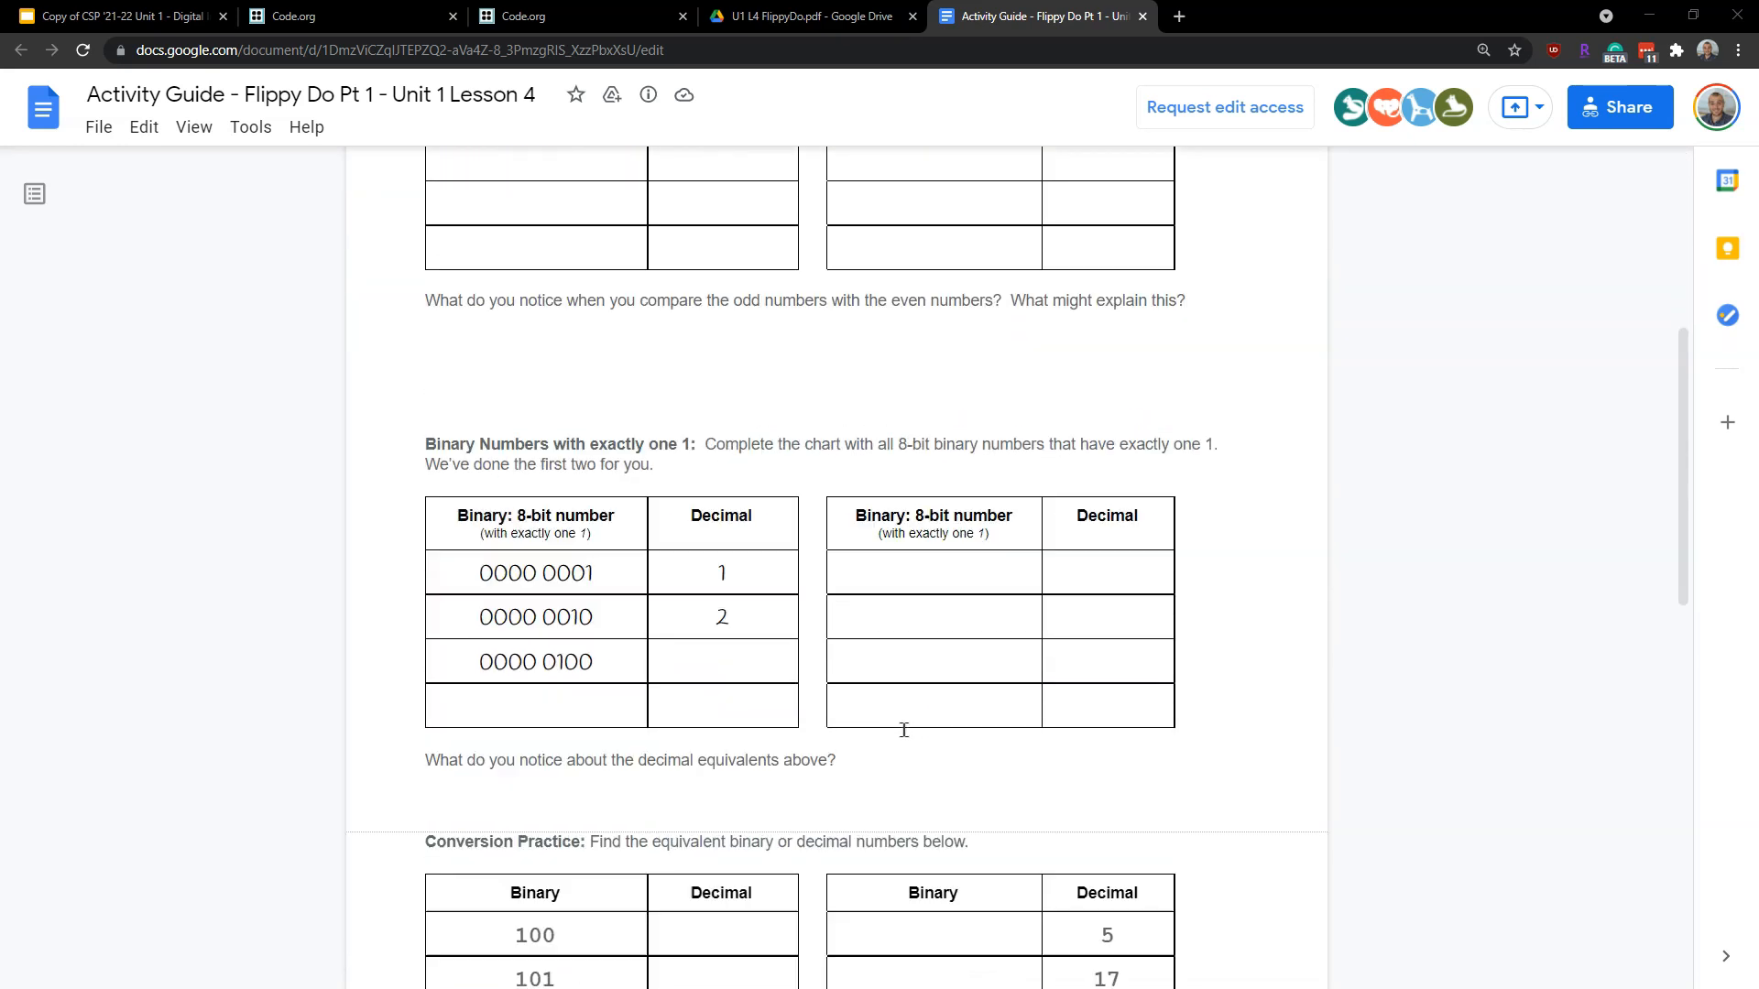
pyautogui.scroll(-3)
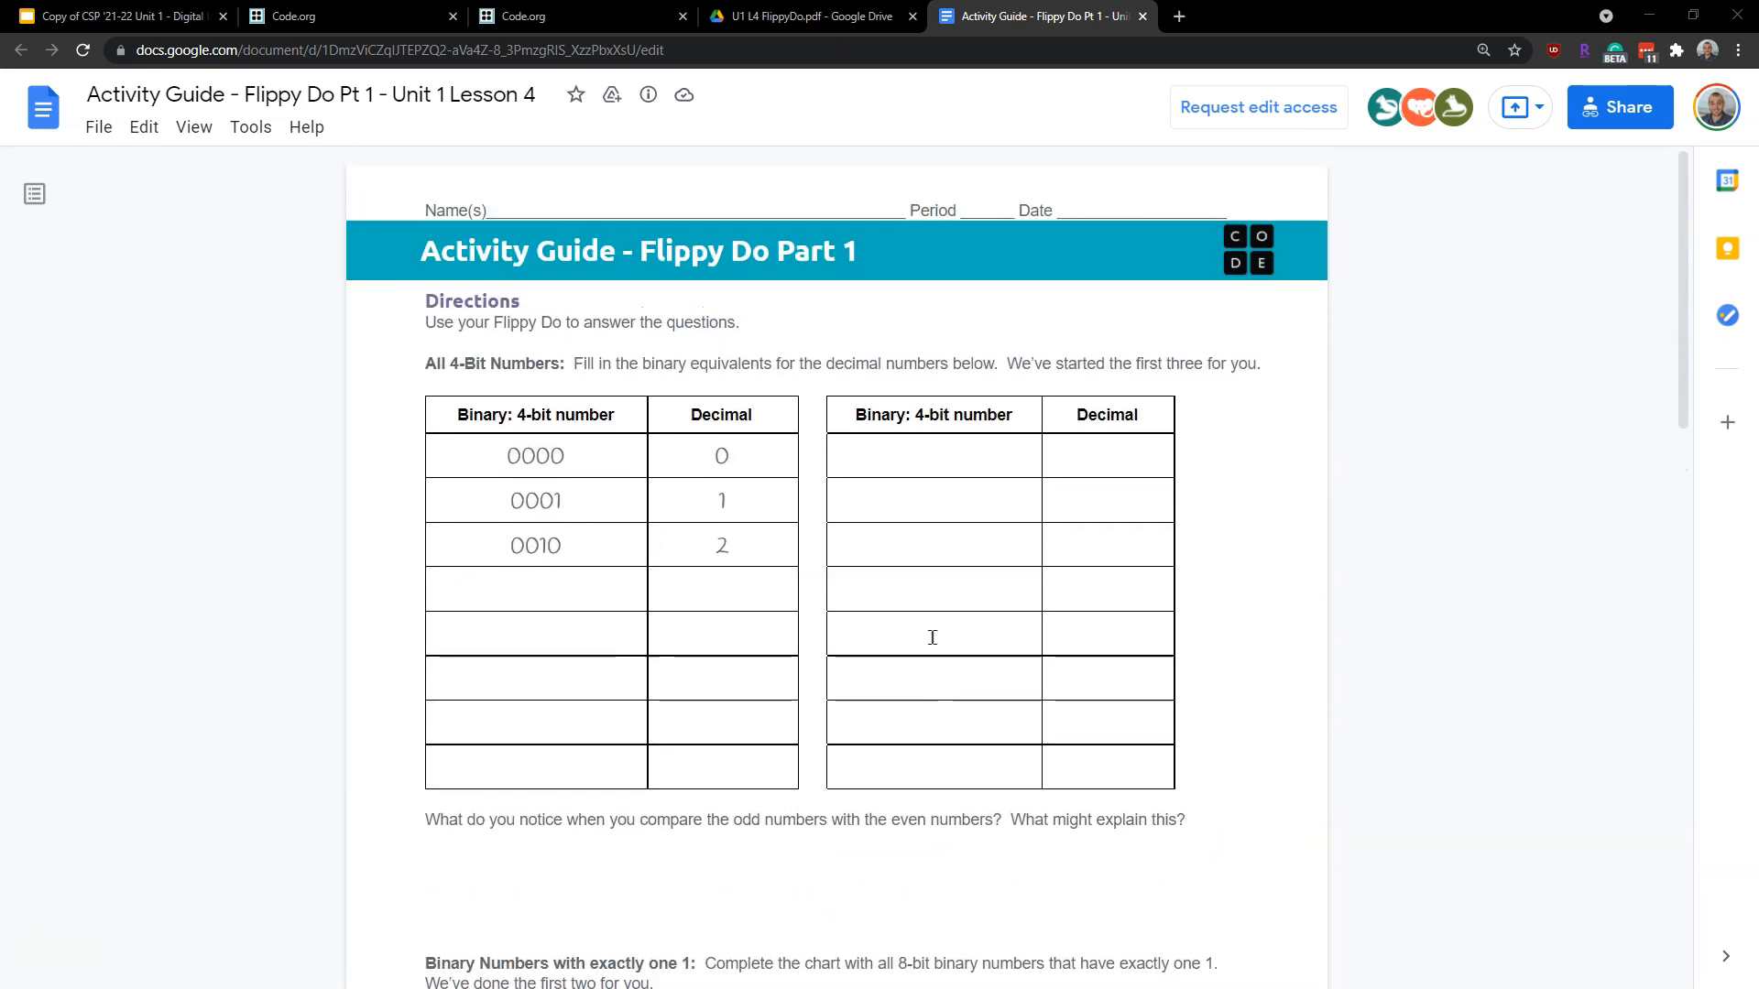
pyautogui.click(799, 16)
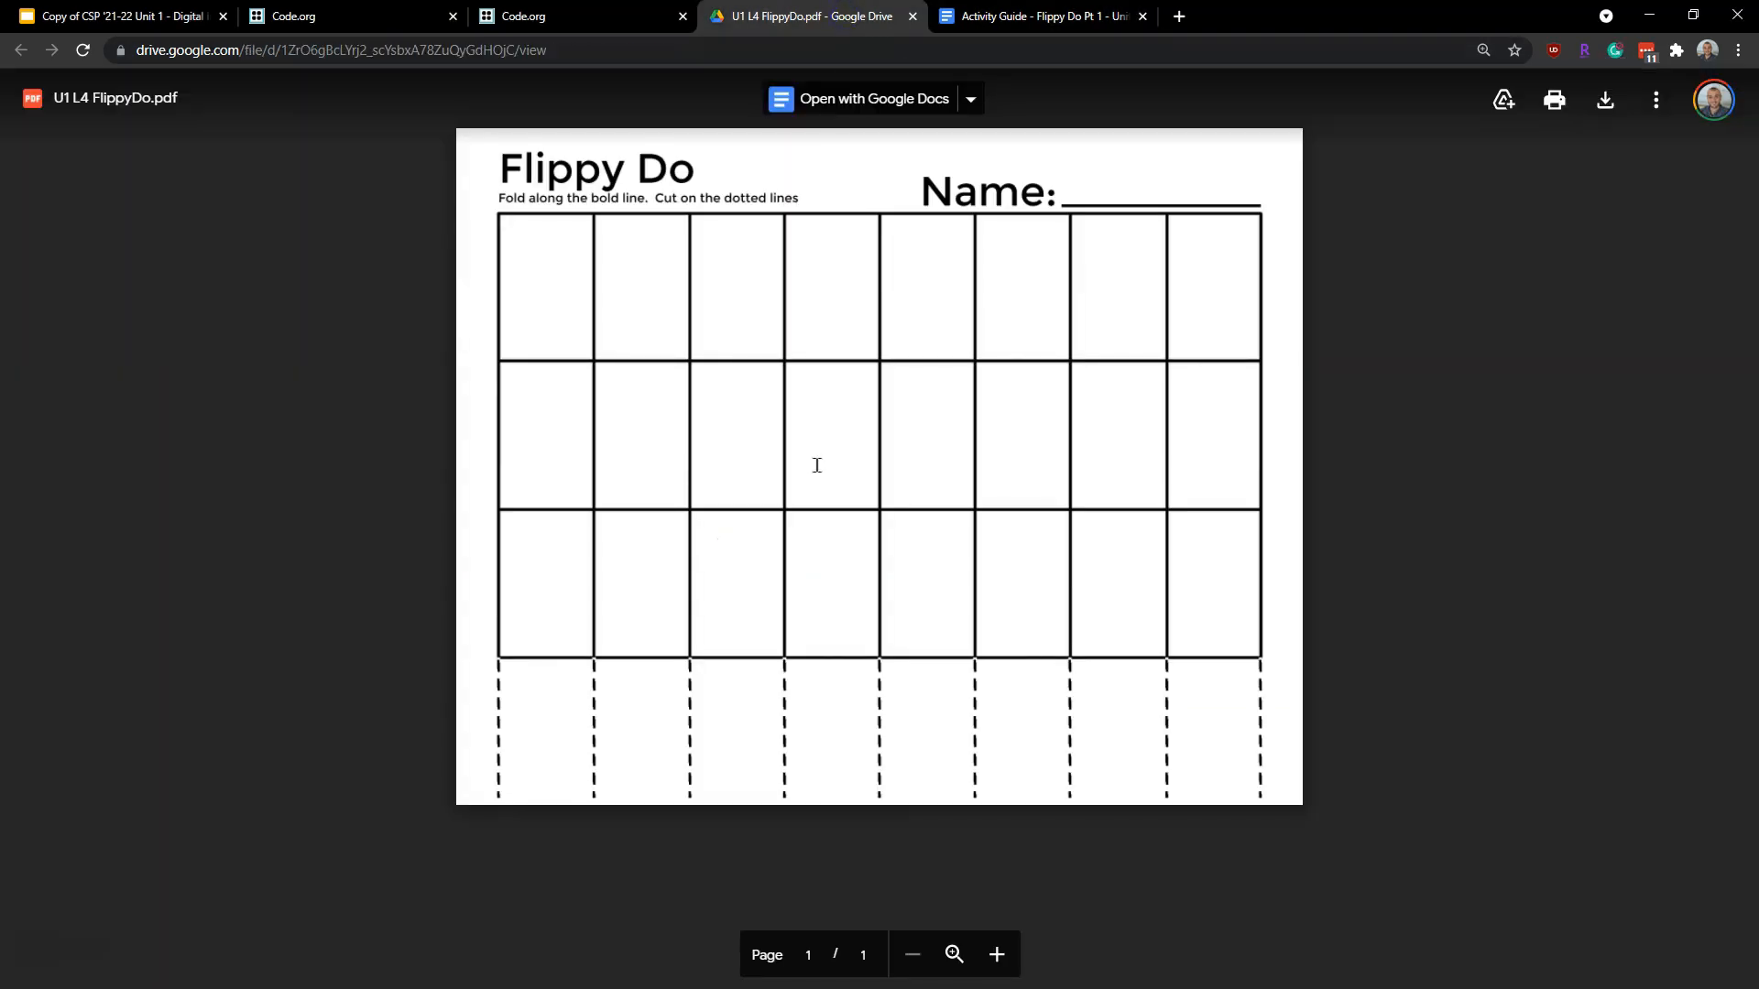
pyautogui.click(123, 17)
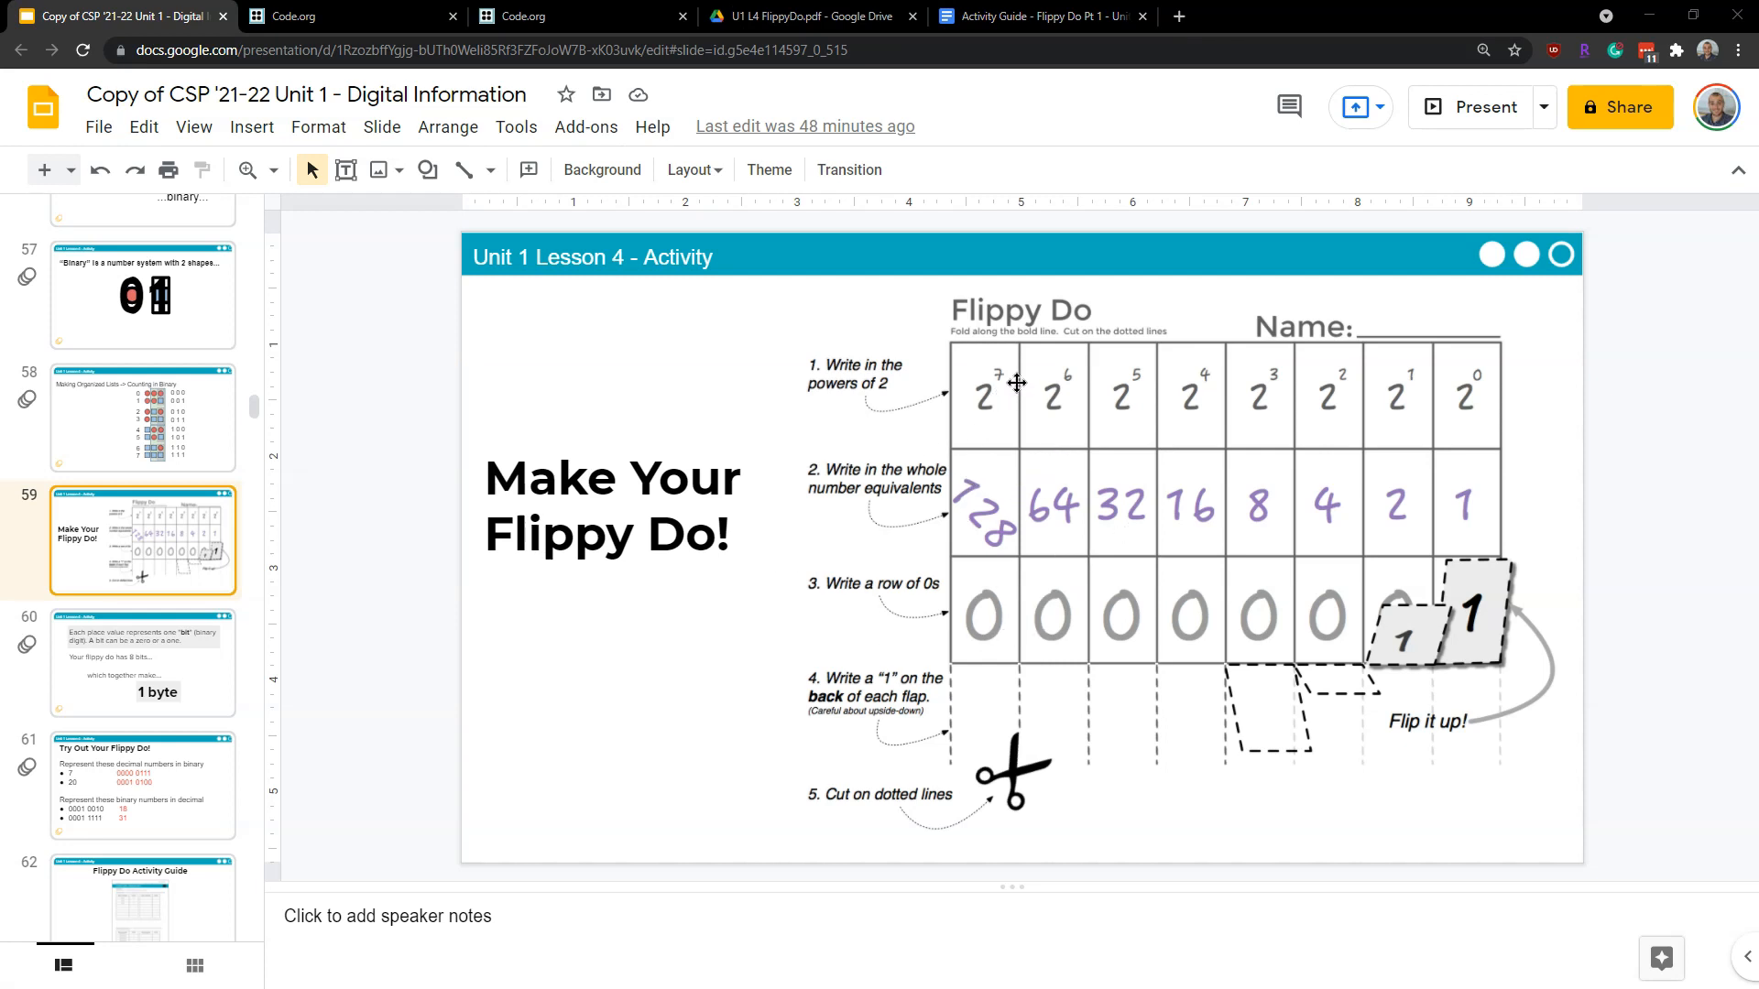
pyautogui.moveTo(1159, 394)
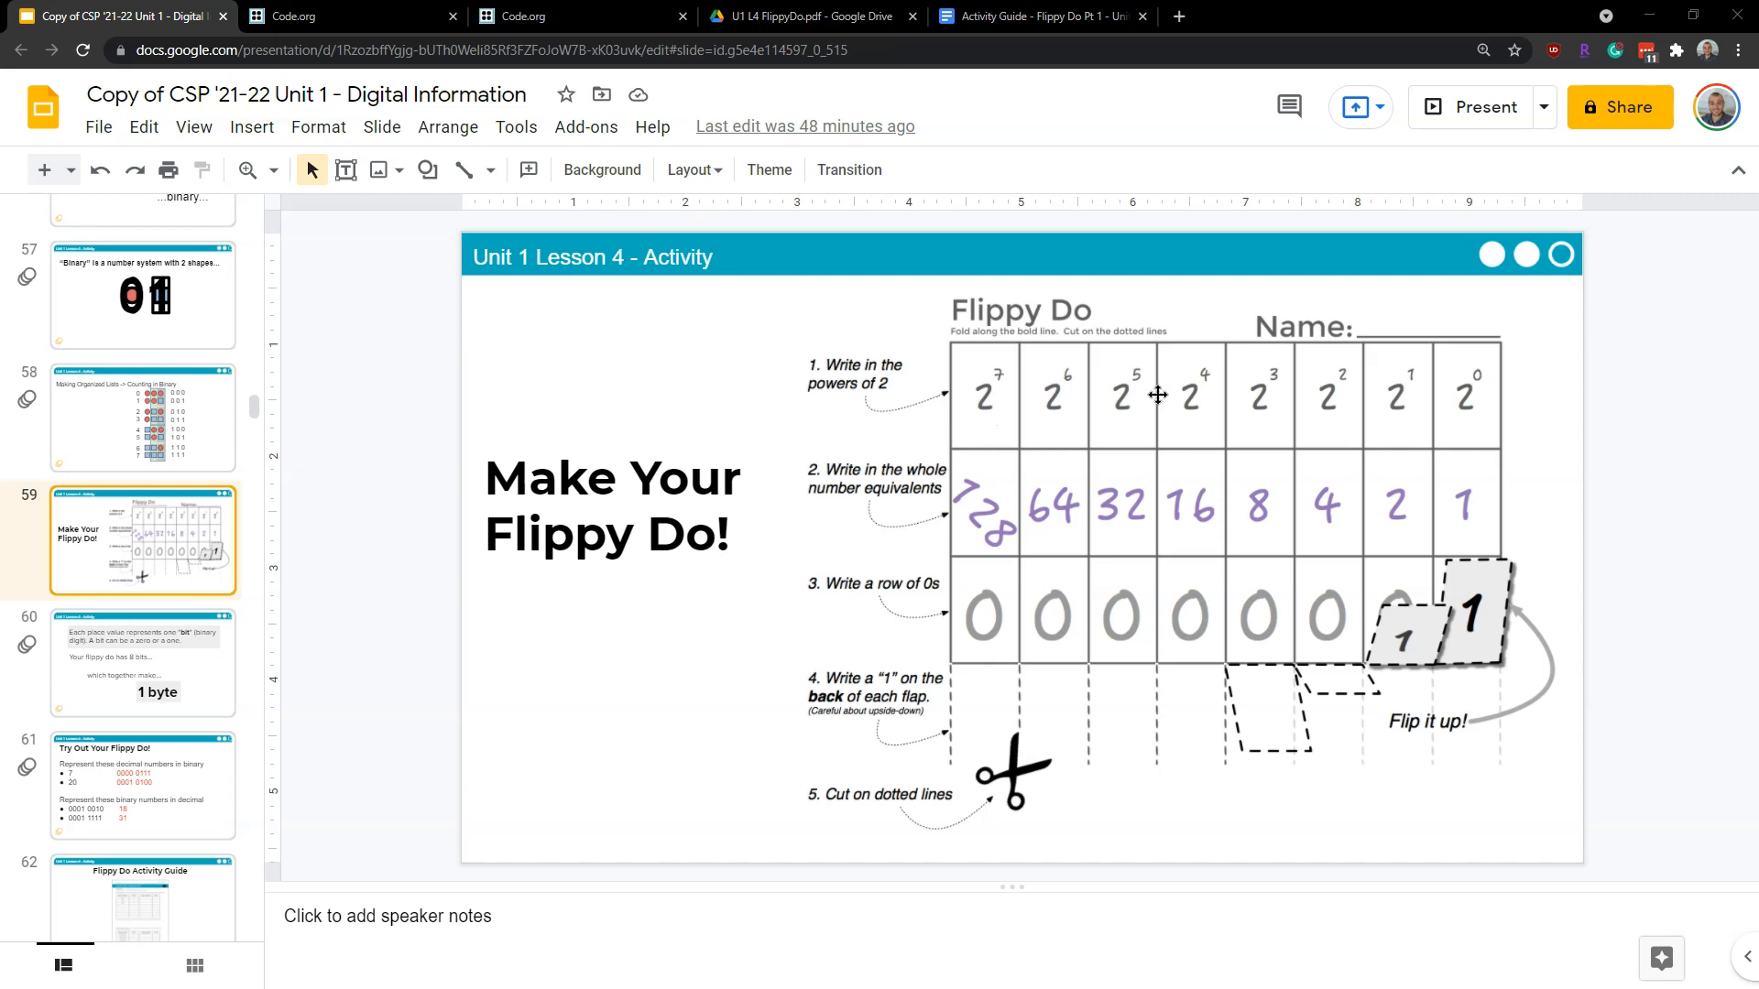
pyautogui.moveTo(1431, 485)
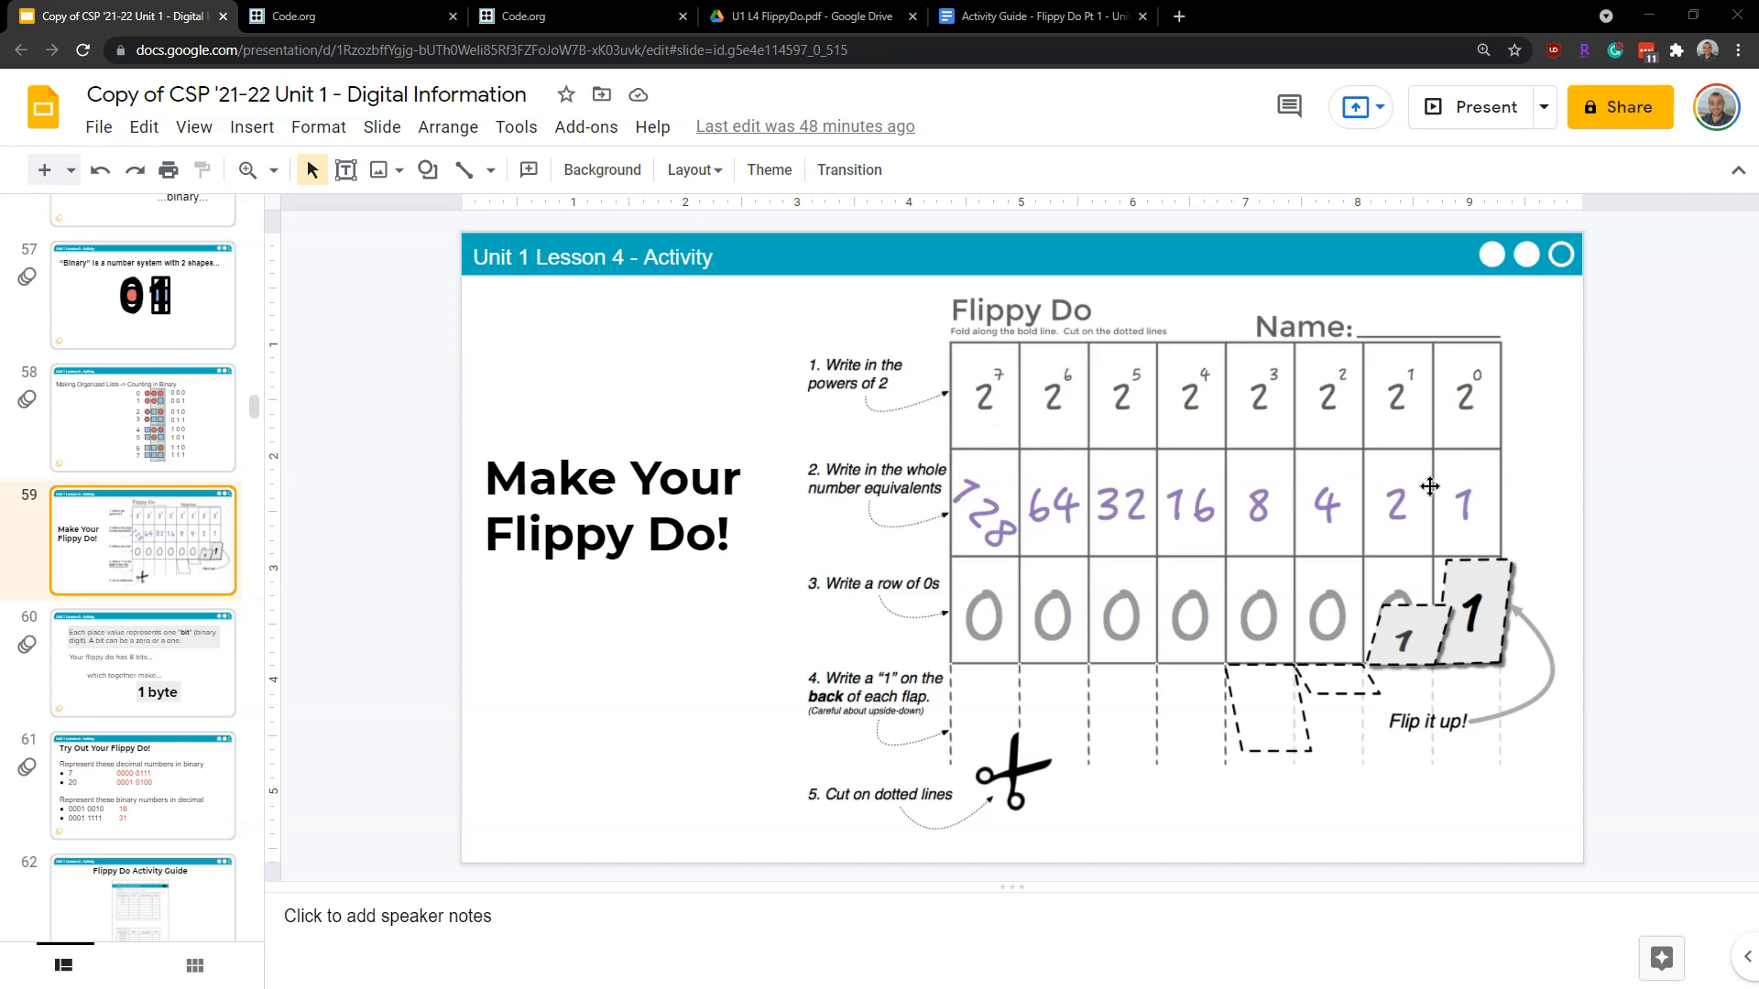
pyautogui.moveTo(907, 610)
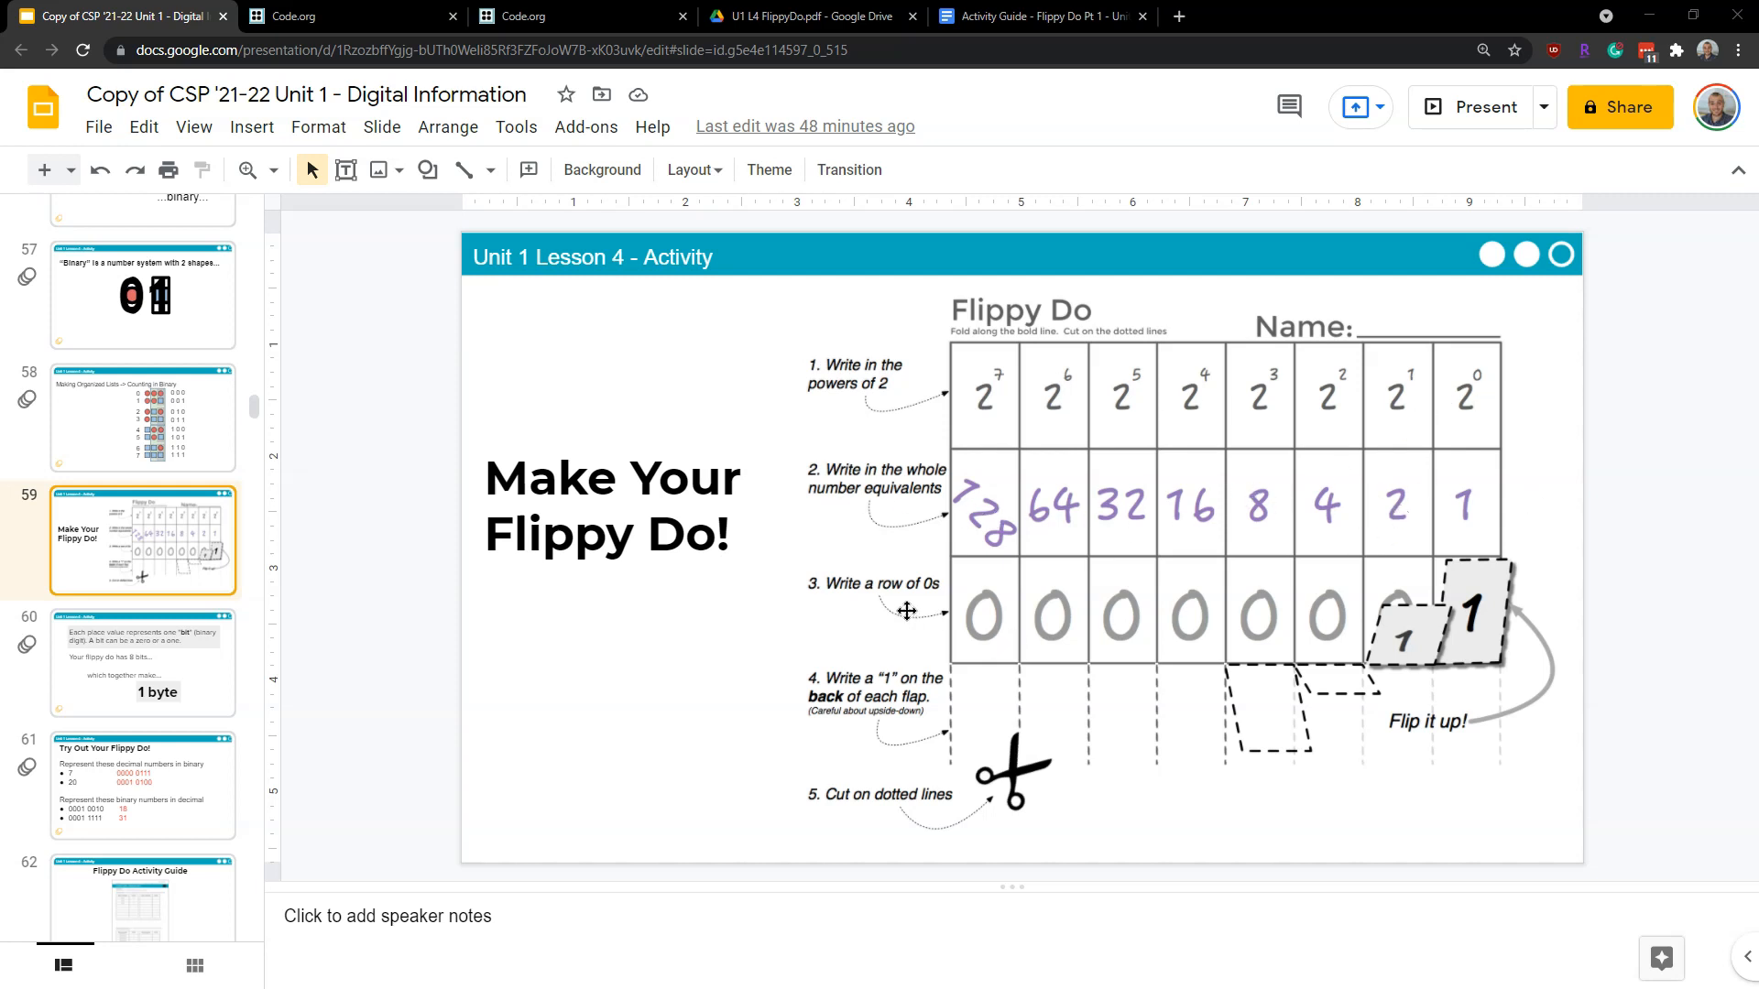
pyautogui.moveTo(1404, 748)
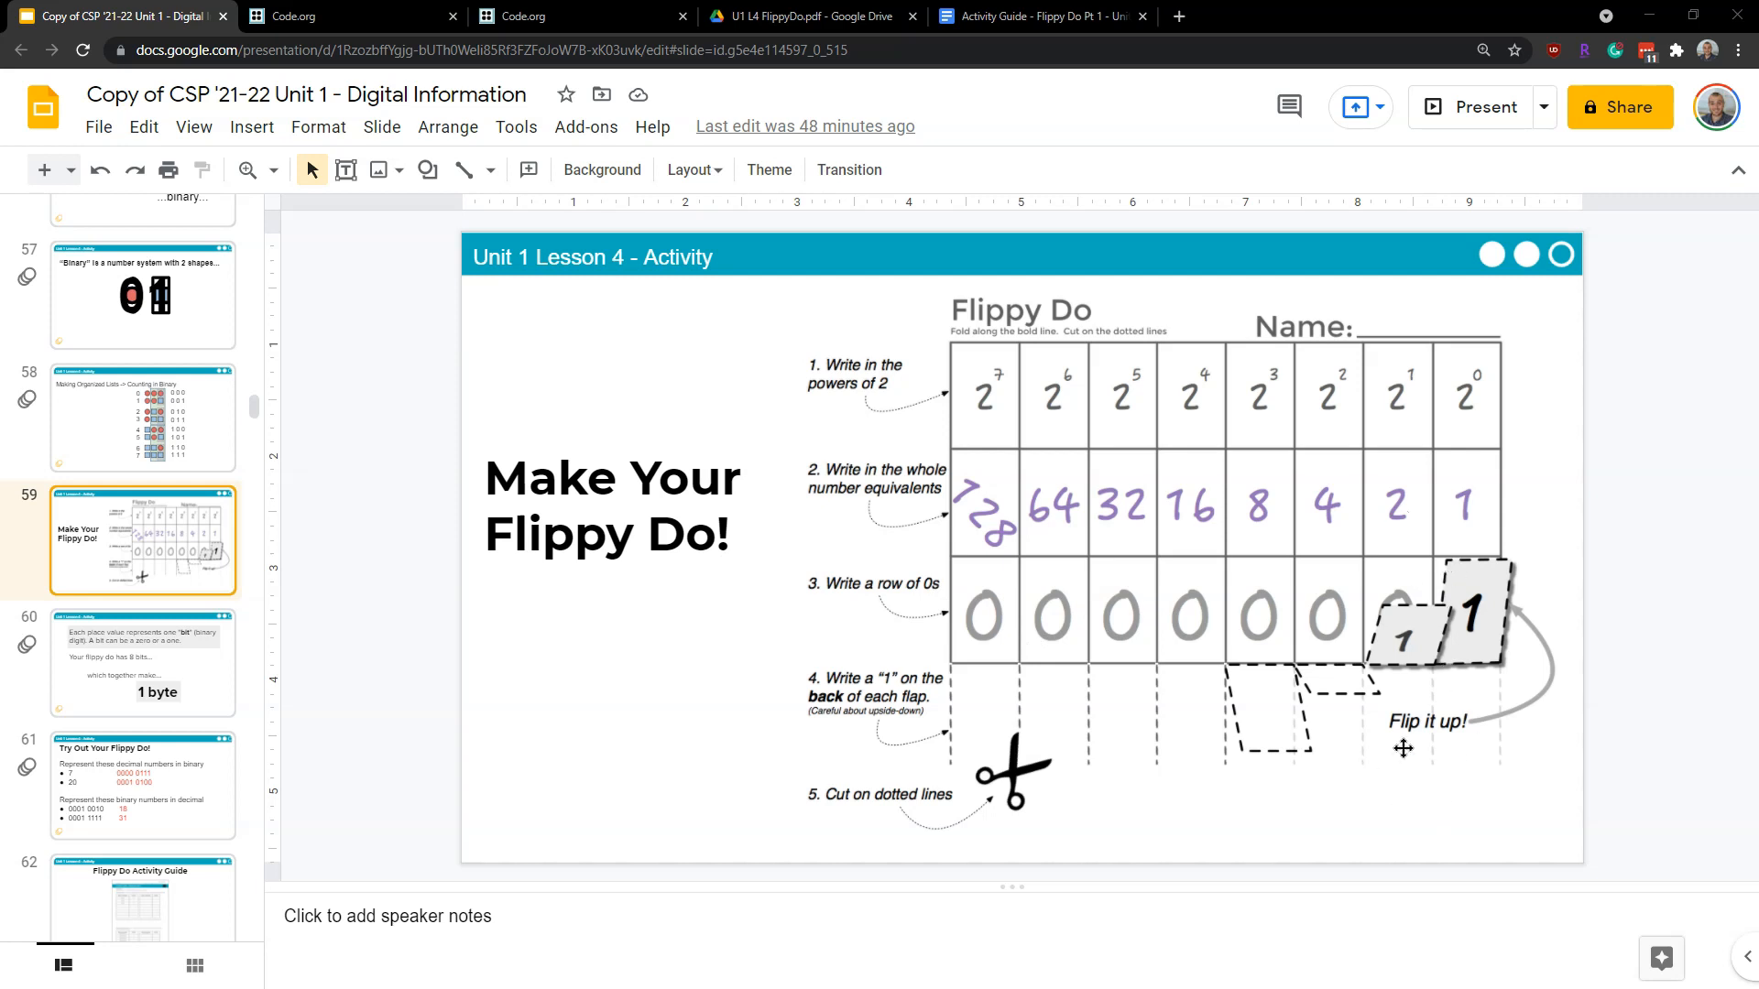
pyautogui.moveTo(1512, 720)
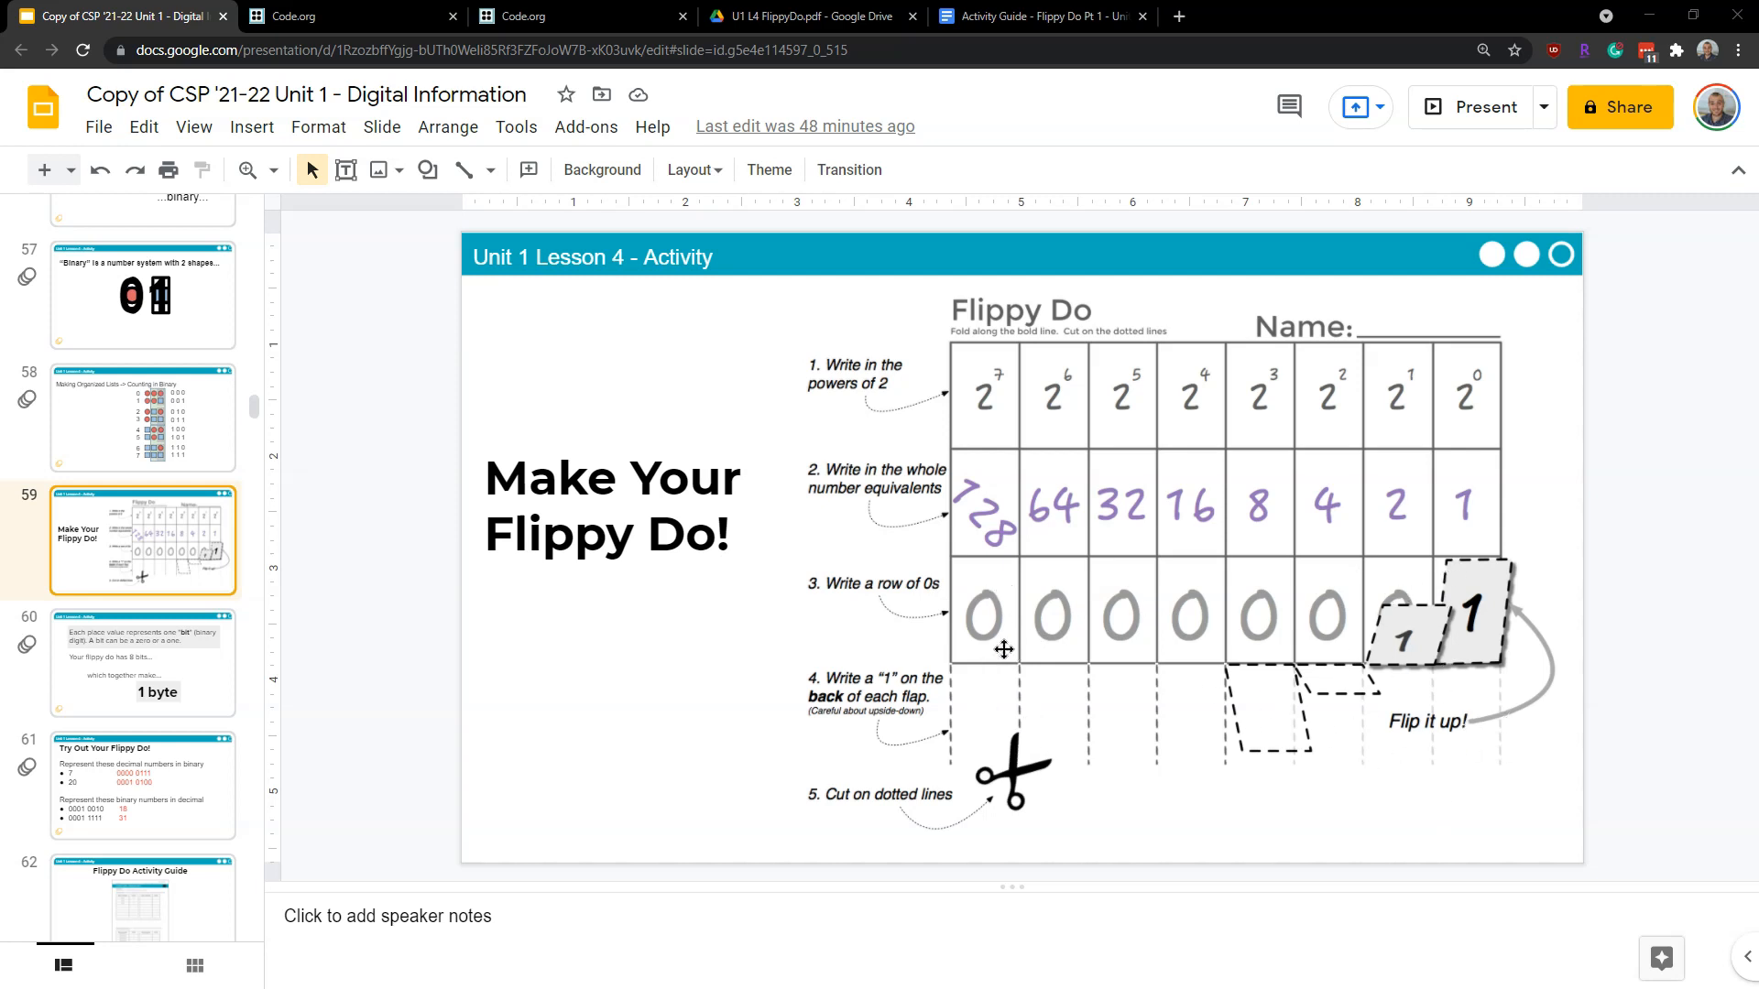
pyautogui.moveTo(1417, 773)
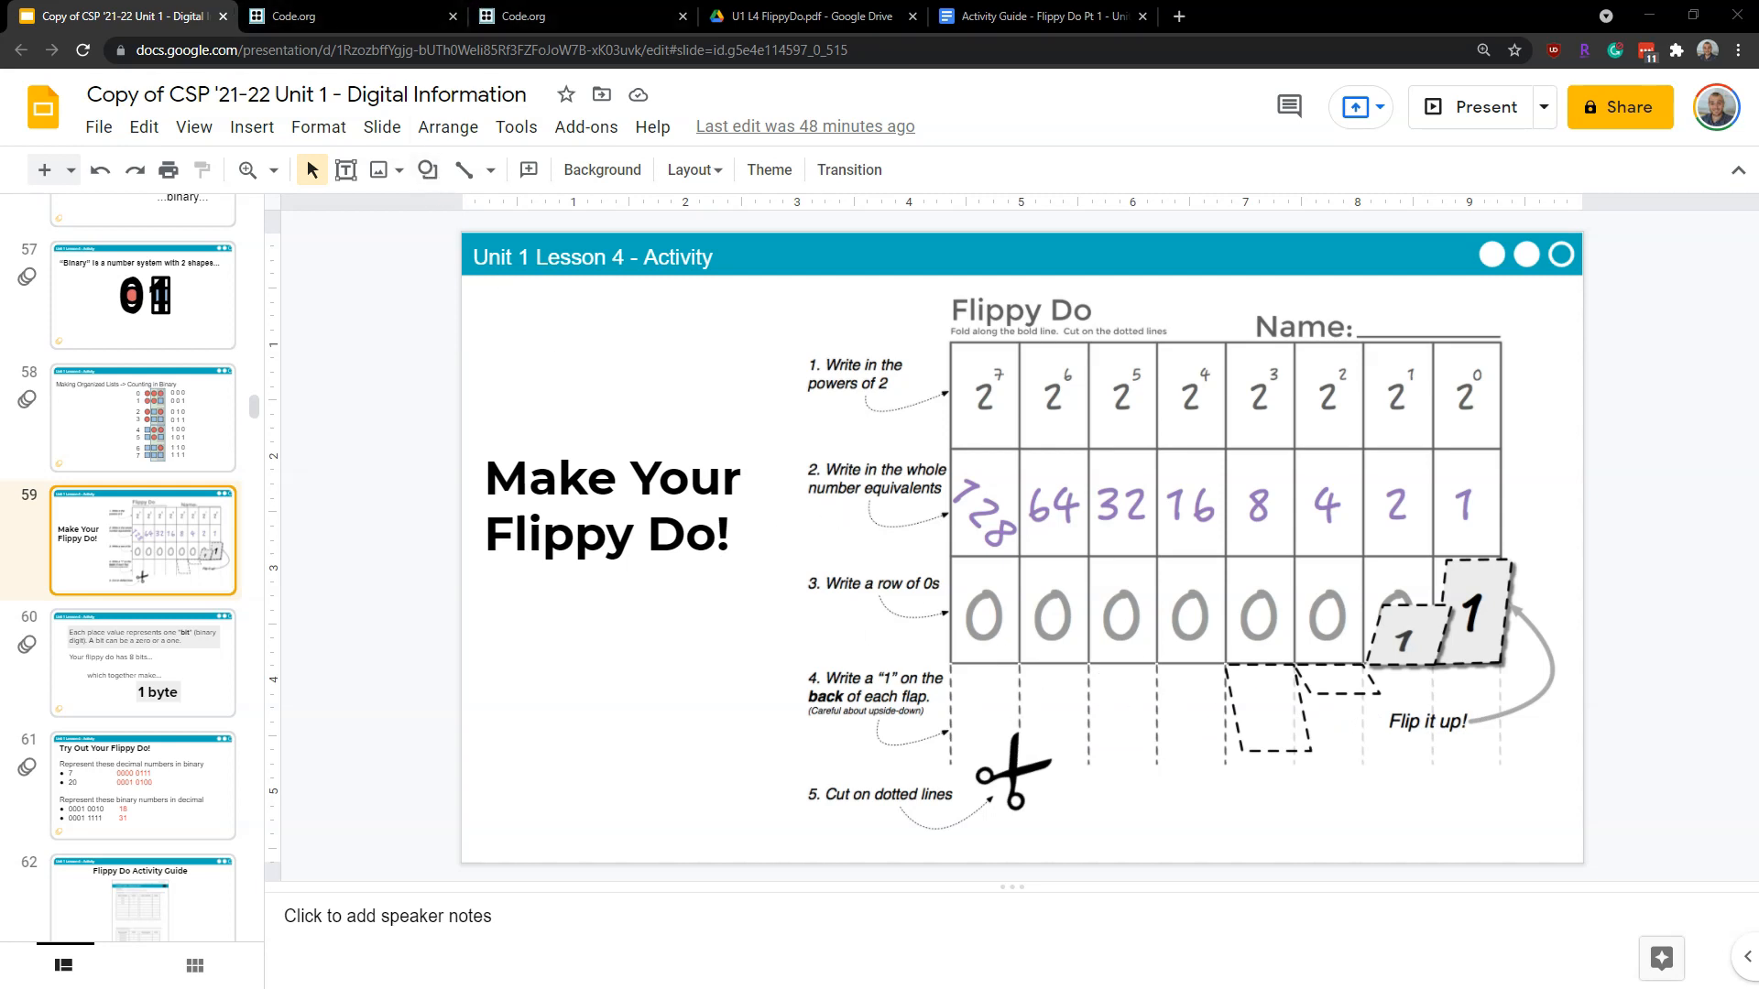
# Return to the blank Flippy Do template PDF tab in Google Drive
pyautogui.click(583, 16)
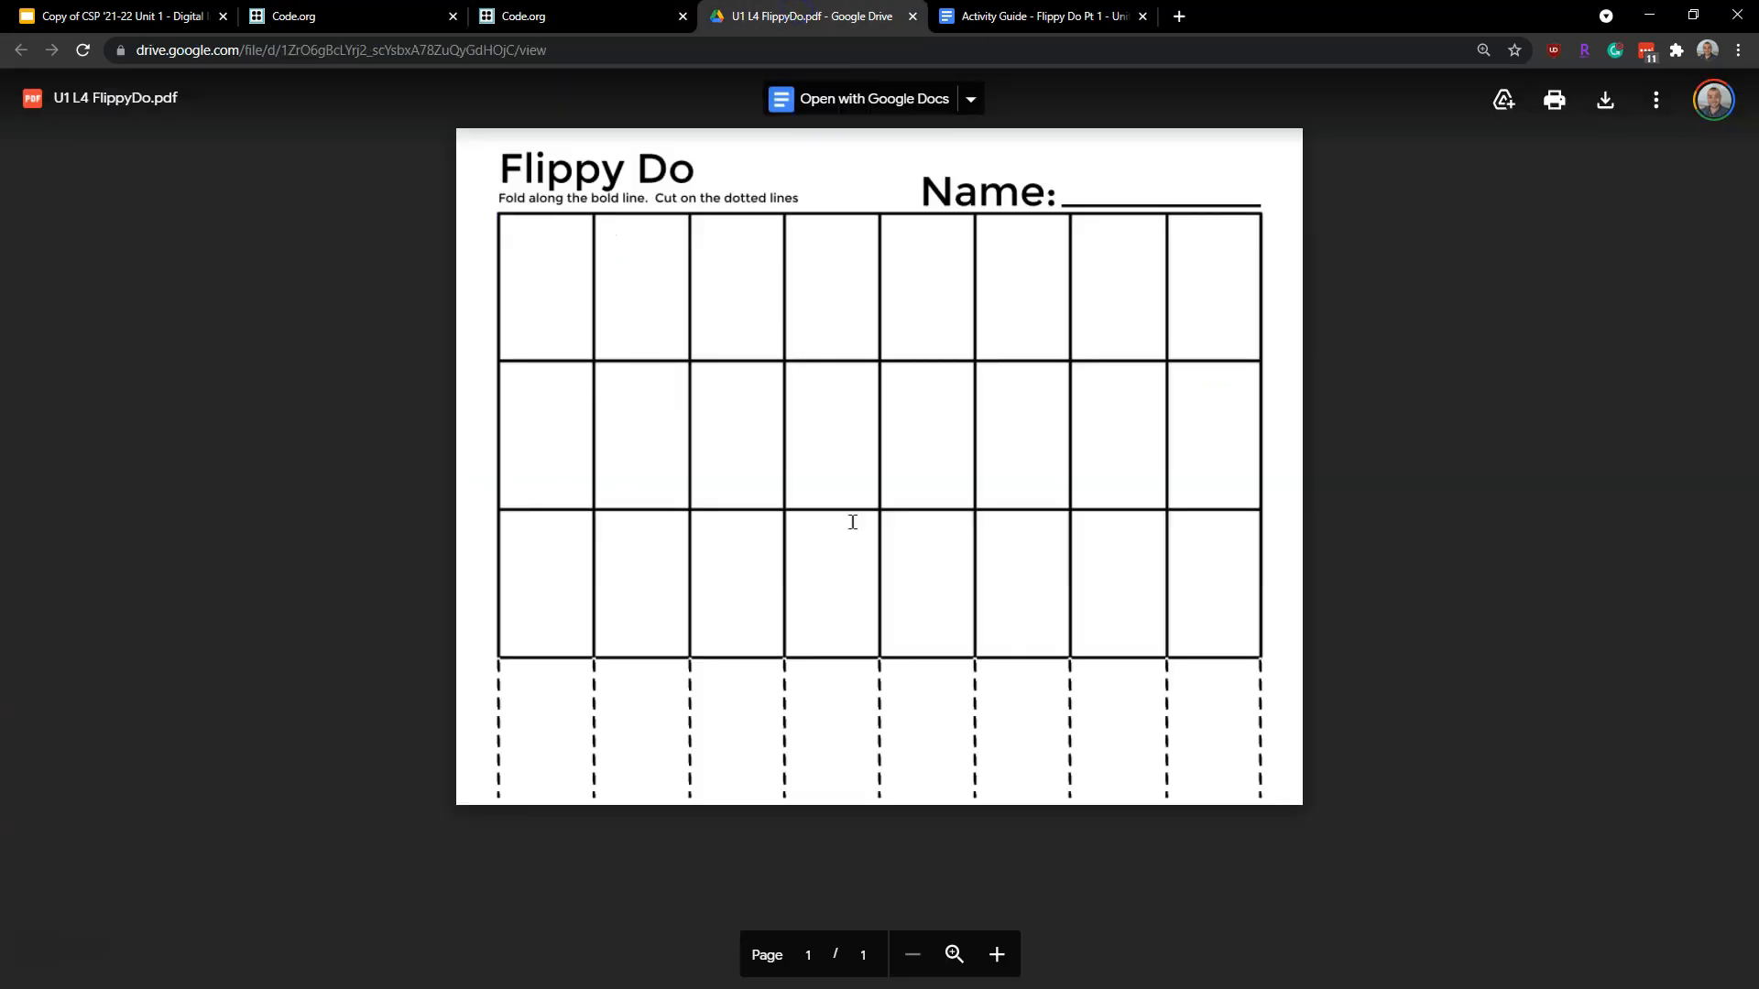
# Switch to the Copy of Activity Guide - Flippy Do Pt 1 document
pyautogui.click(1037, 16)
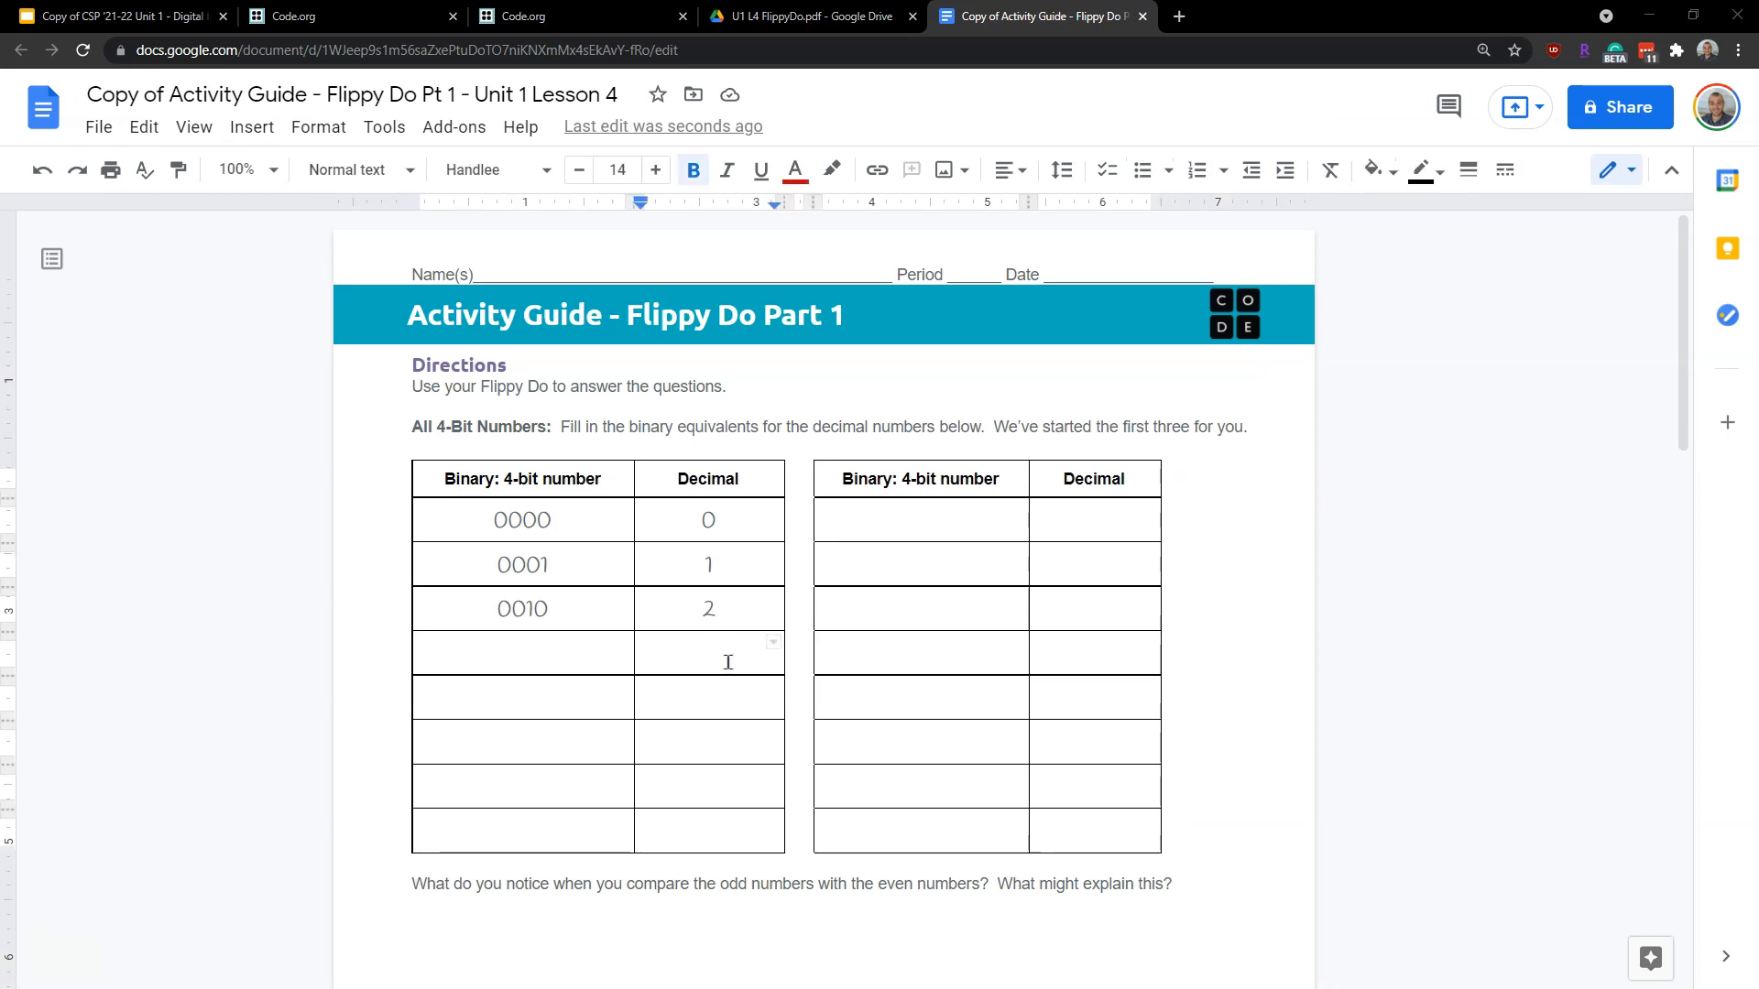
# Fill the empty Decimal cells below 2 with 3 and 6 in the 4-bit table
pyautogui.click(707, 653)
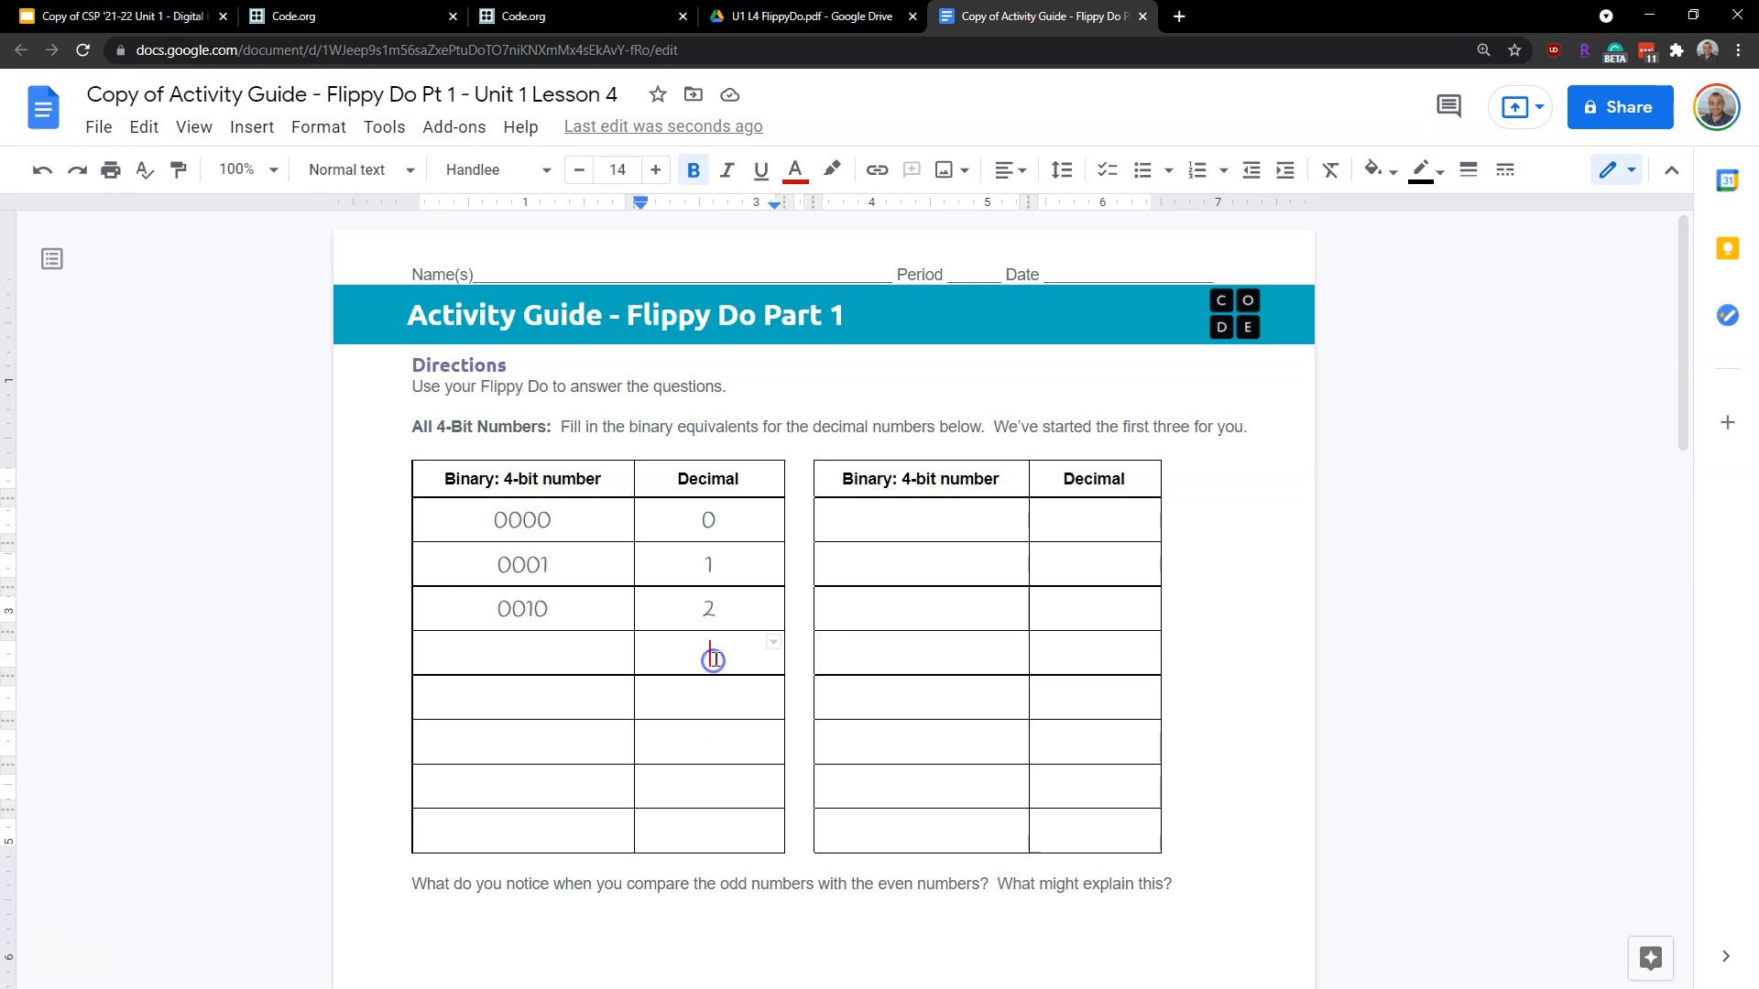
pyautogui.write('3')
pyautogui.click(709, 698)
pyautogui.write('4')
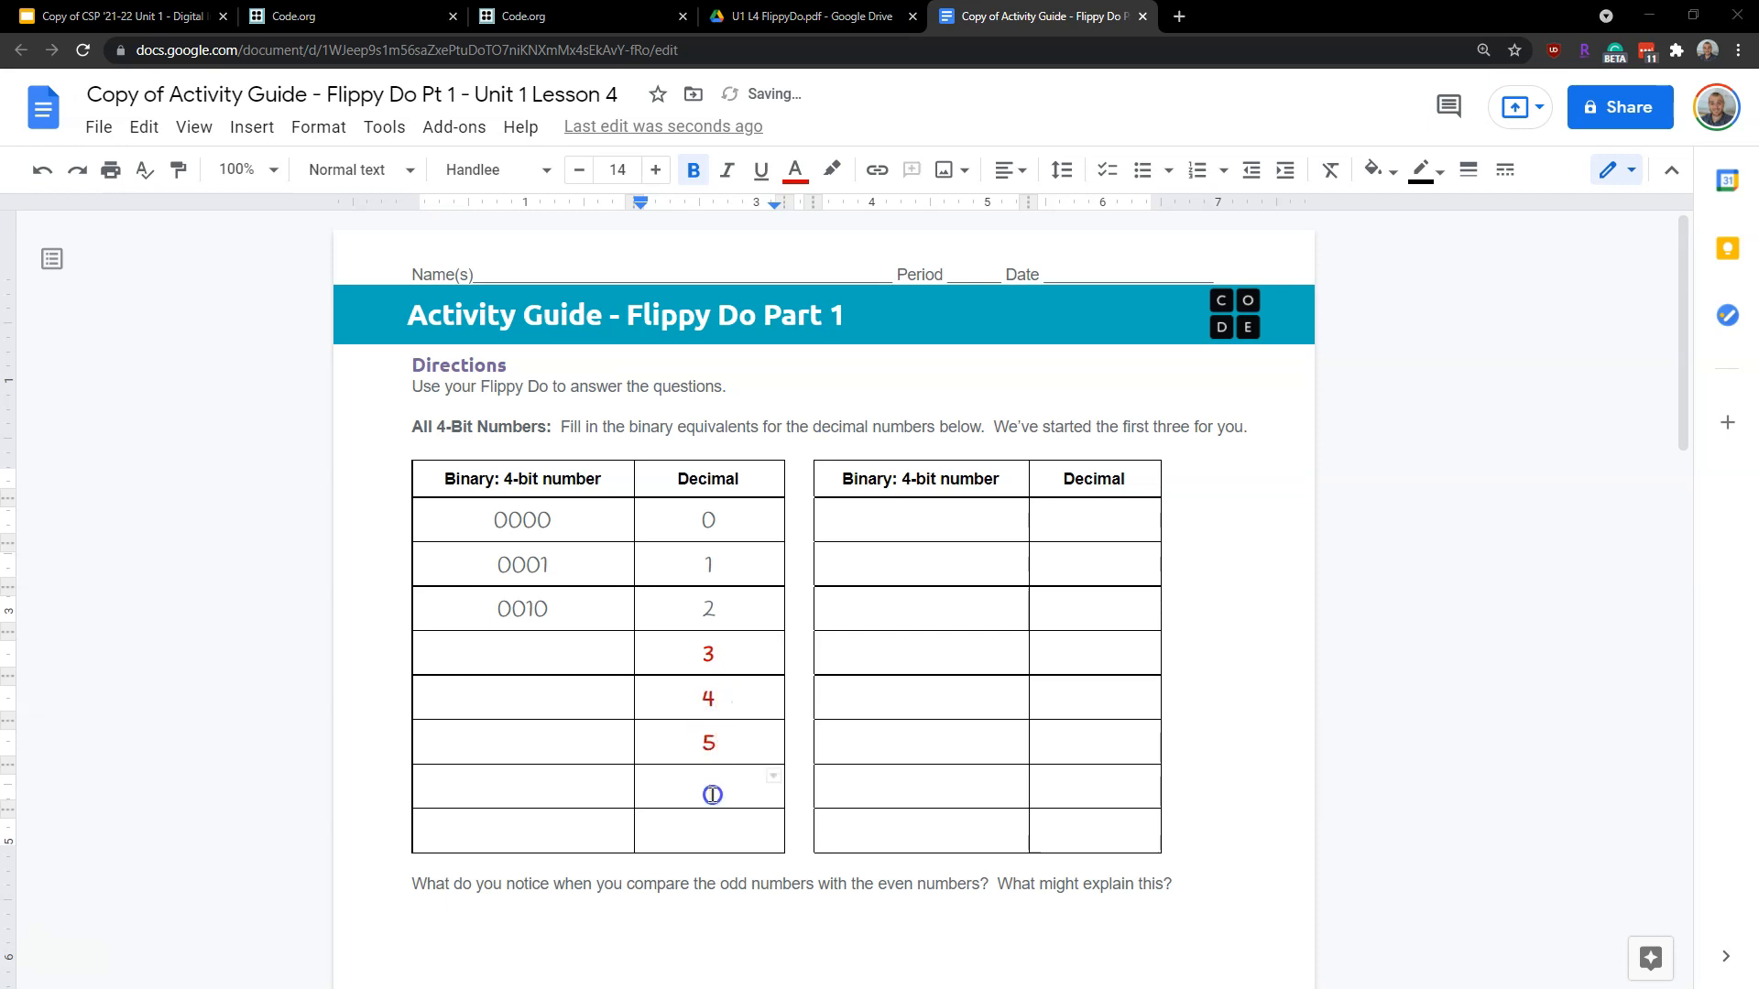
pyautogui.click(708, 786)
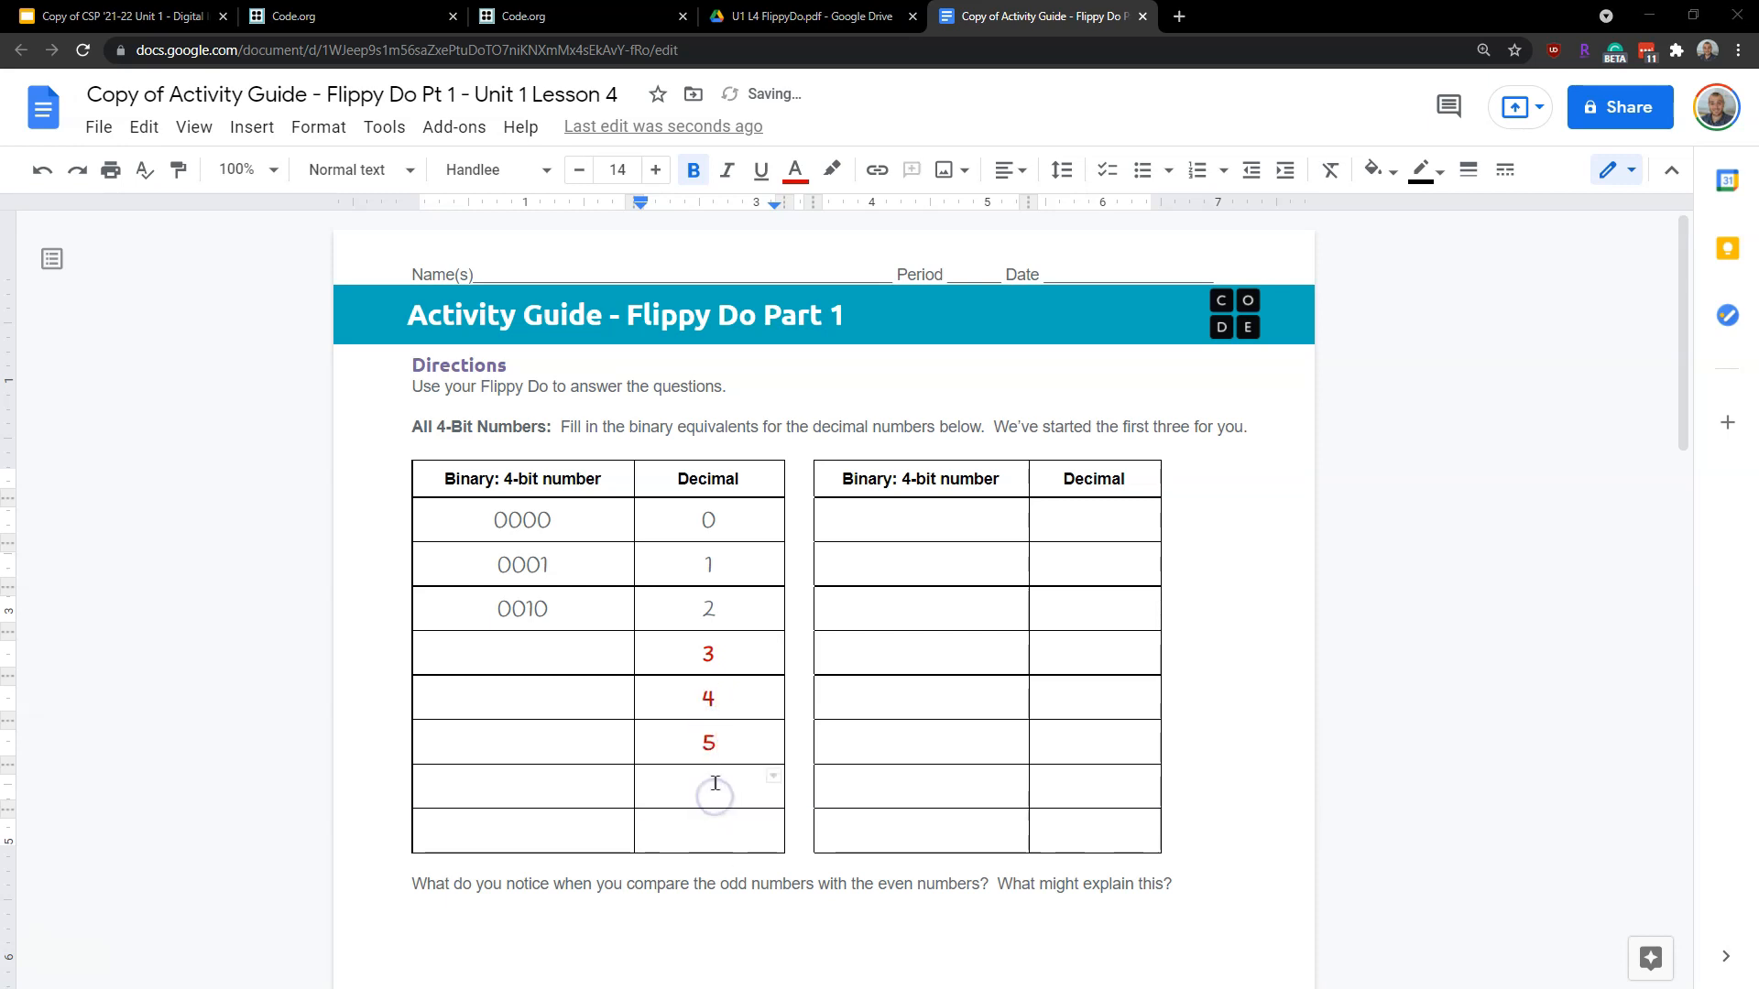
pyautogui.write('6')
pyautogui.click(709, 832)
pyautogui.write('7')
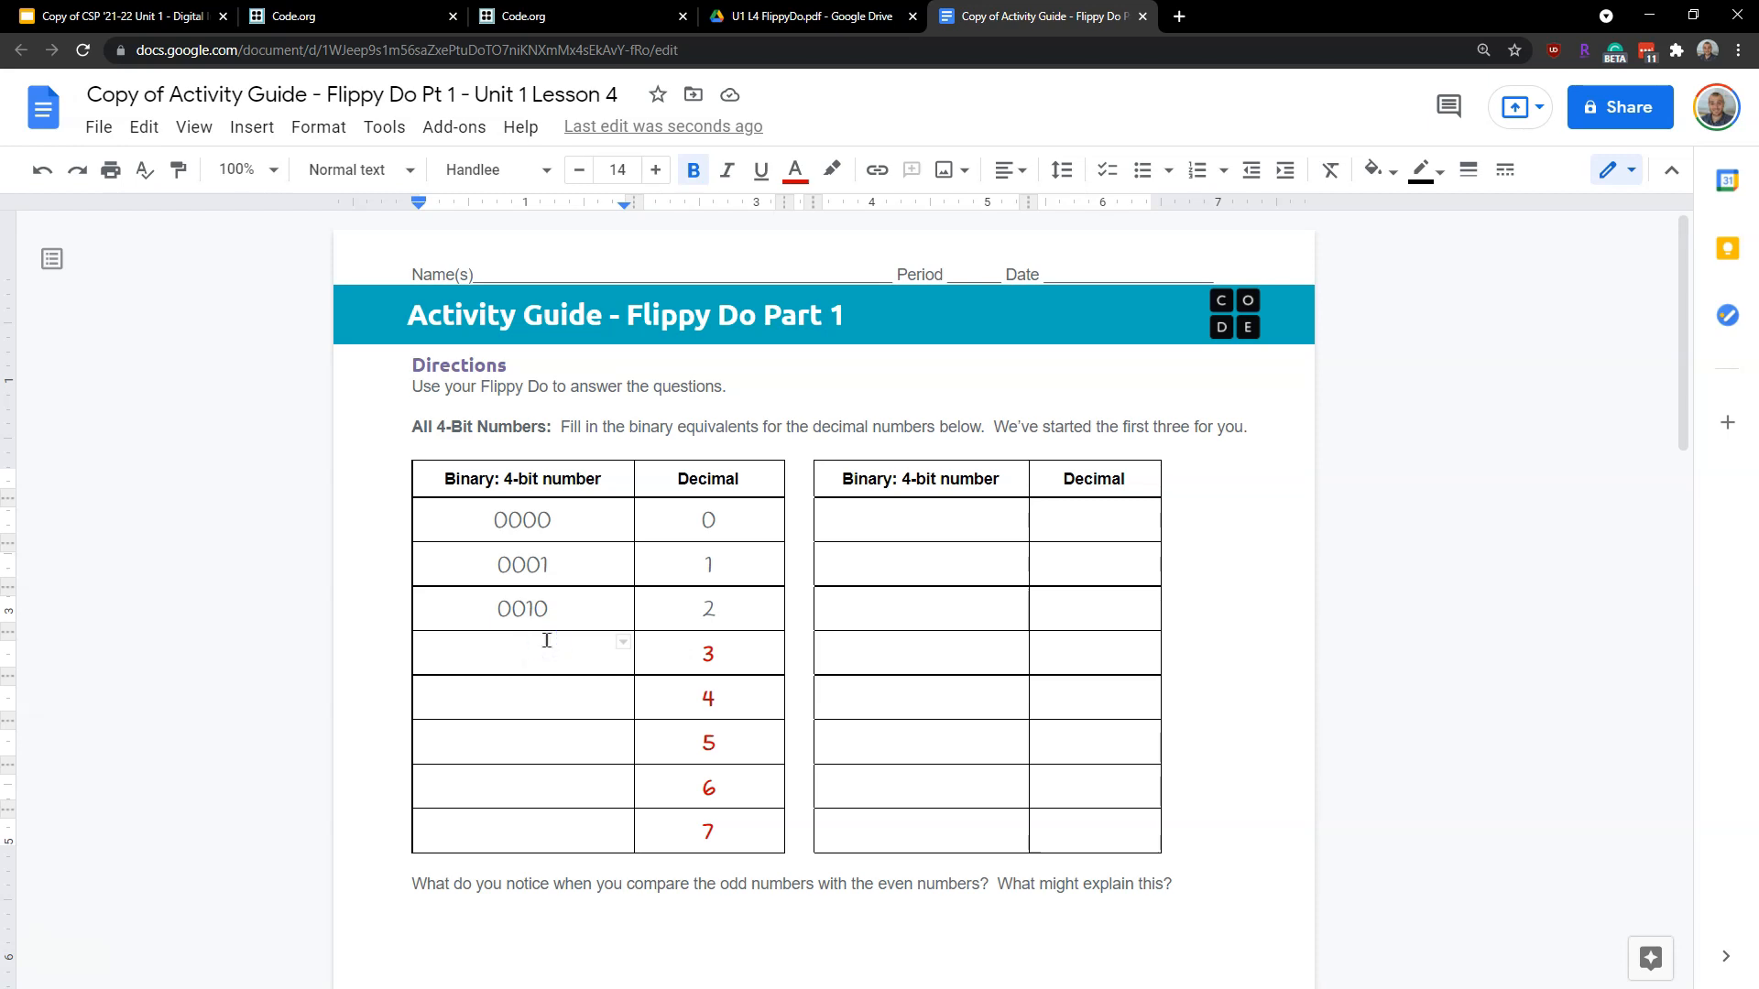
pyautogui.write('0011')
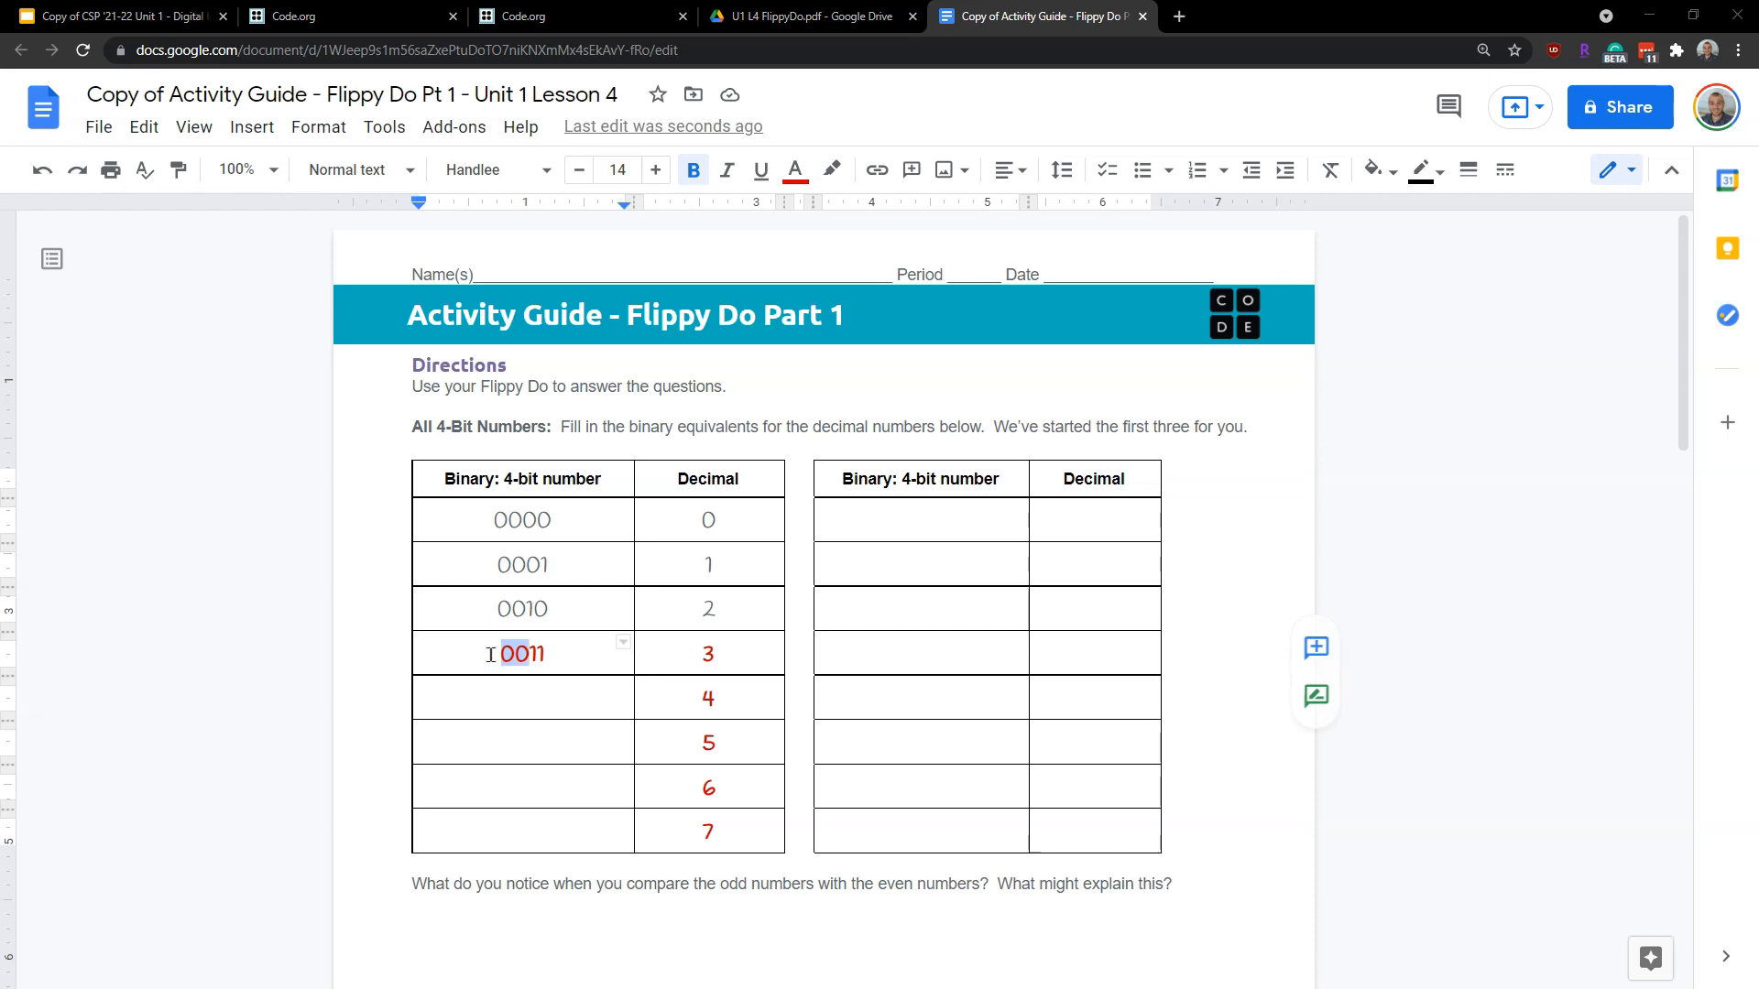
# Rewrite the binary cells beside 3 and 4 as 0011 and 0100
pyautogui.click(527, 654)
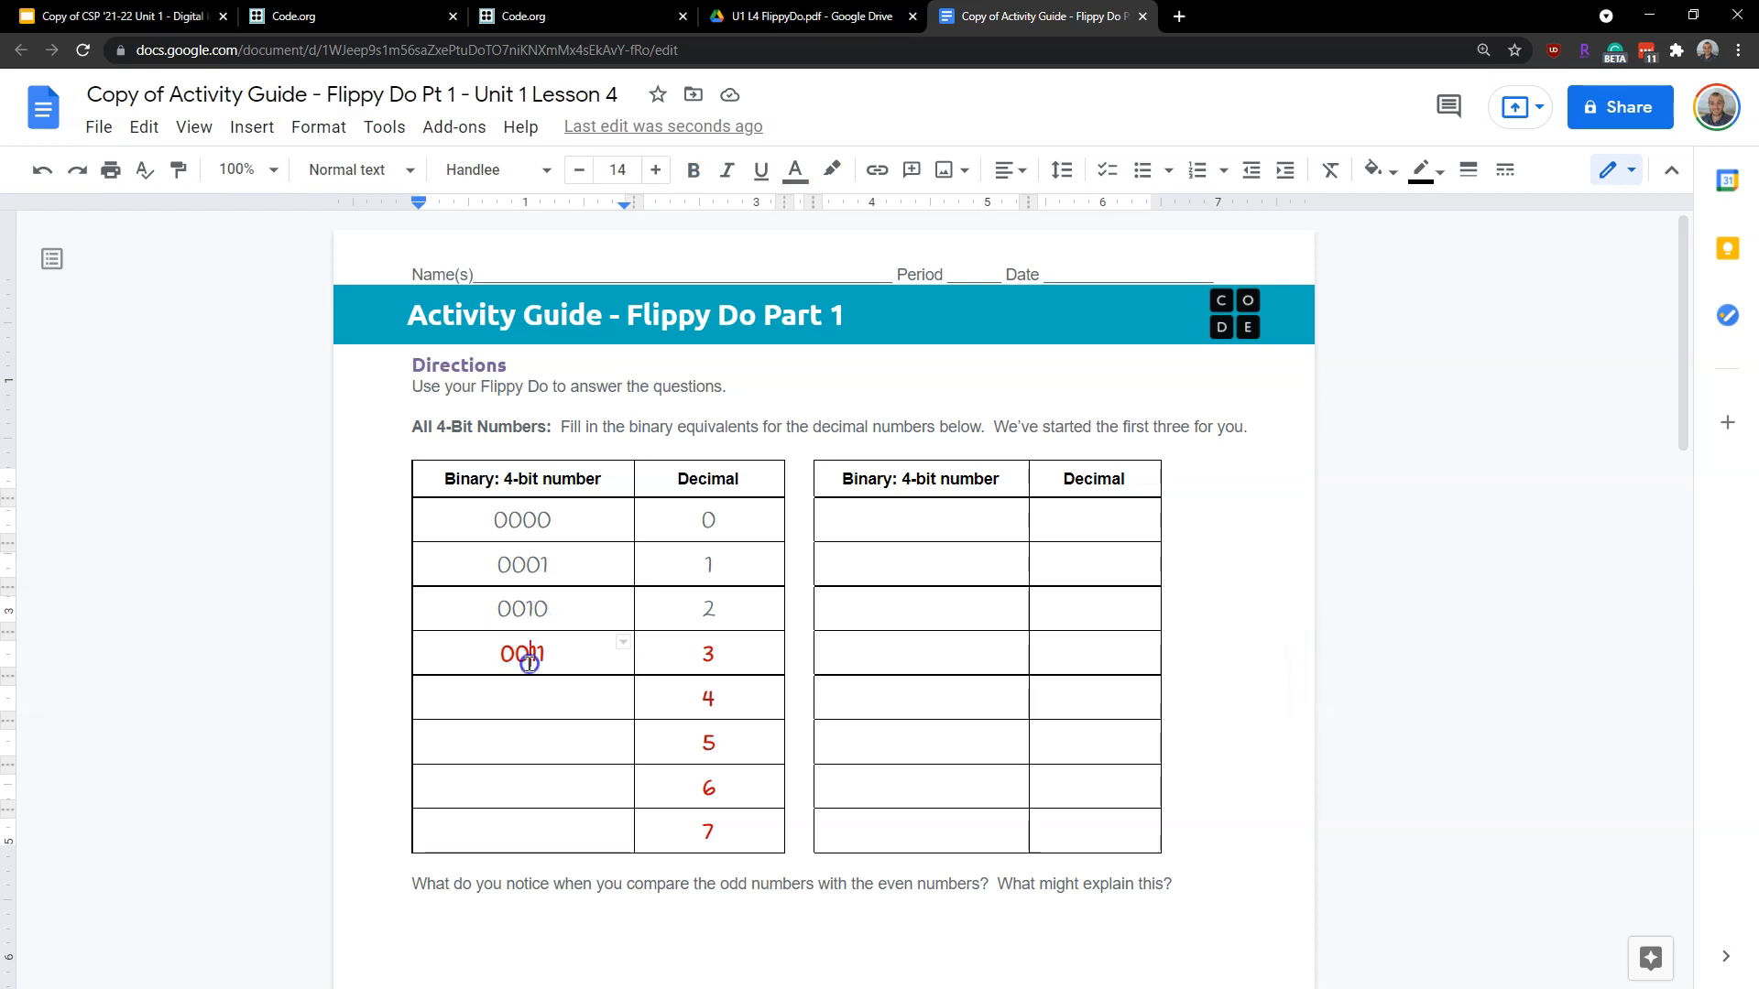
pyautogui.doubleClick(520, 652)
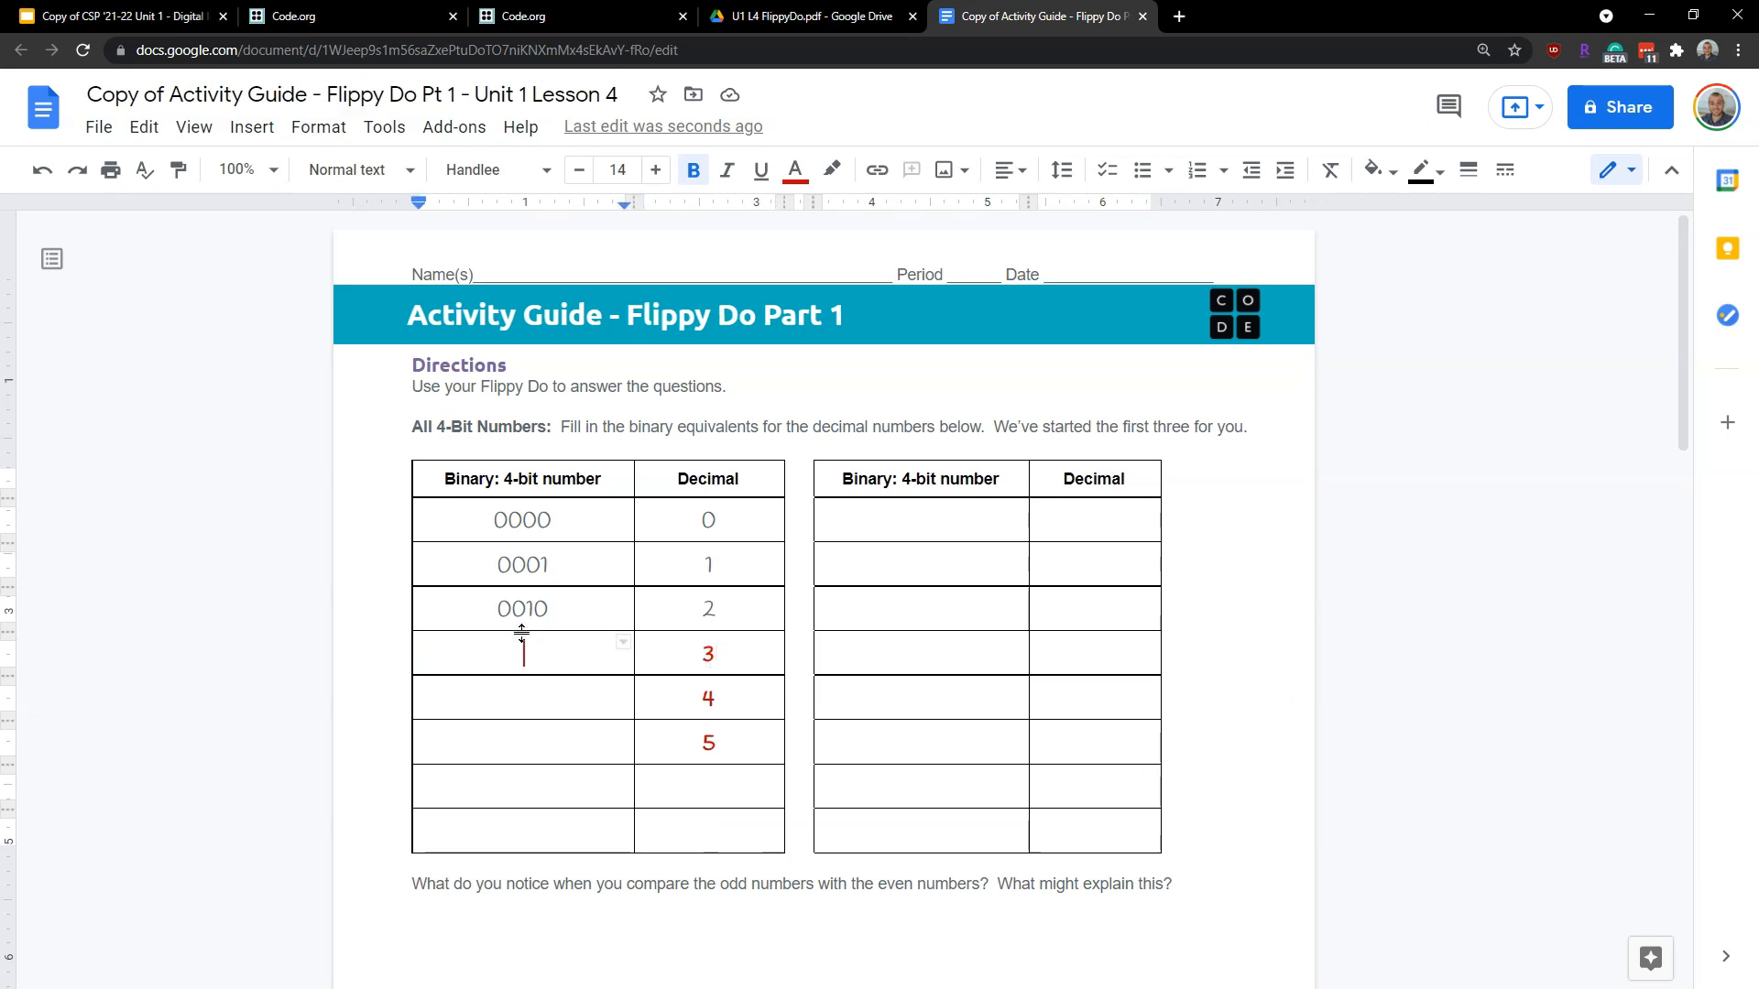
pyautogui.write('0')
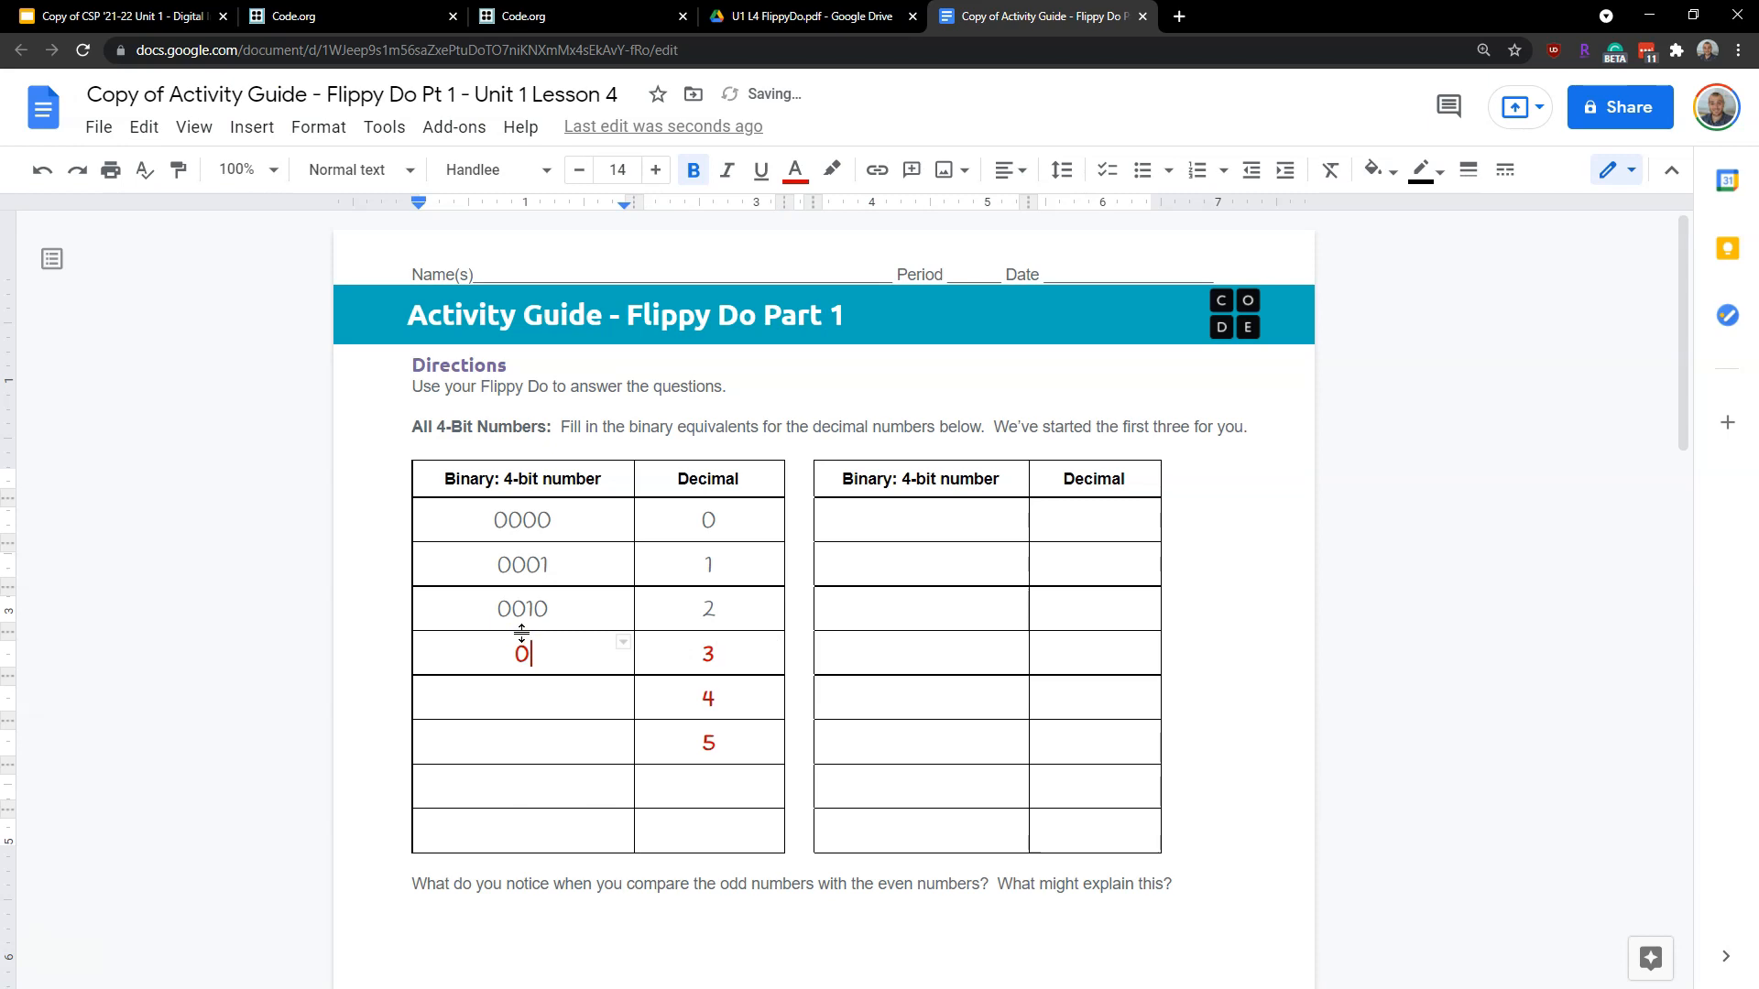
pyautogui.write('011')
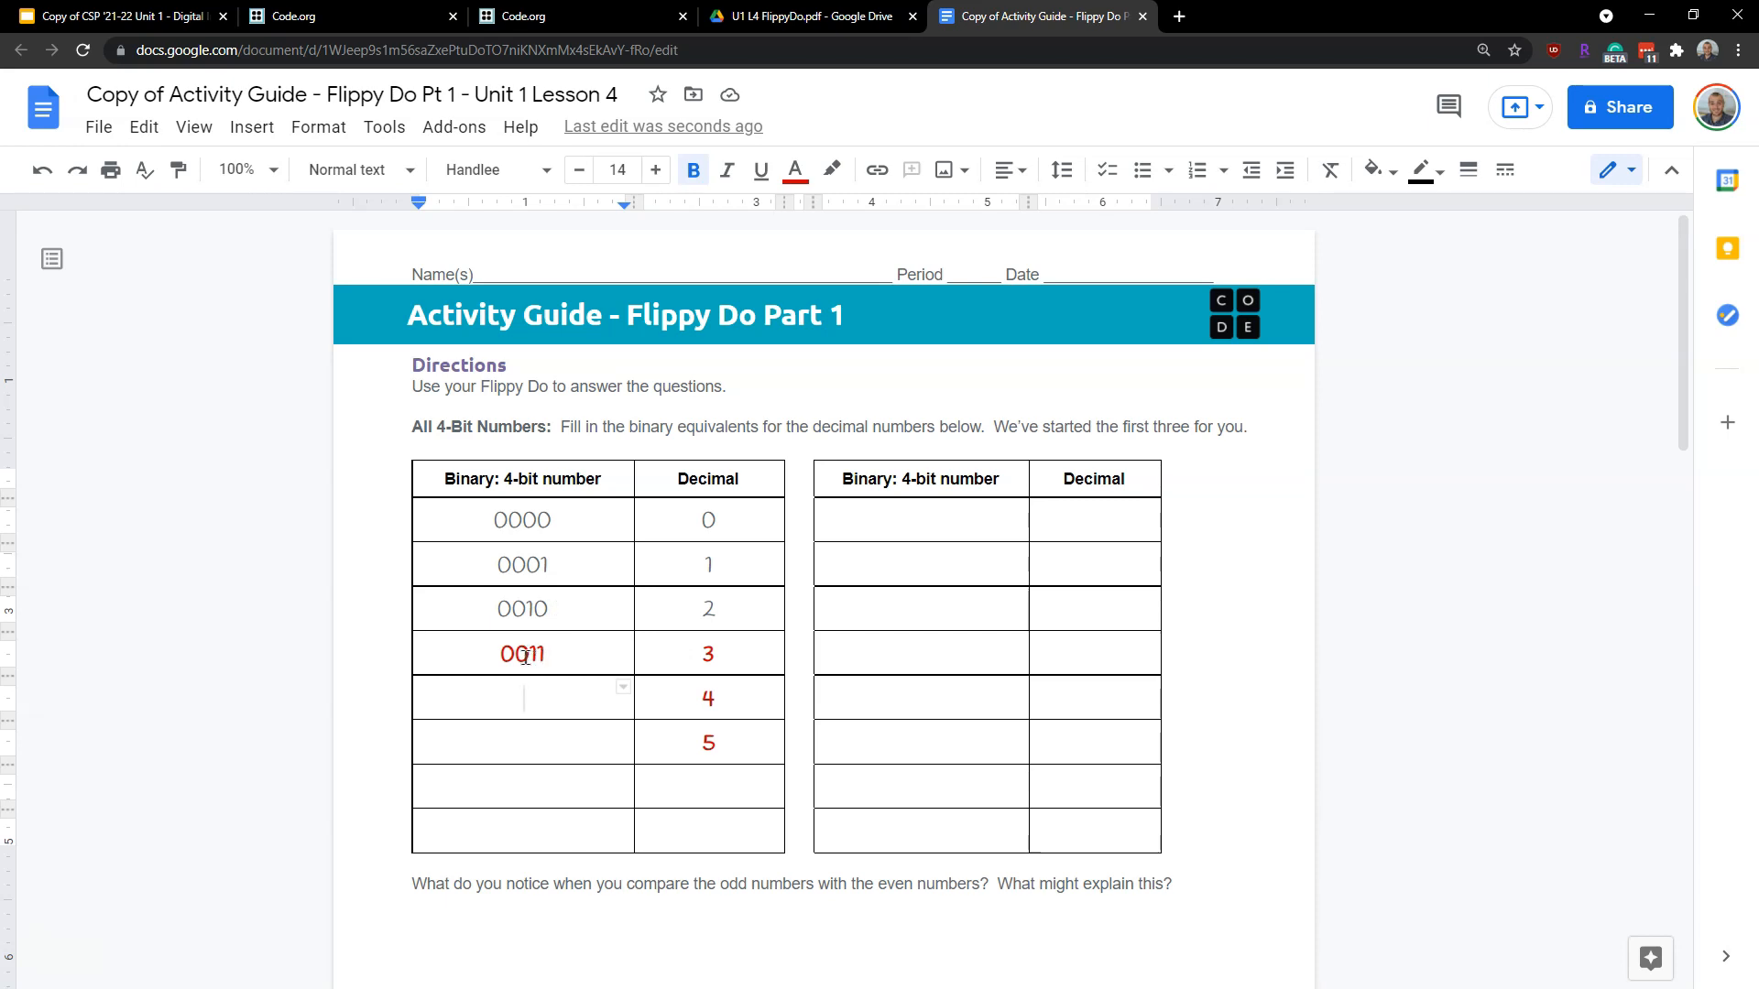
pyautogui.write('0')
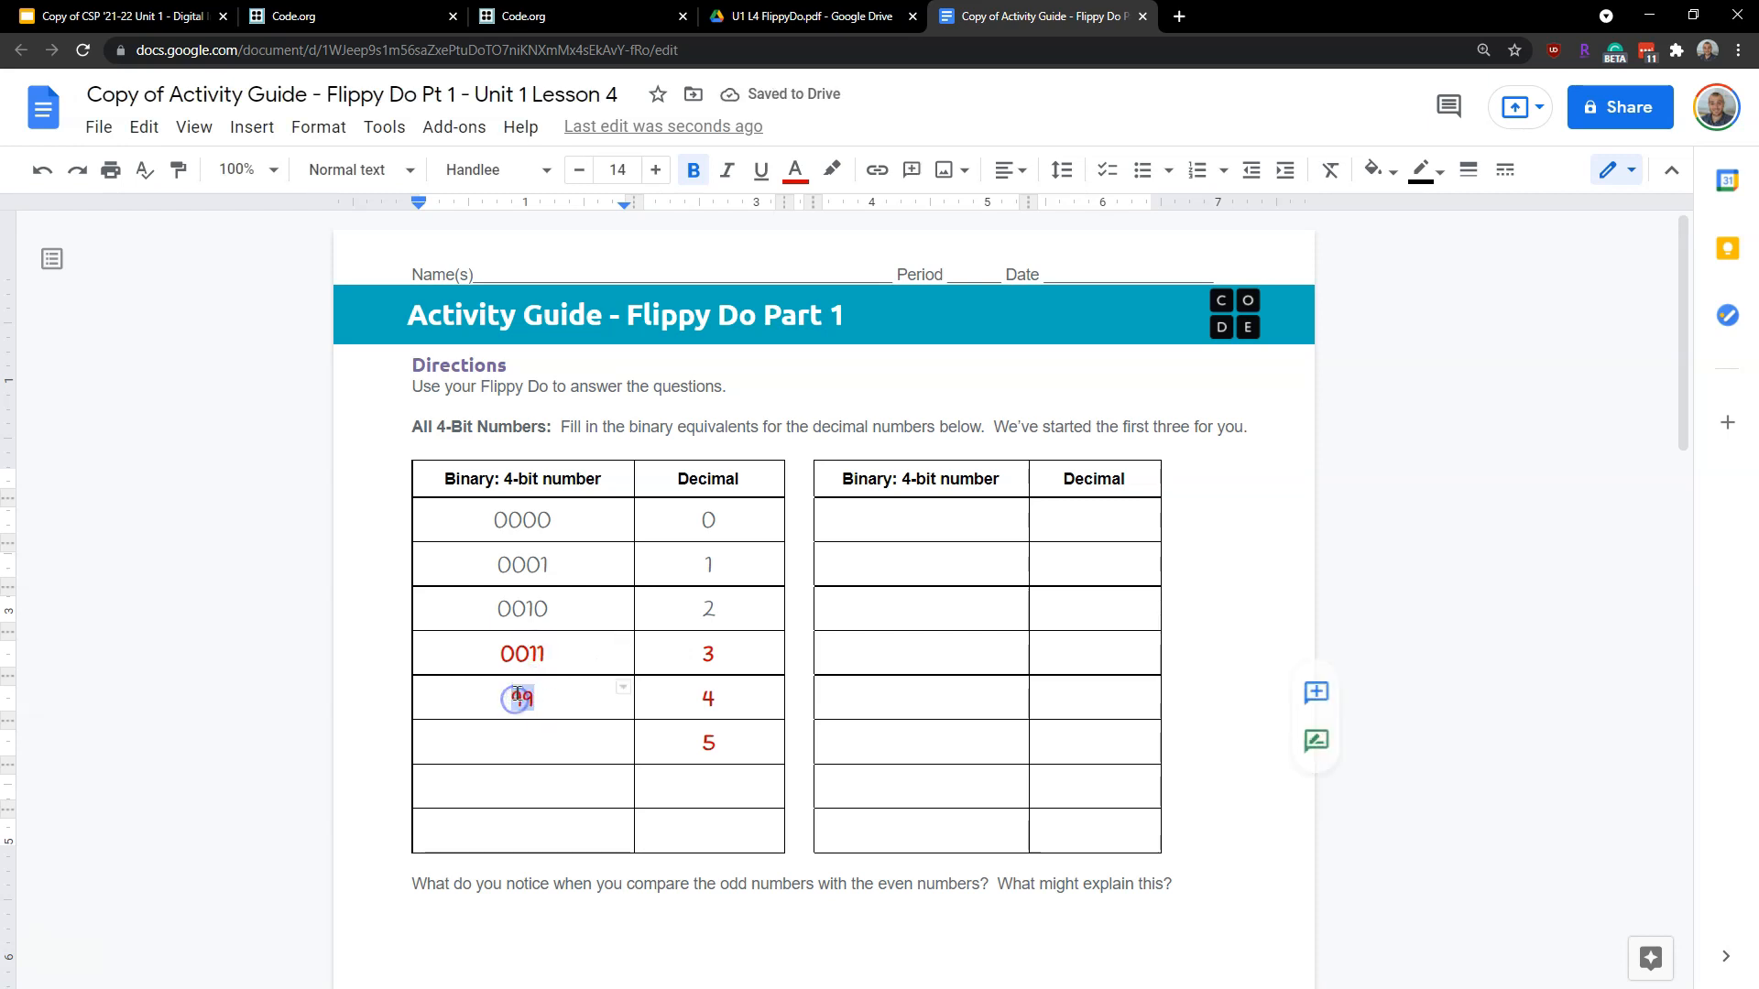
pyautogui.write('100')
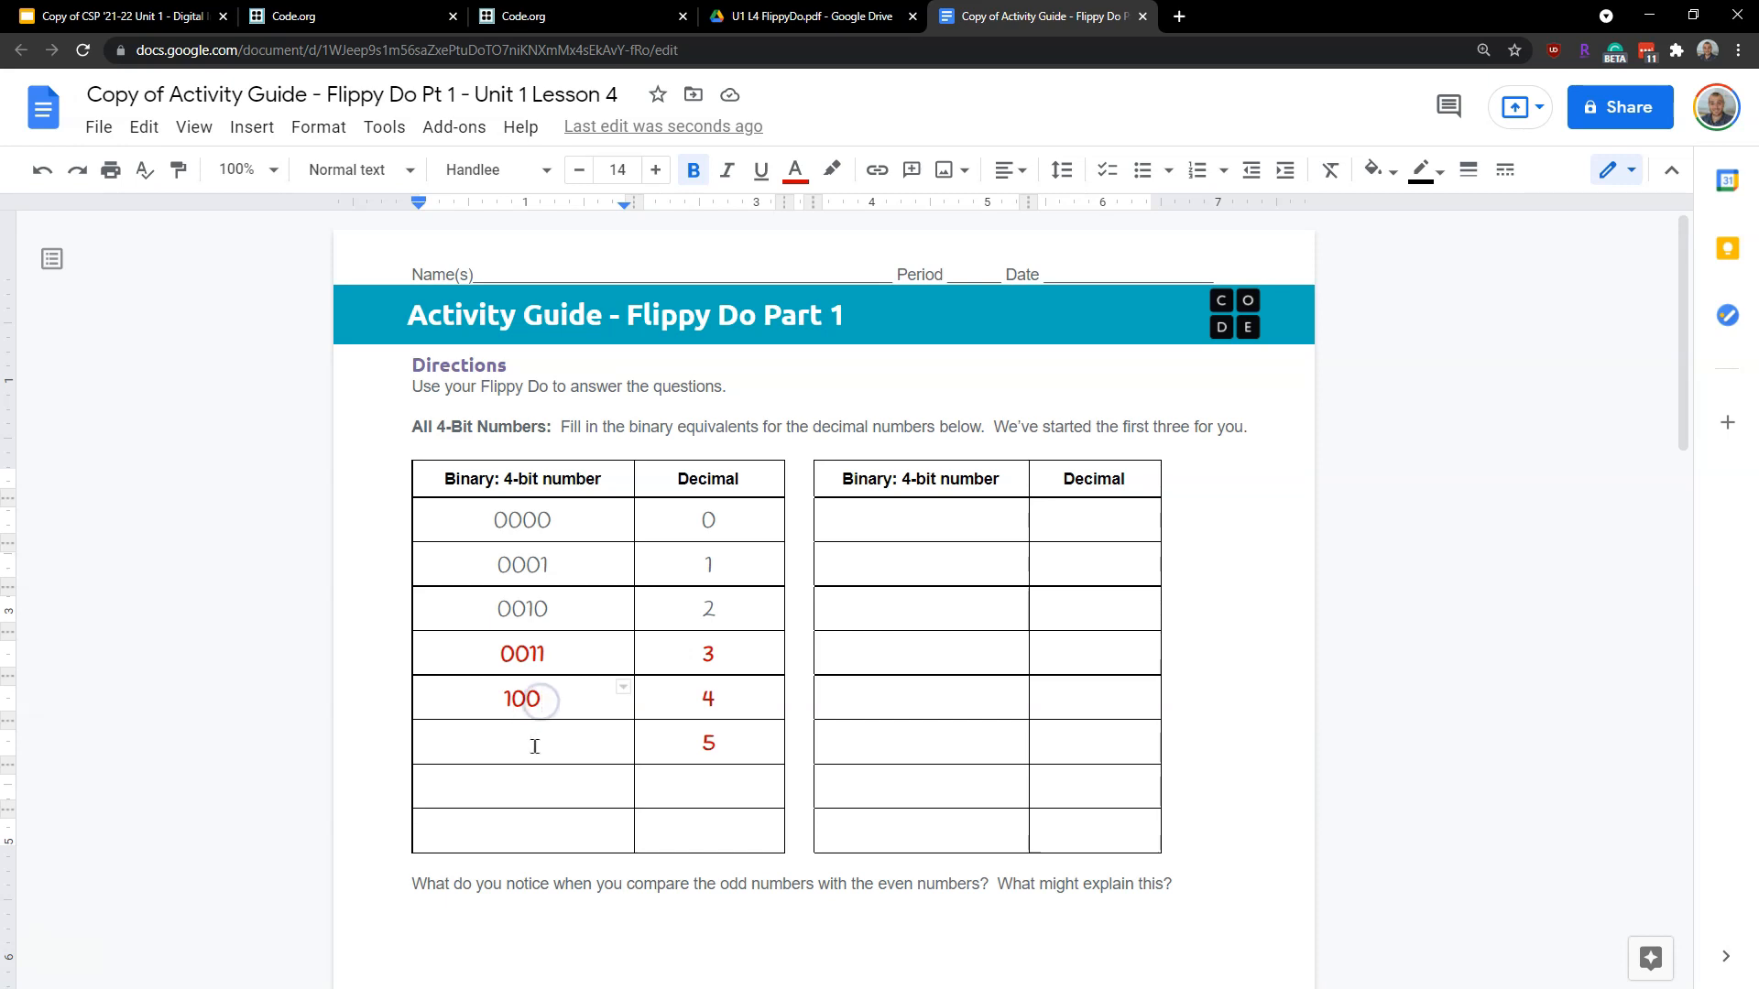
# Fill the binary cells for decimals 5 through 7, ending with 111
pyautogui.click(522, 743)
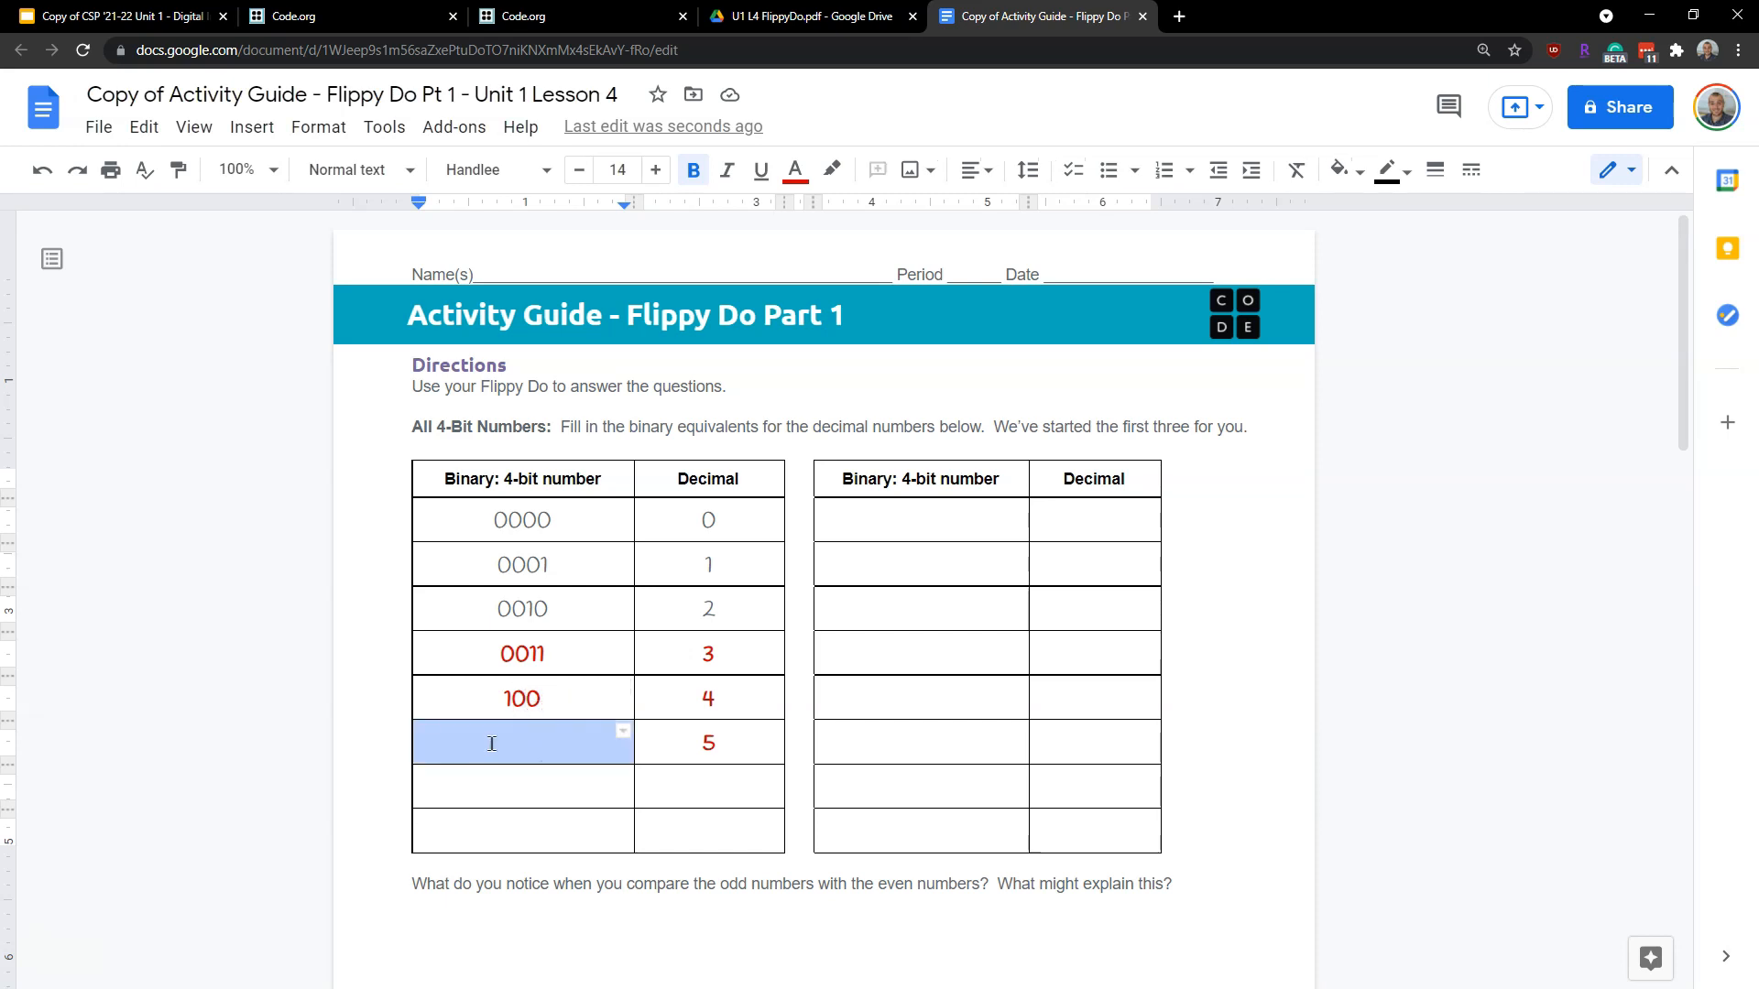
pyautogui.write('101')
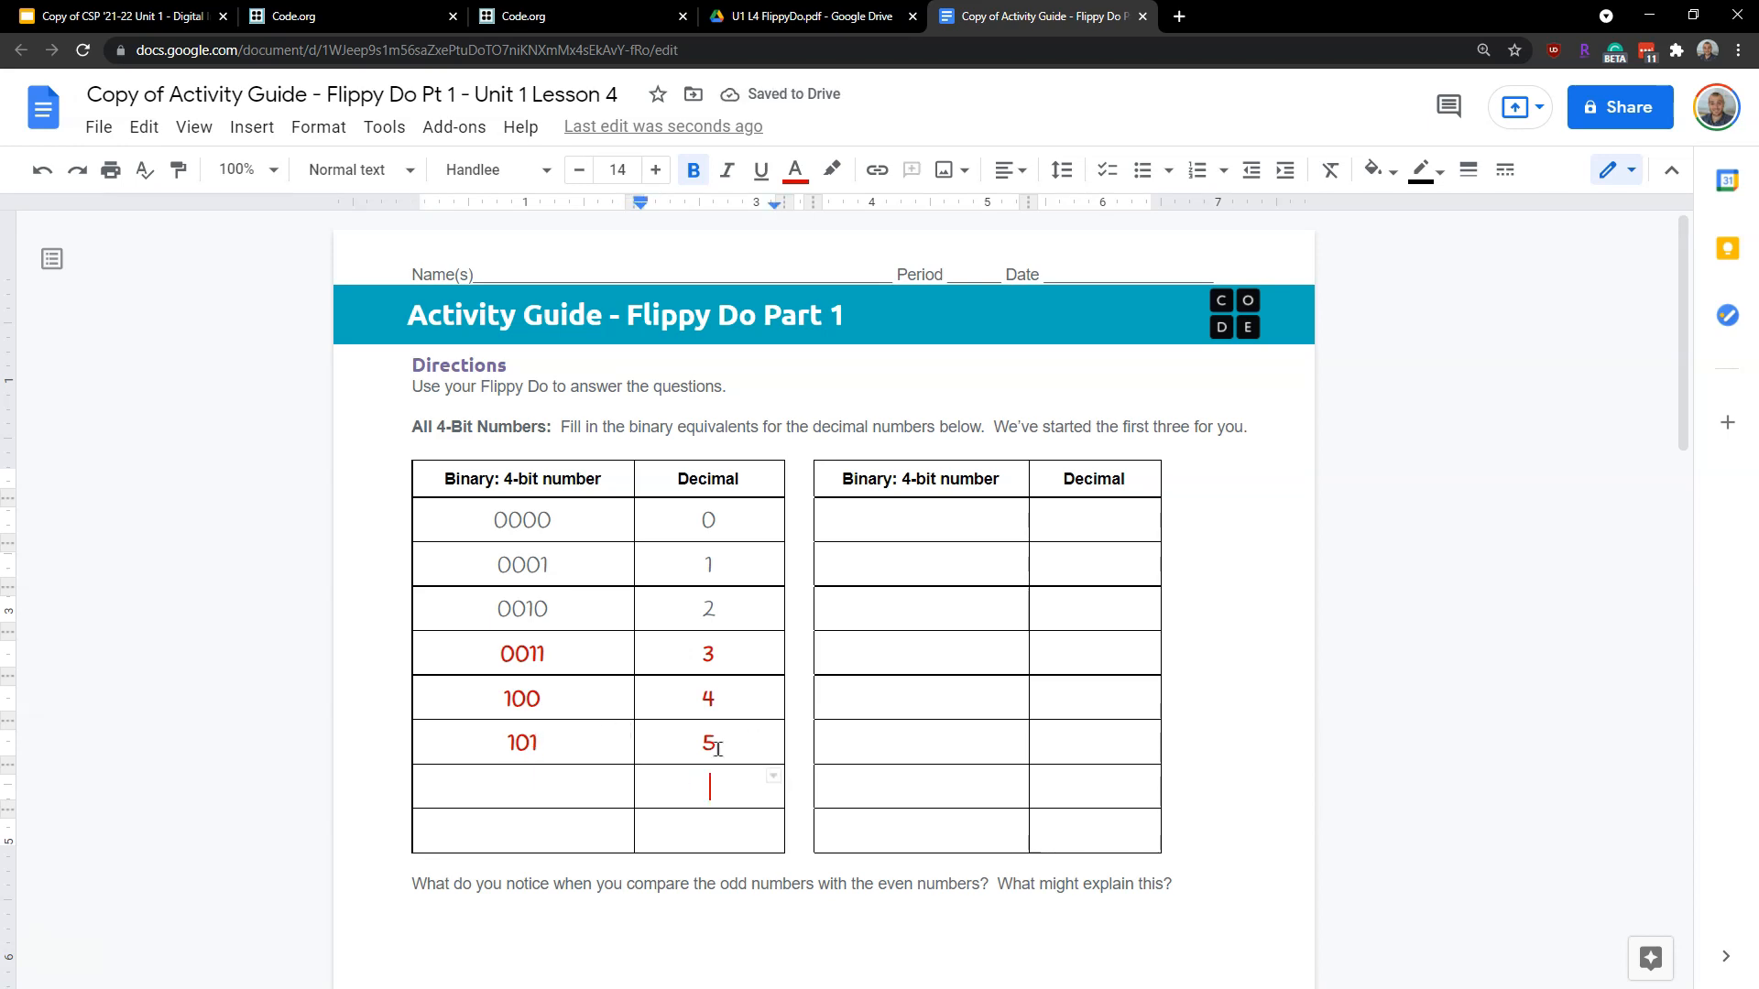
pyautogui.write('6')
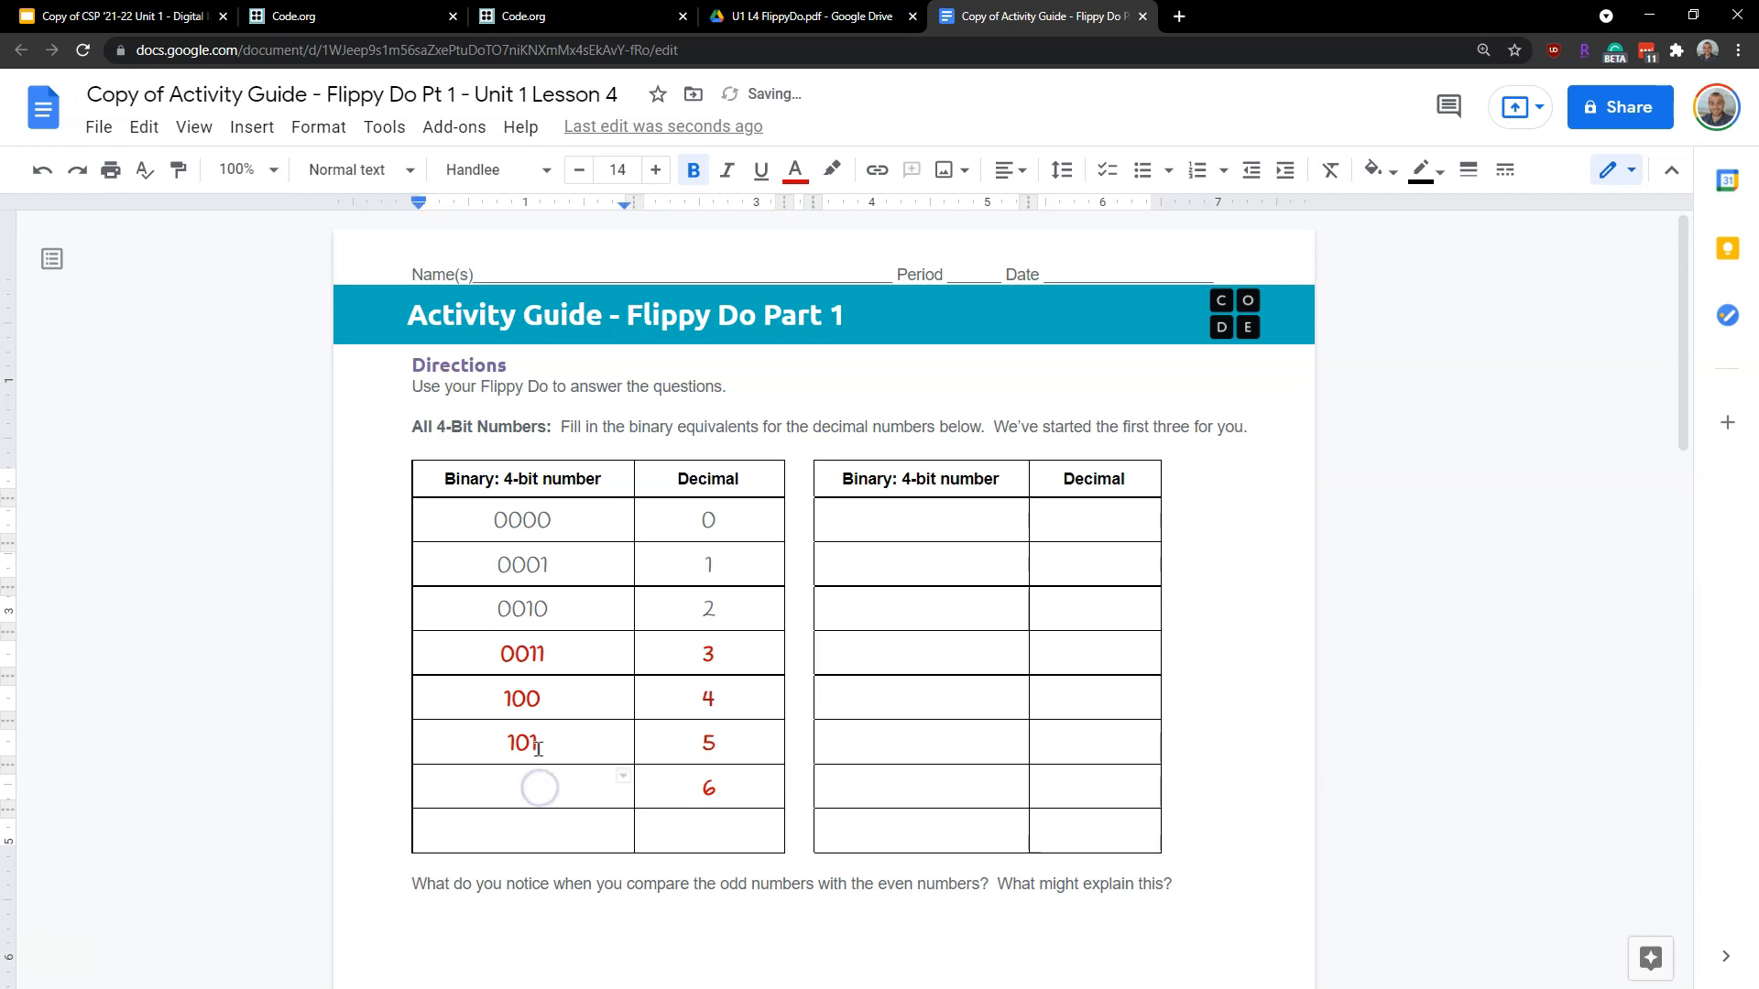
pyautogui.write('101')
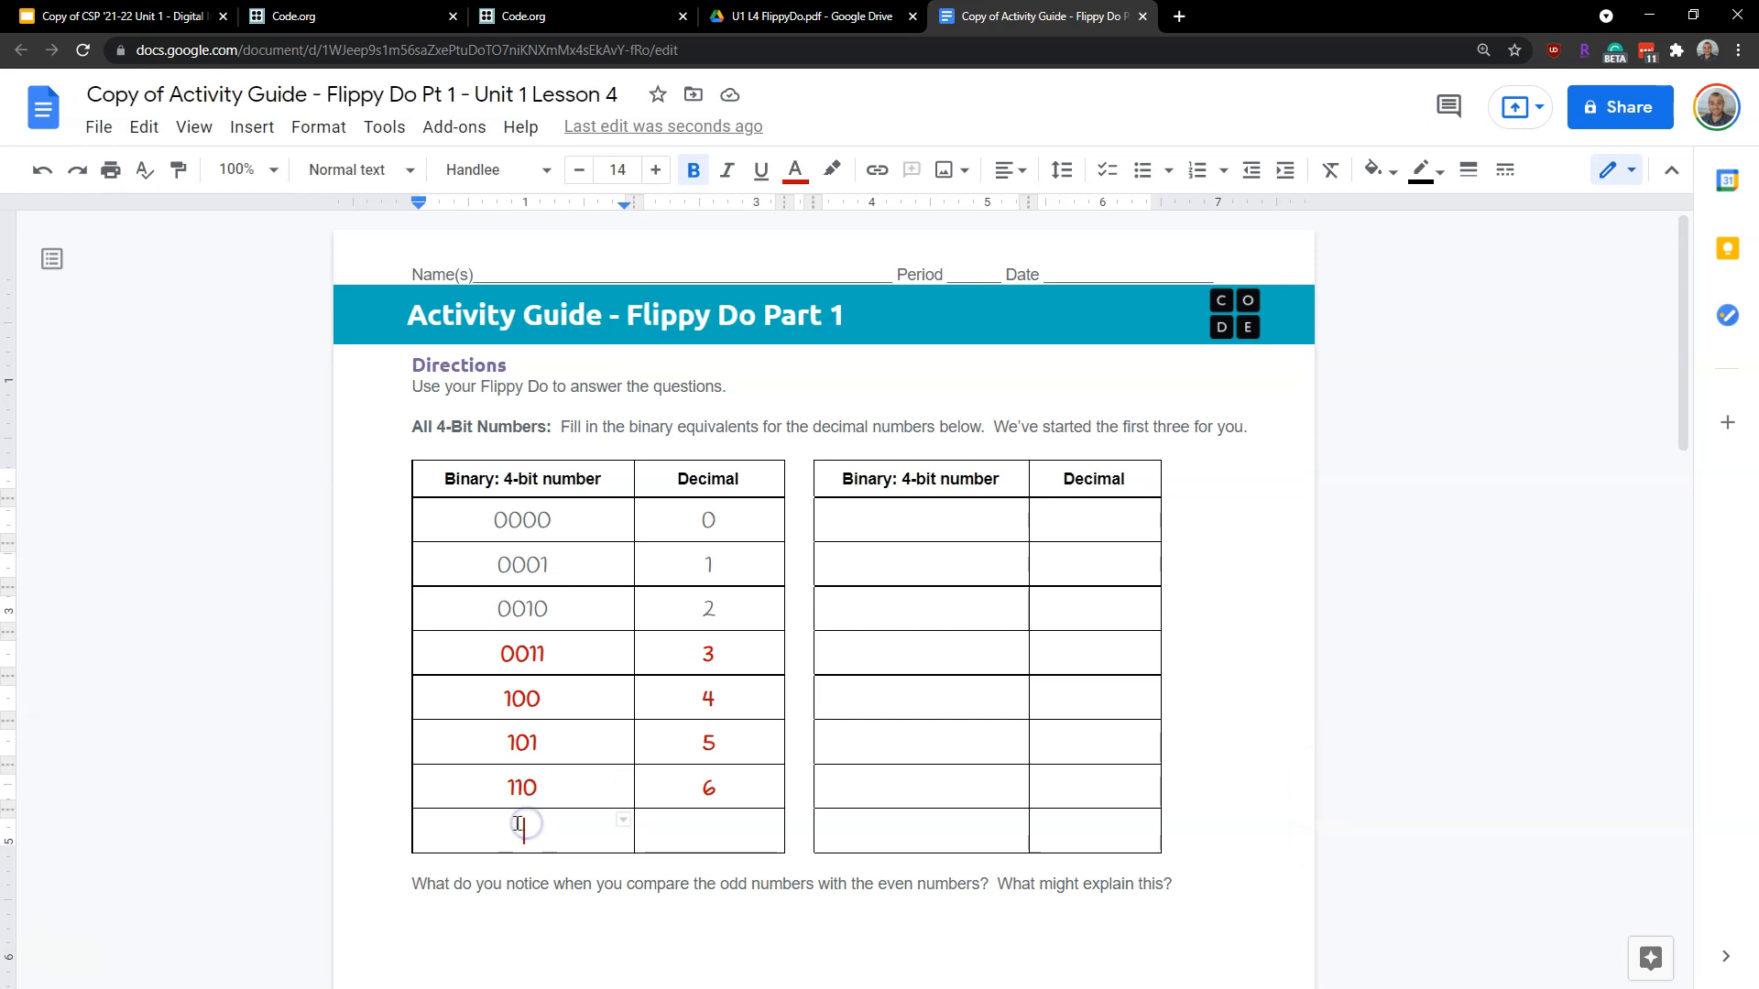
pyautogui.write('111')
pyautogui.click(709, 832)
pyautogui.write('7')
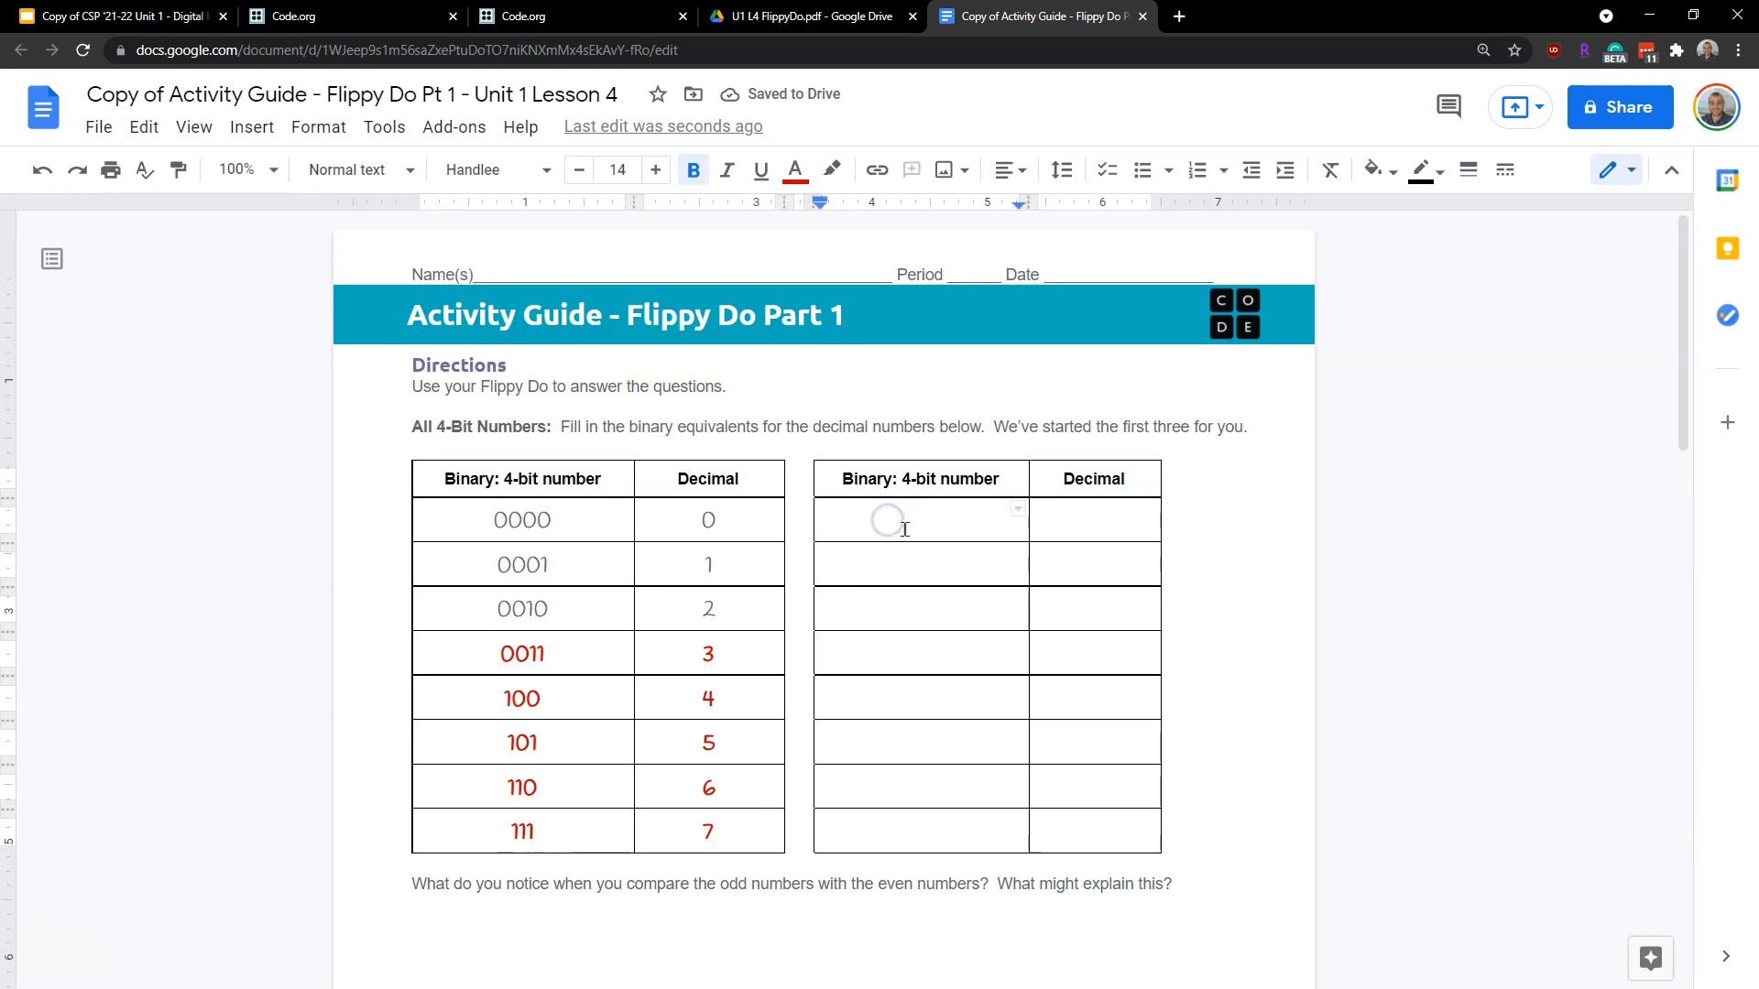
# Enter binary 1000 with decimal 8 in the second 4-bit table
pyautogui.write('9')
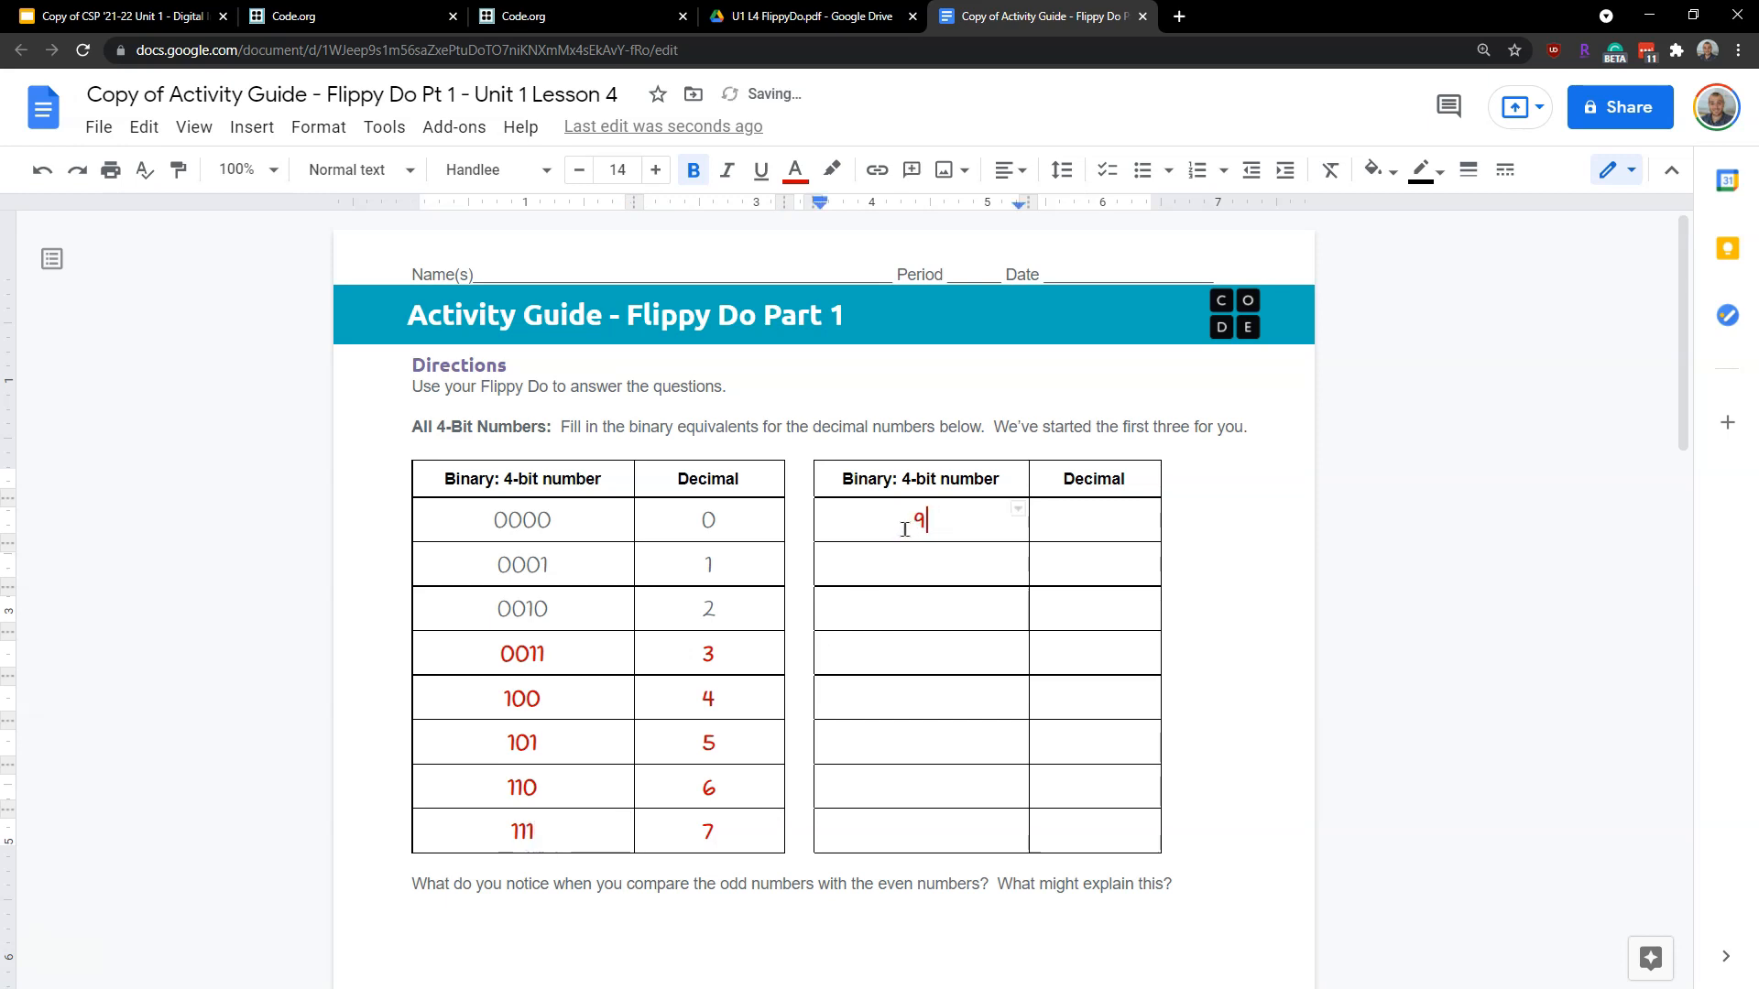
pyautogui.write('1000')
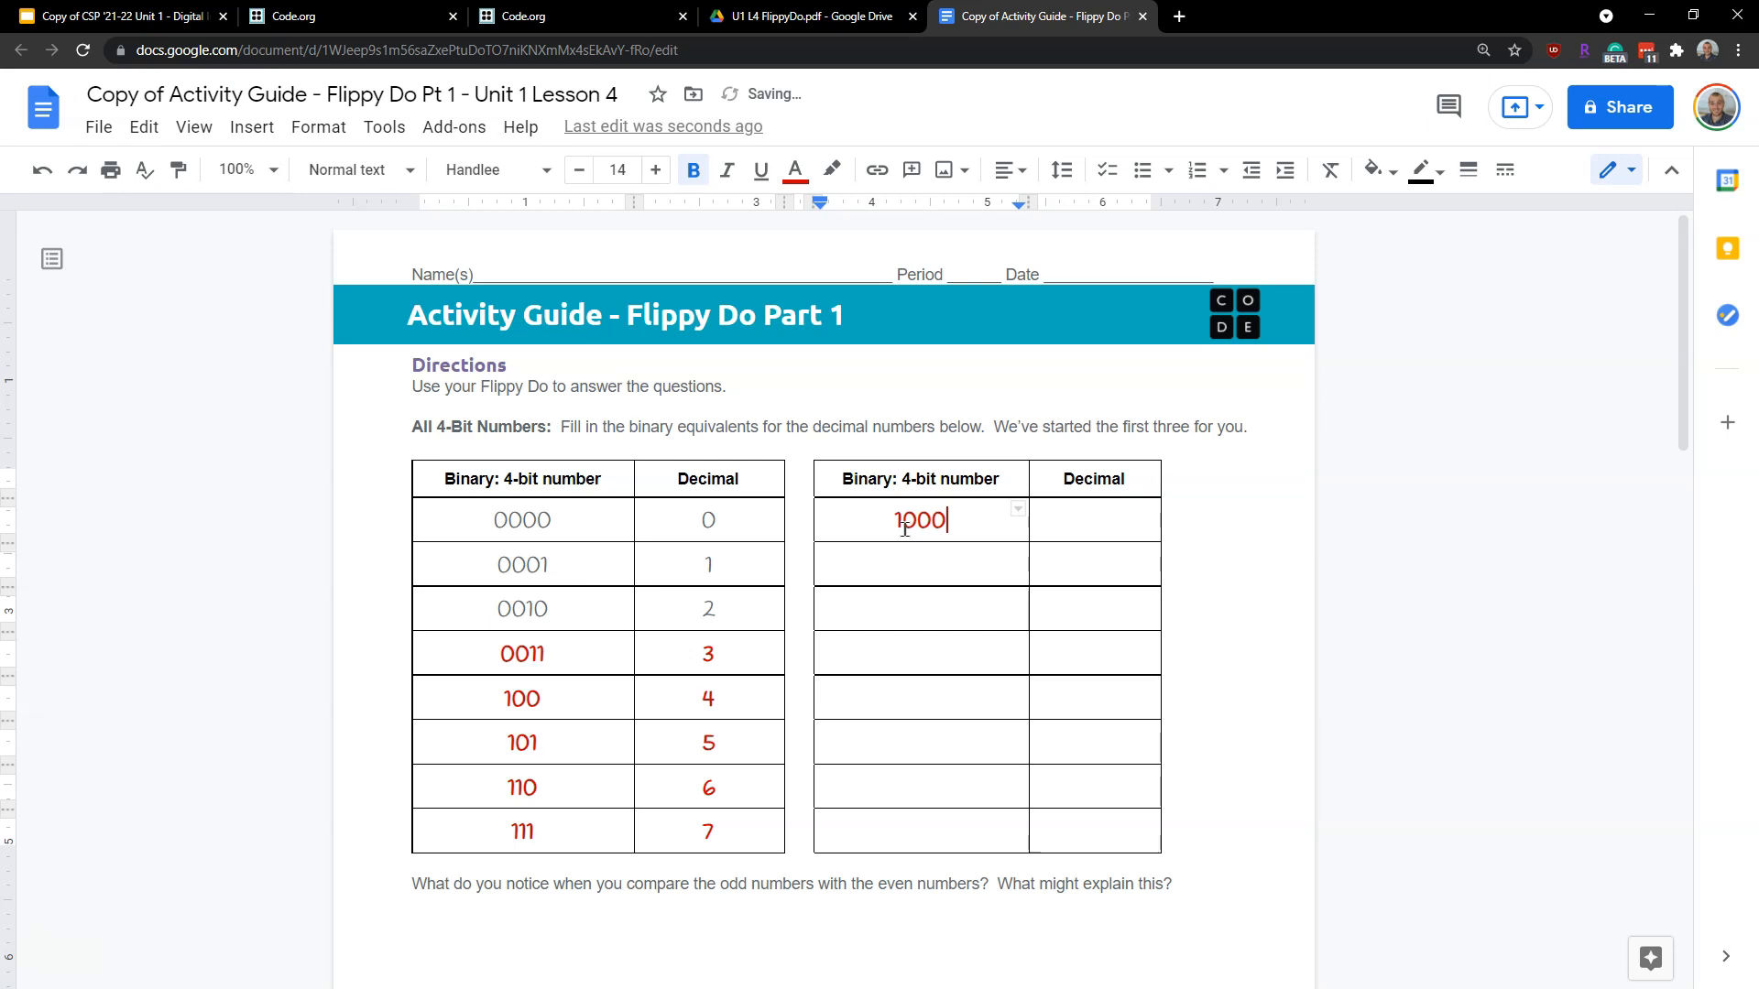
pyautogui.write('8')
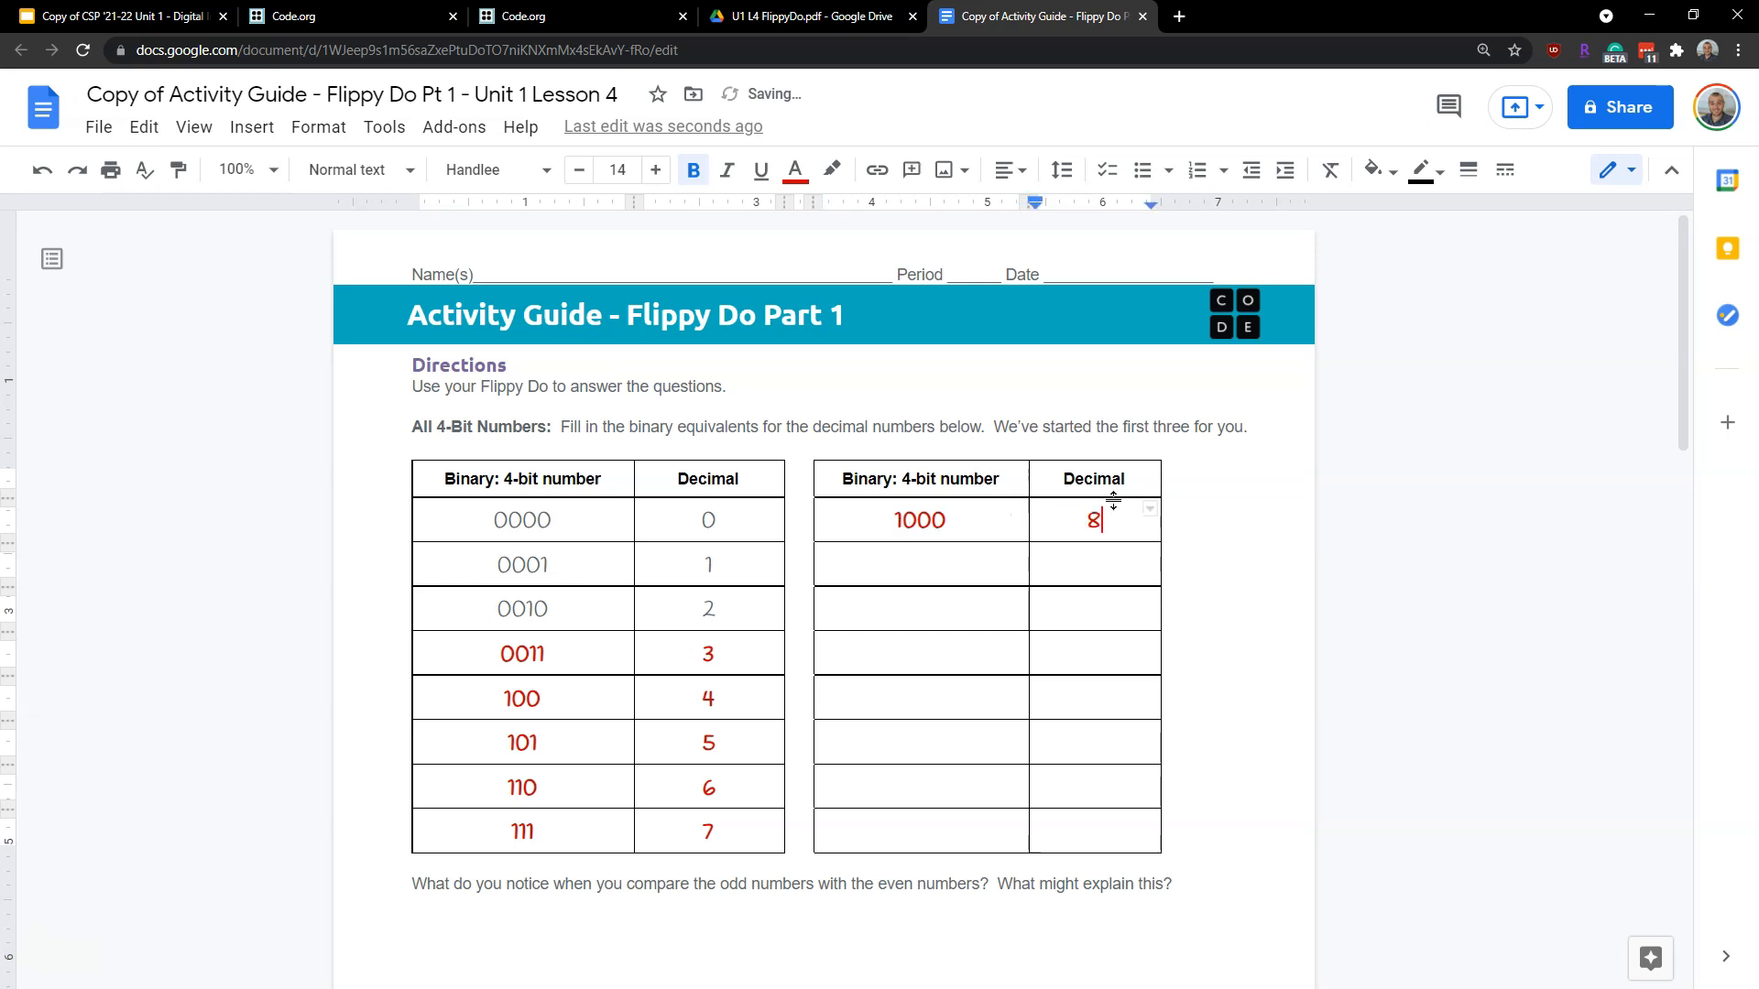
pyautogui.scroll(-3)
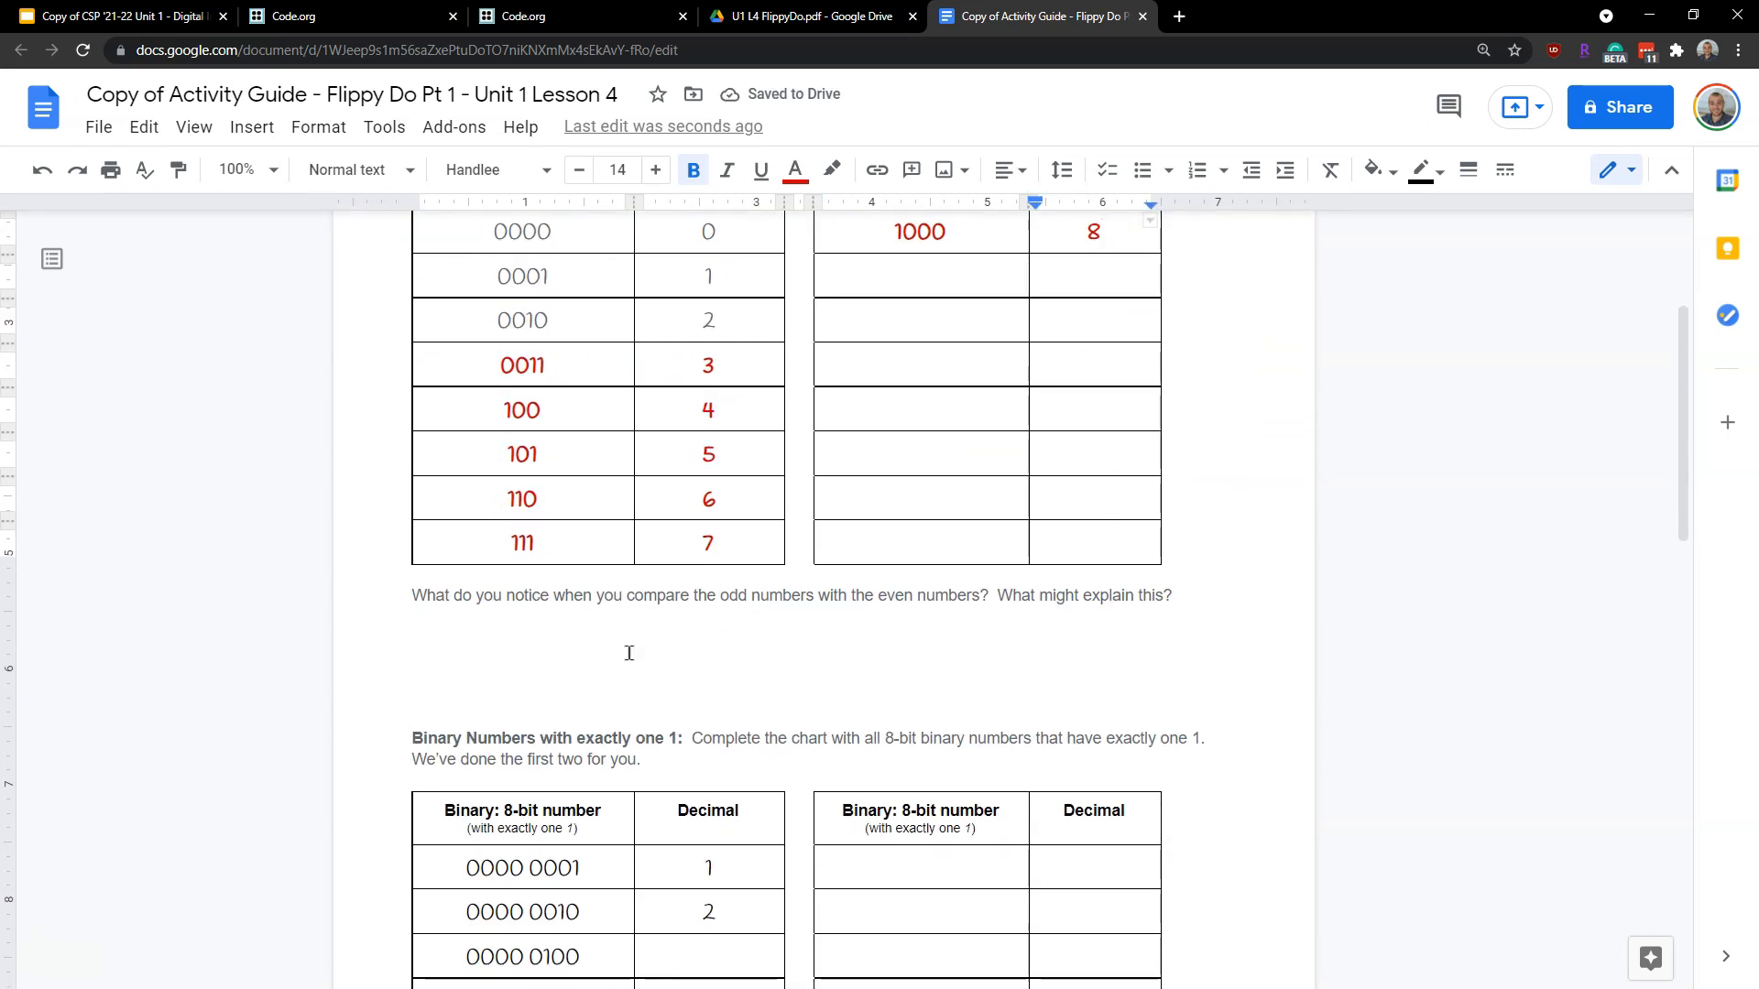
pyautogui.moveTo(658, 656)
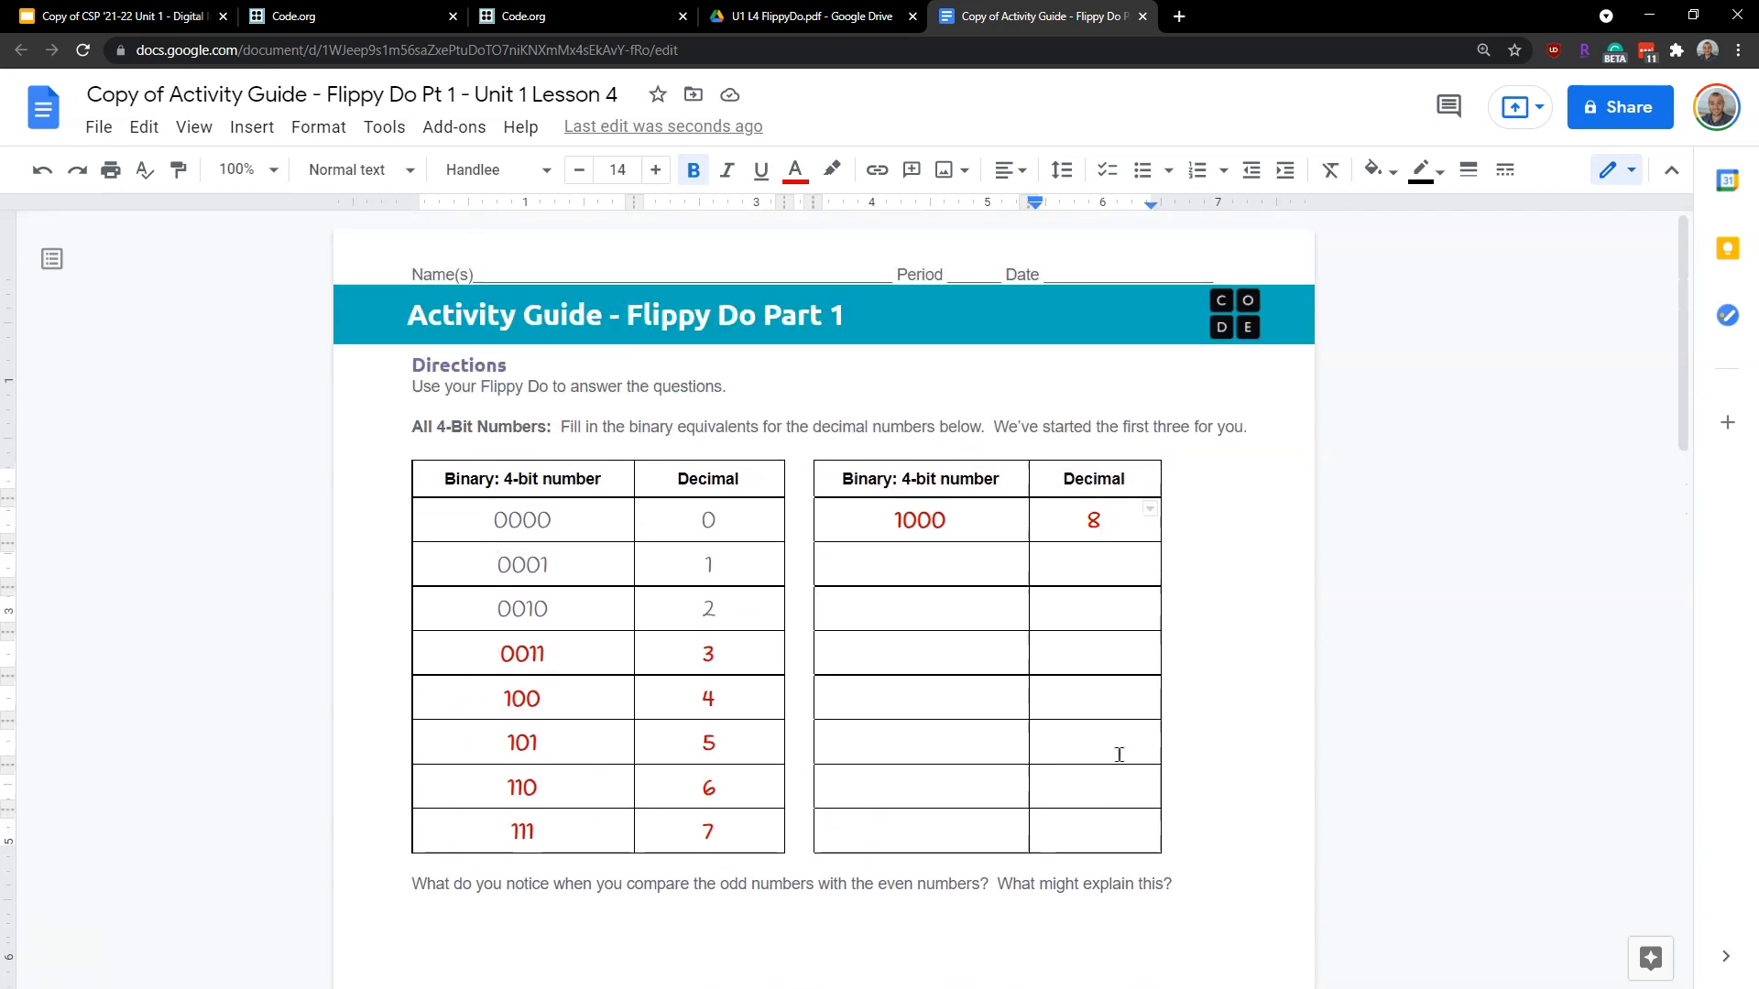
pyautogui.scroll(-3)
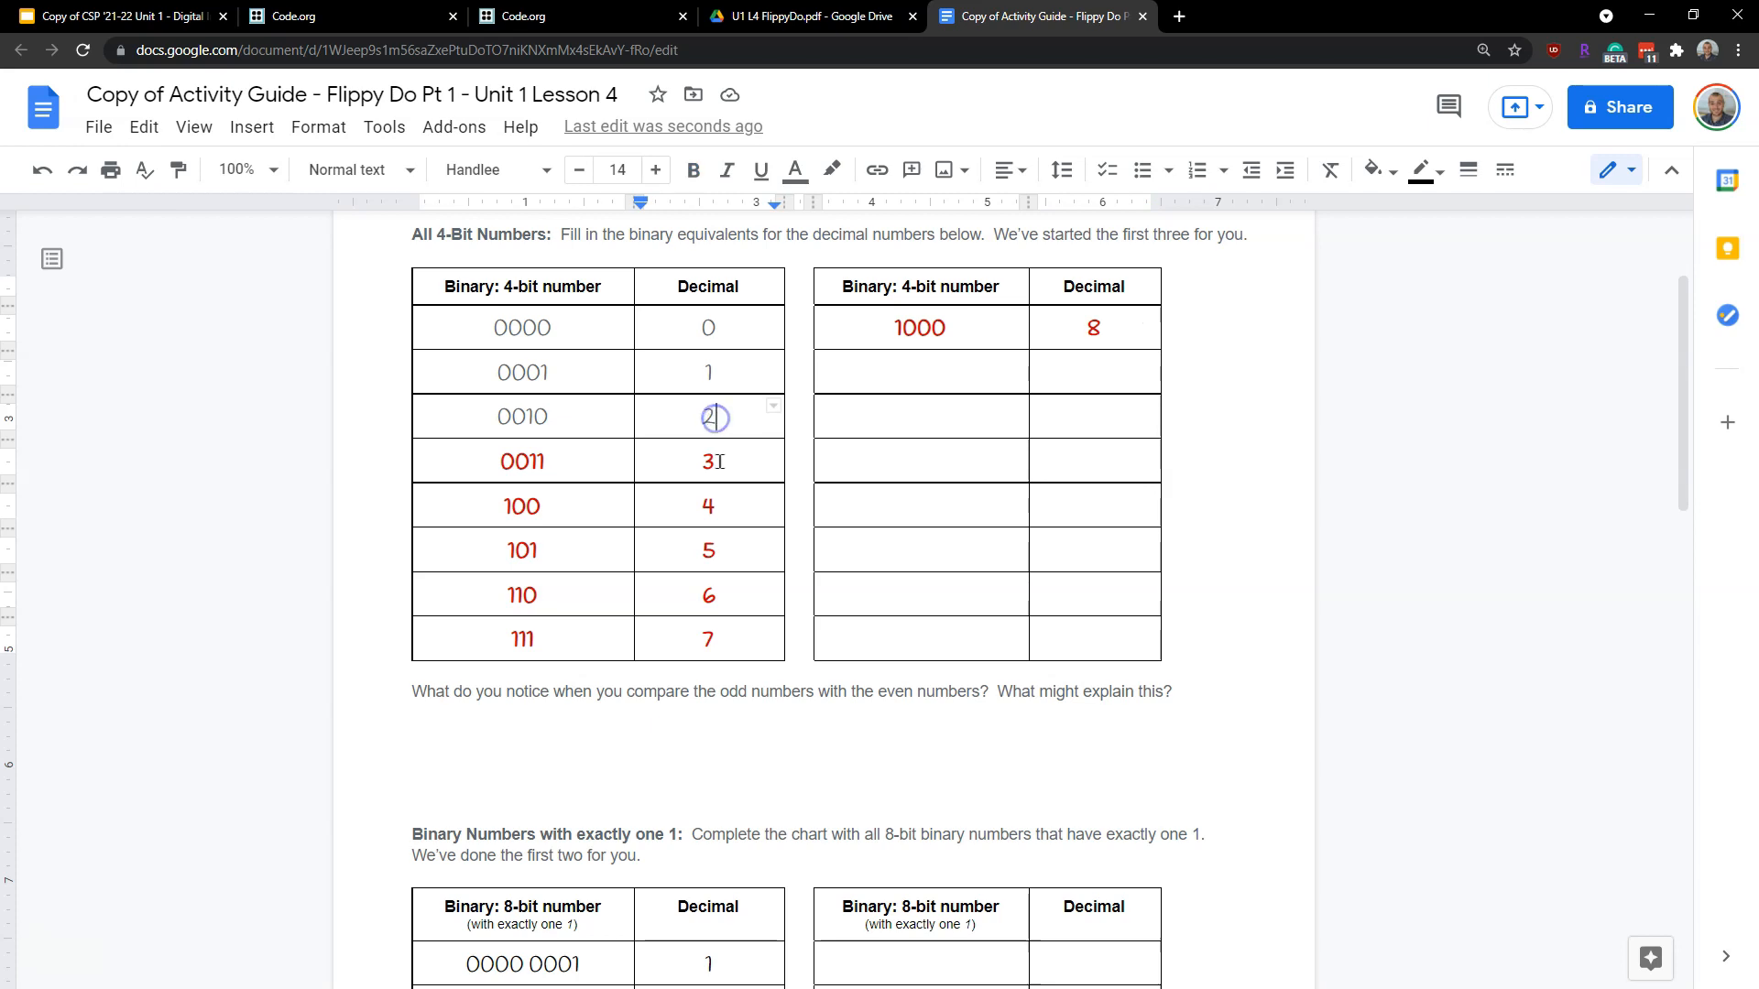
pyautogui.click(707, 549)
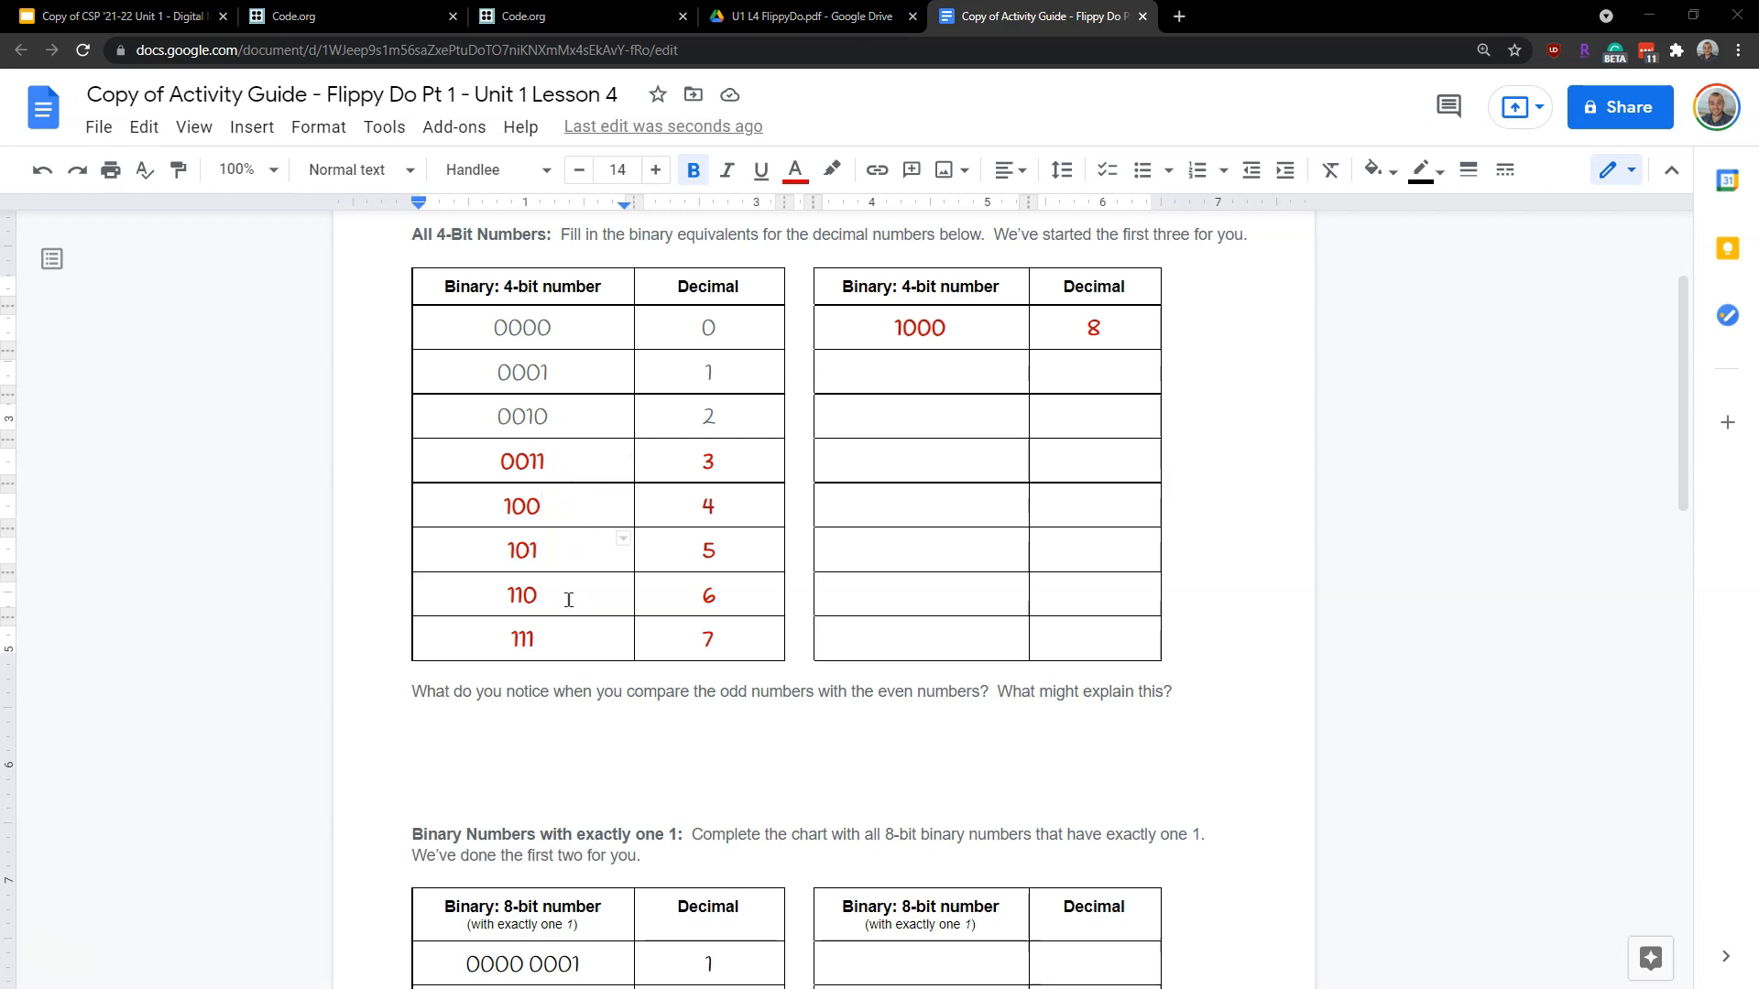
pyautogui.click(555, 506)
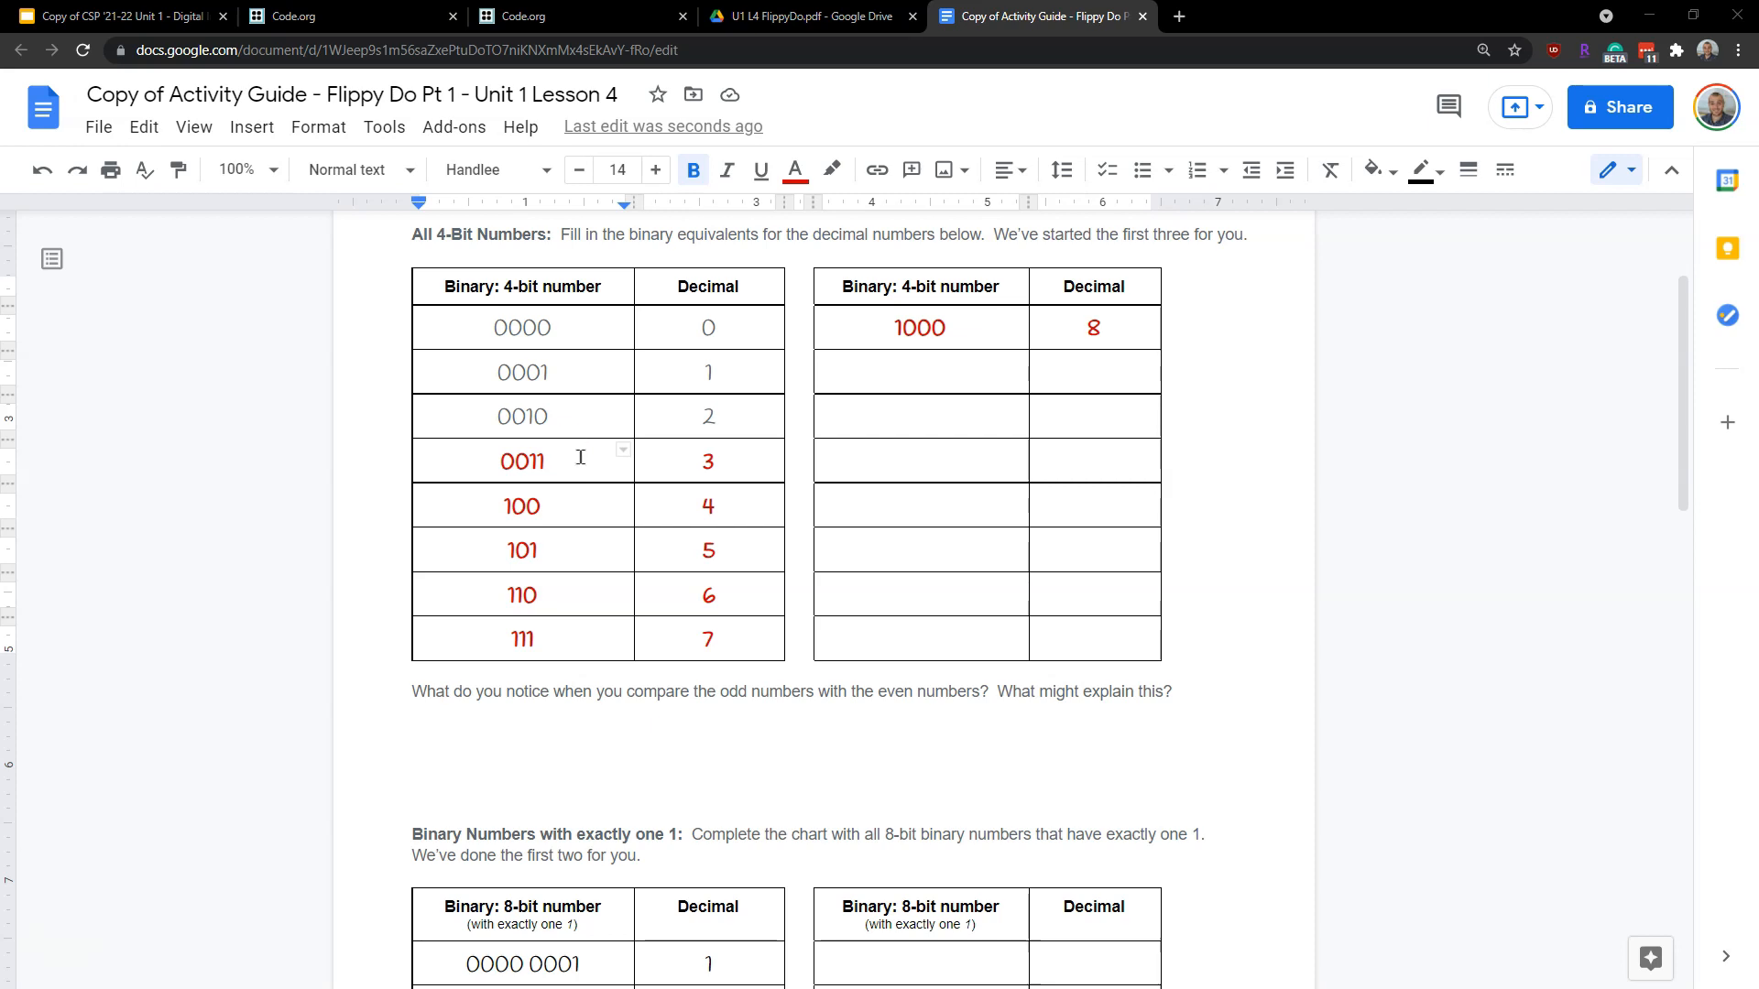
pyautogui.moveTo(579, 504)
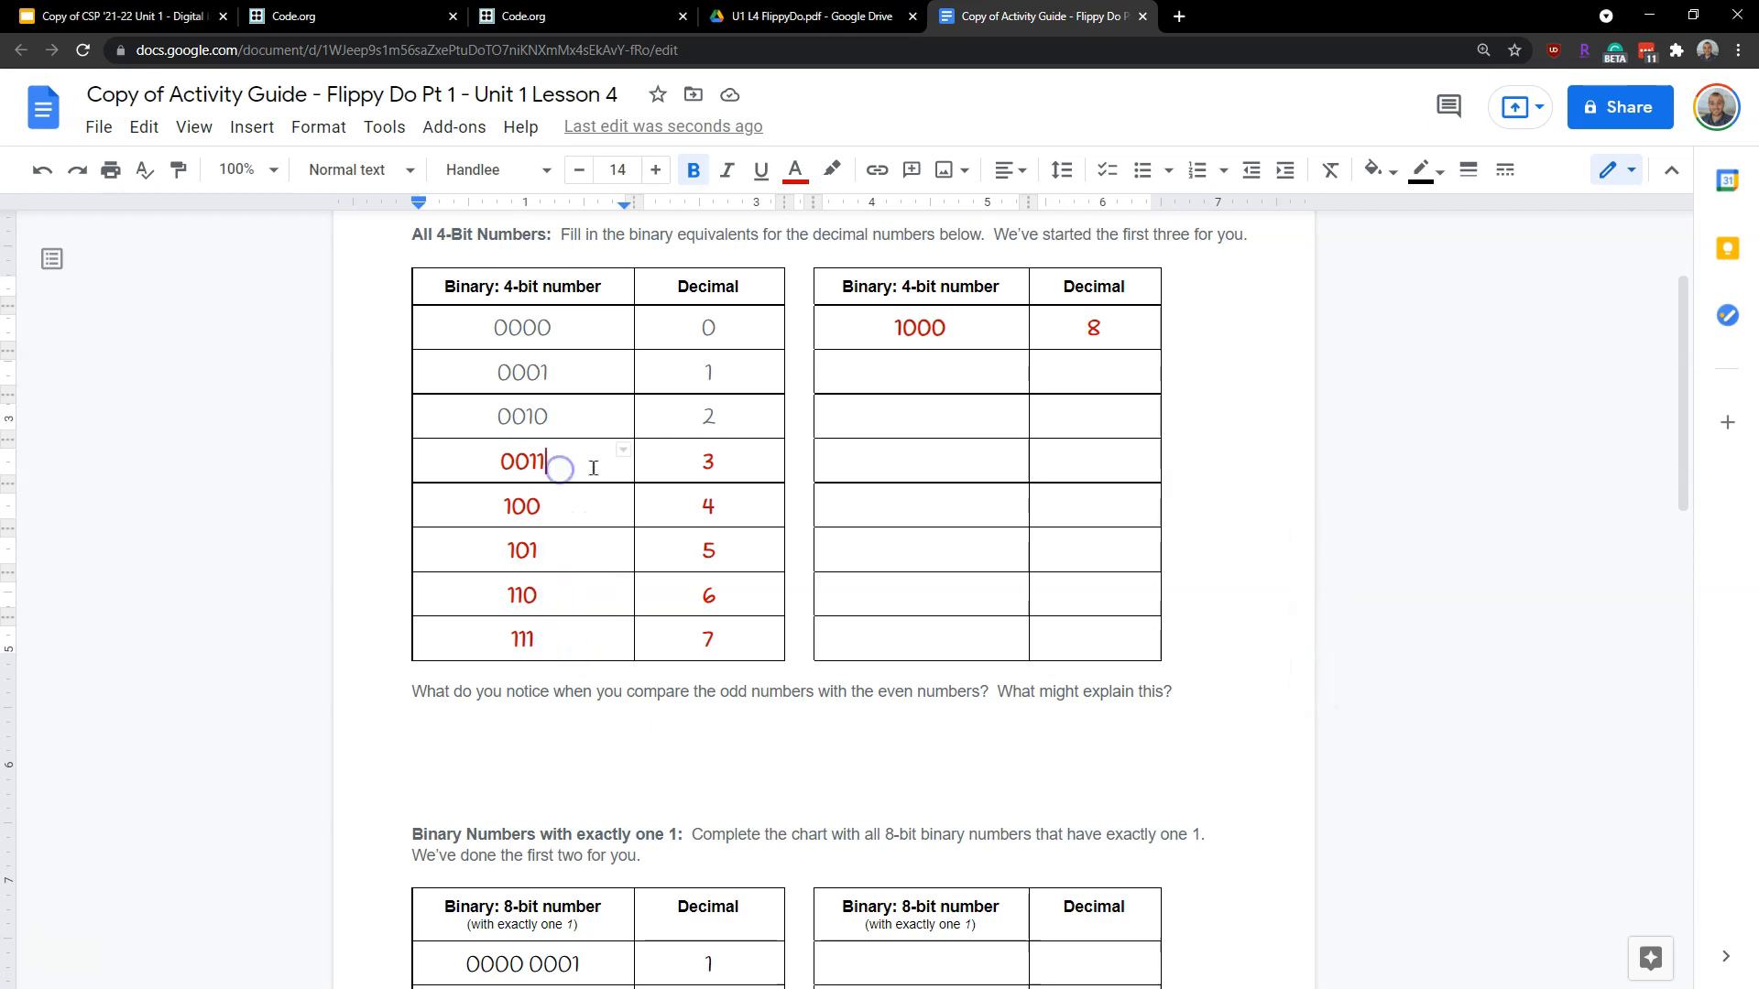
pyautogui.scroll(-3)
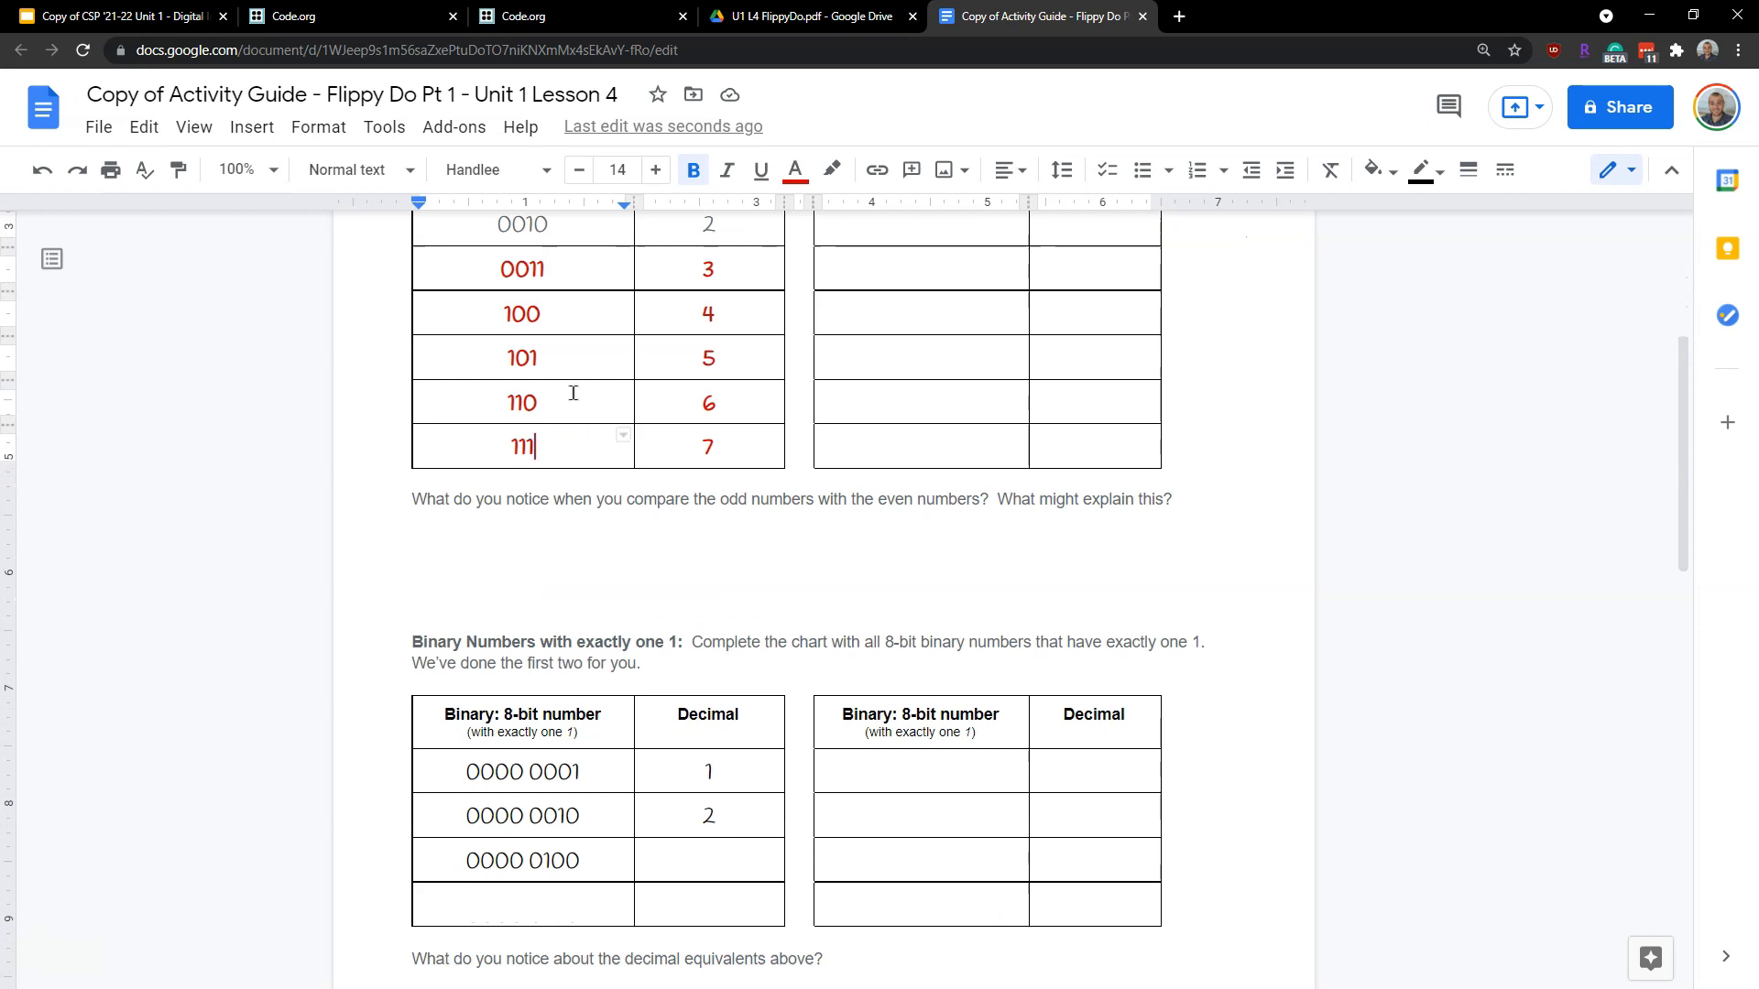
pyautogui.scroll(-3)
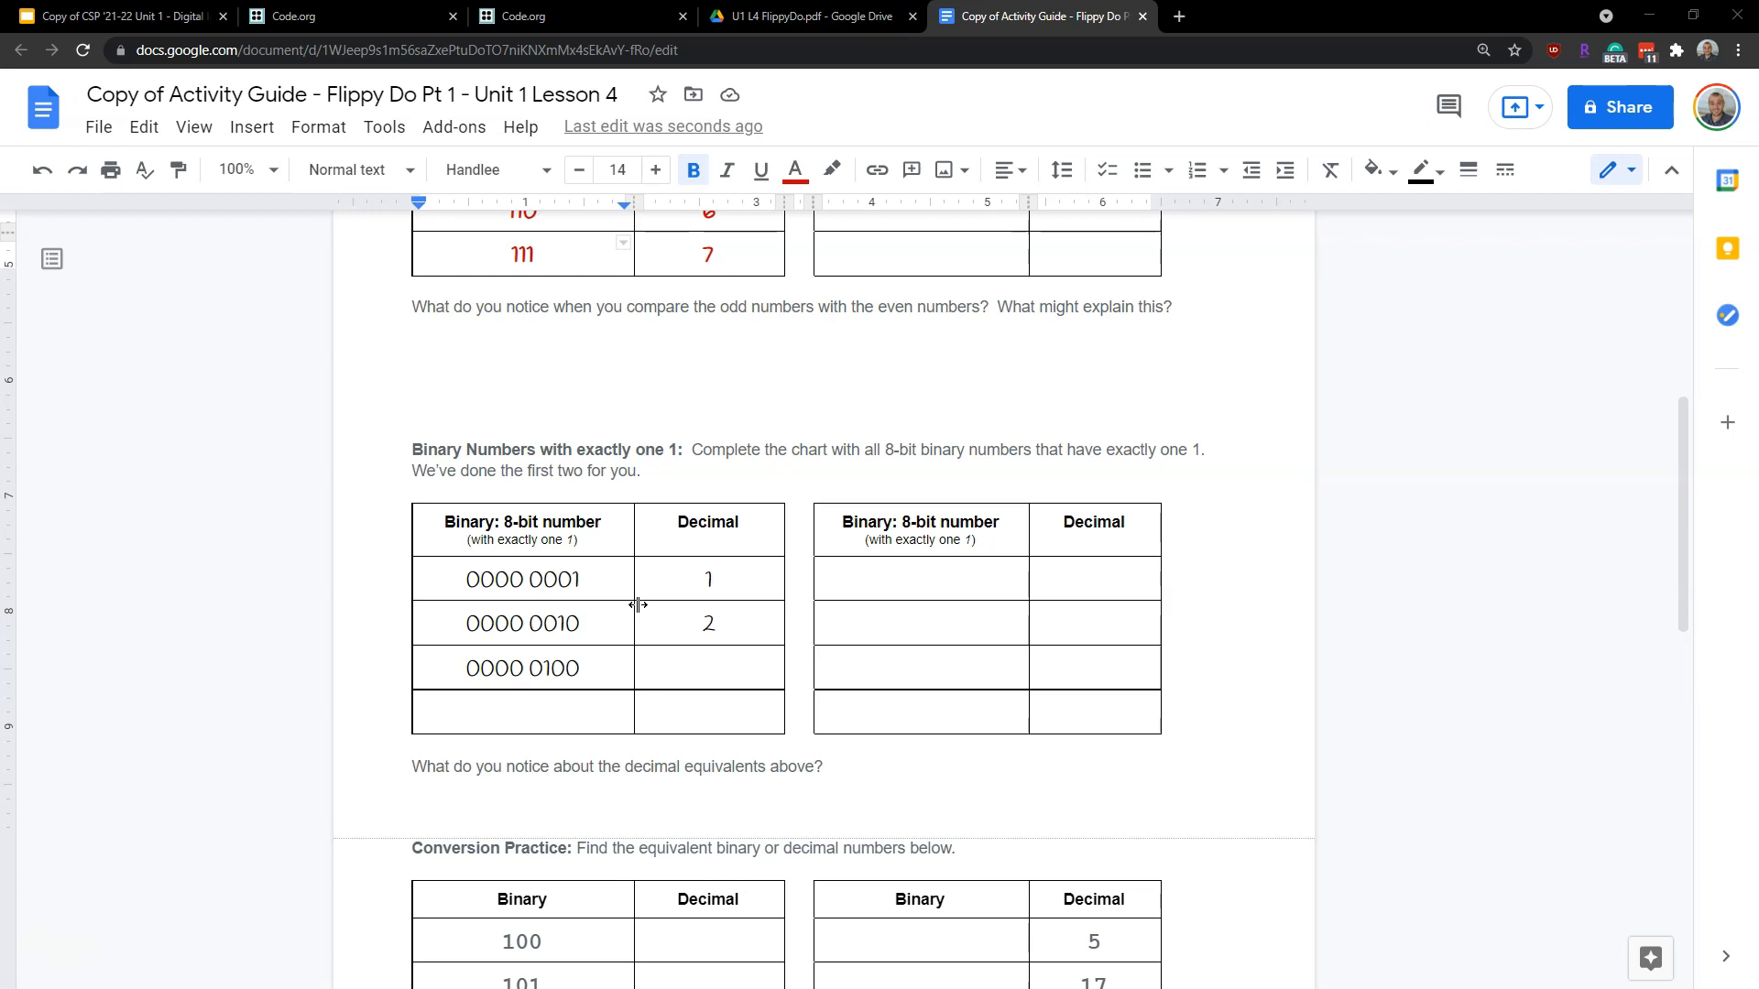
pyautogui.scroll(-3)
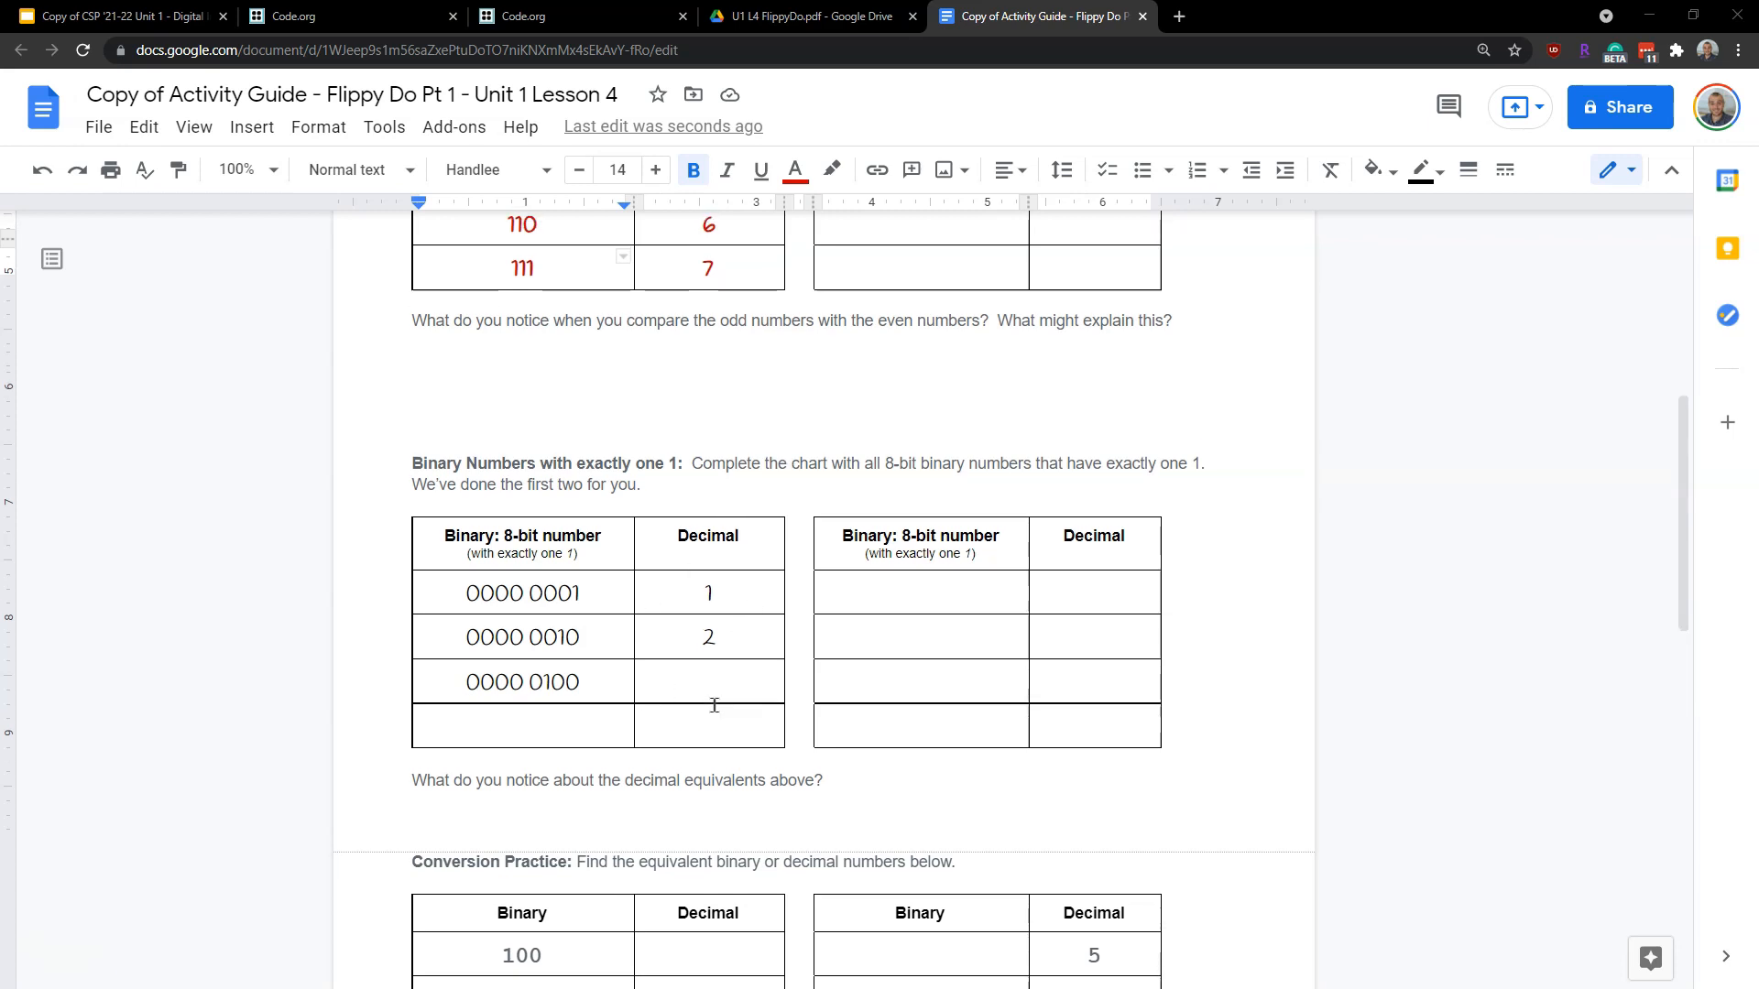
pyautogui.scroll(-3)
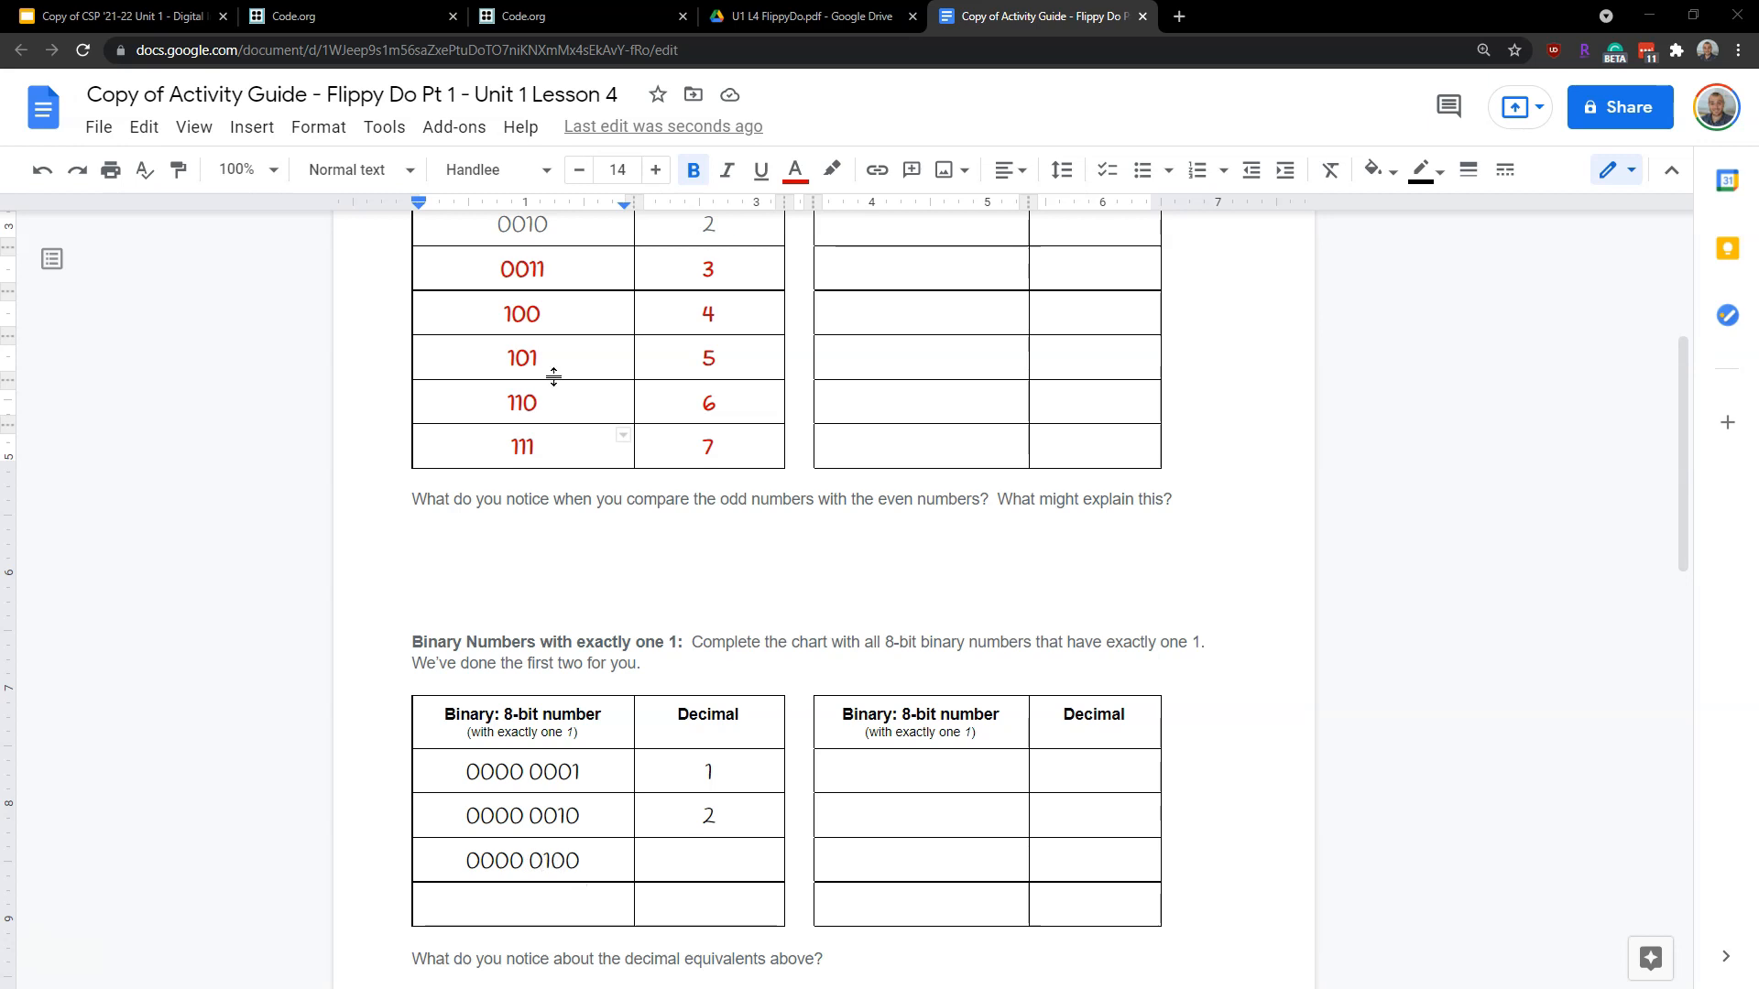
pyautogui.moveTo(651, 779)
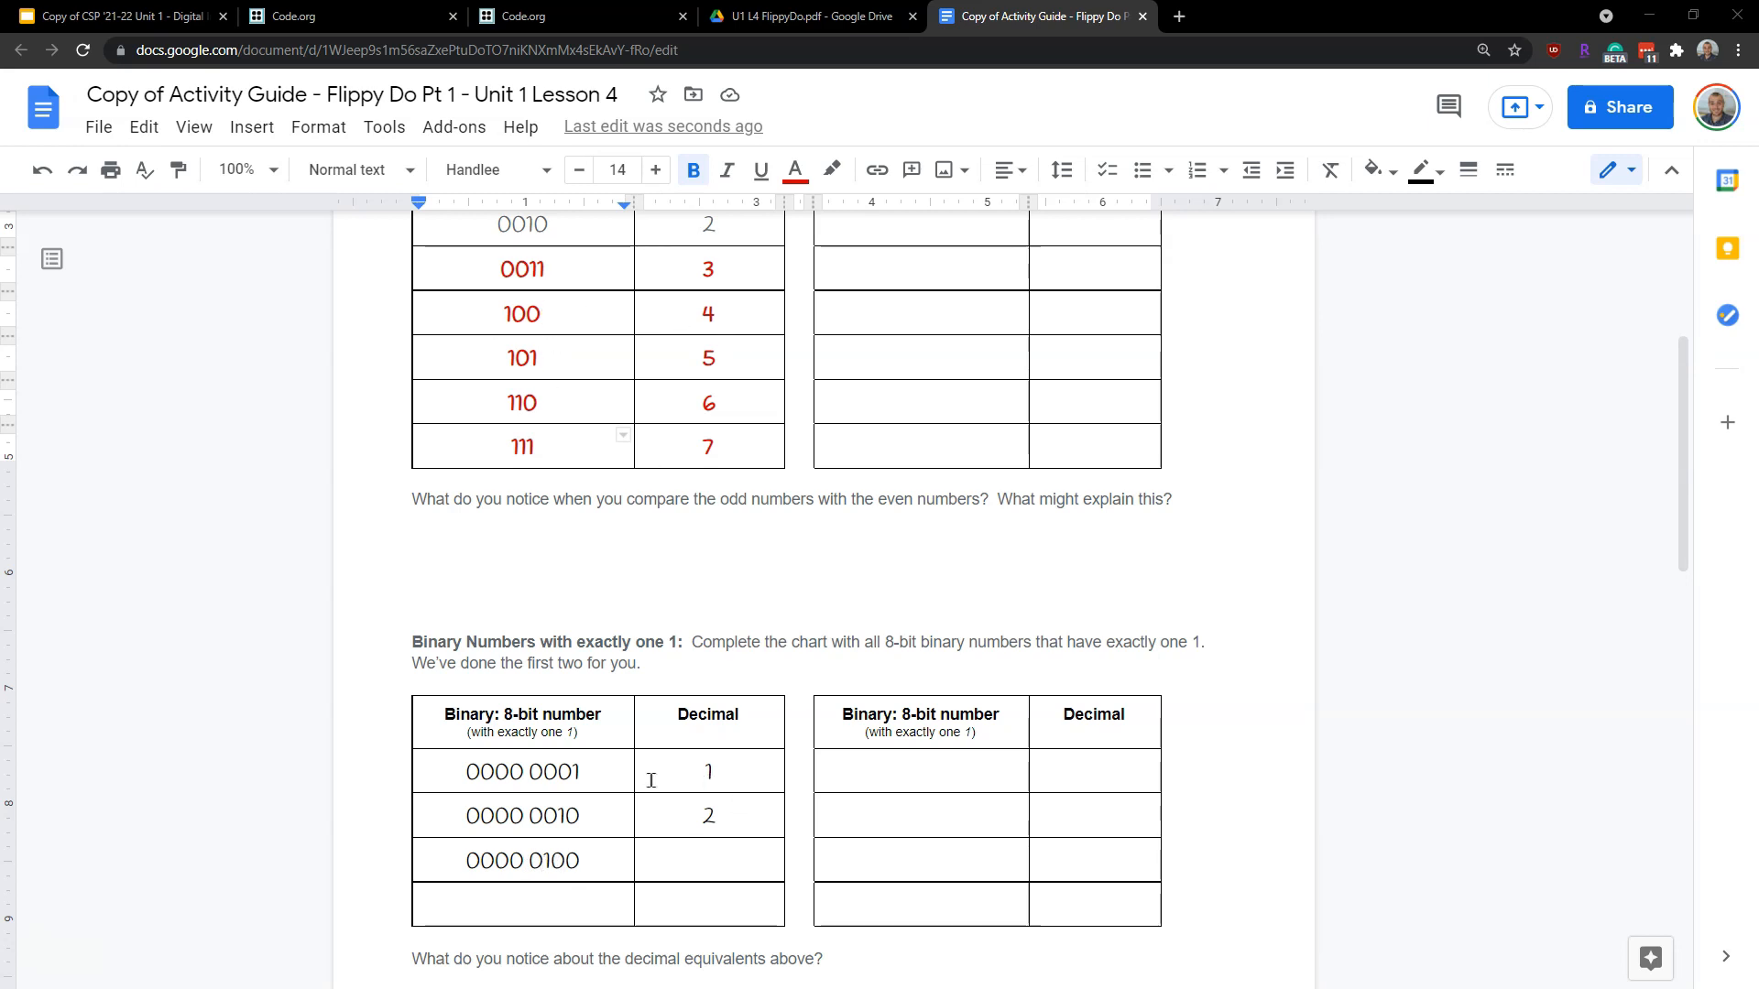
pyautogui.scroll(-3)
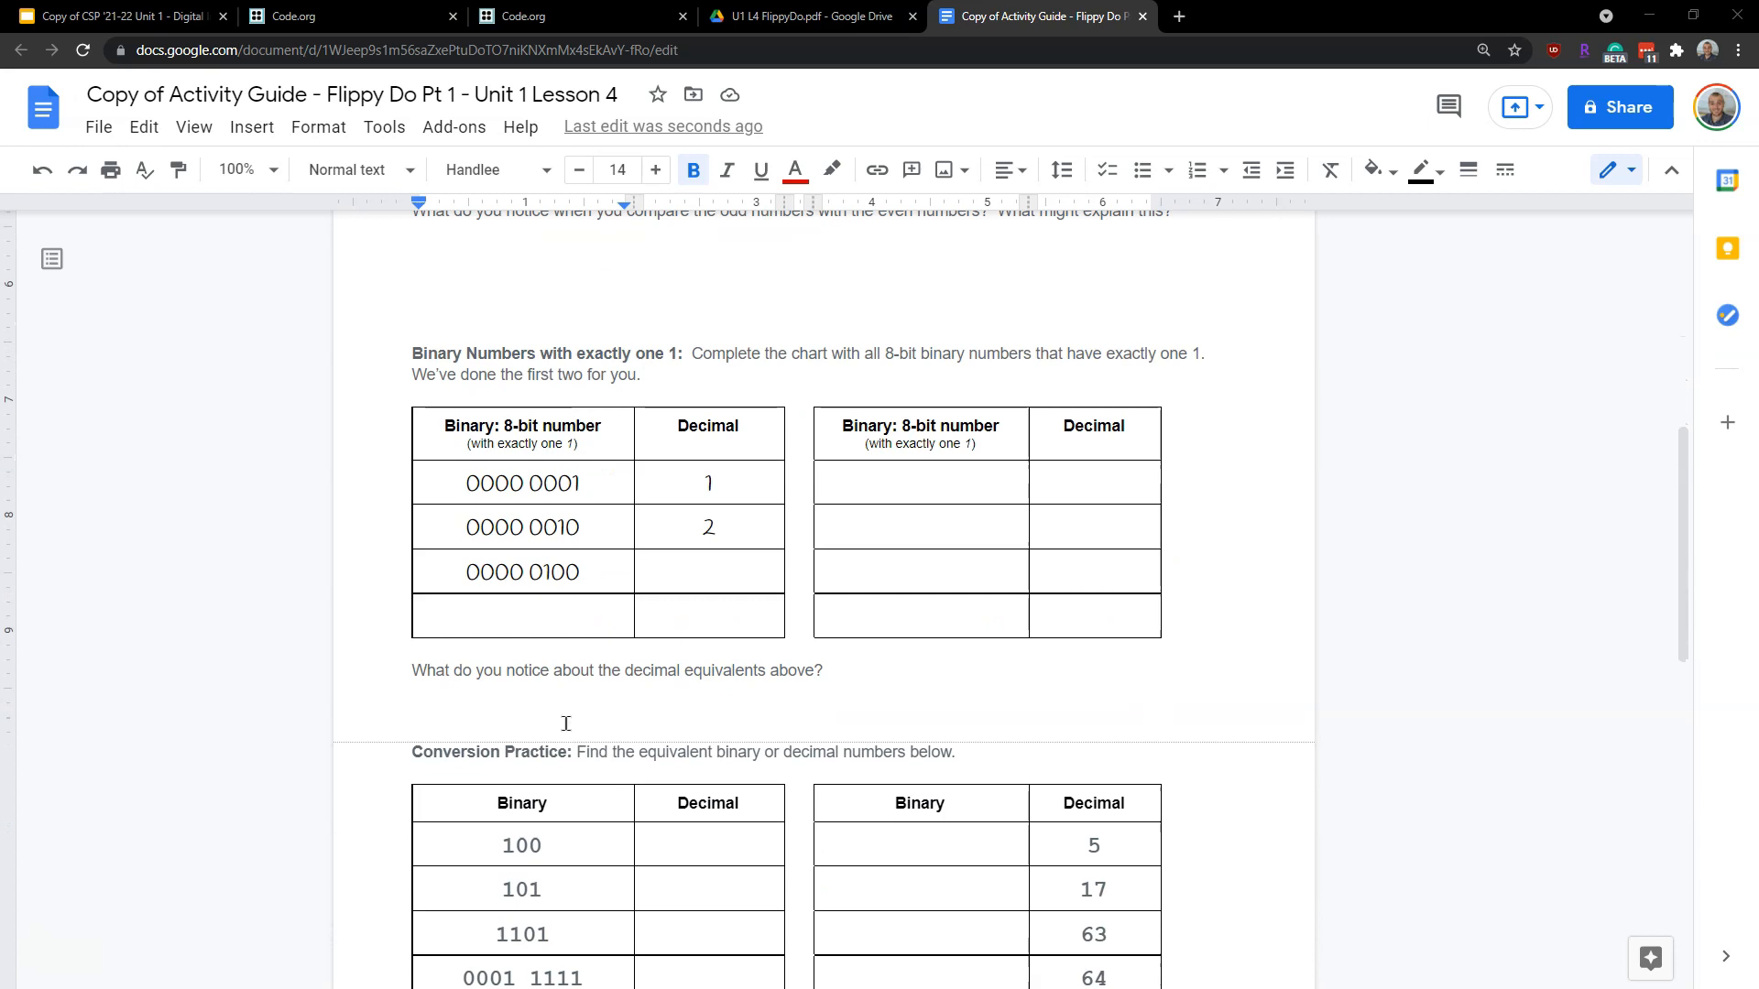
pyautogui.scroll(-3)
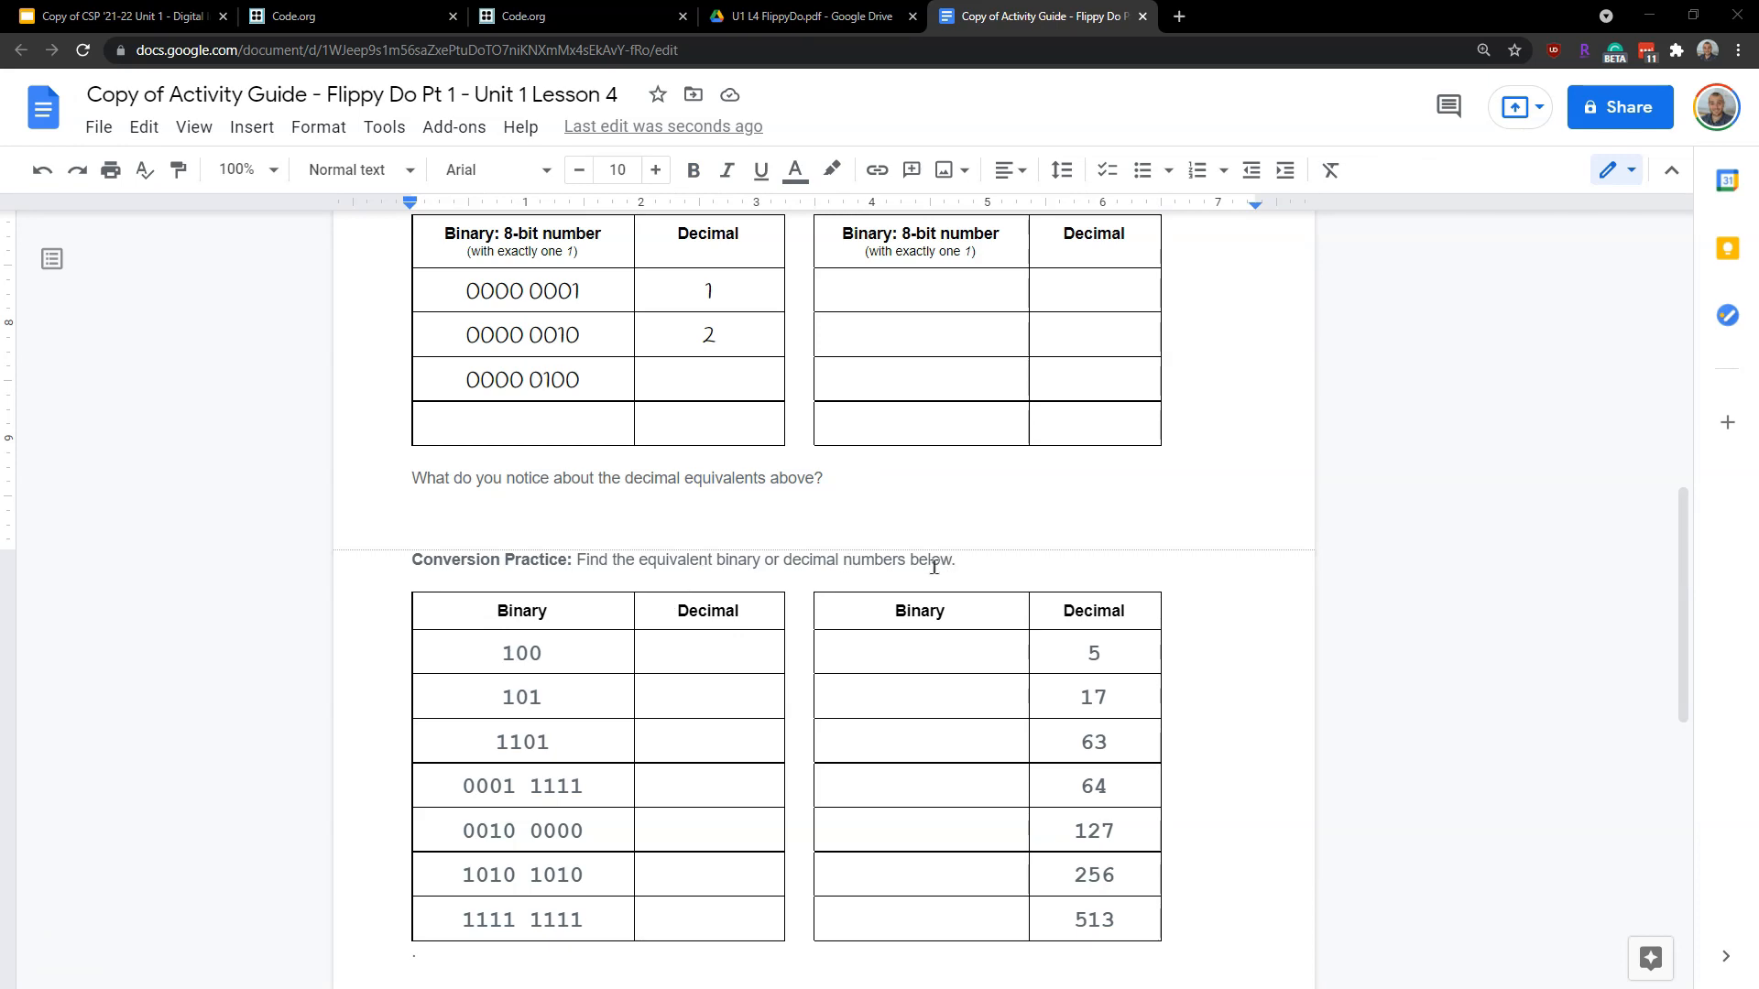
# Place the cursor in the Binary cell beside decimal 5 and scroll down the Conversion Practice table
pyautogui.scroll(-3)
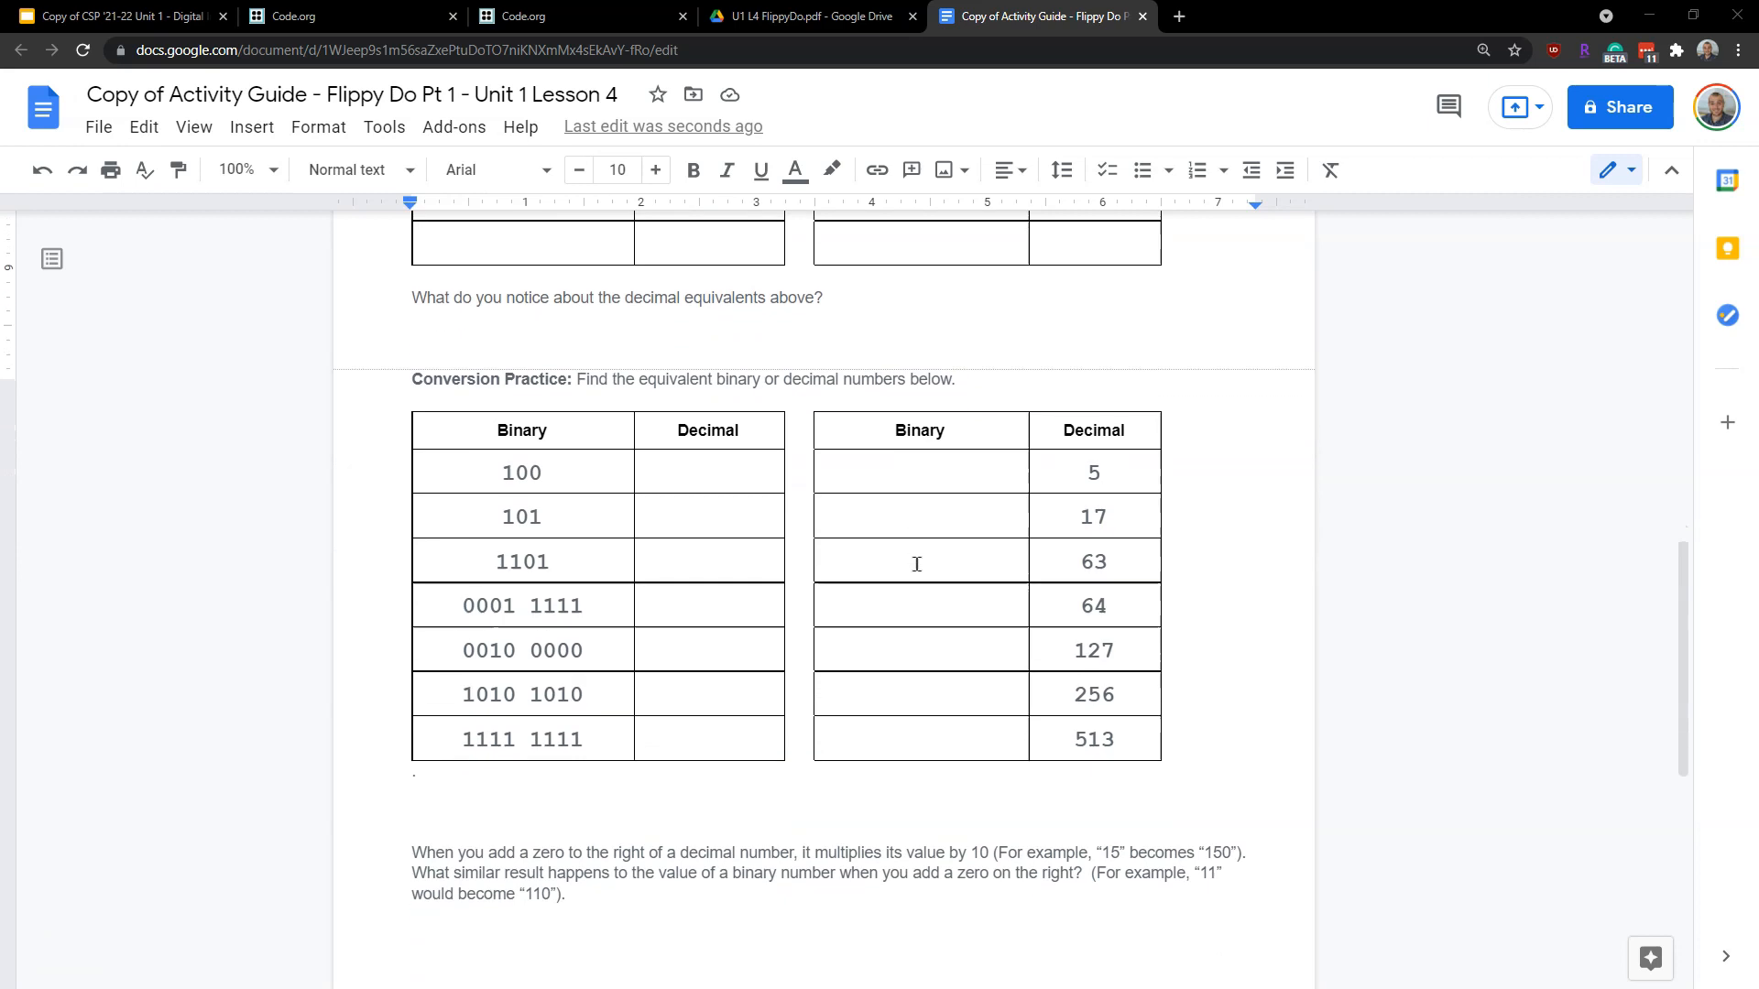
pyautogui.click(918, 460)
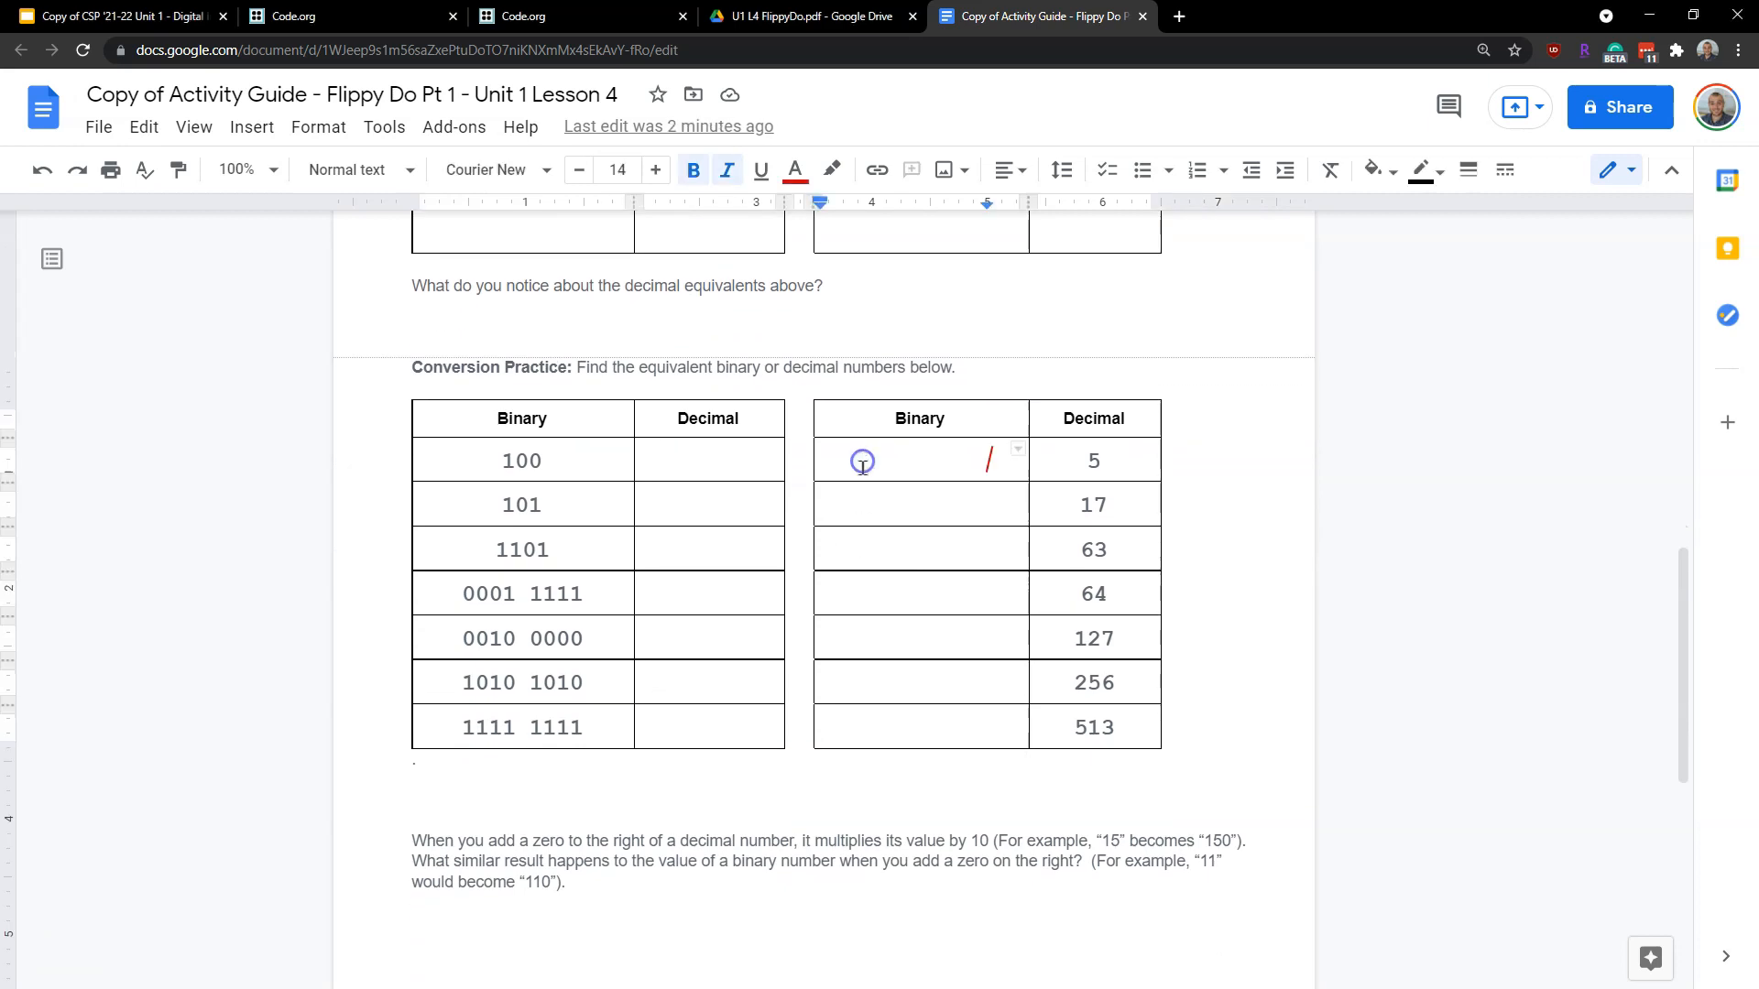
pyautogui.scroll(-3)
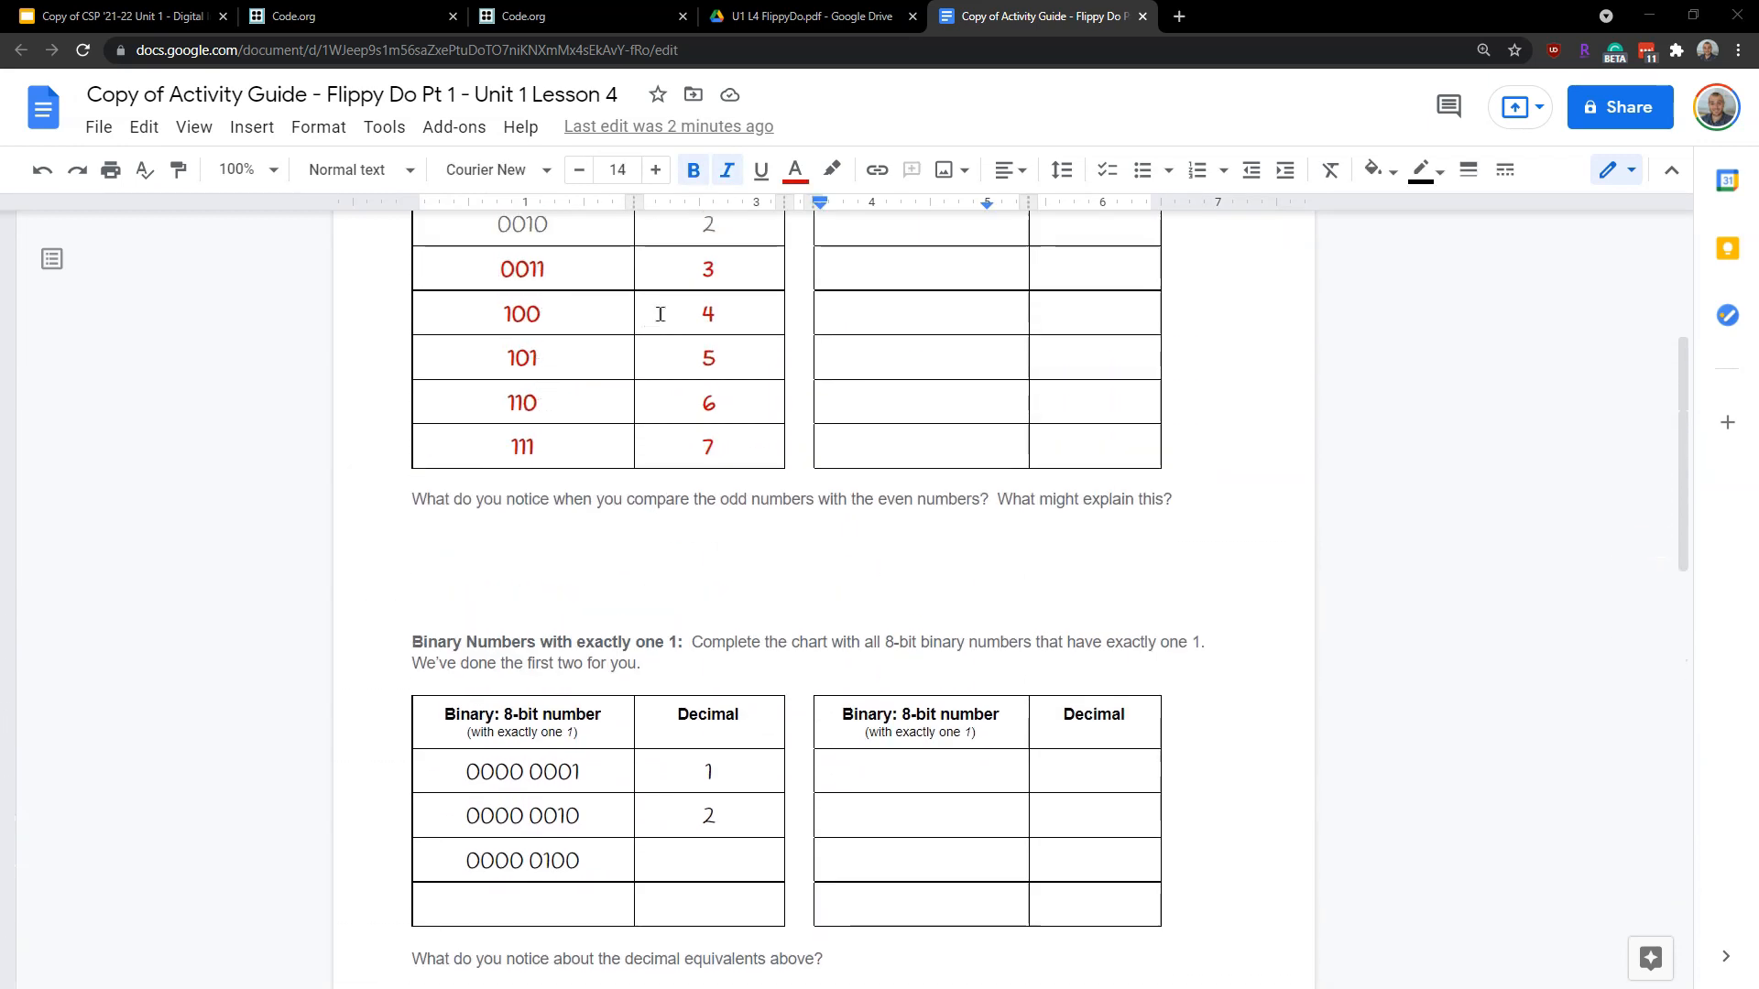
pyautogui.scroll(-3)
pyautogui.write('101')
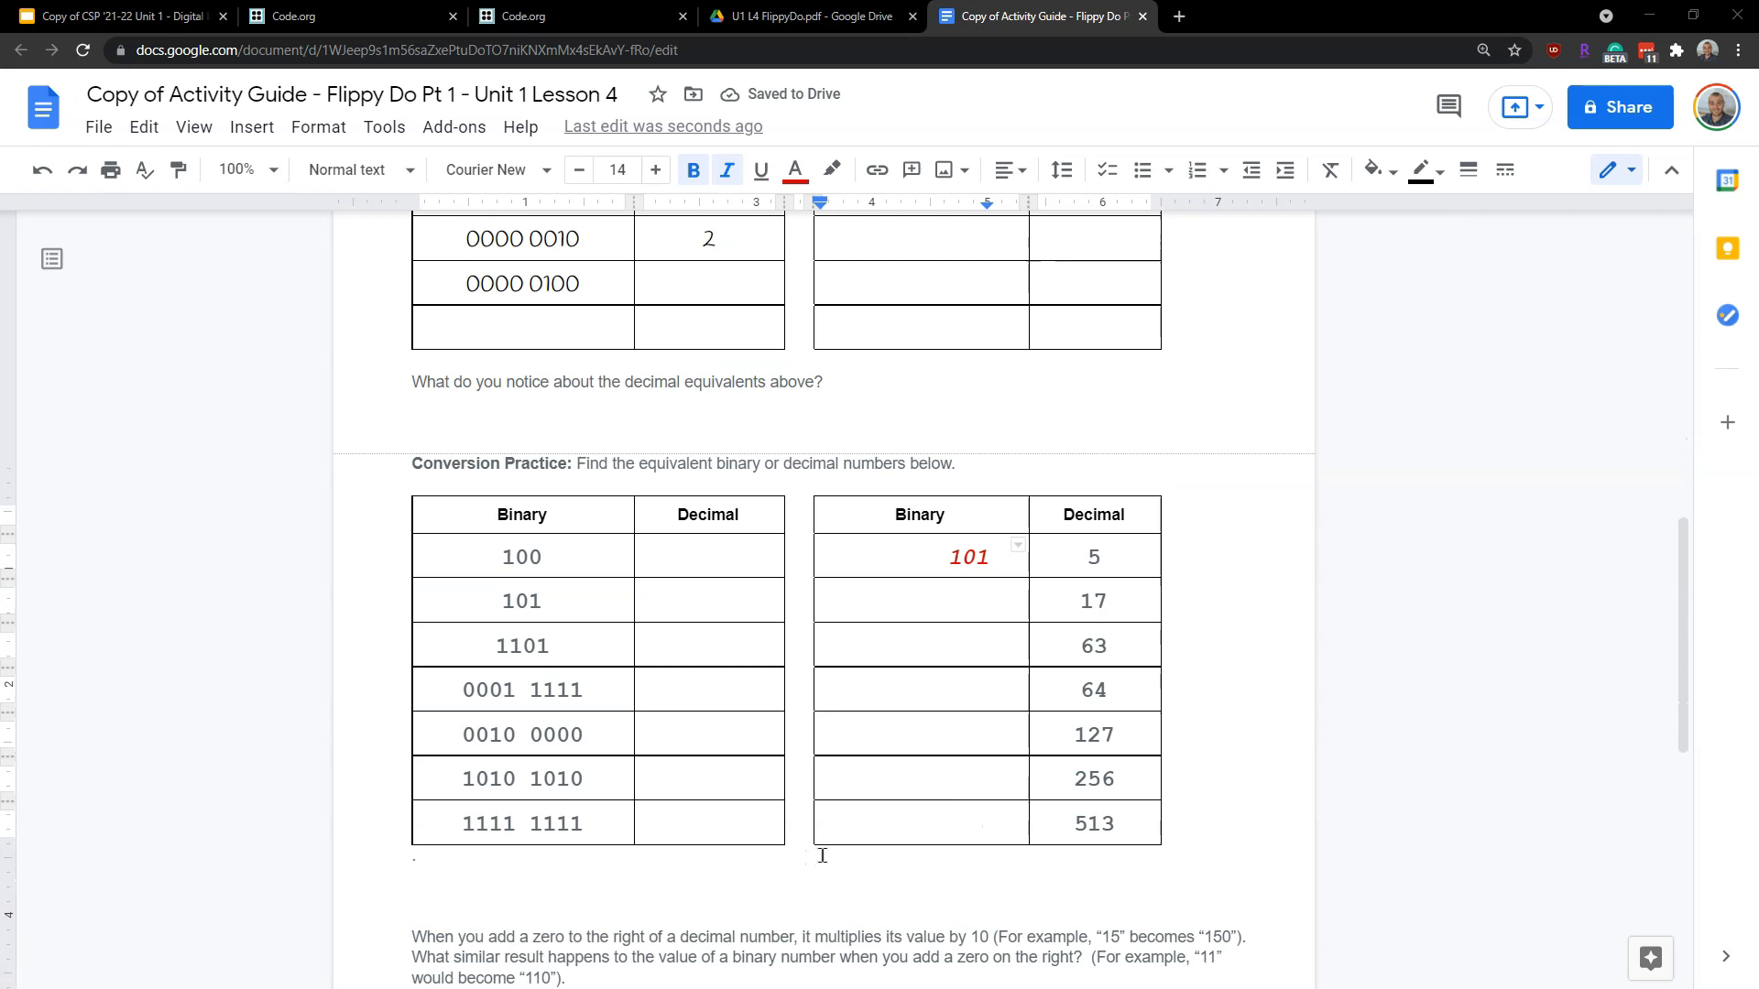
pyautogui.scroll(-3)
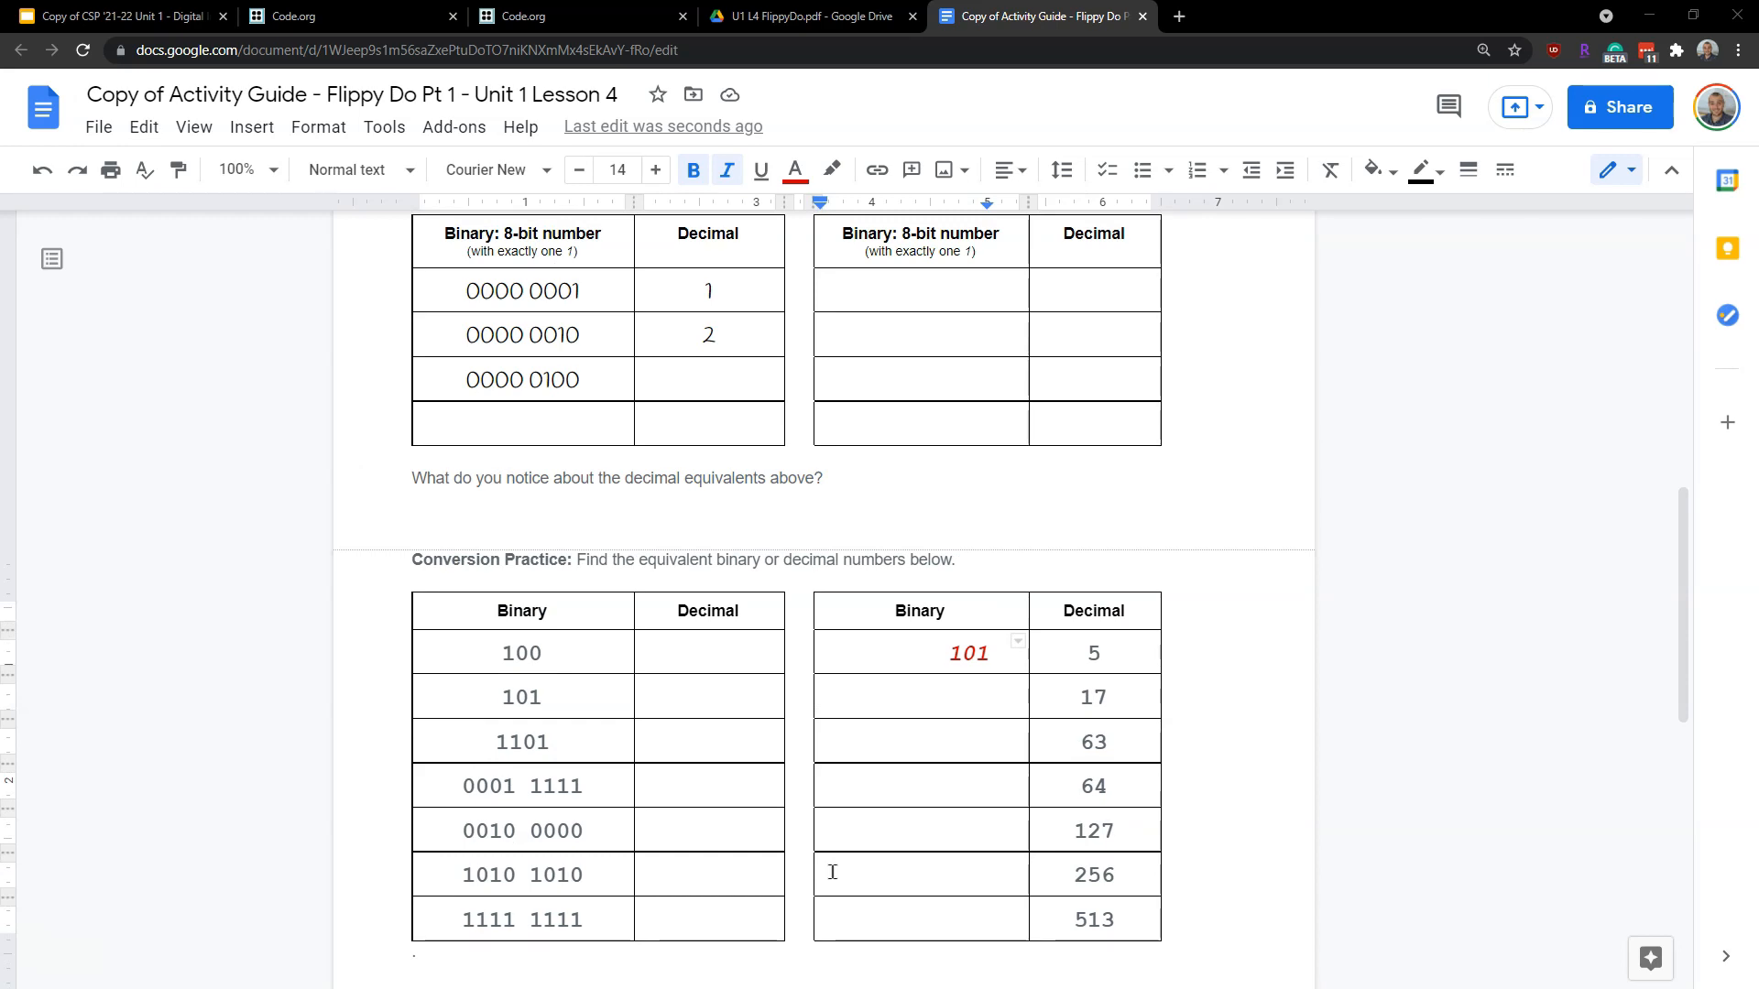
# Revisit the course slide deck, then switch to the blank U1 L4 FlippyDo.pdf tab
pyautogui.click(117, 16)
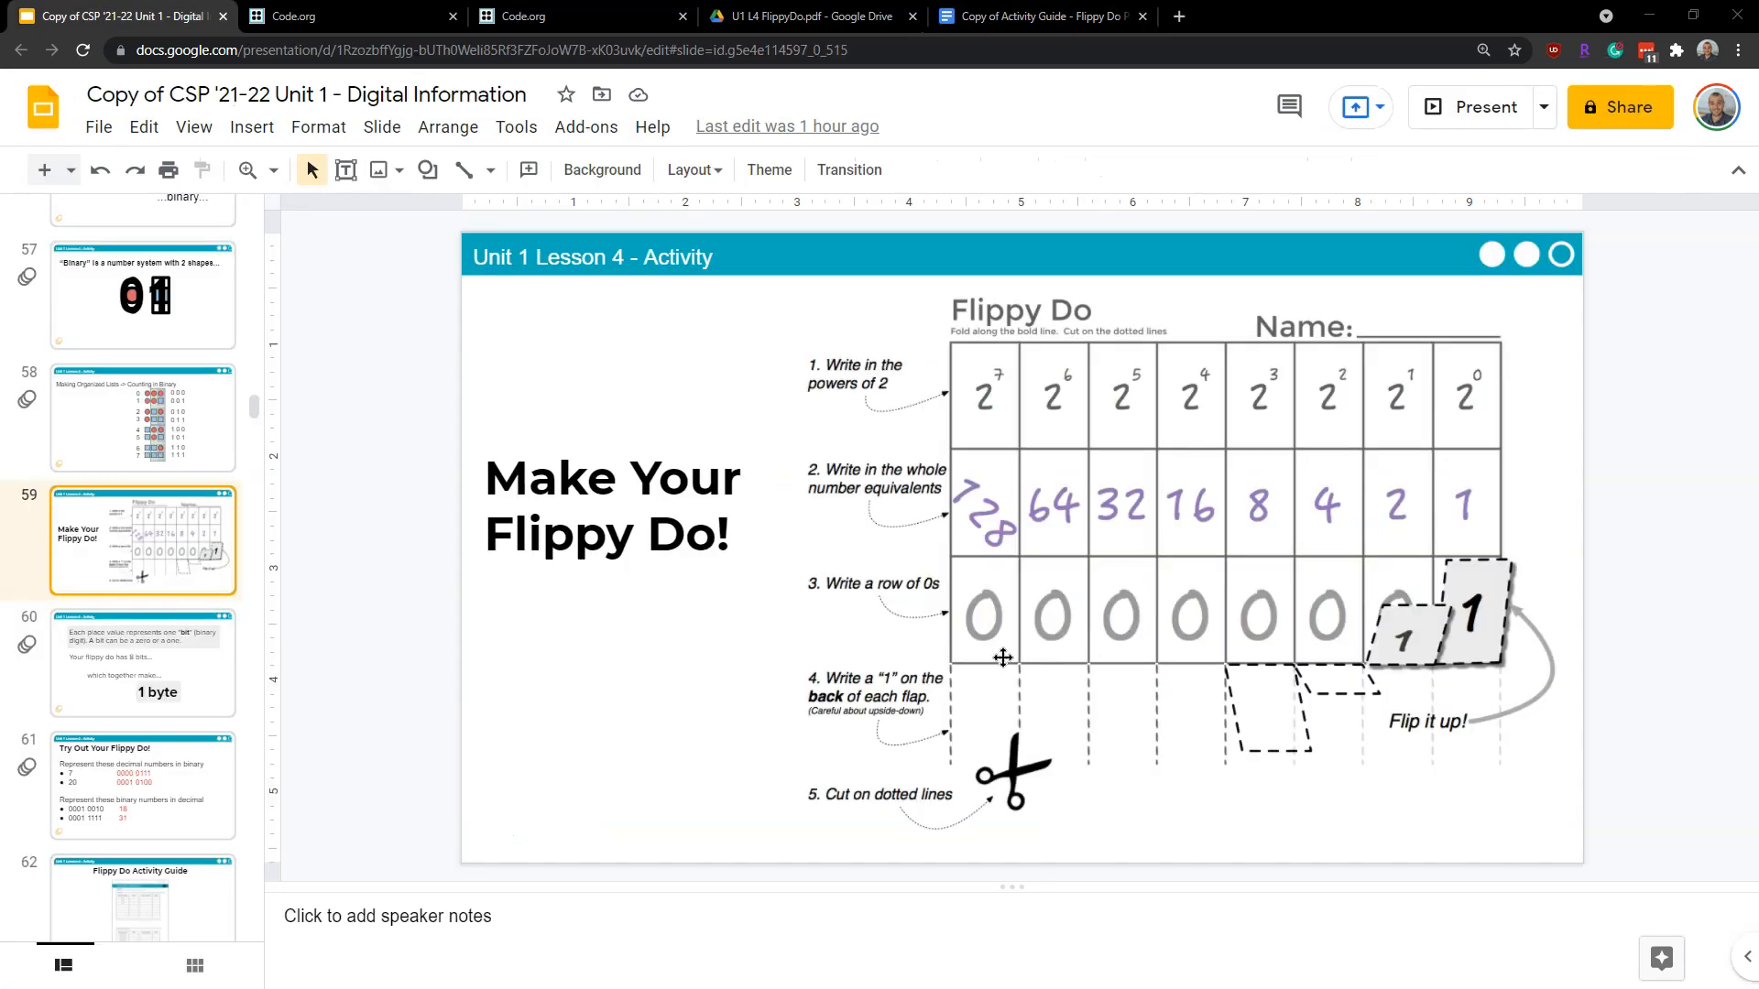
pyautogui.moveTo(986, 601)
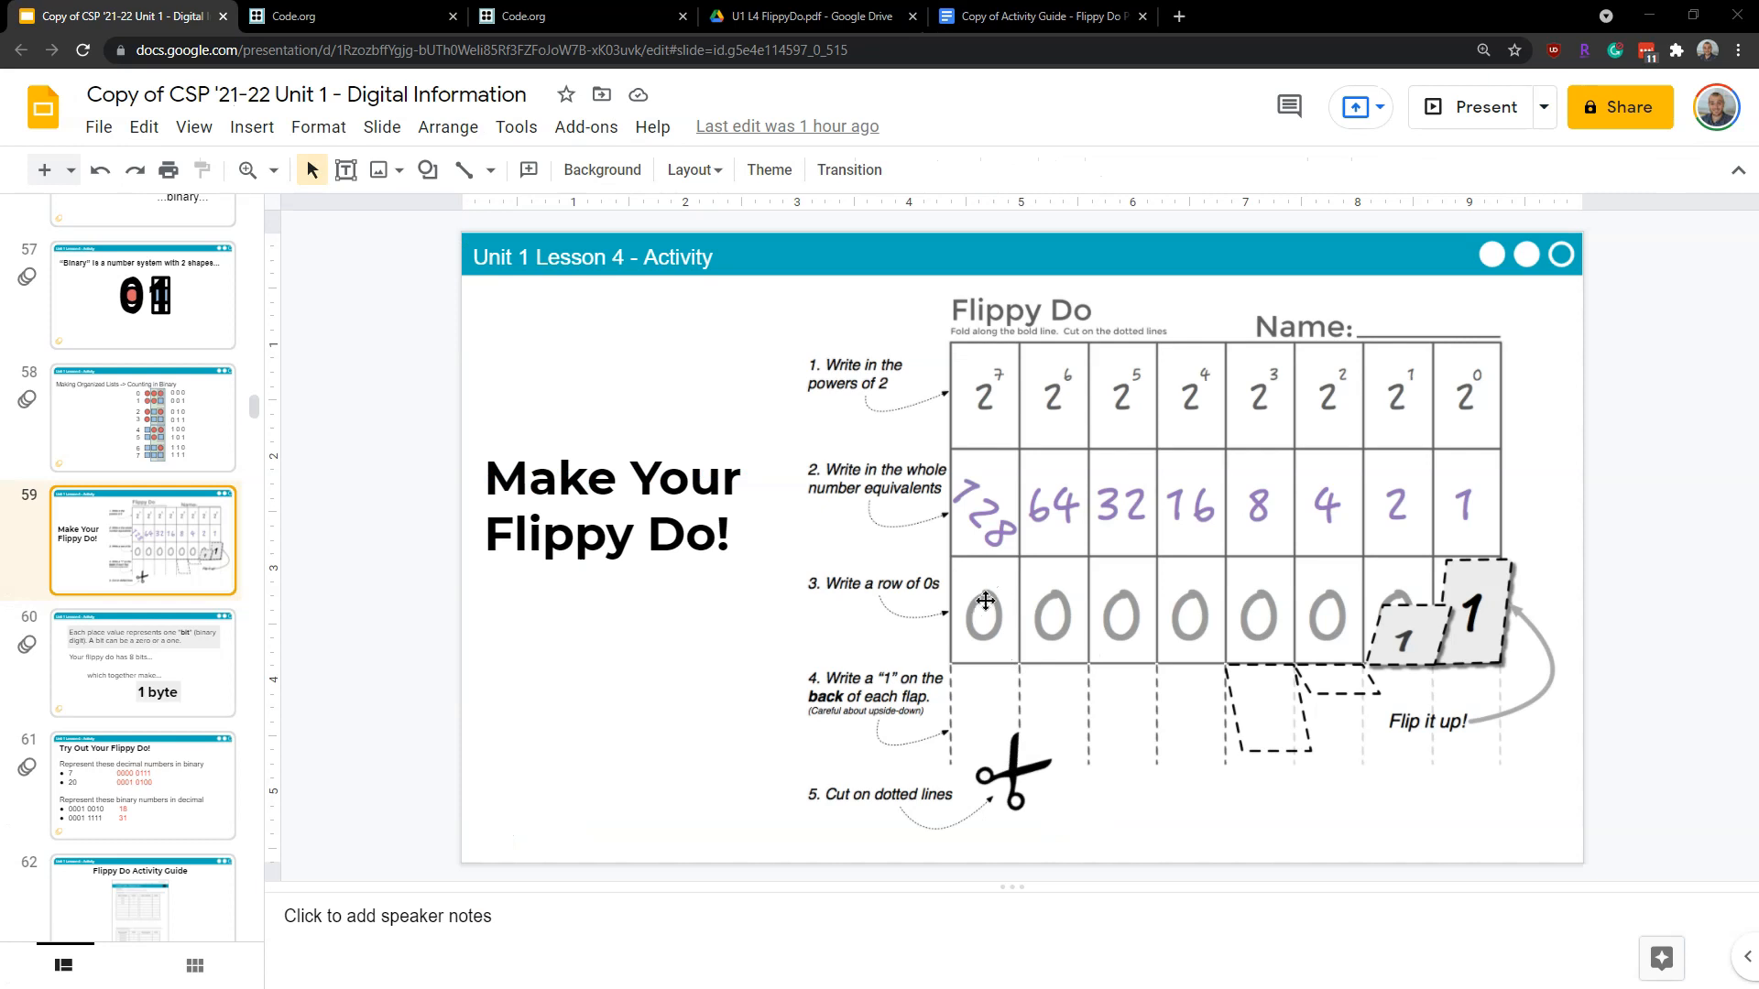
pyautogui.moveTo(993, 592)
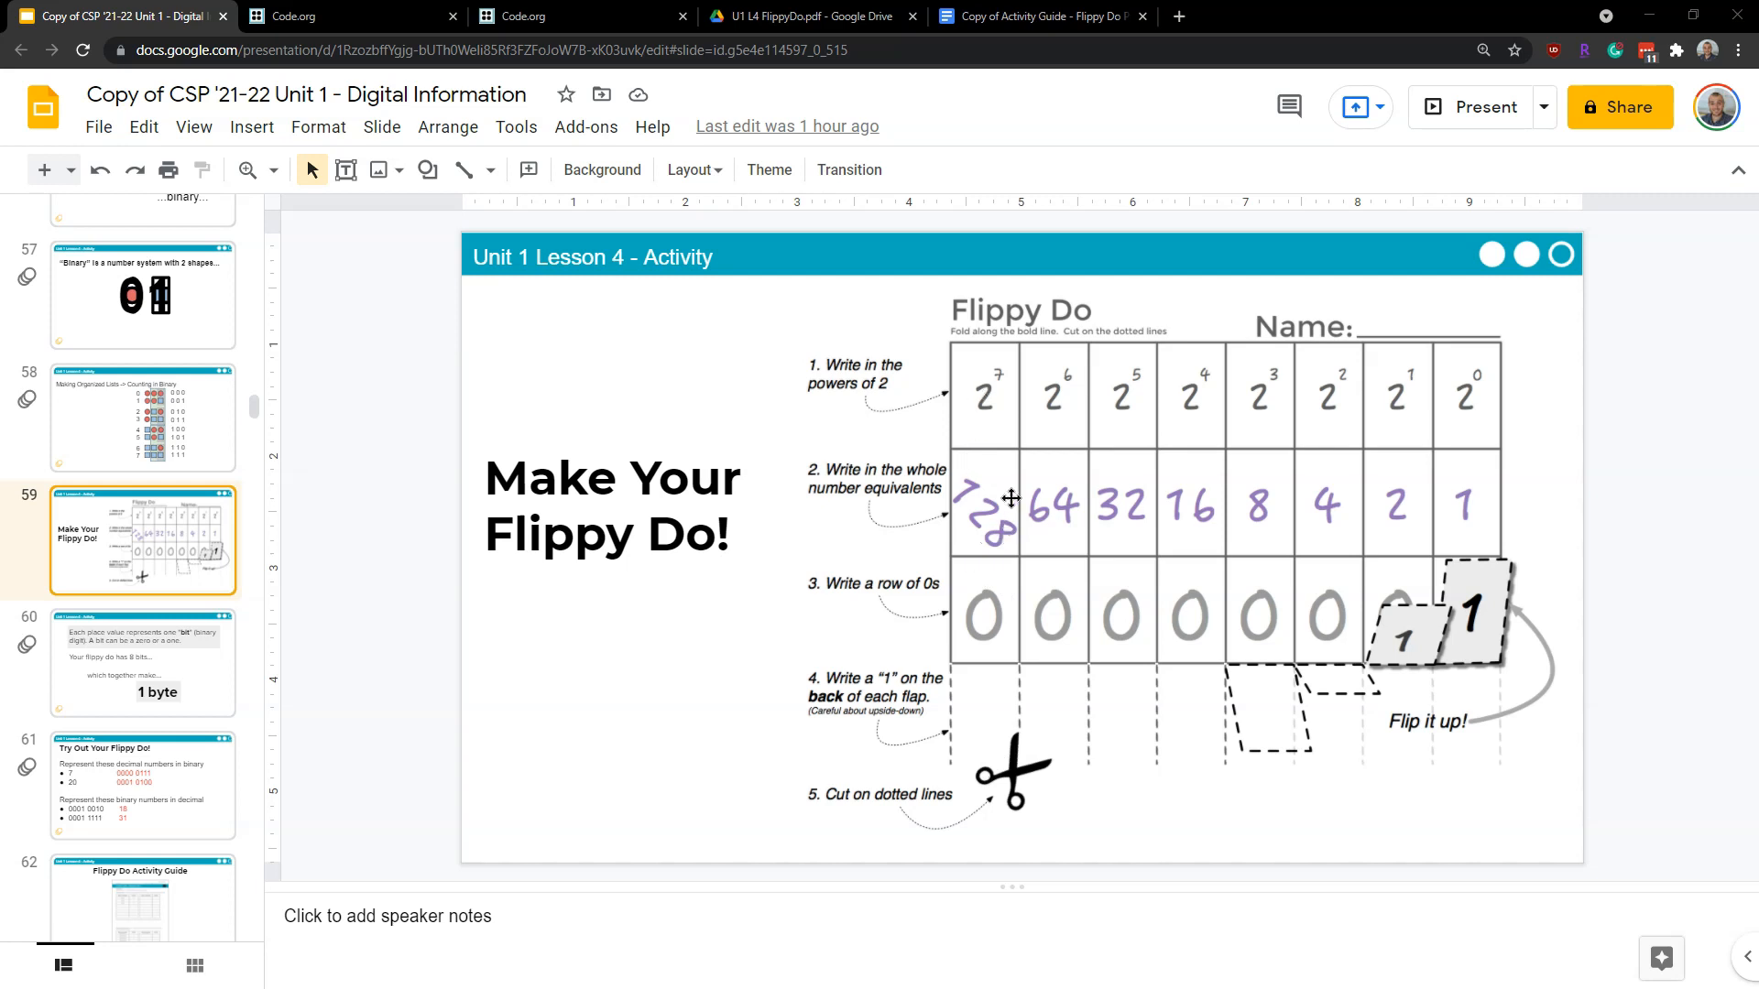
pyautogui.moveTo(1017, 671)
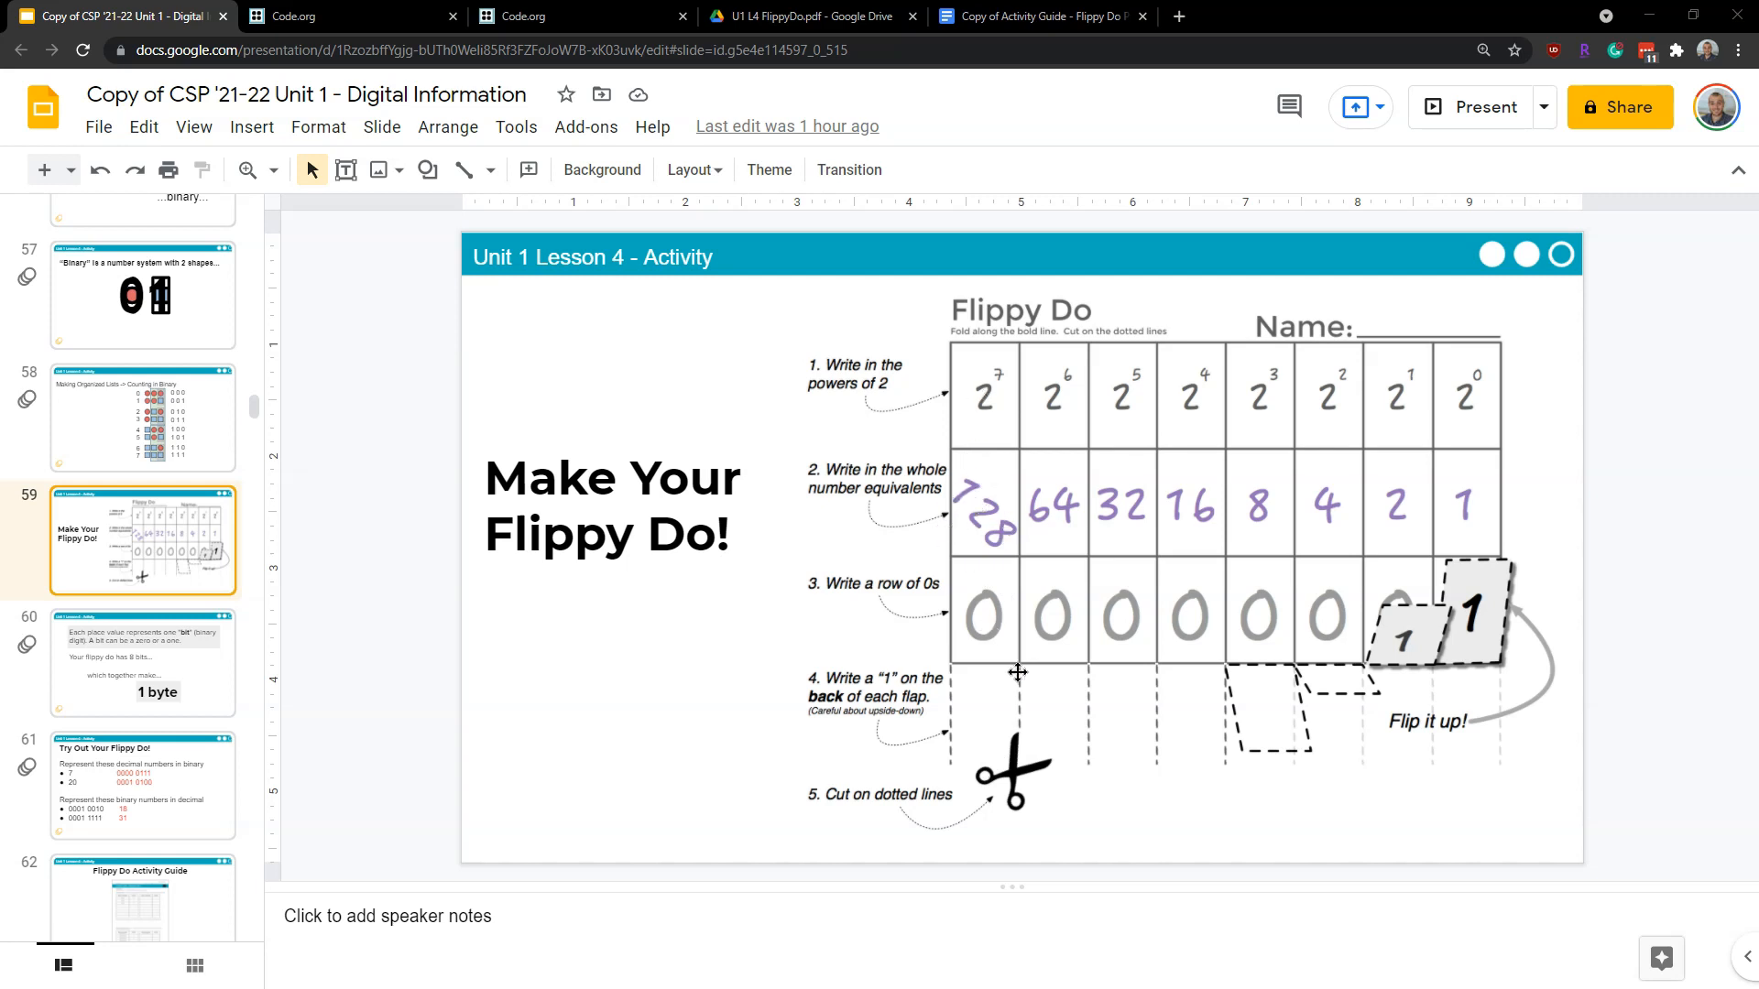
pyautogui.moveTo(1338, 607)
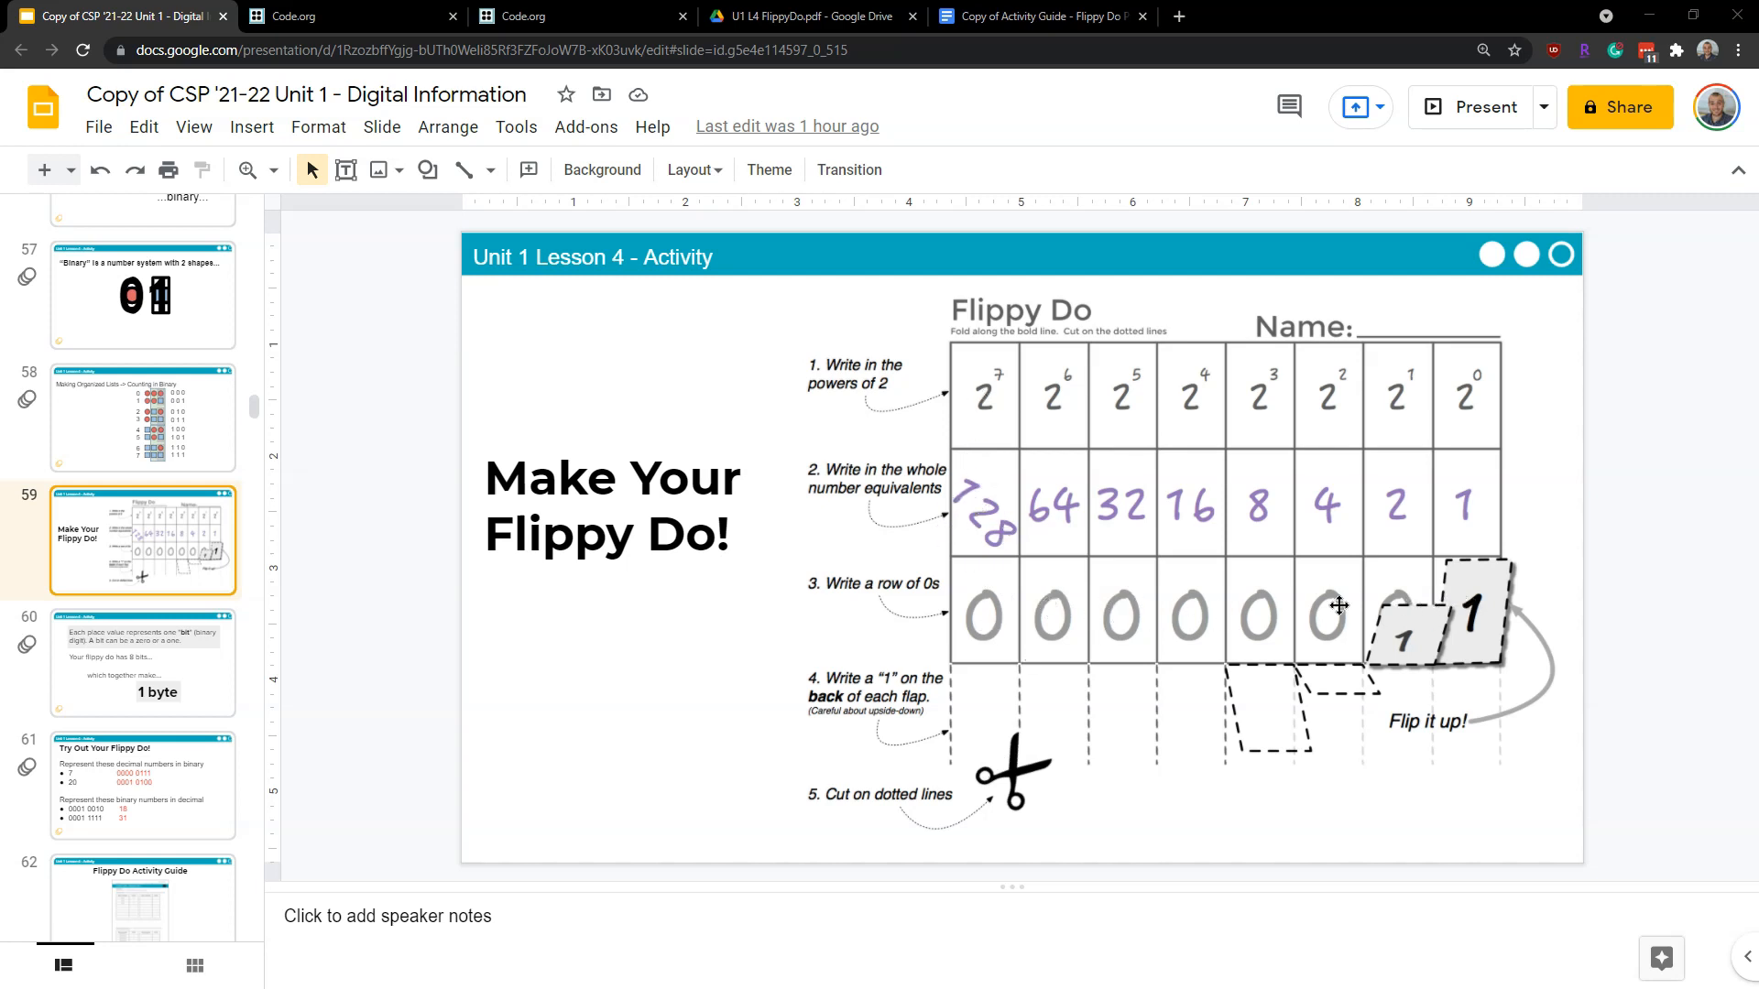
pyautogui.moveTo(1460, 753)
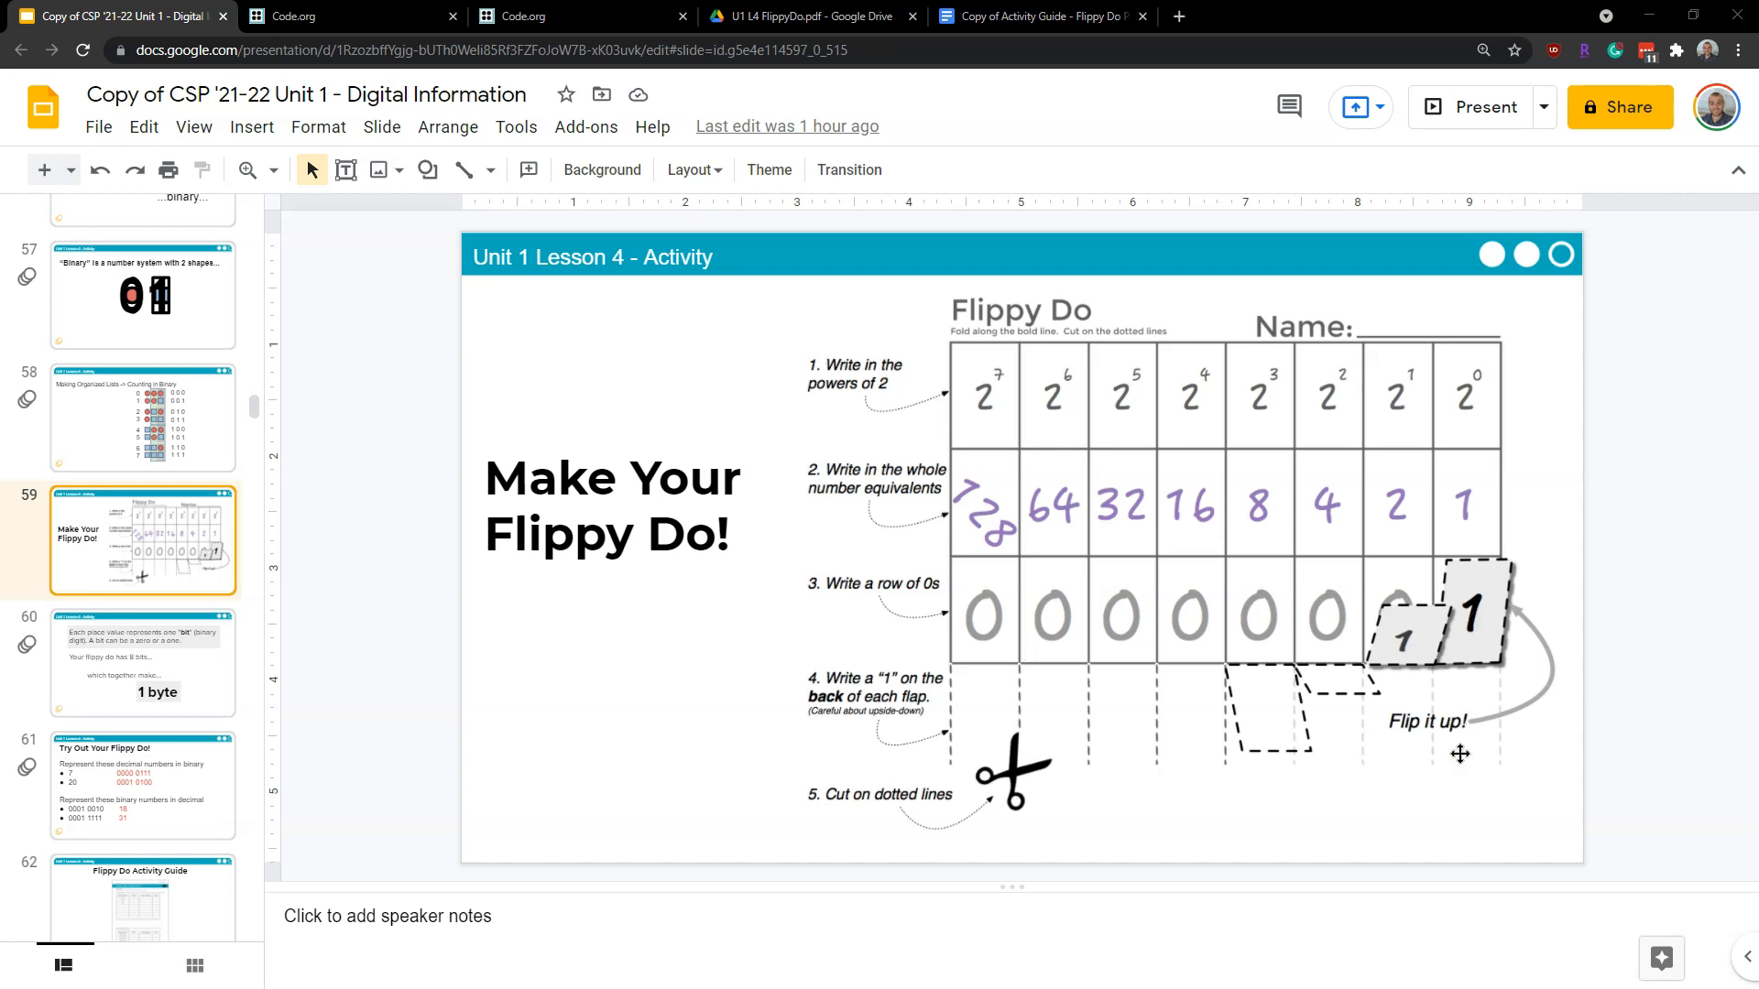
pyautogui.moveTo(1453, 766)
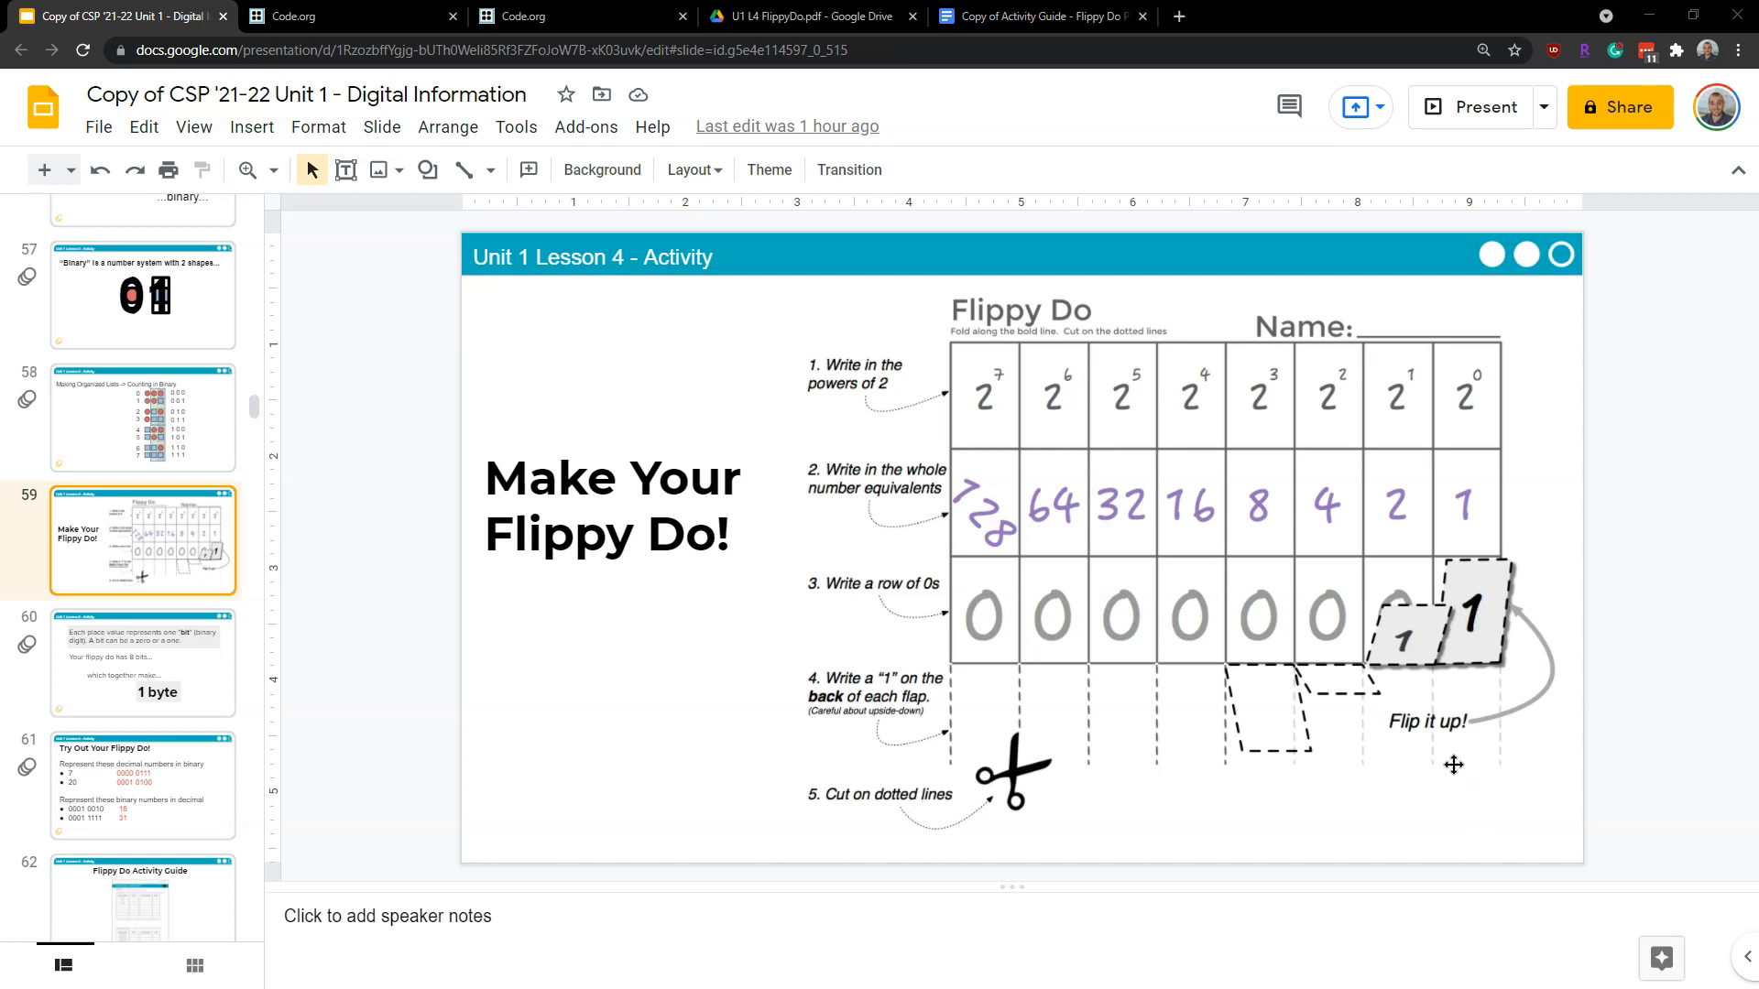
pyautogui.moveTo(1451, 796)
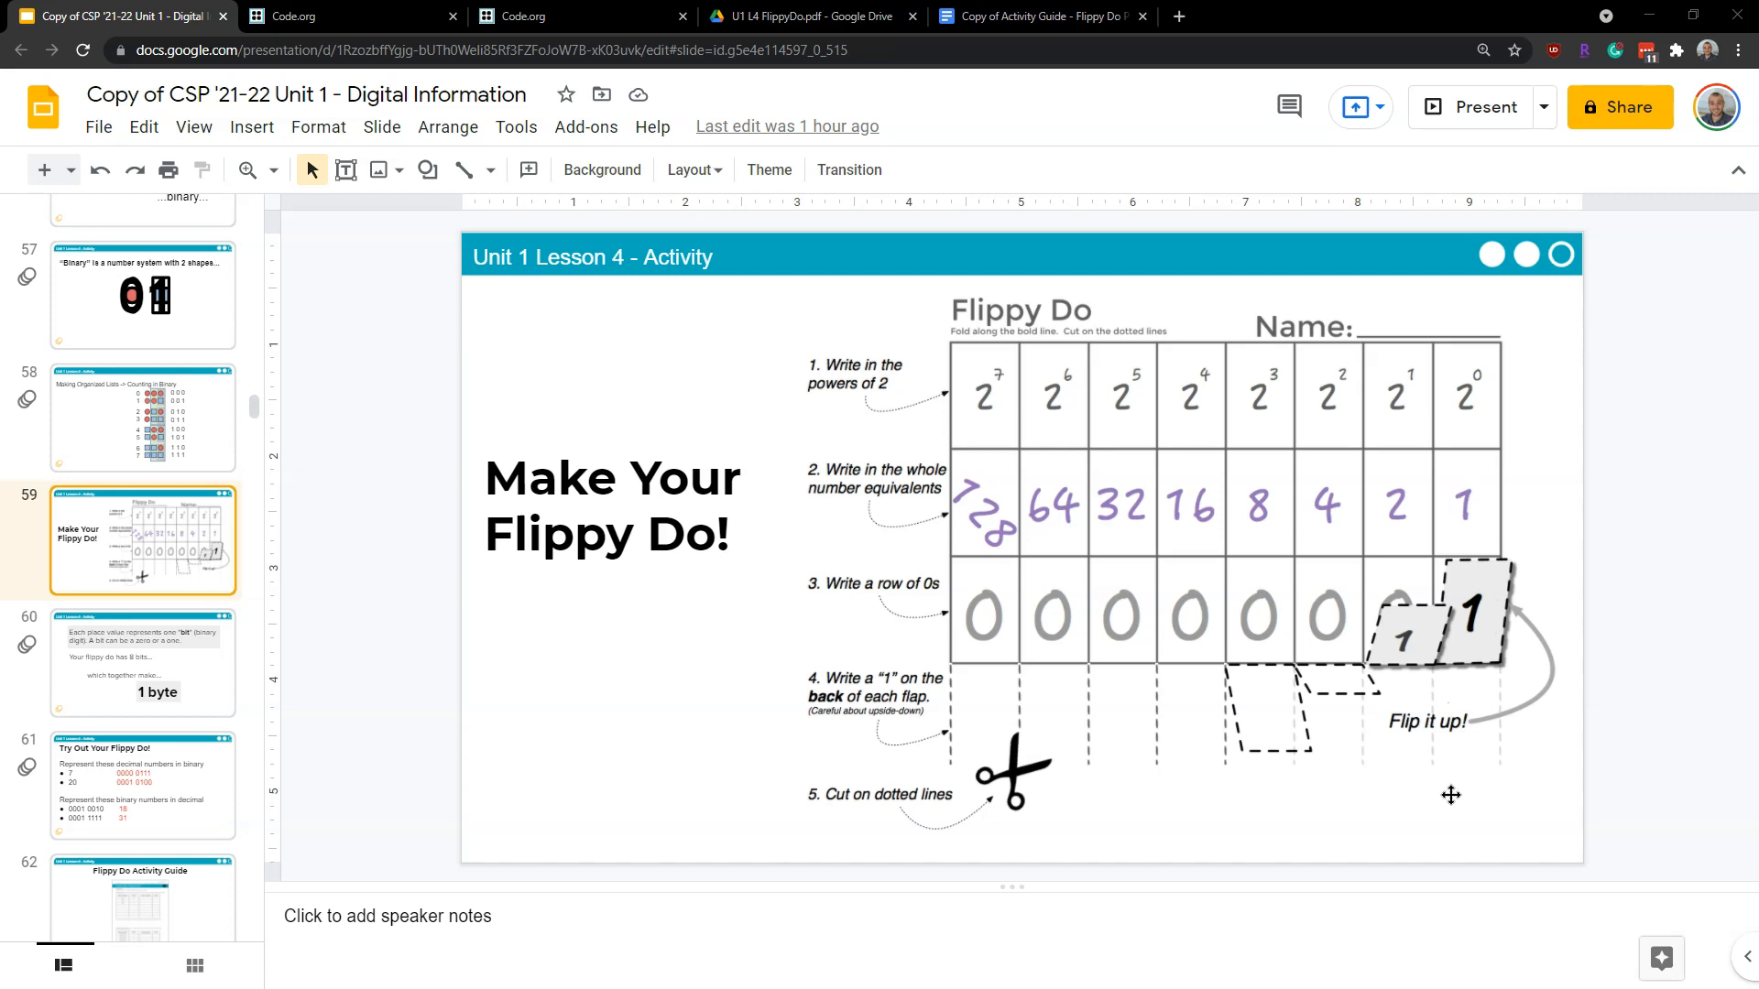
pyautogui.moveTo(1136, 539)
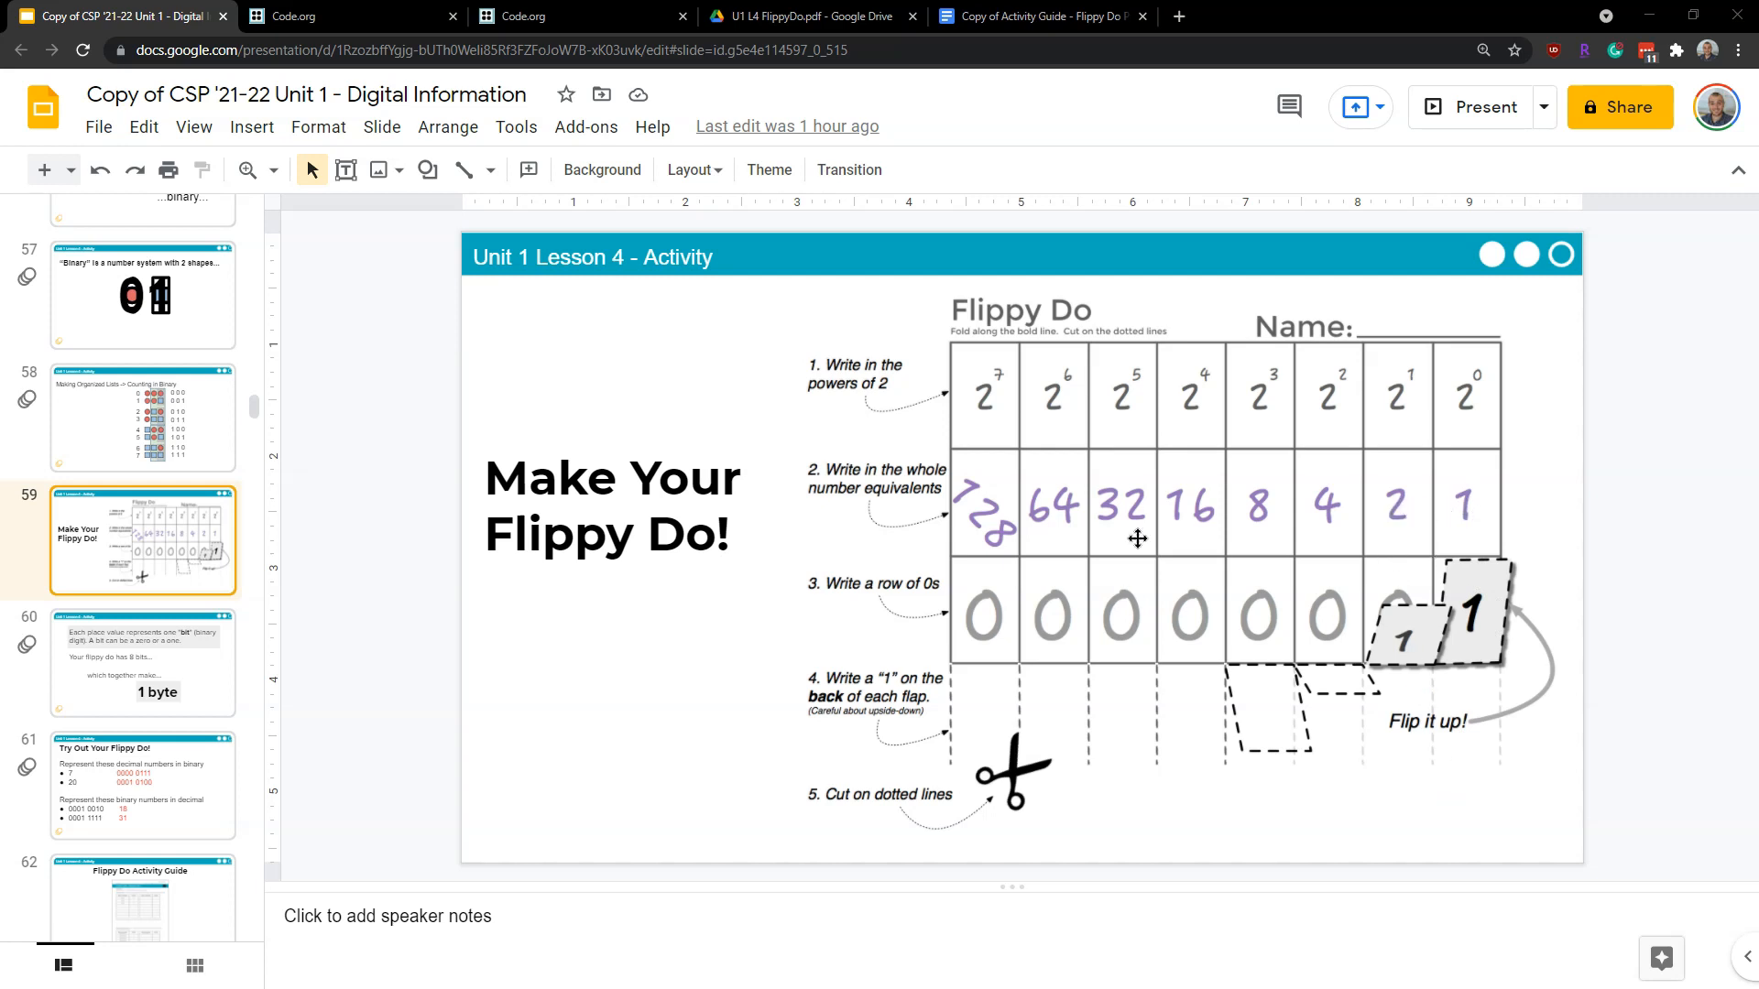
pyautogui.moveTo(1389, 647)
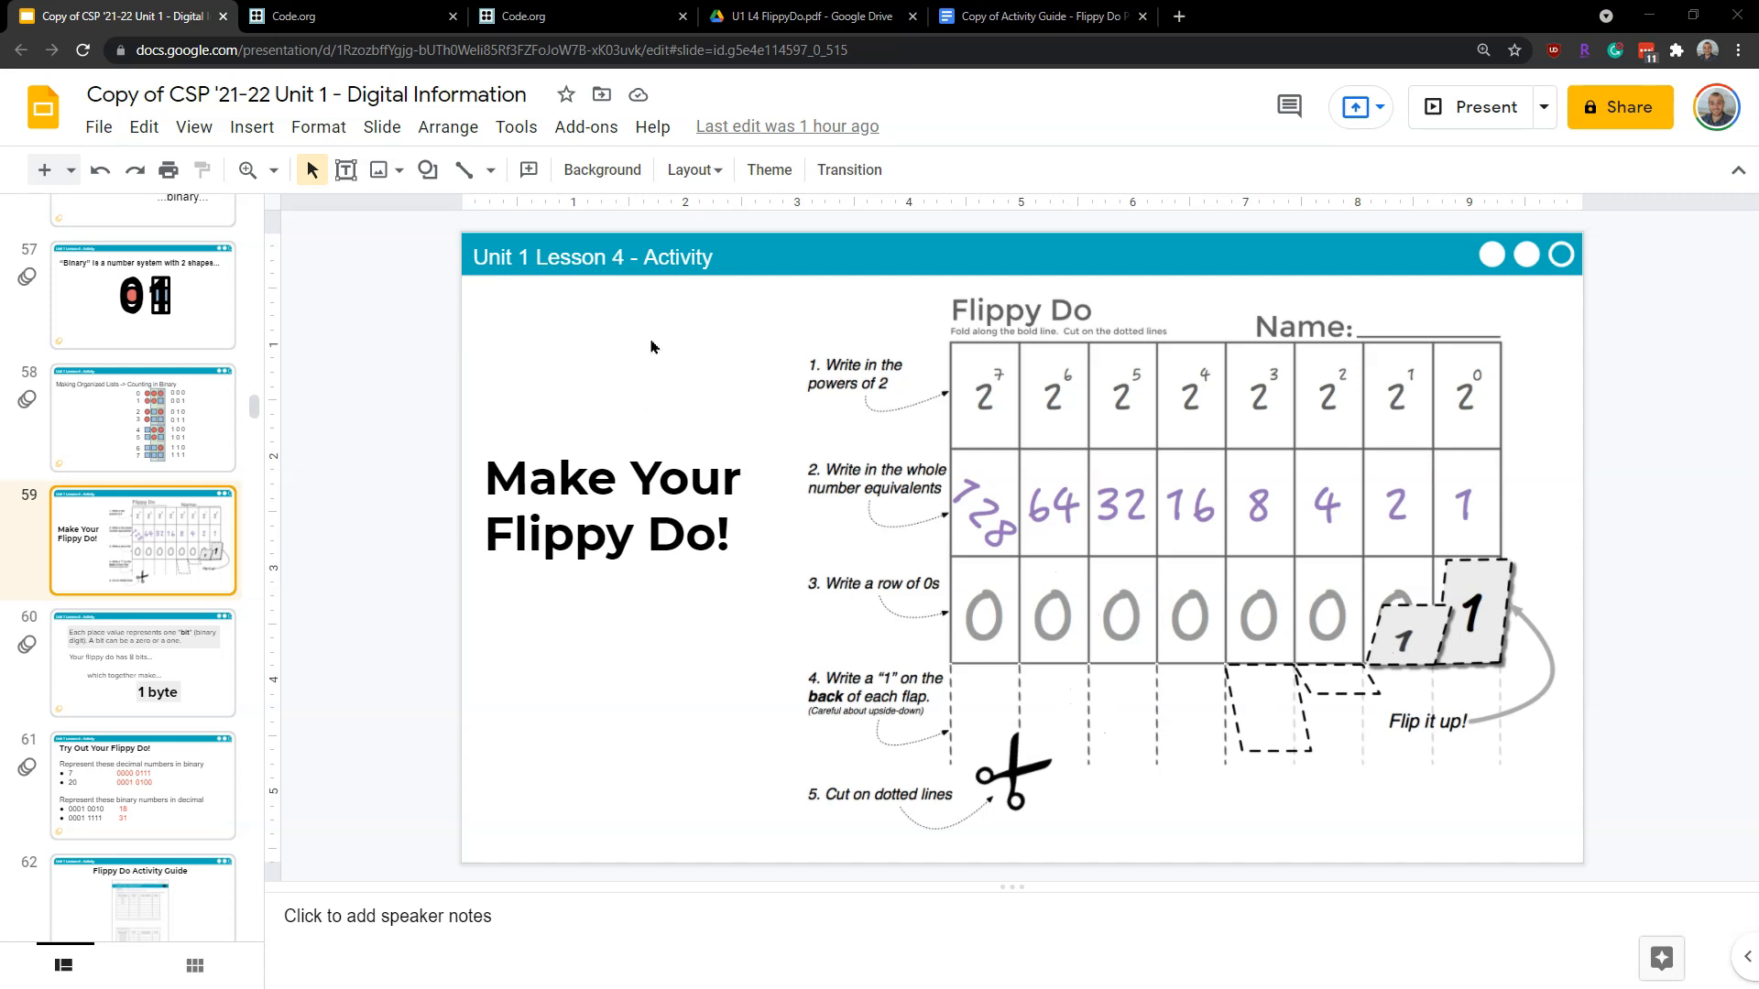
pyautogui.click(808, 16)
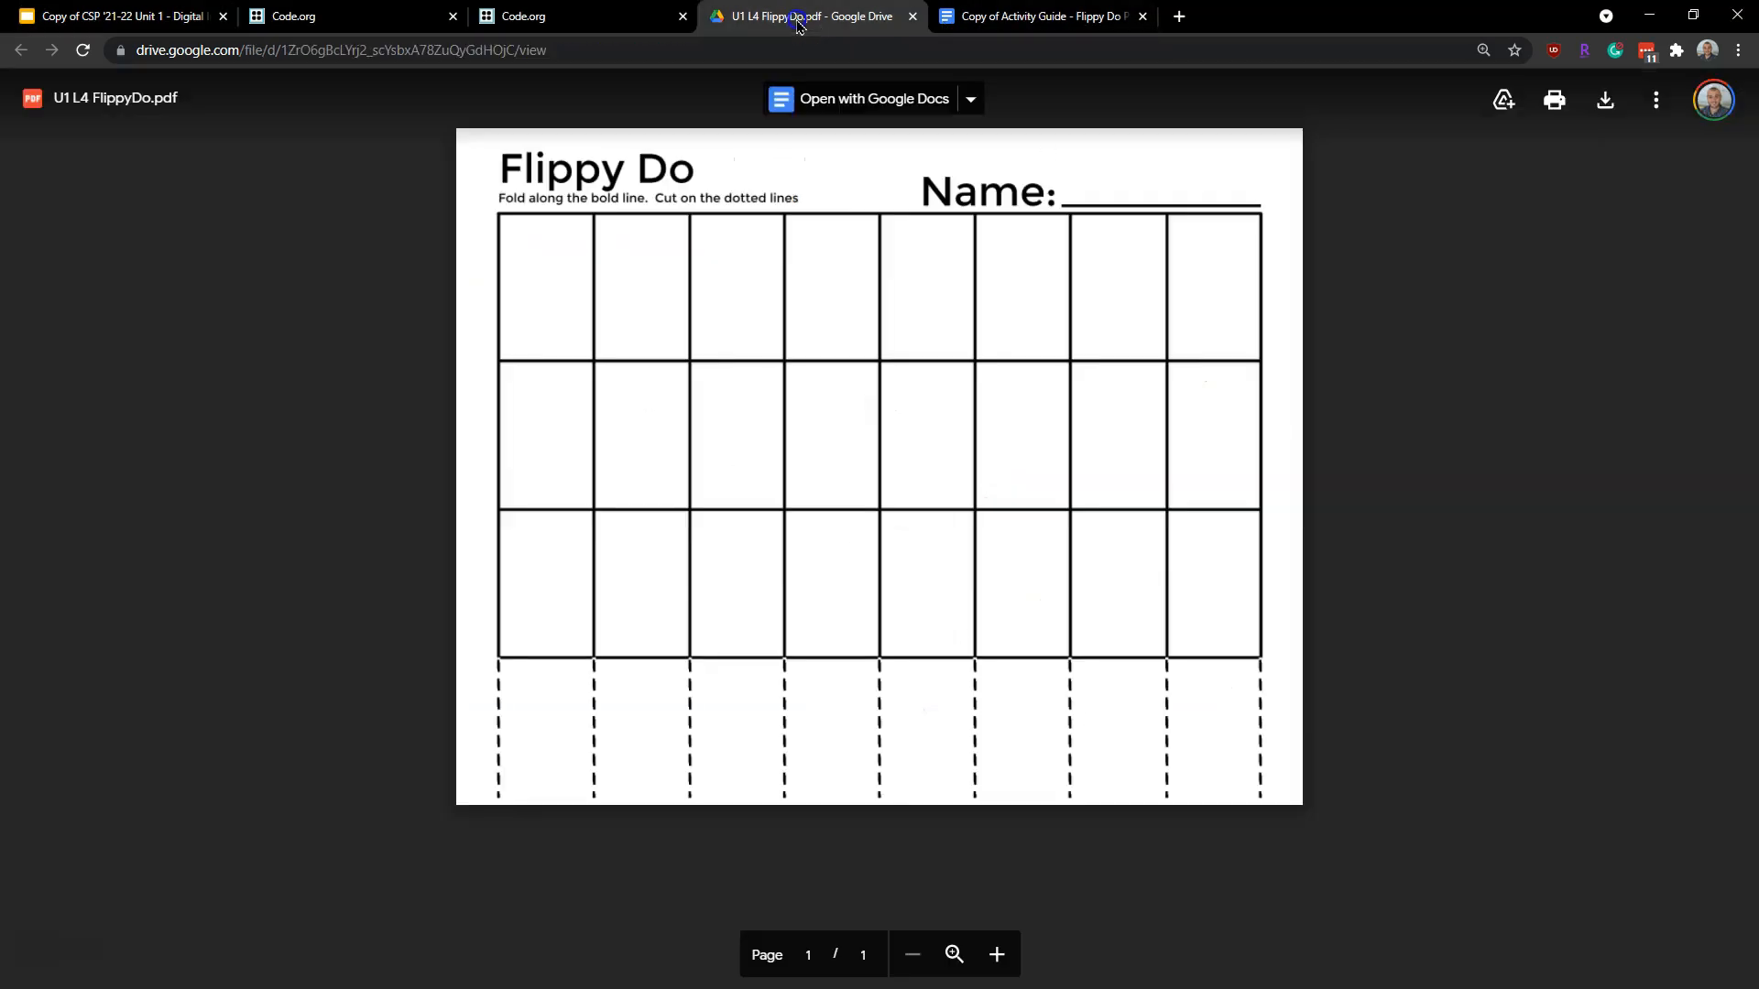
# Return to the Activity Guide copy and scroll its tables, landing in the first question's answer space
pyautogui.click(1038, 17)
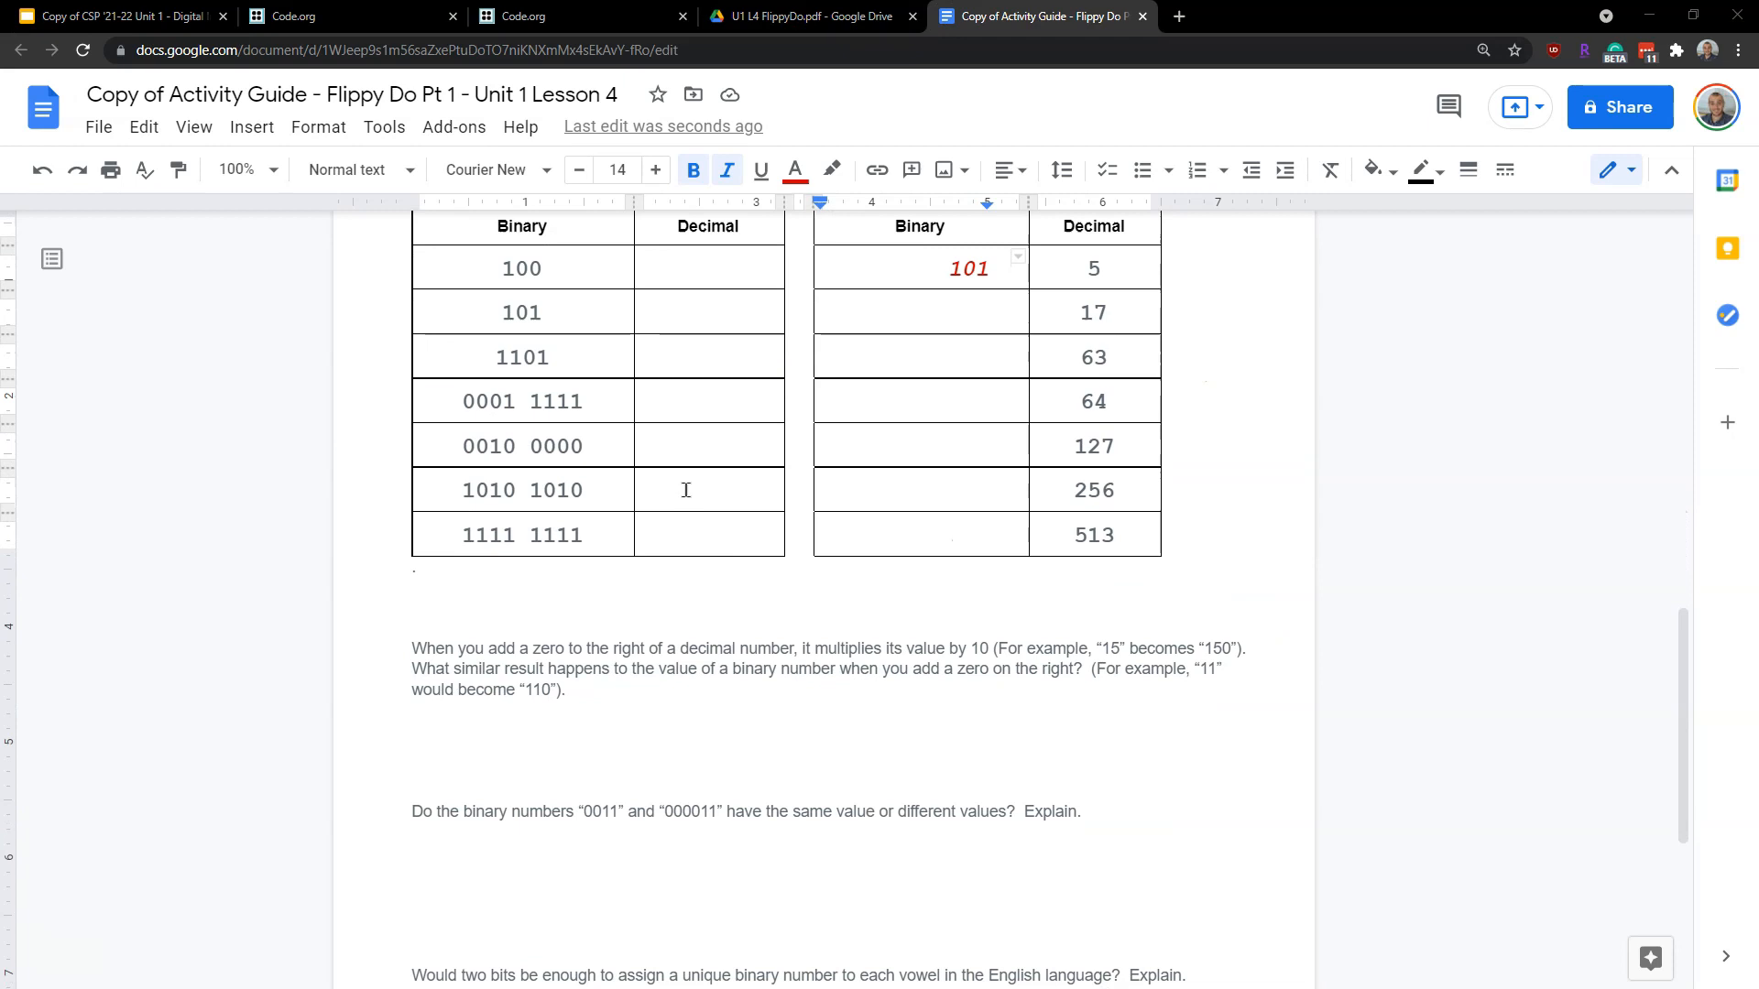
pyautogui.scroll(-3)
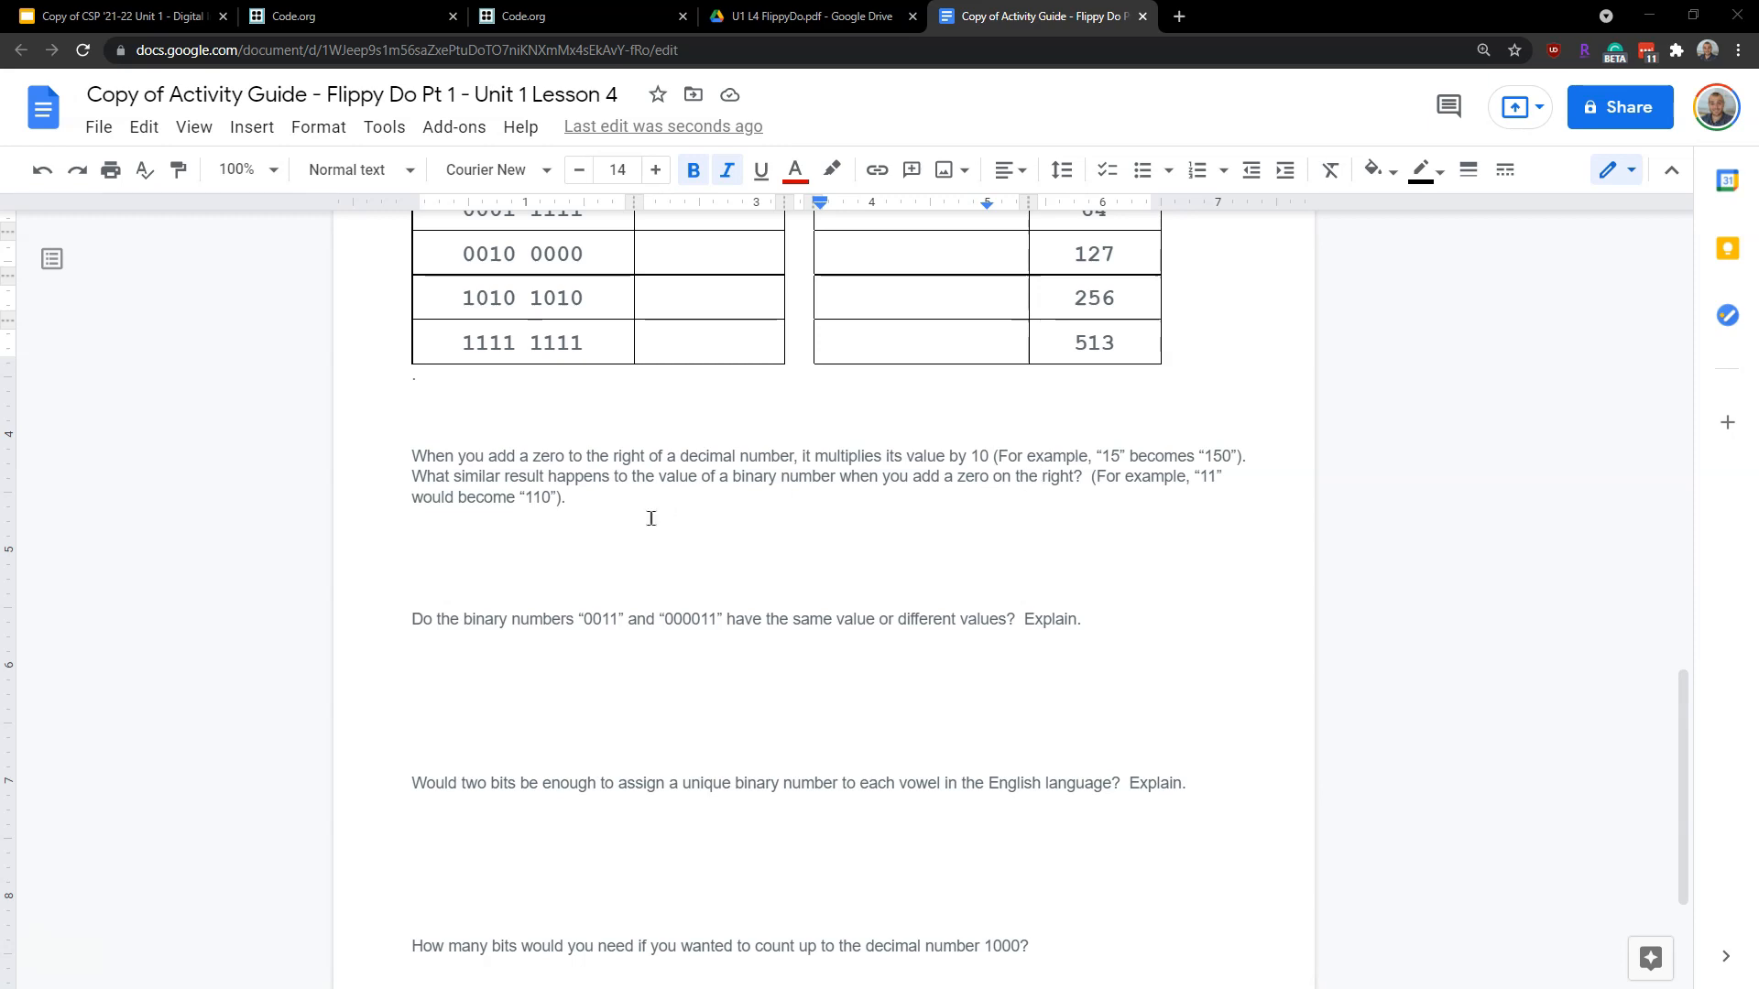
pyautogui.click(572, 496)
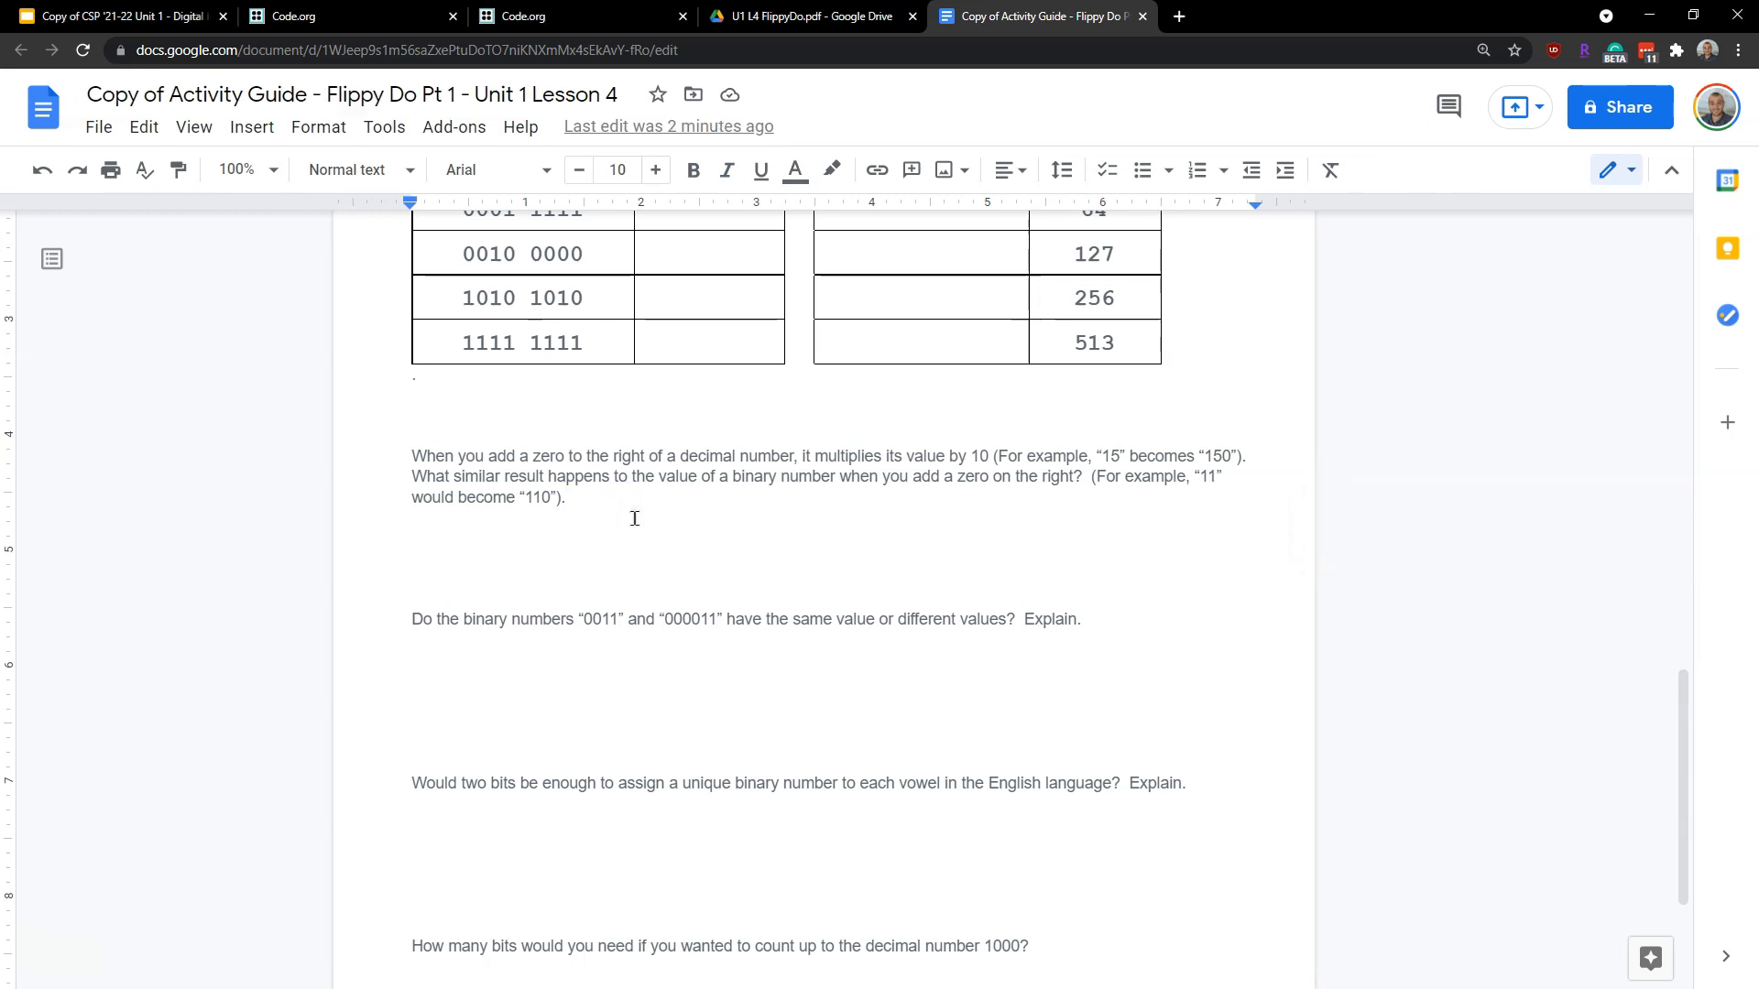
pyautogui.click(566, 497)
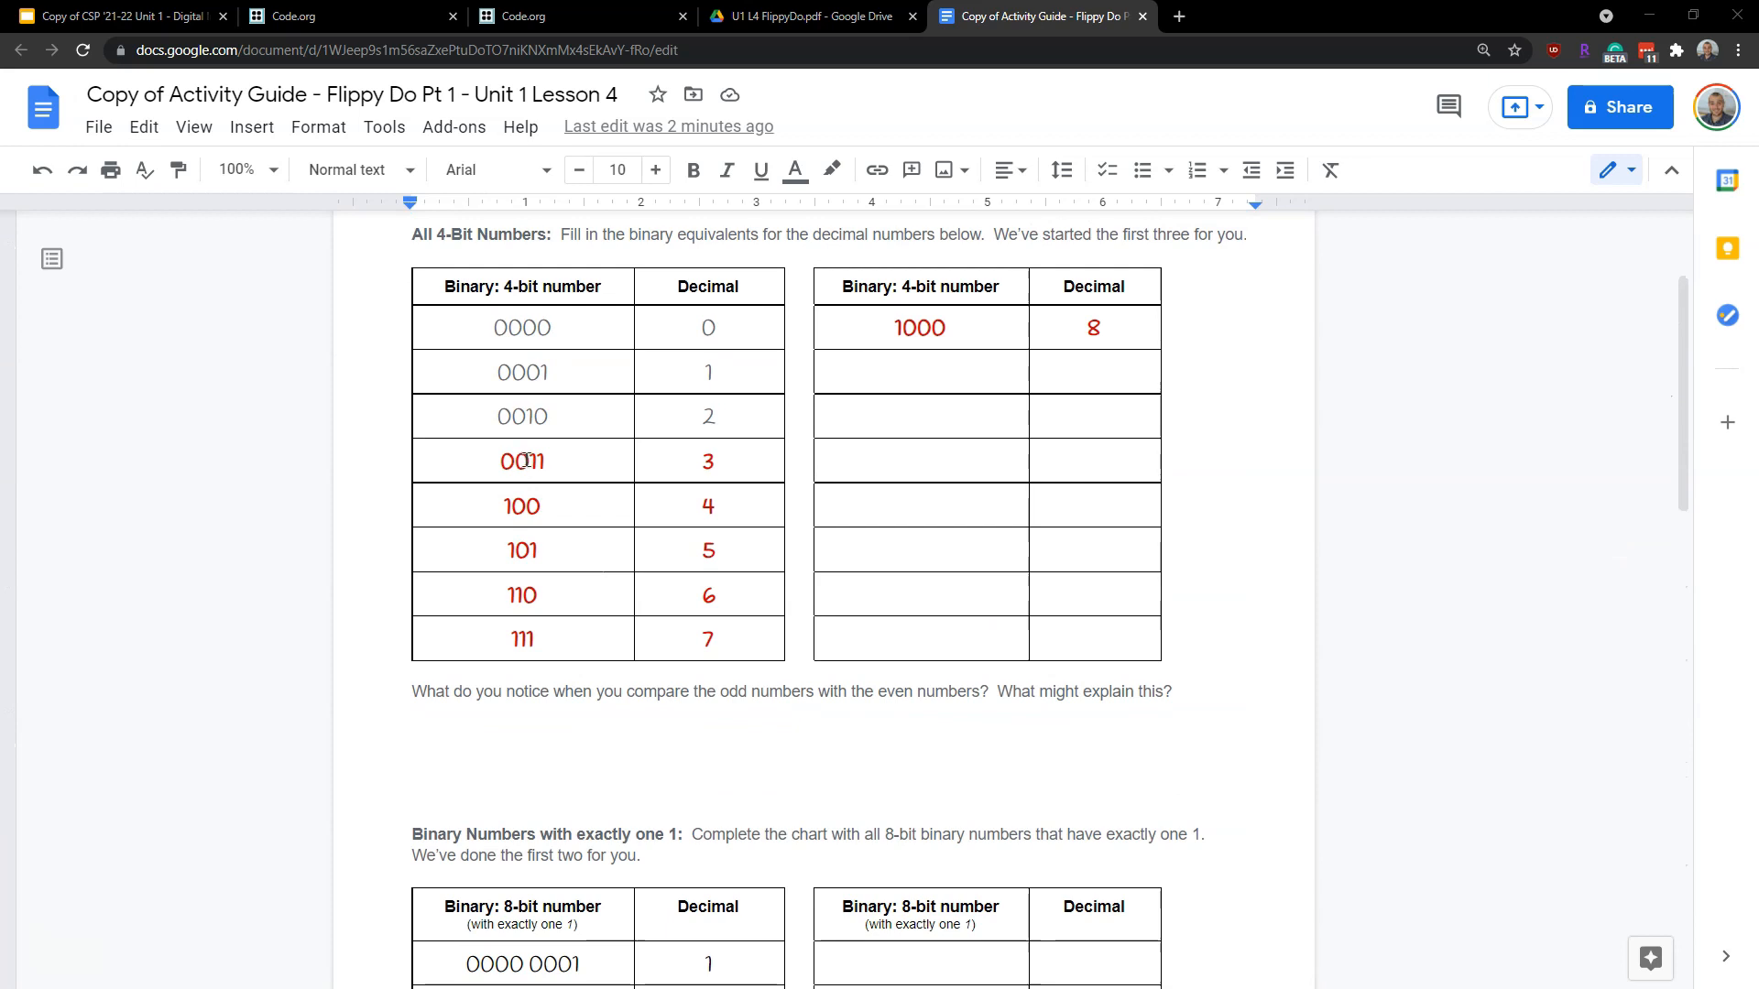
pyautogui.scroll(-3)
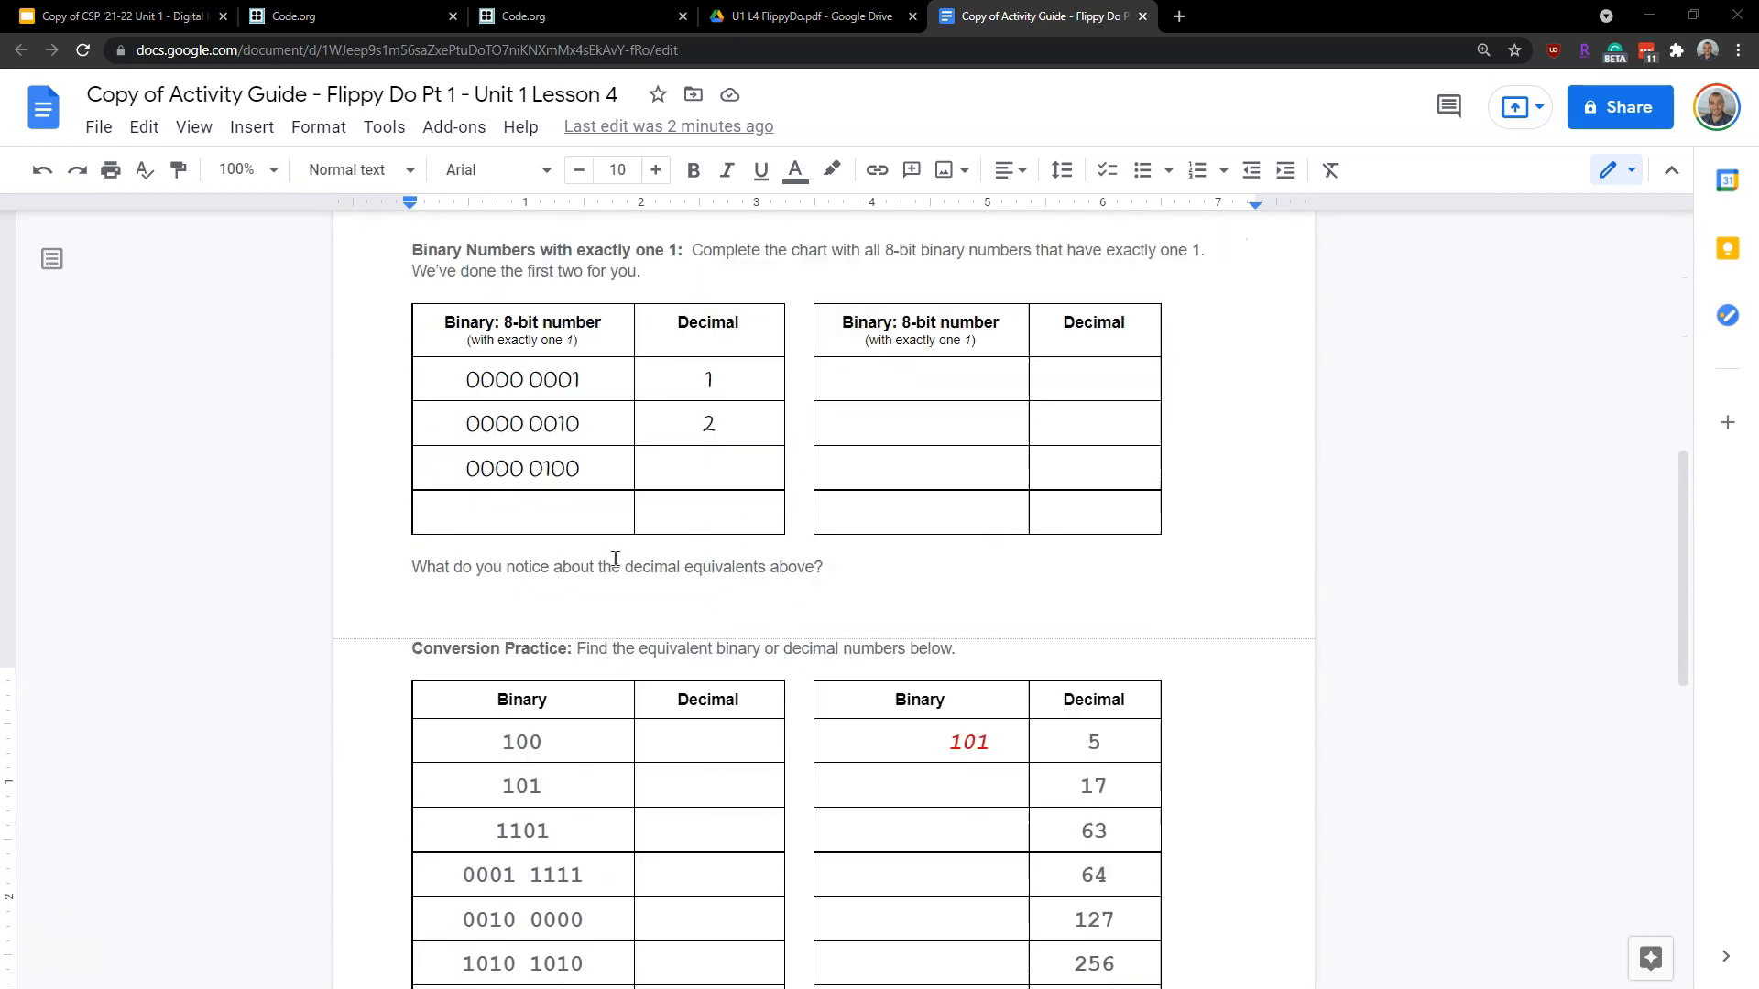
pyautogui.scroll(-3)
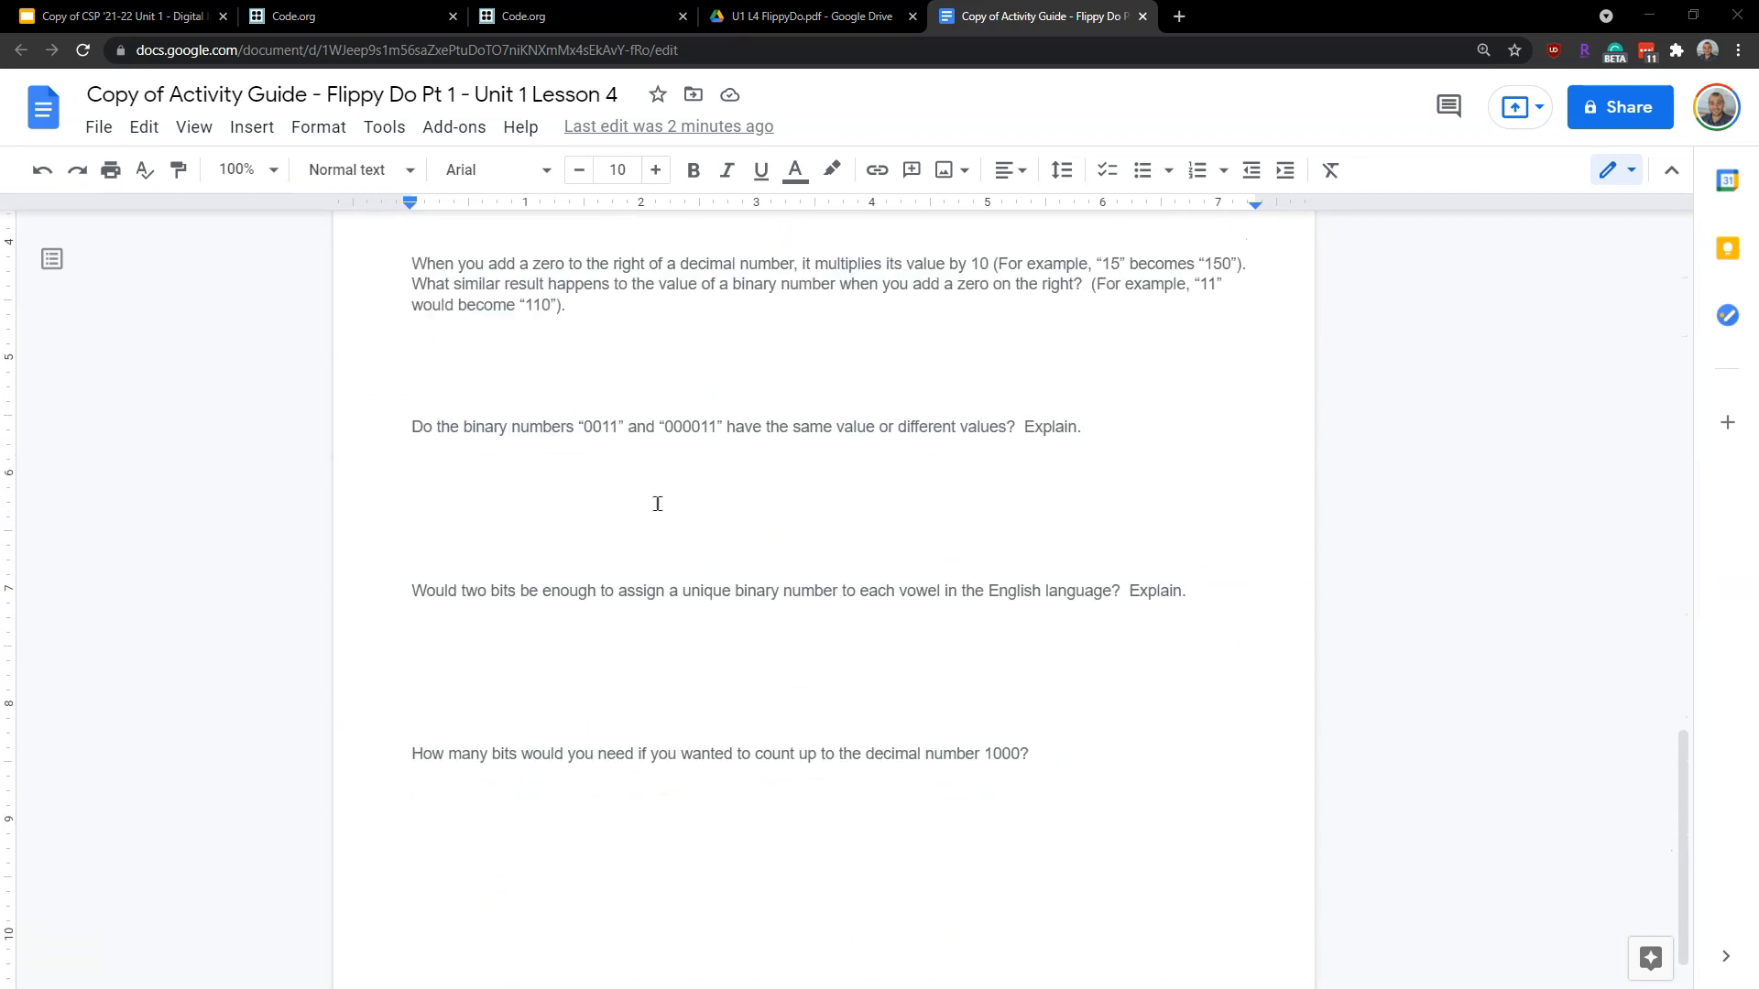
pyautogui.moveTo(640, 476)
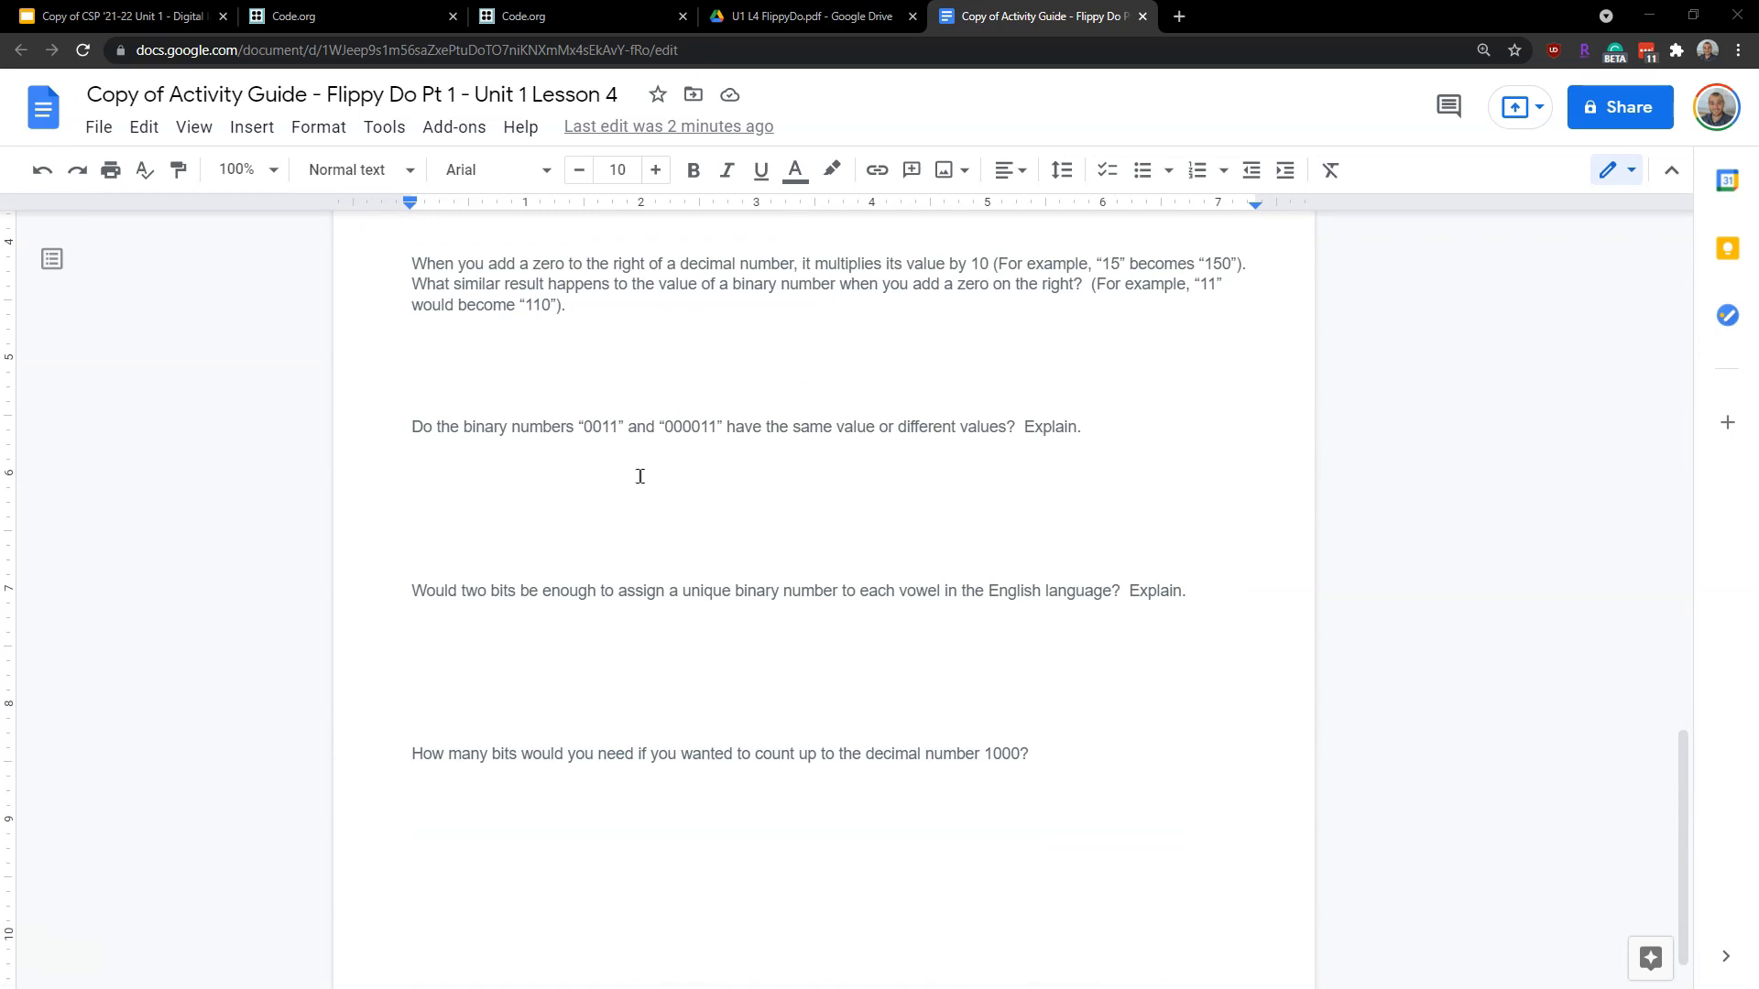
pyautogui.moveTo(576, 389)
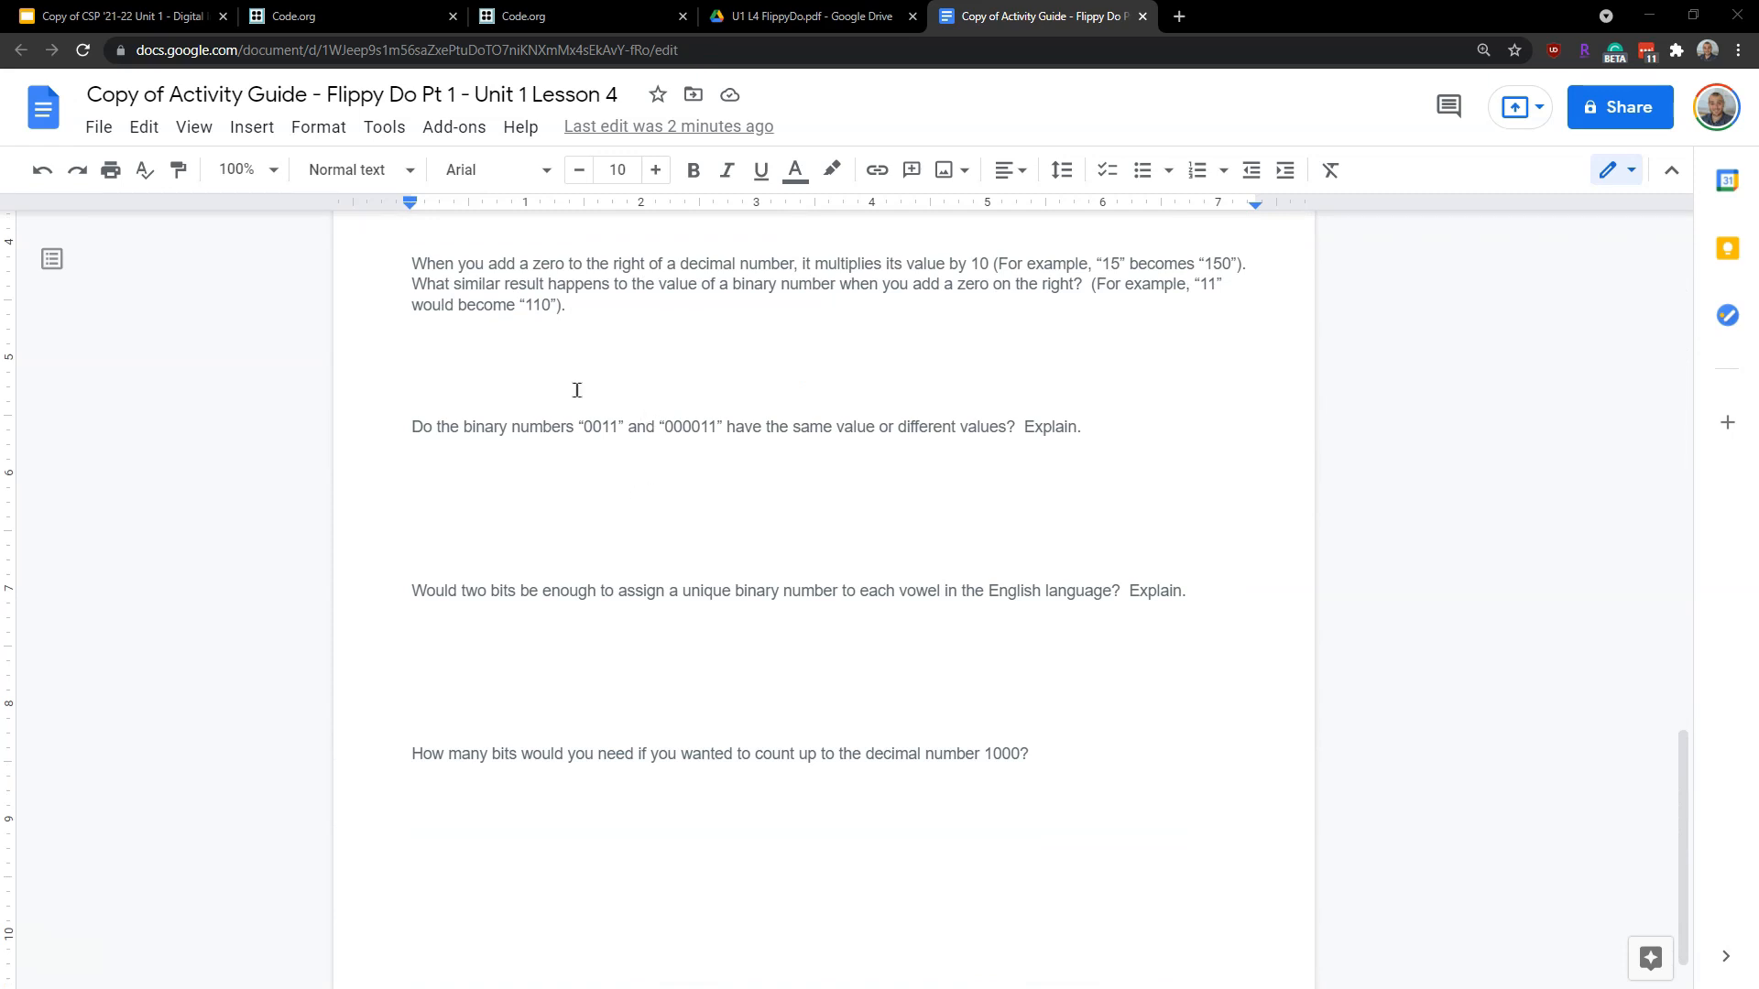
pyautogui.moveTo(861, 473)
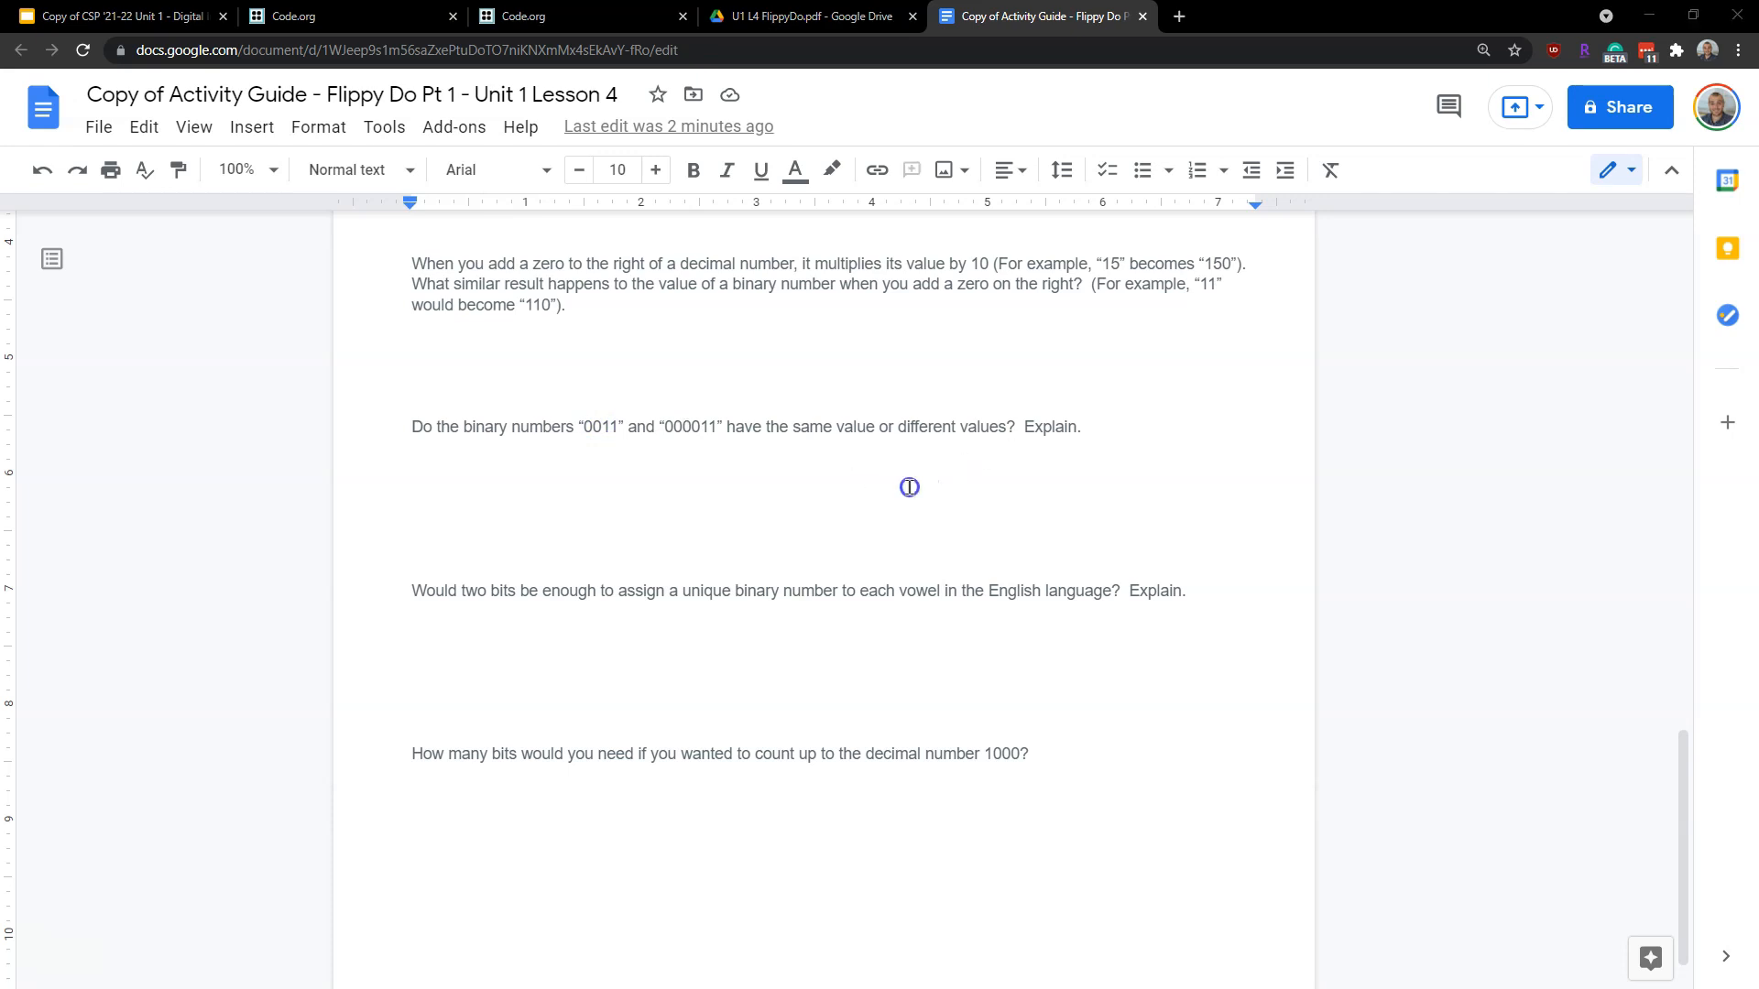
pyautogui.moveTo(967, 469)
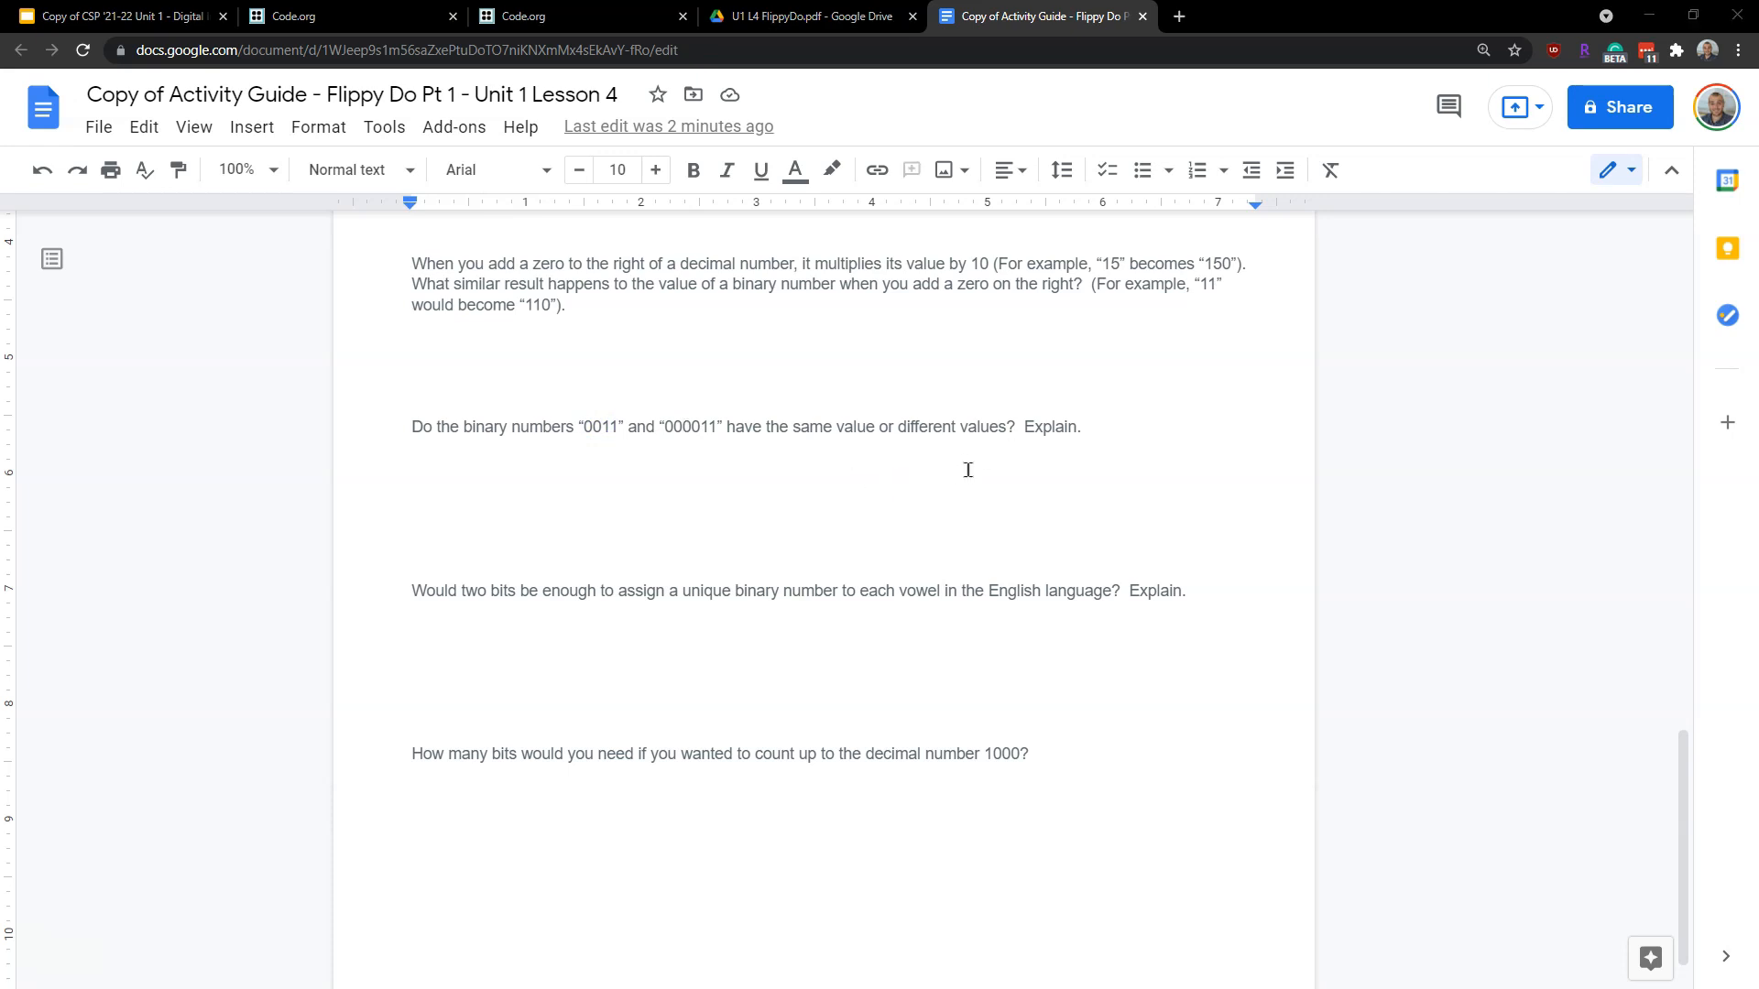
pyautogui.write('00')
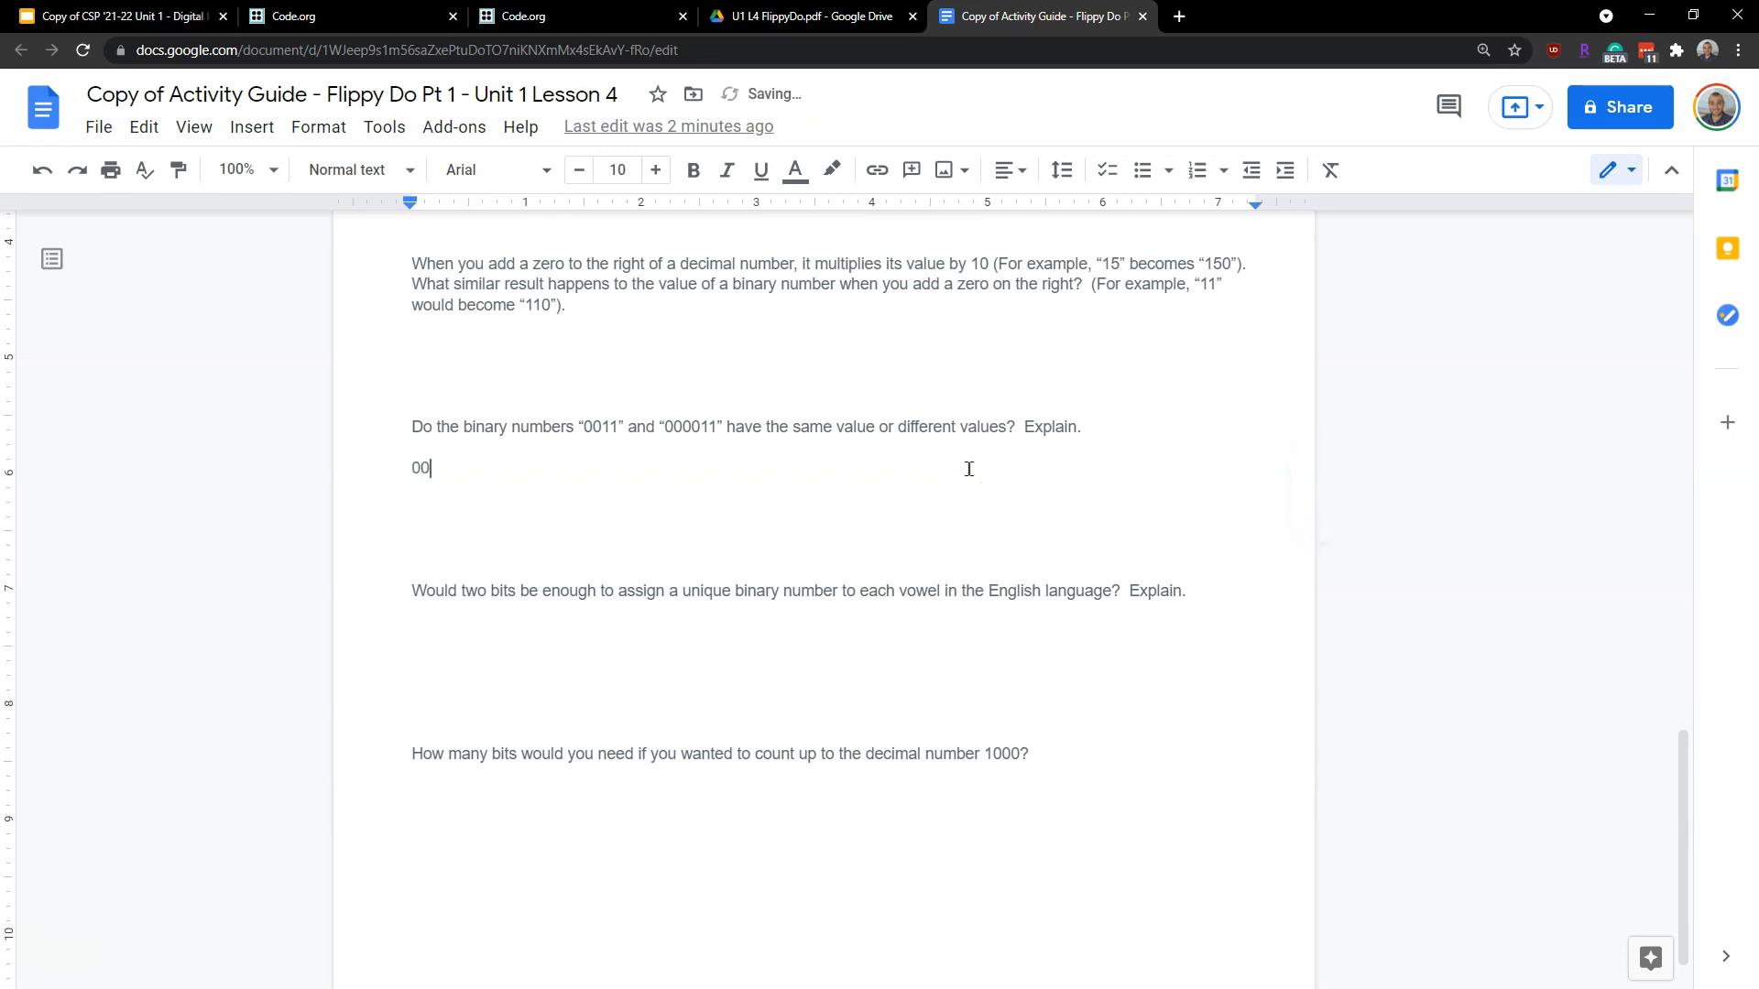
pyautogui.write('005555')
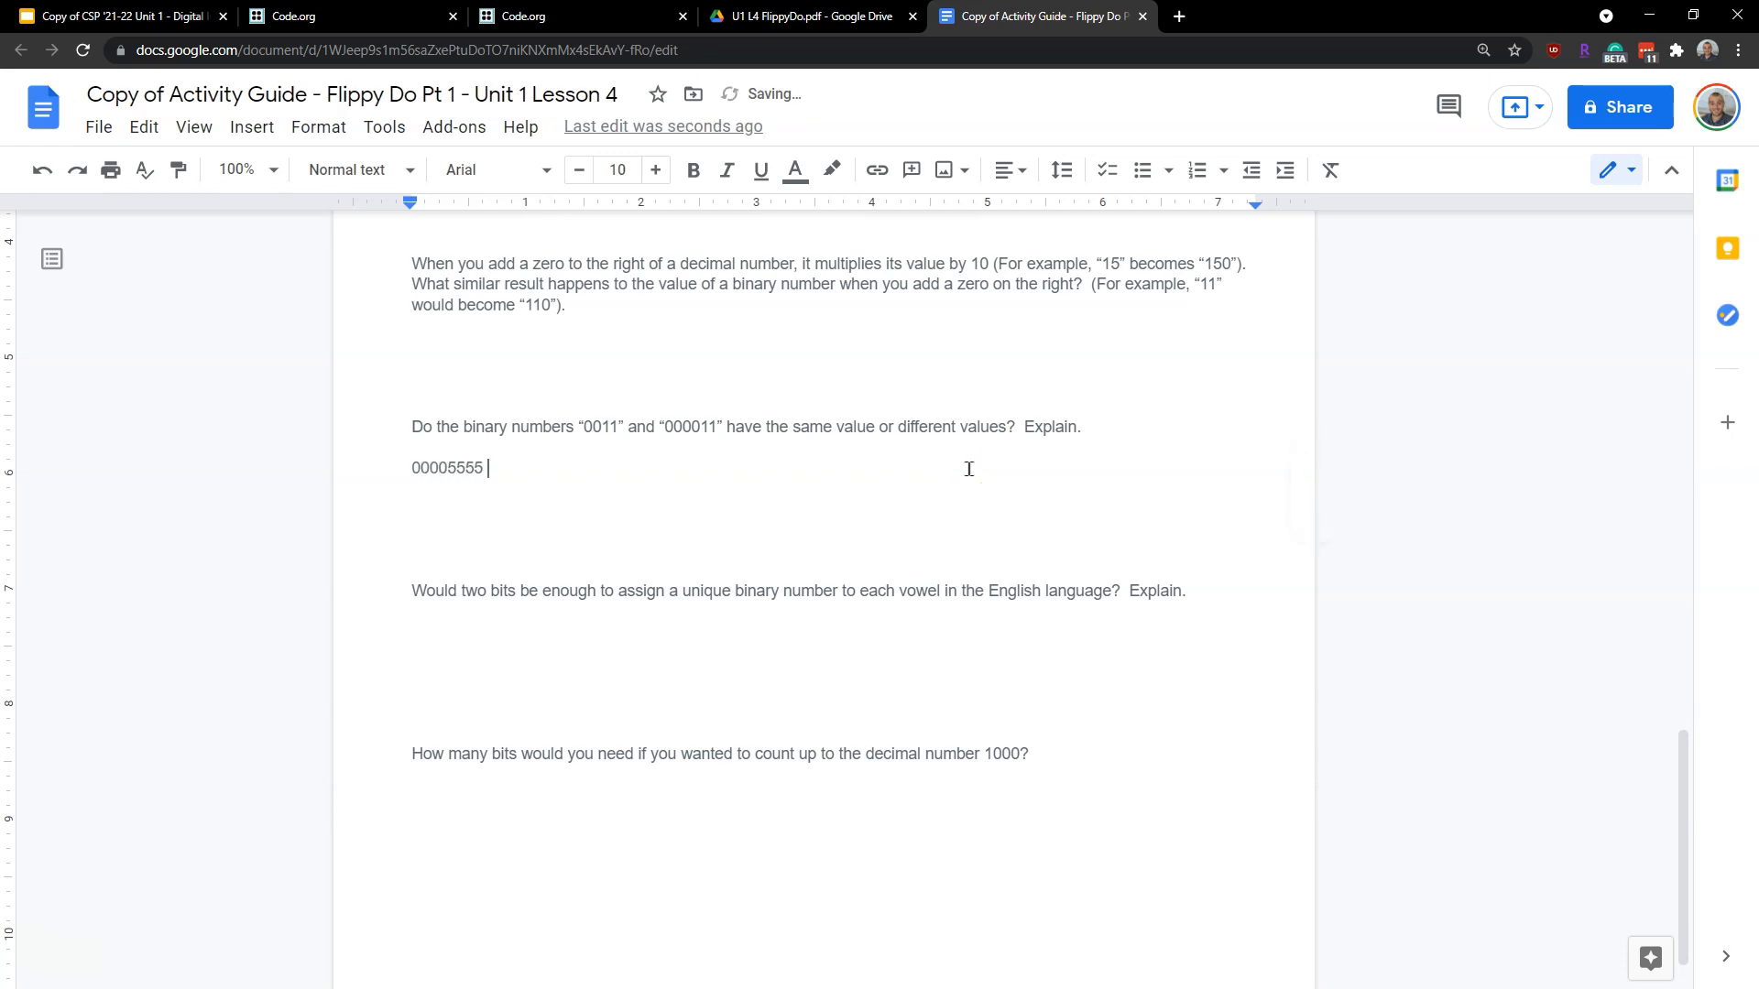
pyautogui.write('5555')
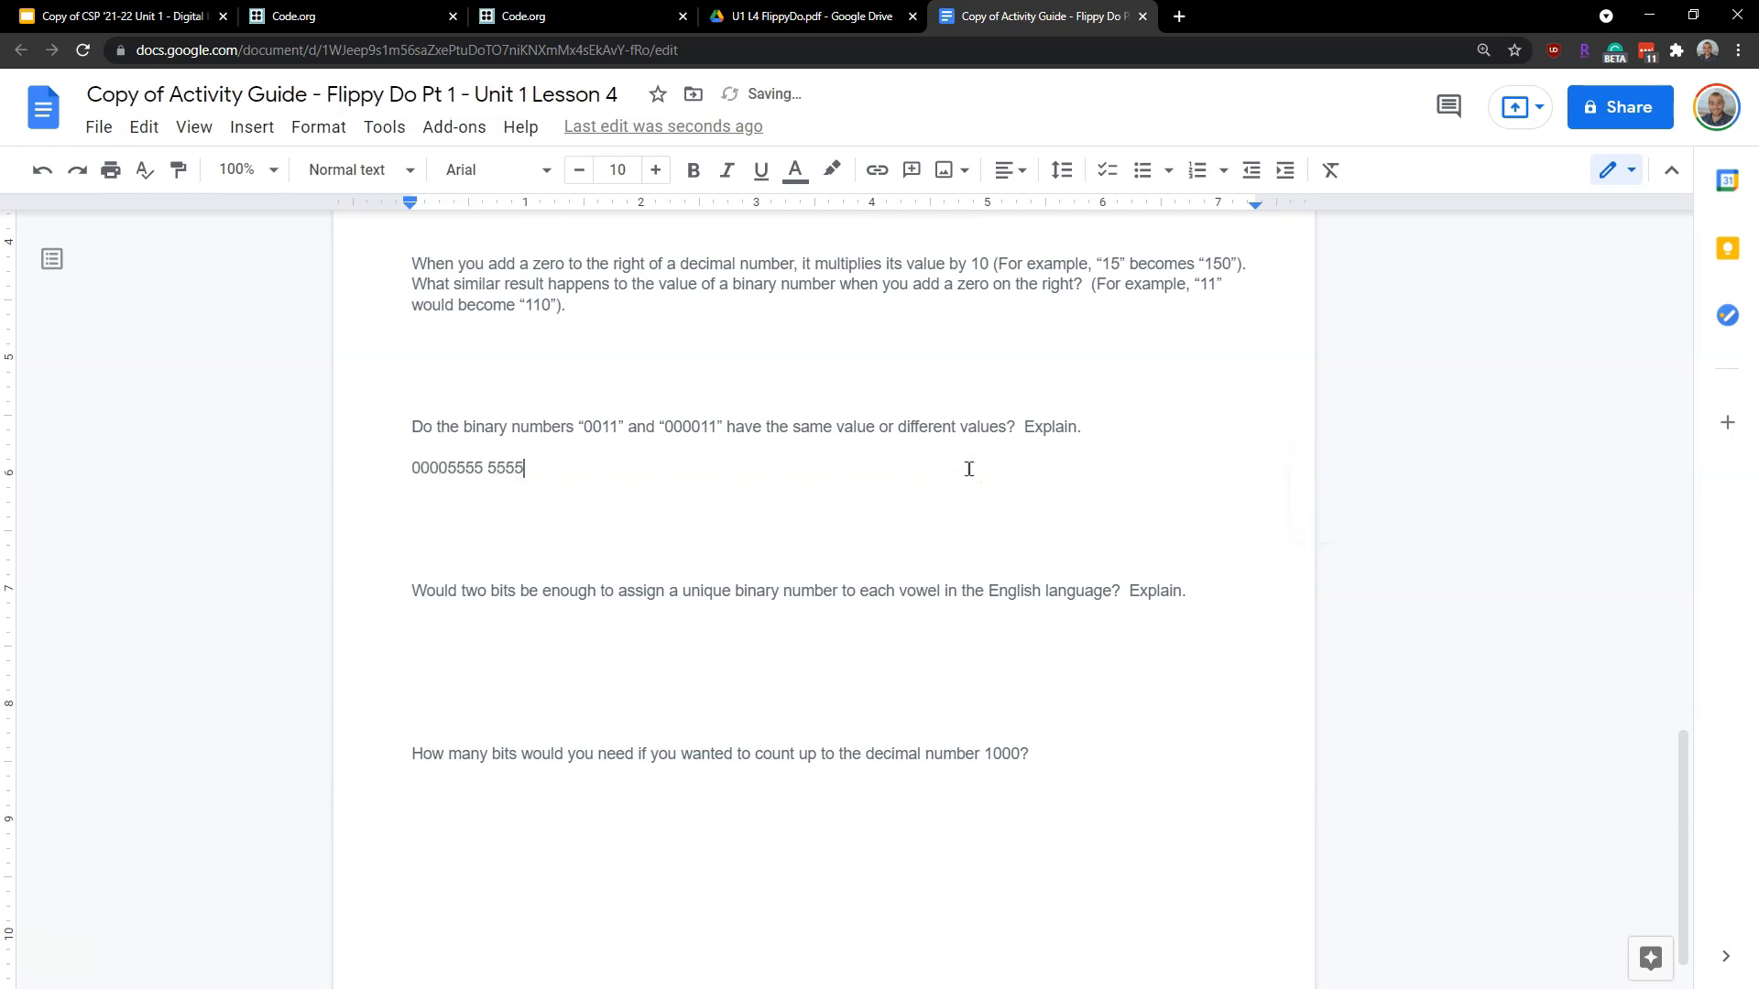
pyautogui.press('ctrl+a')
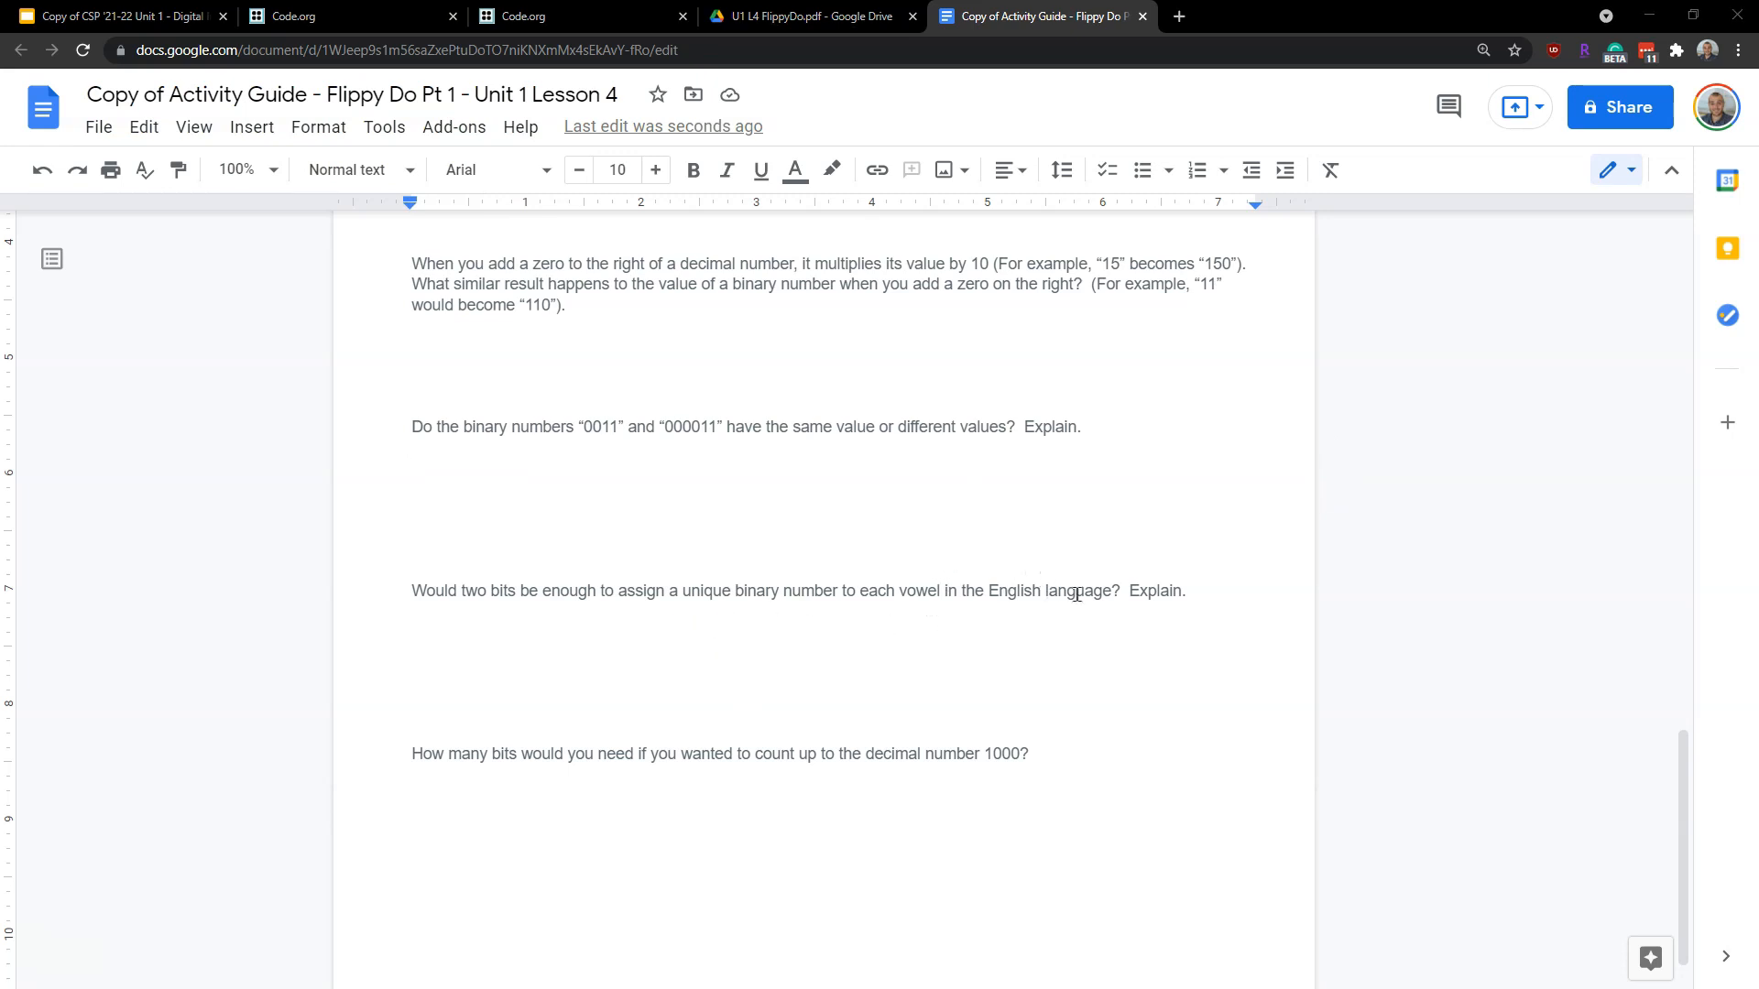
pyautogui.click(412, 650)
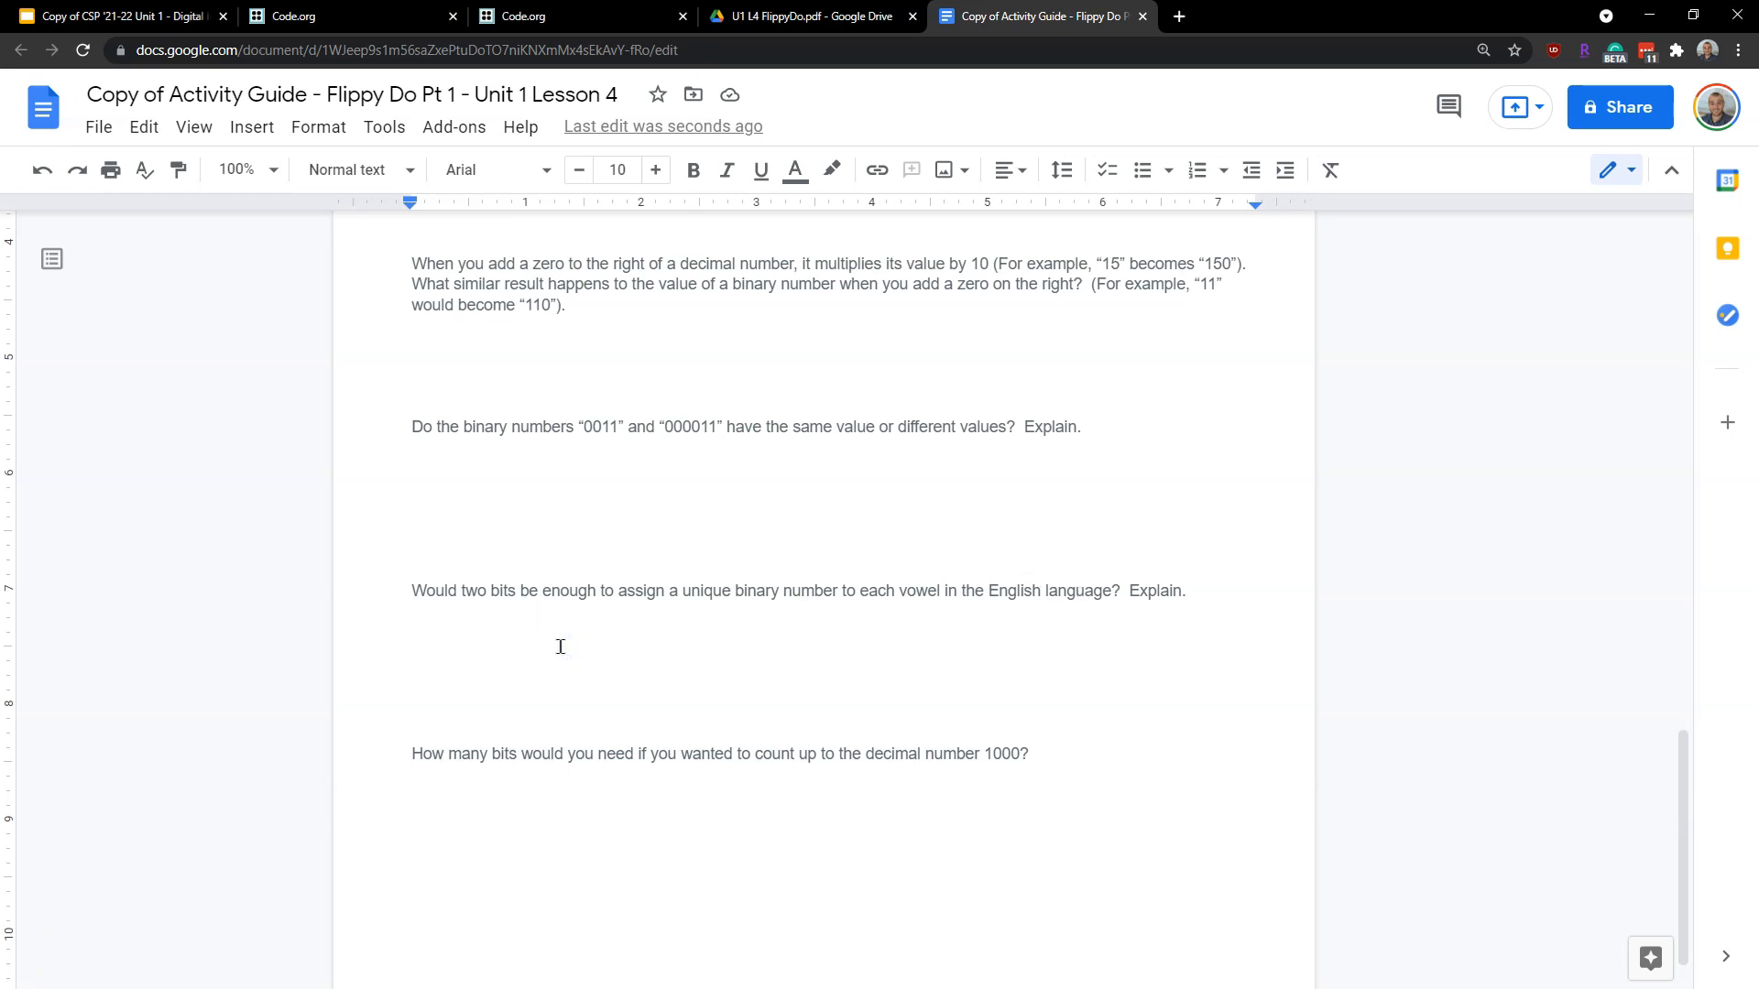
pyautogui.click(412, 650)
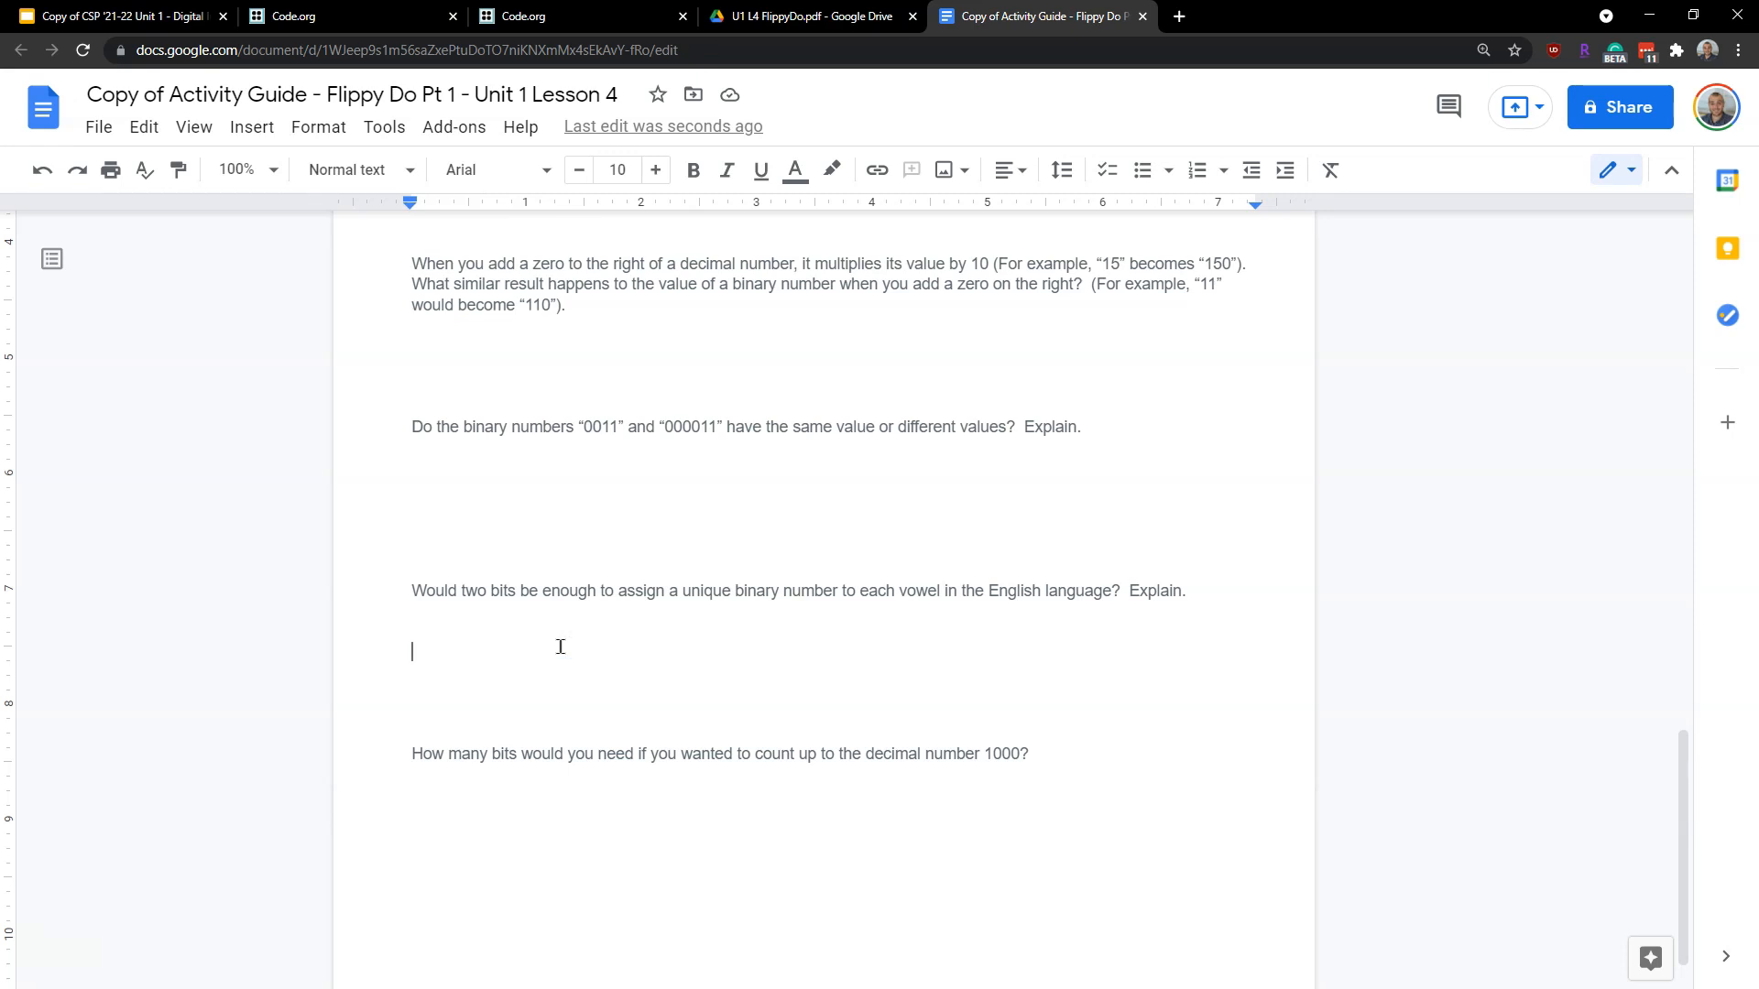
pyautogui.moveTo(566, 652)
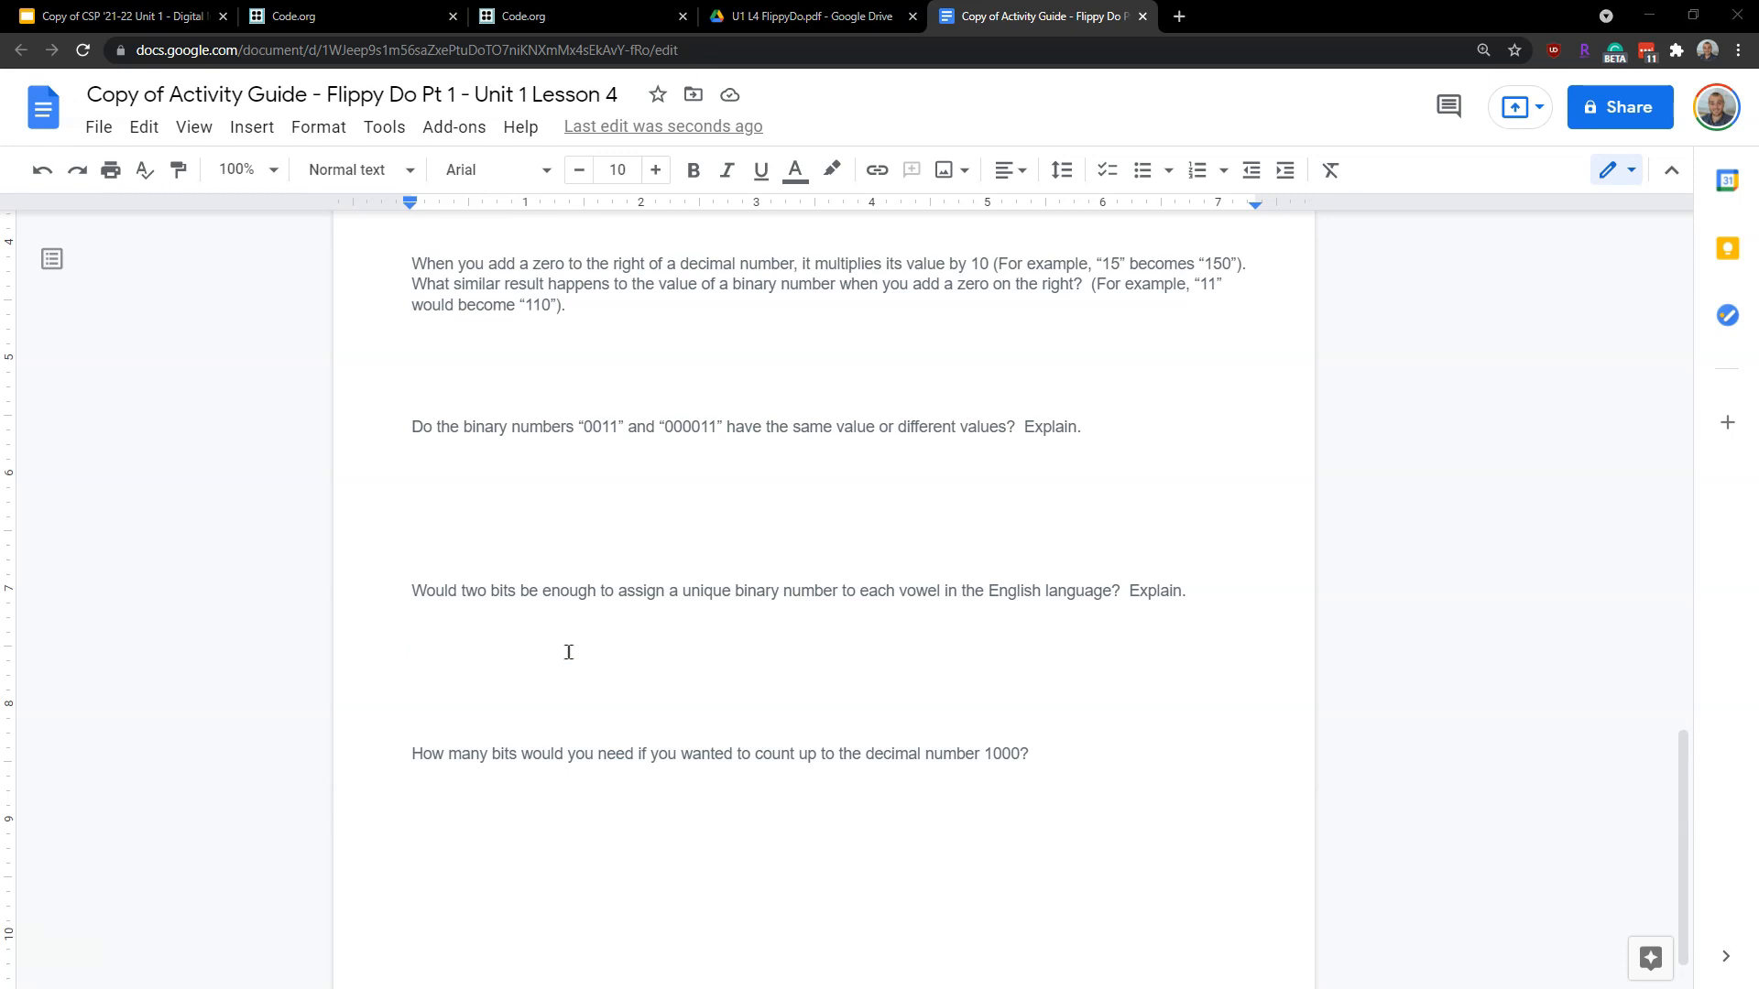
pyautogui.scroll(-3)
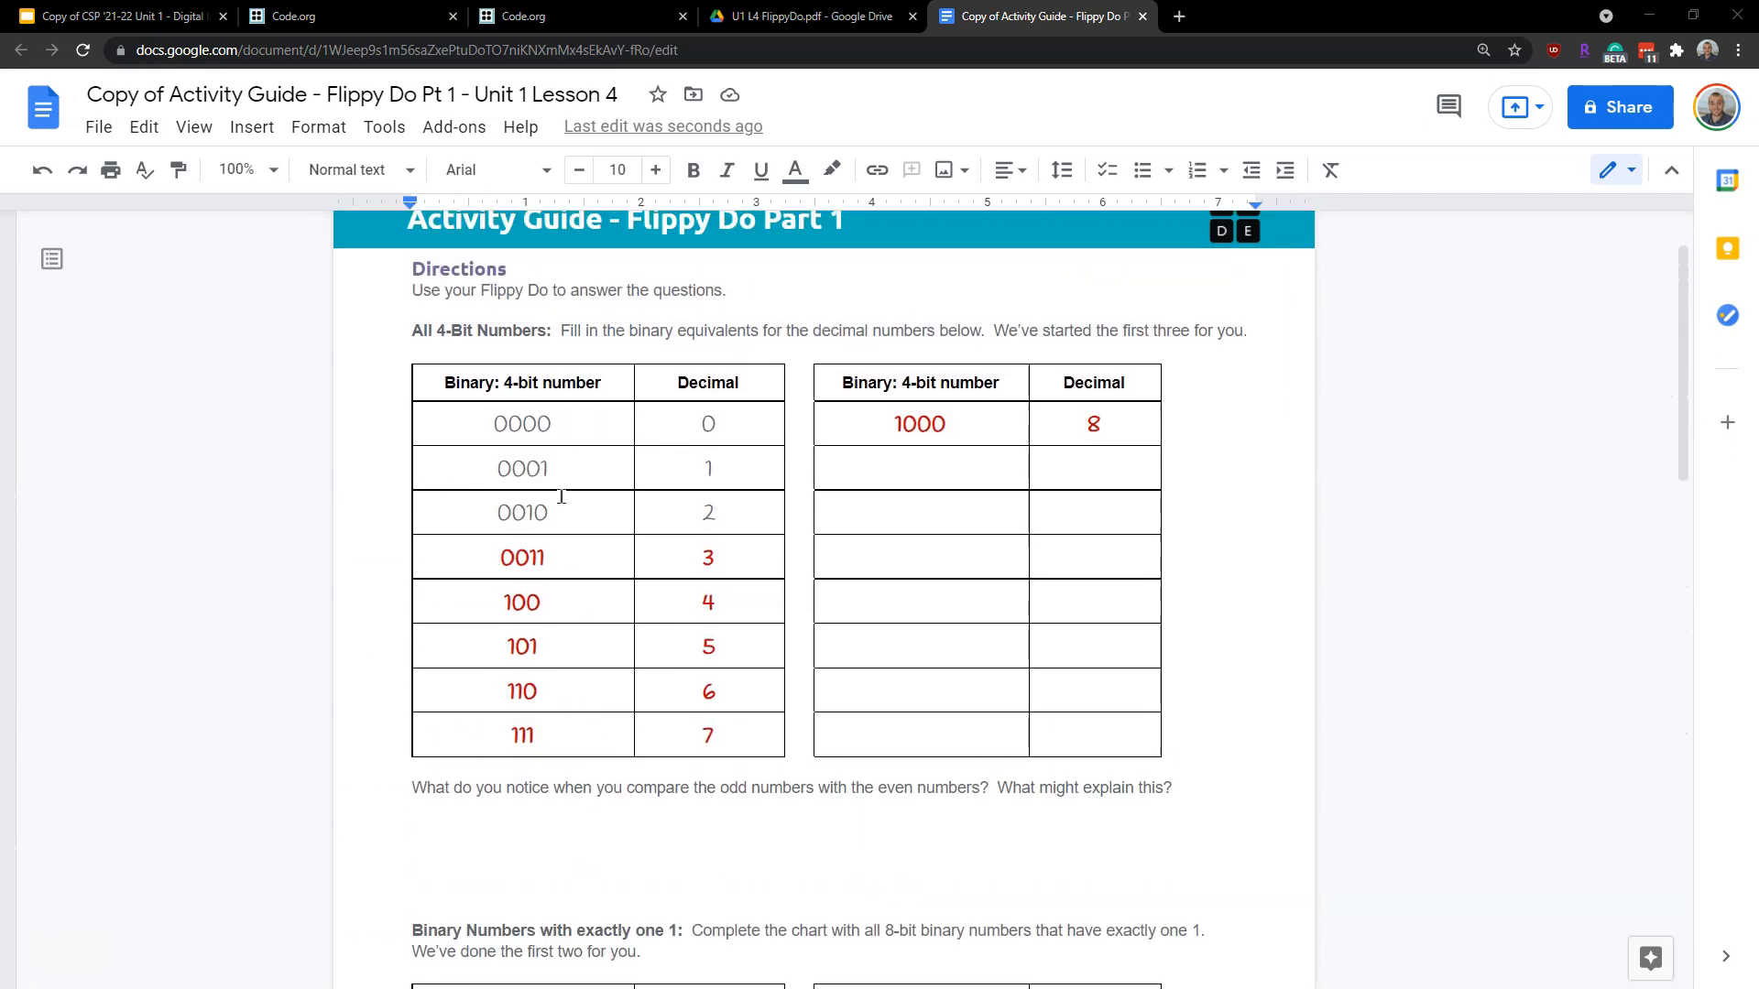
pyautogui.doubleClick(538, 423)
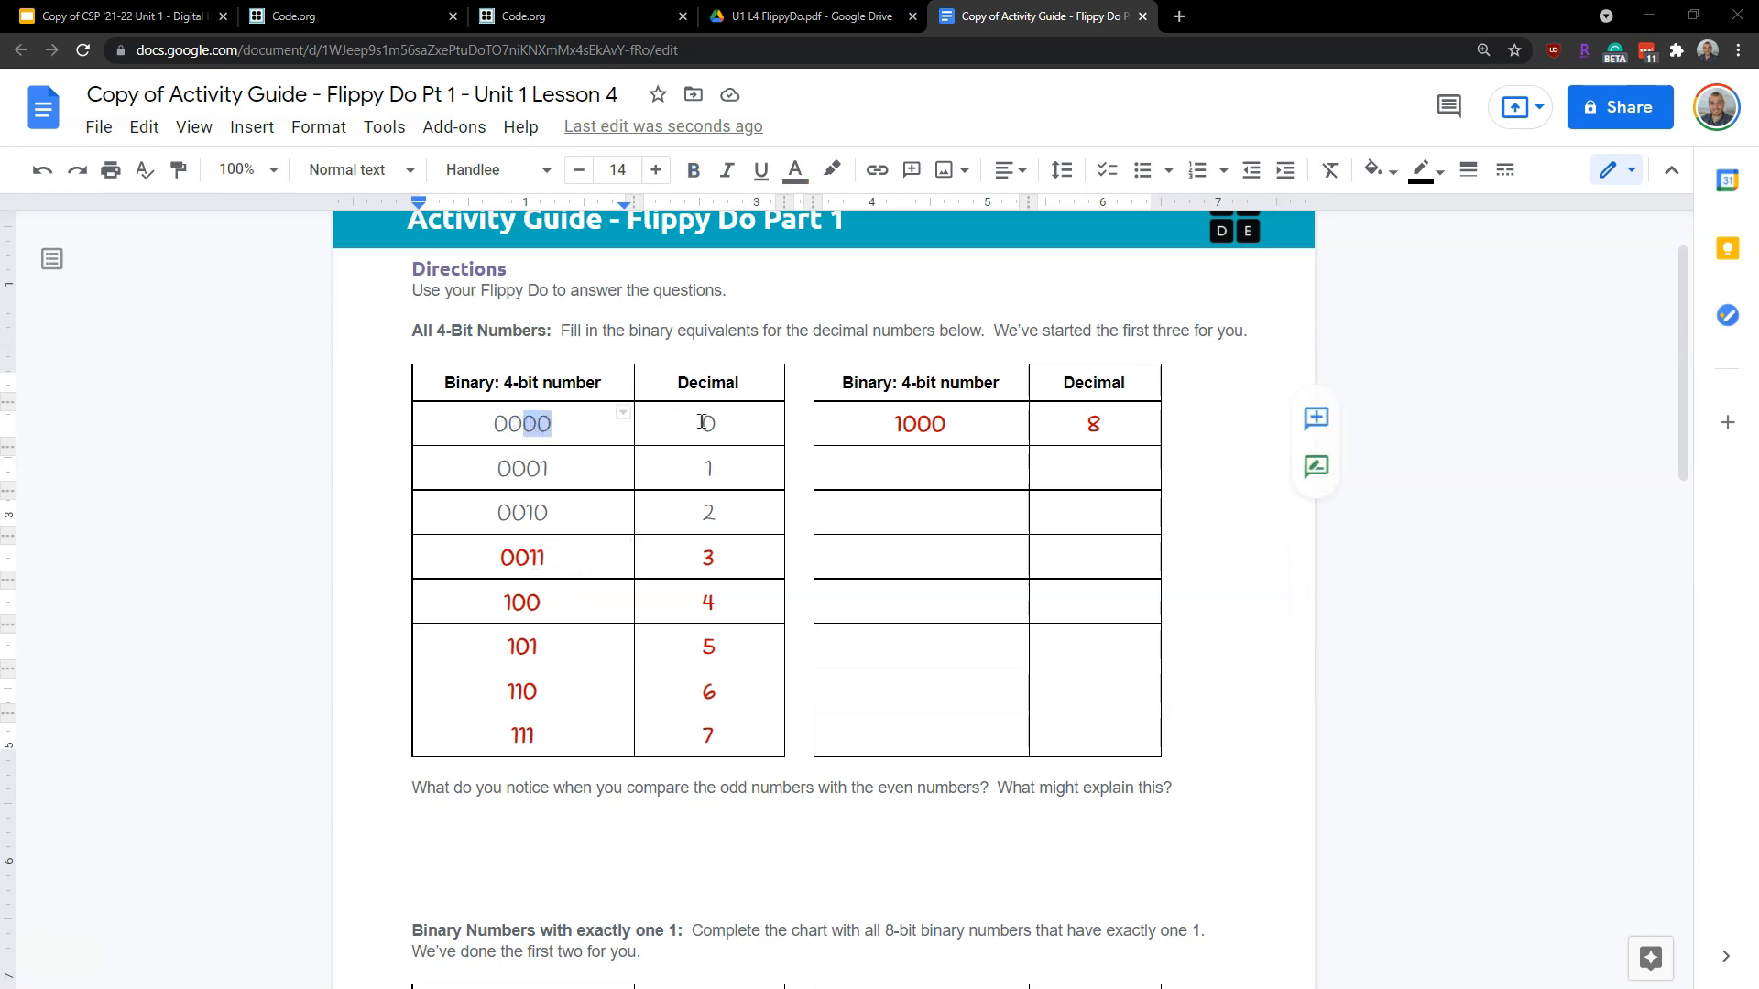
# Scroll down to the final question on counting to 1000
pyautogui.scroll(-3)
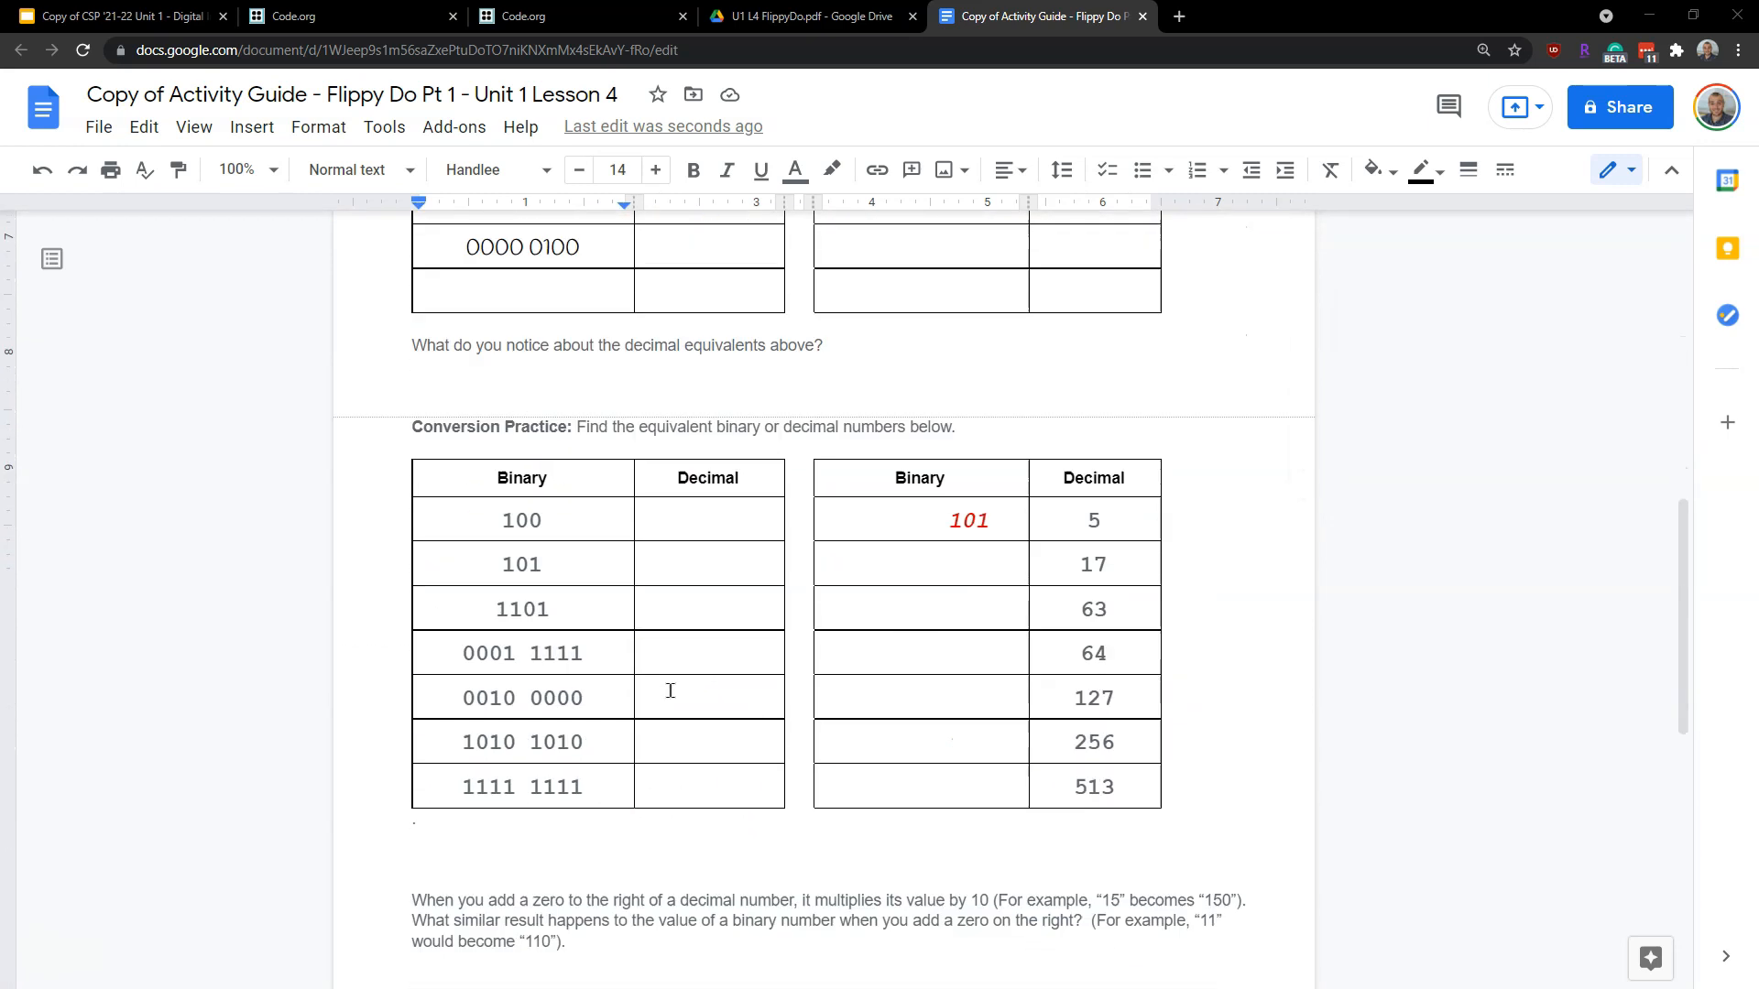
pyautogui.scroll(-3)
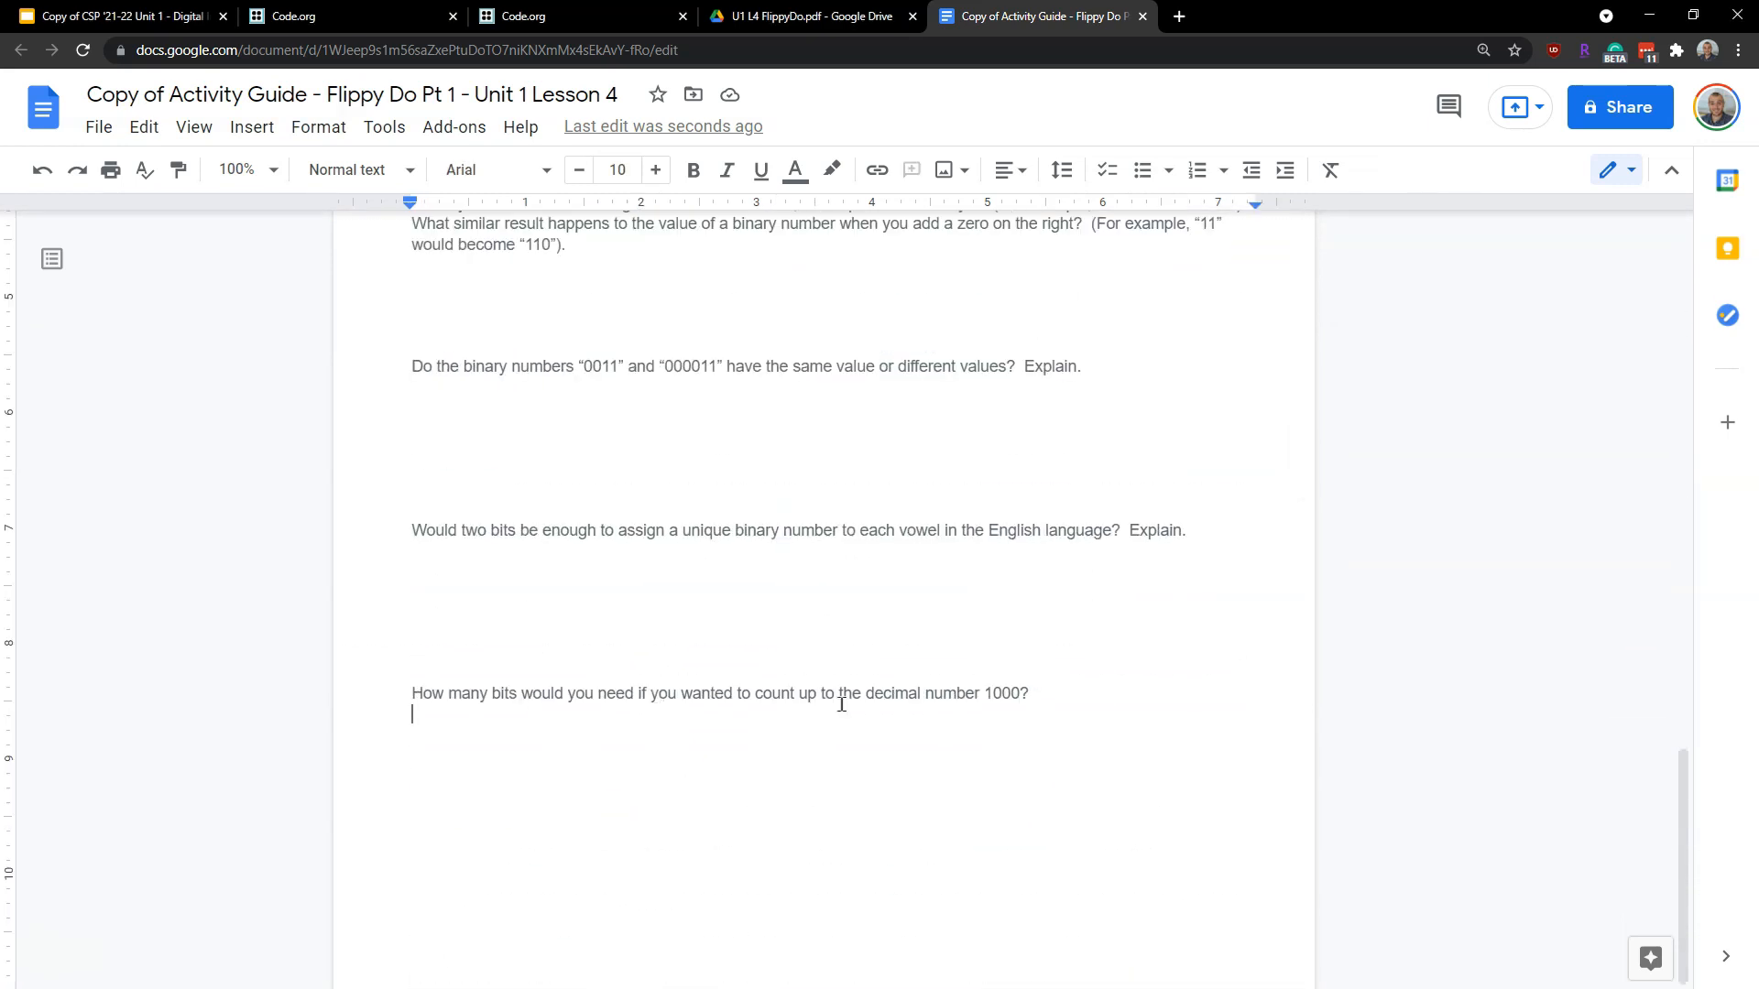
pyautogui.moveTo(728, 901)
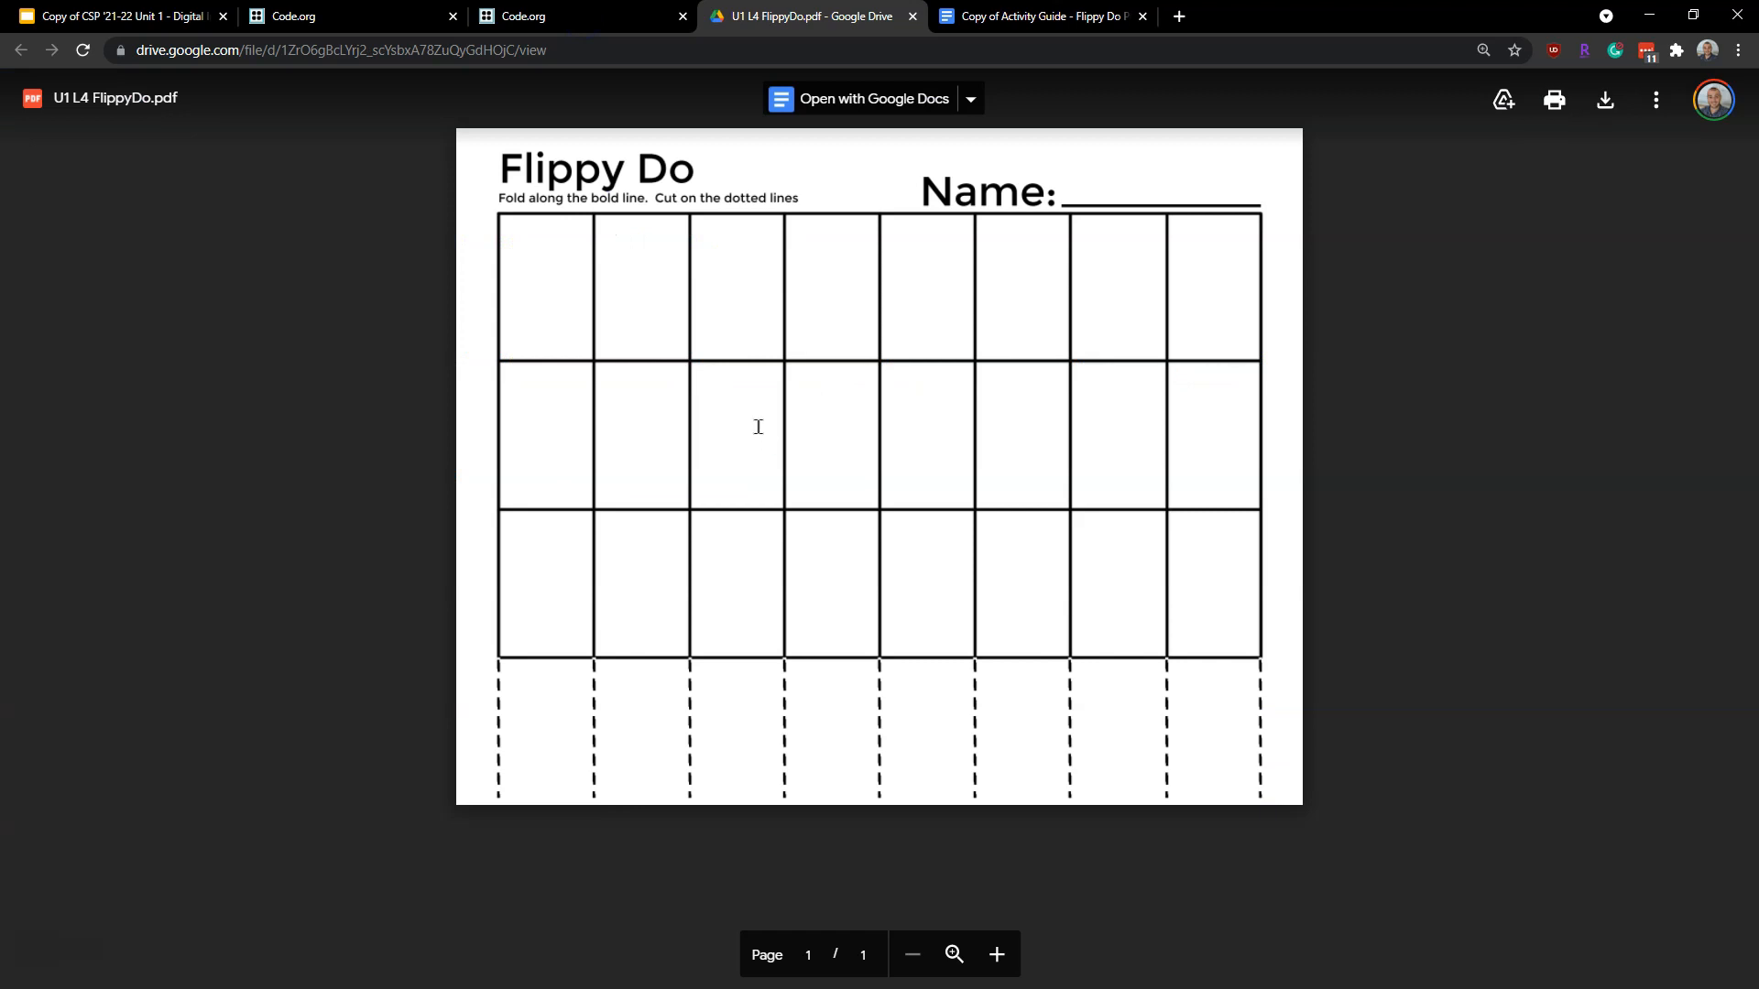
# Return via the Slides tab to the Activity Guide and scroll to Conversion Practice
pyautogui.click(121, 16)
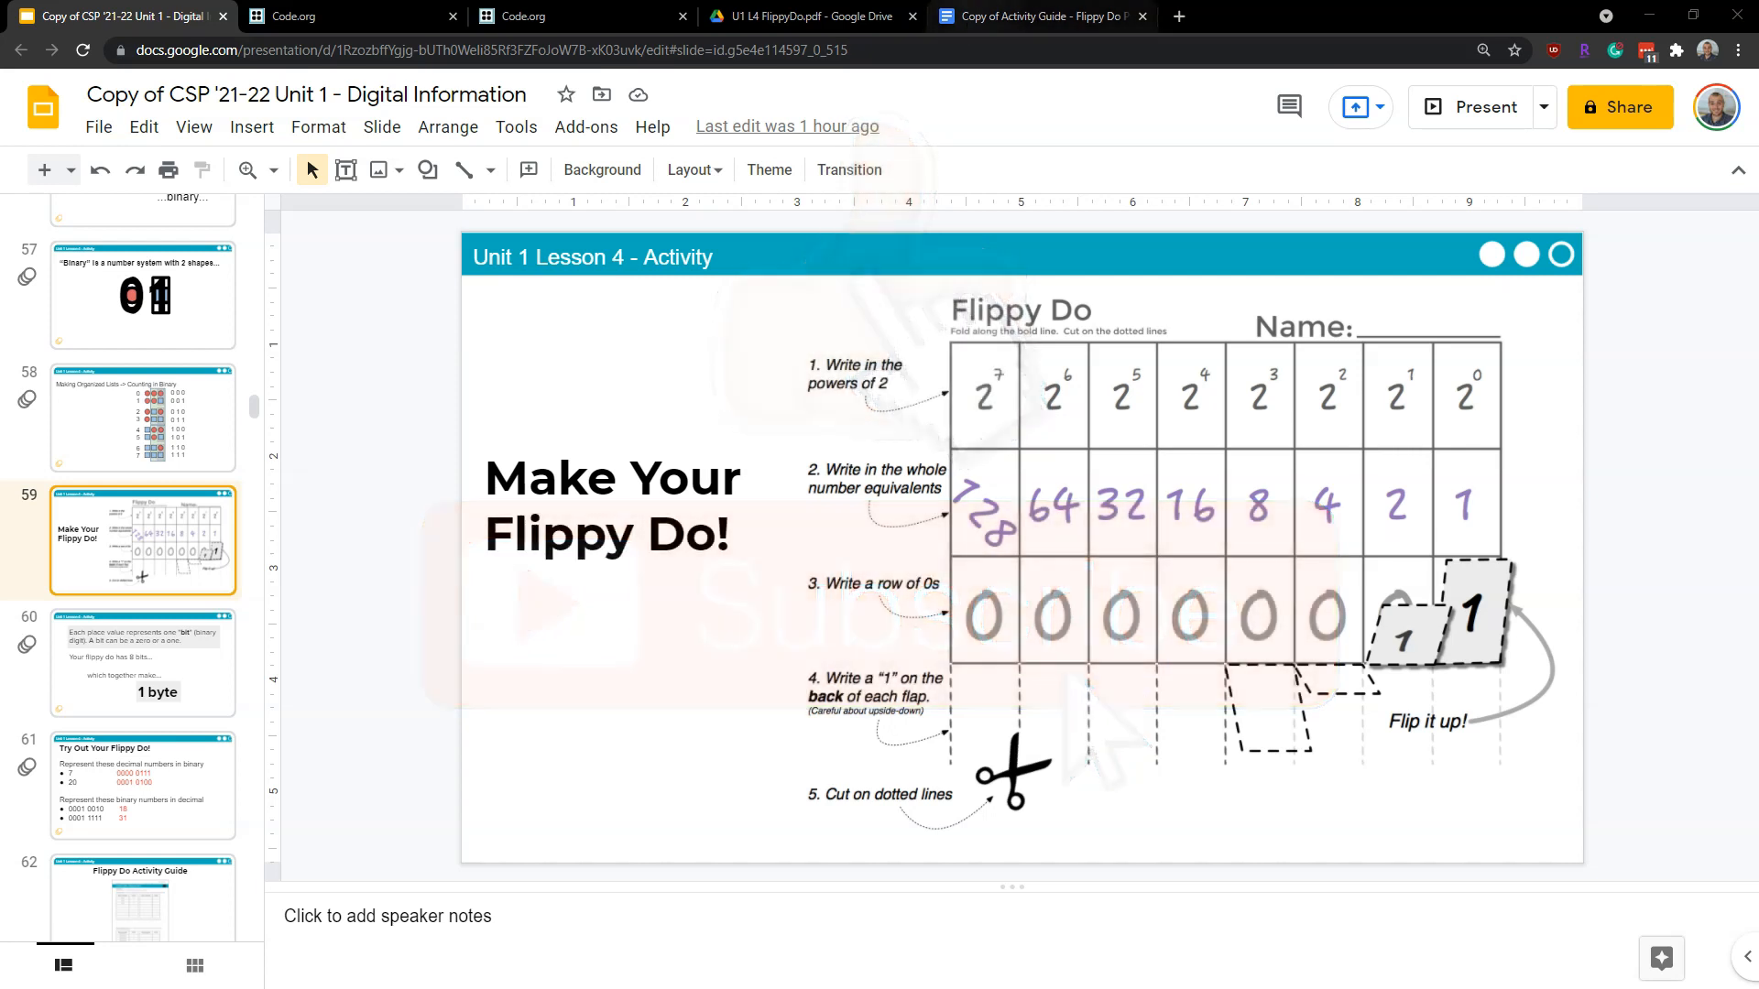
pyautogui.click(1037, 17)
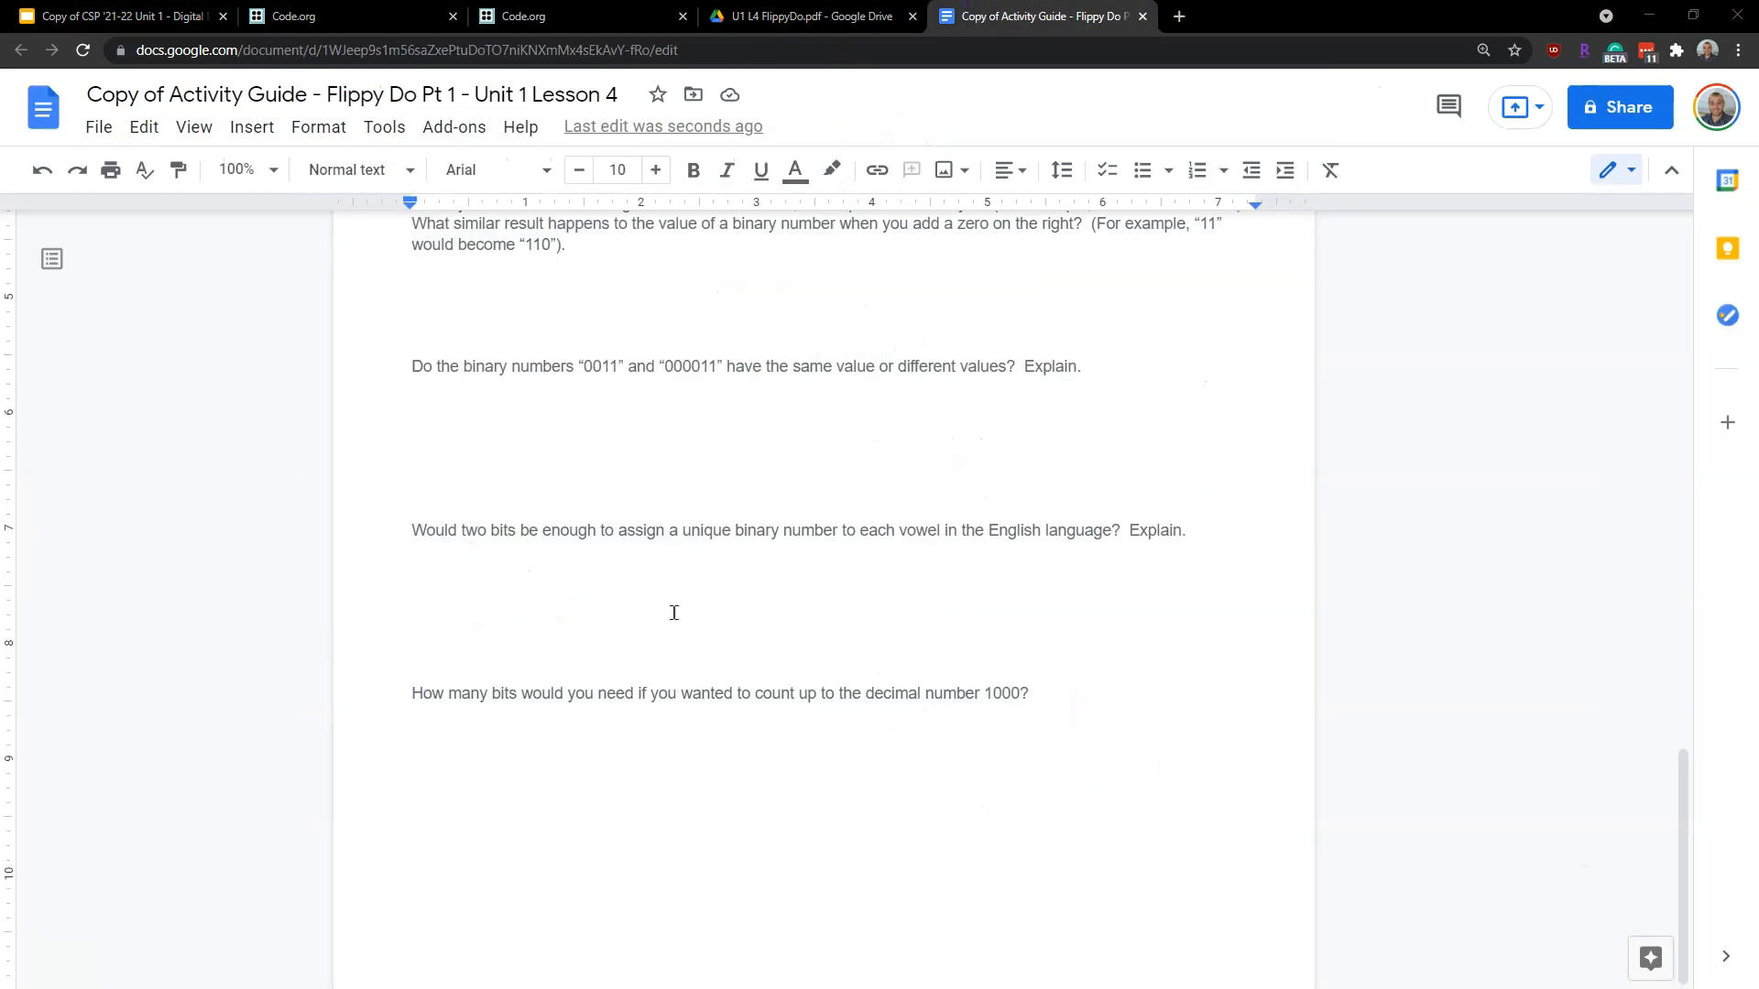
pyautogui.scroll(-3)
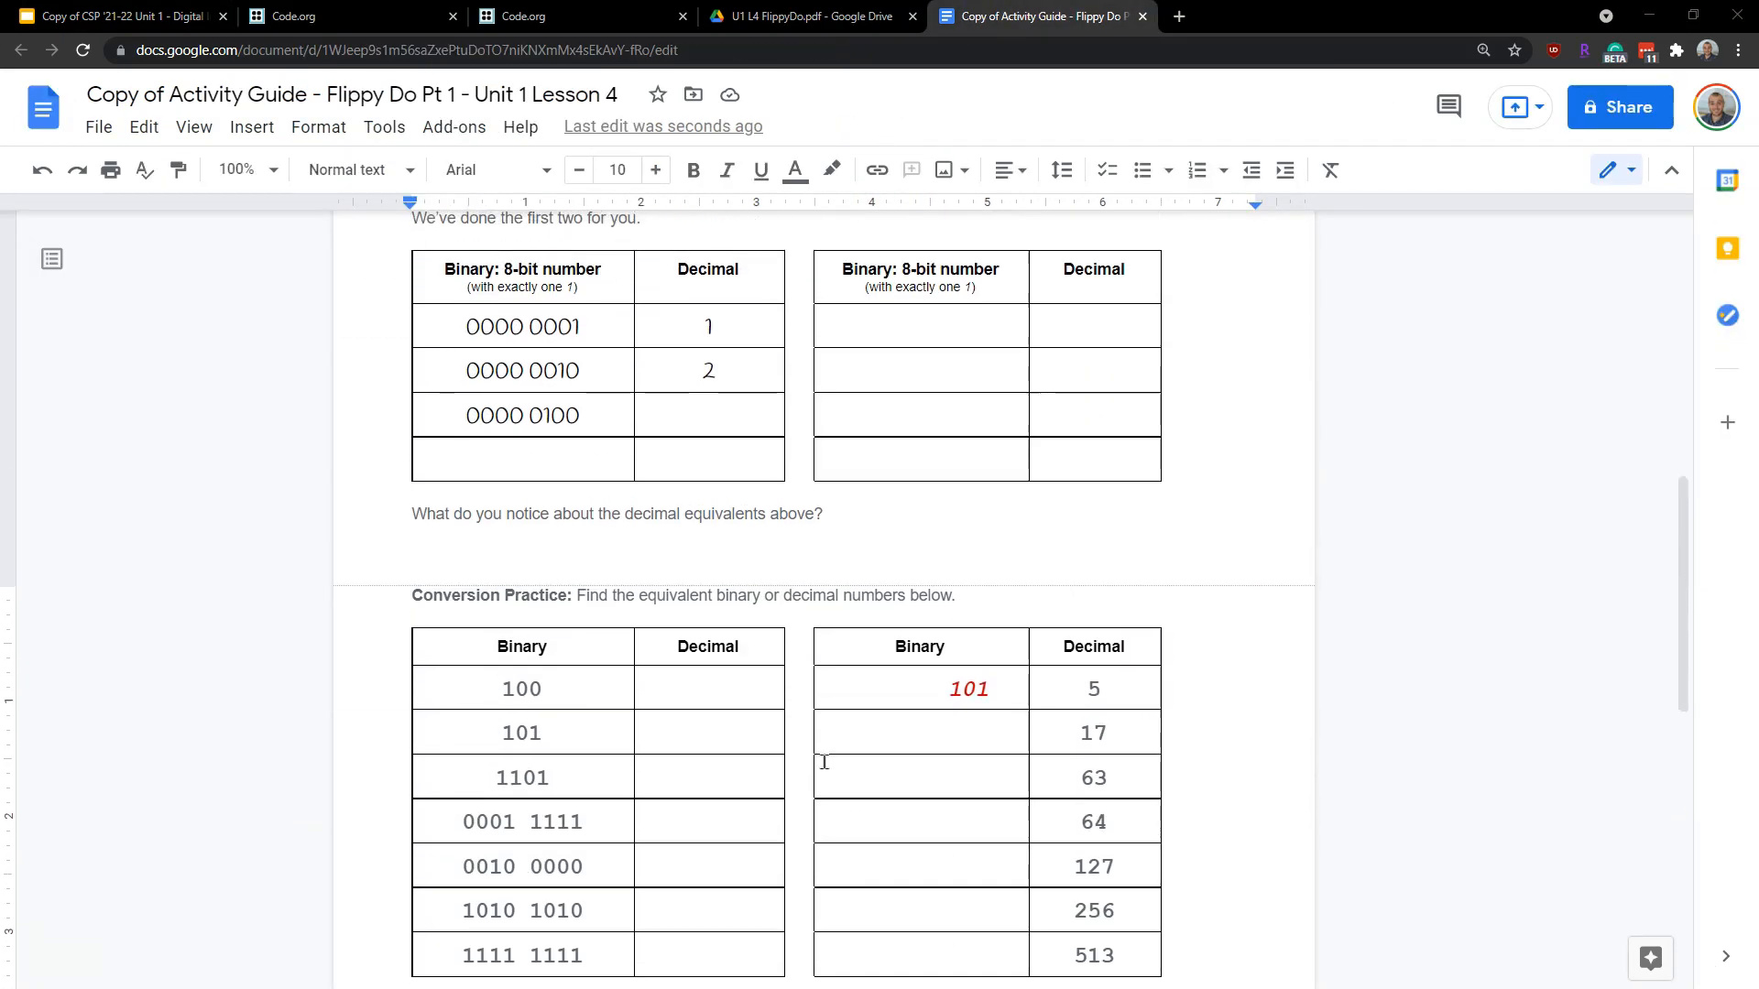